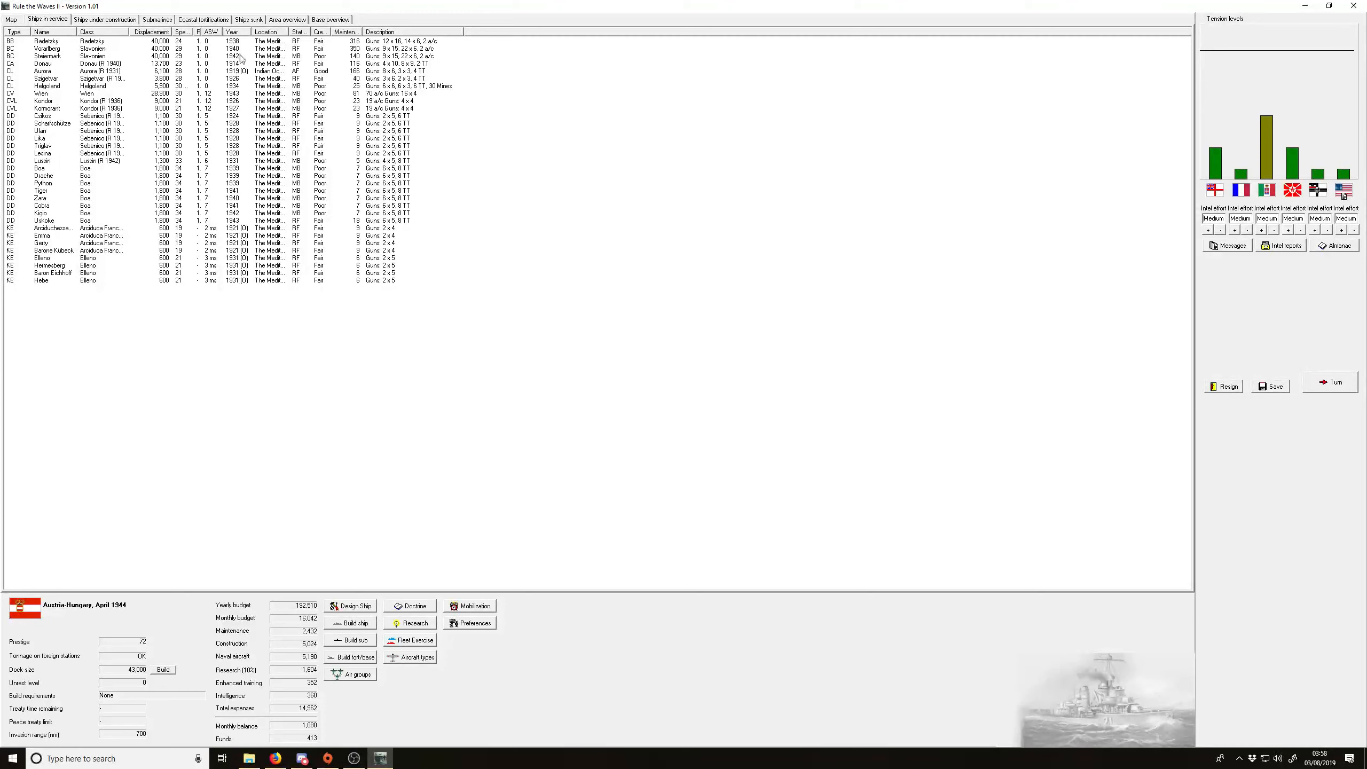
# Step: Advance to May 1944, answering the USA naval-visit journalist and dismissing research report and news
pyautogui.click(104, 19)
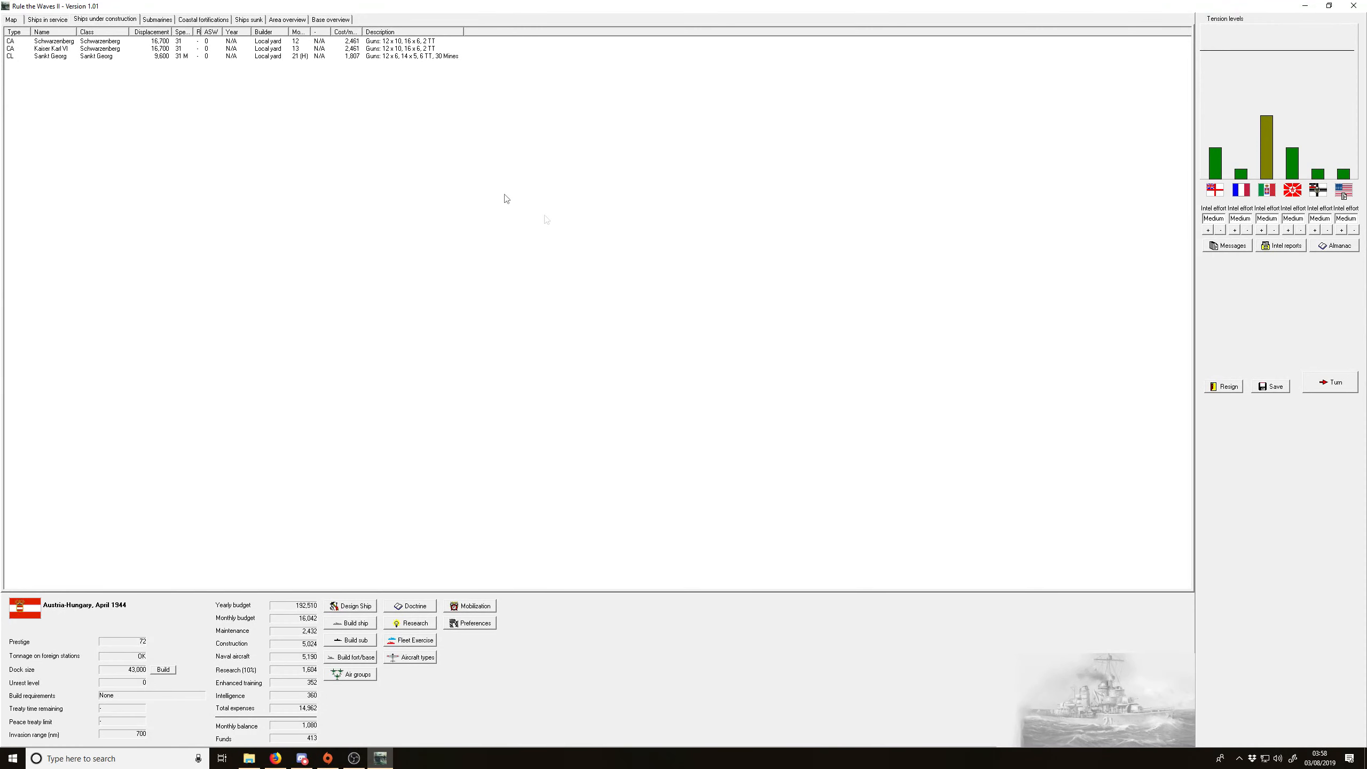
pyautogui.moveTo(1250, 357)
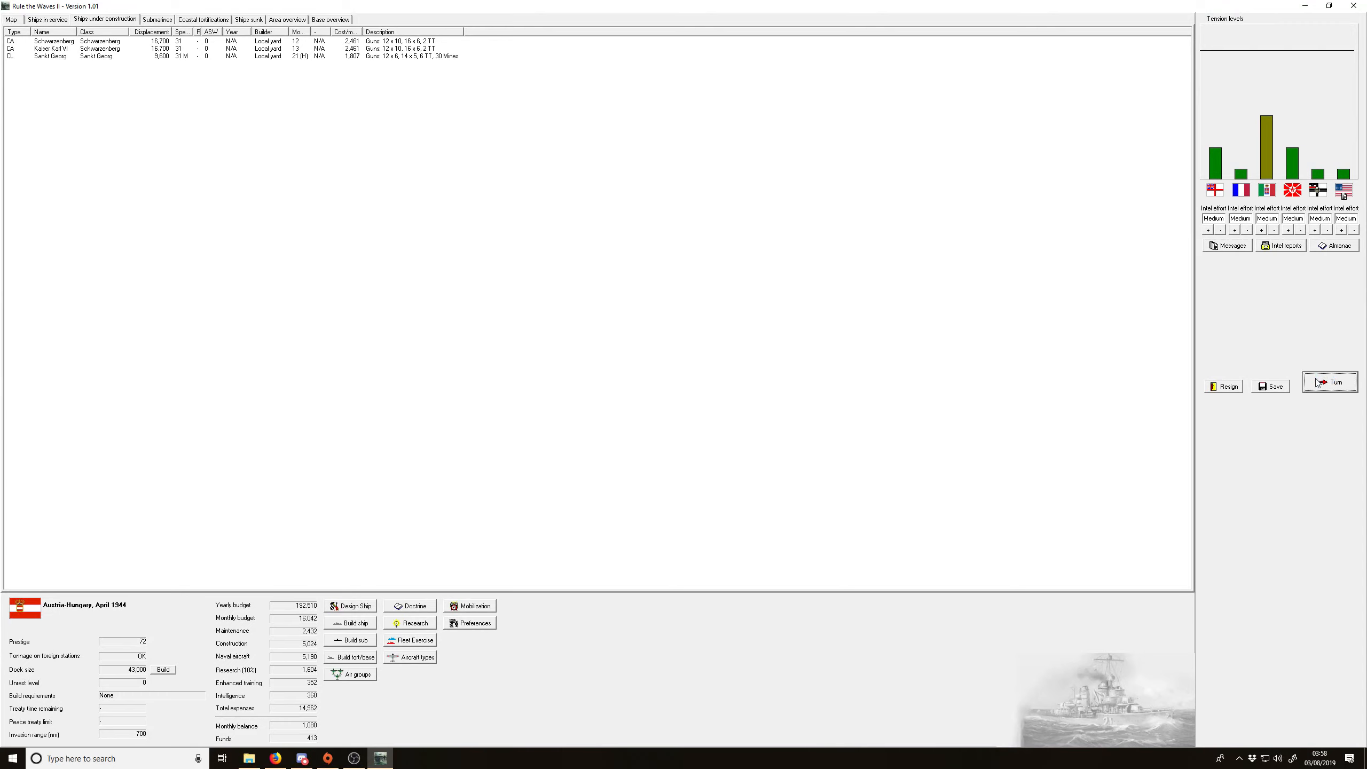
pyautogui.click(1329, 382)
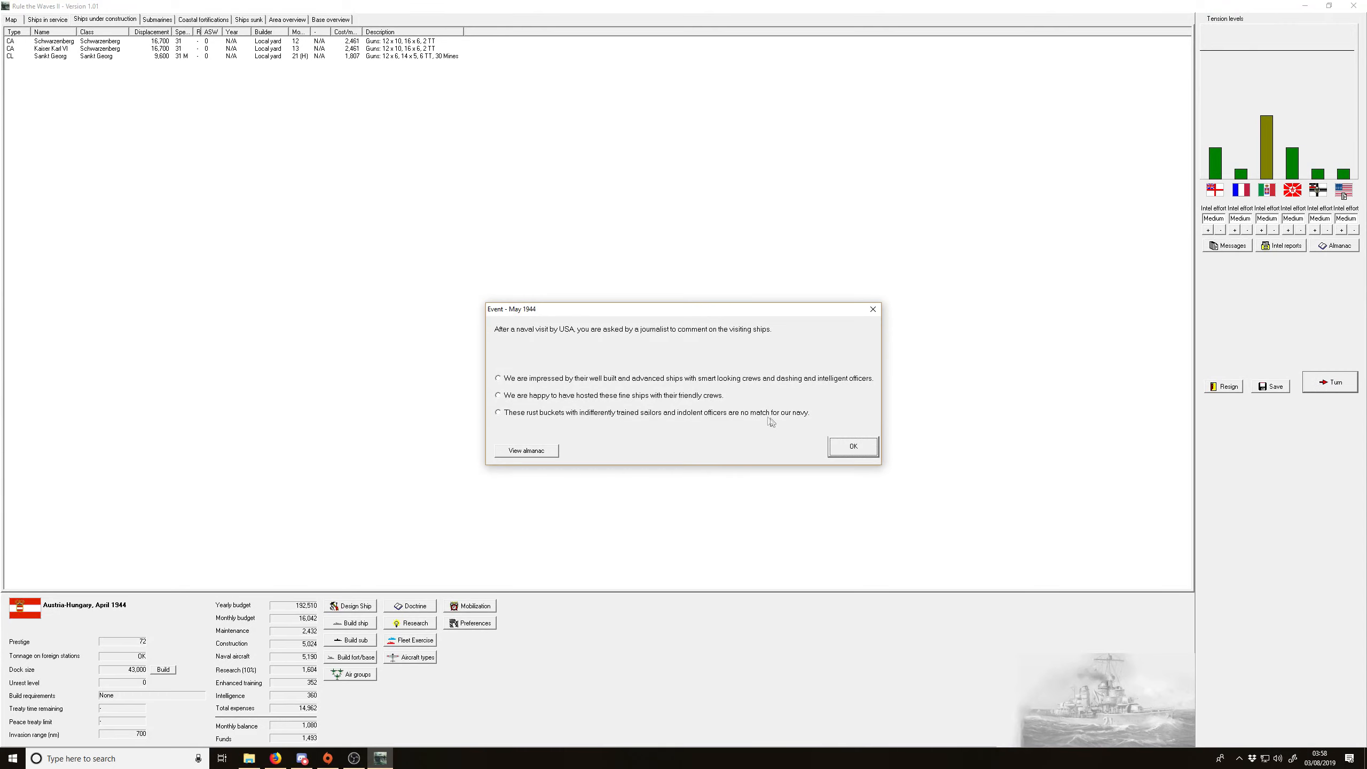
pyautogui.moveTo(586, 423)
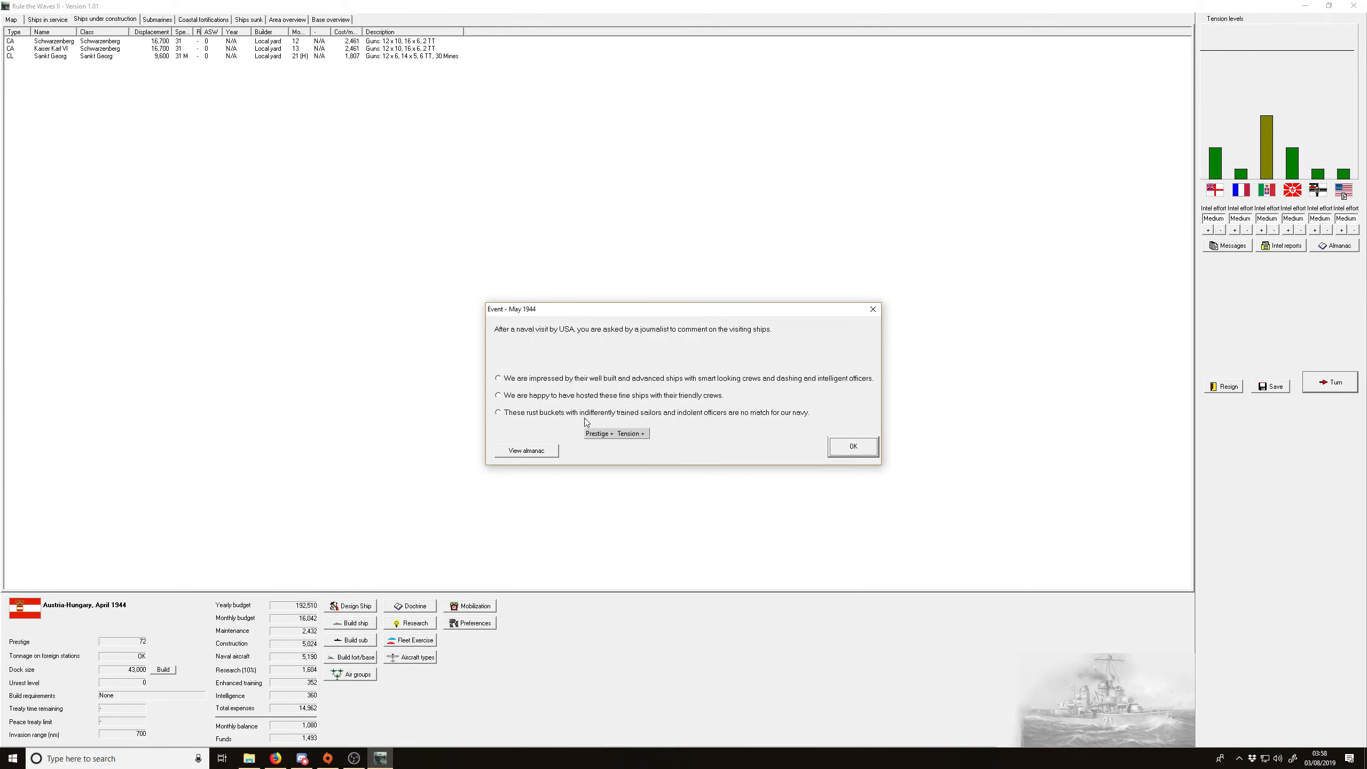
pyautogui.click(852, 447)
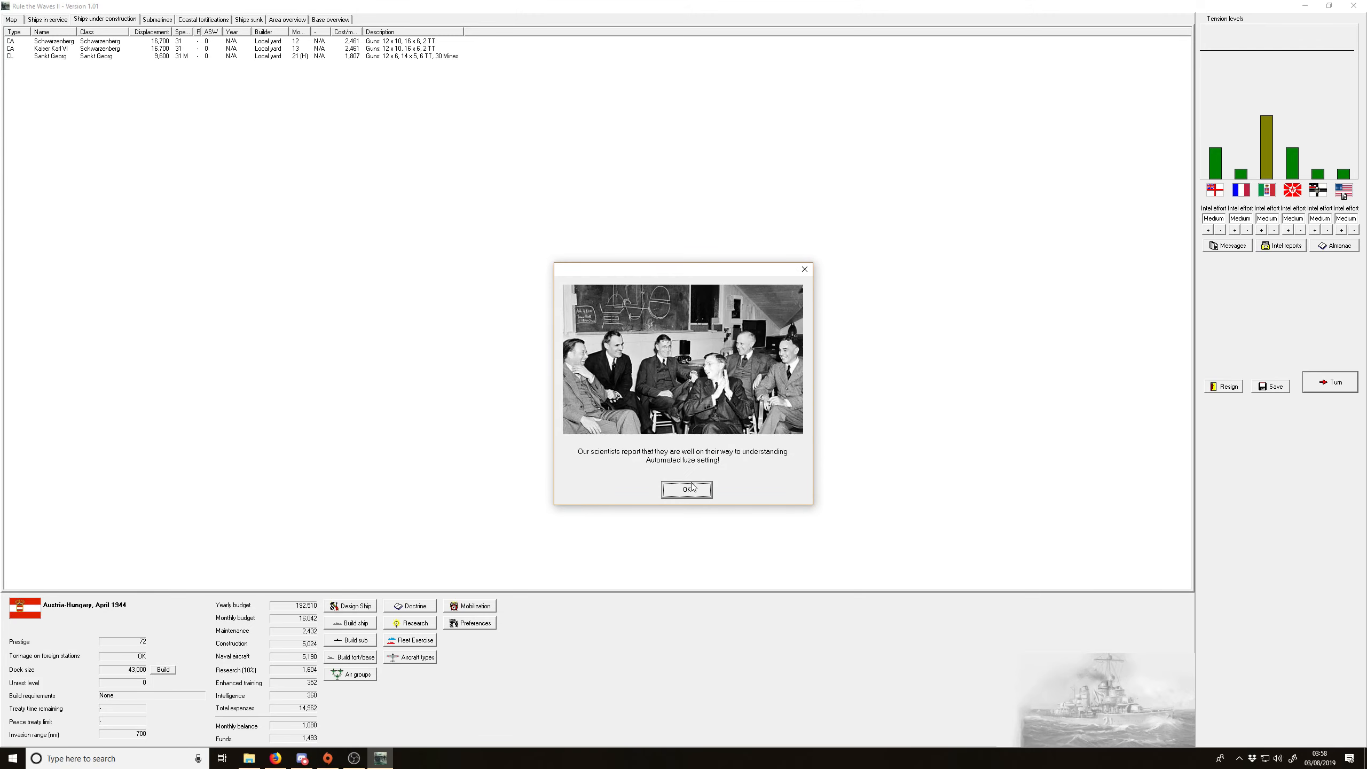
pyautogui.click(686, 490)
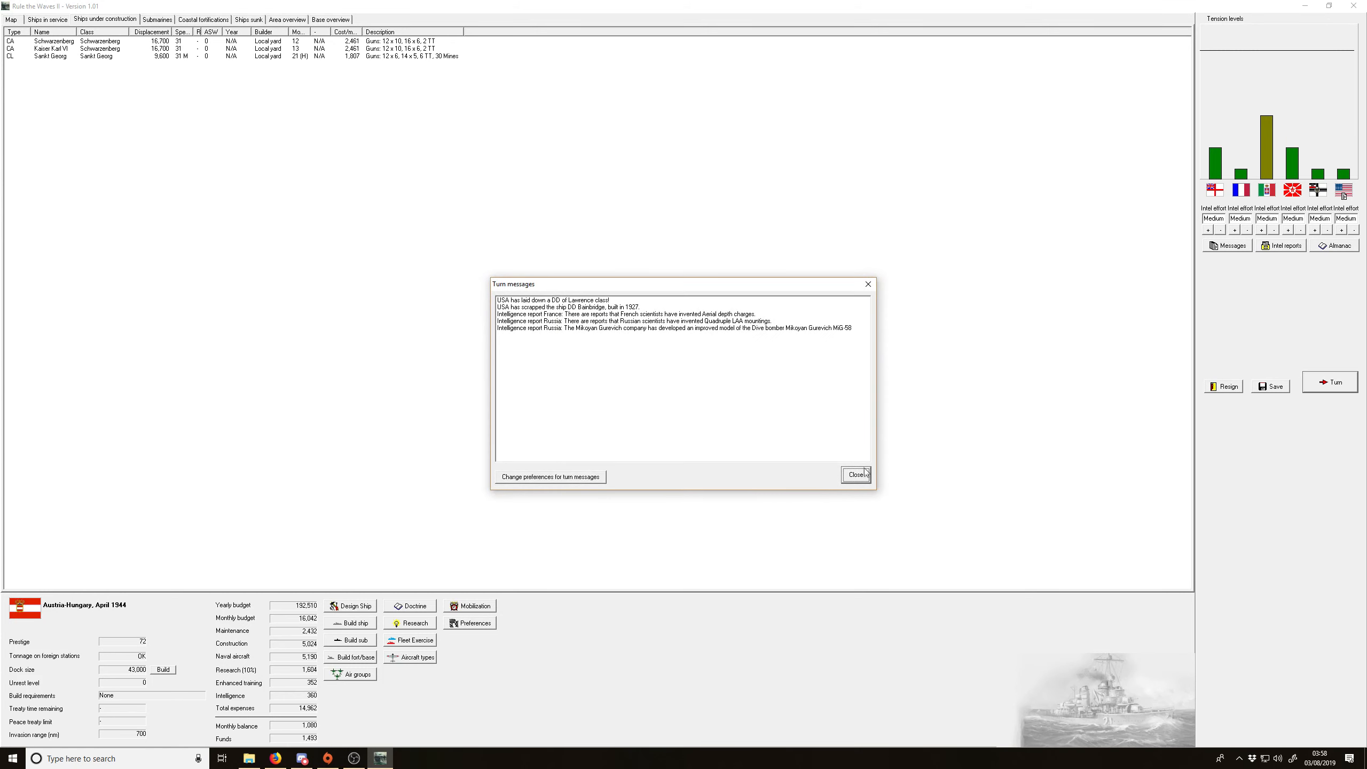
pyautogui.click(855, 475)
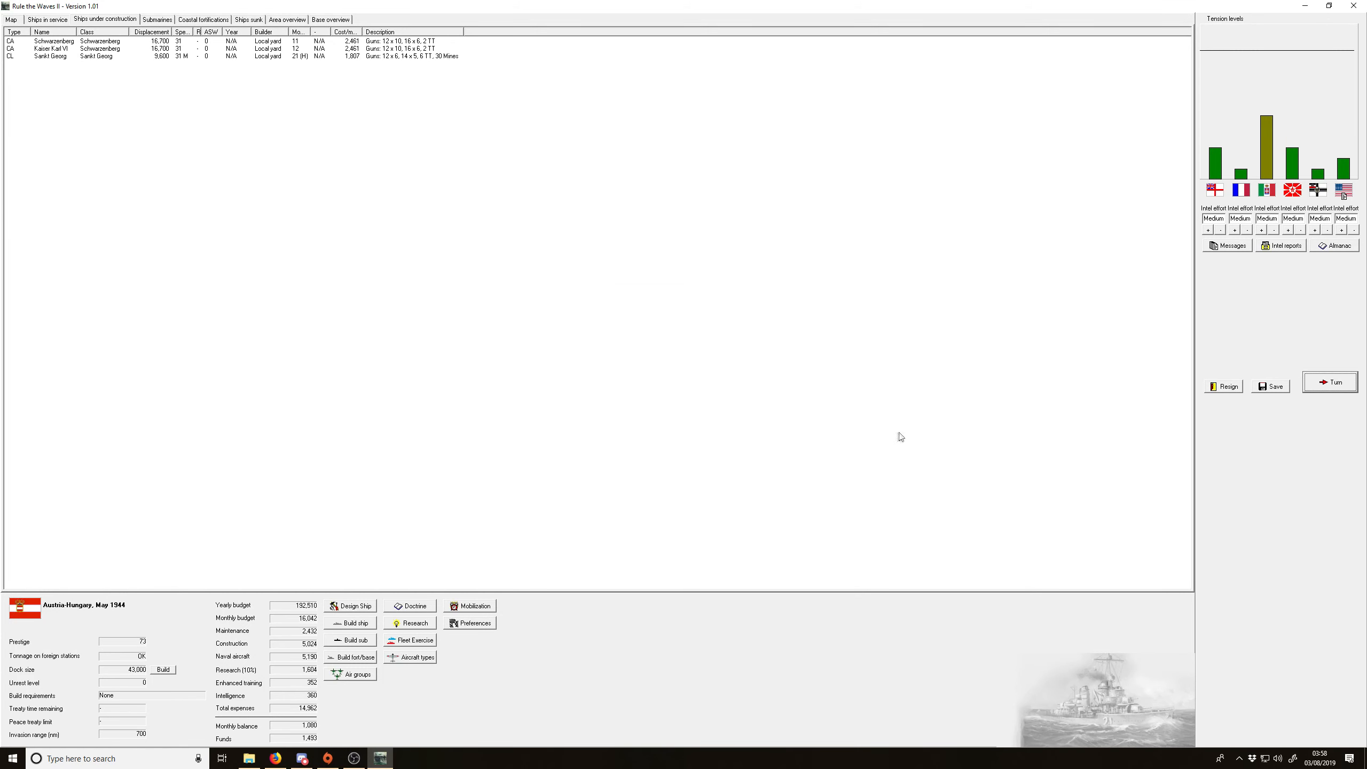
pyautogui.moveTo(466, 147)
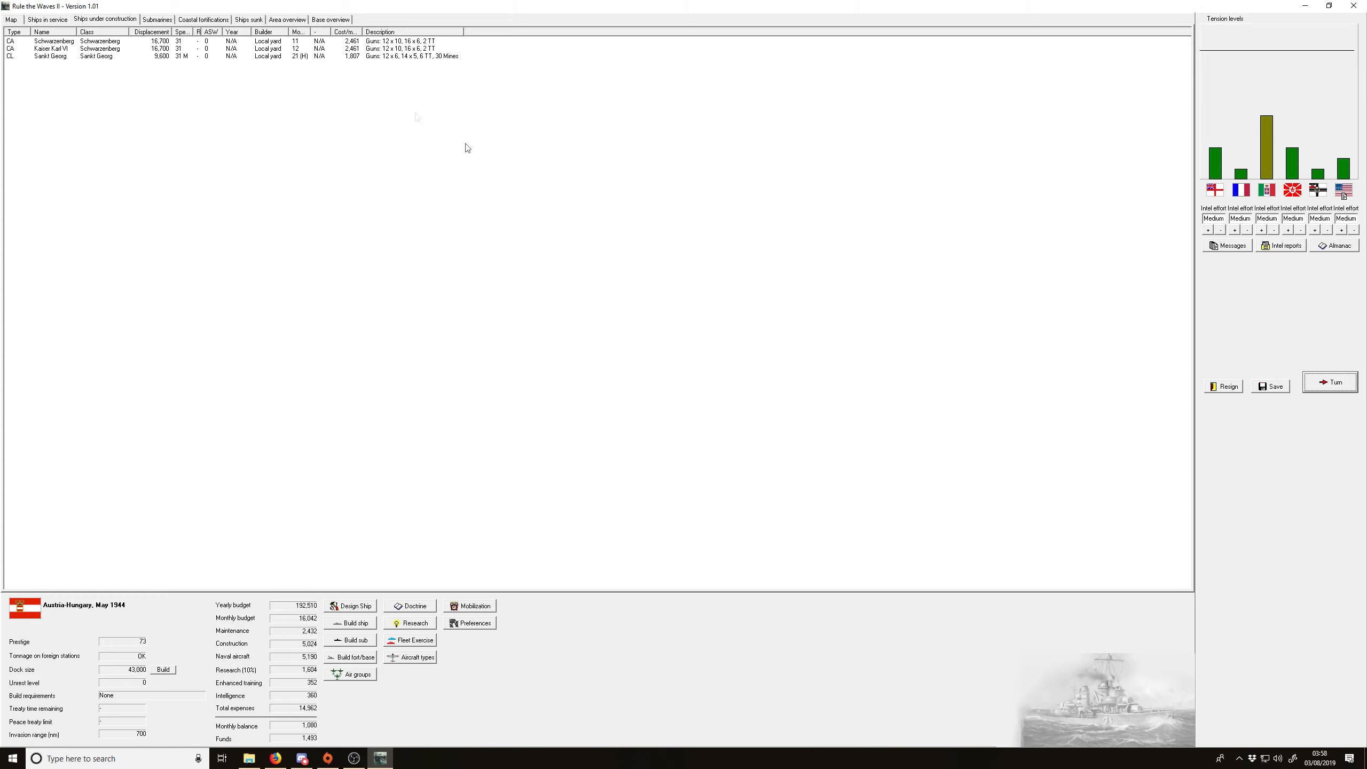
# Step: End the turn, answer the China uprising, and send a strongly worded note over USA spying
pyautogui.click(1330, 382)
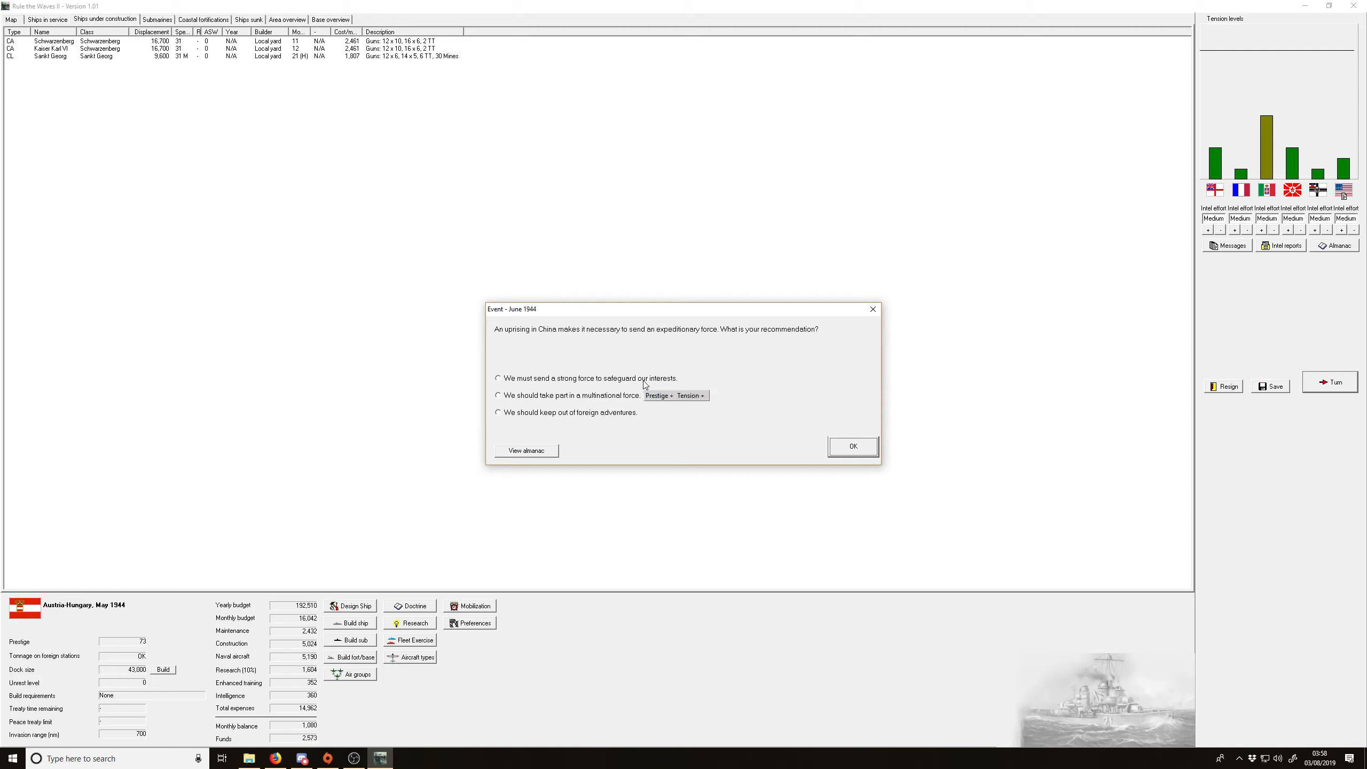
pyautogui.click(852, 446)
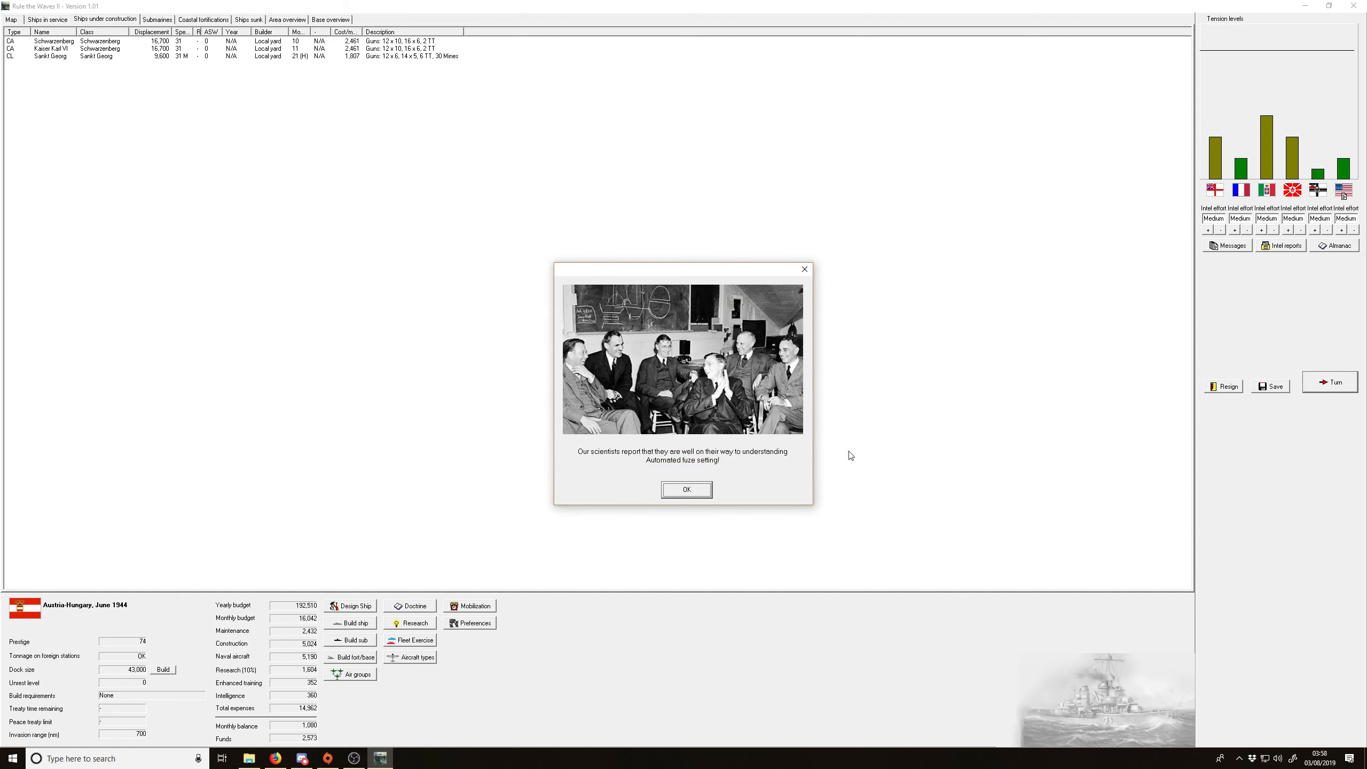
pyautogui.click(686, 489)
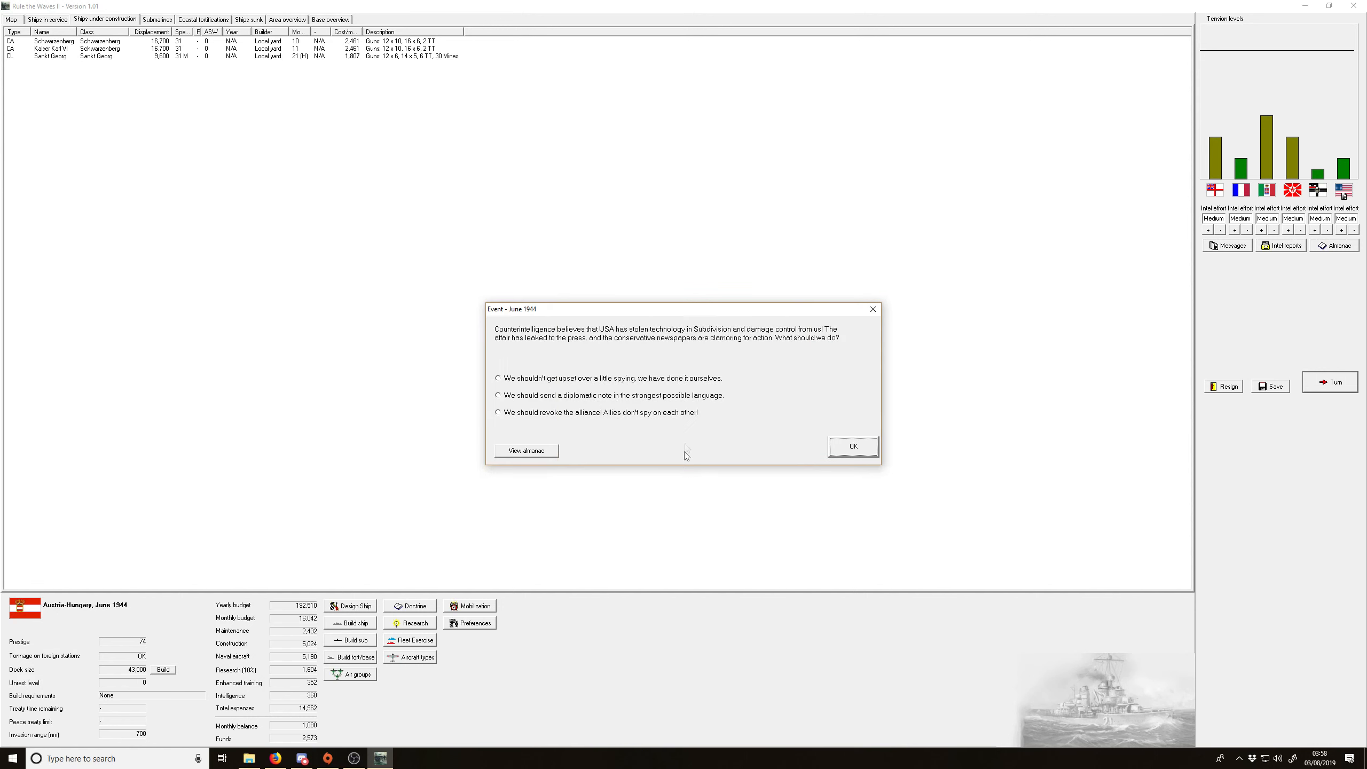
pyautogui.moveTo(682, 384)
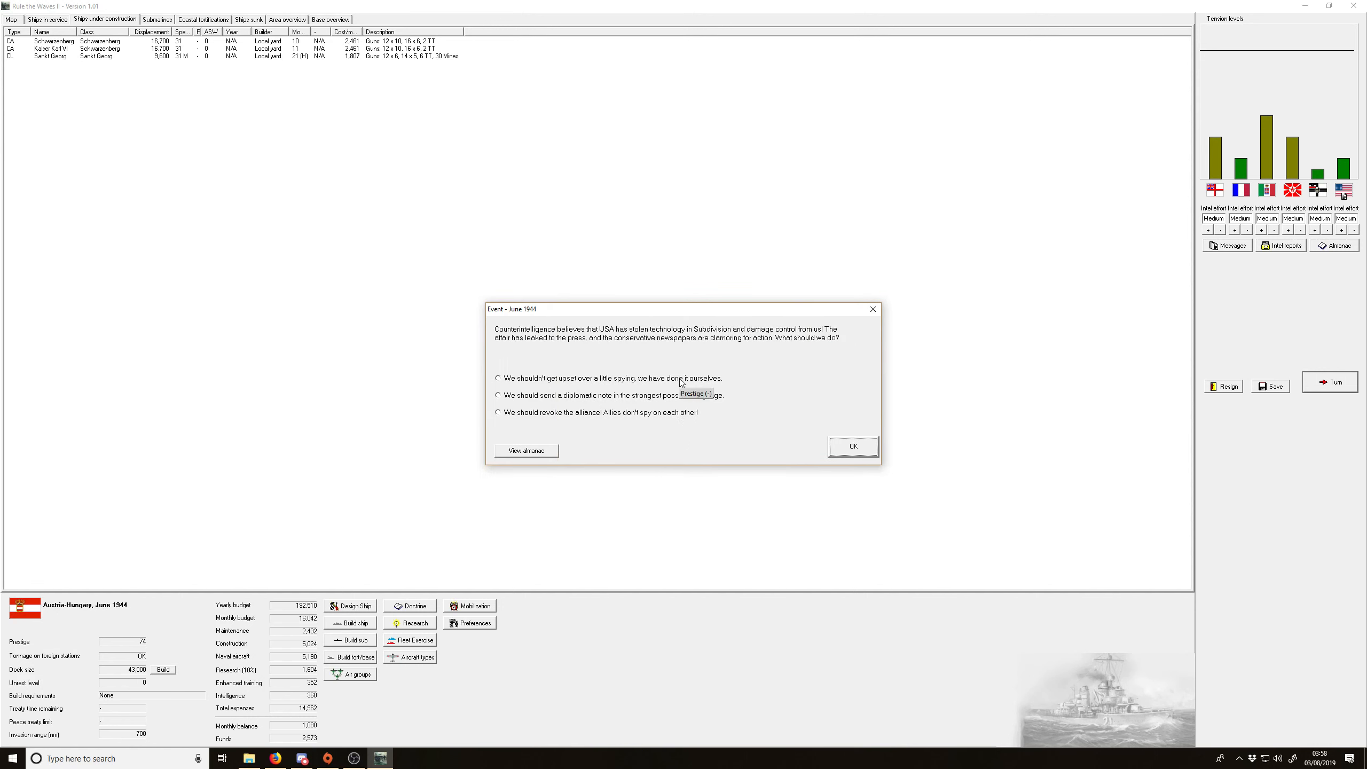
pyautogui.moveTo(660, 417)
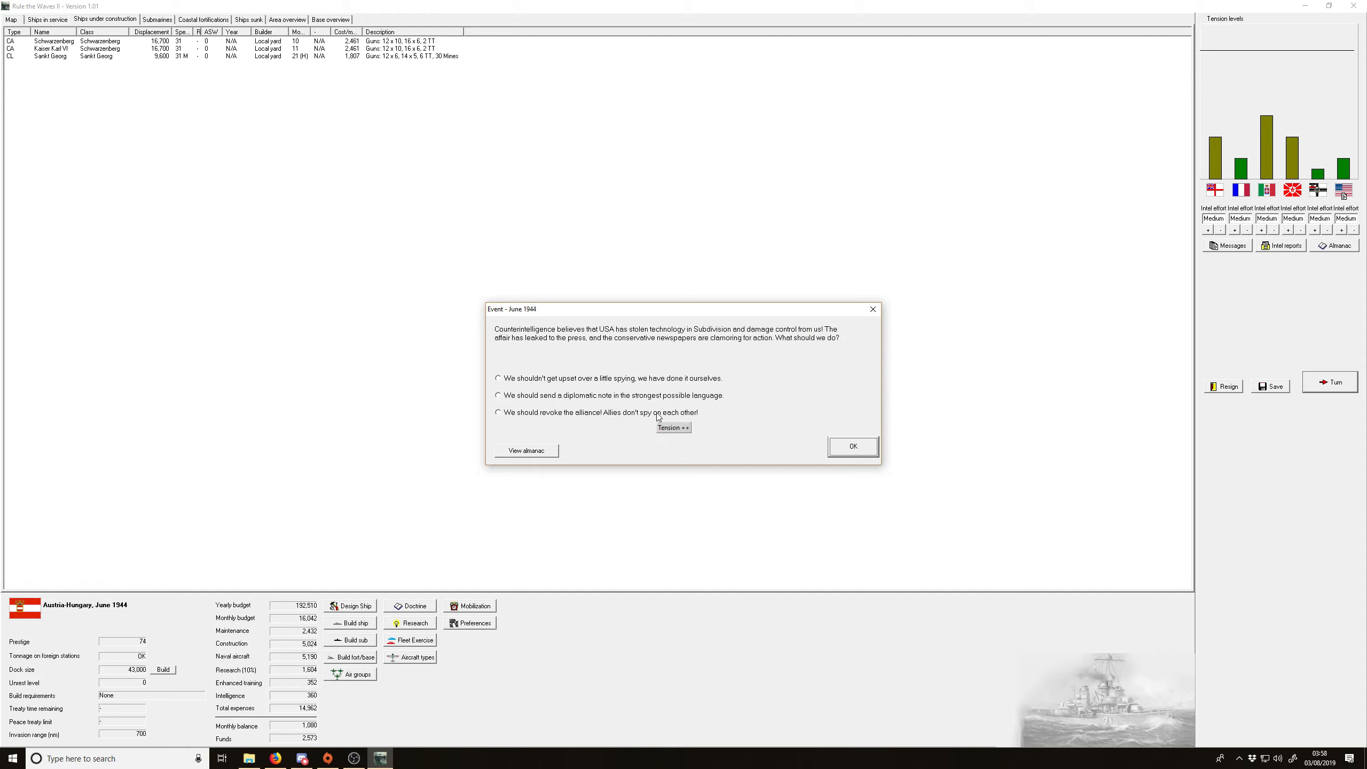
pyautogui.moveTo(678, 390)
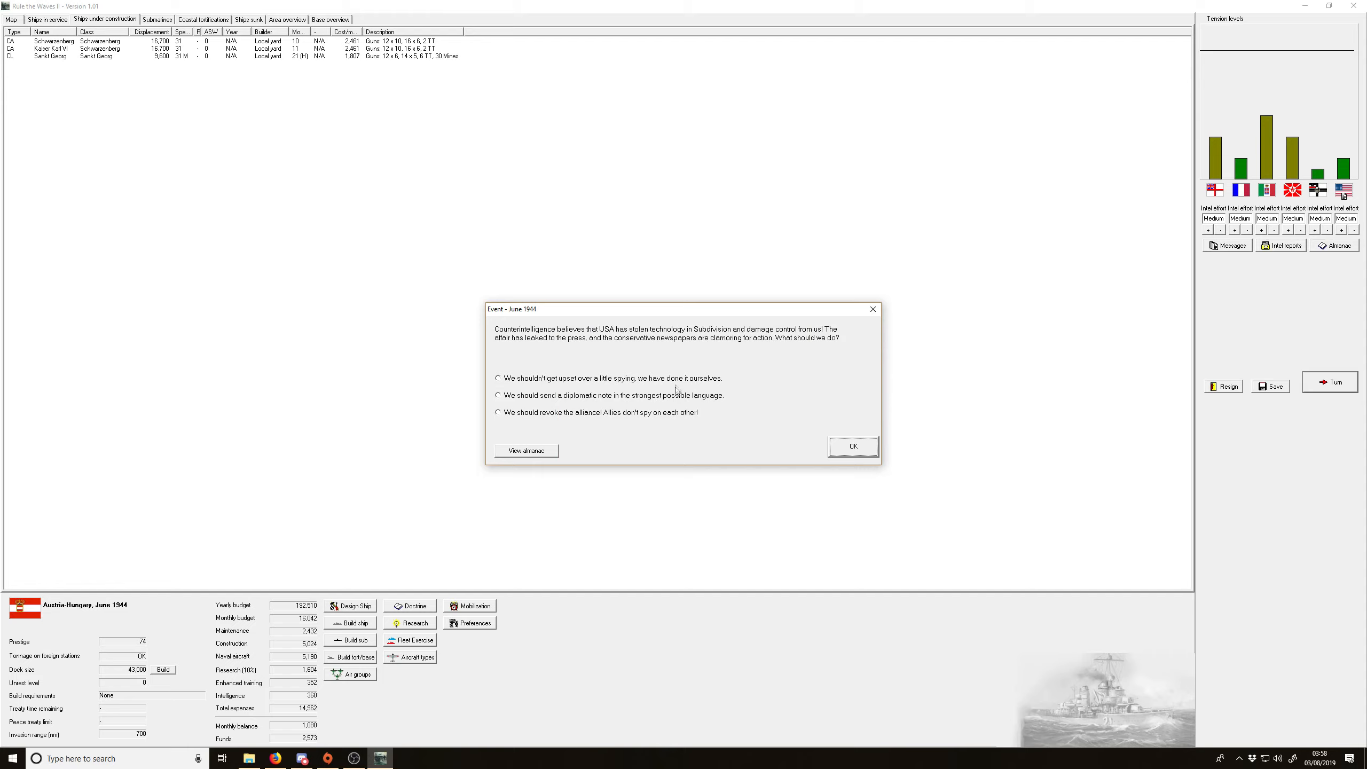
pyautogui.click(498, 395)
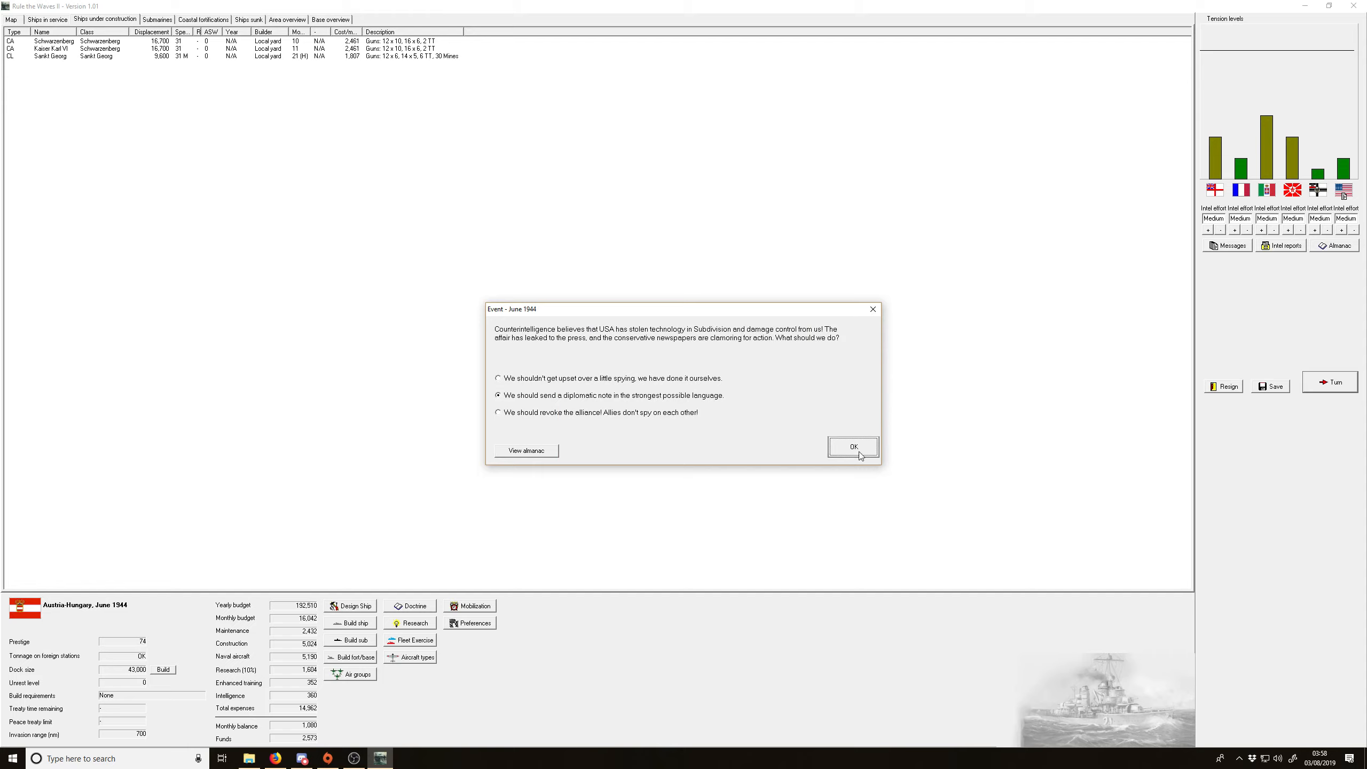
pyautogui.click(853, 447)
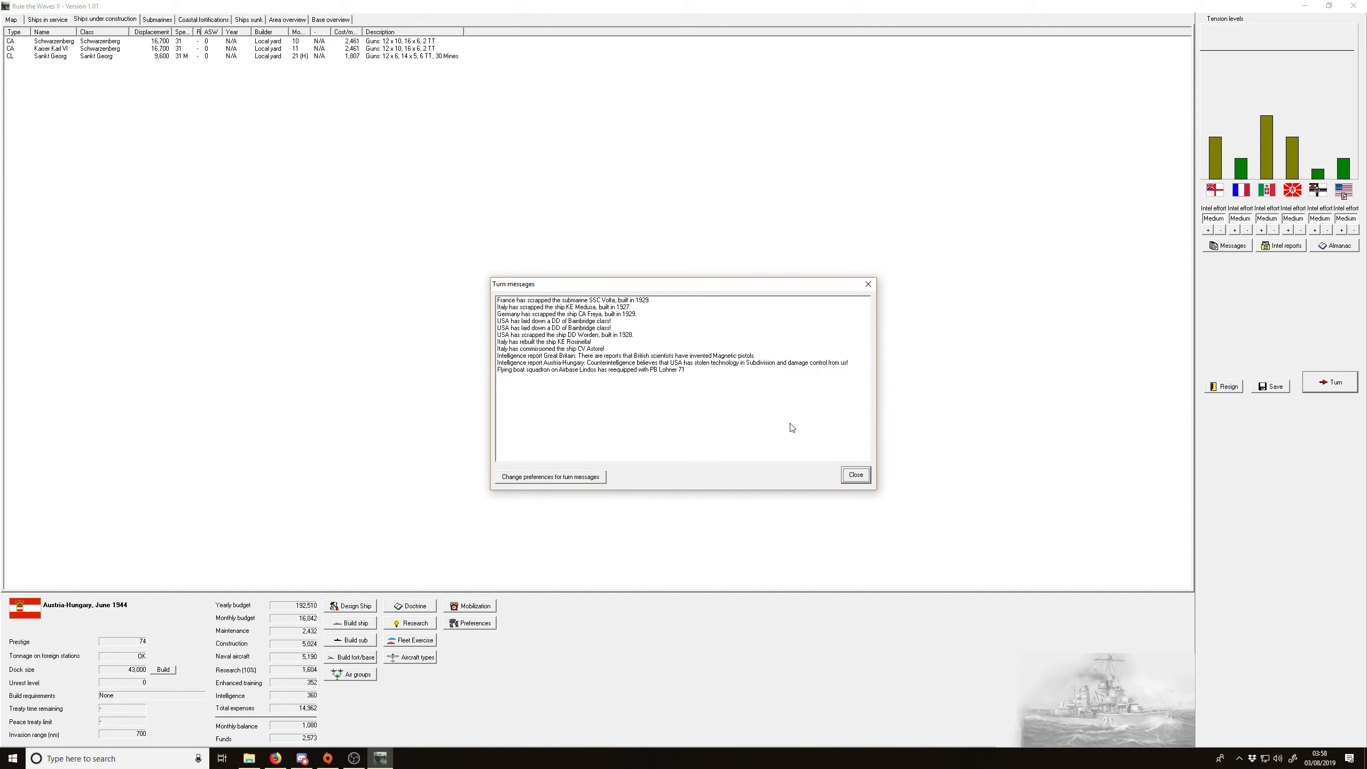
pyautogui.moveTo(855, 473)
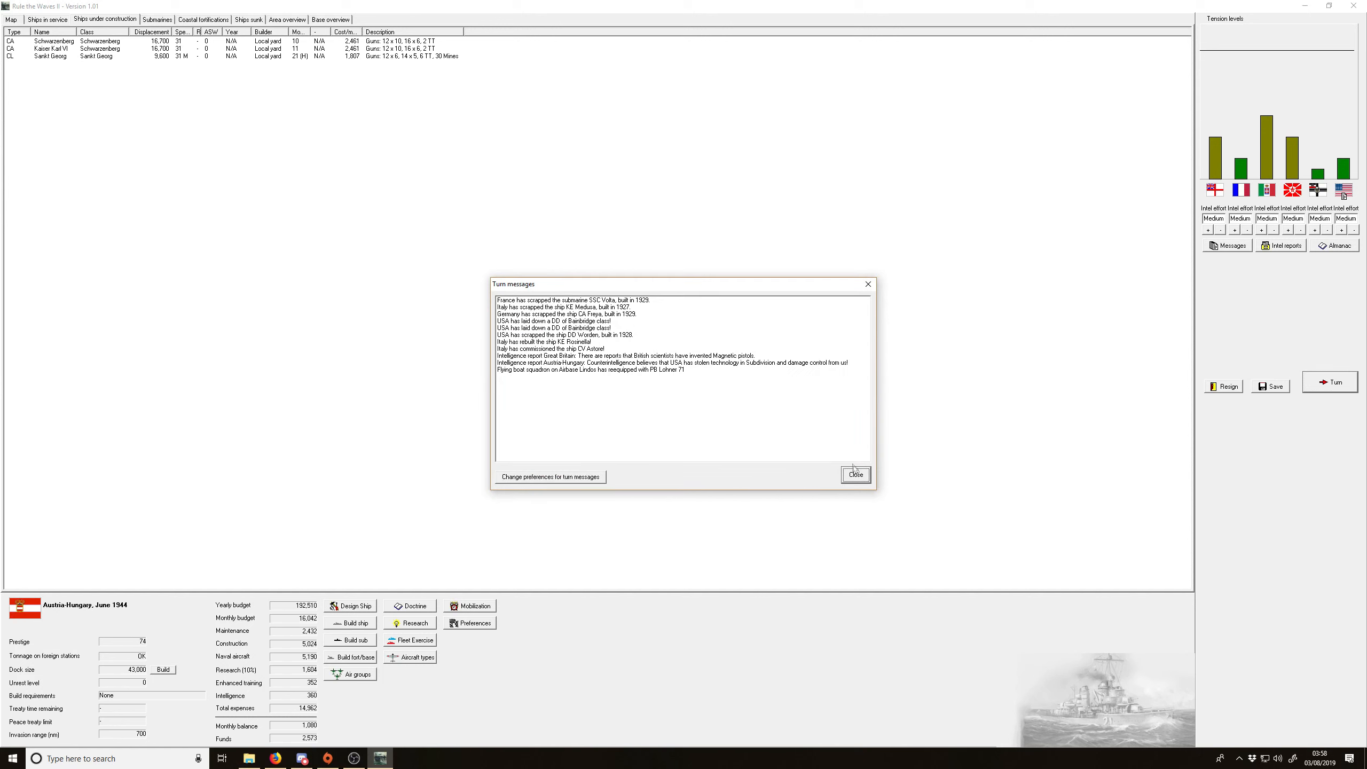
pyautogui.click(856, 474)
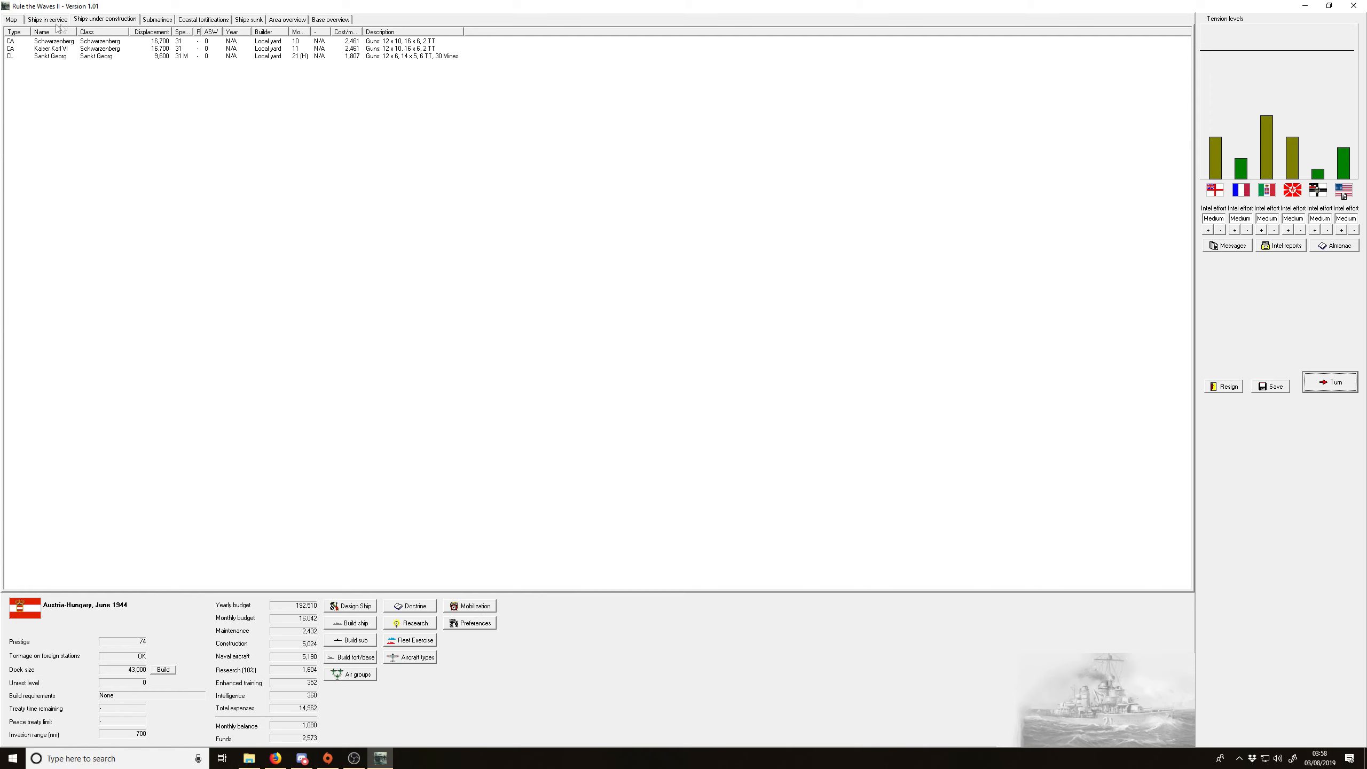
# Step: Open light cruiser Aurora's design from Ships in service for rebuild and confirm the rebuild
pyautogui.click(47, 19)
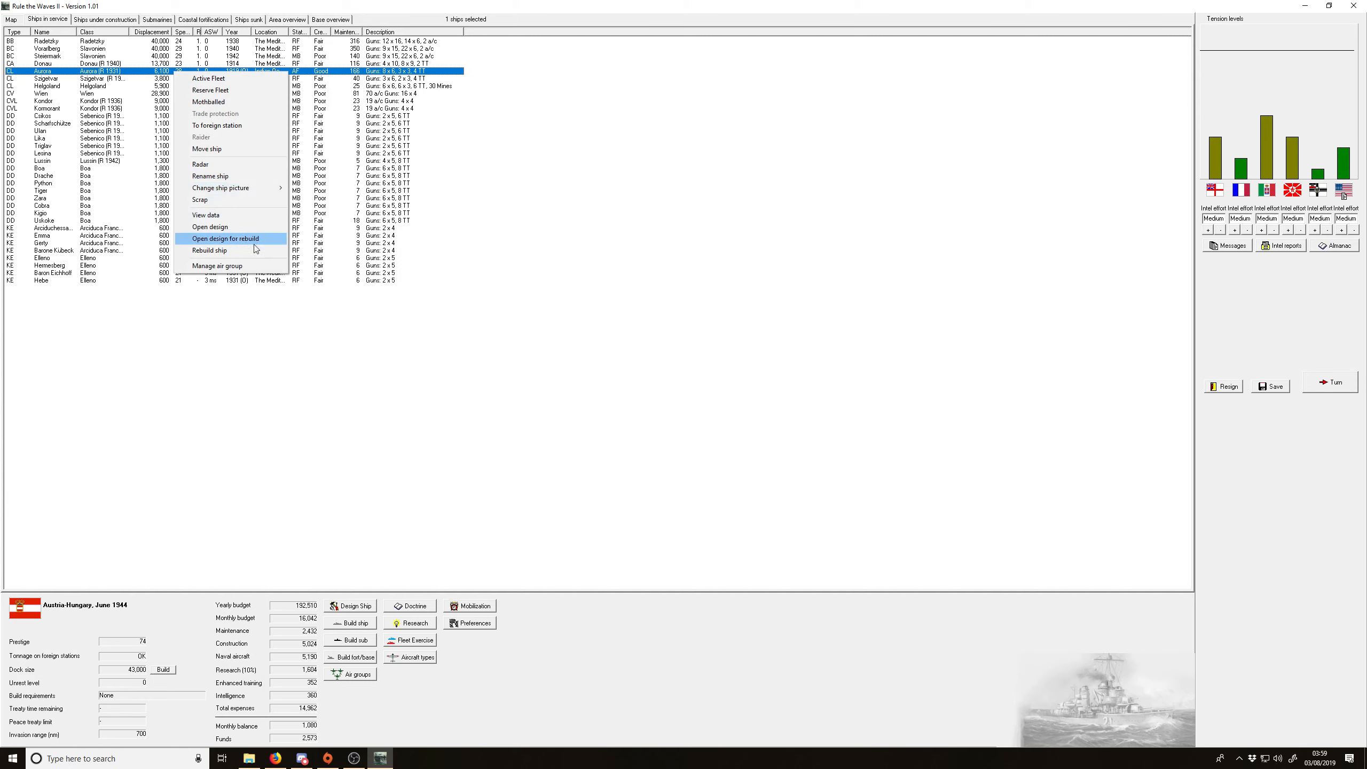
pyautogui.click(225, 238)
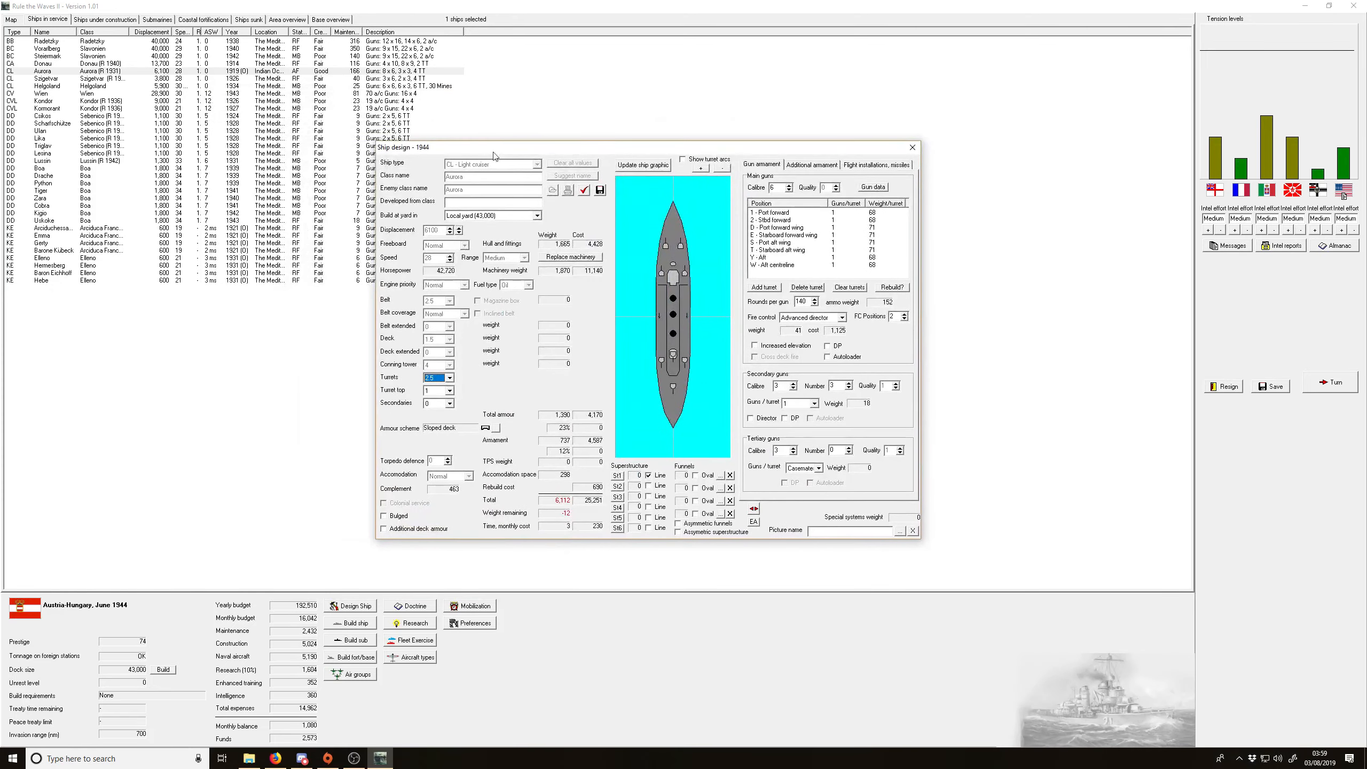
pyautogui.moveTo(558, 336)
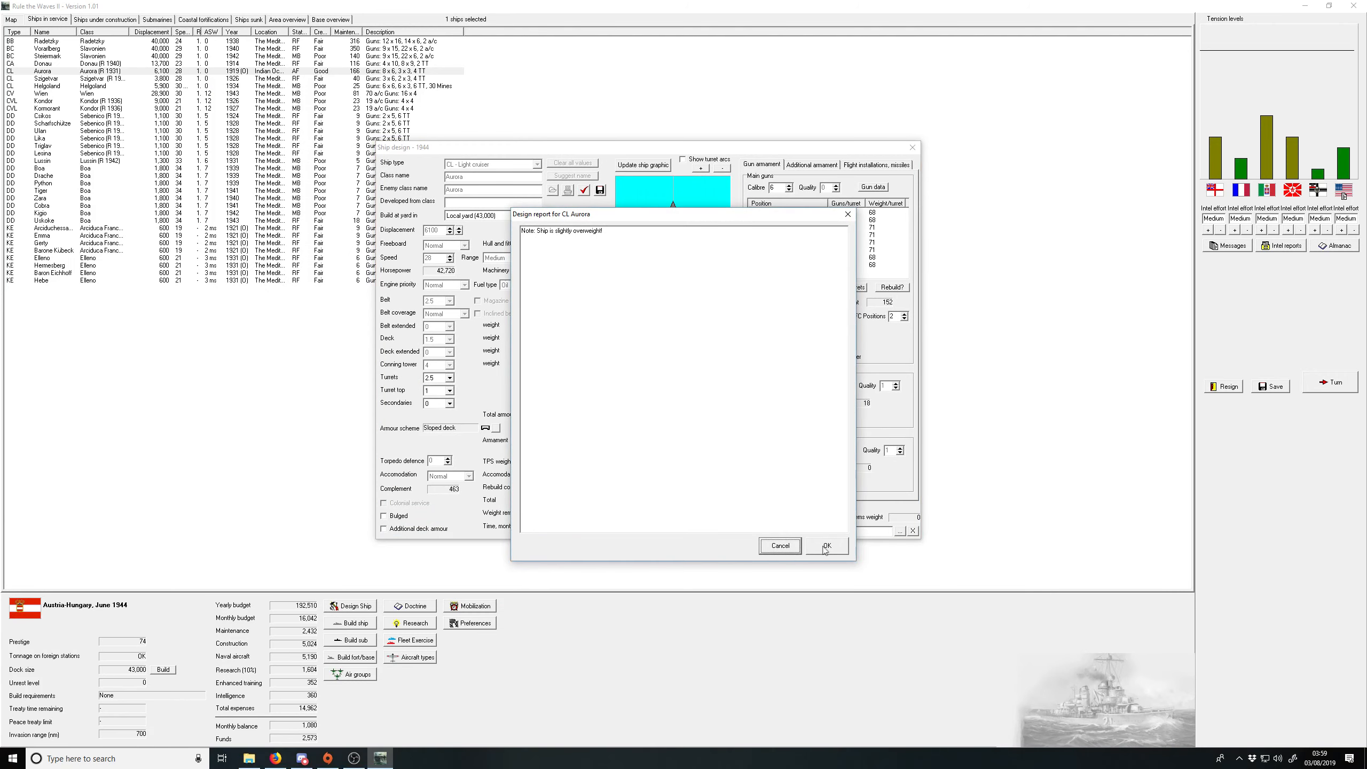
pyautogui.click(826, 545)
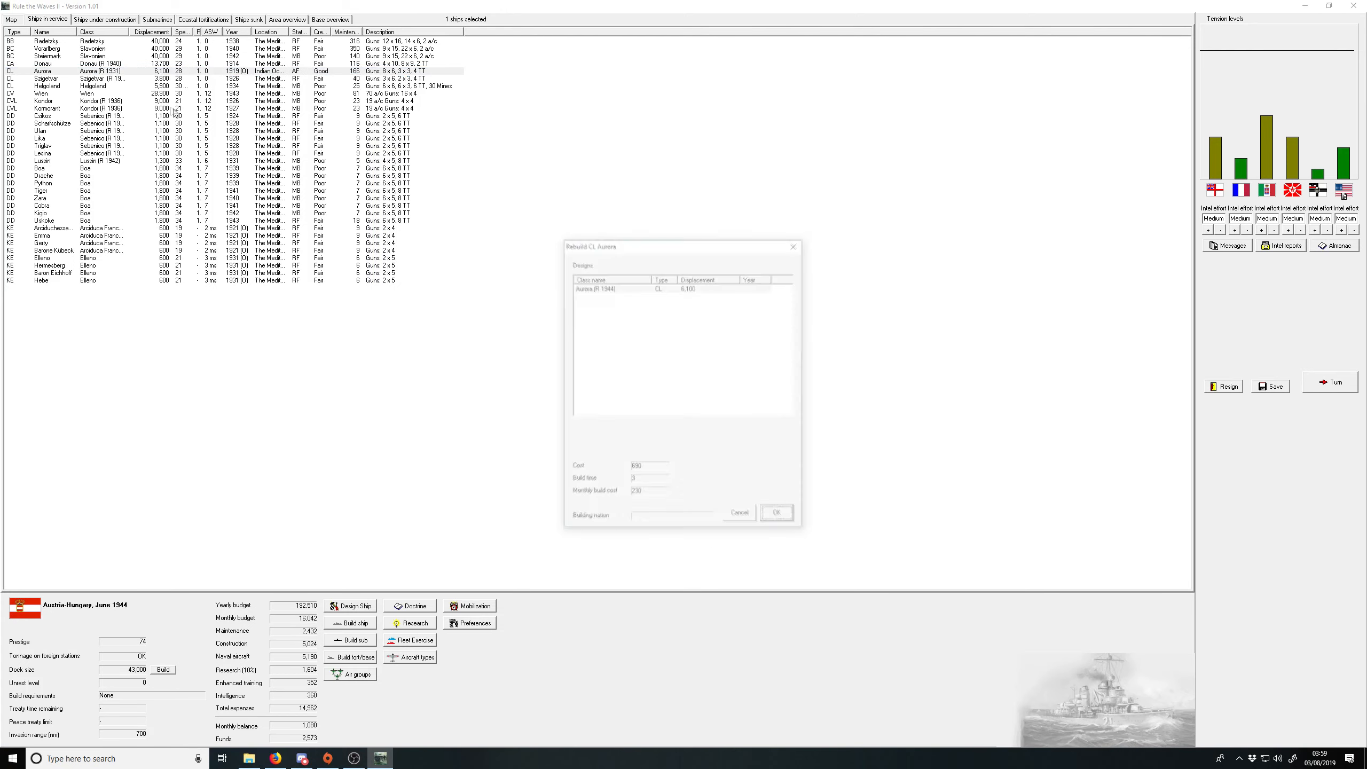
pyautogui.click(775, 511)
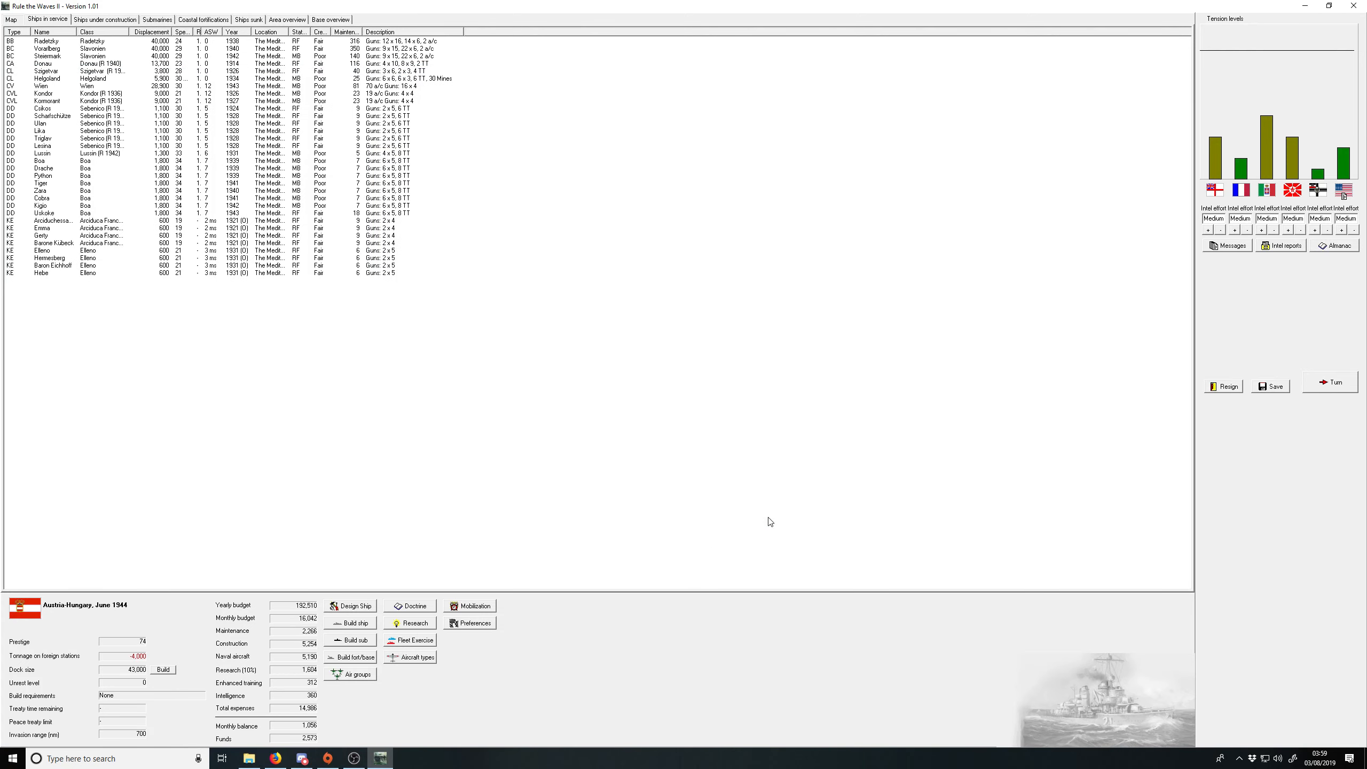
pyautogui.moveTo(1300, 392)
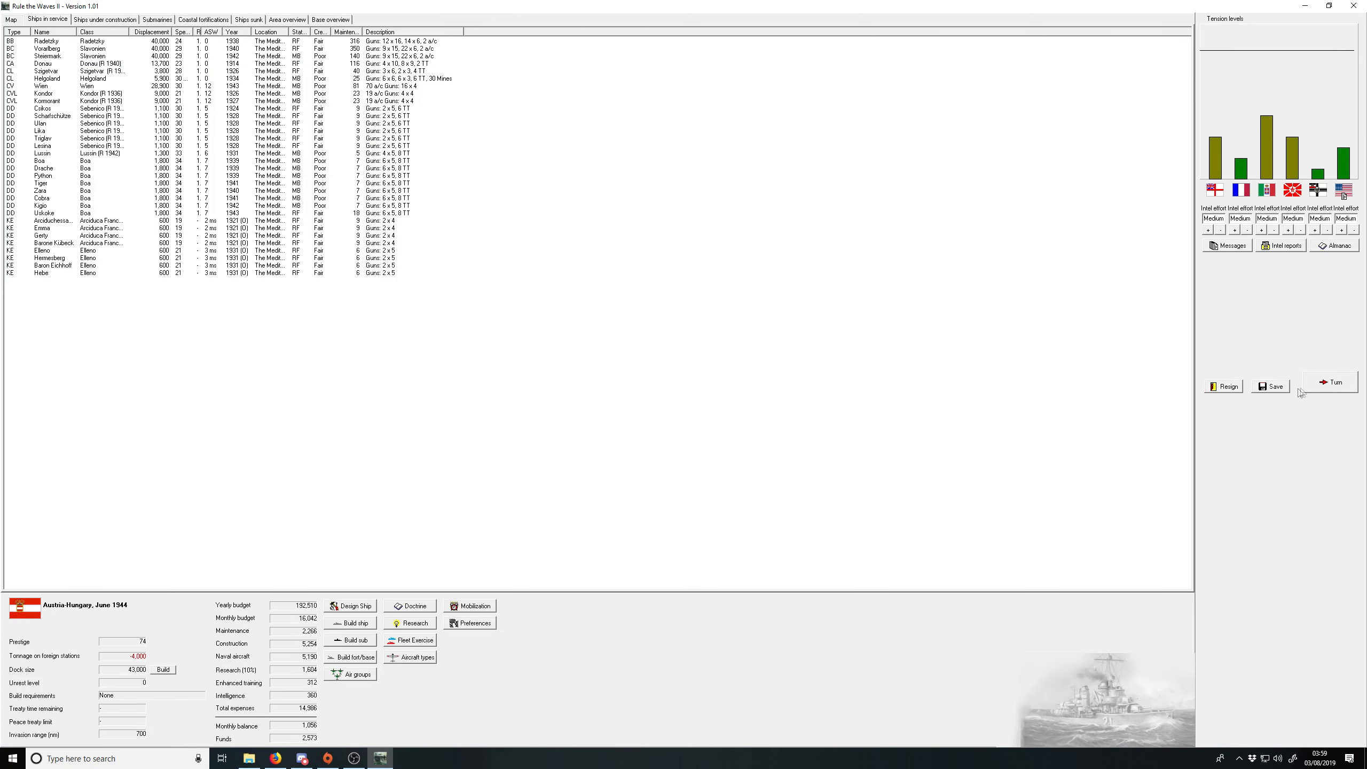
# Step: End the turn despite few foreign-station ships, dismissing oil, ASW, explosive shells and radar gunnery reports
pyautogui.click(1335, 382)
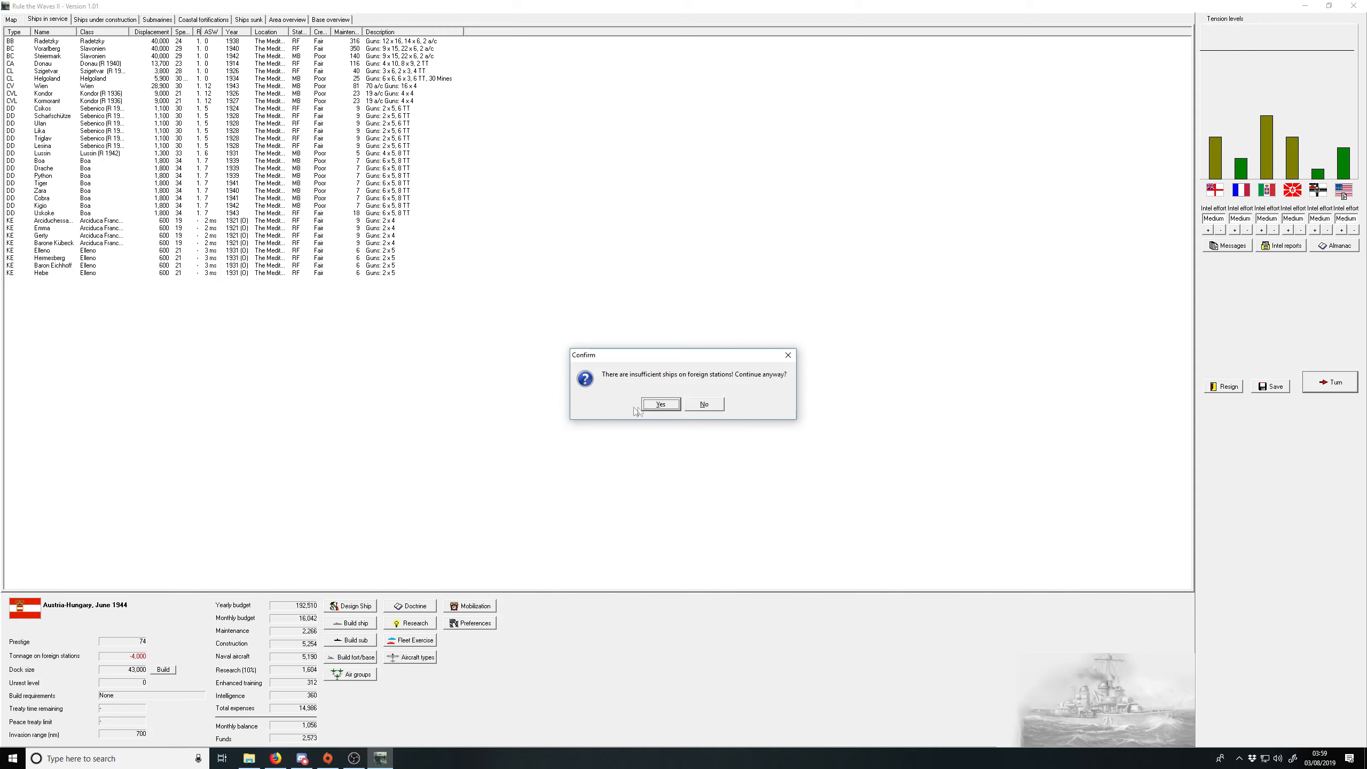
pyautogui.click(660, 404)
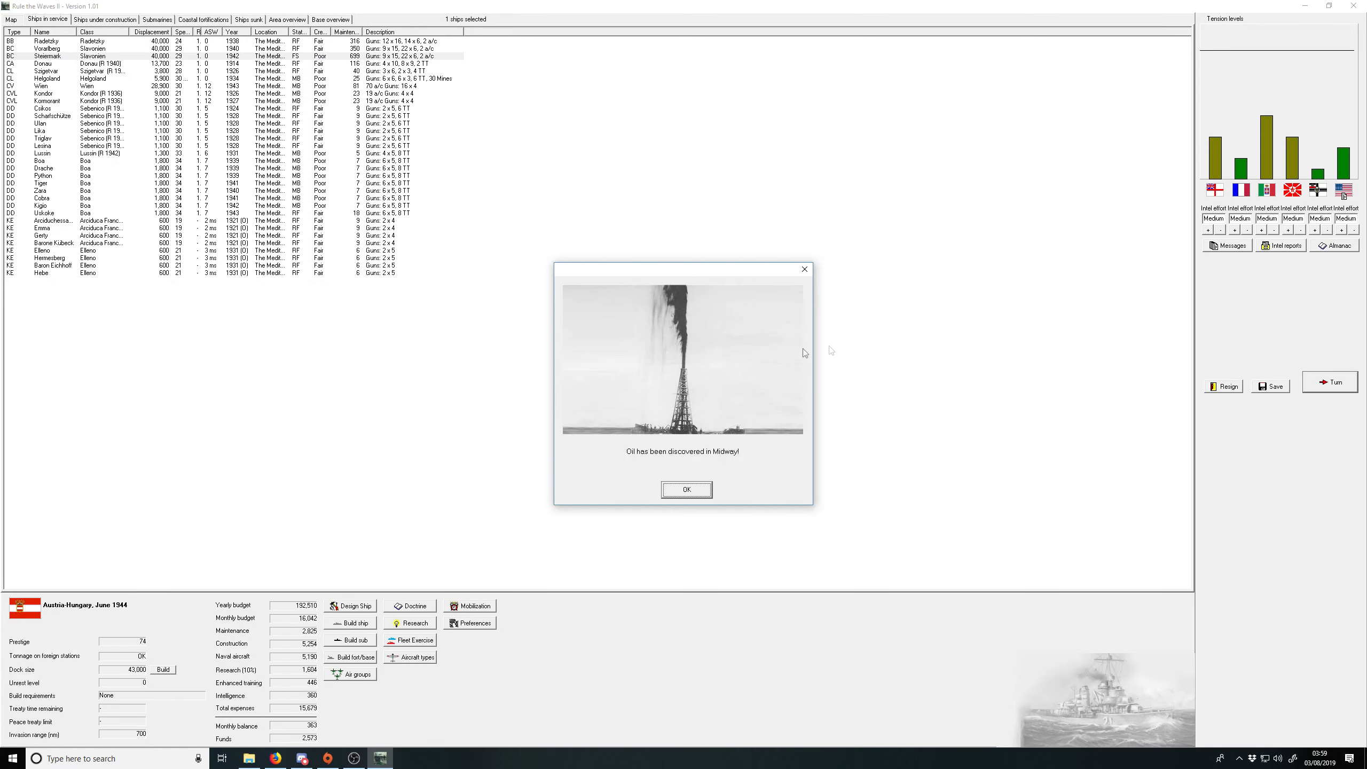
pyautogui.click(685, 489)
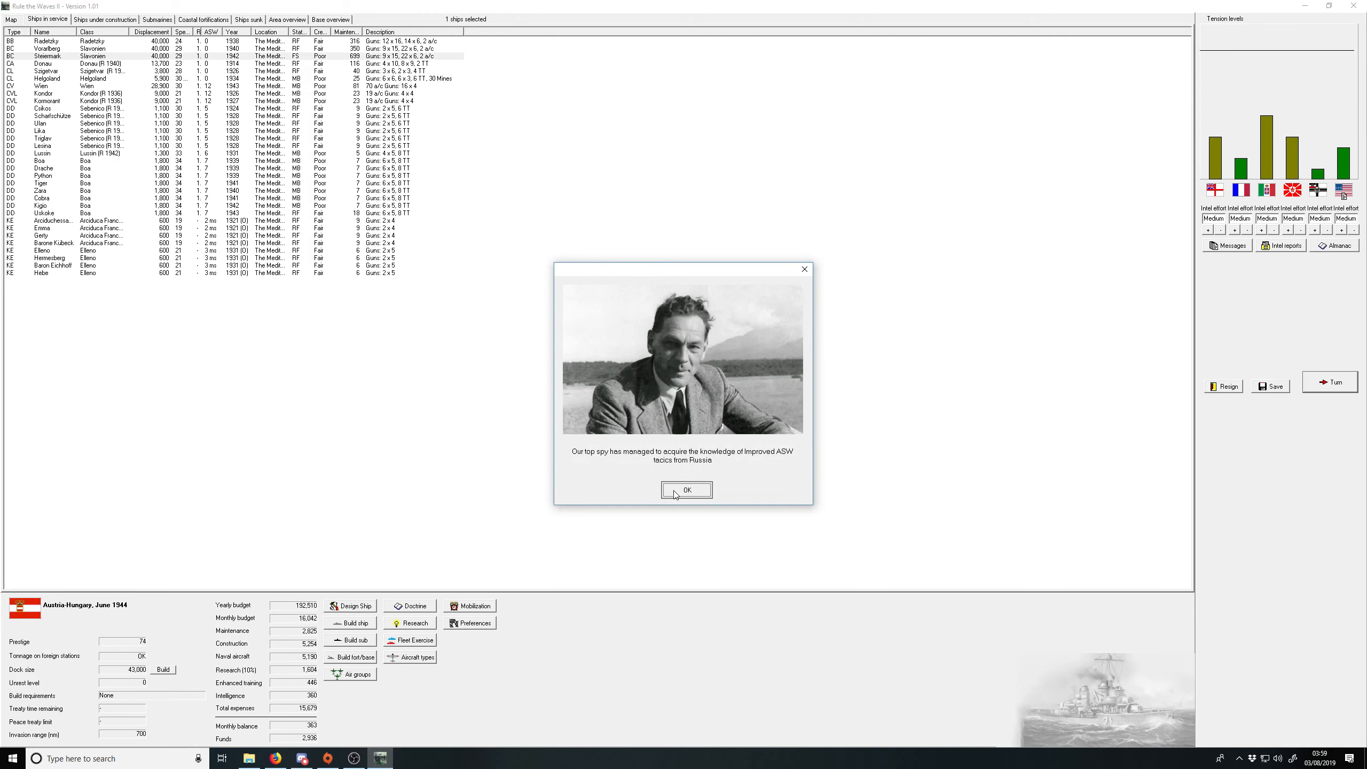
pyautogui.click(686, 489)
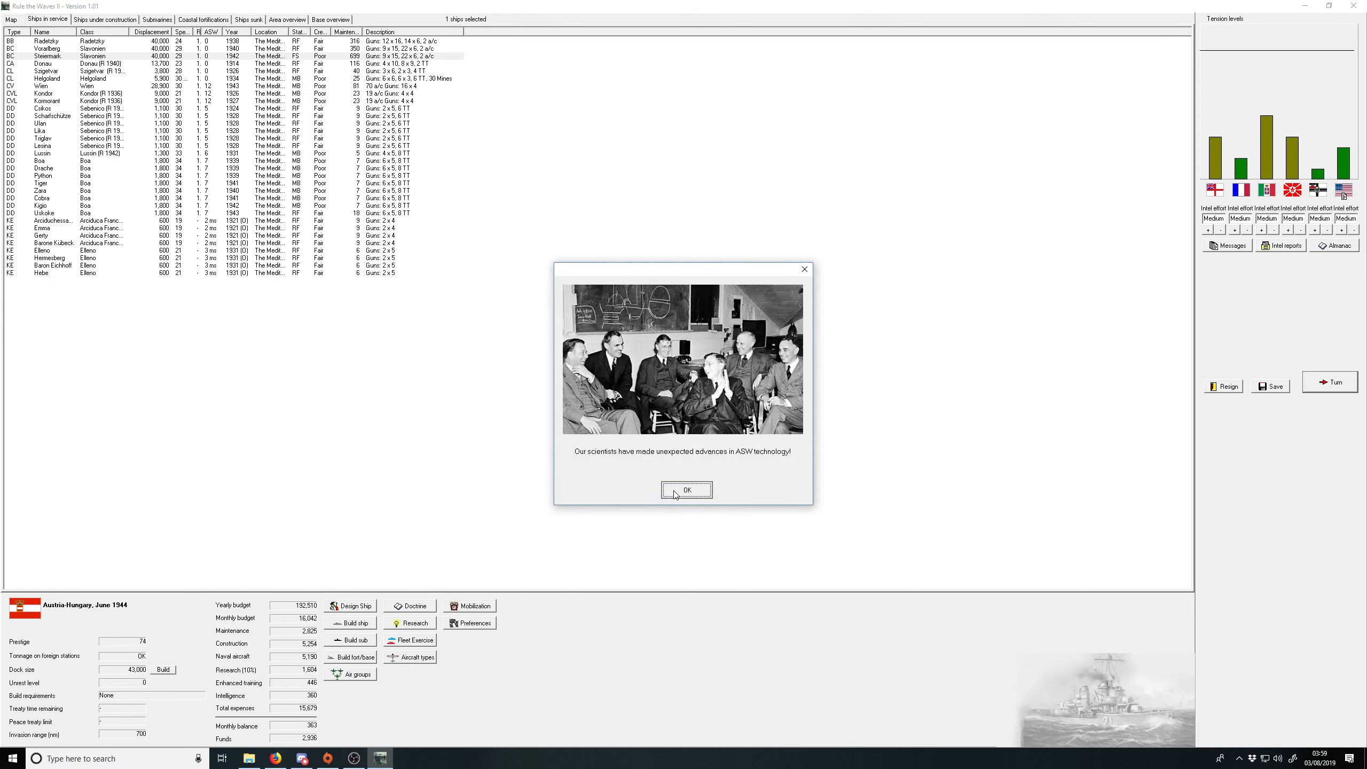
pyautogui.click(685, 491)
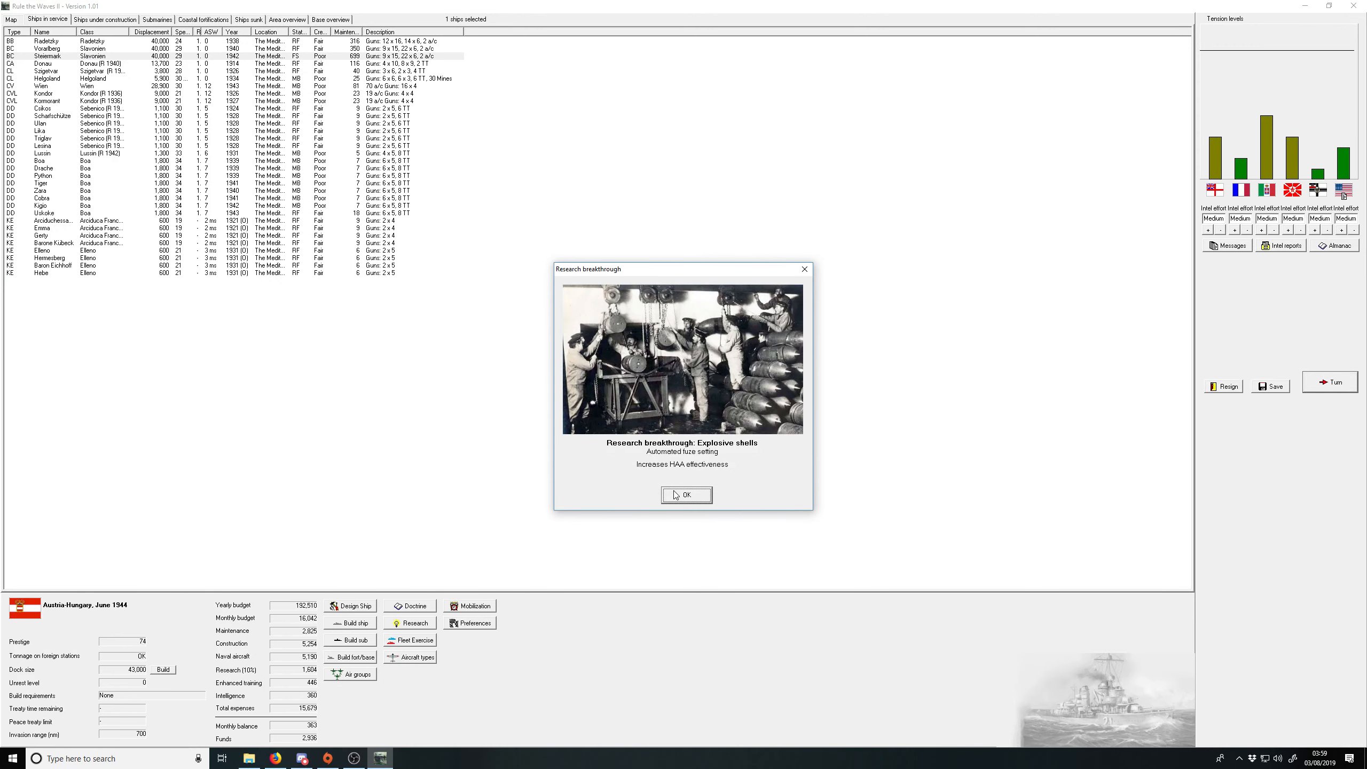
pyautogui.click(686, 495)
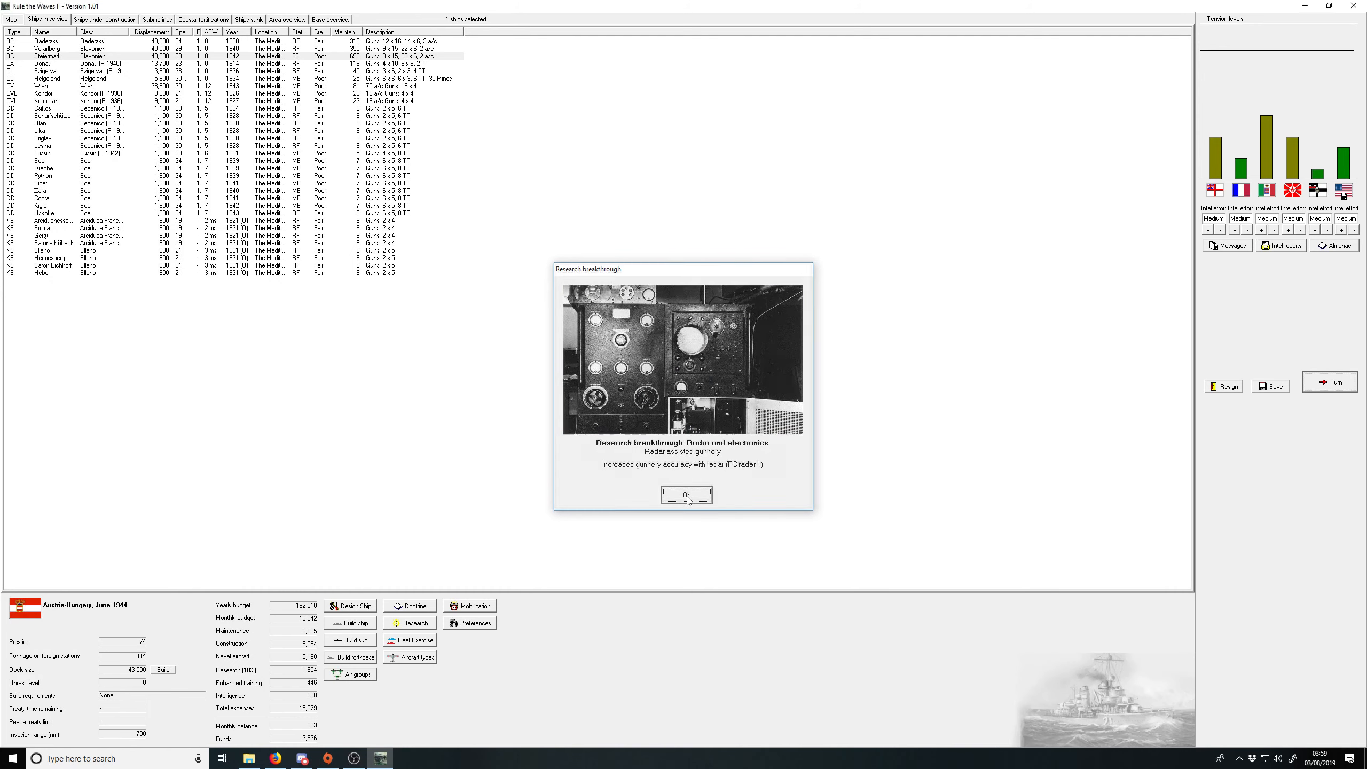
pyautogui.click(685, 495)
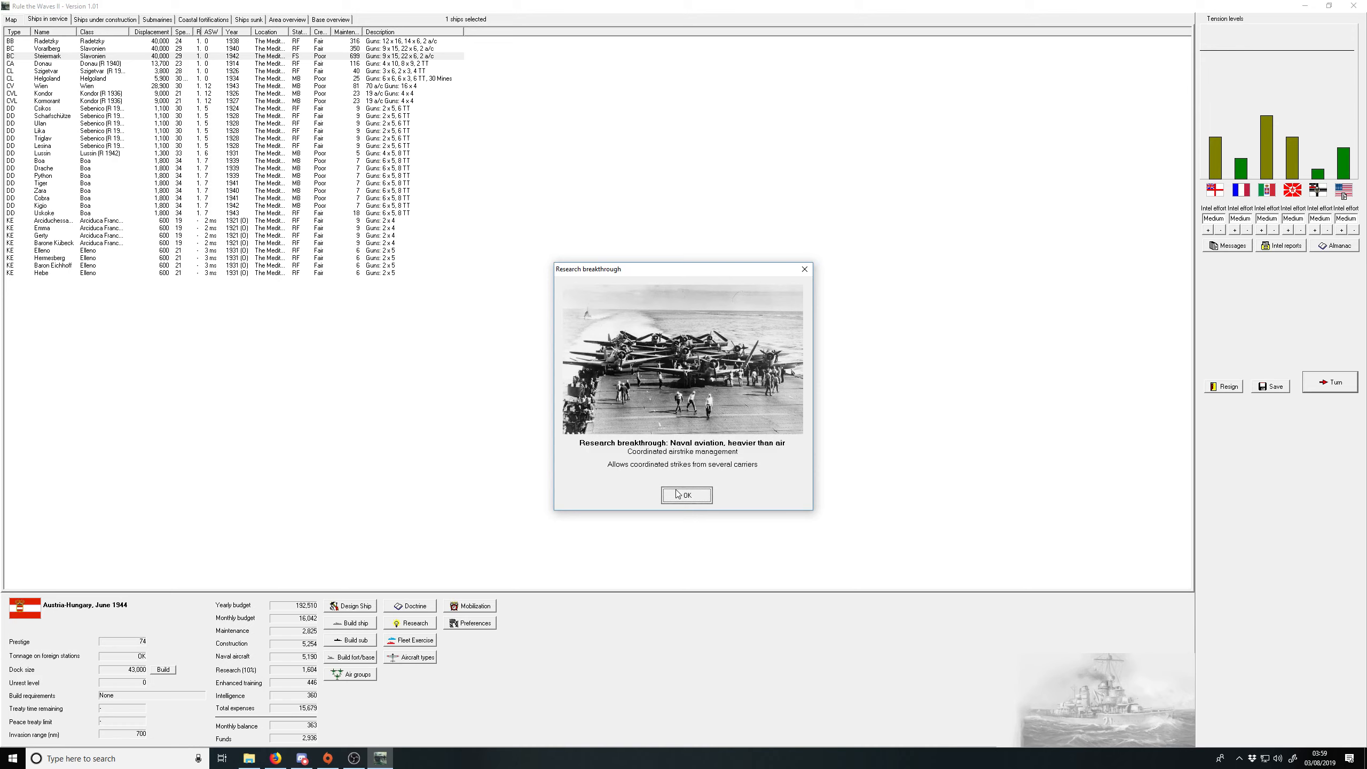
pyautogui.click(685, 494)
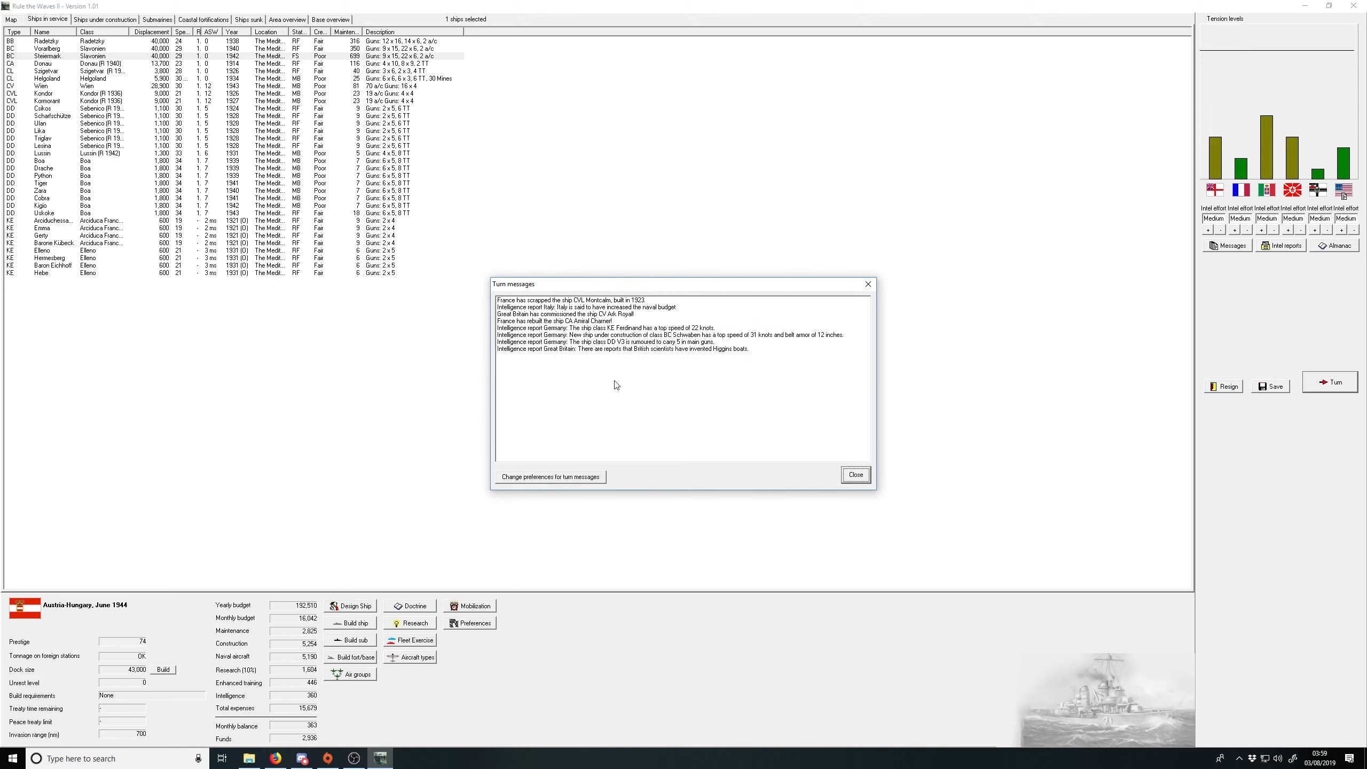
pyautogui.moveTo(839, 444)
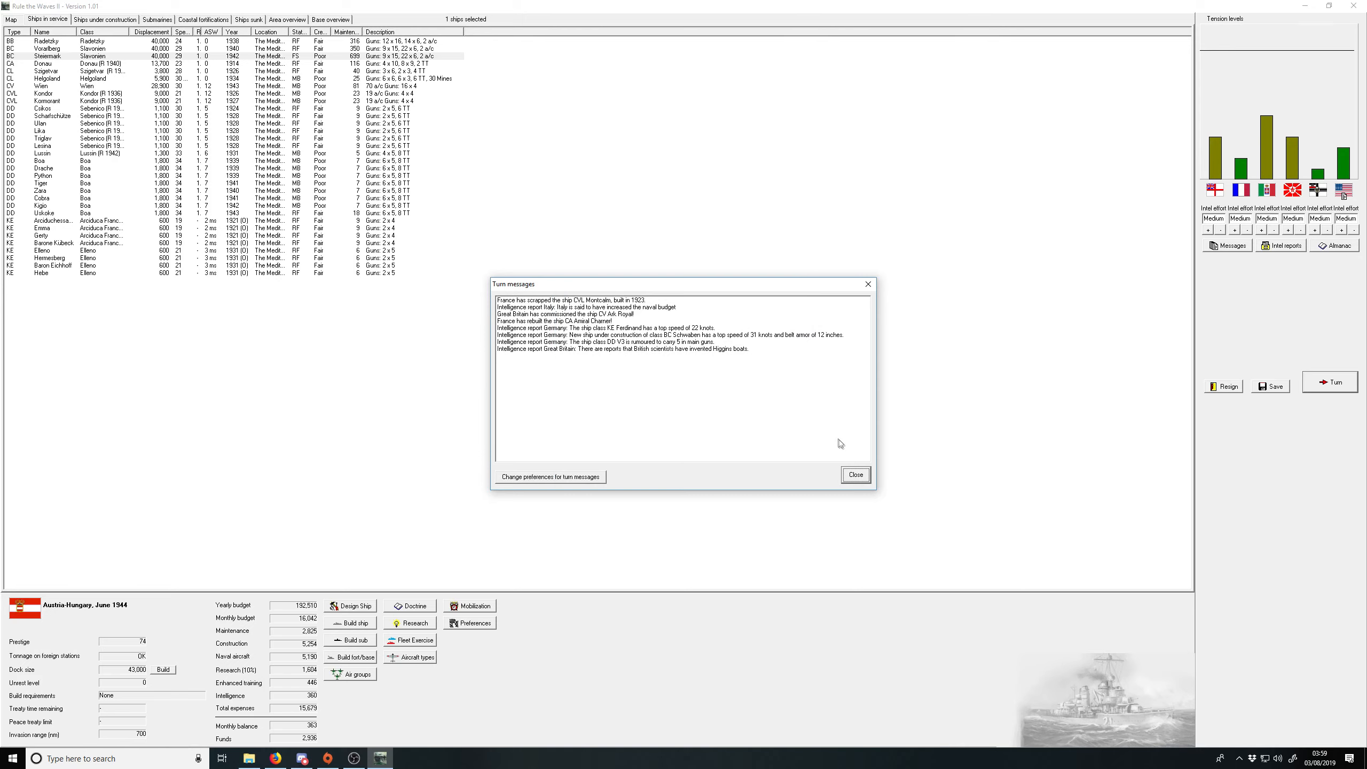
# Step: Dismiss the June reports and review the carrier Wien's design sheet
pyautogui.click(855, 474)
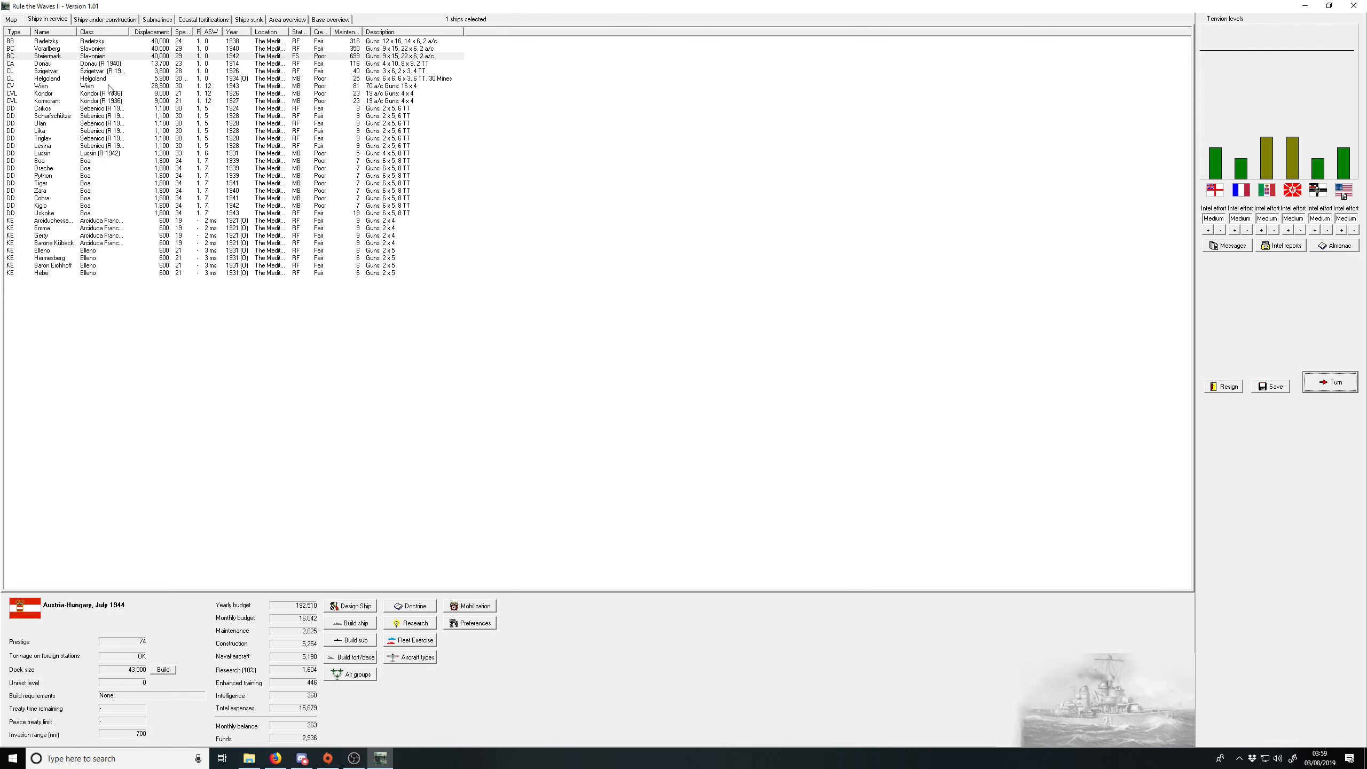
pyautogui.doubleClick(40, 86)
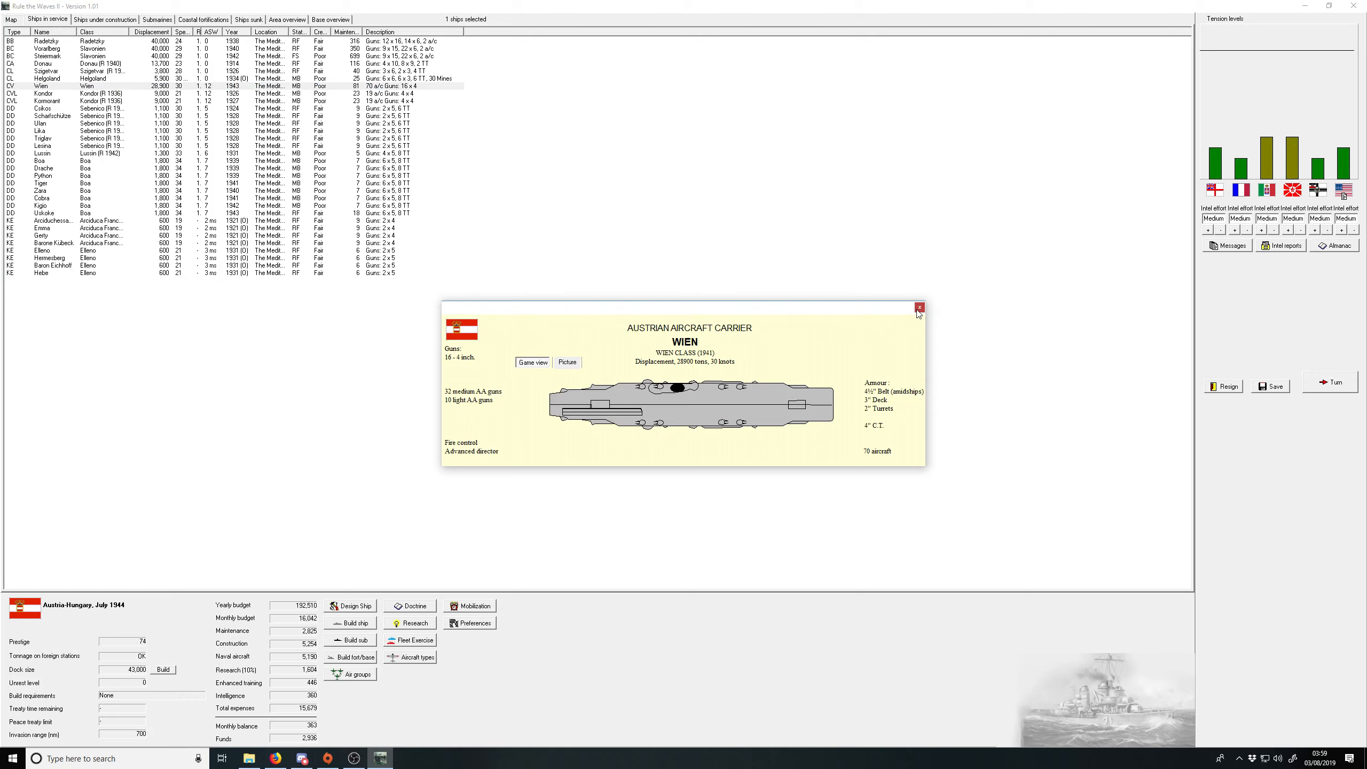
pyautogui.click(918, 307)
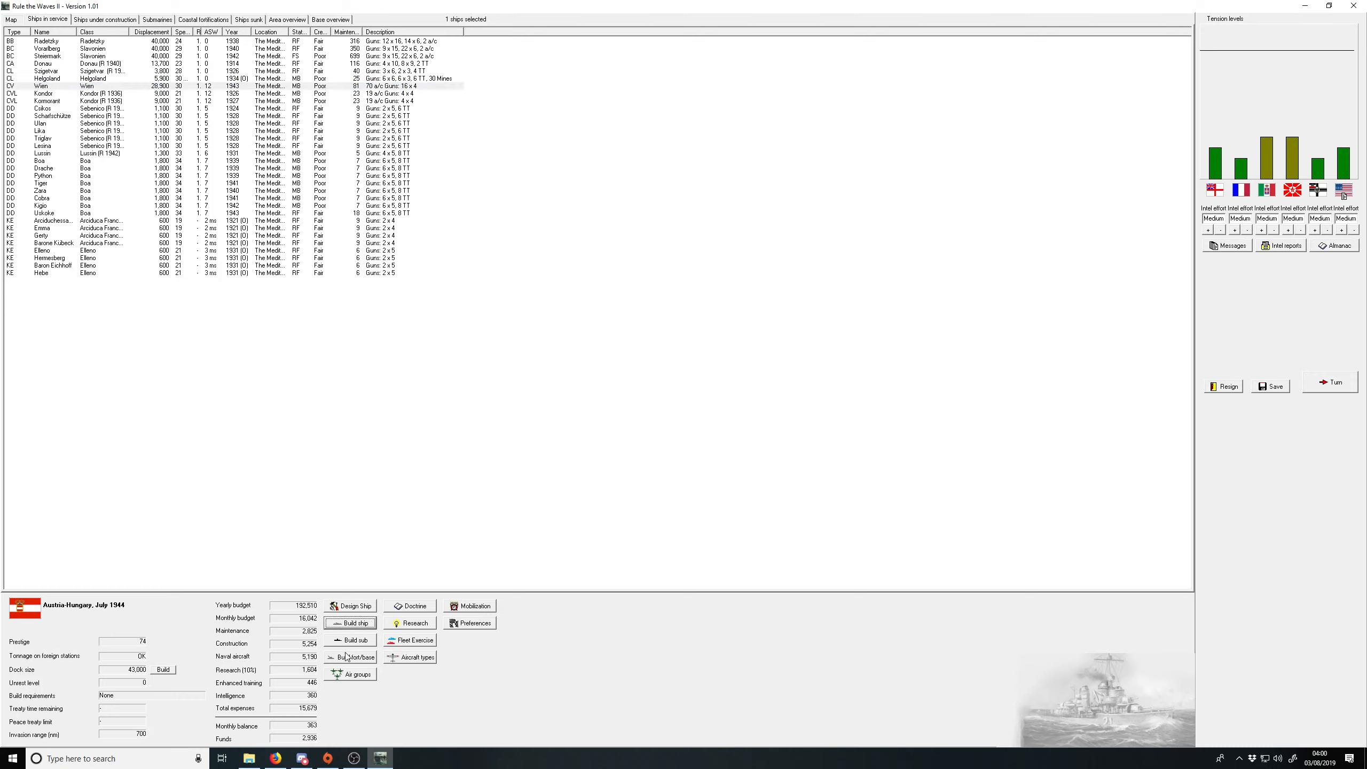
# Step: Order a new ship of the Wien carrier class
pyautogui.click(351, 623)
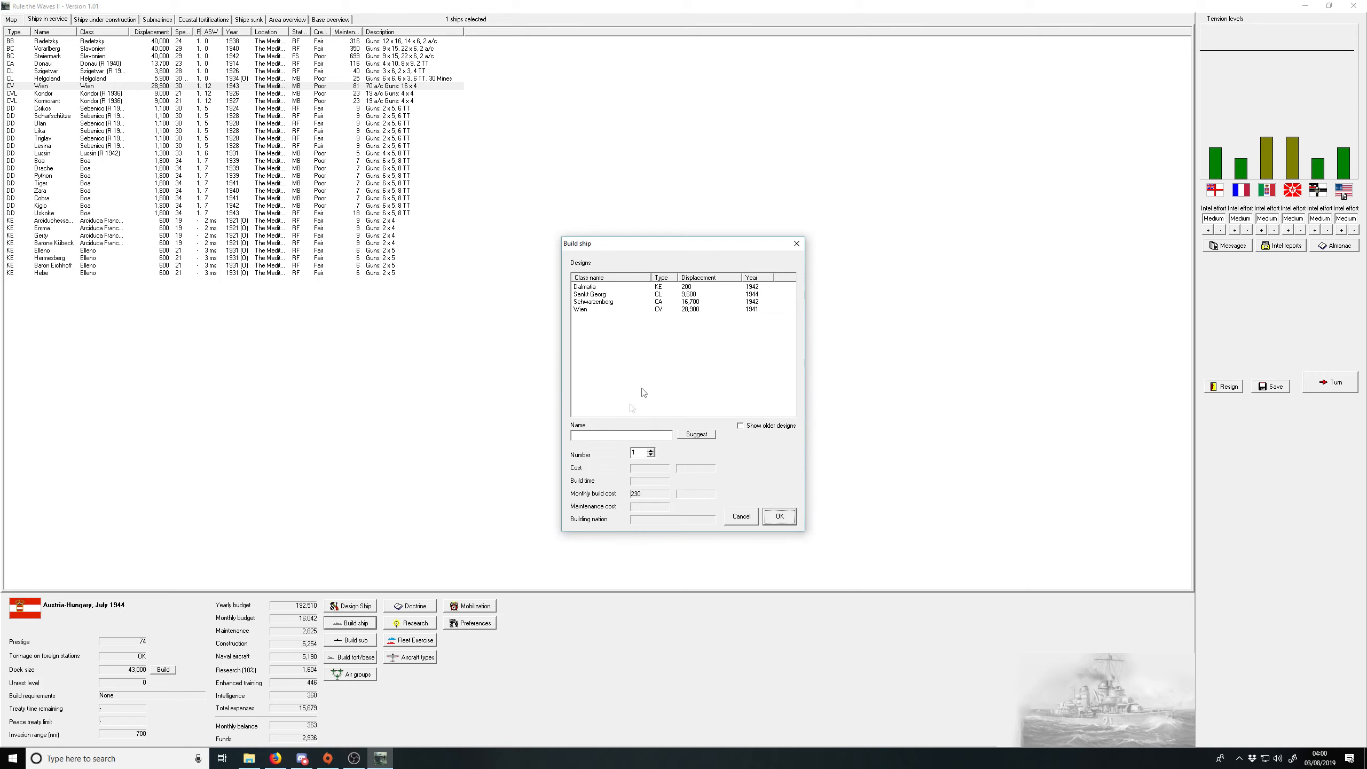
pyautogui.click(610, 310)
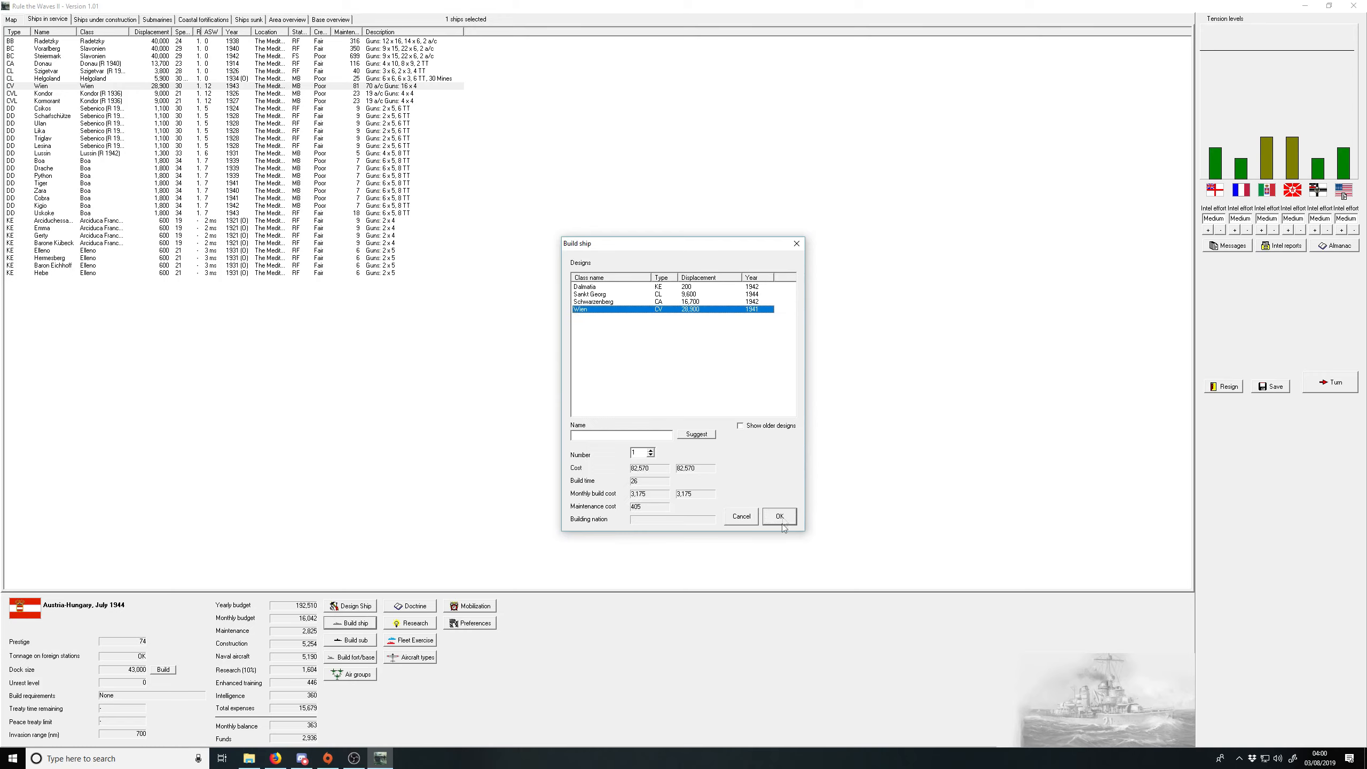
pyautogui.click(779, 517)
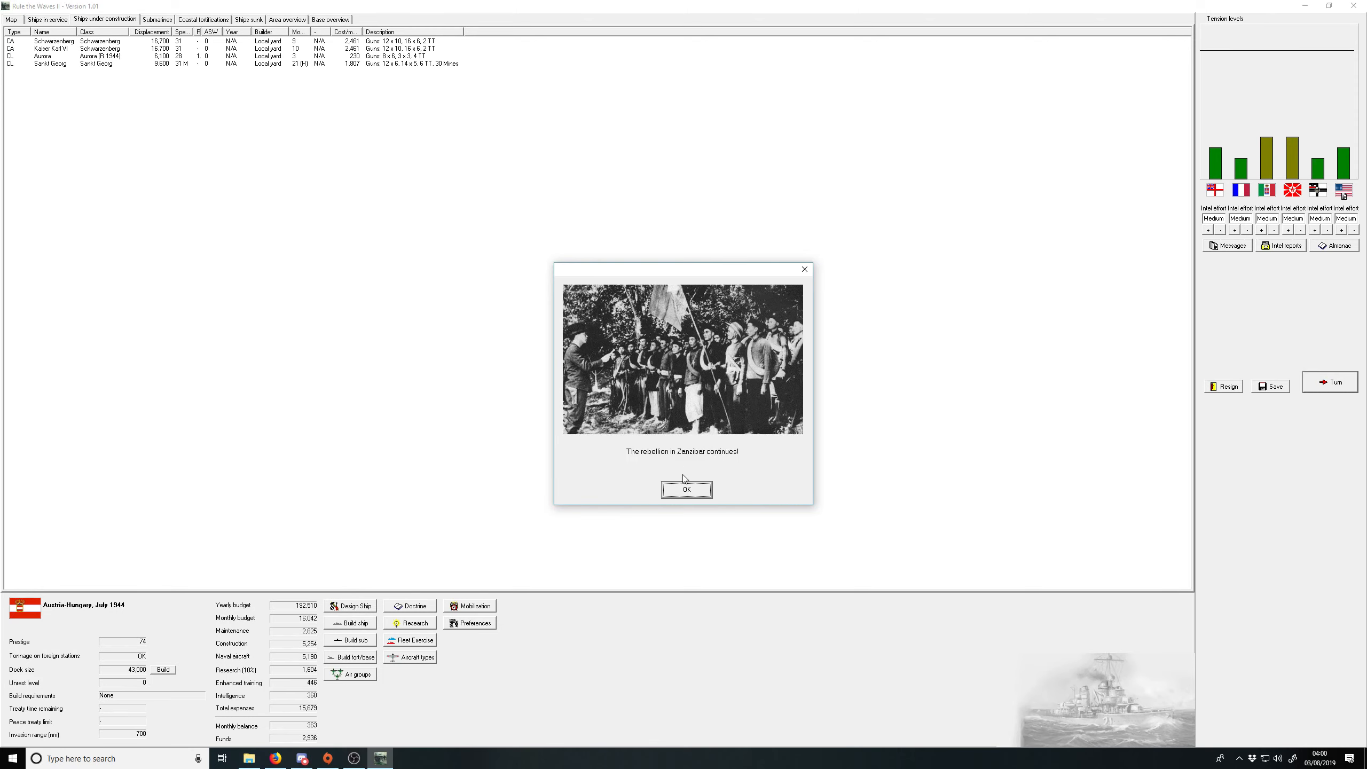
# Step: Acknowledge the Zanzibar rebellion, refuse selling Reduced impurities rights, and close the August messages
pyautogui.click(686, 489)
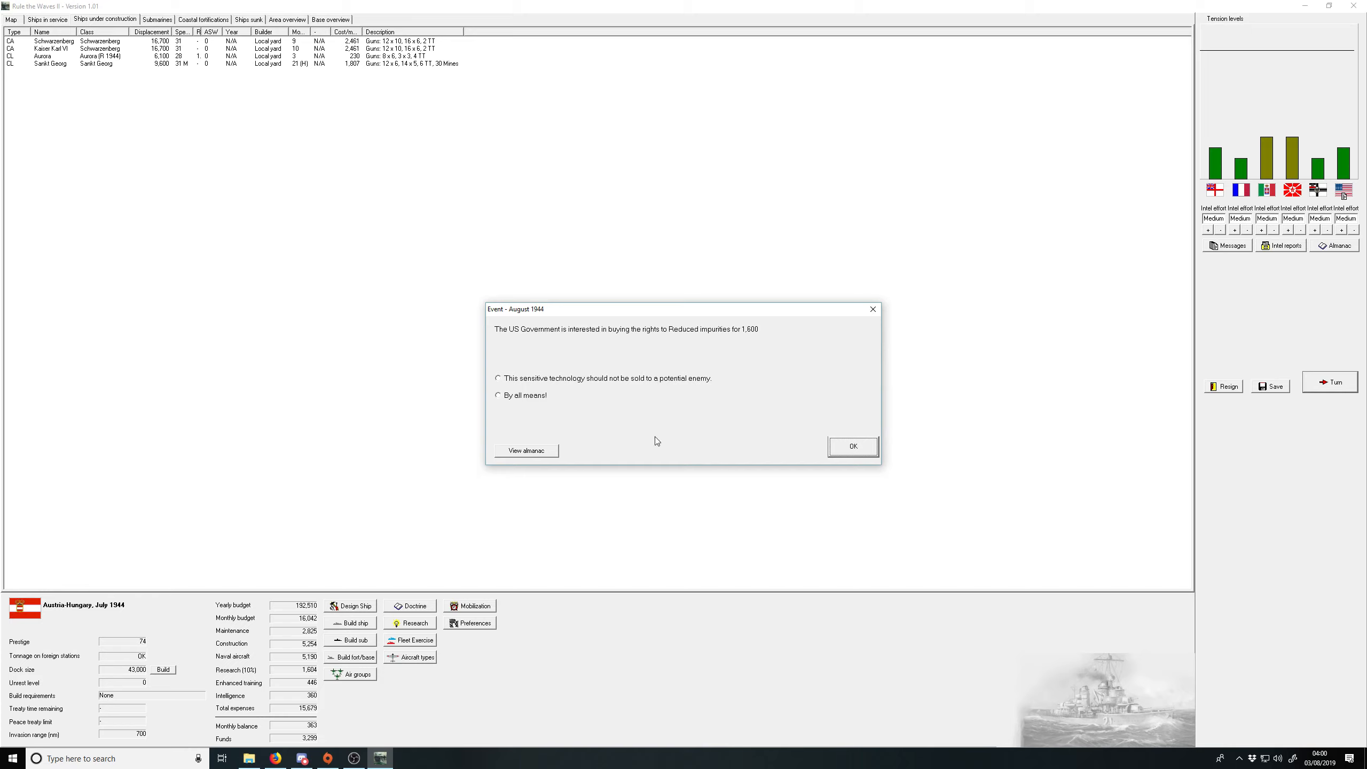
pyautogui.moveTo(616, 383)
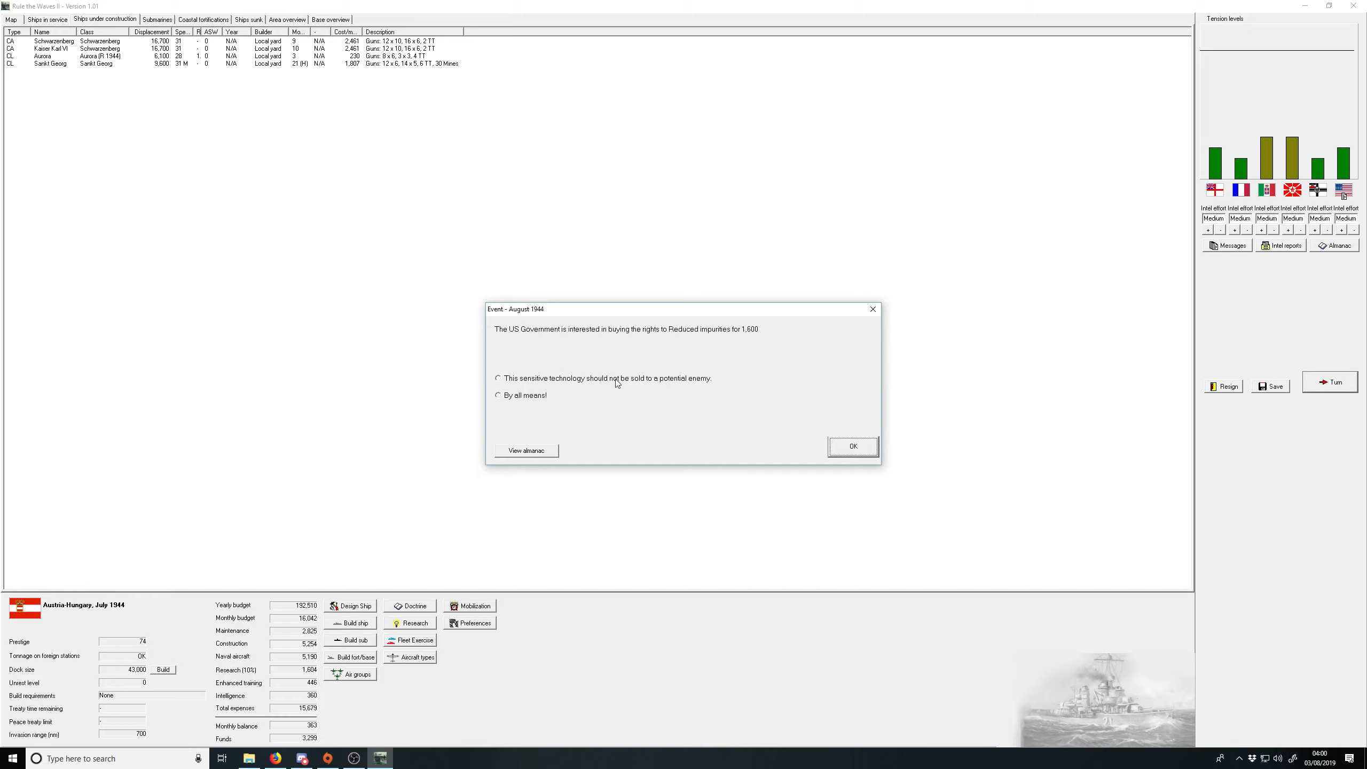
pyautogui.click(852, 446)
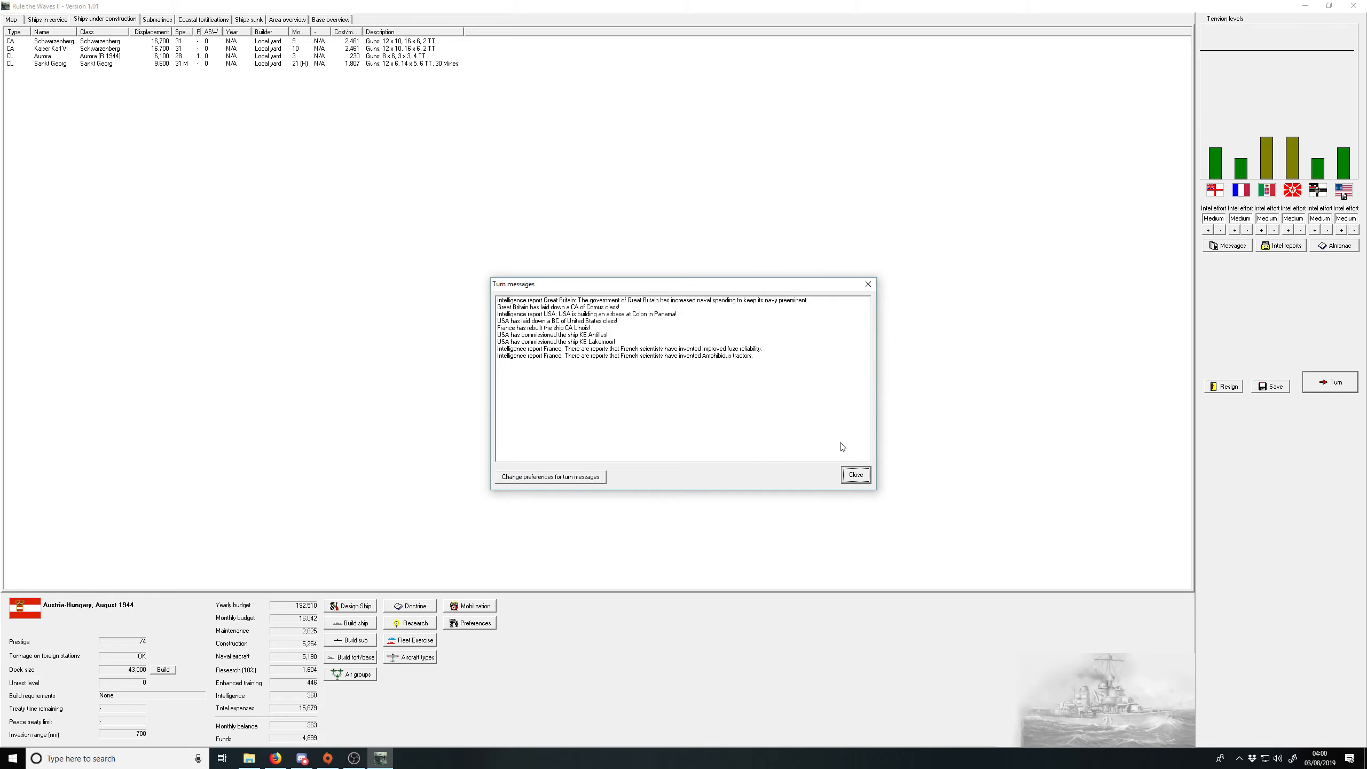
pyautogui.moveTo(850, 472)
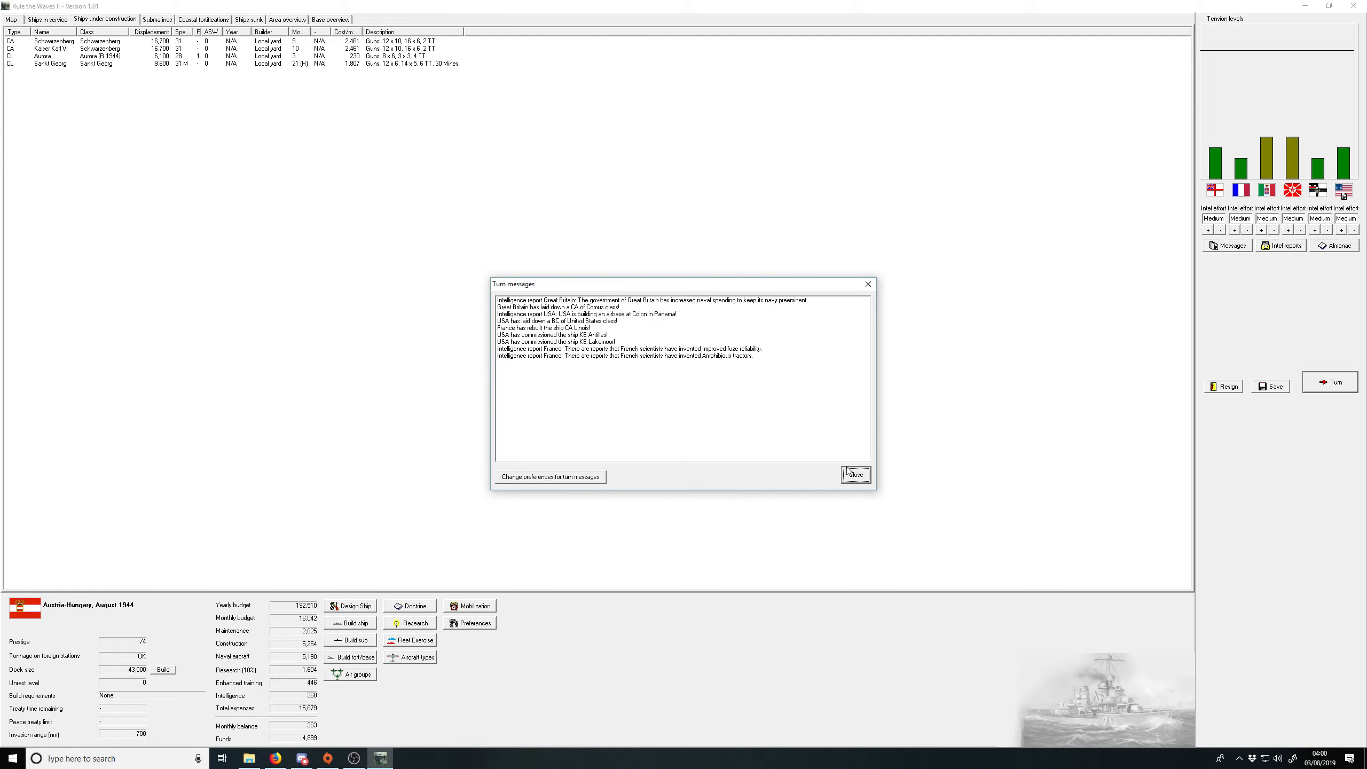
pyautogui.click(854, 473)
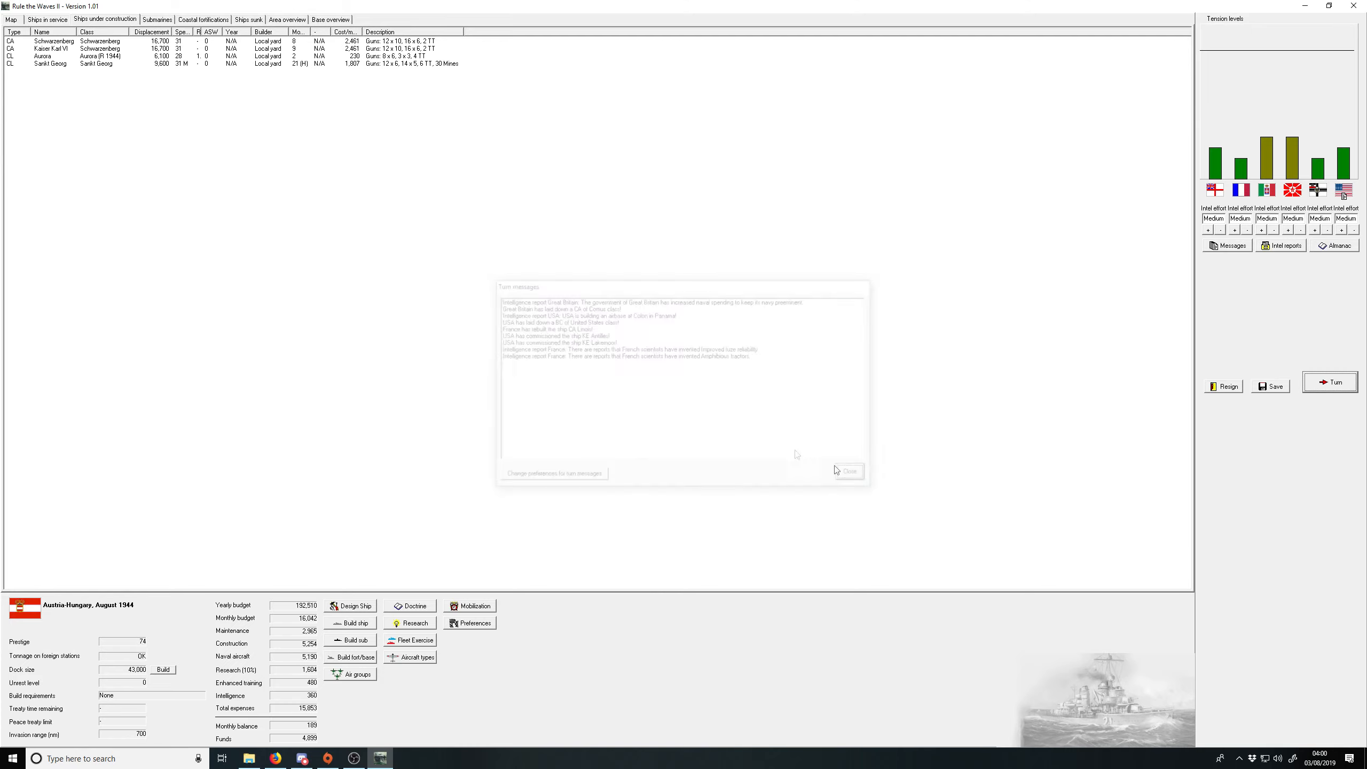
# Step: Resume building Sankt Georg, accept sister cruiser Jupiter, and tell the regatta crew 'Go for the win!'
pyautogui.rightClick(49, 63)
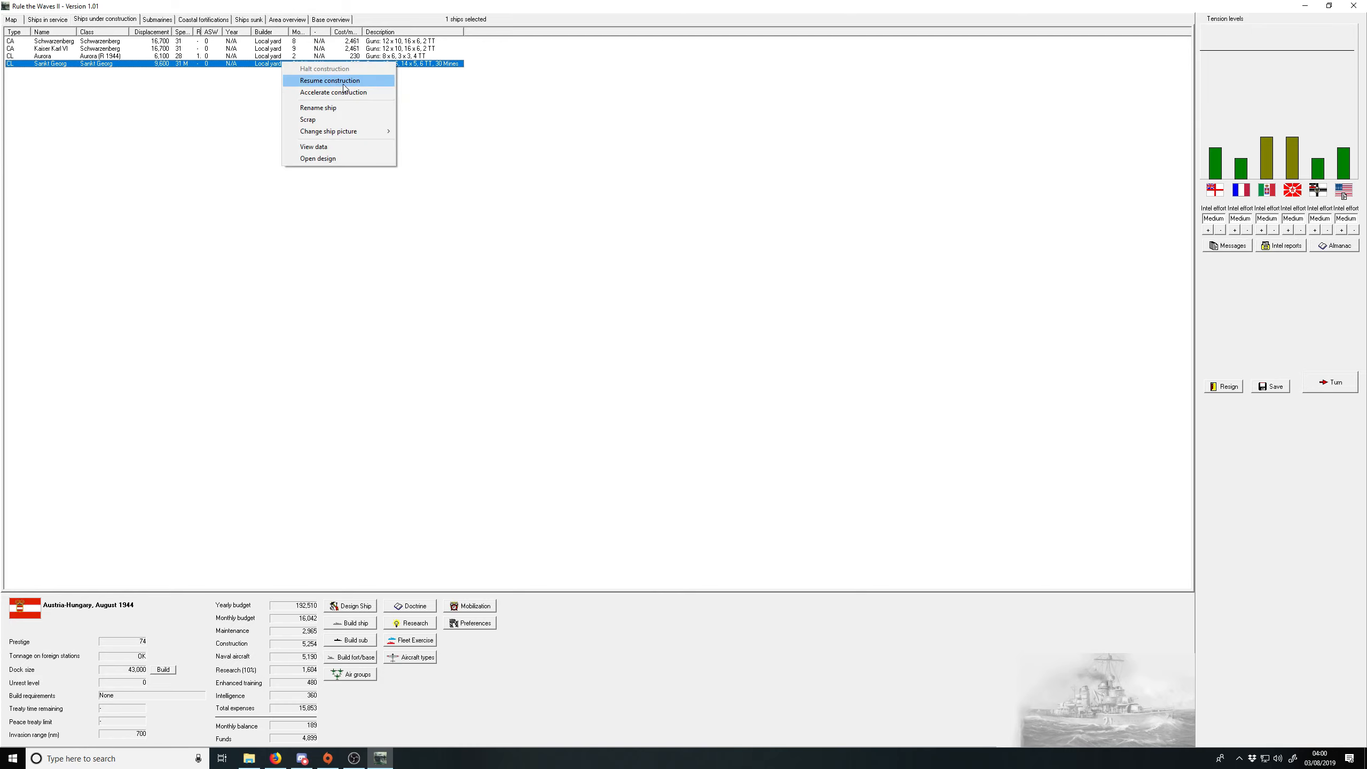
pyautogui.click(329, 80)
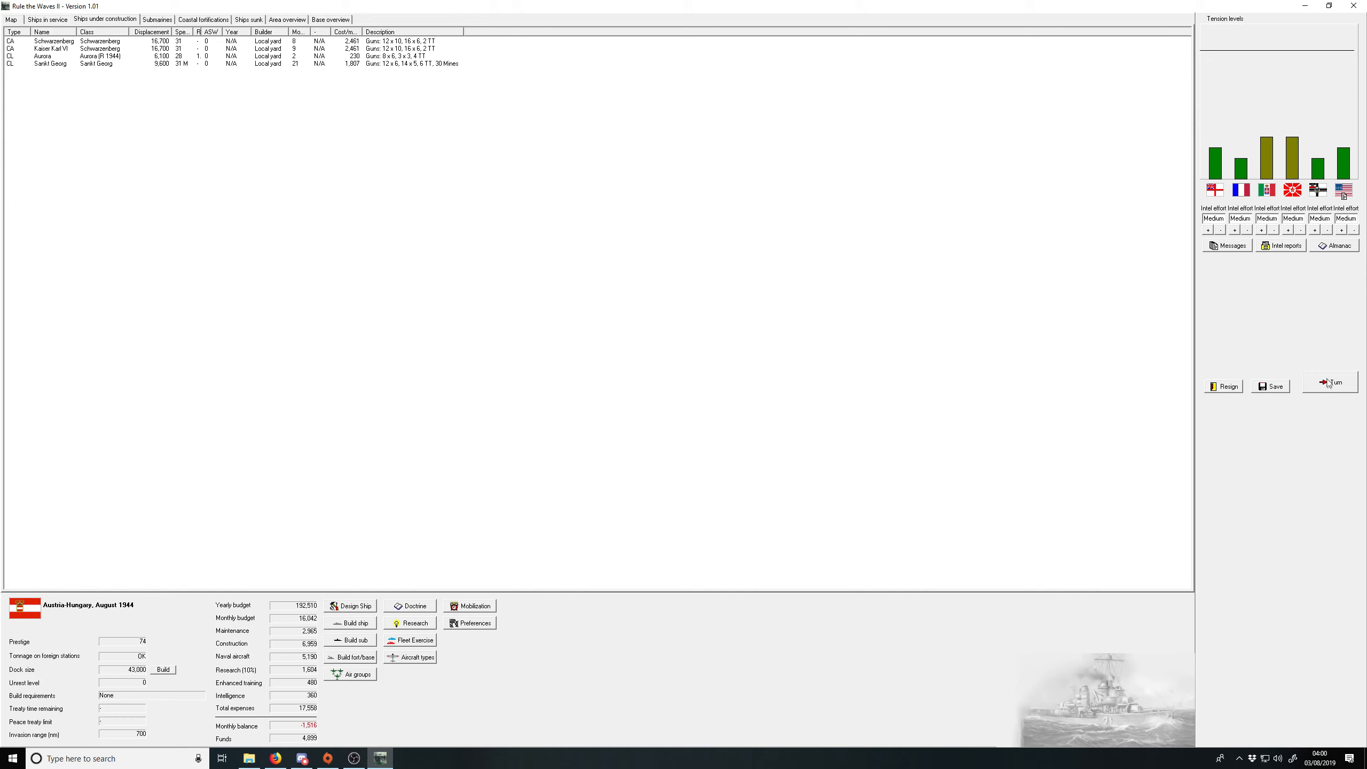
pyautogui.click(1332, 382)
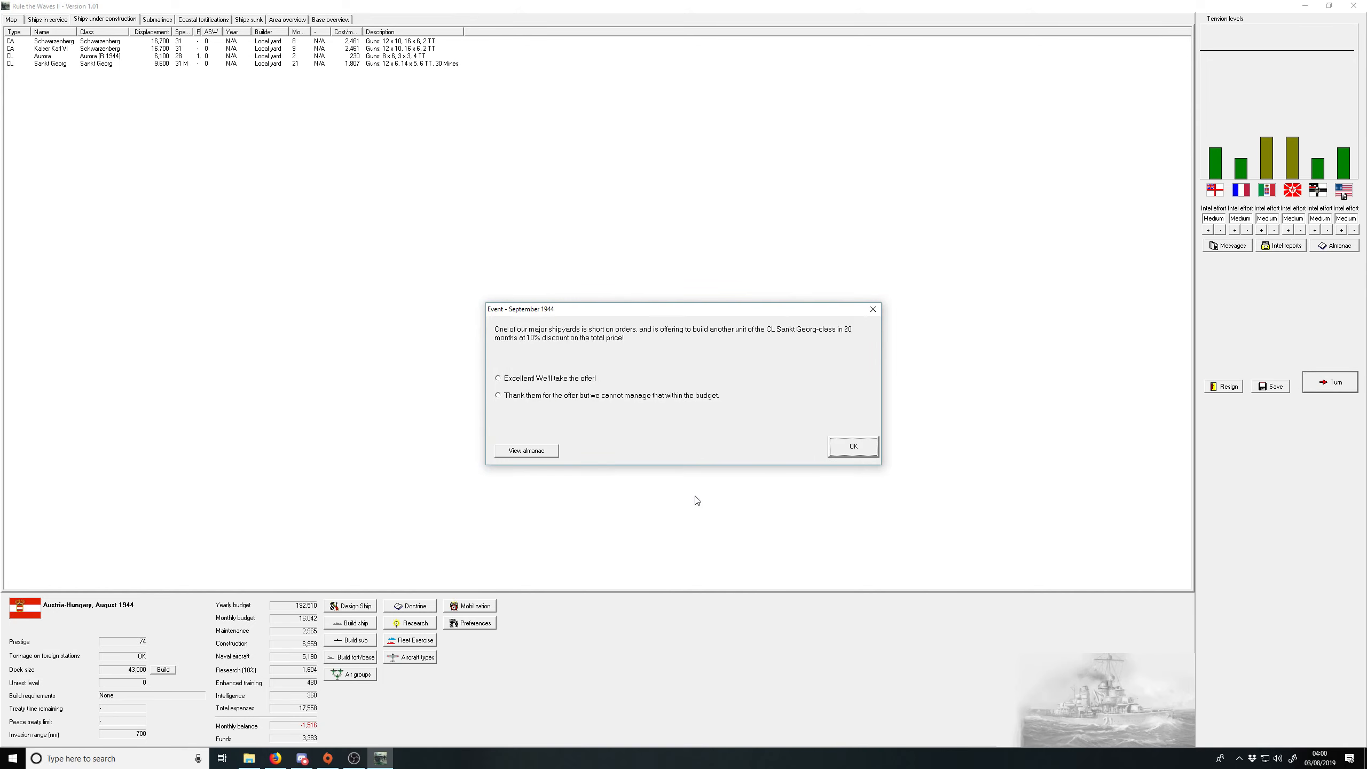
pyautogui.moveTo(591, 404)
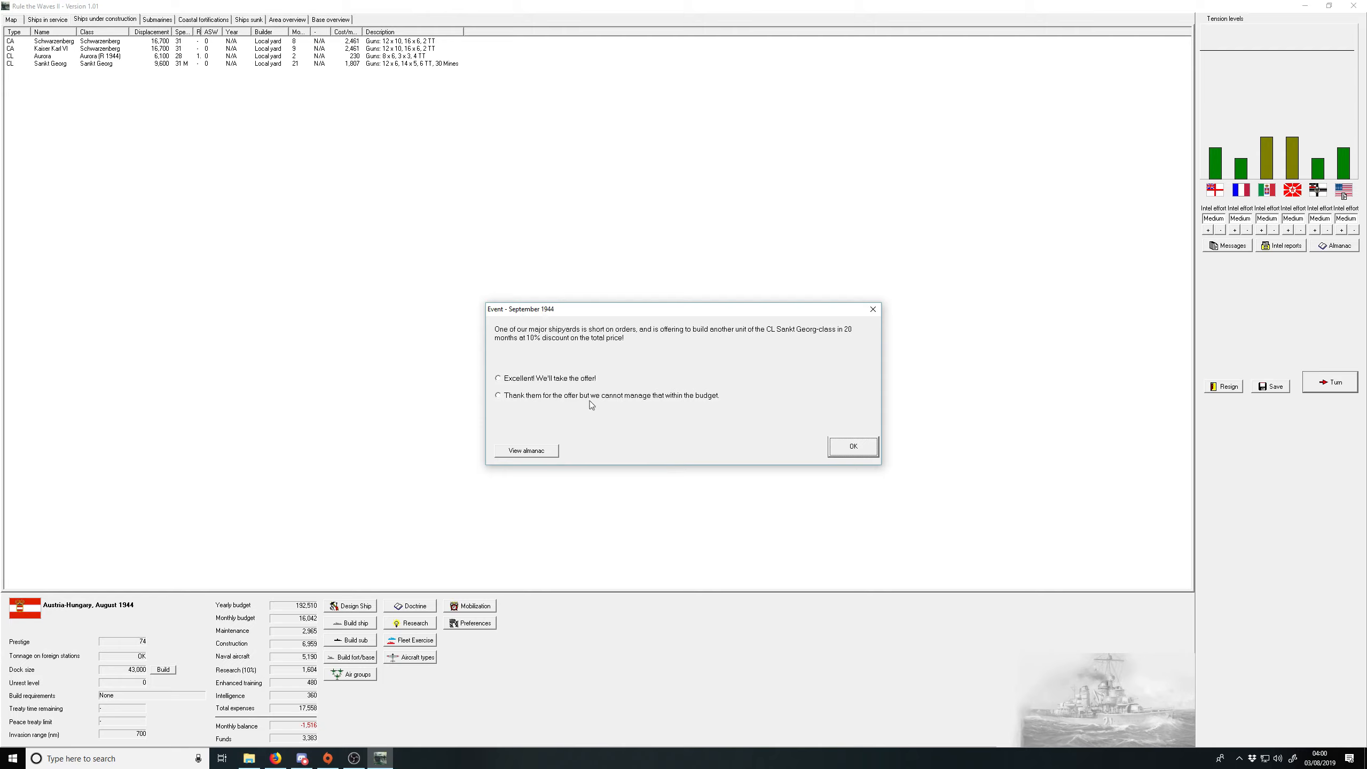
pyautogui.moveTo(569, 399)
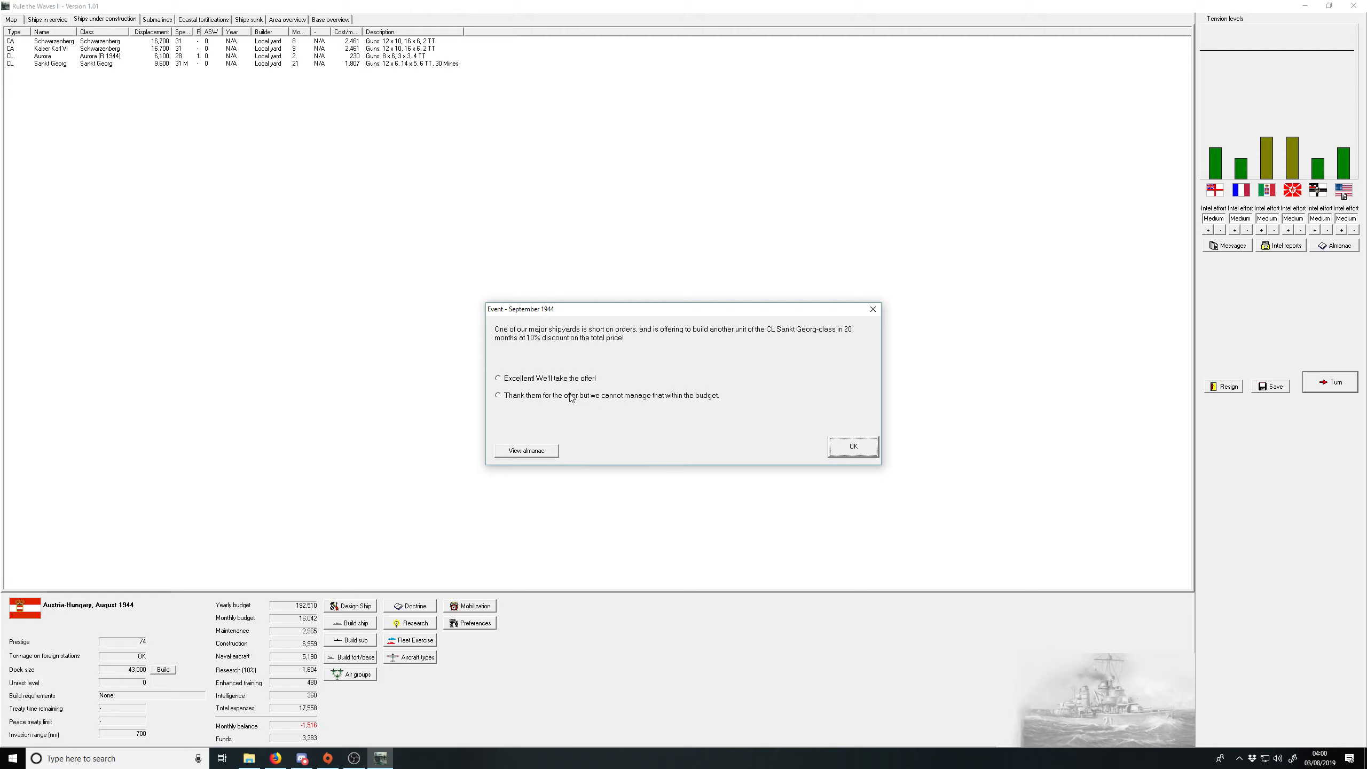
pyautogui.moveTo(562, 385)
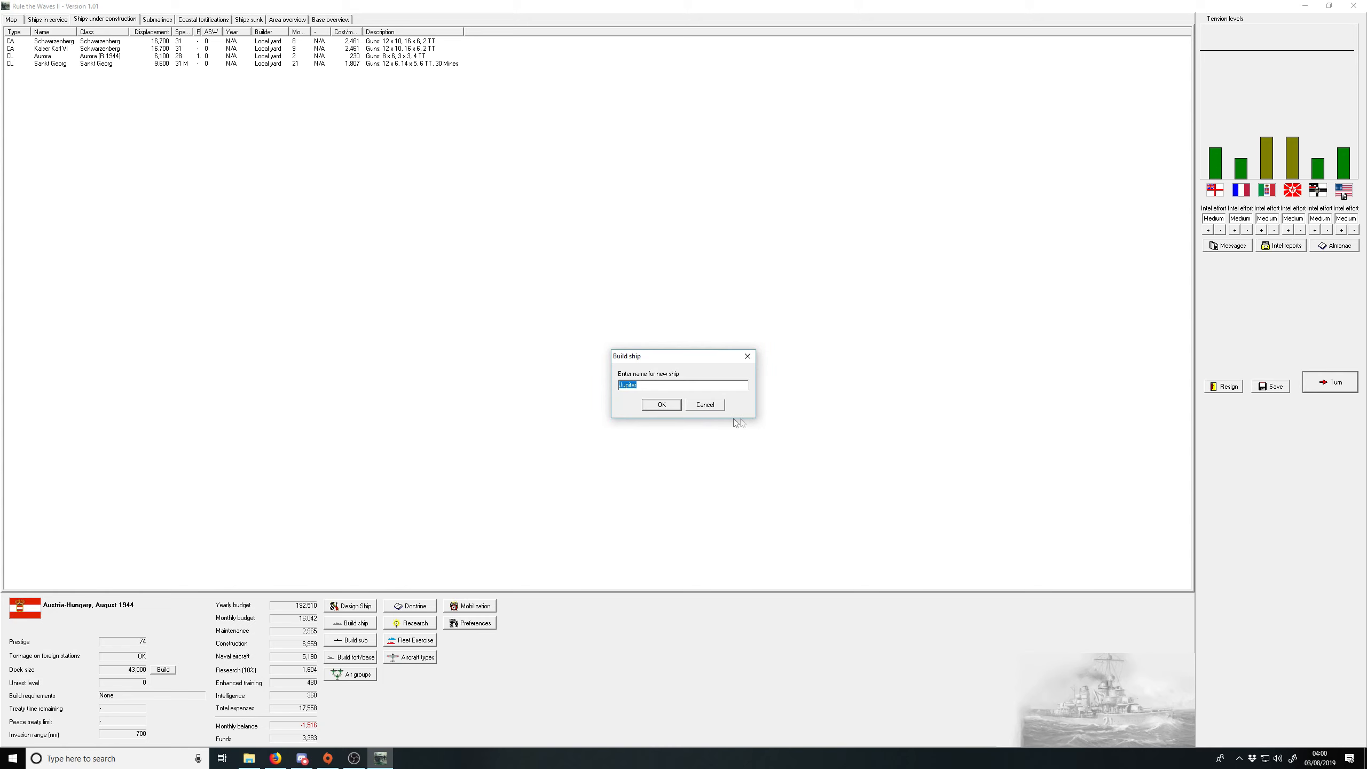
pyautogui.click(660, 403)
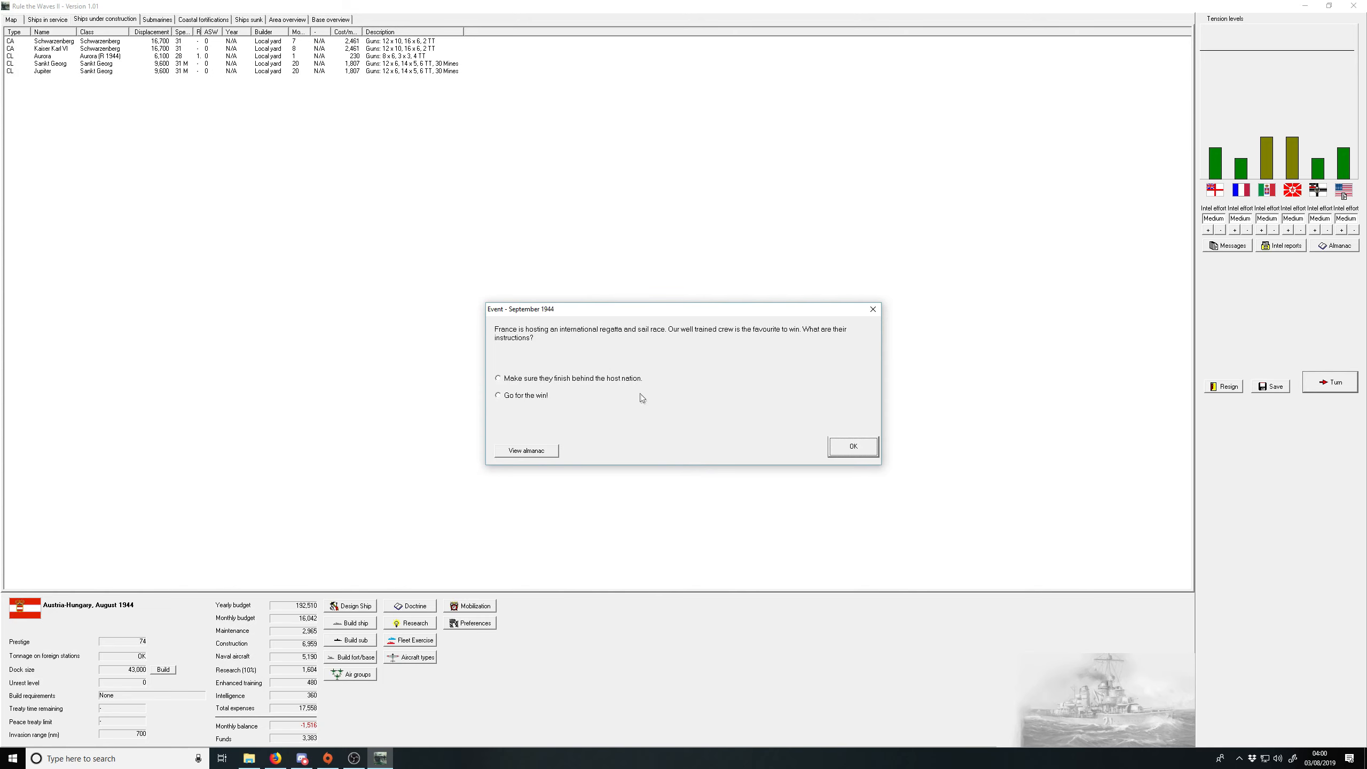
pyautogui.moveTo(524, 396)
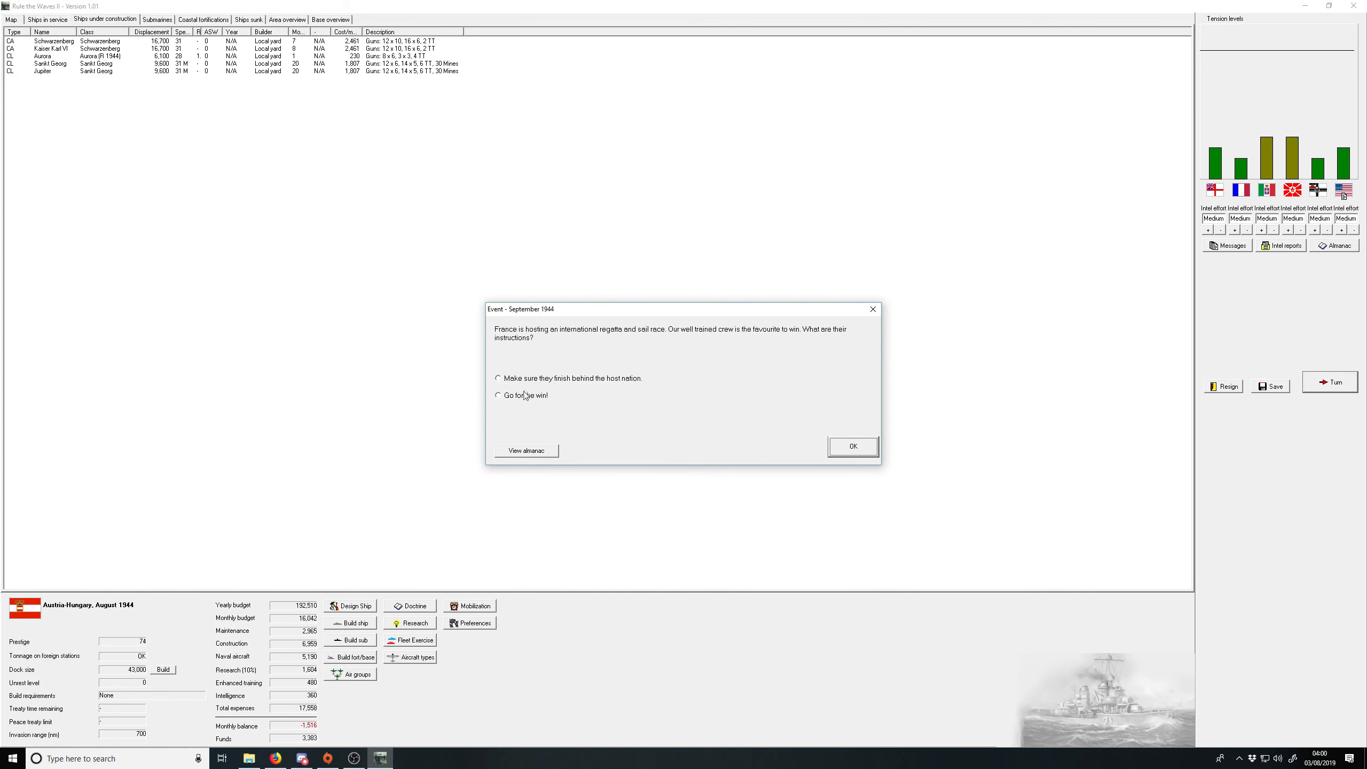
pyautogui.click(498, 395)
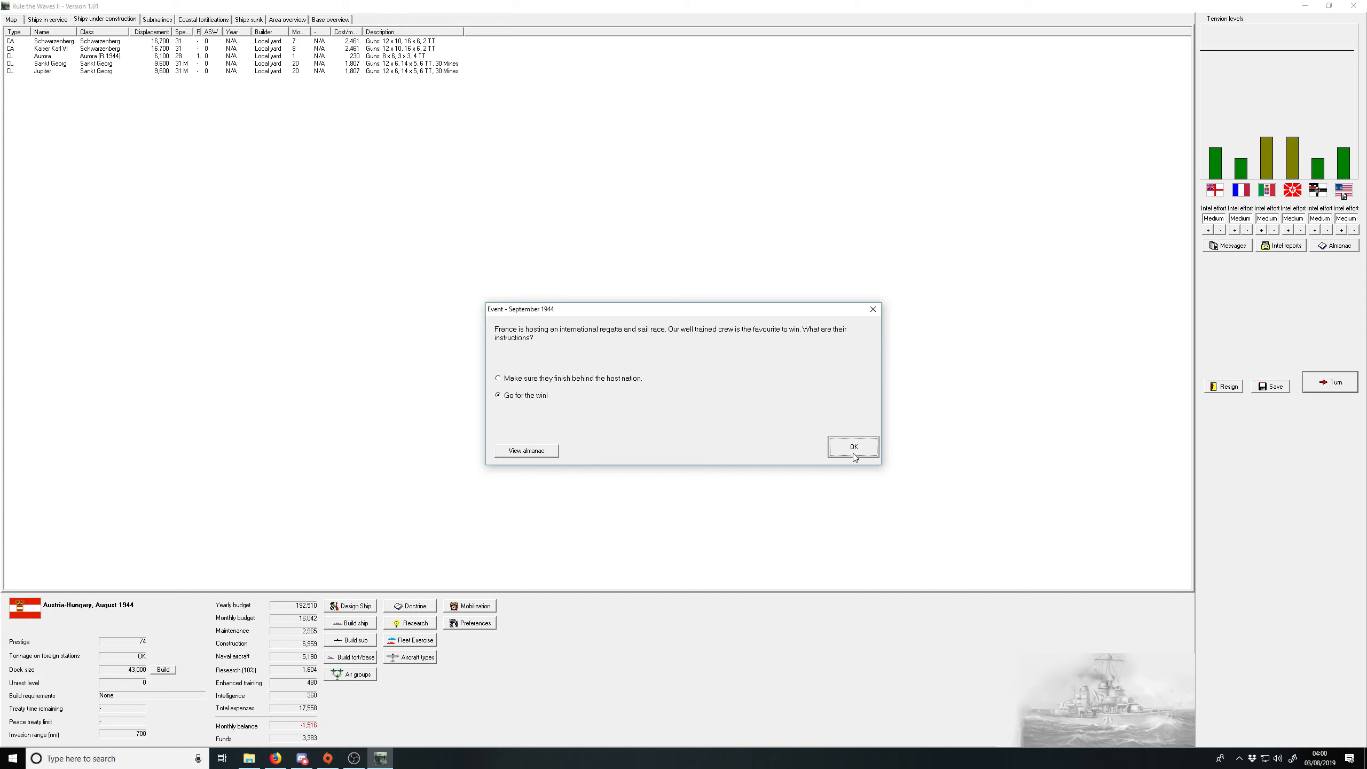
pyautogui.click(853, 447)
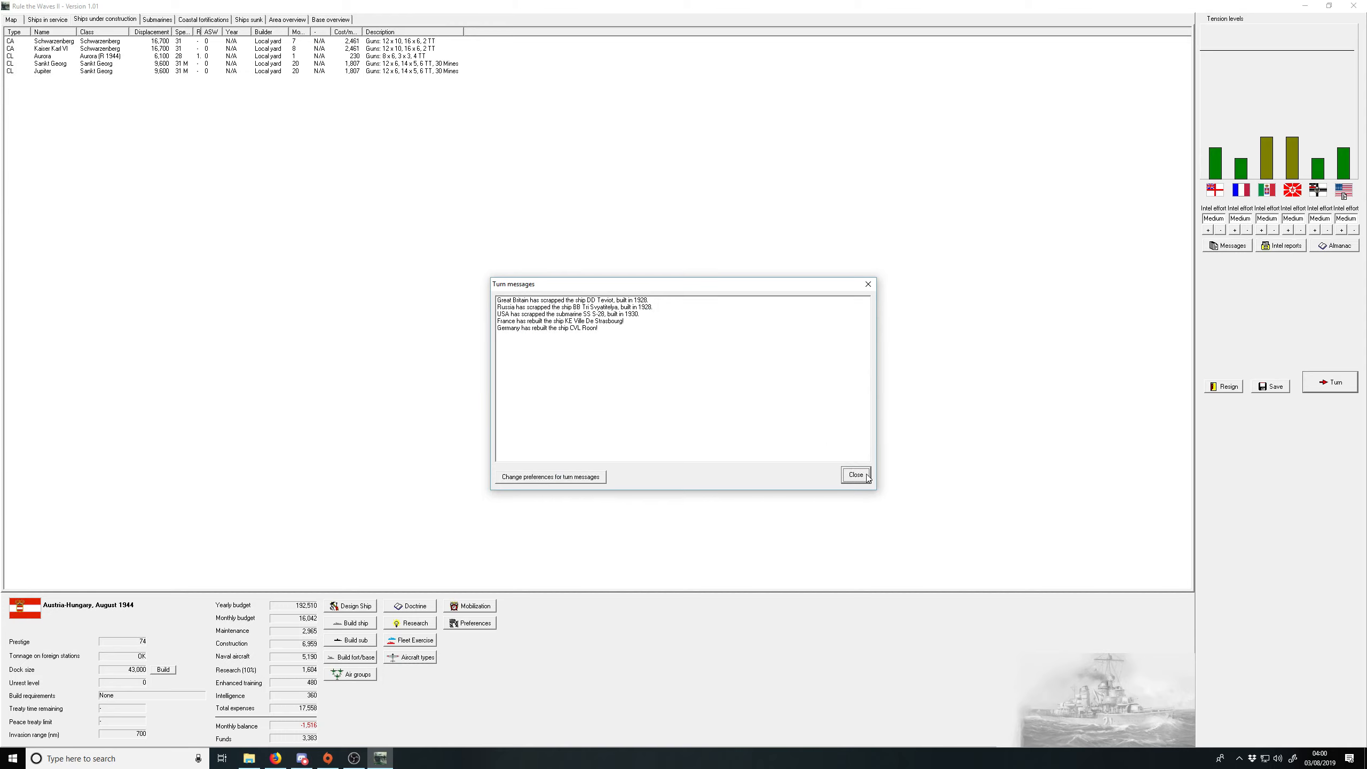
# Step: Advance to October 1944, acknowledging Aurora's finished rebuild and reviewing the captured Graf Spee blueprints
pyautogui.click(855, 474)
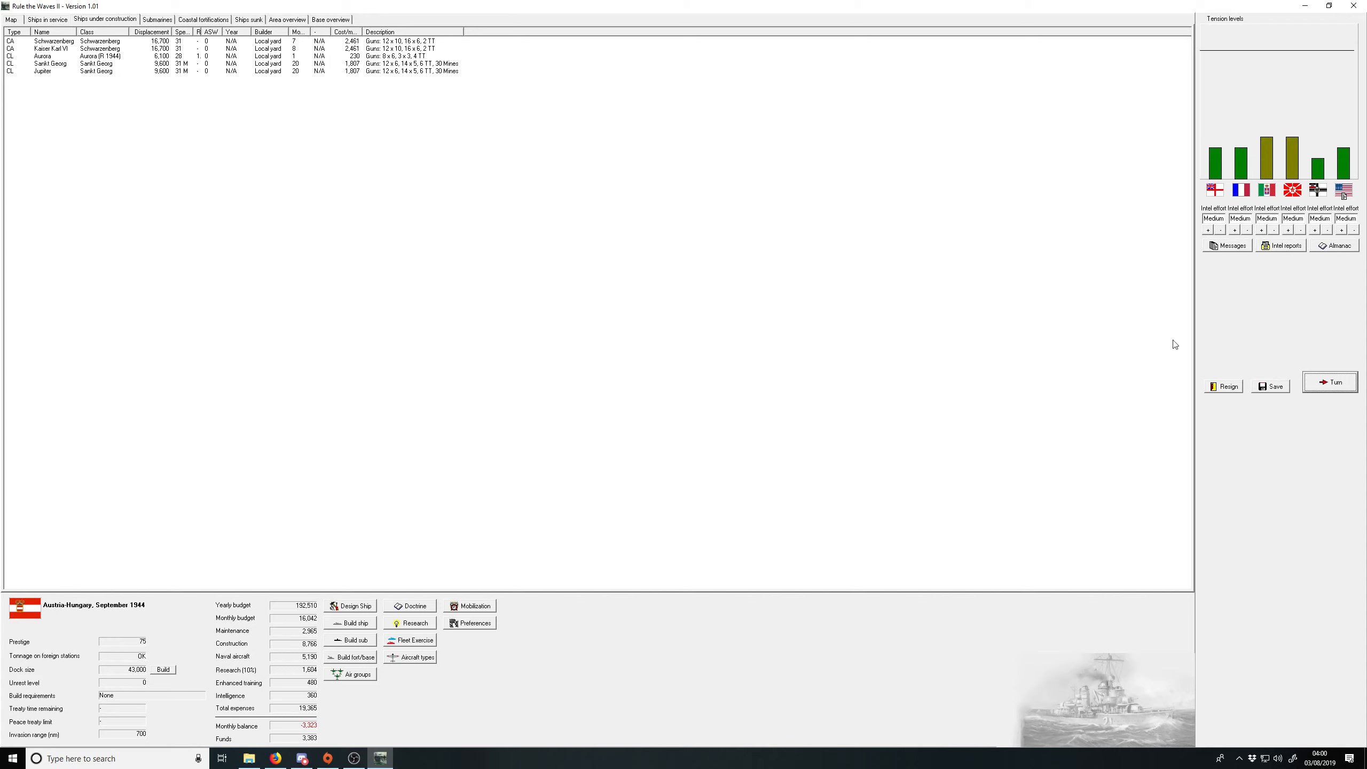
pyautogui.click(1330, 381)
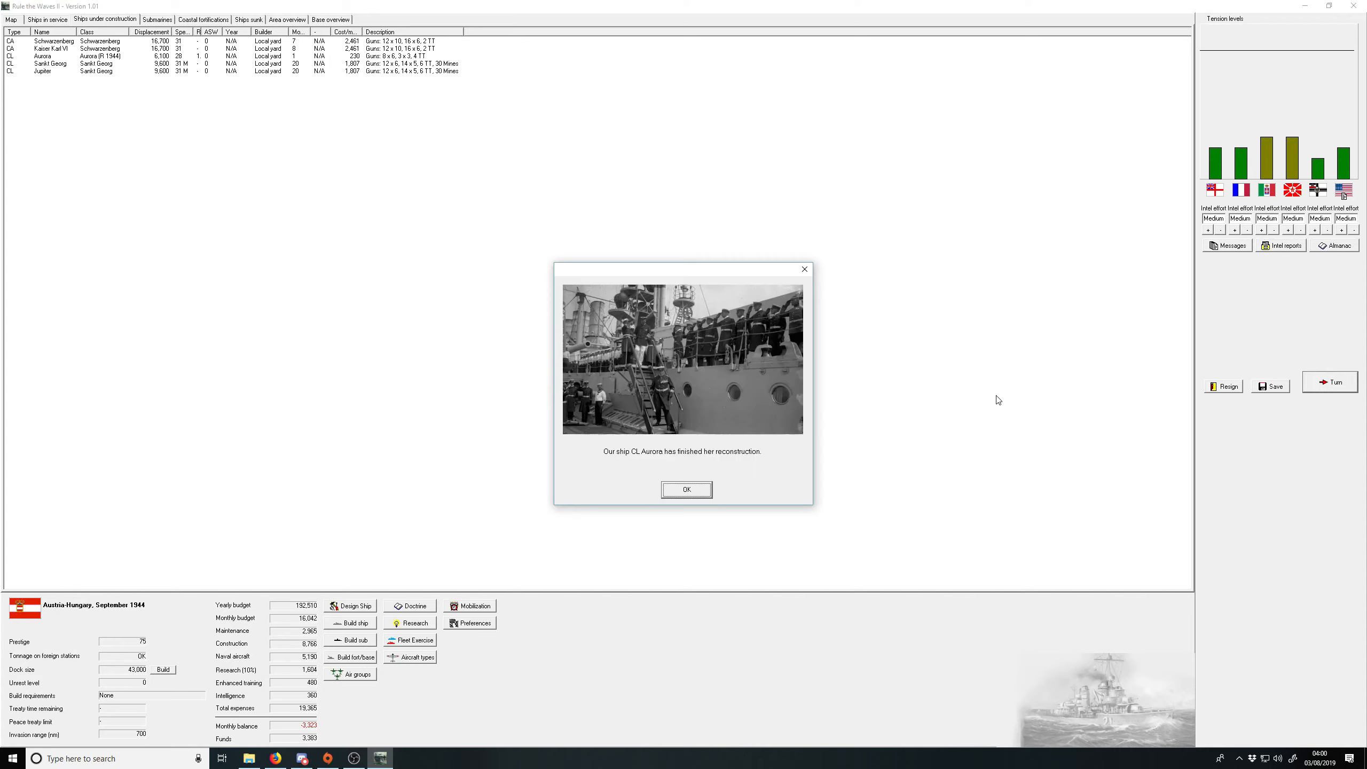
pyautogui.click(685, 489)
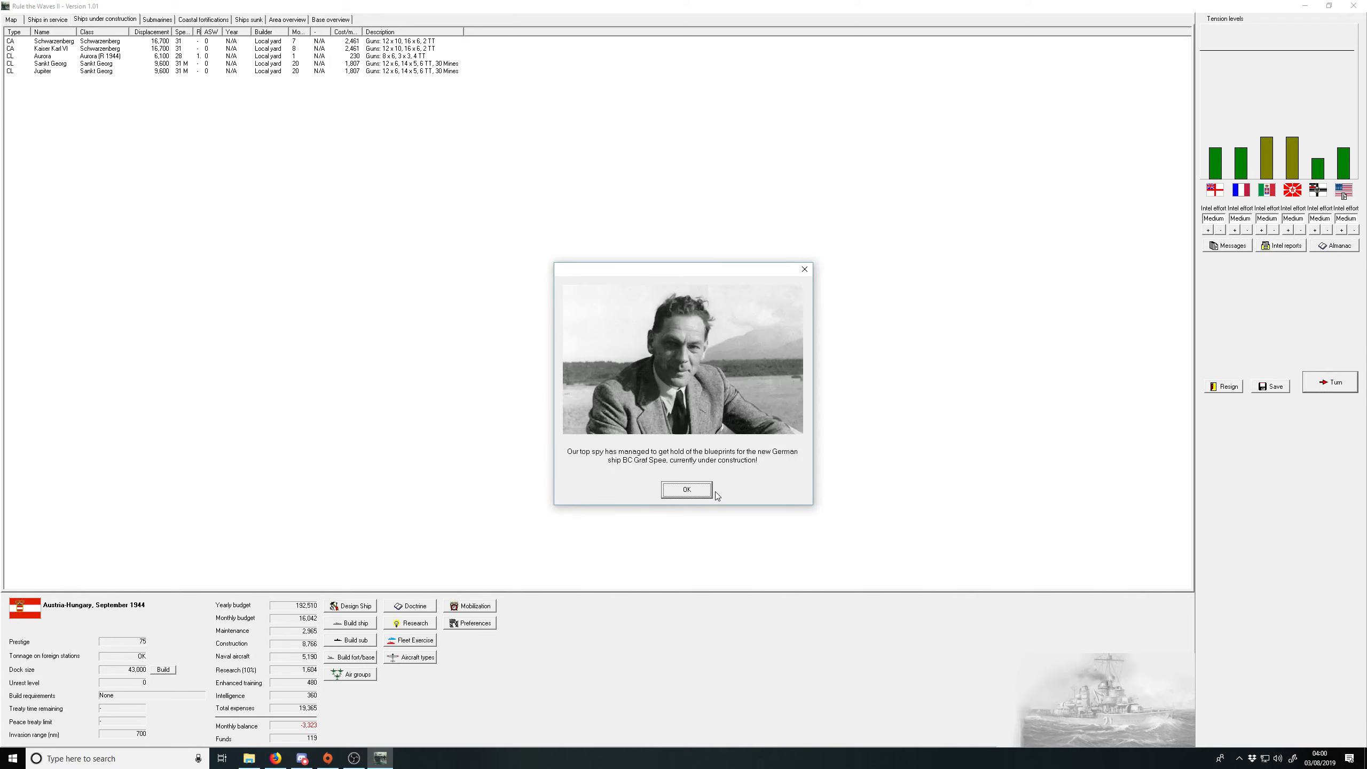
pyautogui.click(686, 490)
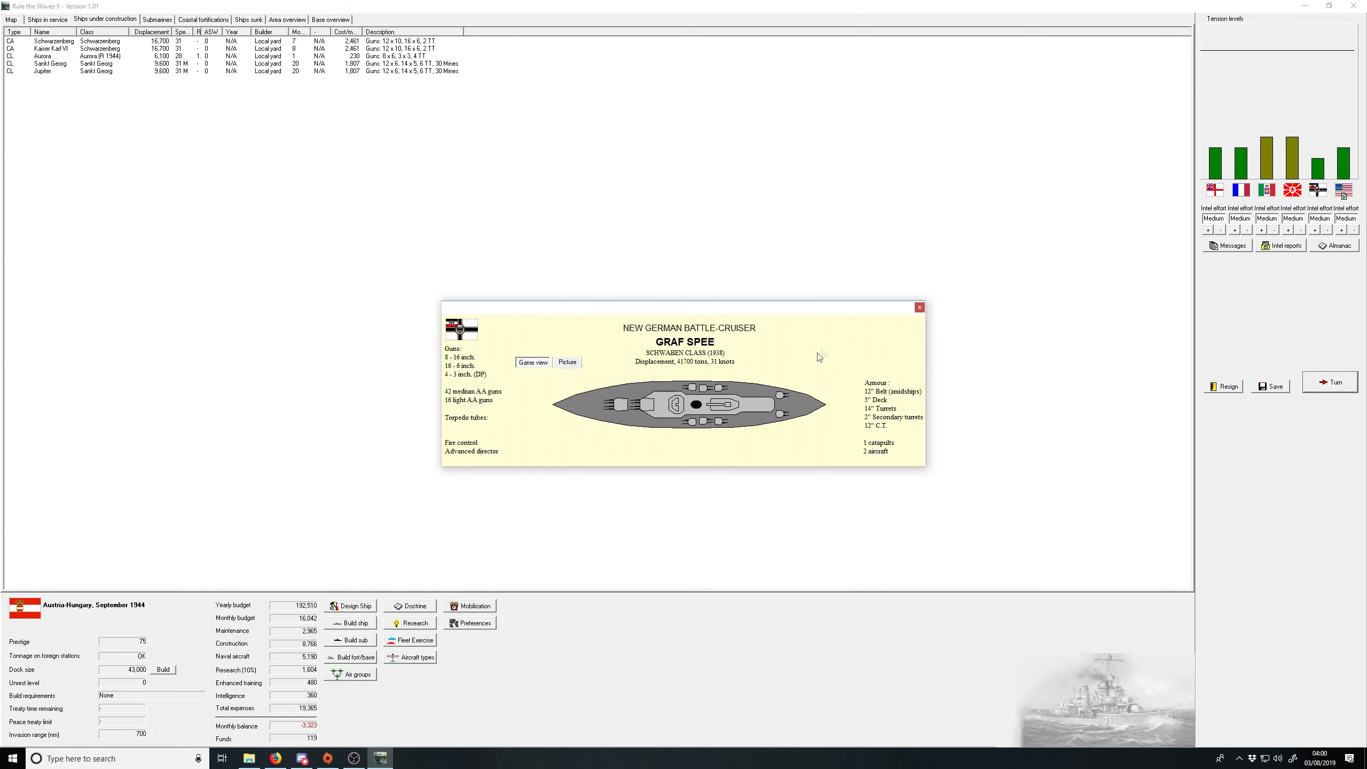
pyautogui.moveTo(939, 311)
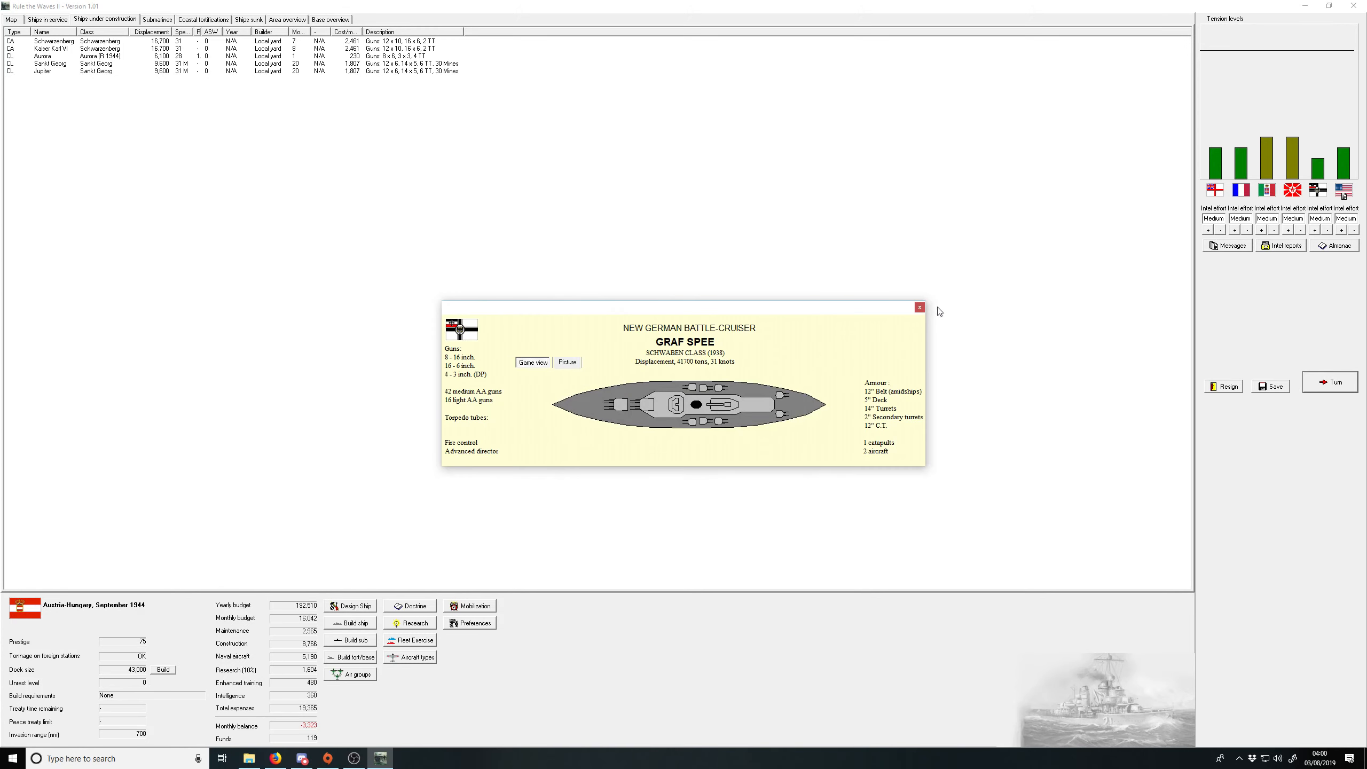
pyautogui.moveTo(919, 308)
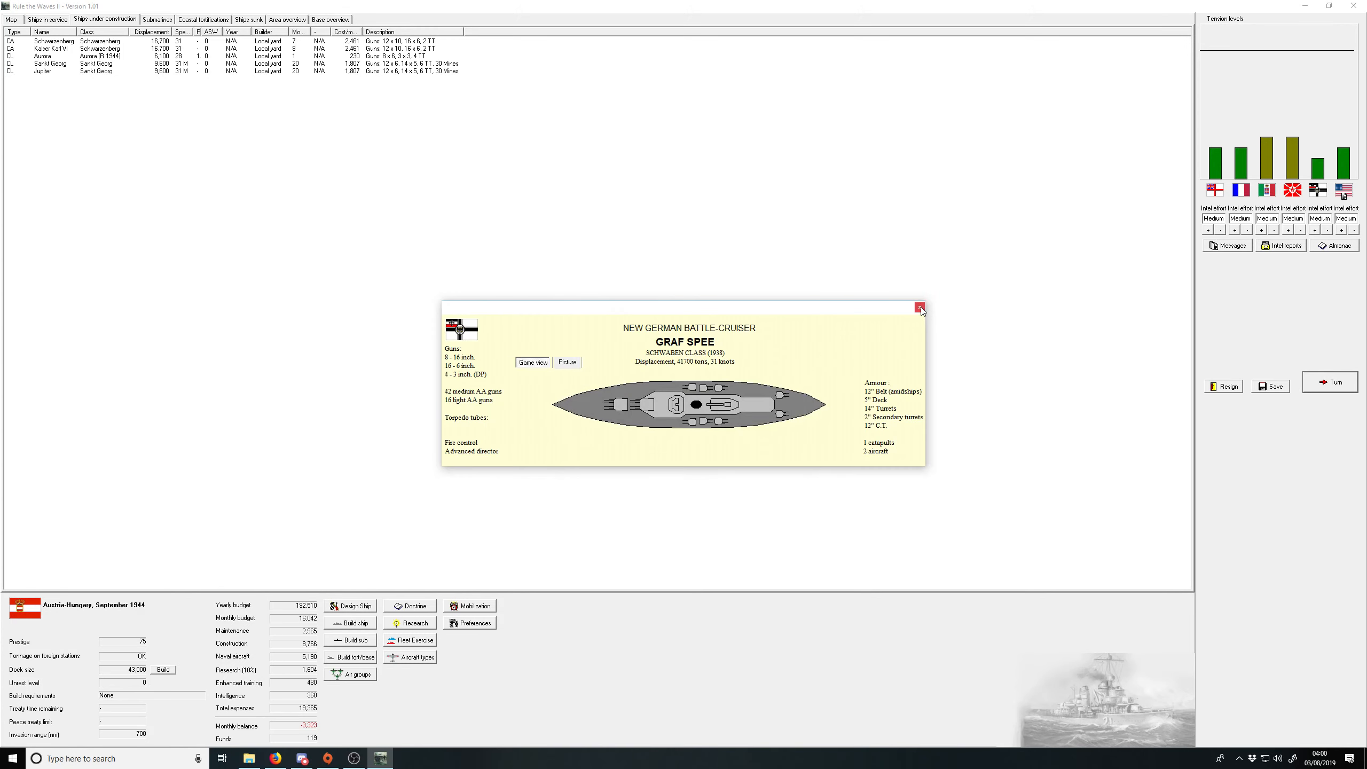
pyautogui.click(919, 307)
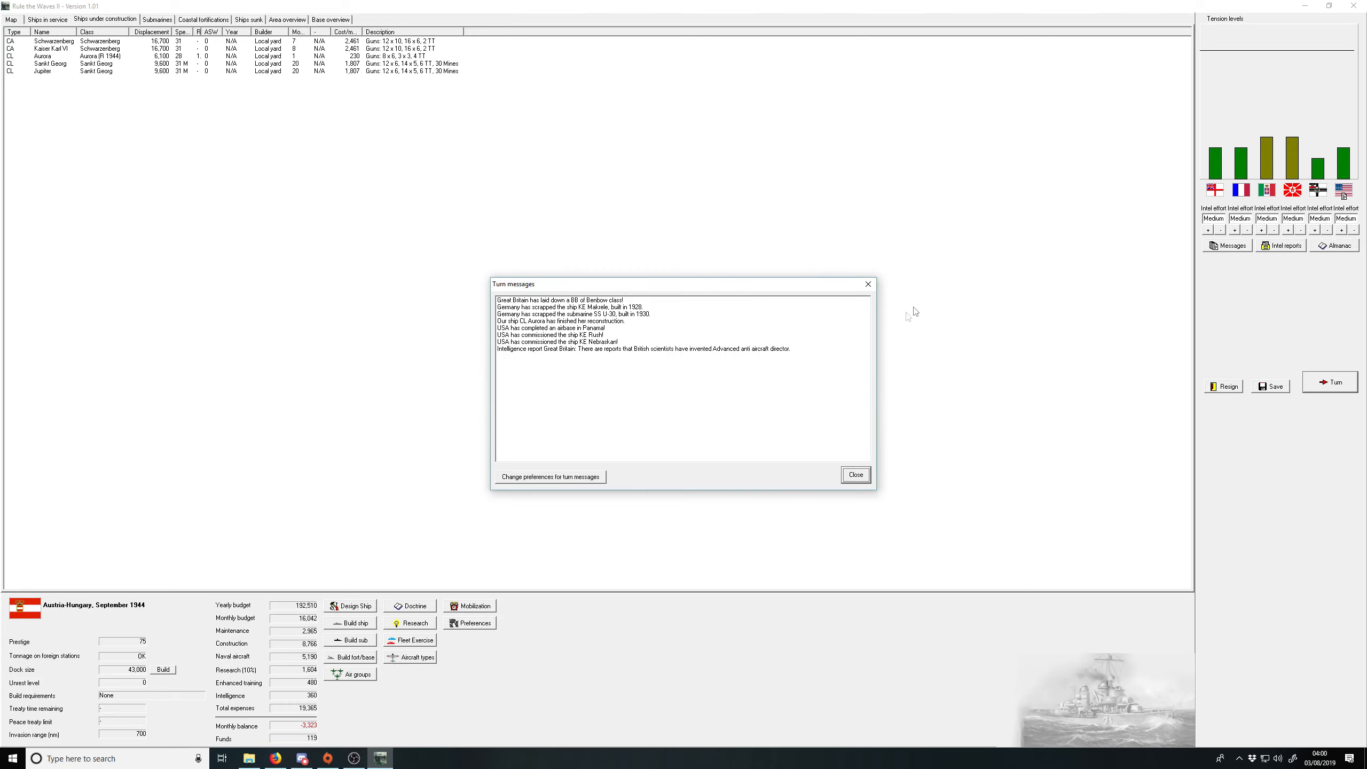
pyautogui.click(854, 474)
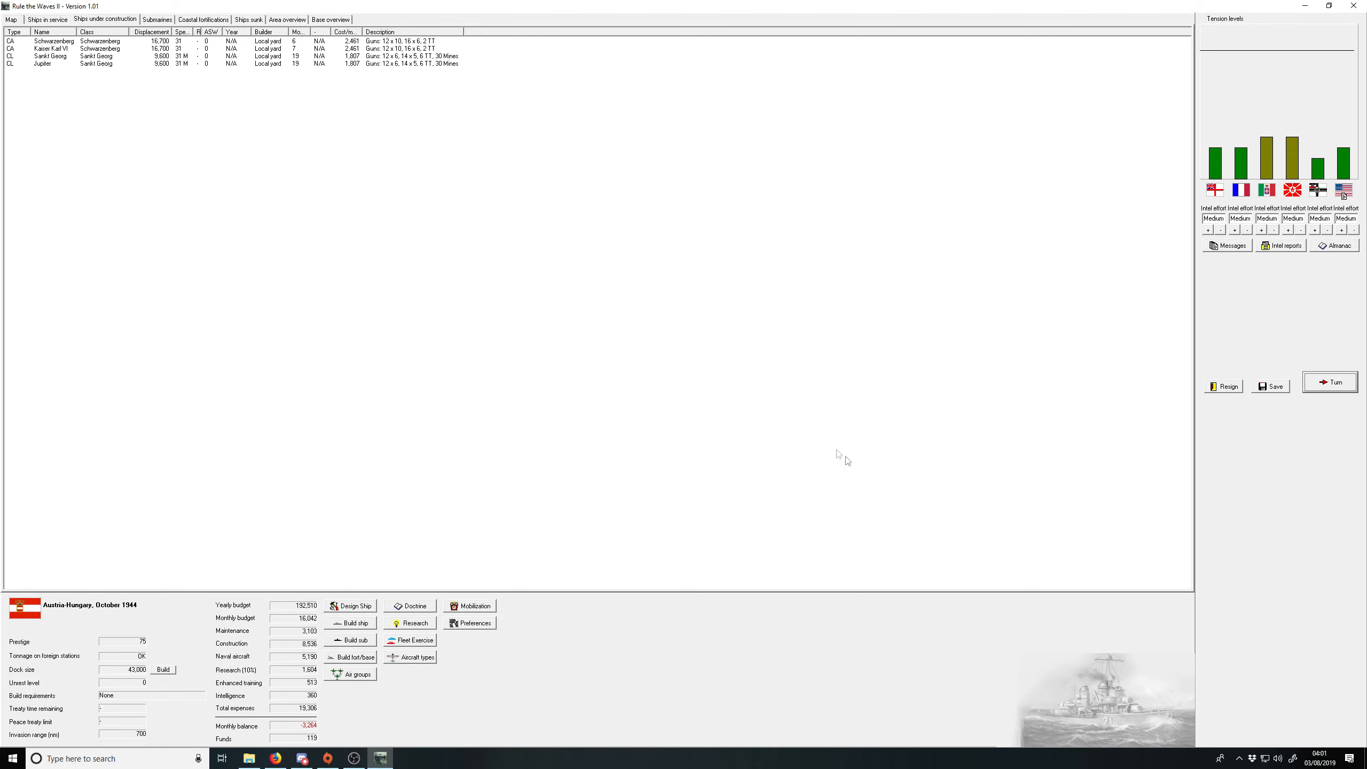
pyautogui.moveTo(272, 63)
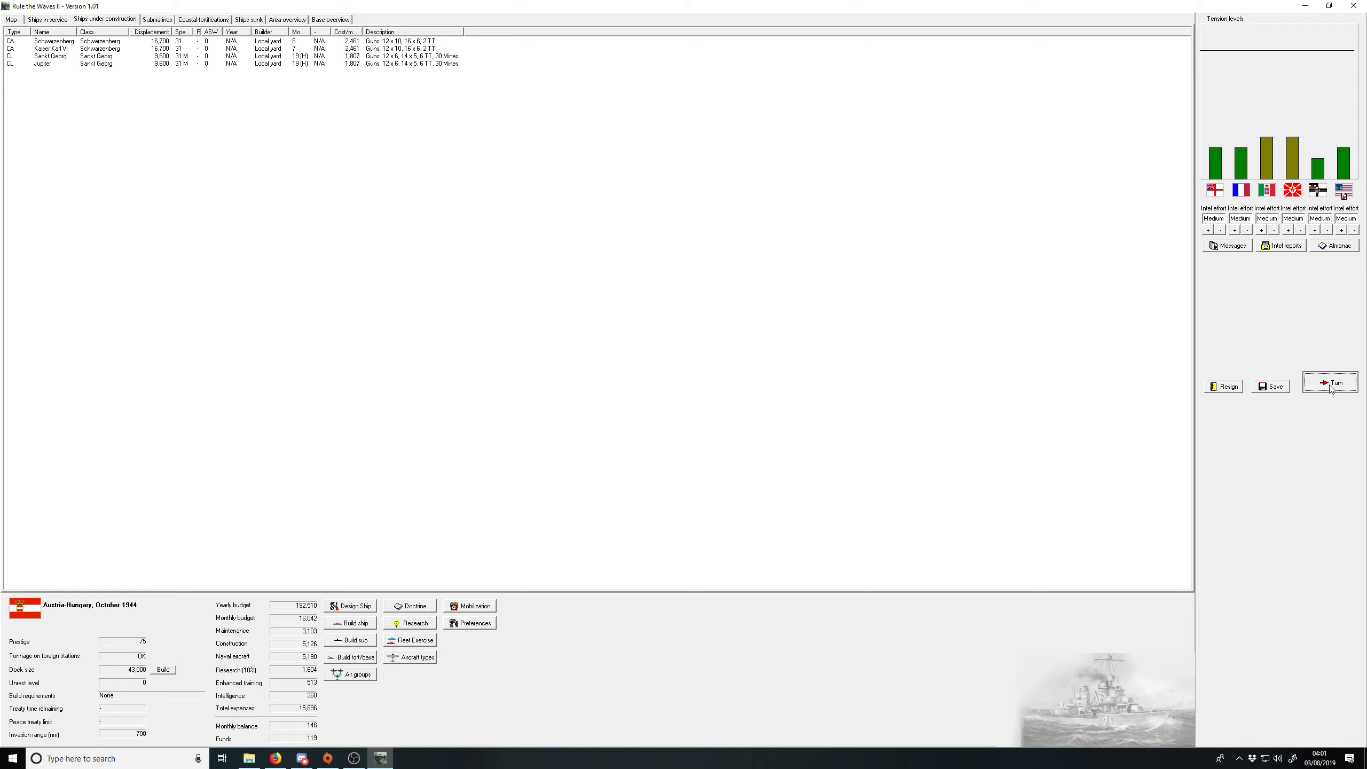
# Step: Sell Russia the smoke generator rights and dismiss the fleet tactics breakthrough and turn messages
pyautogui.click(1331, 382)
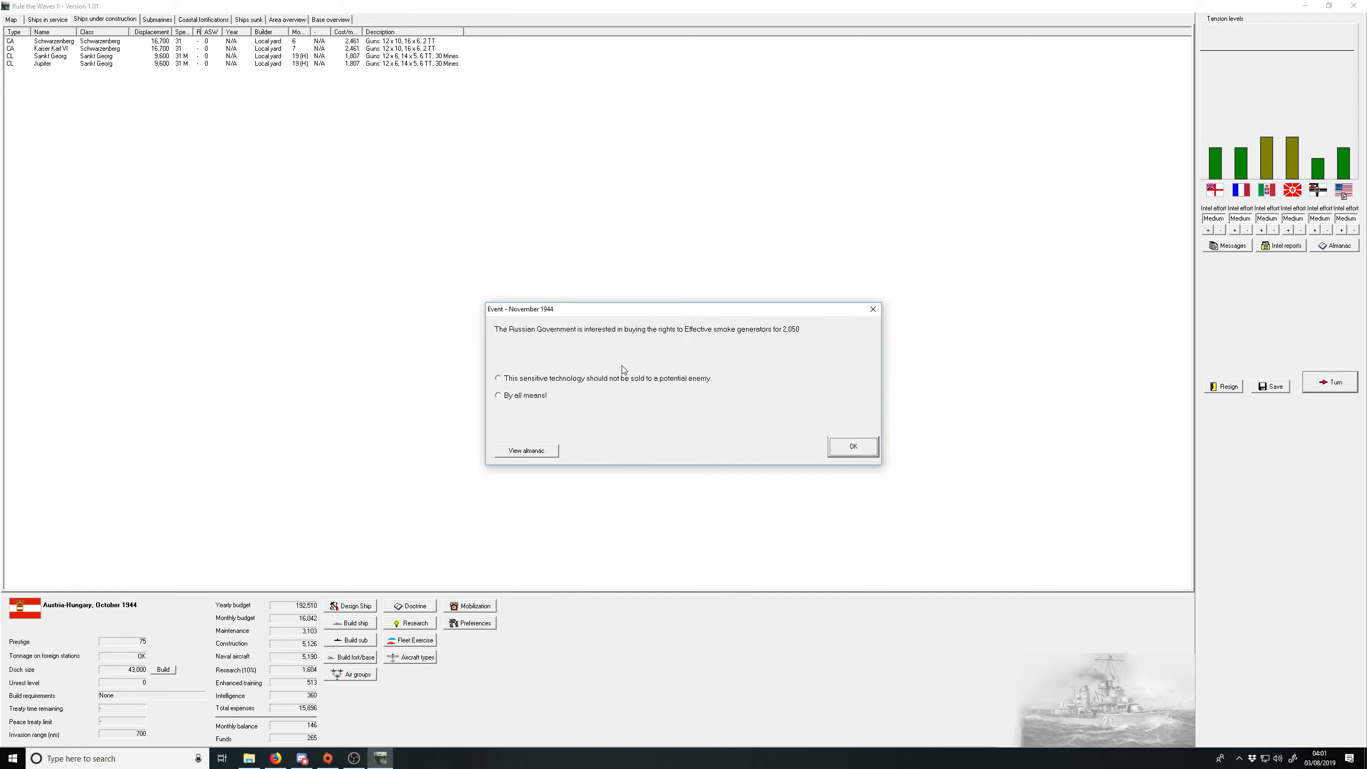
pyautogui.click(498, 395)
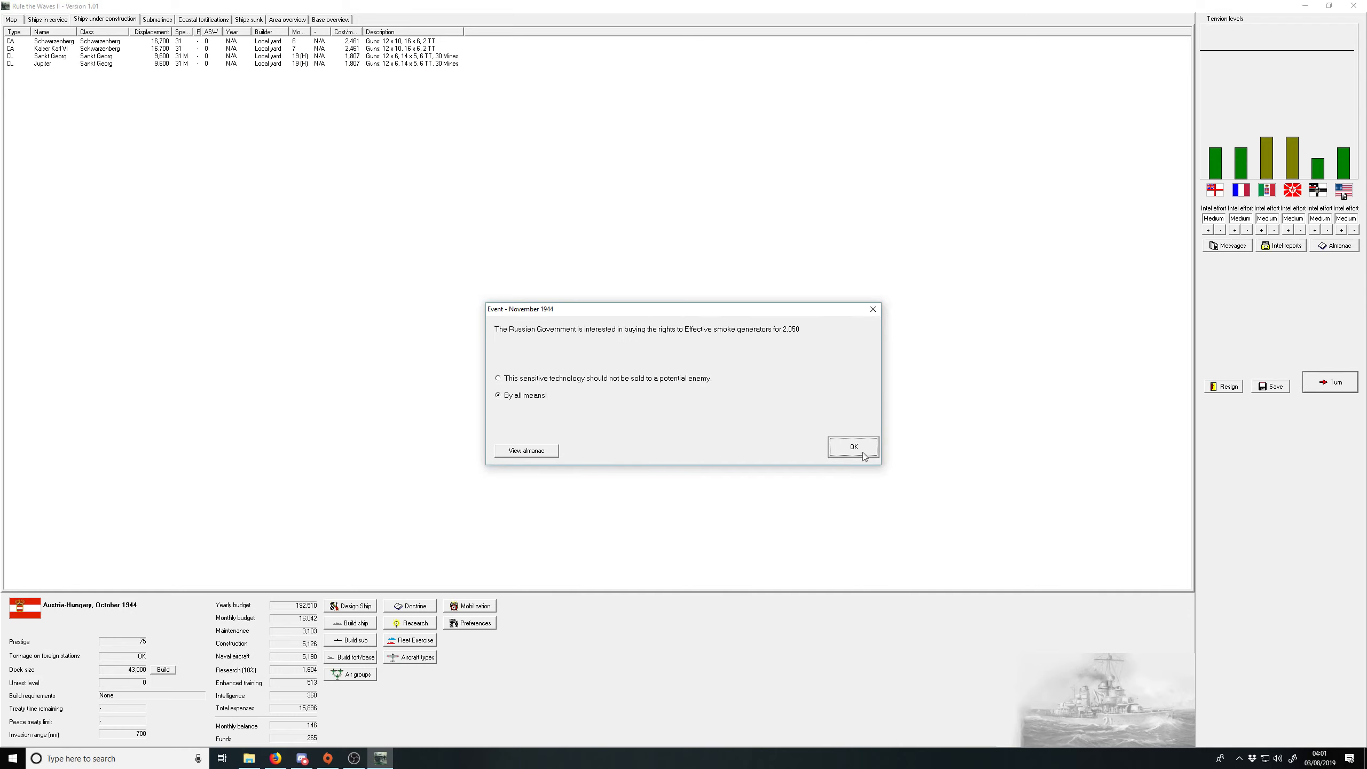
pyautogui.click(854, 447)
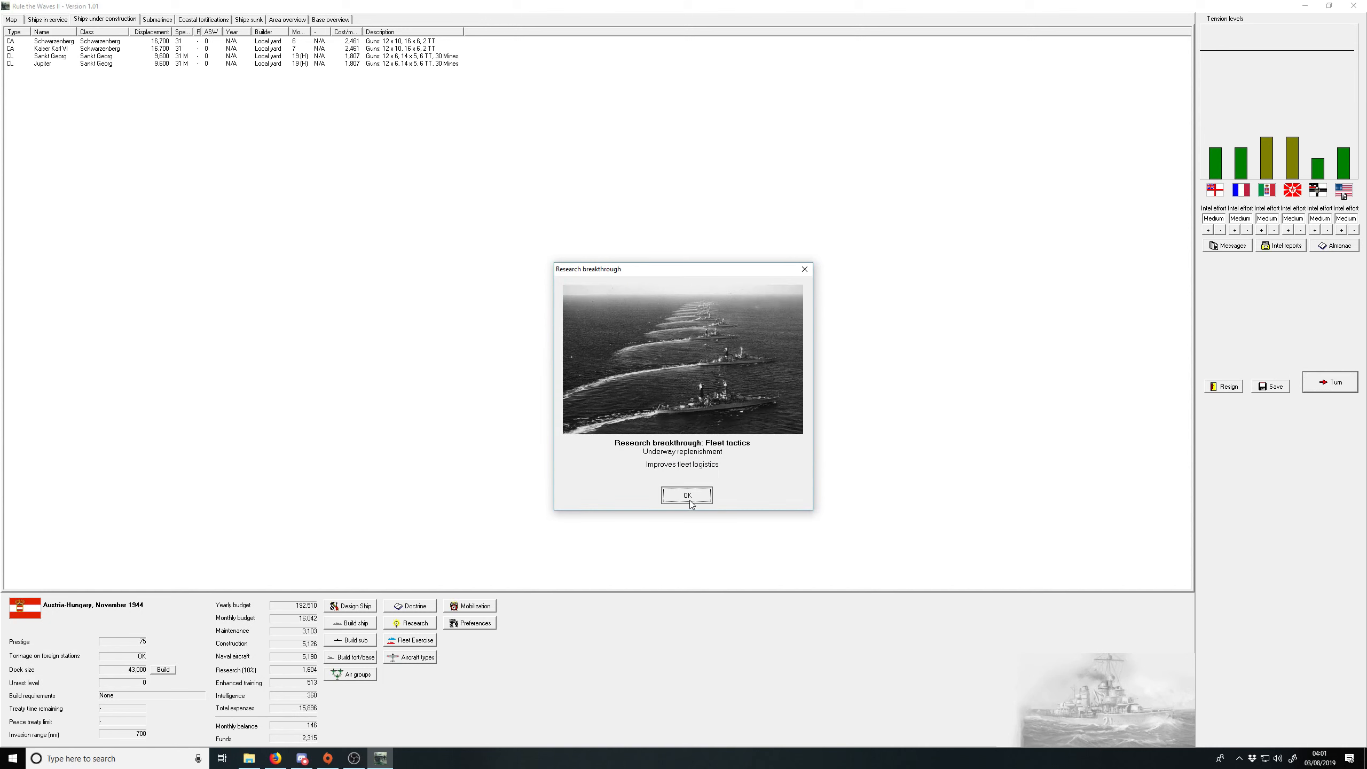
pyautogui.click(686, 495)
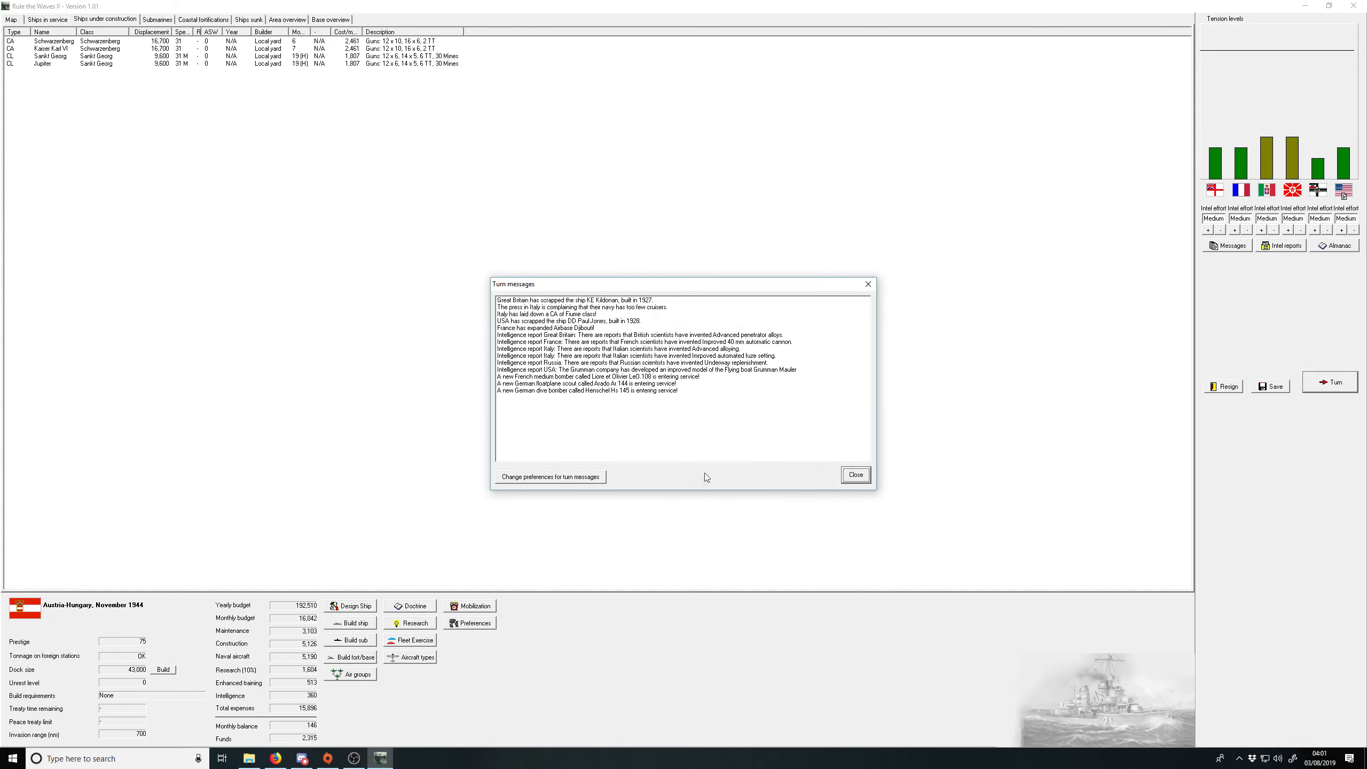
pyautogui.moveTo(678, 367)
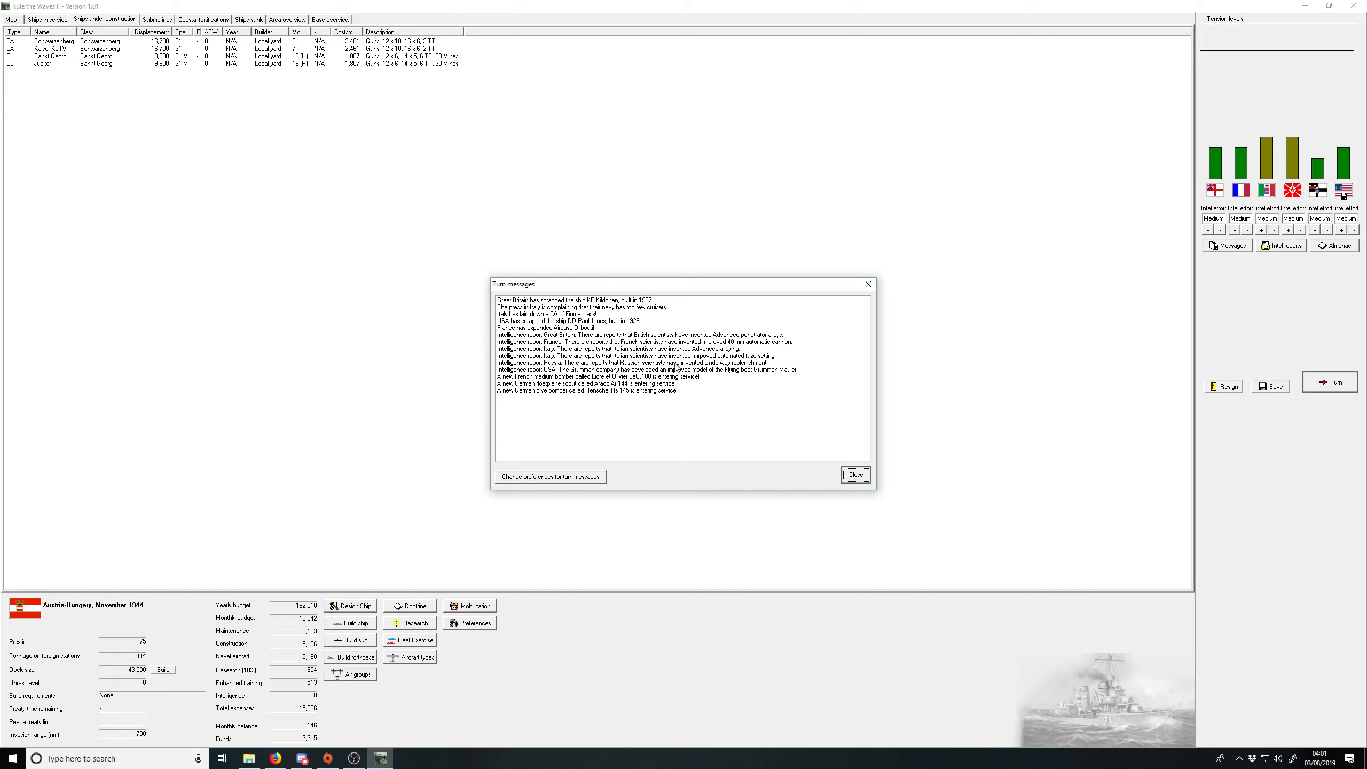
pyautogui.moveTo(779, 426)
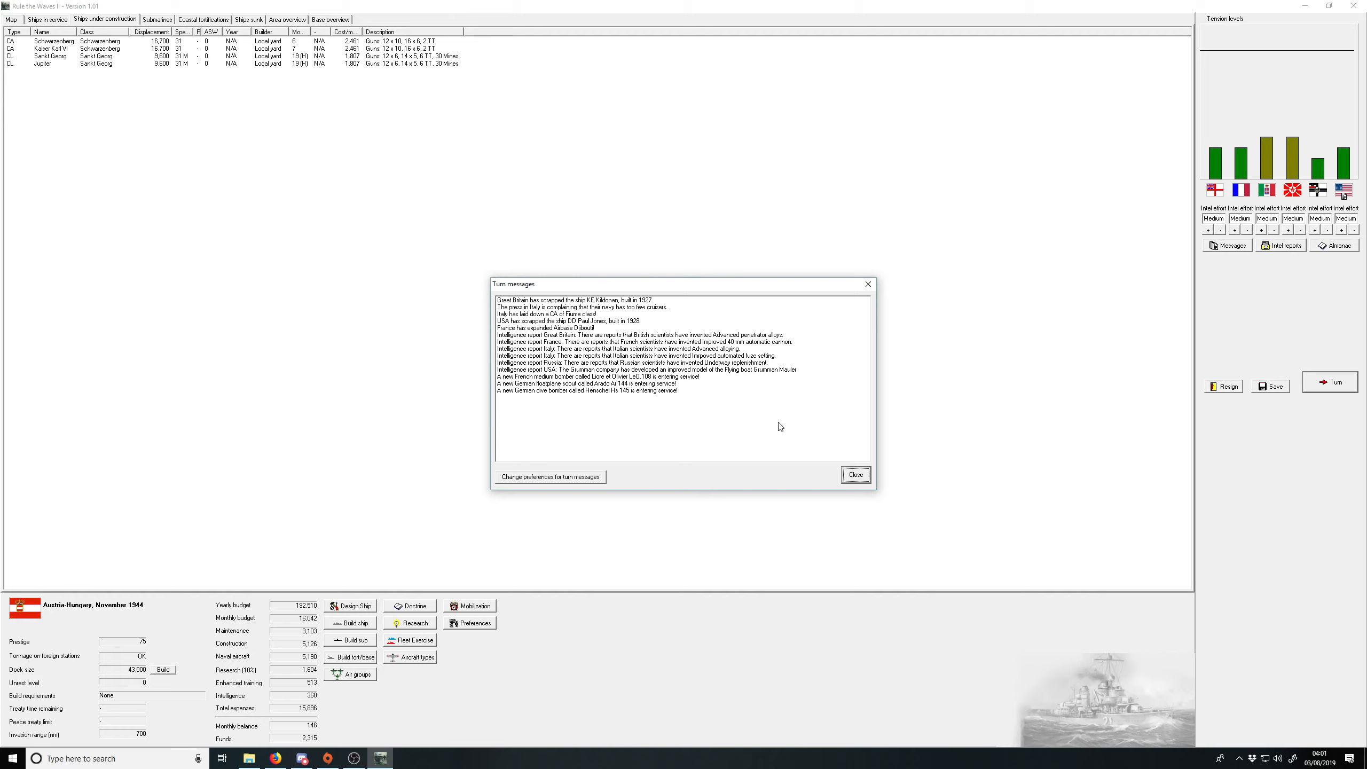
pyautogui.click(854, 474)
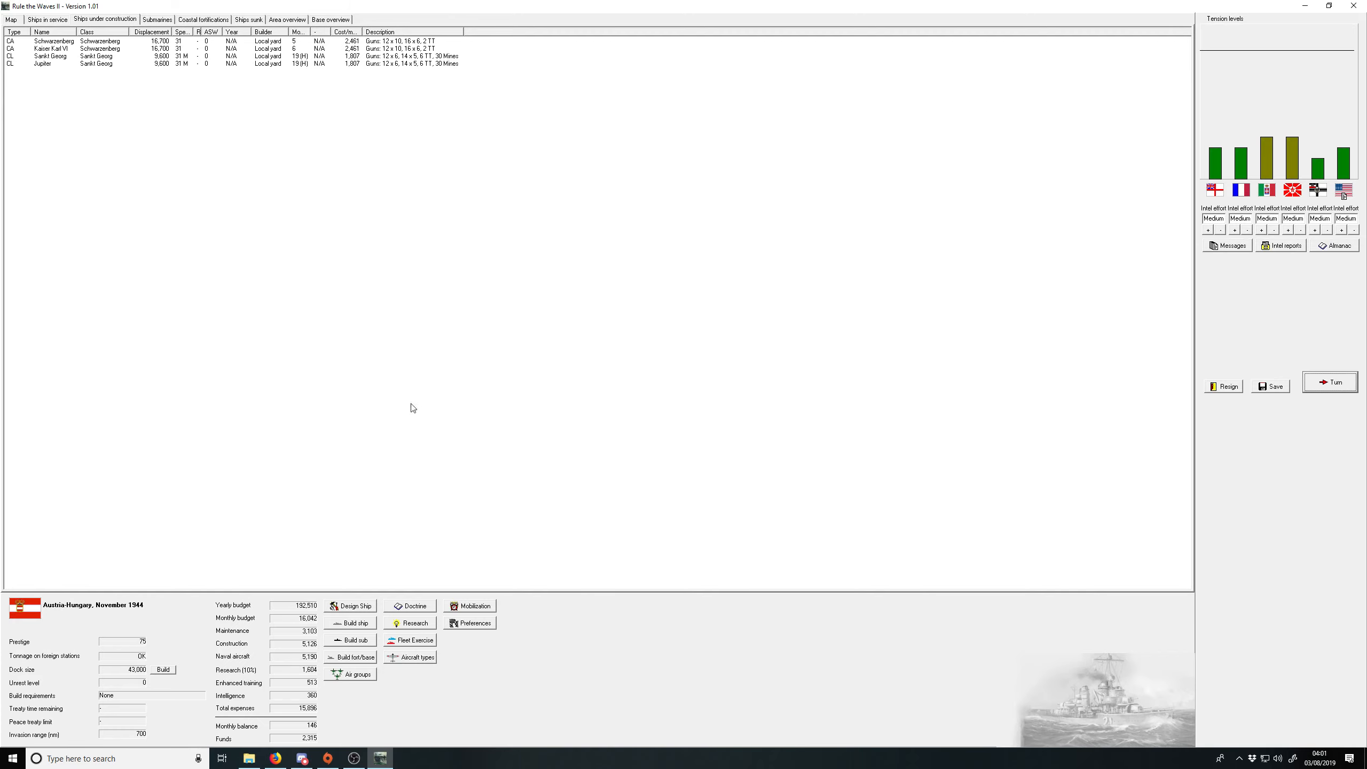
pyautogui.moveTo(388, 54)
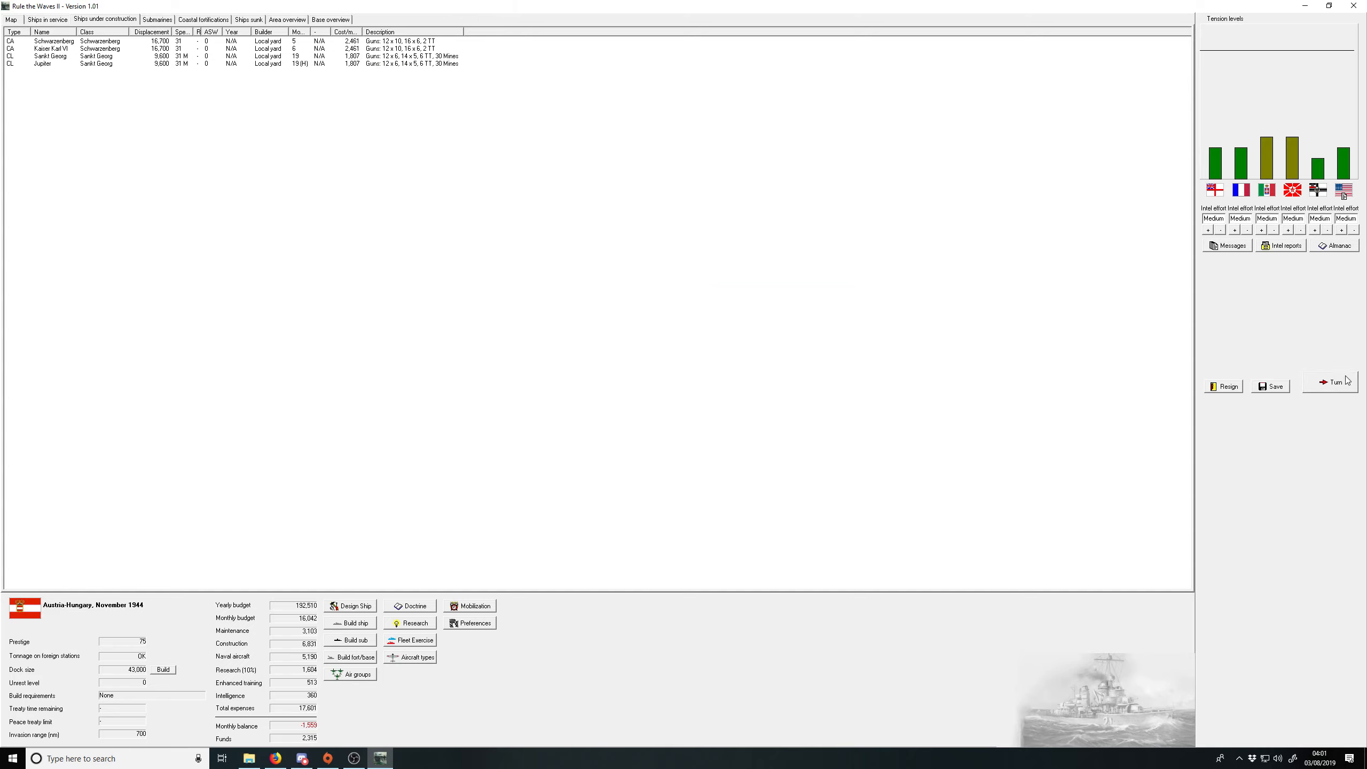
# Step: Advance to December 1944, acknowledging the guided bomb and 17-inch gun research results
pyautogui.click(1330, 382)
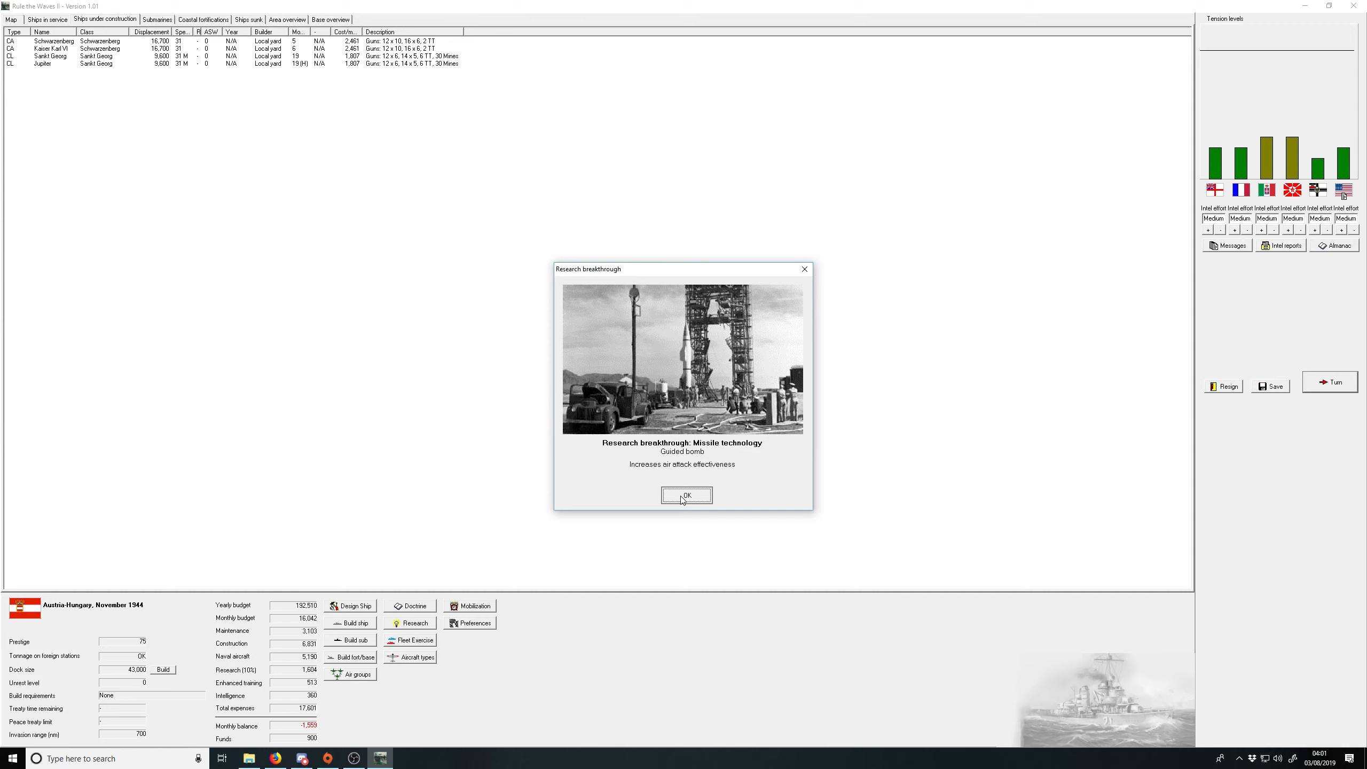
pyautogui.click(686, 495)
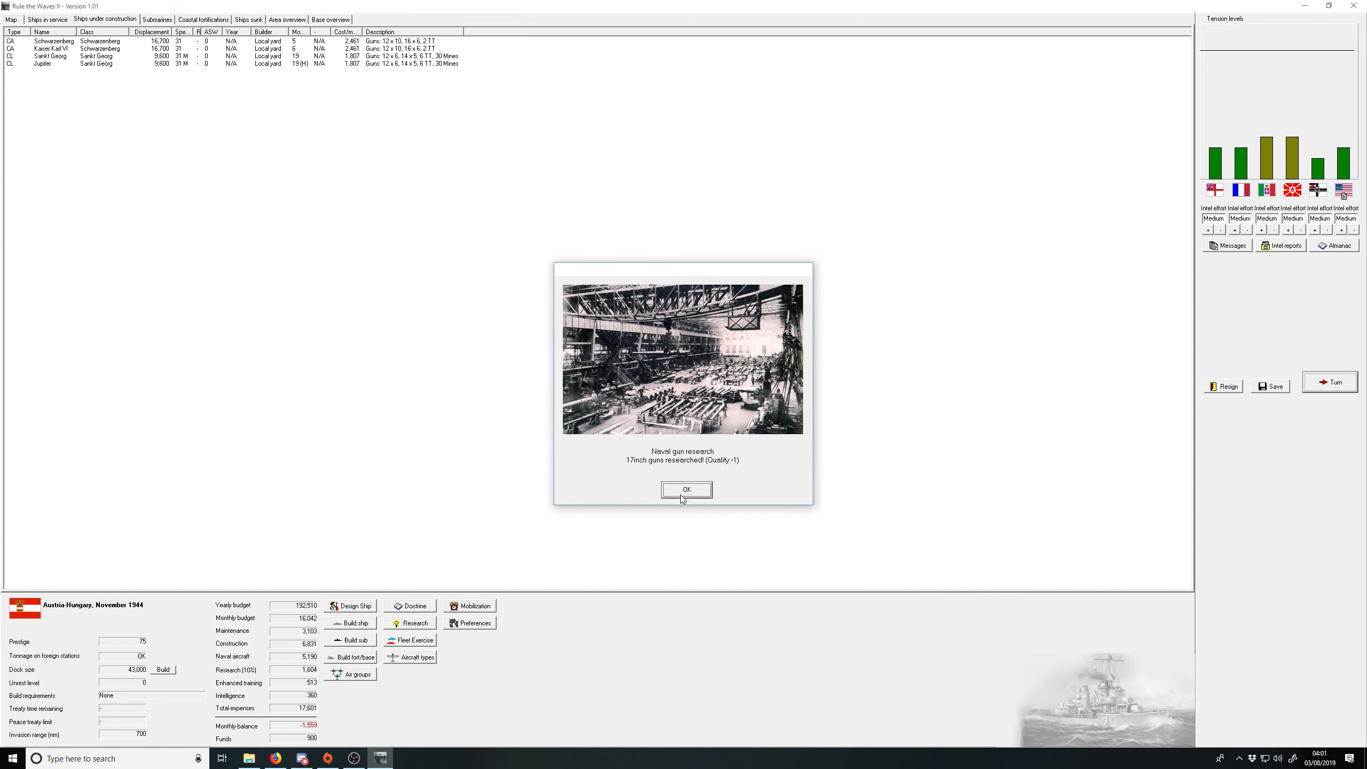
pyautogui.click(685, 489)
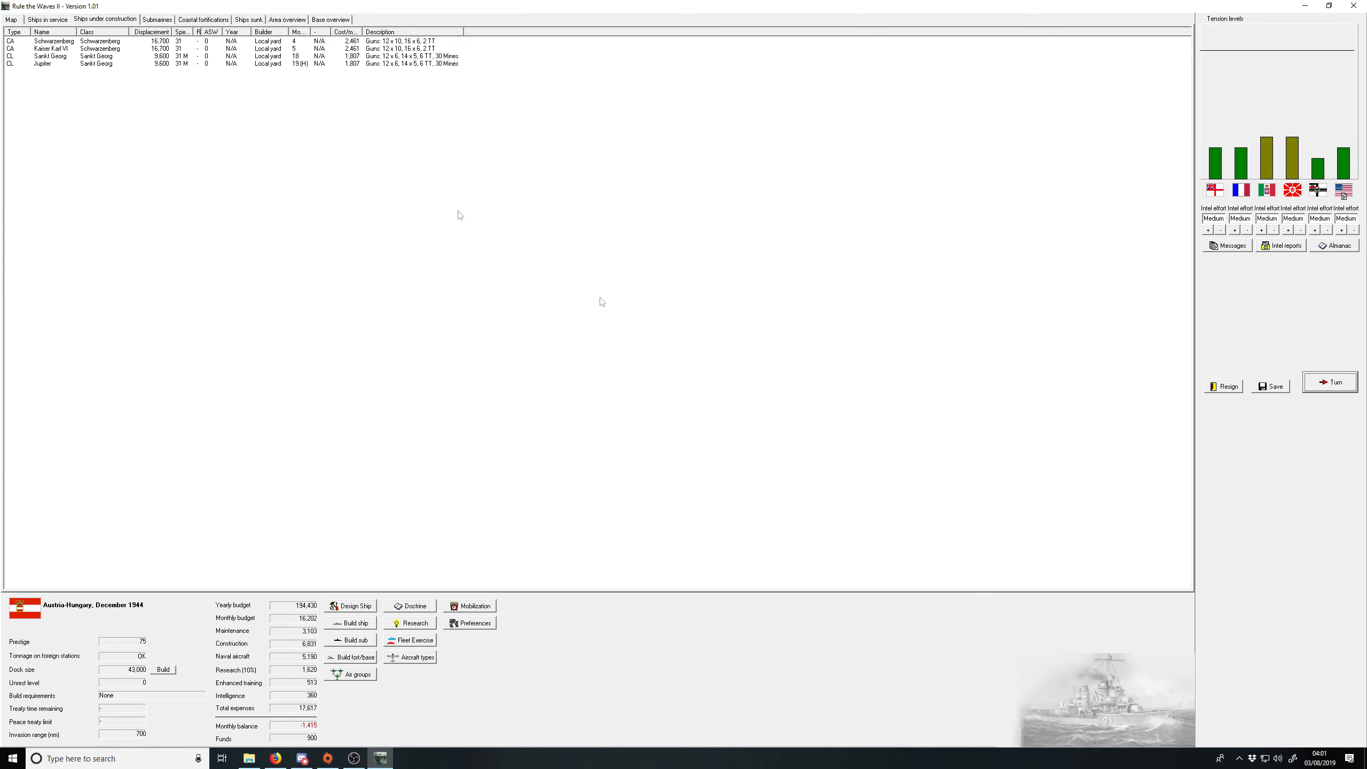
# Step: Halt Sankt Georg's construction, then advance to January 1945 past the AA director and landing craft breakthroughs
pyautogui.rightClick(49, 55)
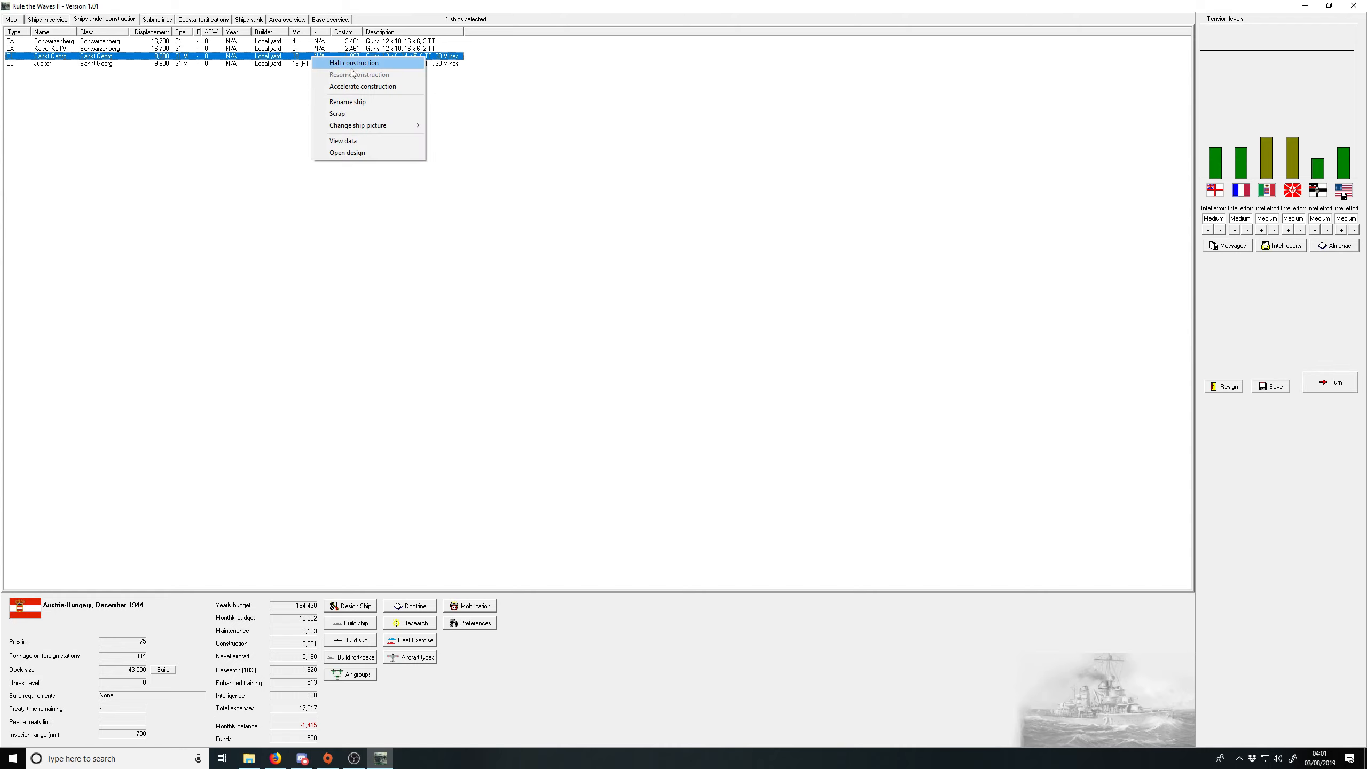
pyautogui.click(352, 63)
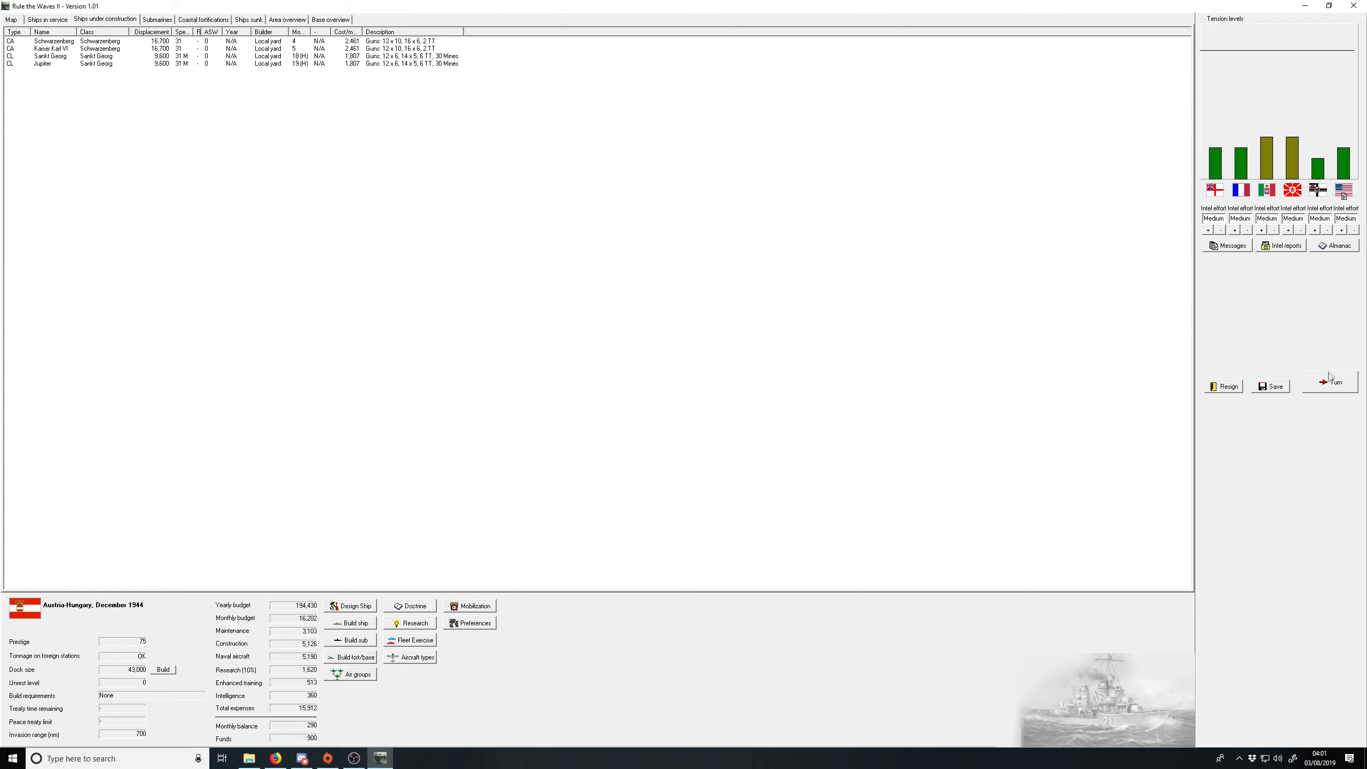
pyautogui.click(1333, 381)
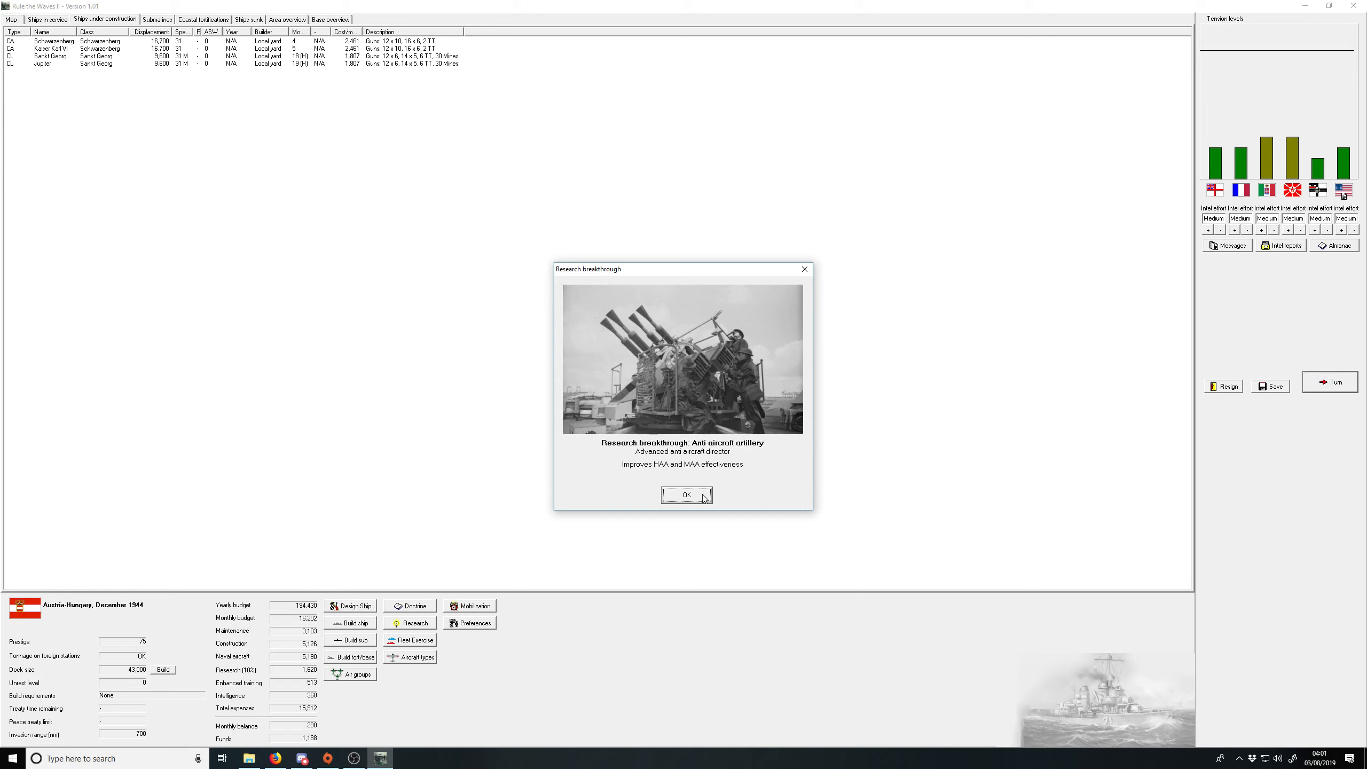
pyautogui.click(686, 495)
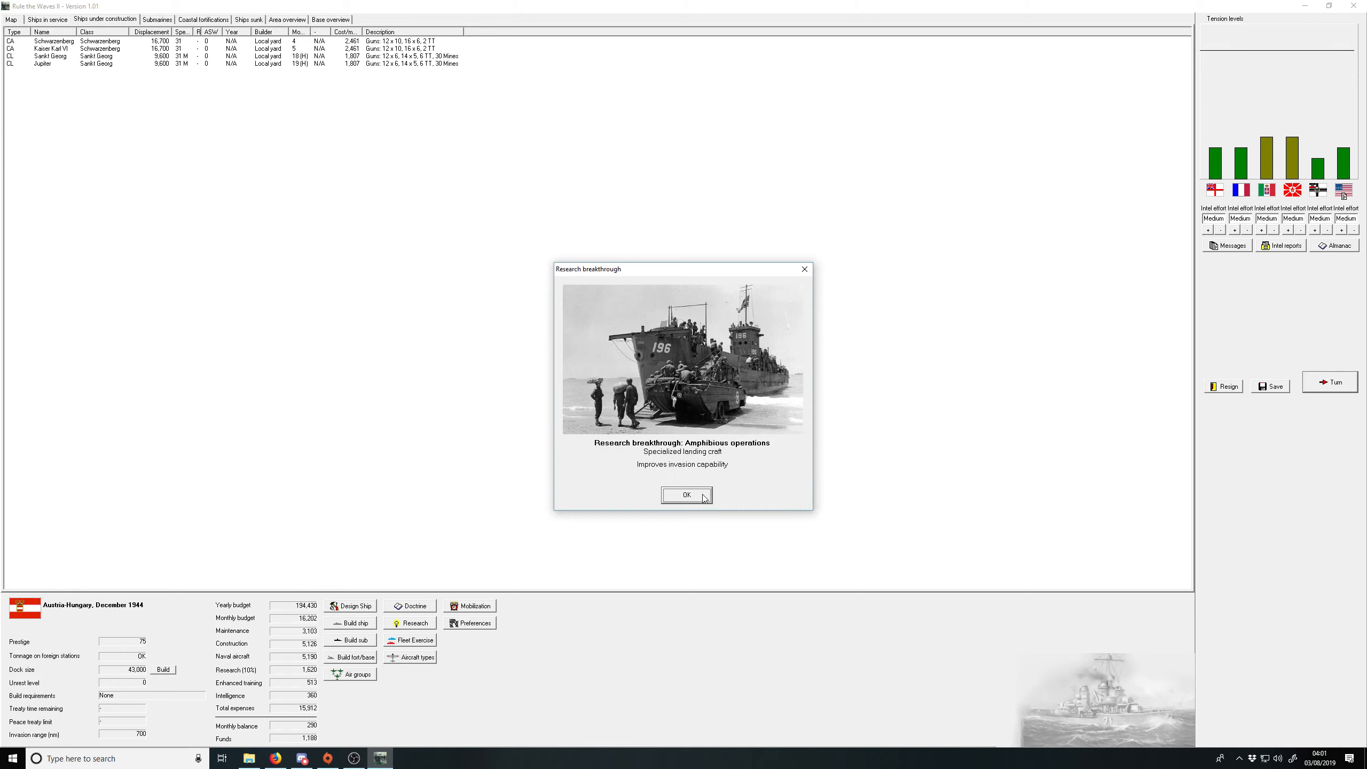
pyautogui.click(686, 495)
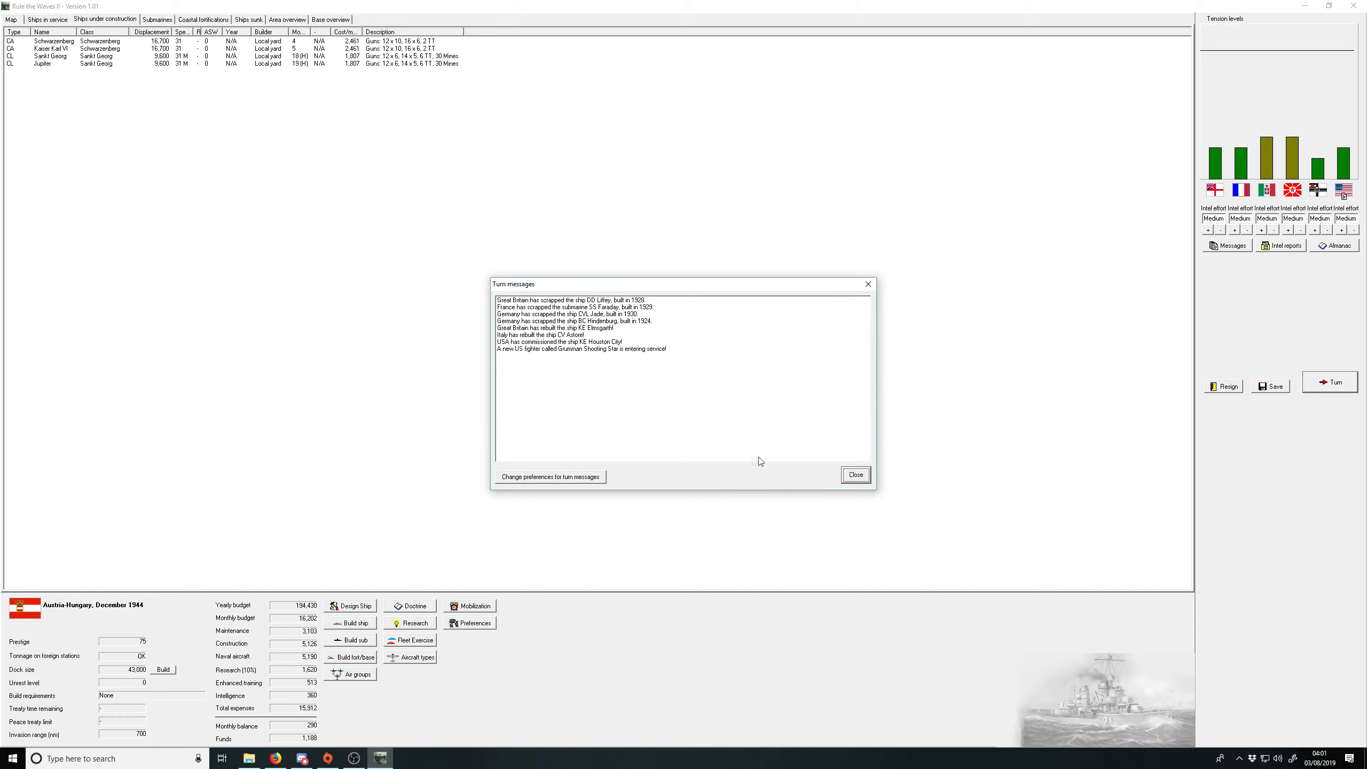
pyautogui.click(855, 474)
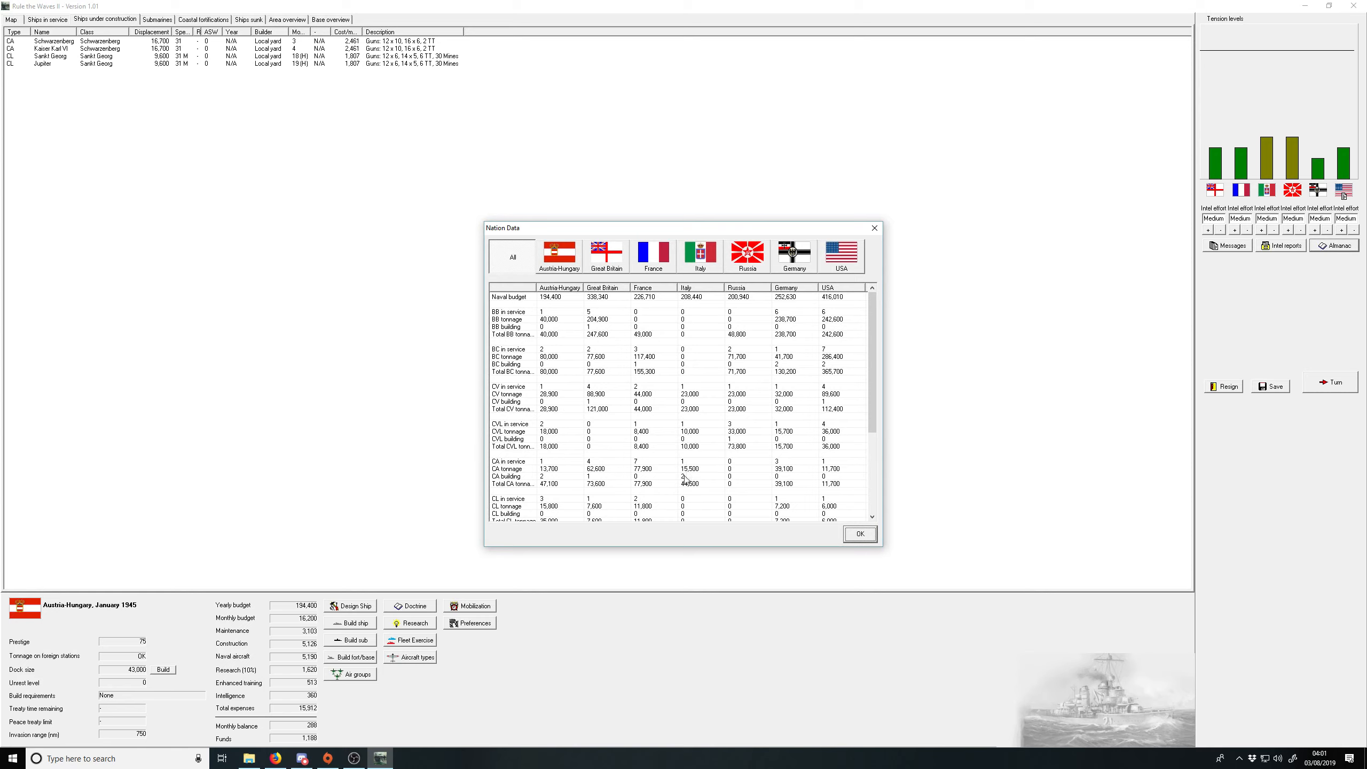
# Step: Review Italy's fleet roster and the carrier Astore's design sheet, then close Nation Data
pyautogui.click(510, 386)
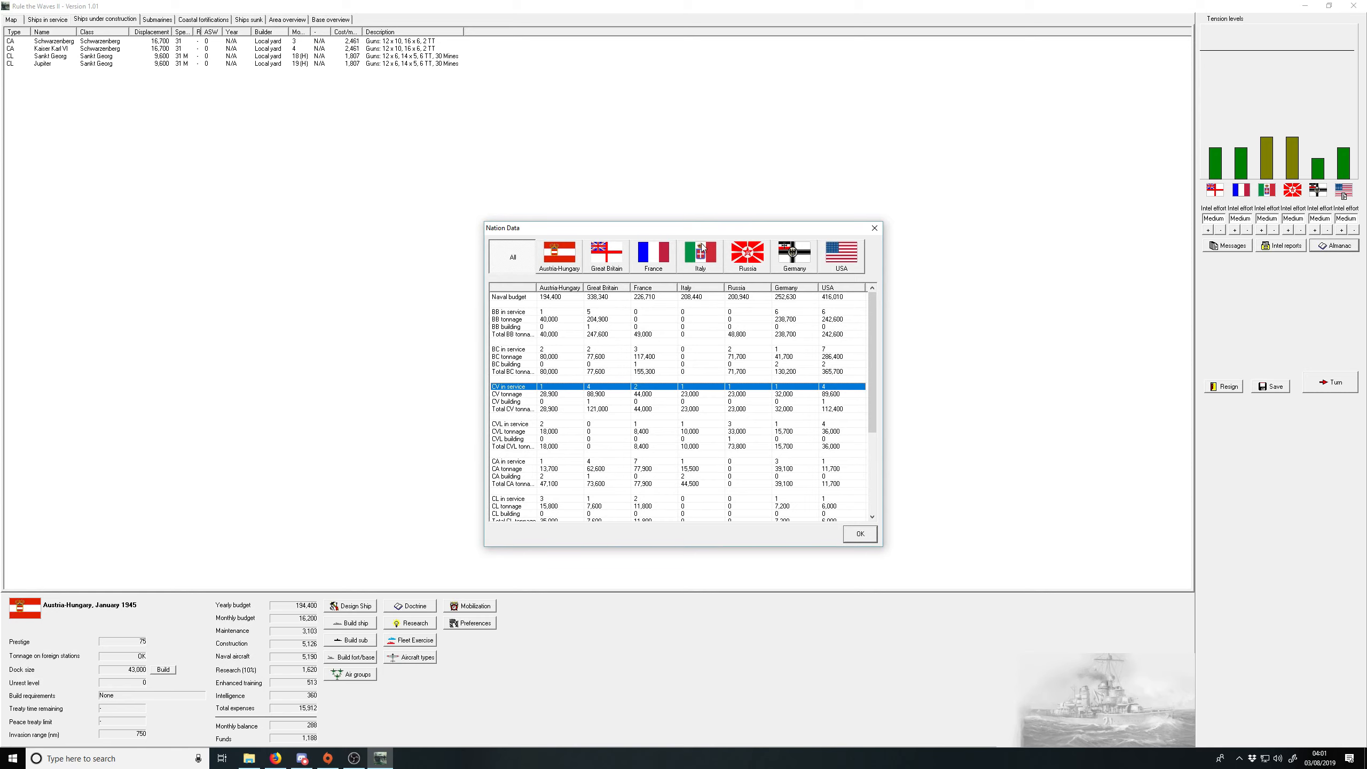
pyautogui.click(700, 255)
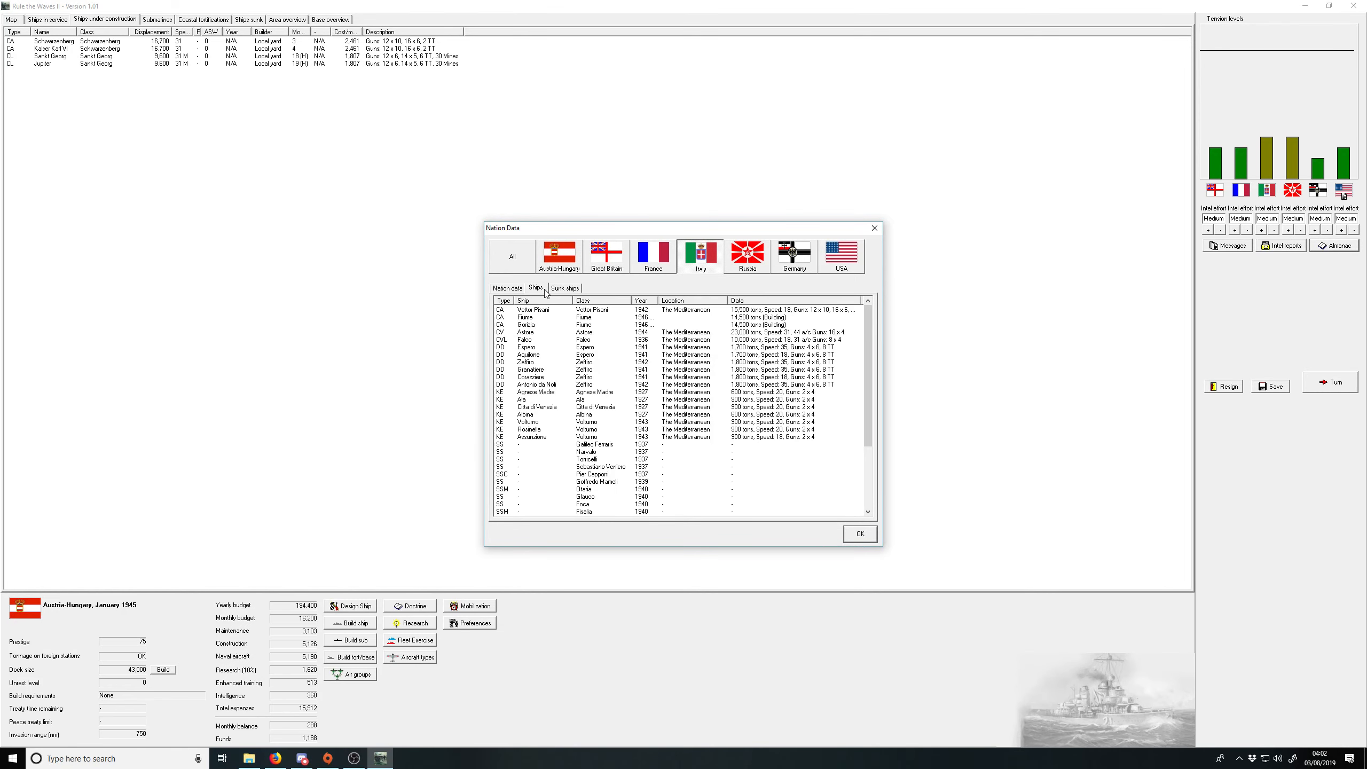
pyautogui.moveTo(543, 331)
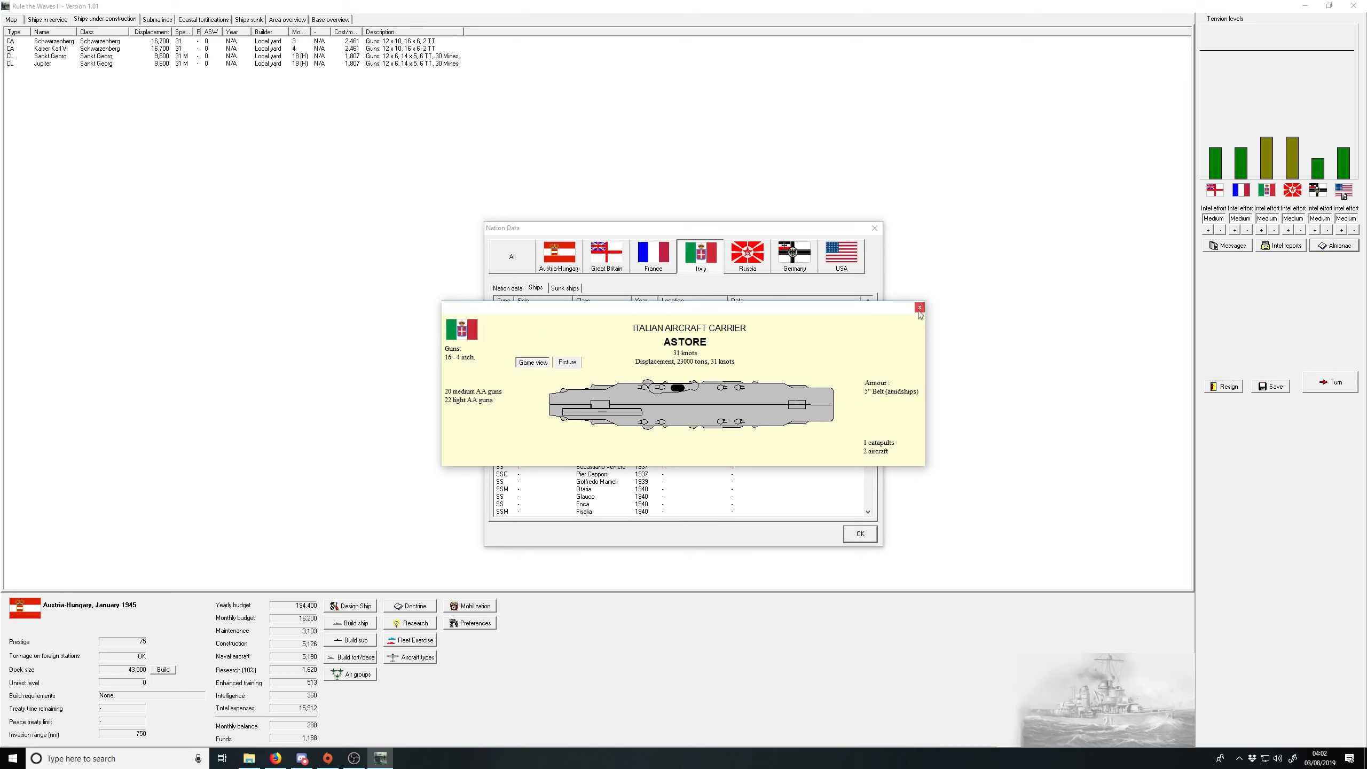
pyautogui.click(919, 307)
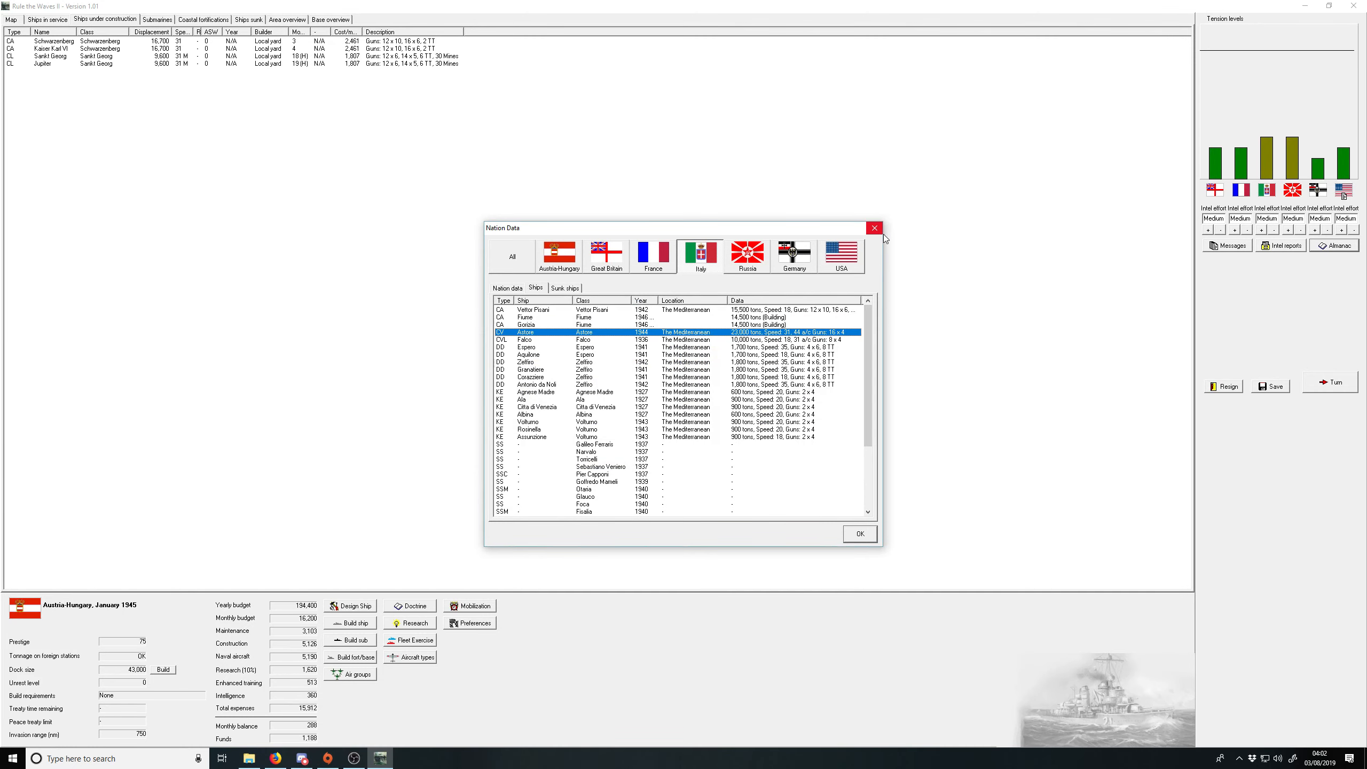
pyautogui.click(875, 228)
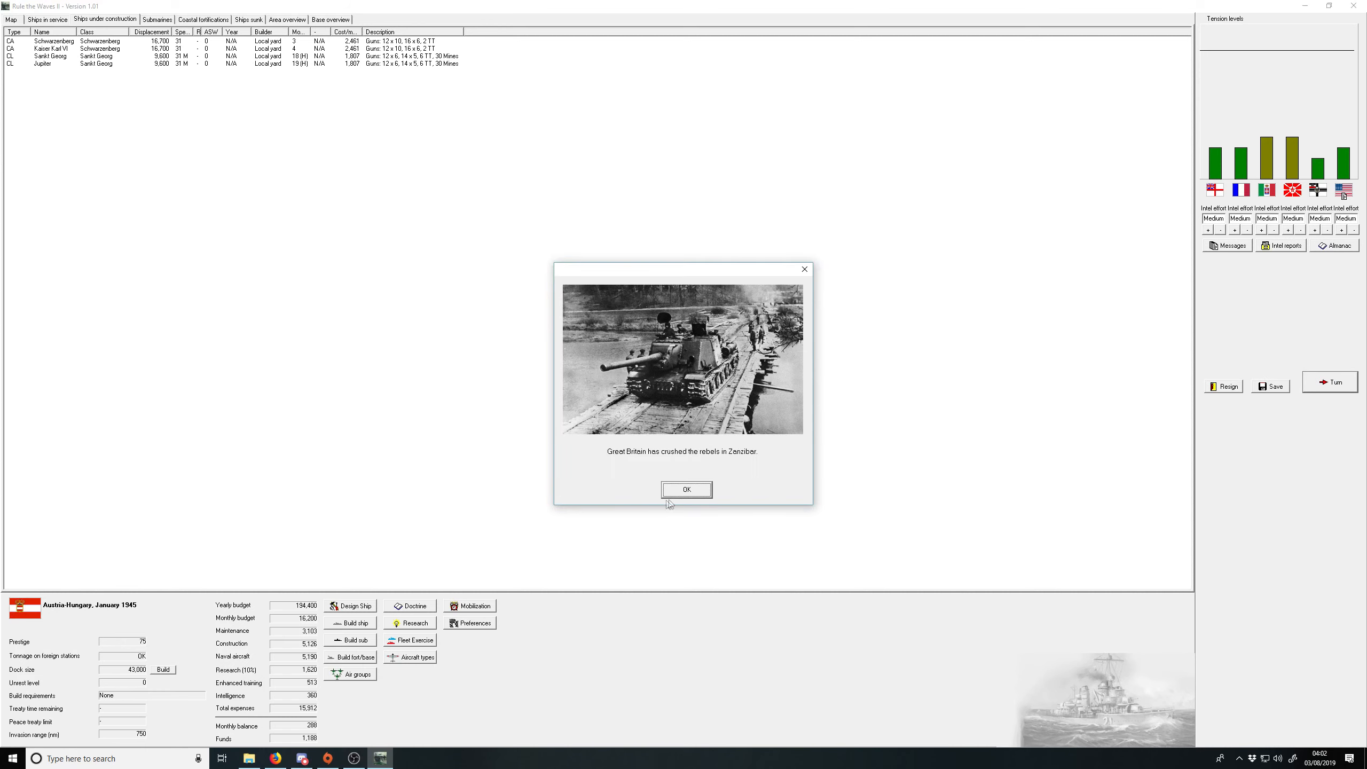
# Step: Acknowledge the Zanzibar rebellion news and decline the discounted Sankt Georg-class cruiser offer
pyautogui.click(686, 490)
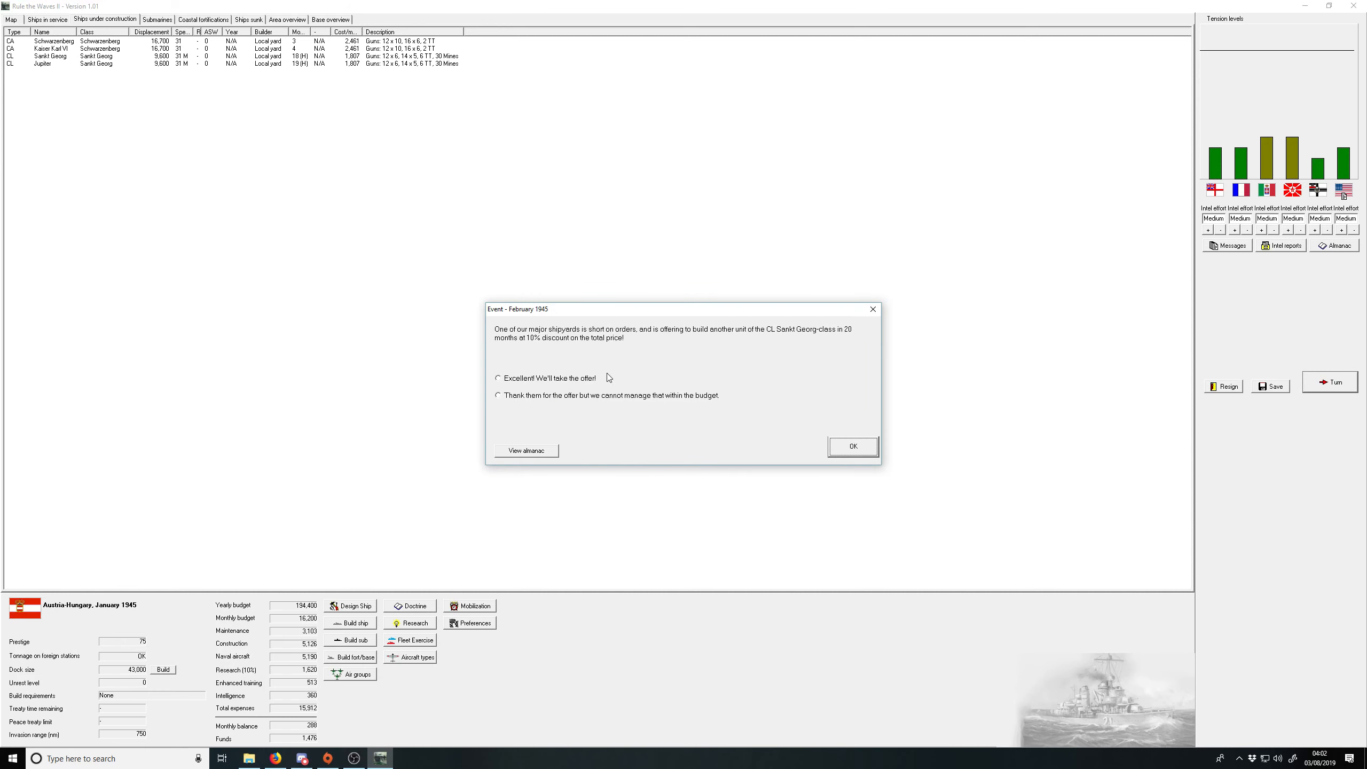
pyautogui.moveTo(570, 397)
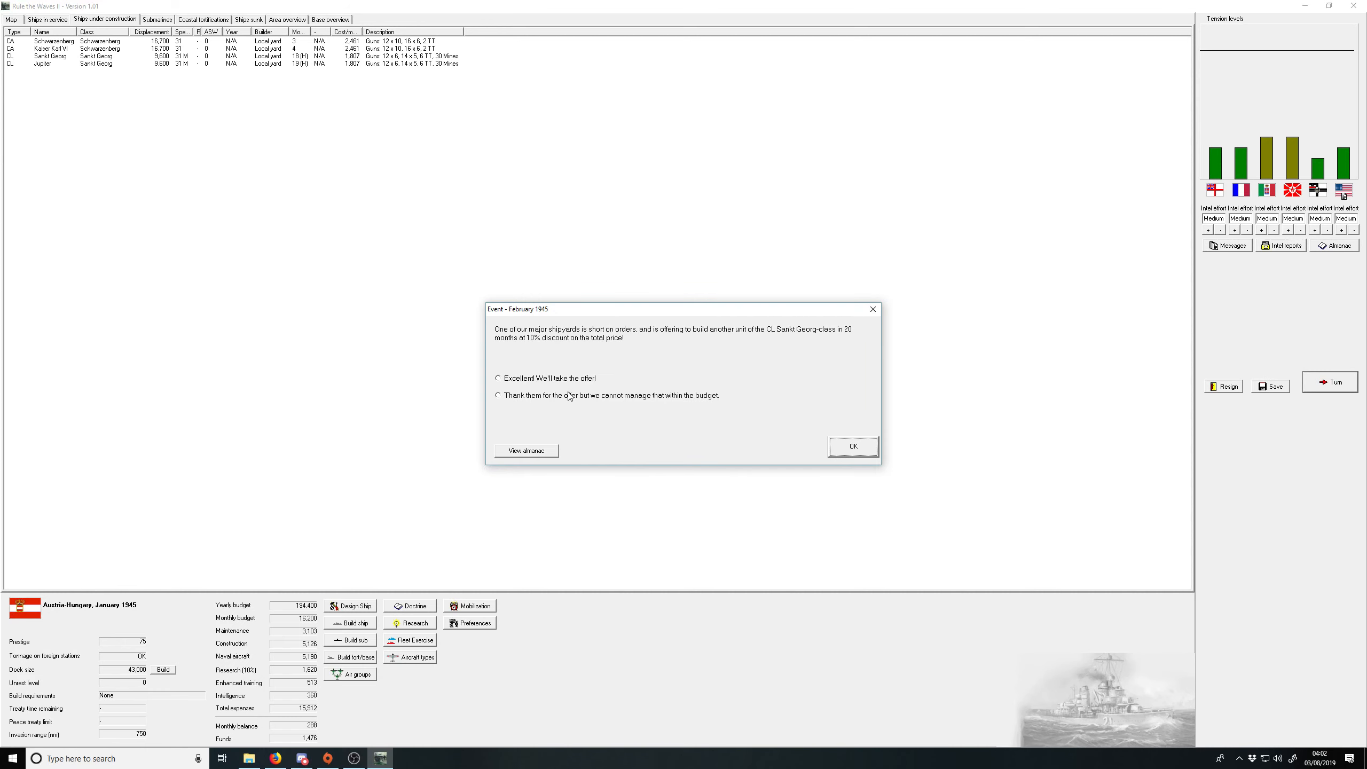
pyautogui.click(498, 396)
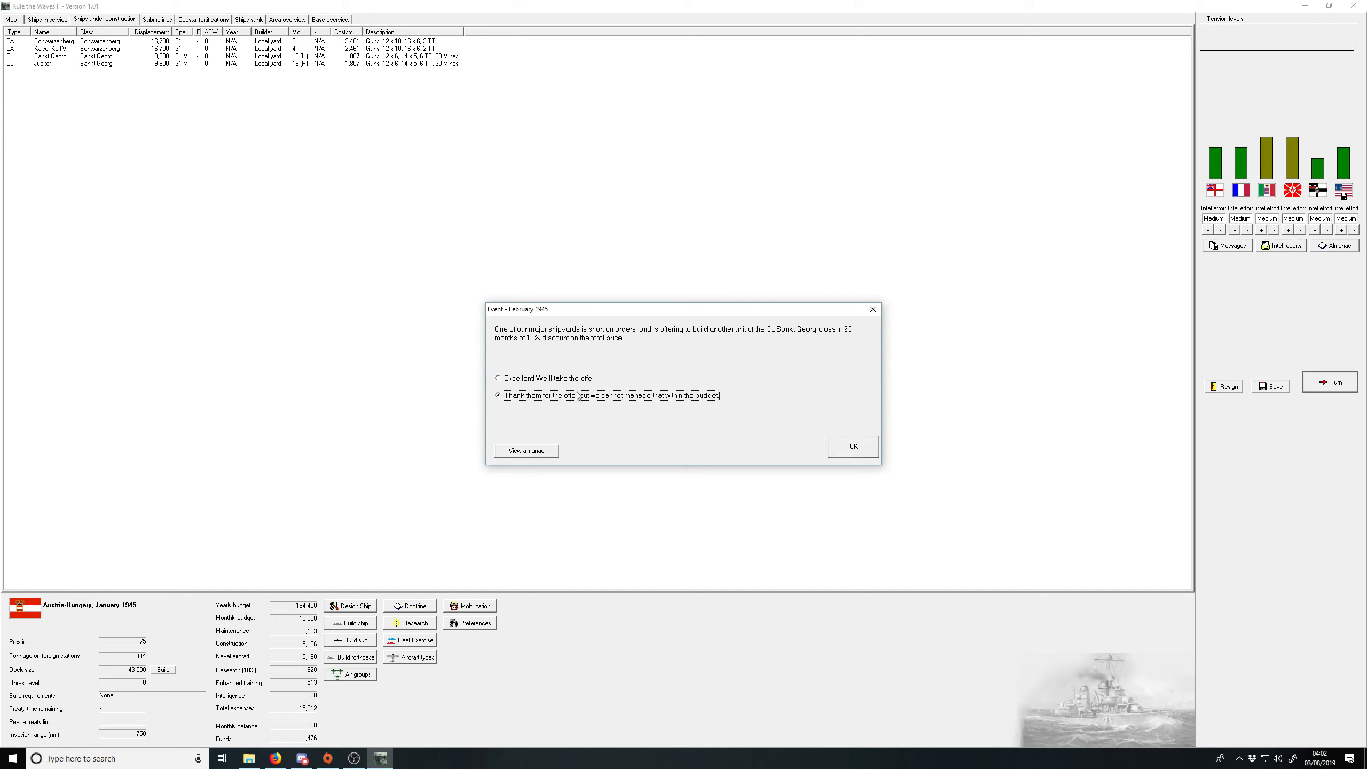
pyautogui.click(498, 378)
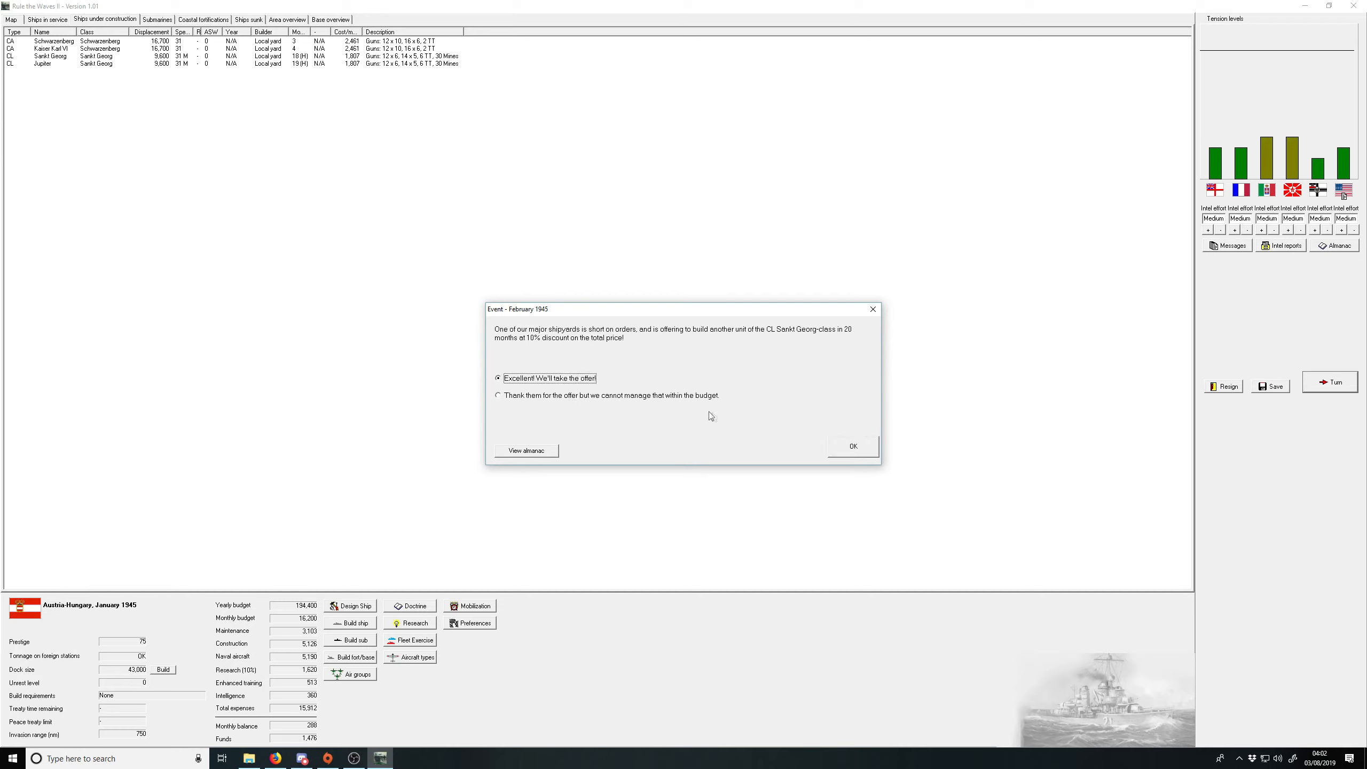
pyautogui.click(498, 396)
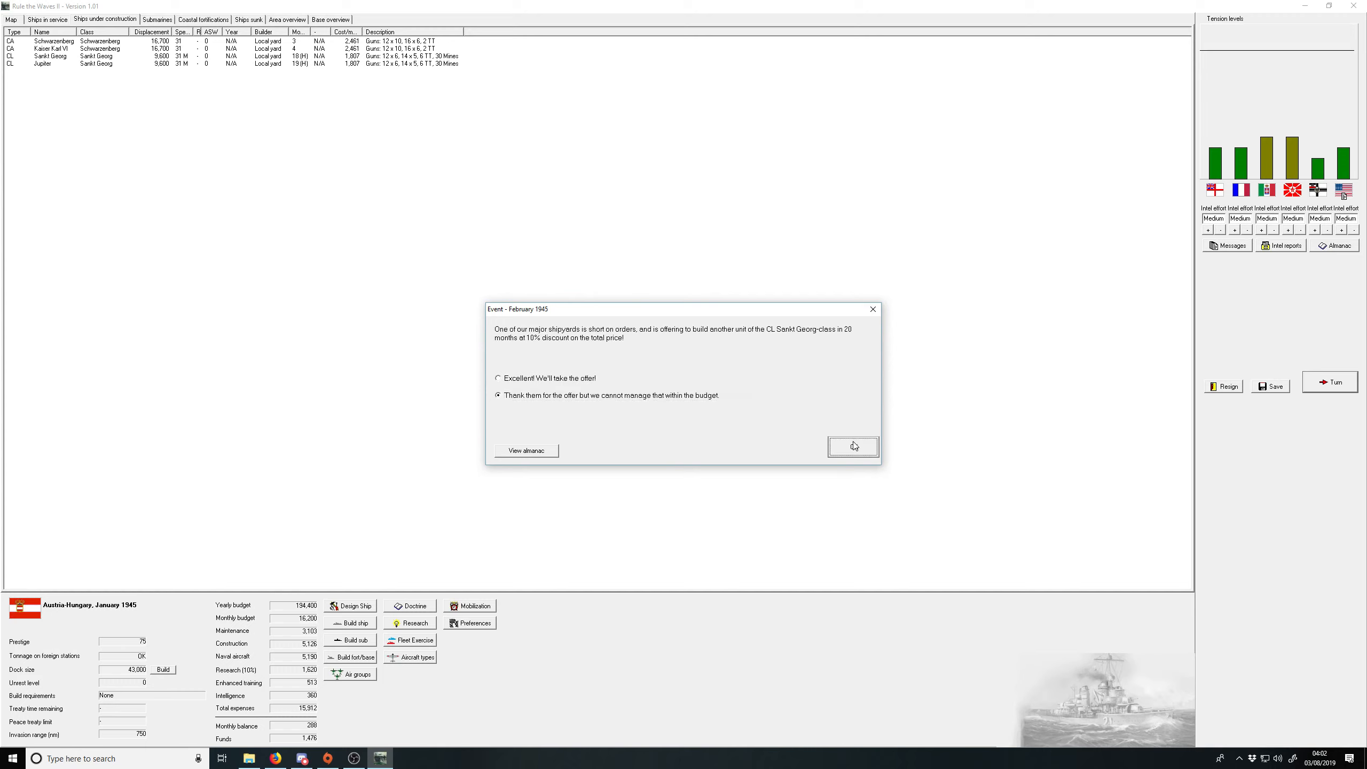
pyautogui.click(853, 445)
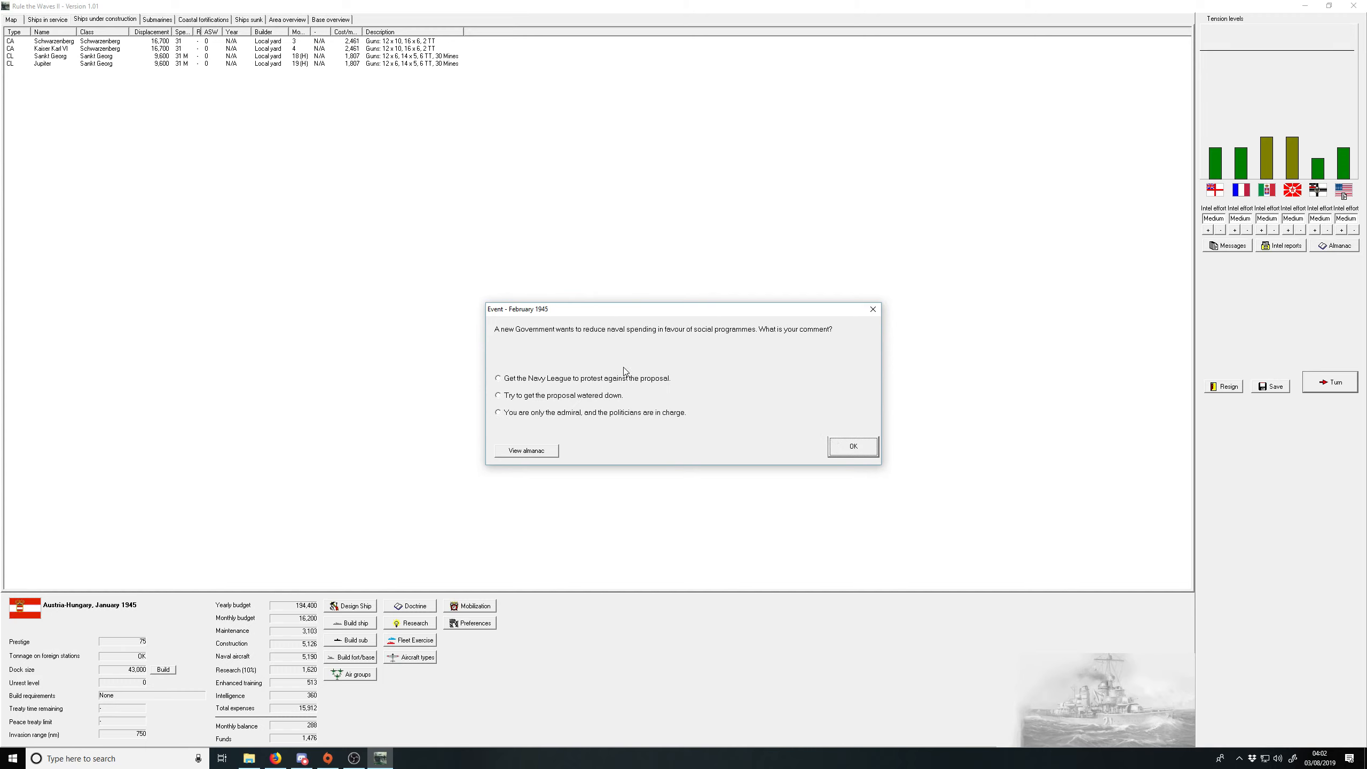
pyautogui.moveTo(624, 369)
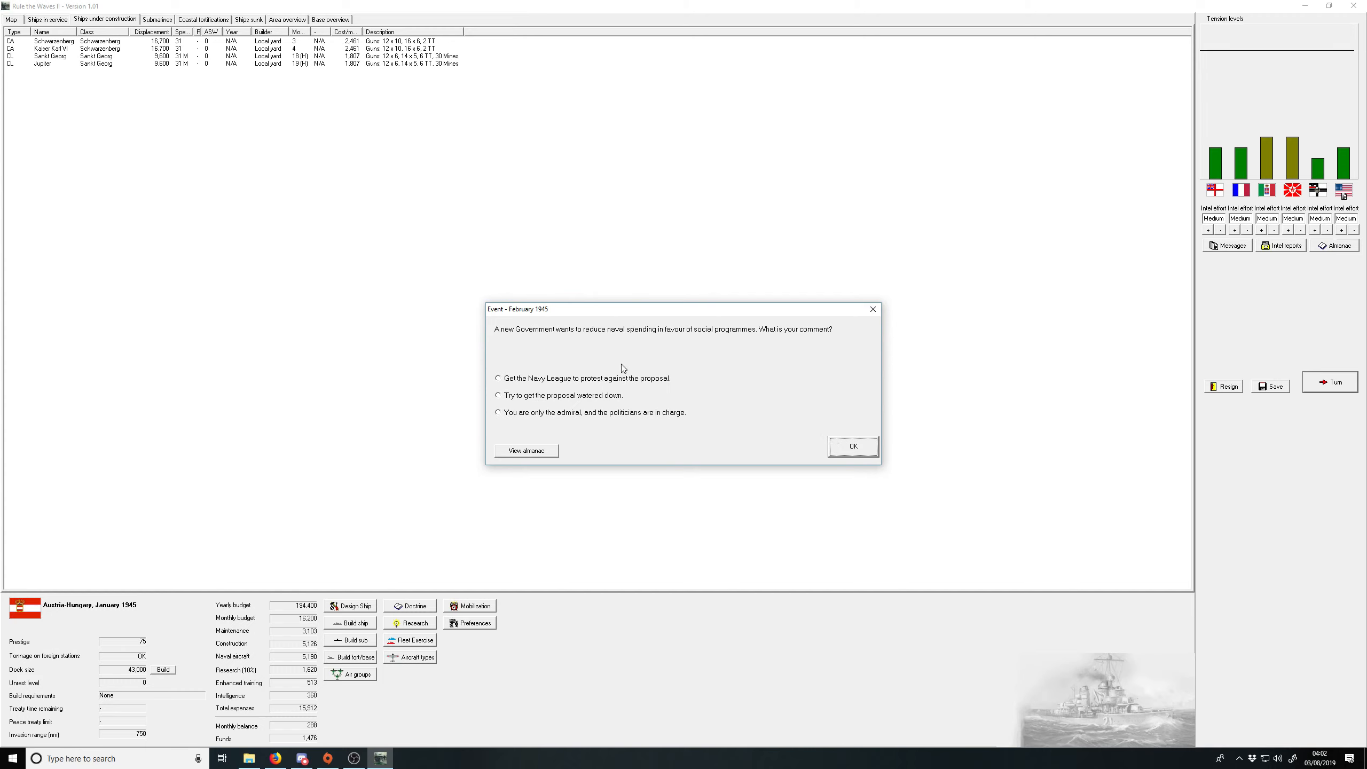
pyautogui.moveTo(622, 373)
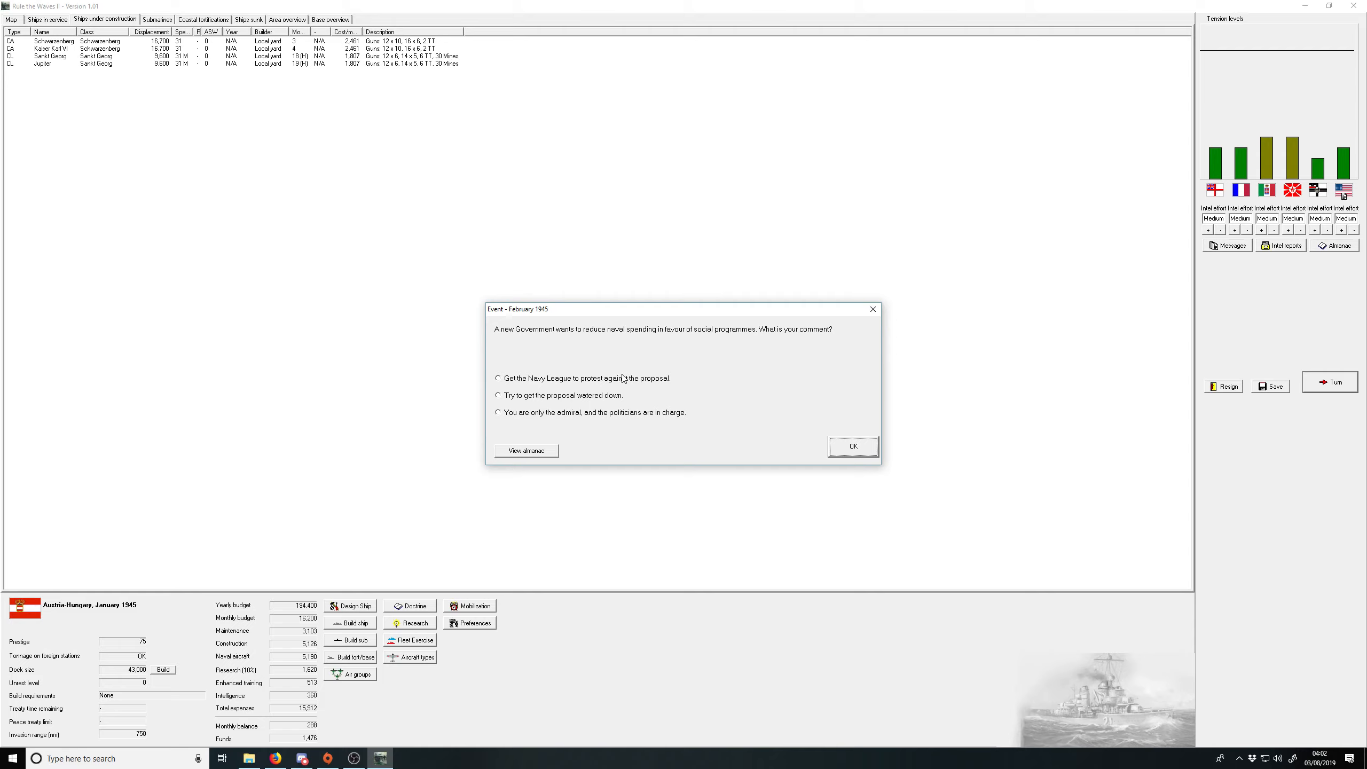
pyautogui.moveTo(620, 379)
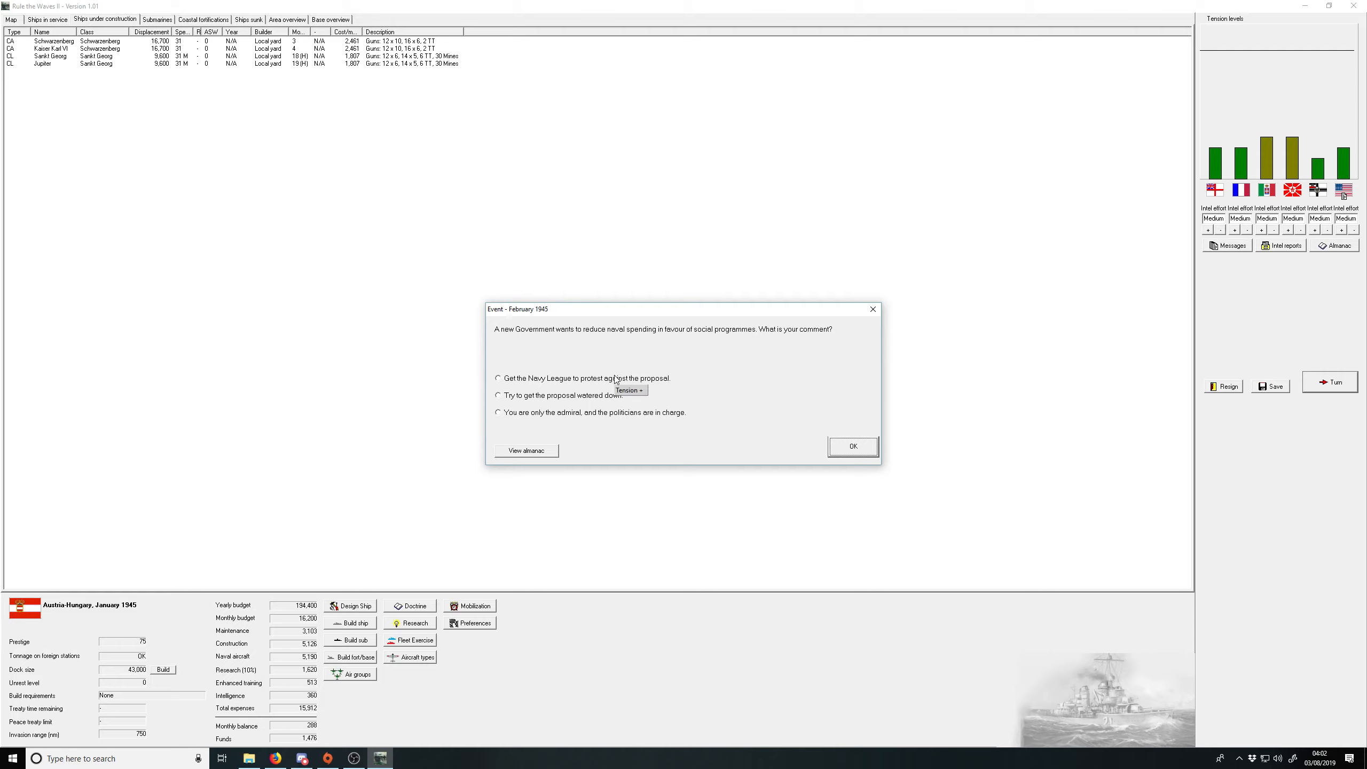
pyautogui.moveTo(589, 416)
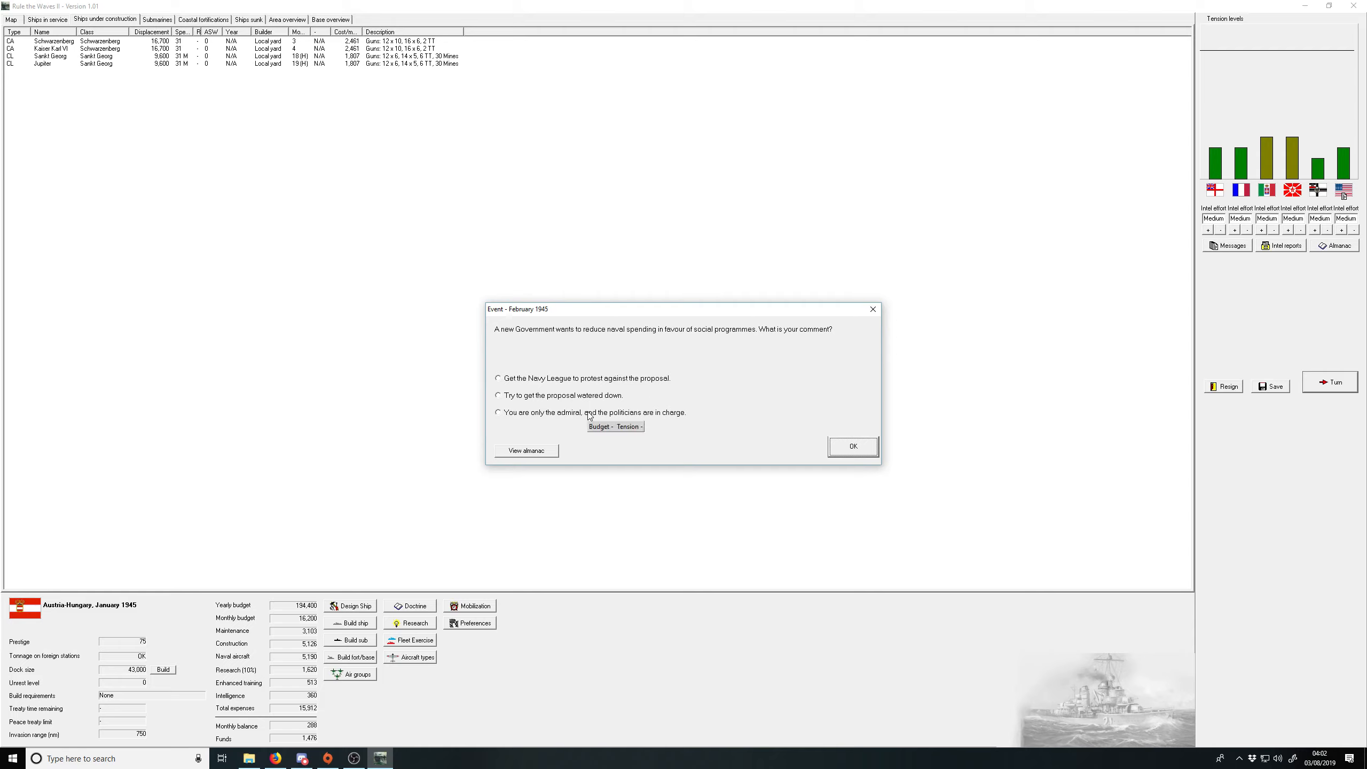
pyautogui.moveTo(596, 386)
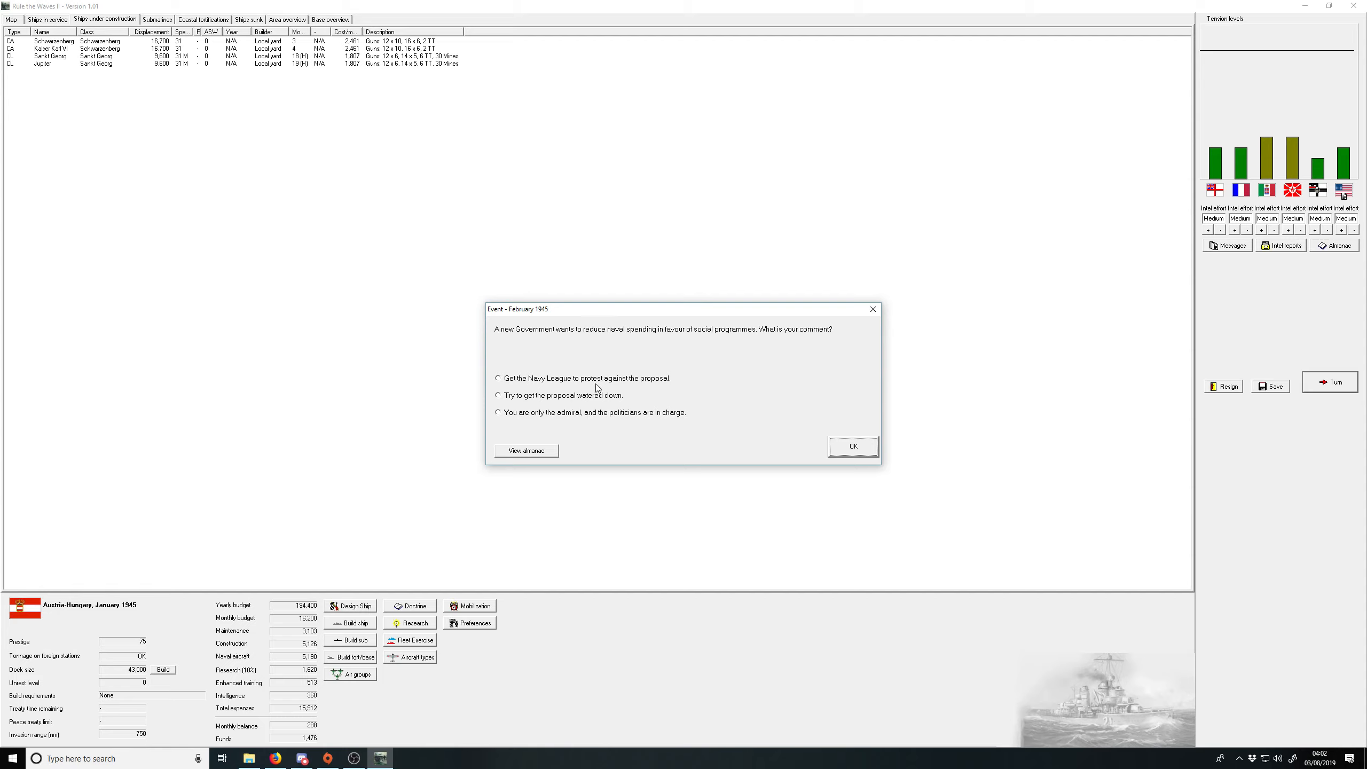
# Step: Answer the naval spending cut proposal and acknowledge the shipboard aircraft breakthrough and turn messages
pyautogui.click(852, 445)
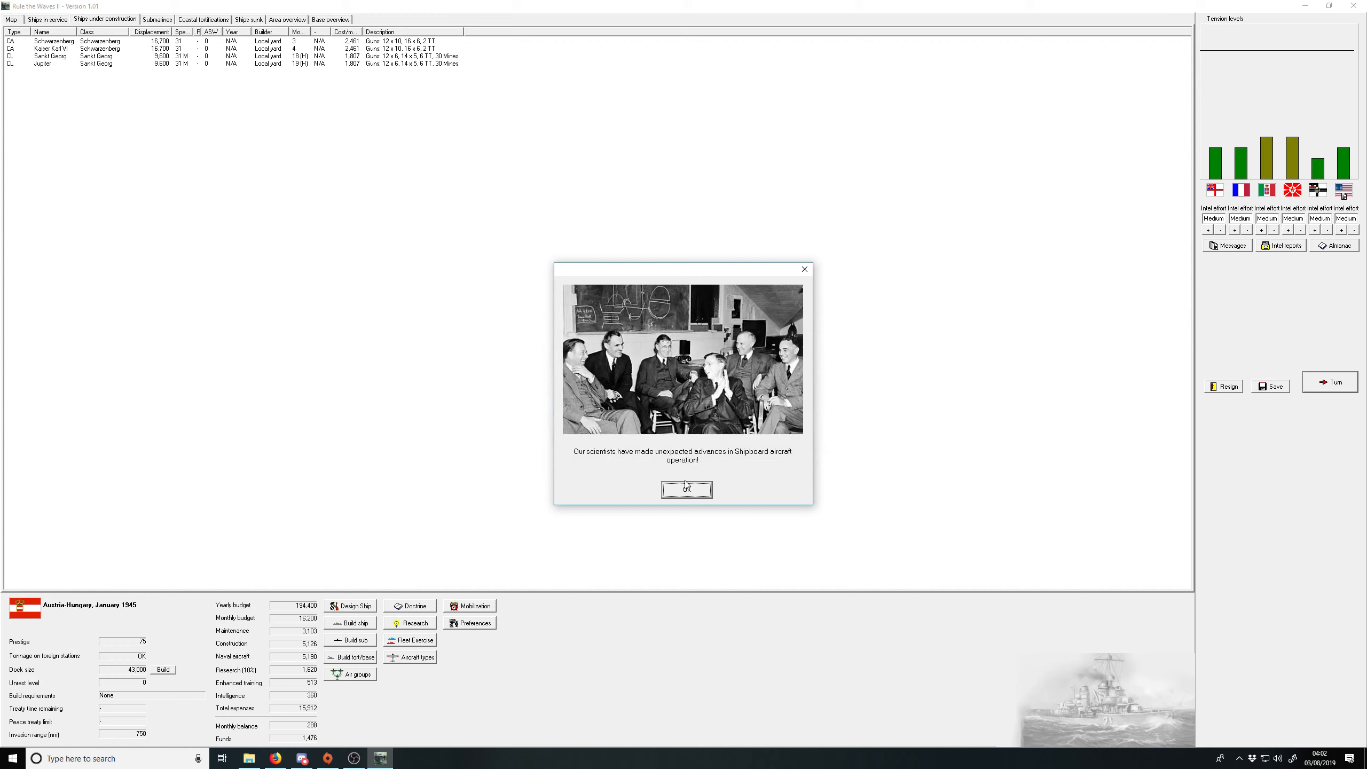
pyautogui.click(686, 488)
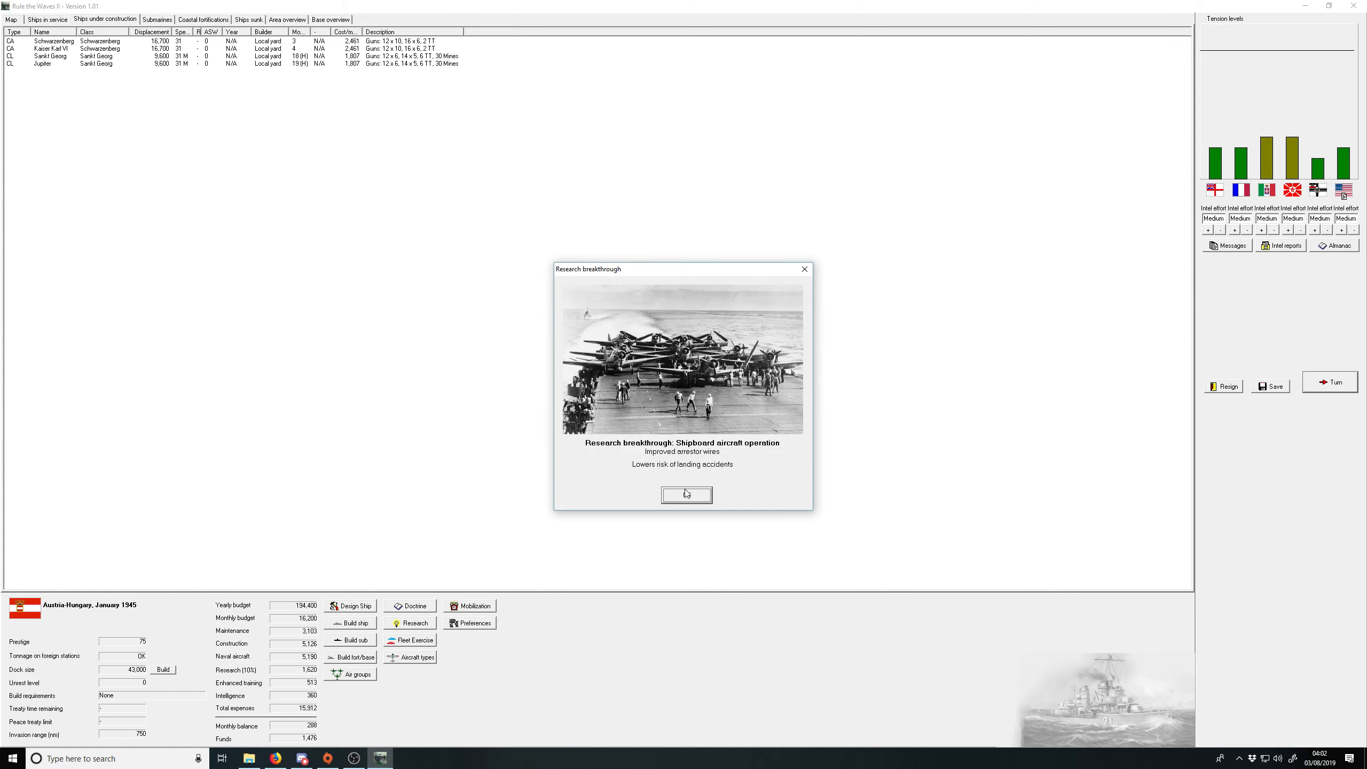
pyautogui.click(686, 494)
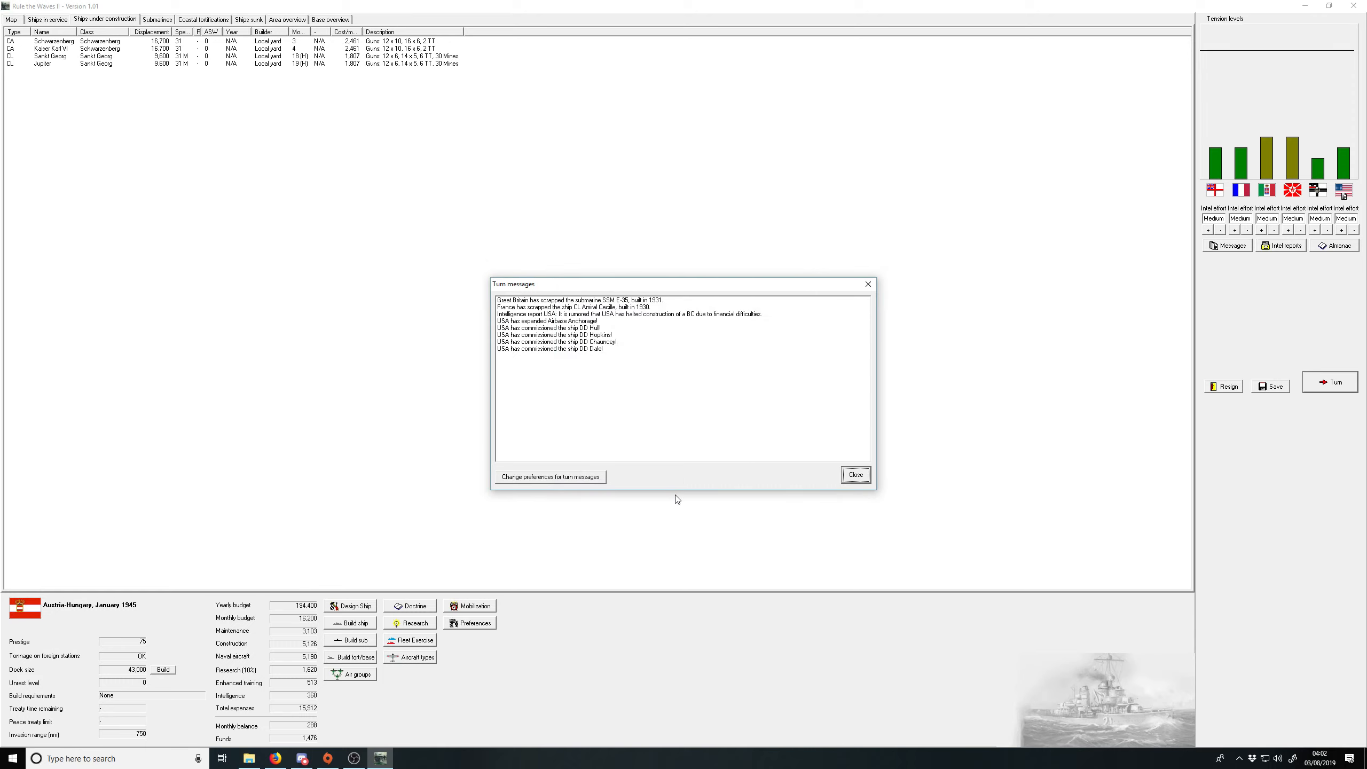
pyautogui.moveTo(863, 483)
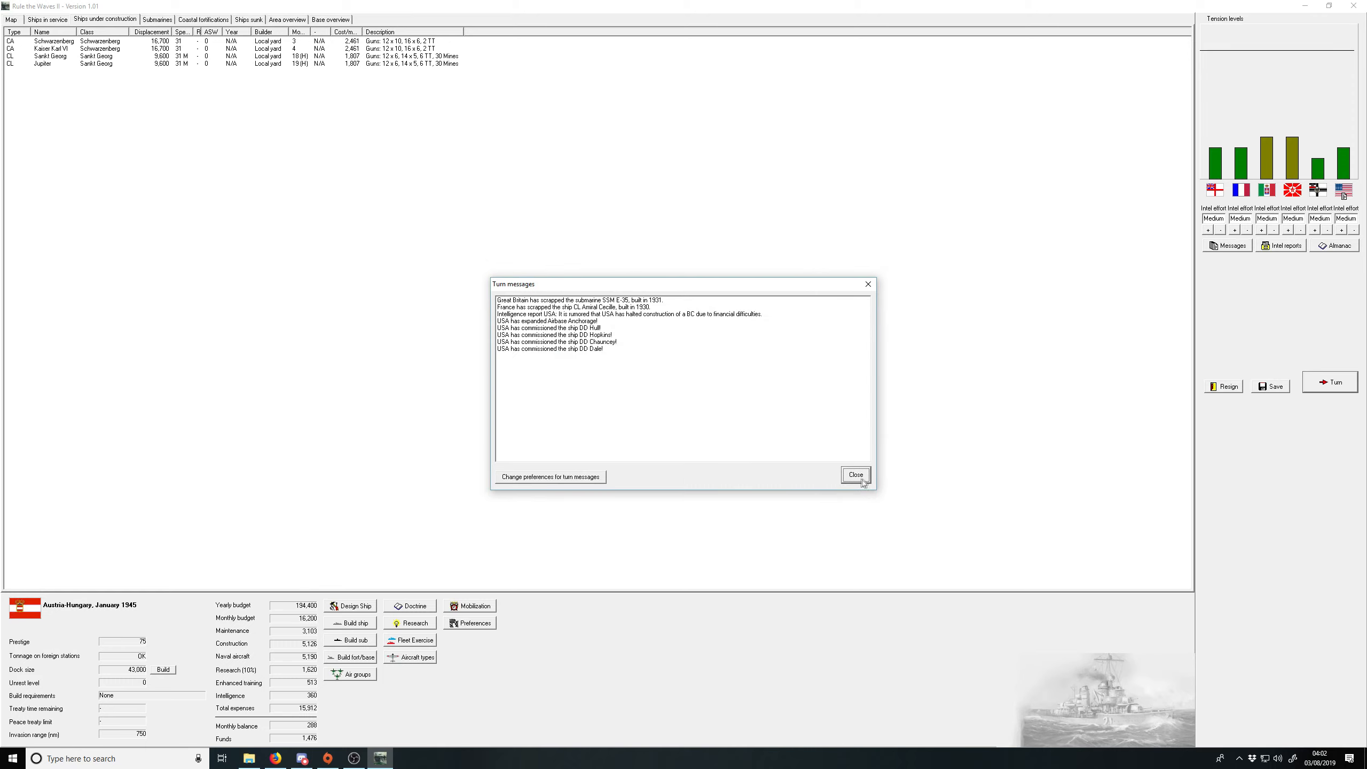
pyautogui.click(855, 474)
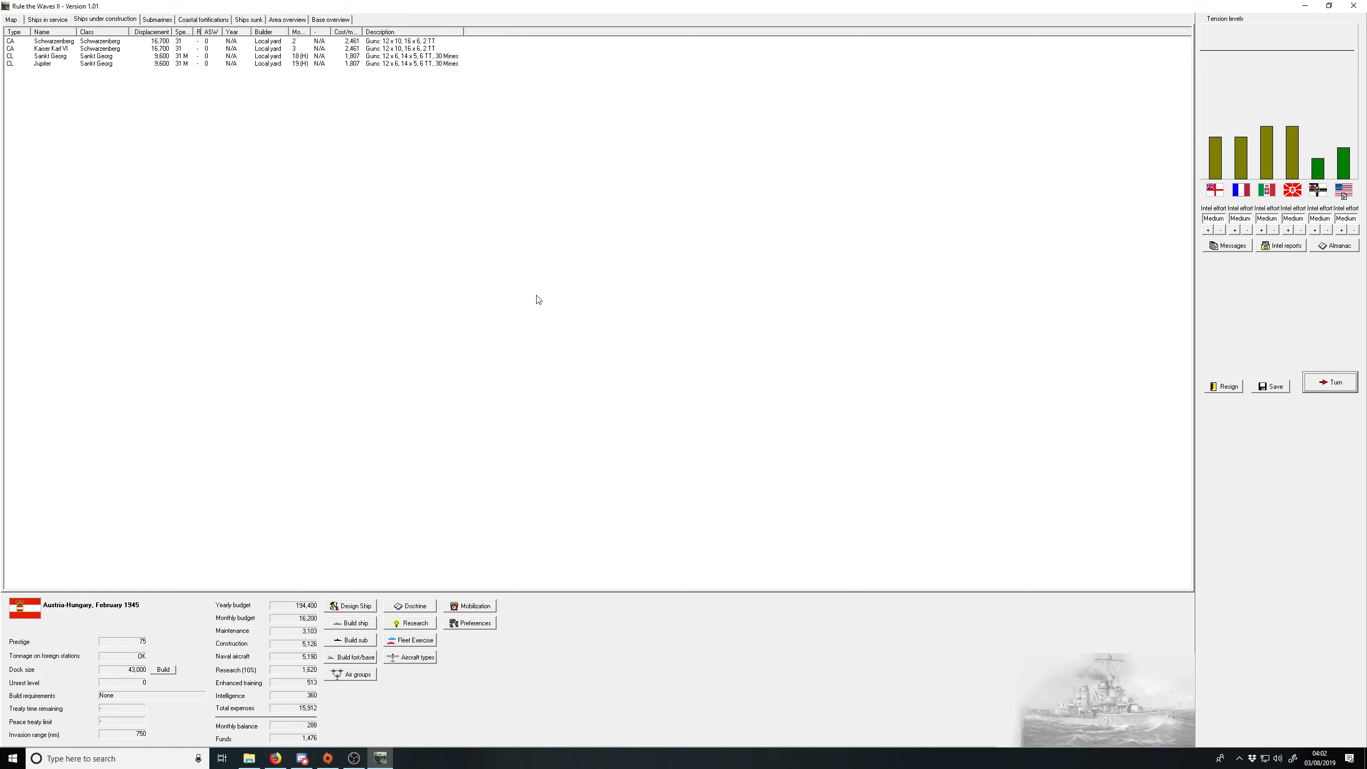
pyautogui.moveTo(1069, 373)
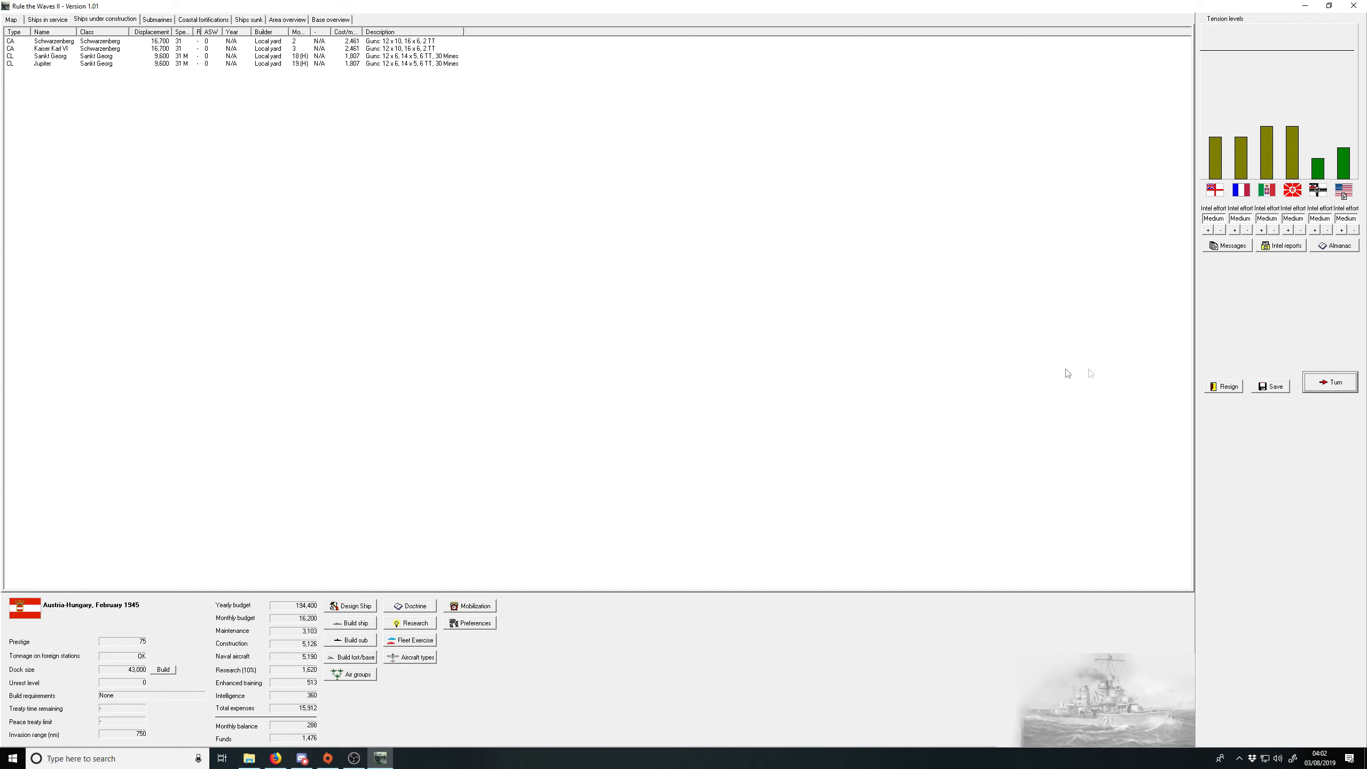
# Step: End the turn, refuse the US Fleet train rights offer, and dismiss the Leigh light notice
pyautogui.click(1329, 382)
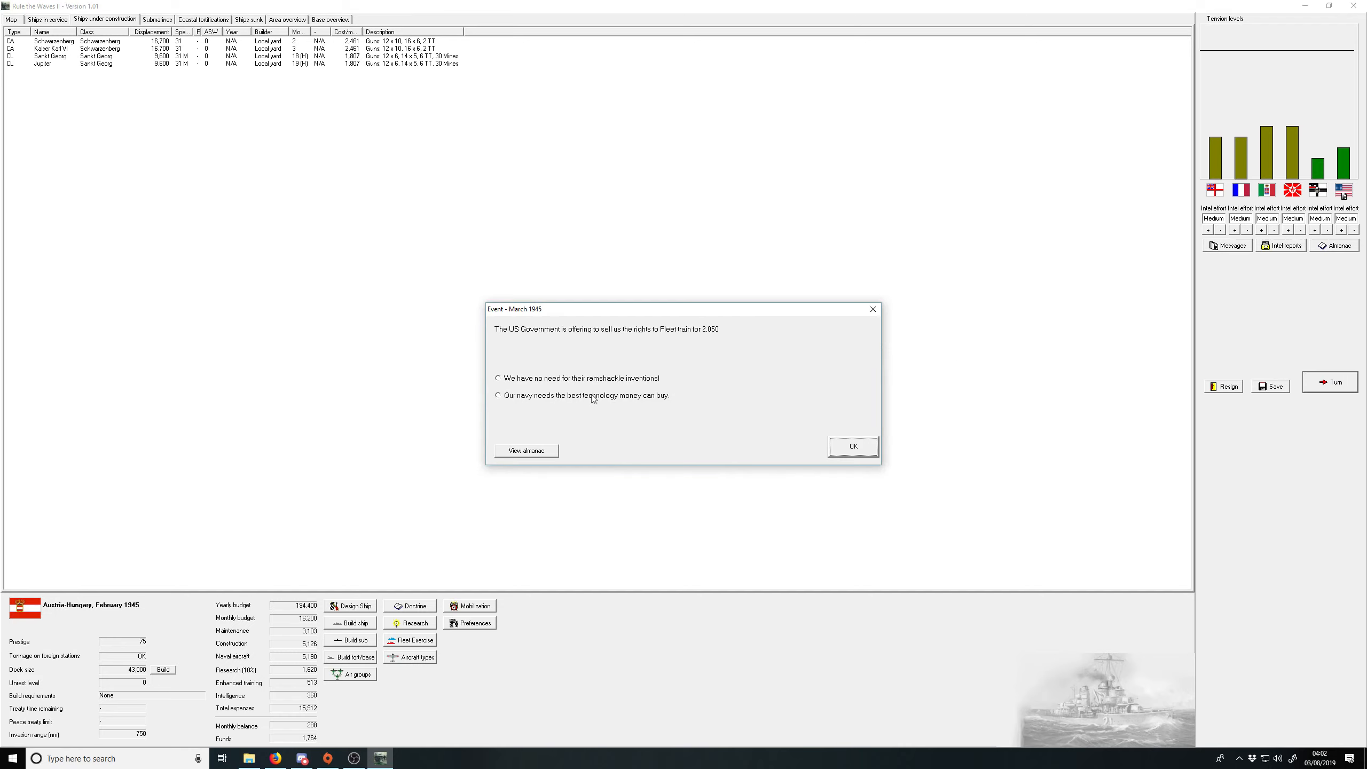
pyautogui.click(498, 379)
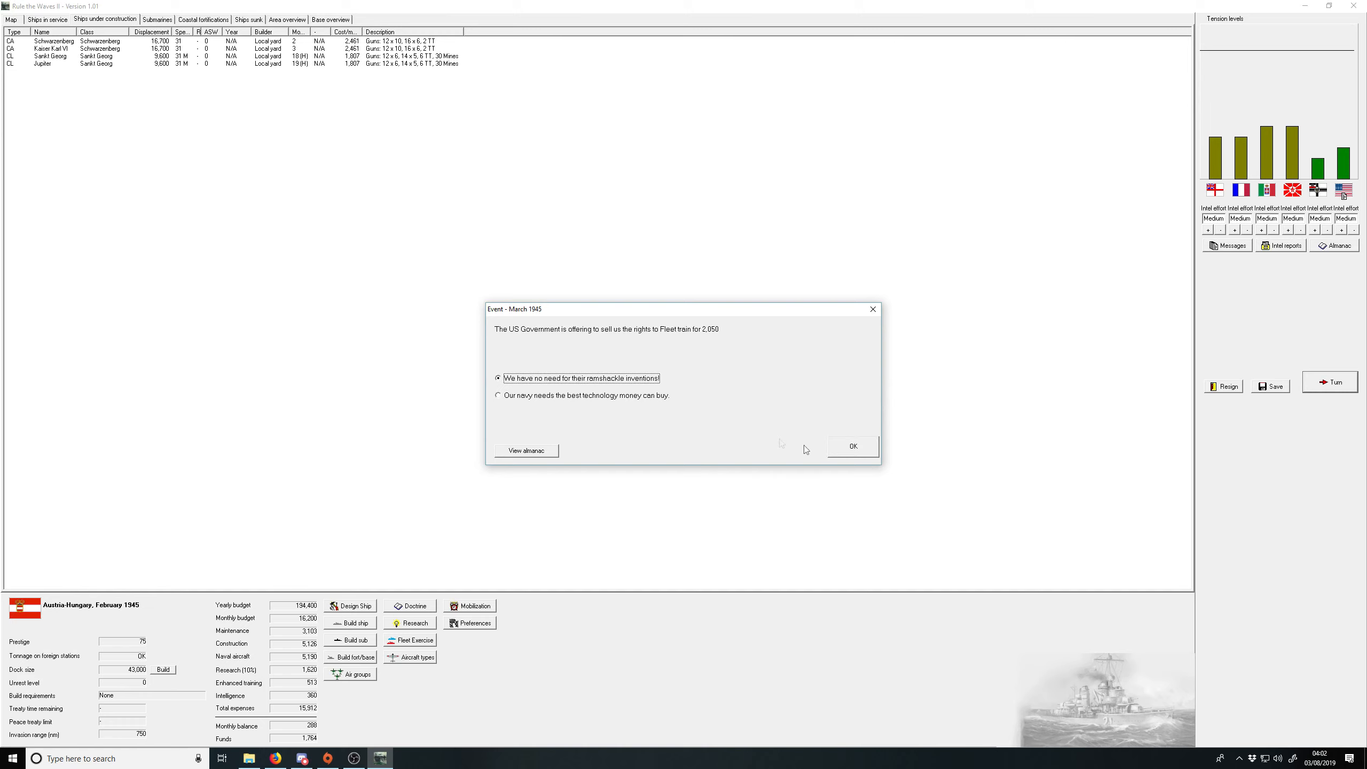
pyautogui.click(852, 445)
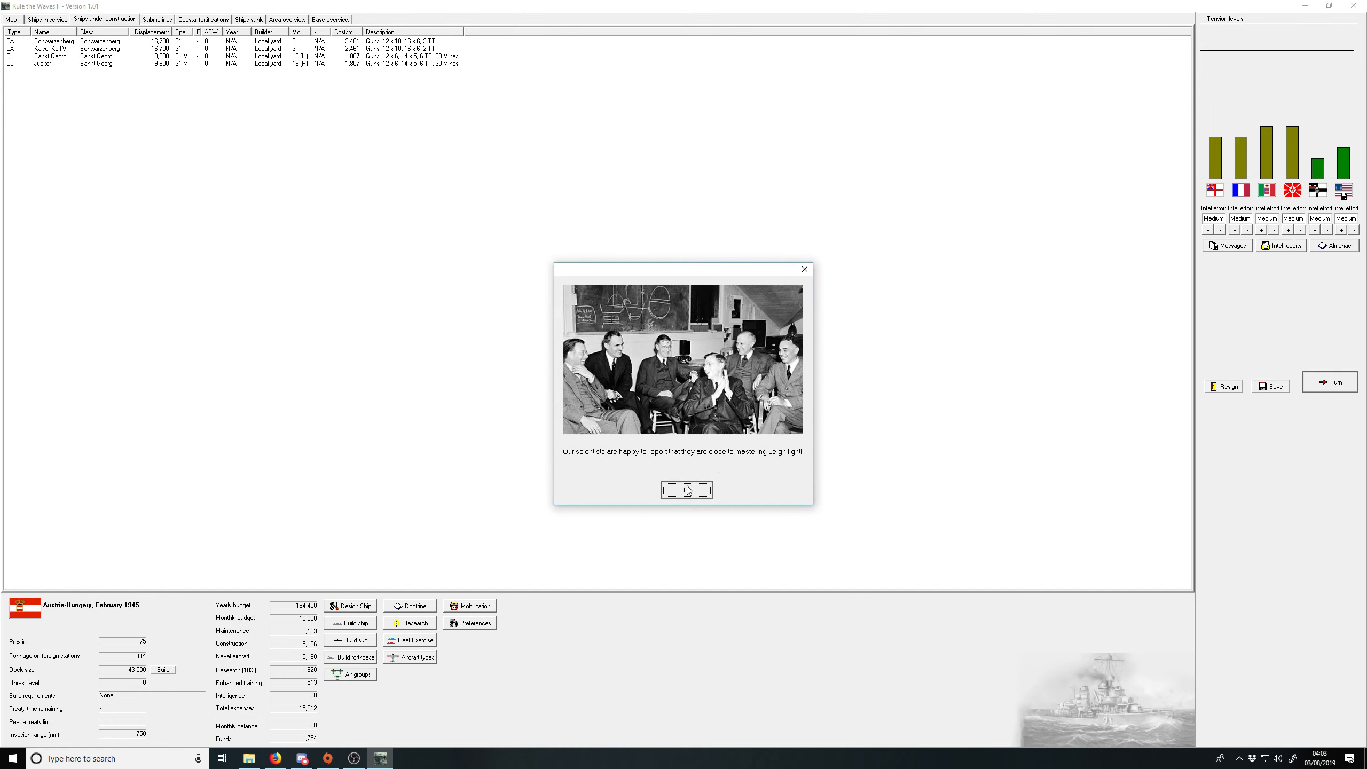
pyautogui.click(687, 490)
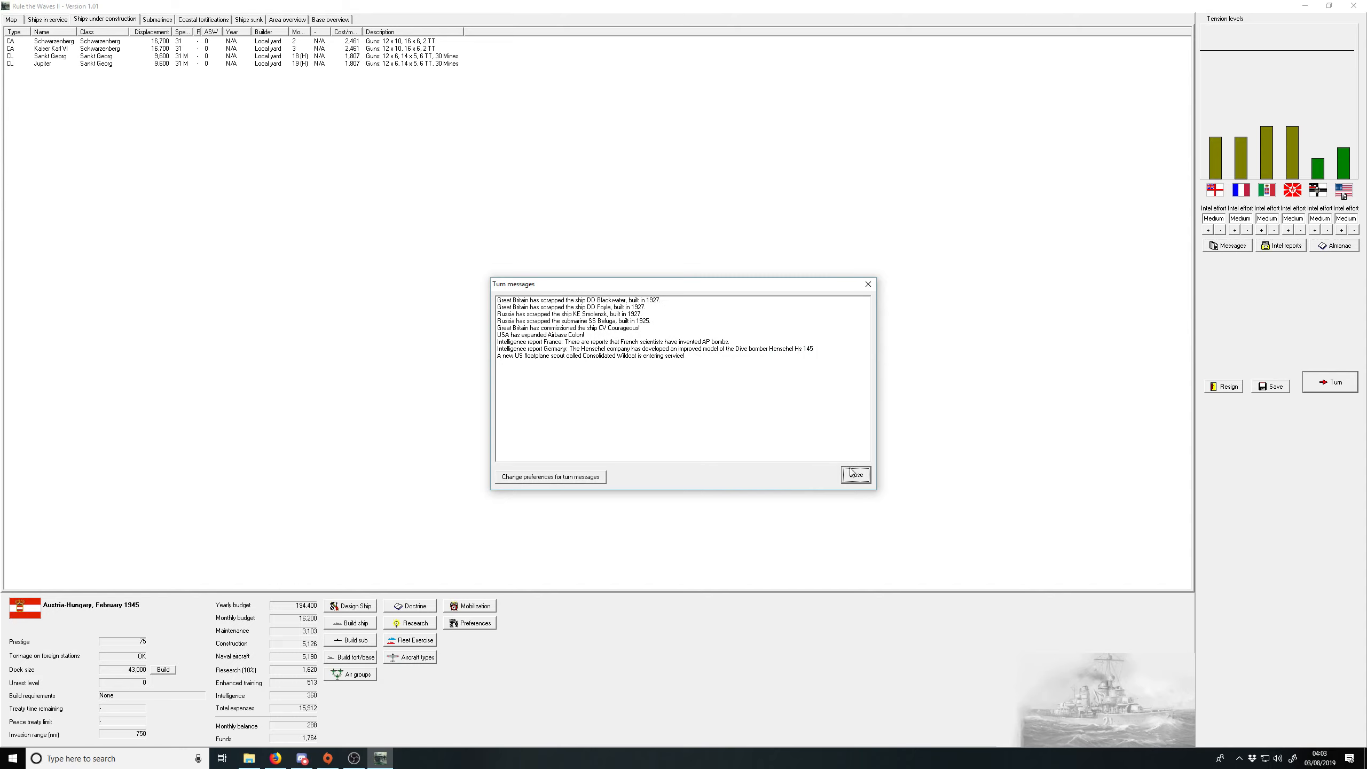
pyautogui.click(854, 474)
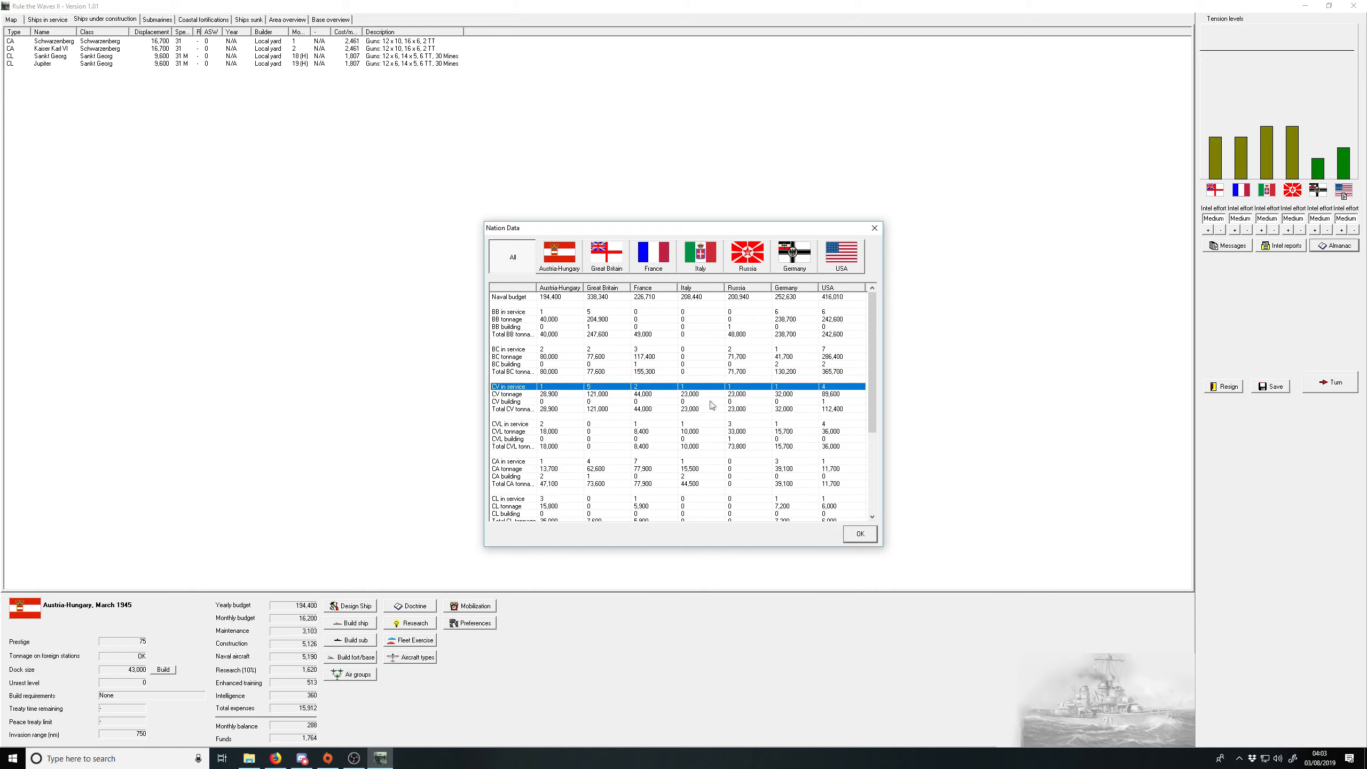
pyautogui.moveTo(667, 315)
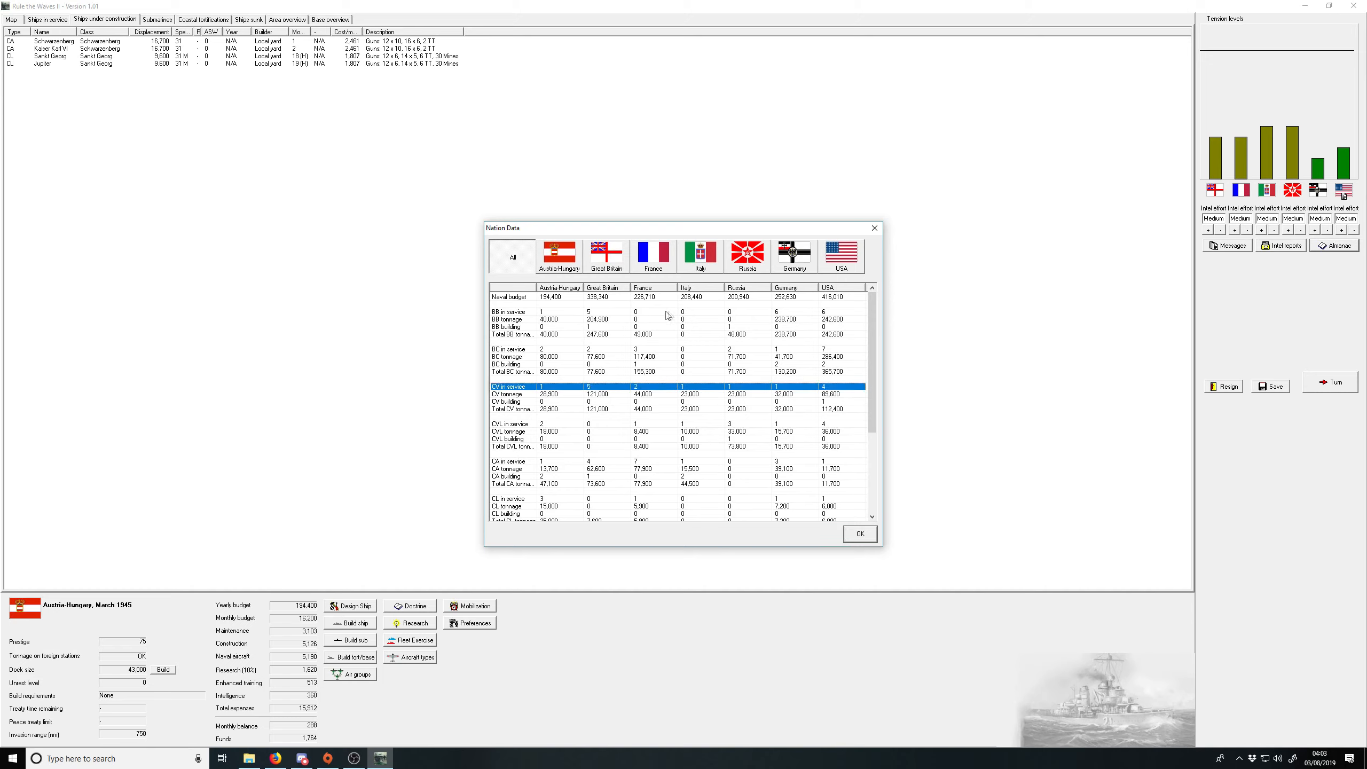
pyautogui.moveTo(846, 504)
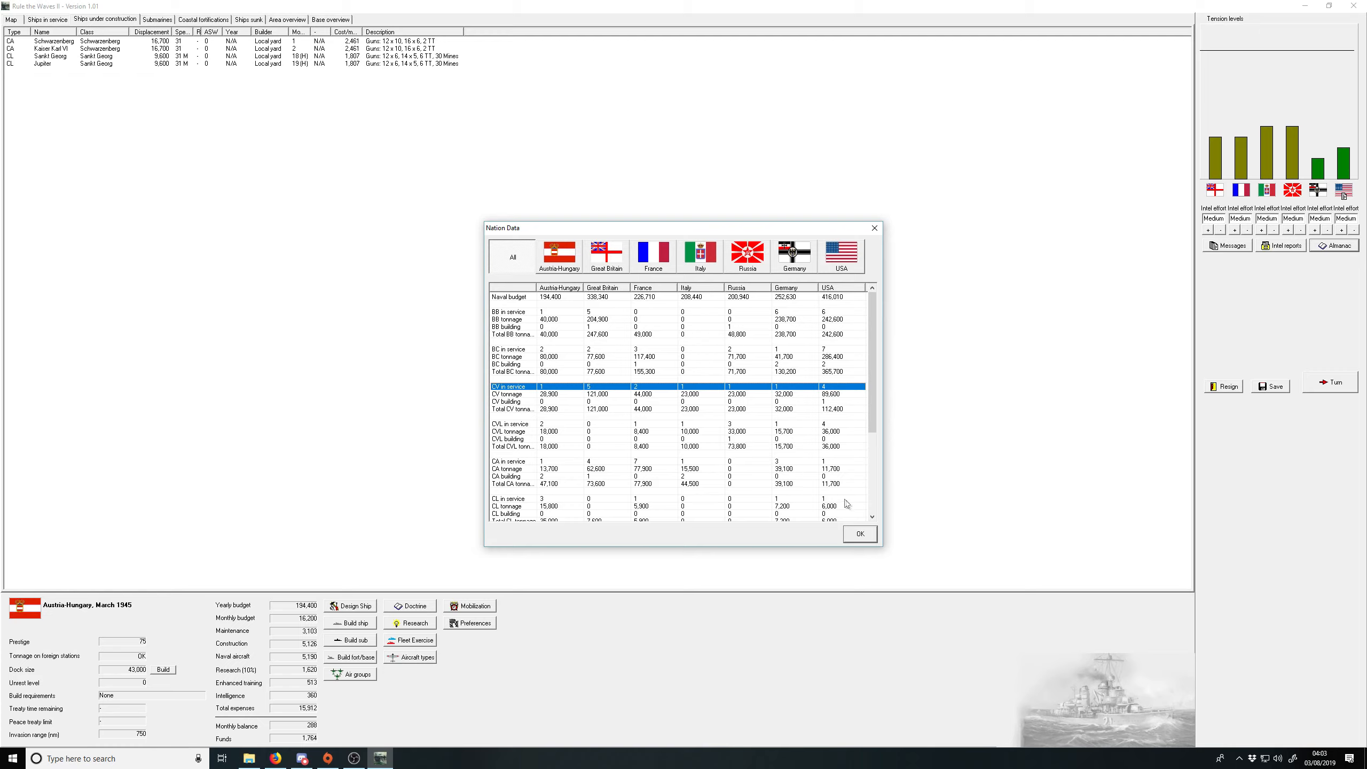
pyautogui.click(858, 534)
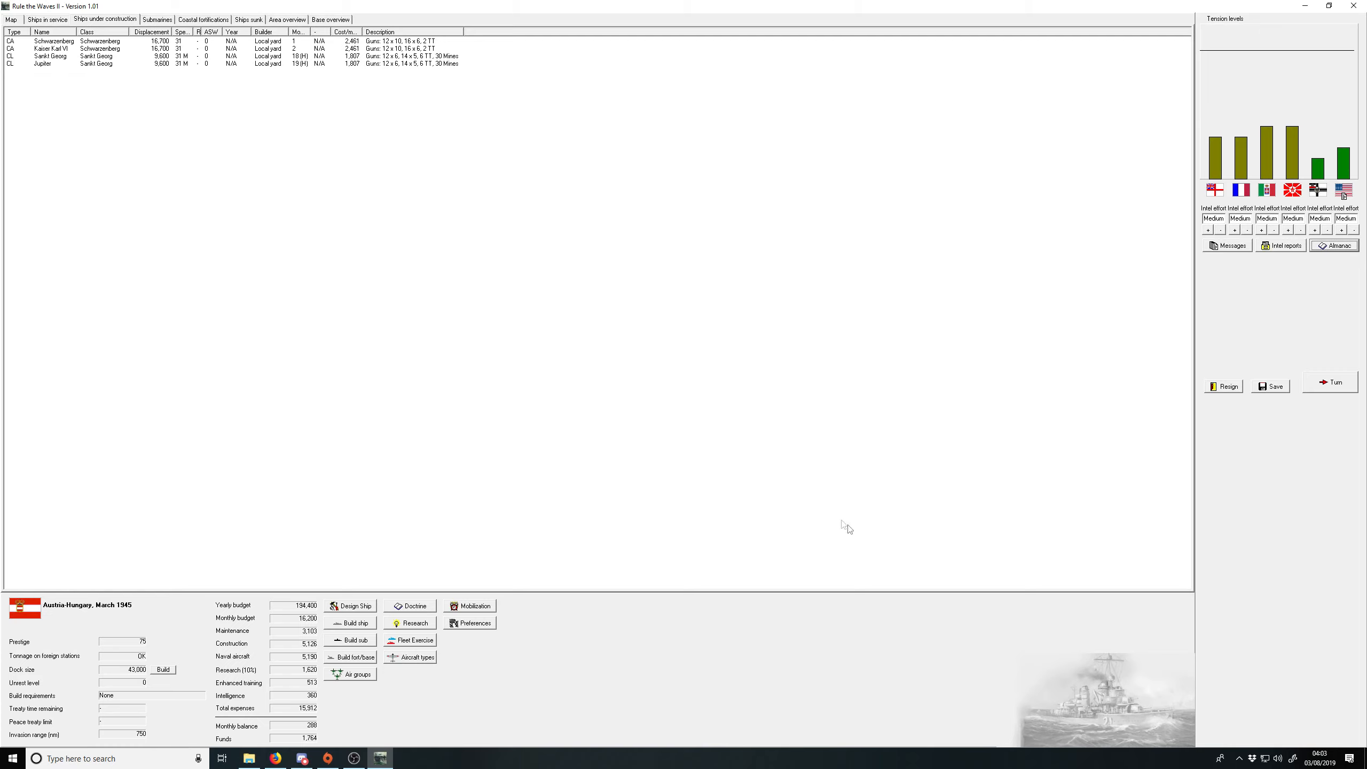
pyautogui.moveTo(195, 203)
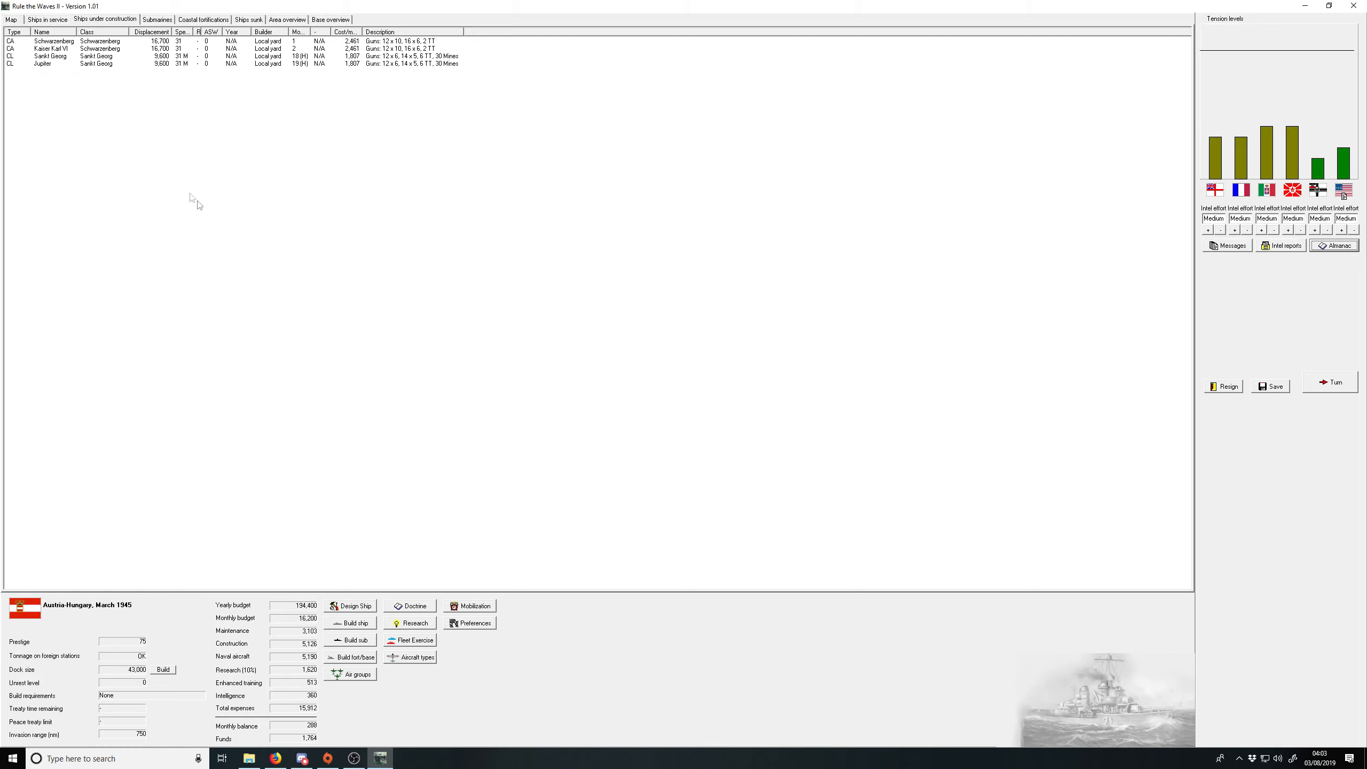
pyautogui.moveTo(1350, 395)
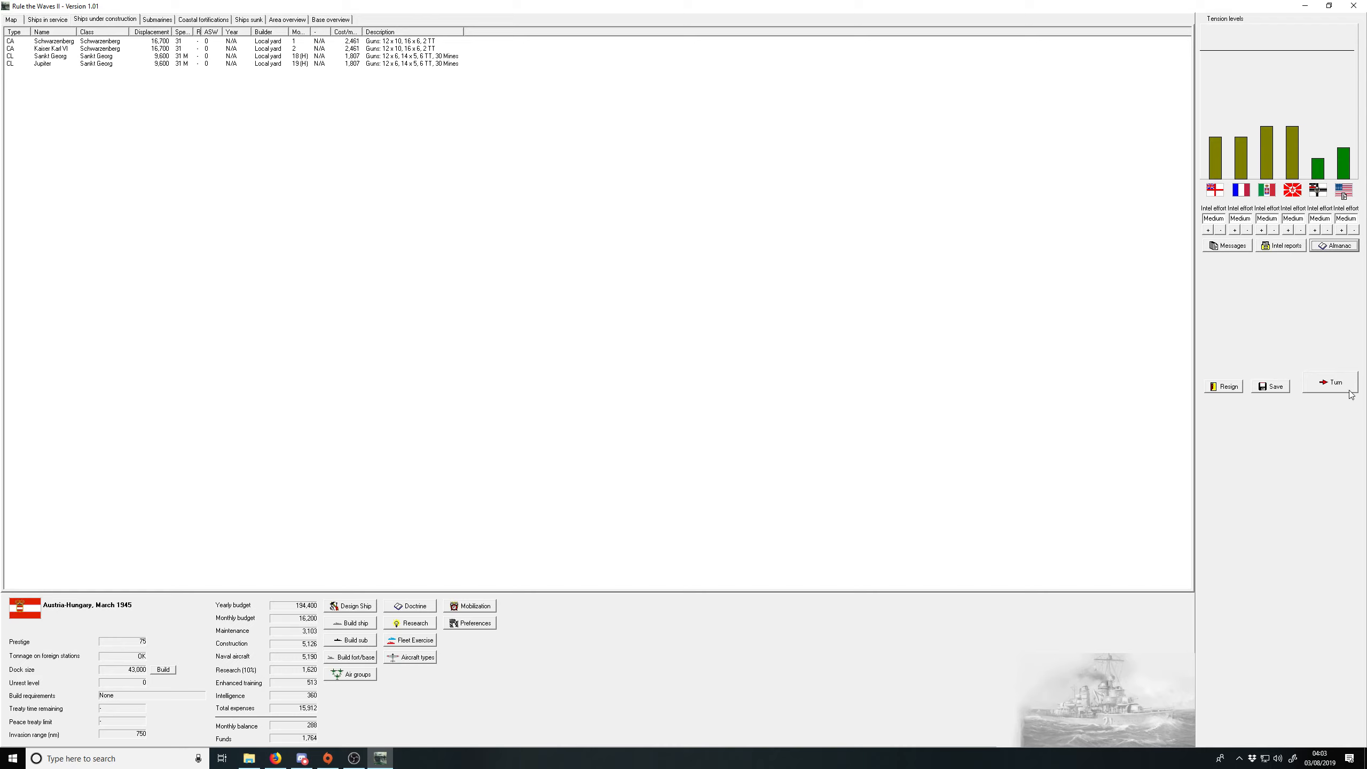
# Step: End the turn, acknowledge Schwarzenberg and the Magenta blueprints, and adopt the Lohner 71 II flying boat
pyautogui.click(1335, 382)
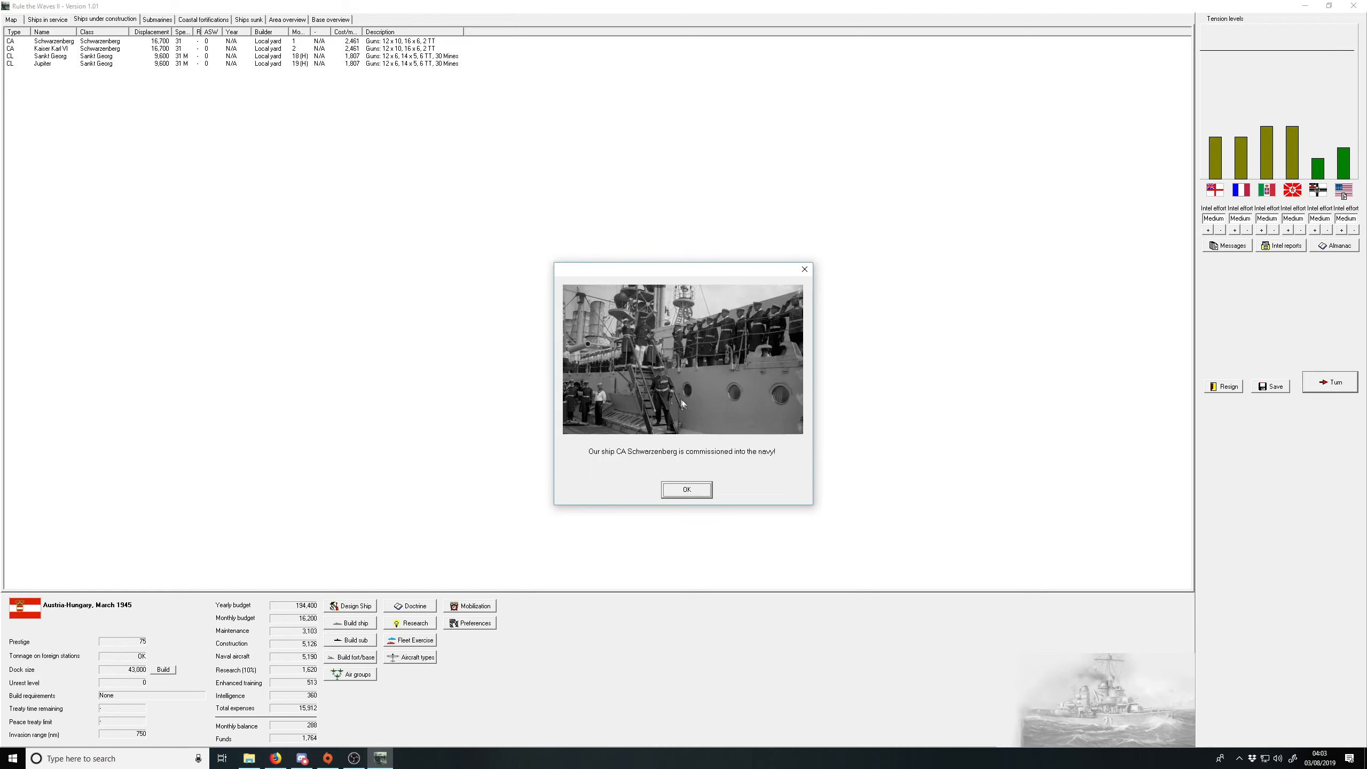
pyautogui.click(686, 489)
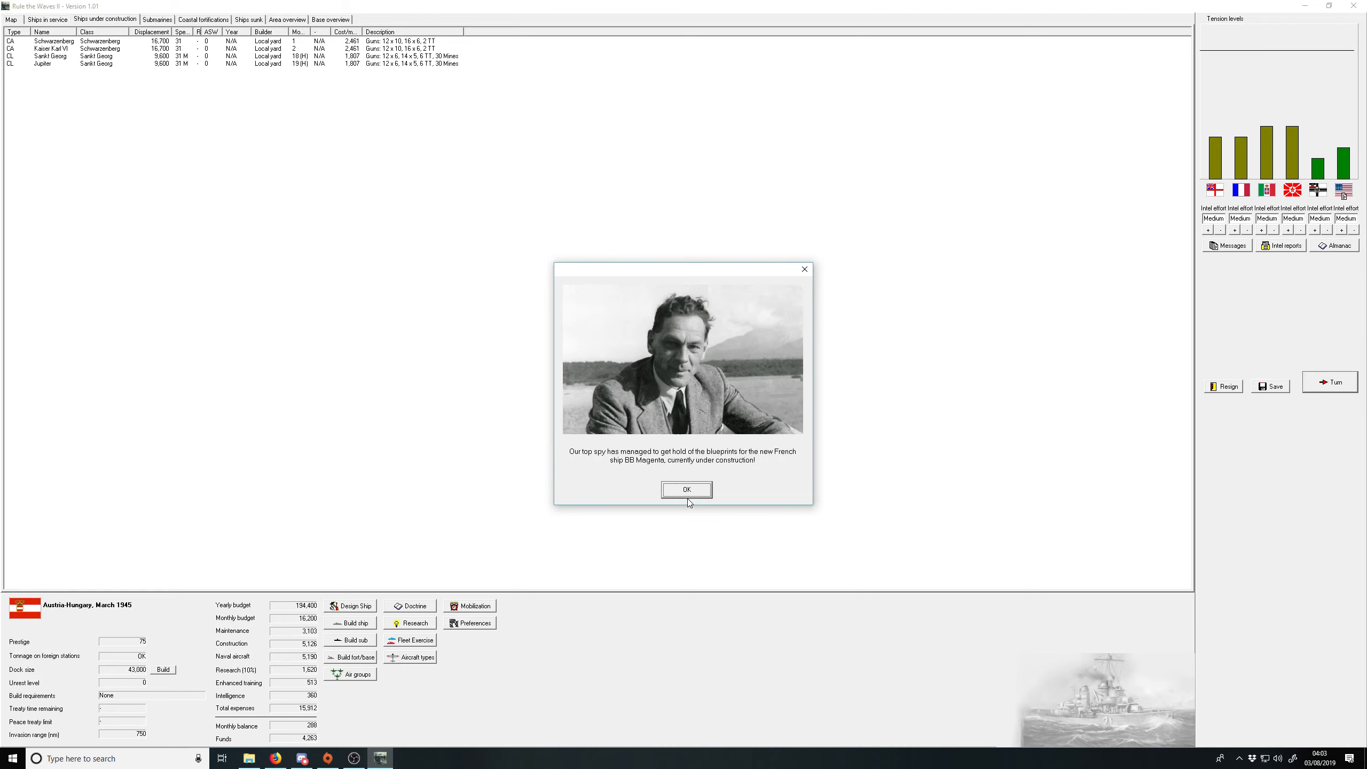
pyautogui.click(685, 489)
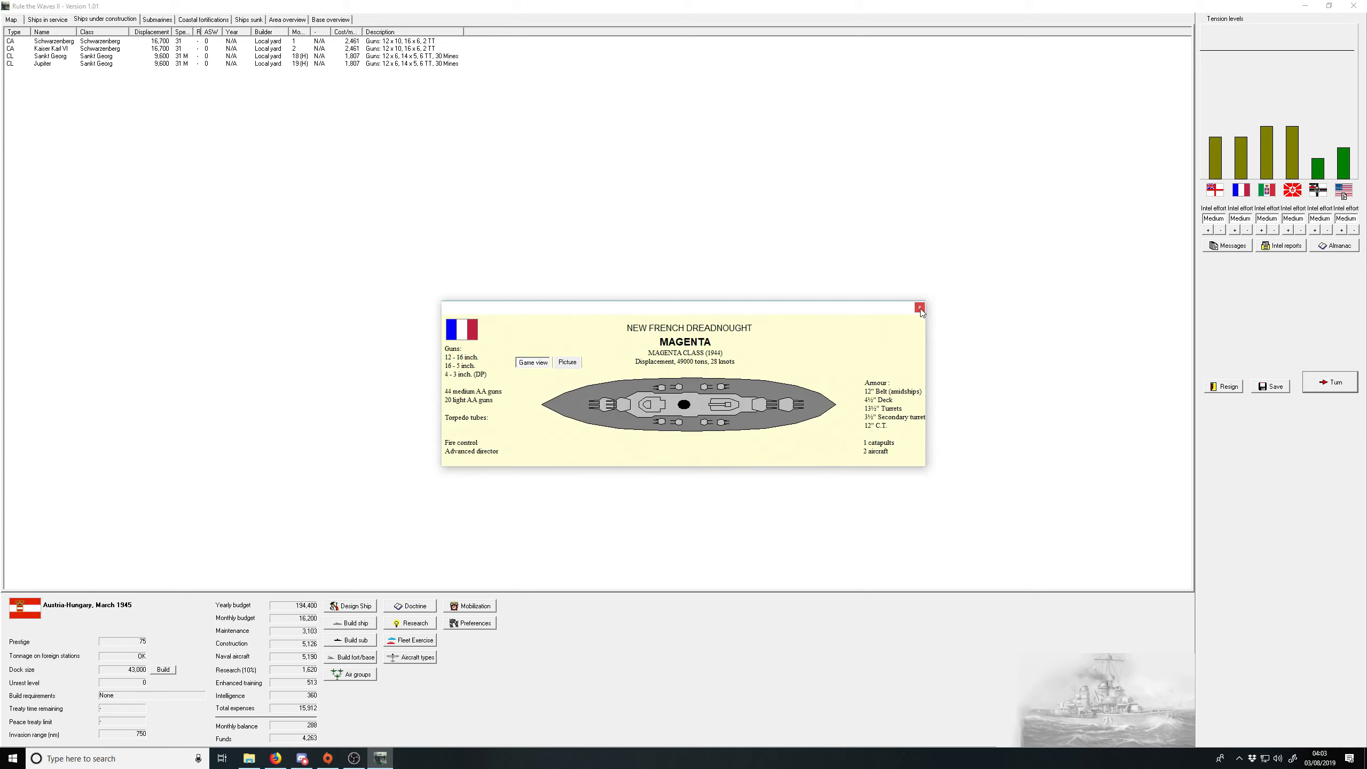
pyautogui.click(918, 308)
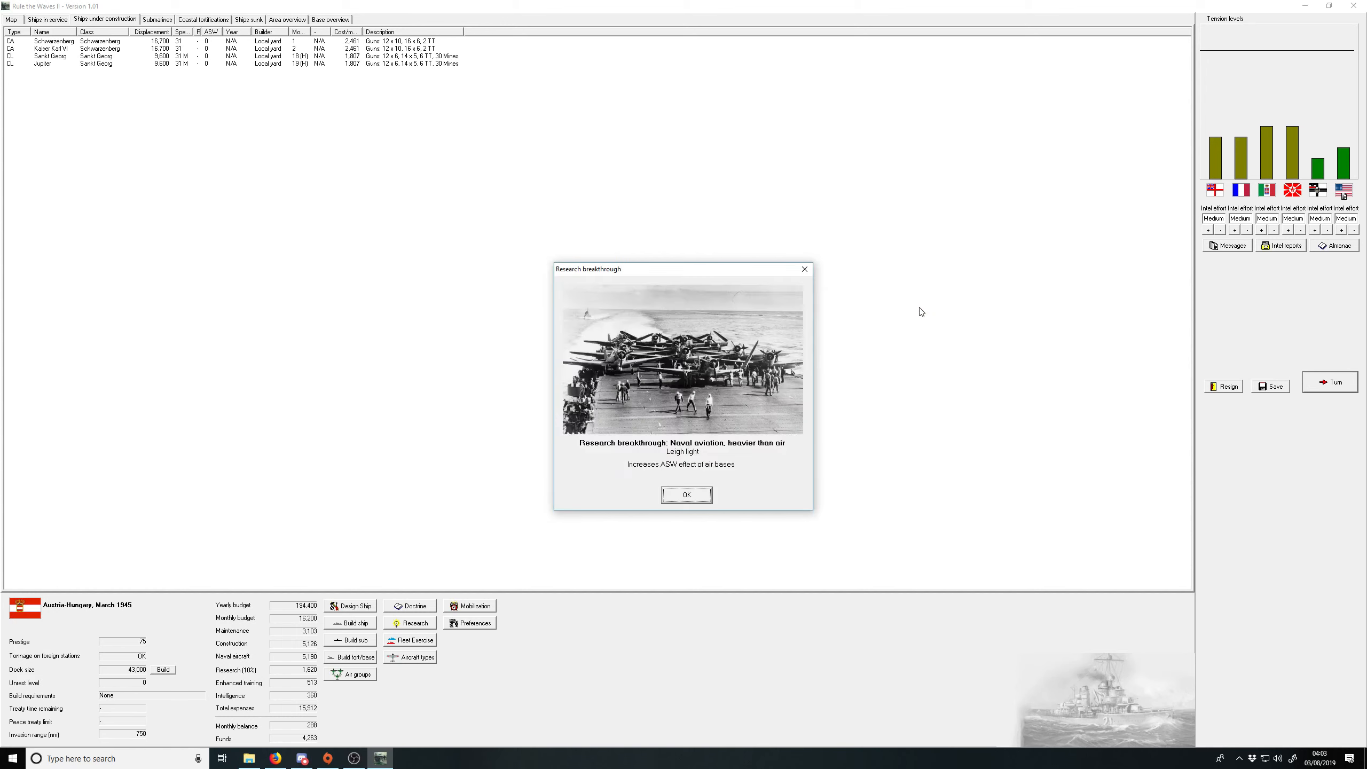
pyautogui.click(687, 494)
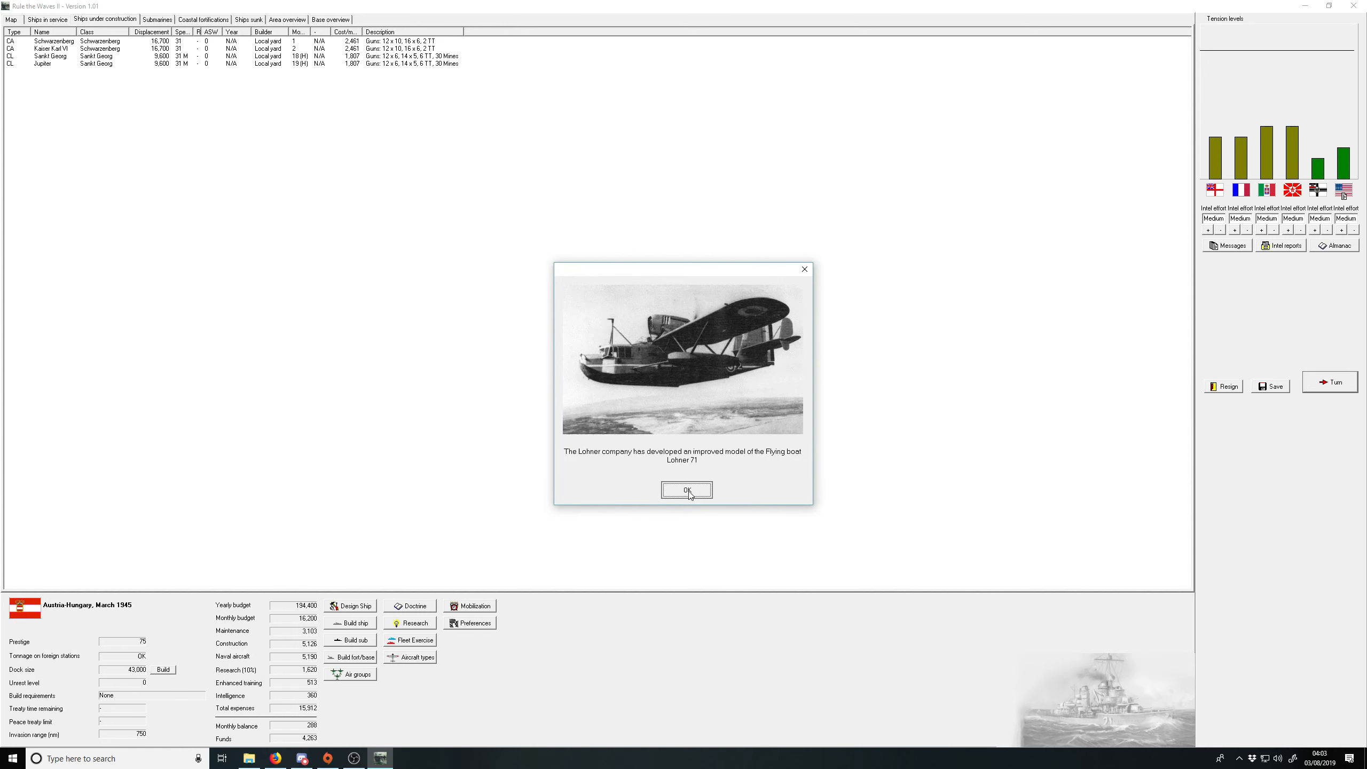
pyautogui.click(686, 489)
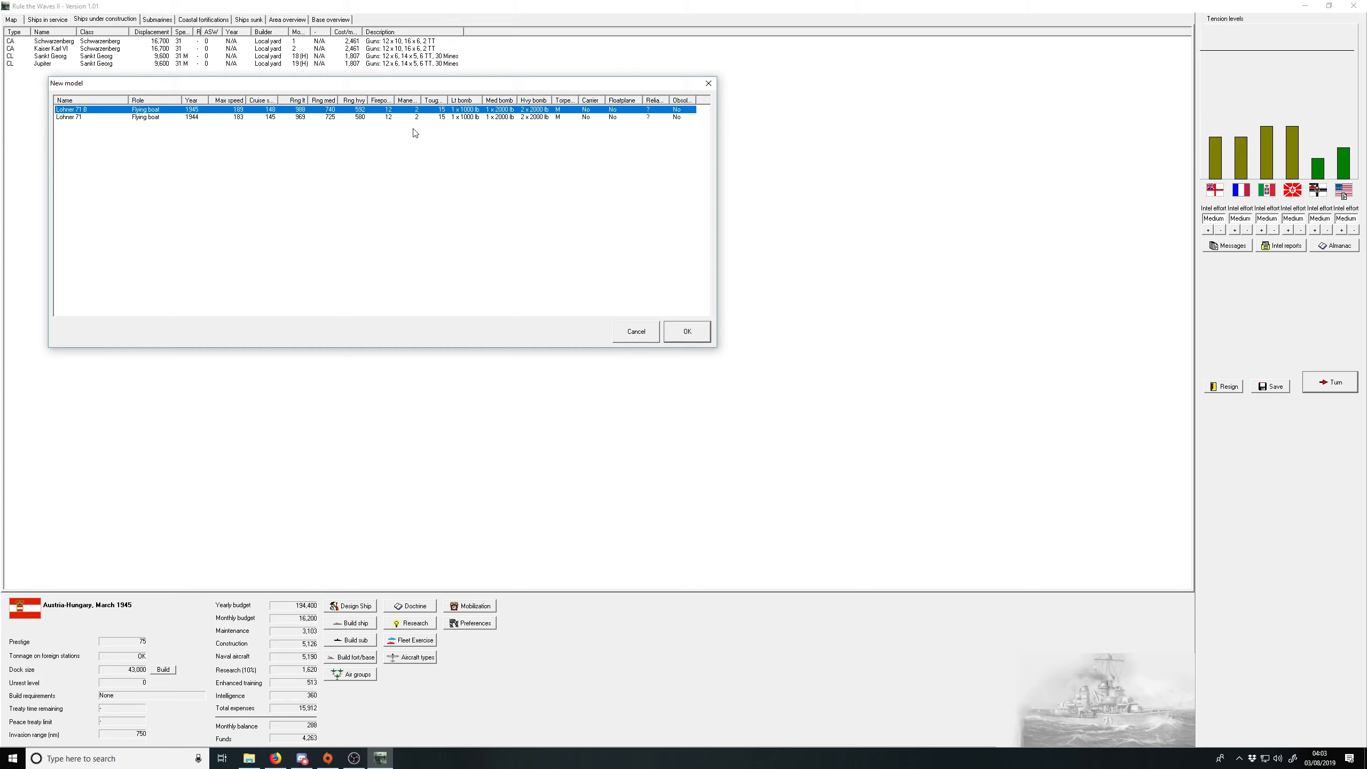
pyautogui.moveTo(246, 119)
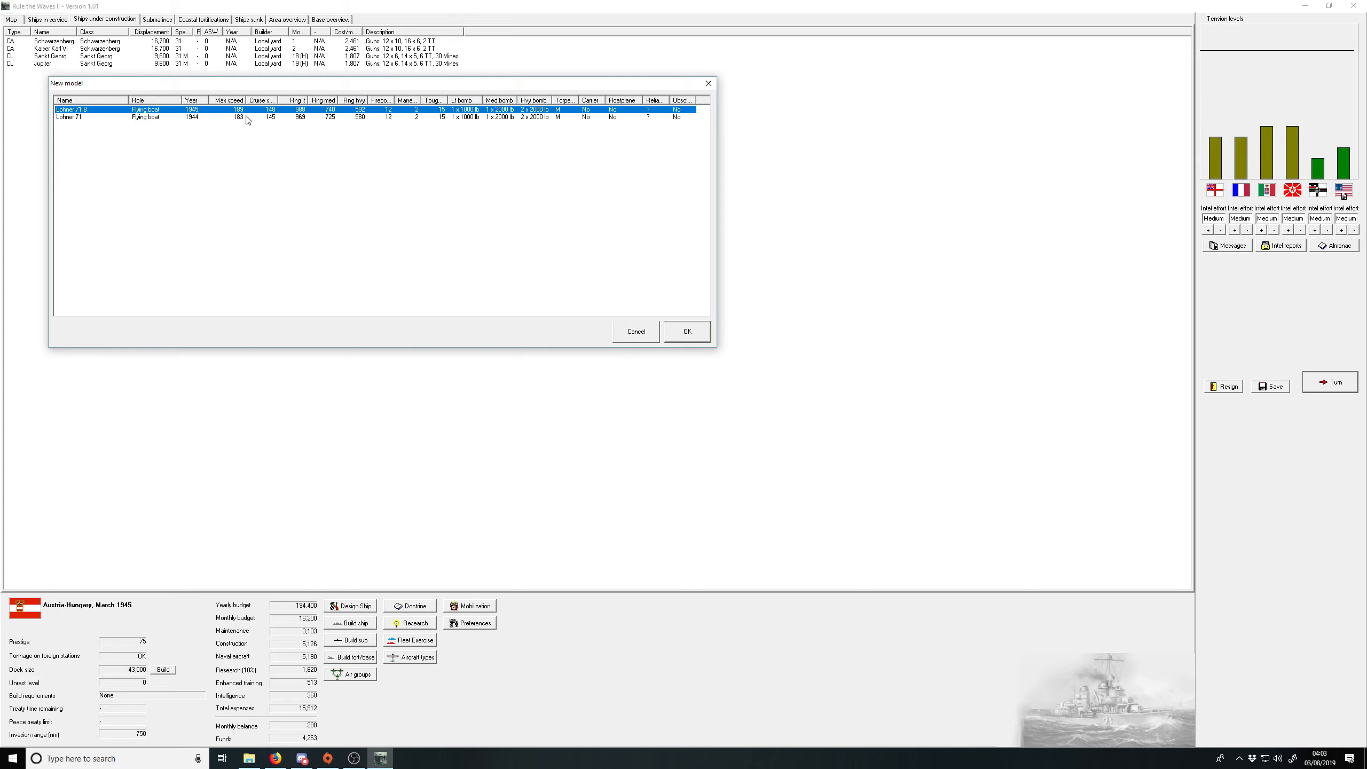
pyautogui.click(687, 332)
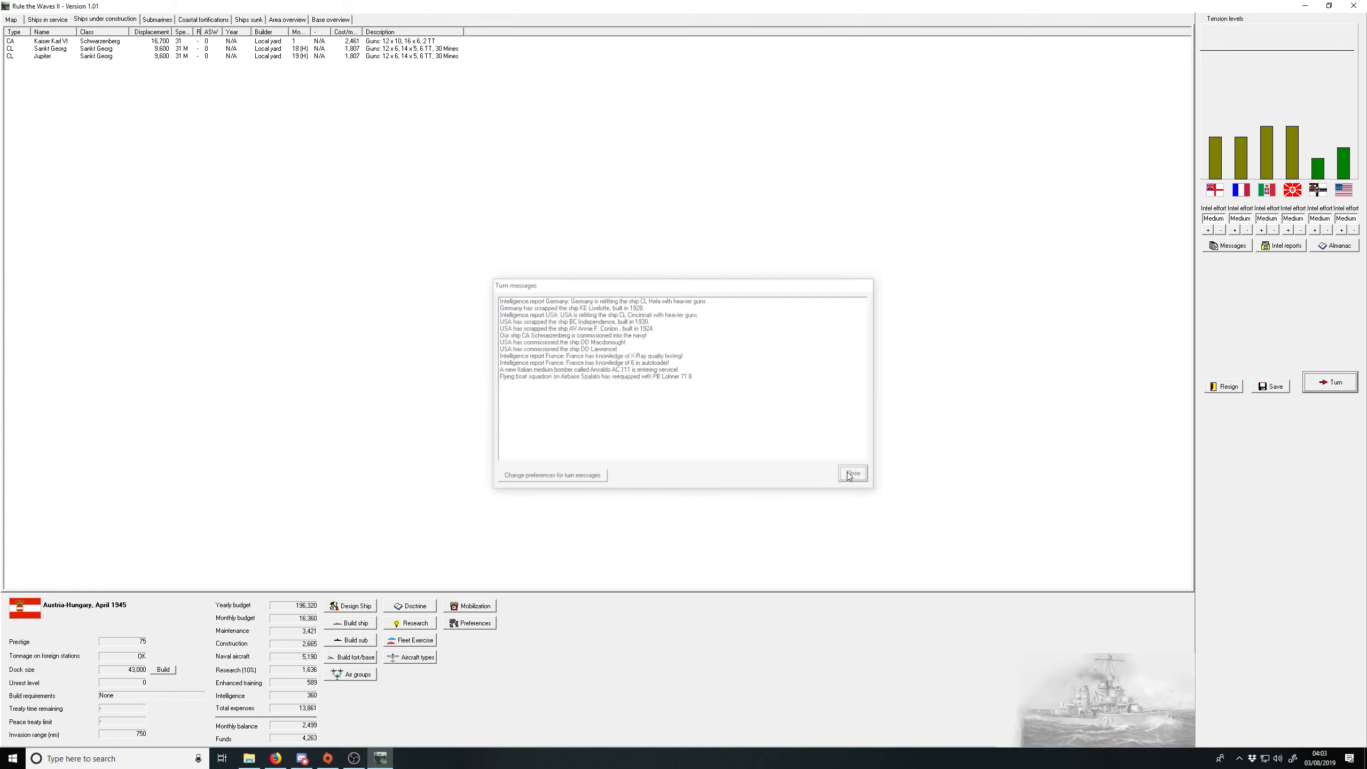
# Step: Close April's messages and order battlecruiser Steiermark to move to The Mediterranean
pyautogui.click(852, 473)
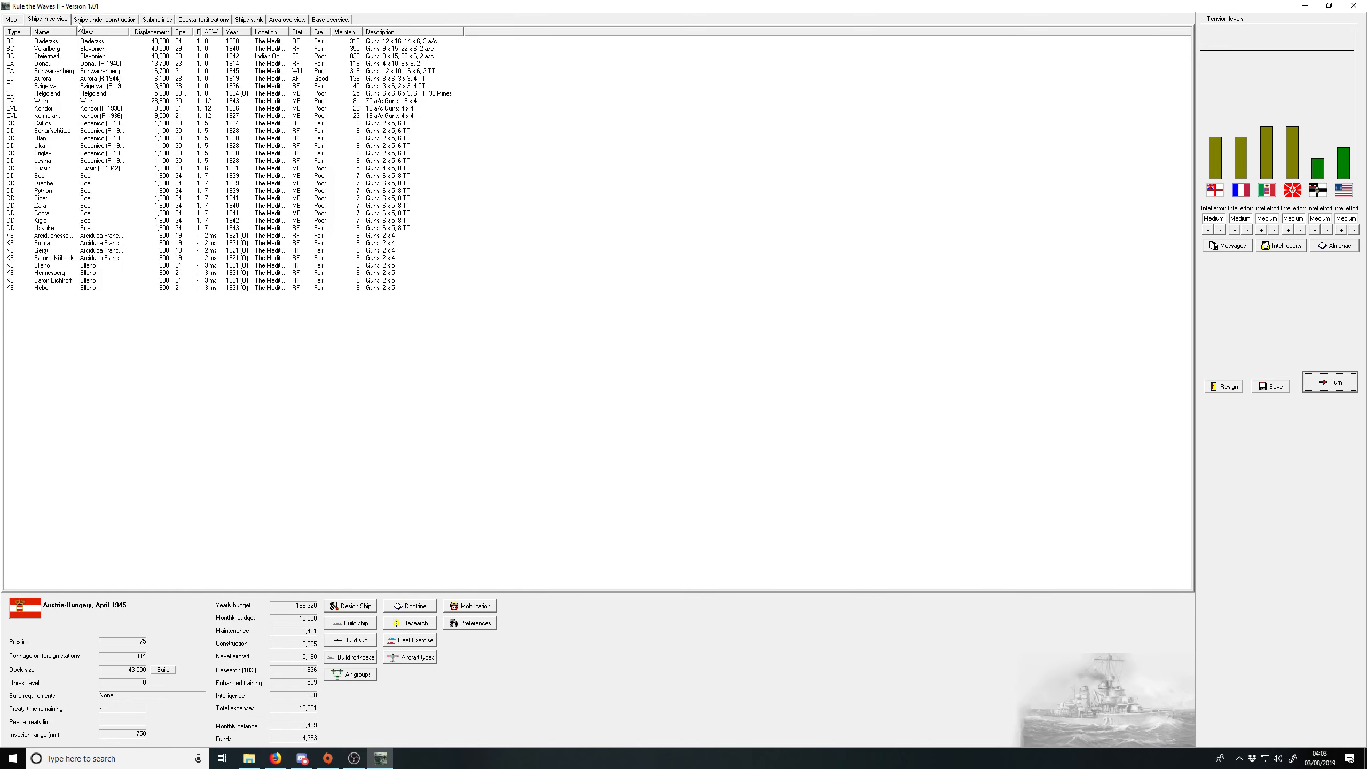
pyautogui.rightClick(175, 55)
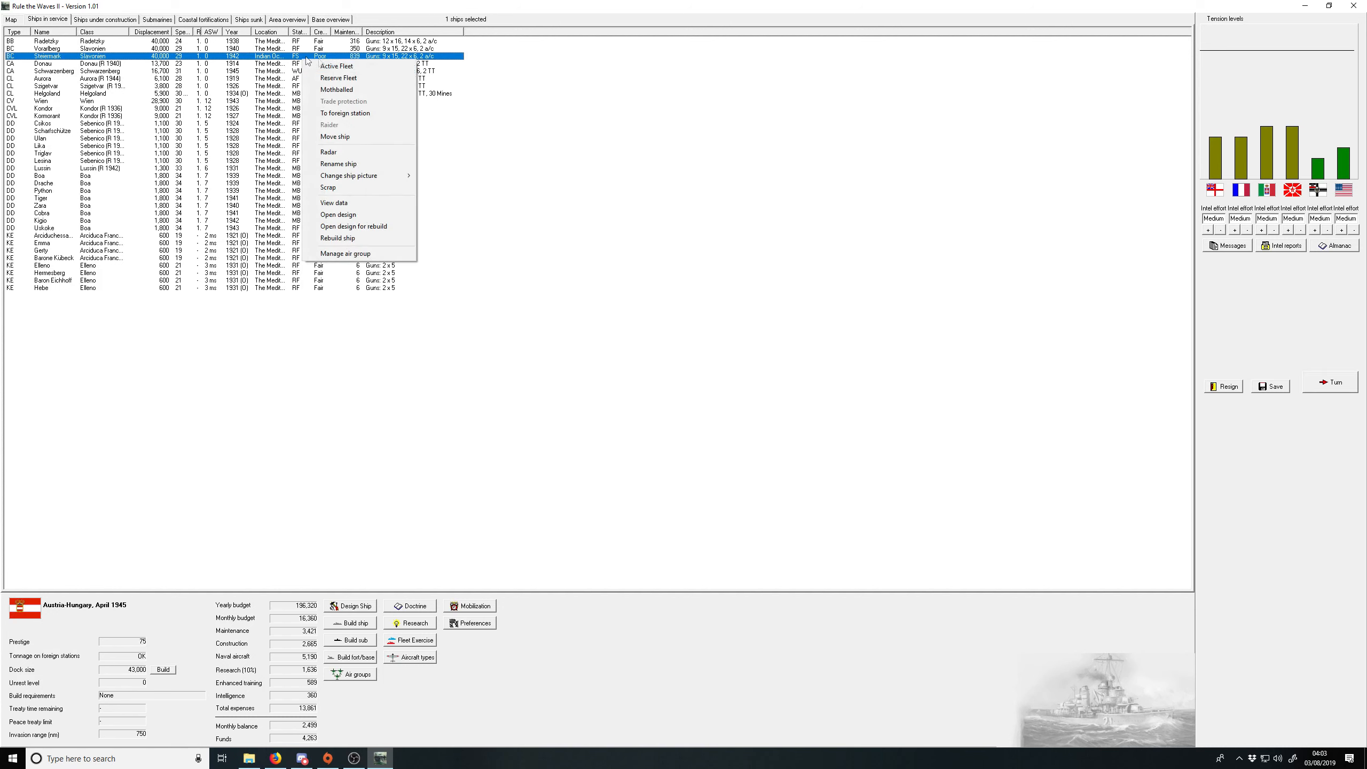
pyautogui.moveTo(308, 60)
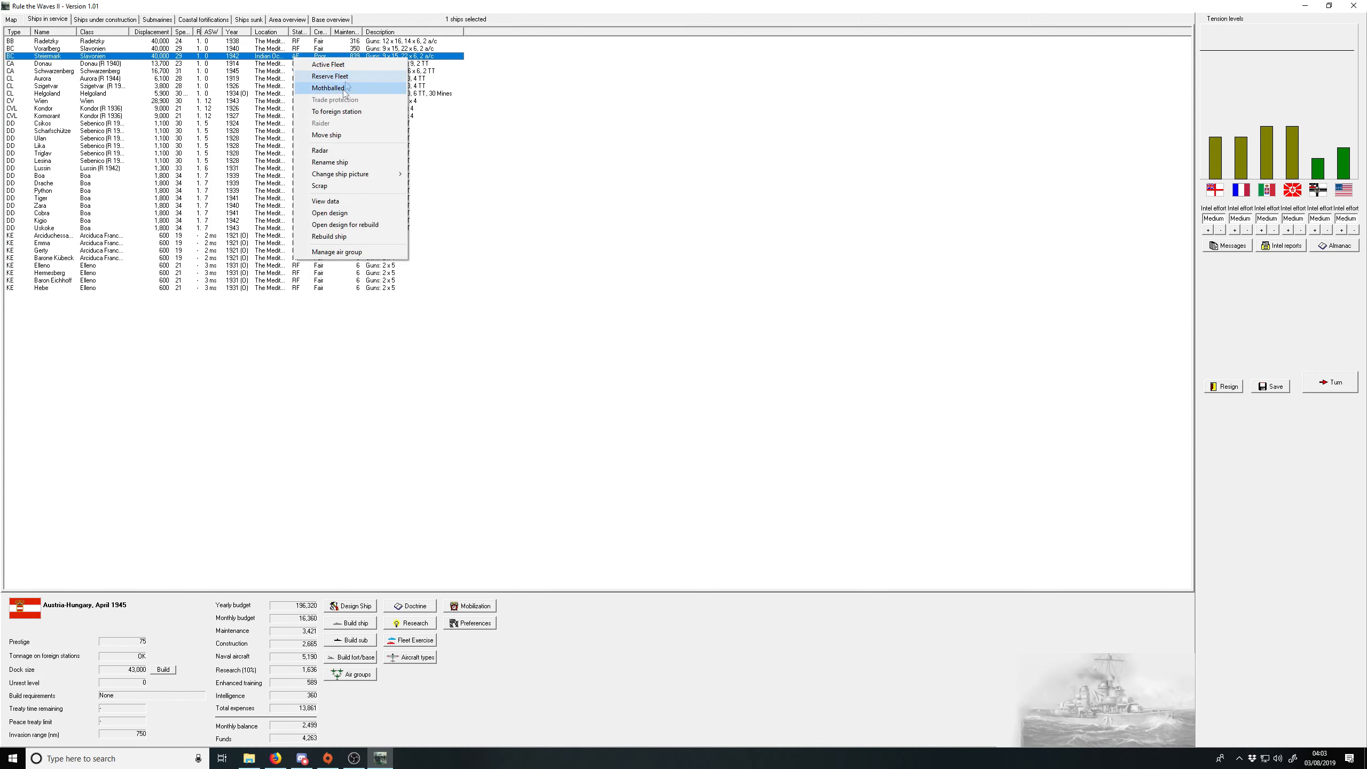
pyautogui.click(327, 134)
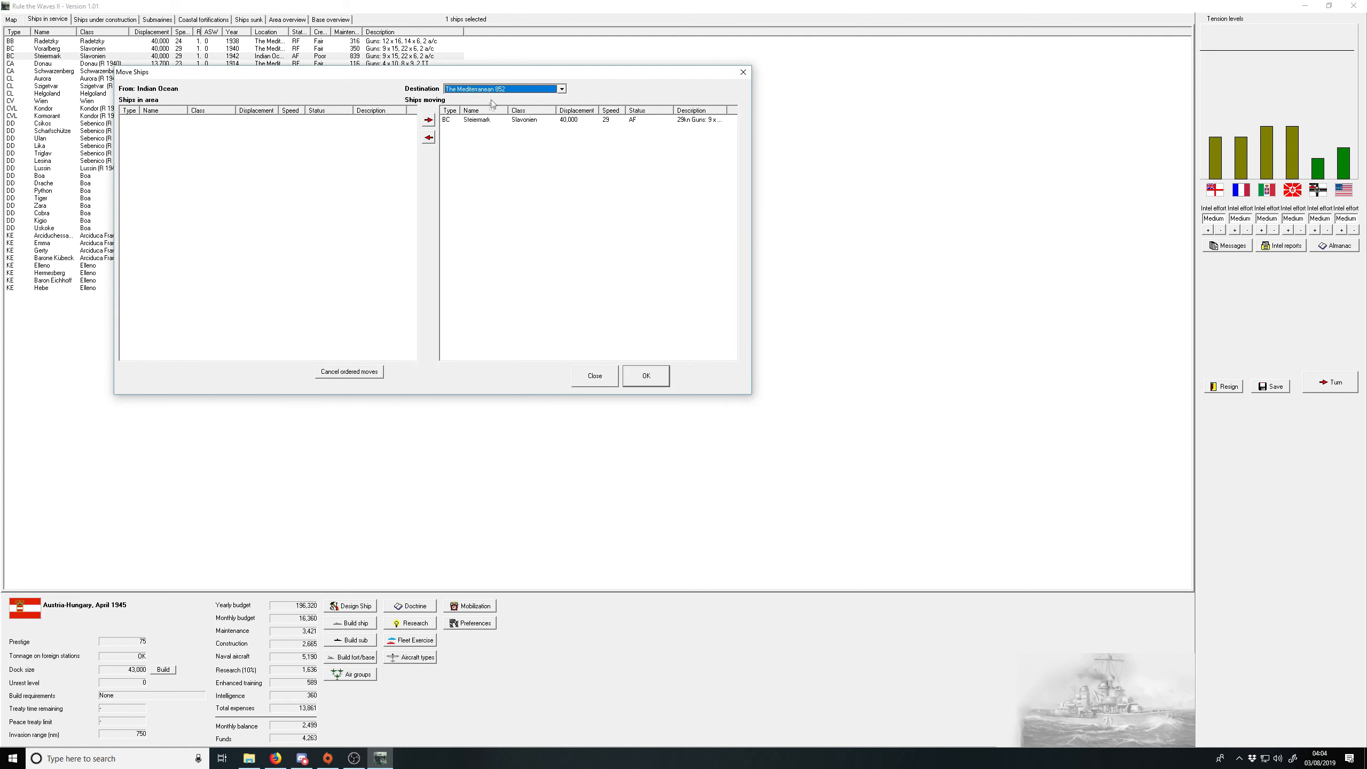
pyautogui.click(562, 88)
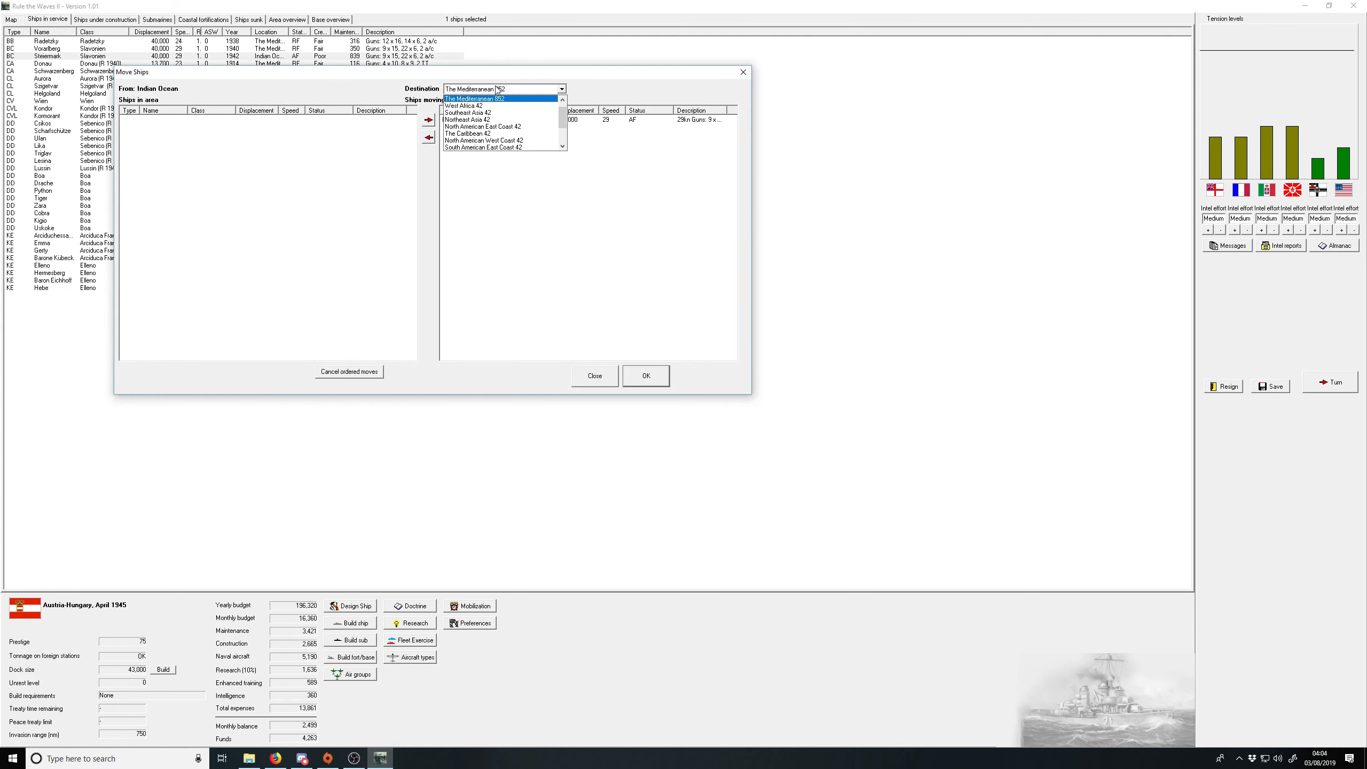
pyautogui.click(477, 98)
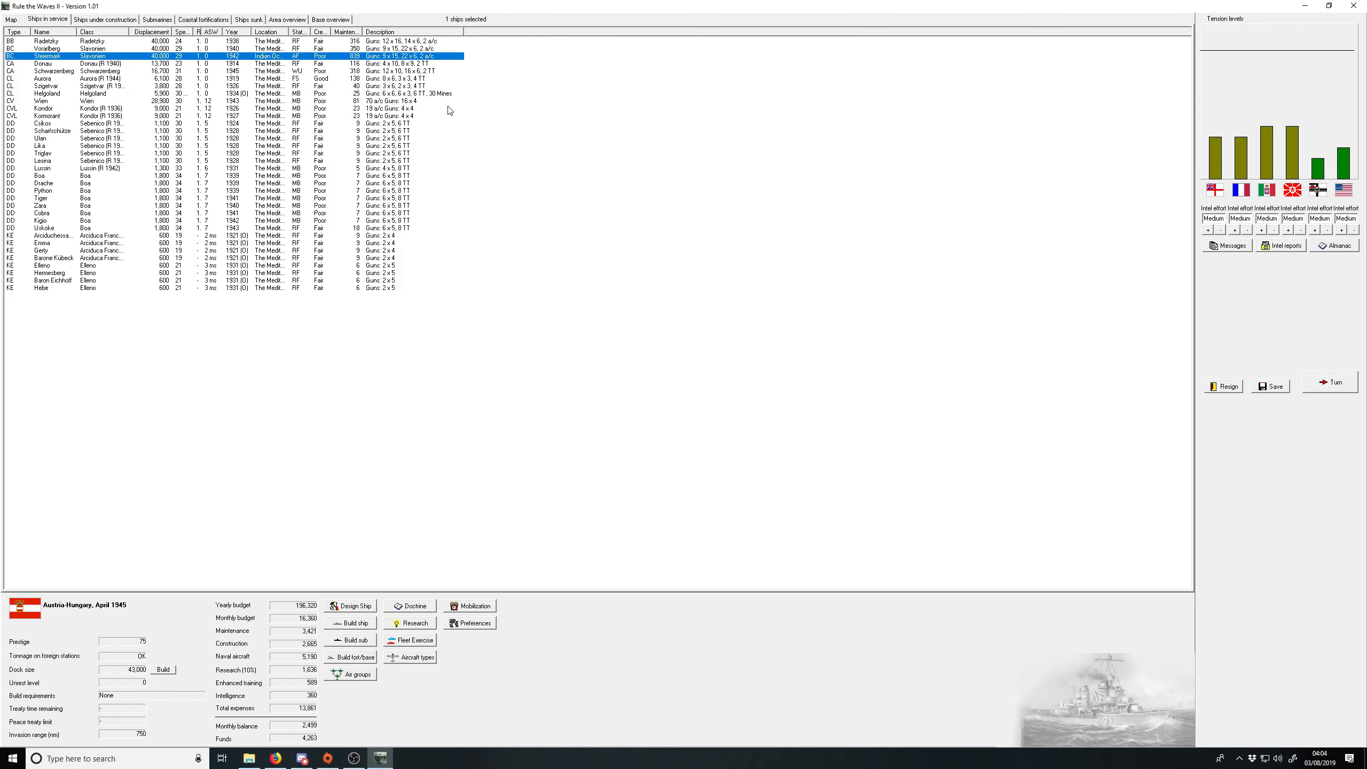
pyautogui.moveTo(497, 103)
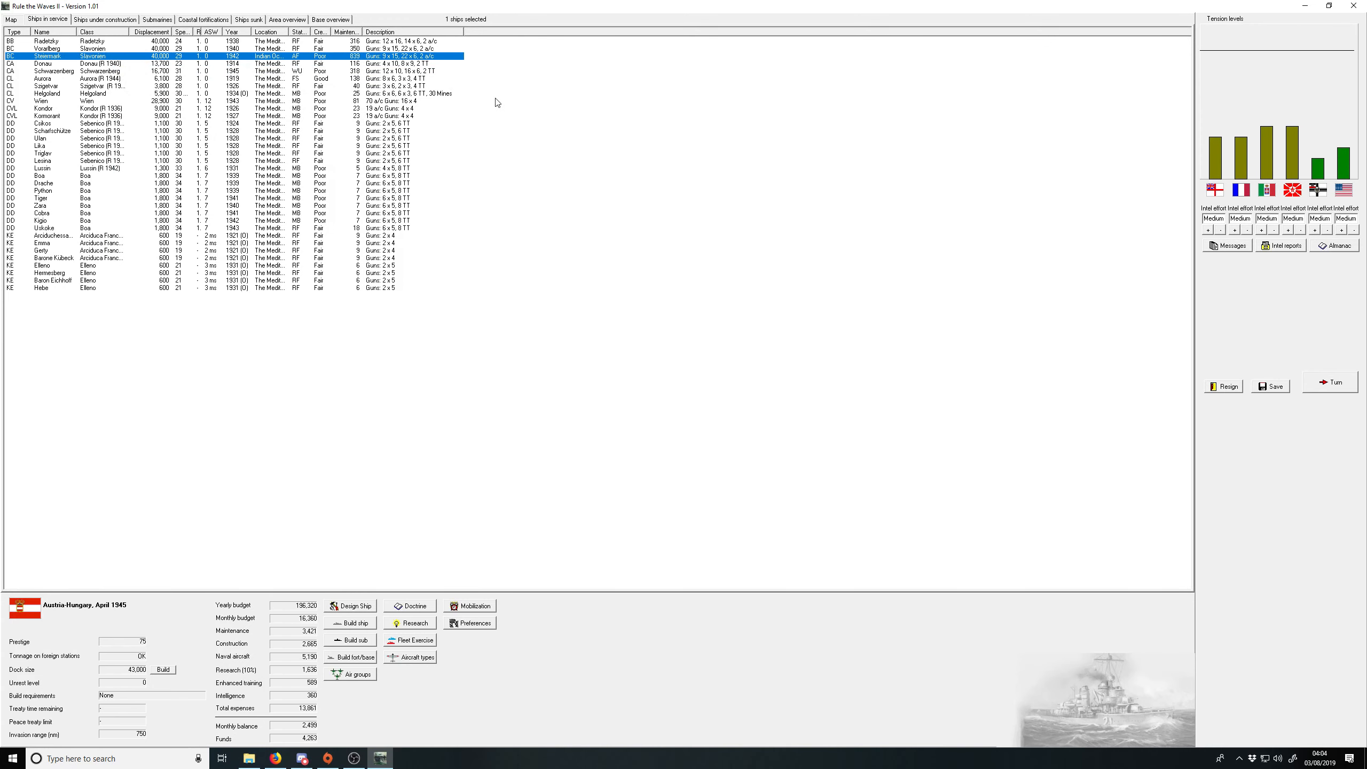
# Step: Refit light cruiser Helgoland to its 1945 design and confirm the rebuild
pyautogui.click(70, 94)
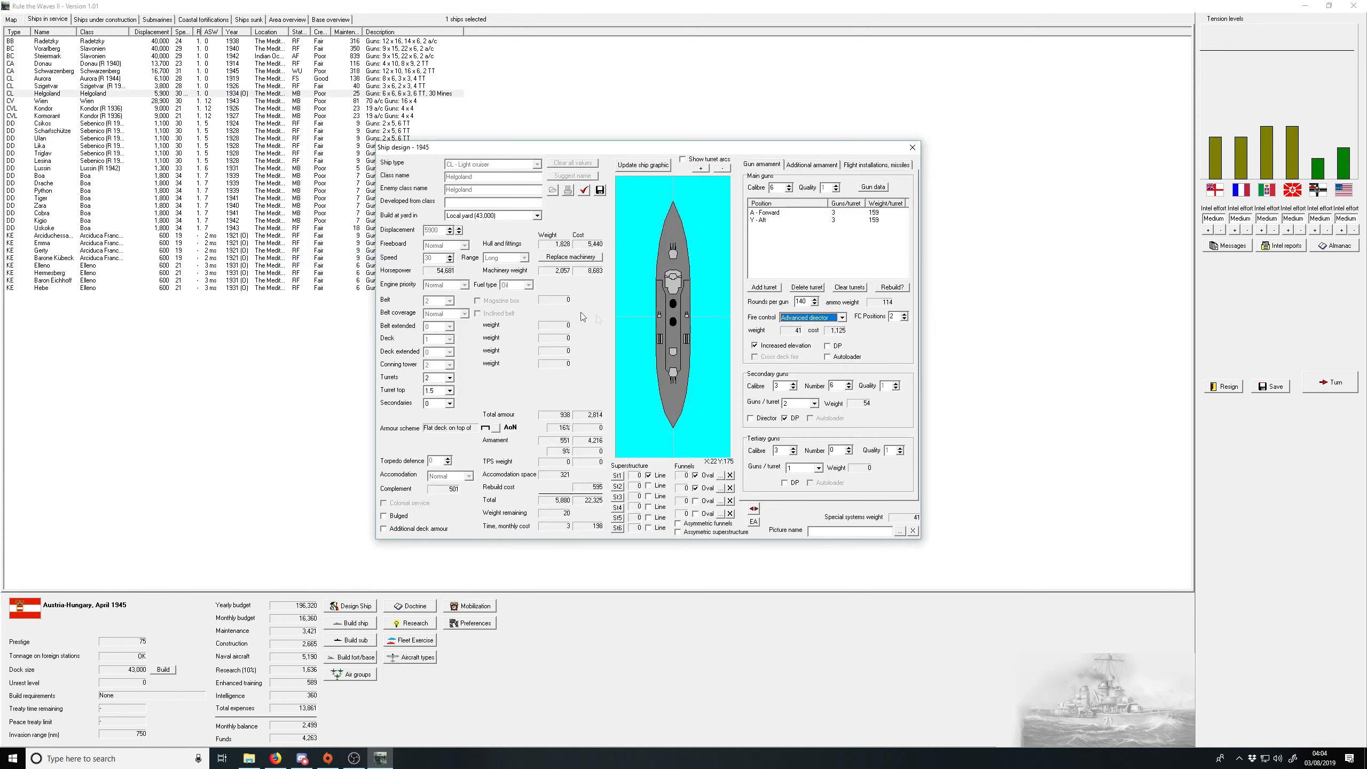
pyautogui.moveTo(706, 296)
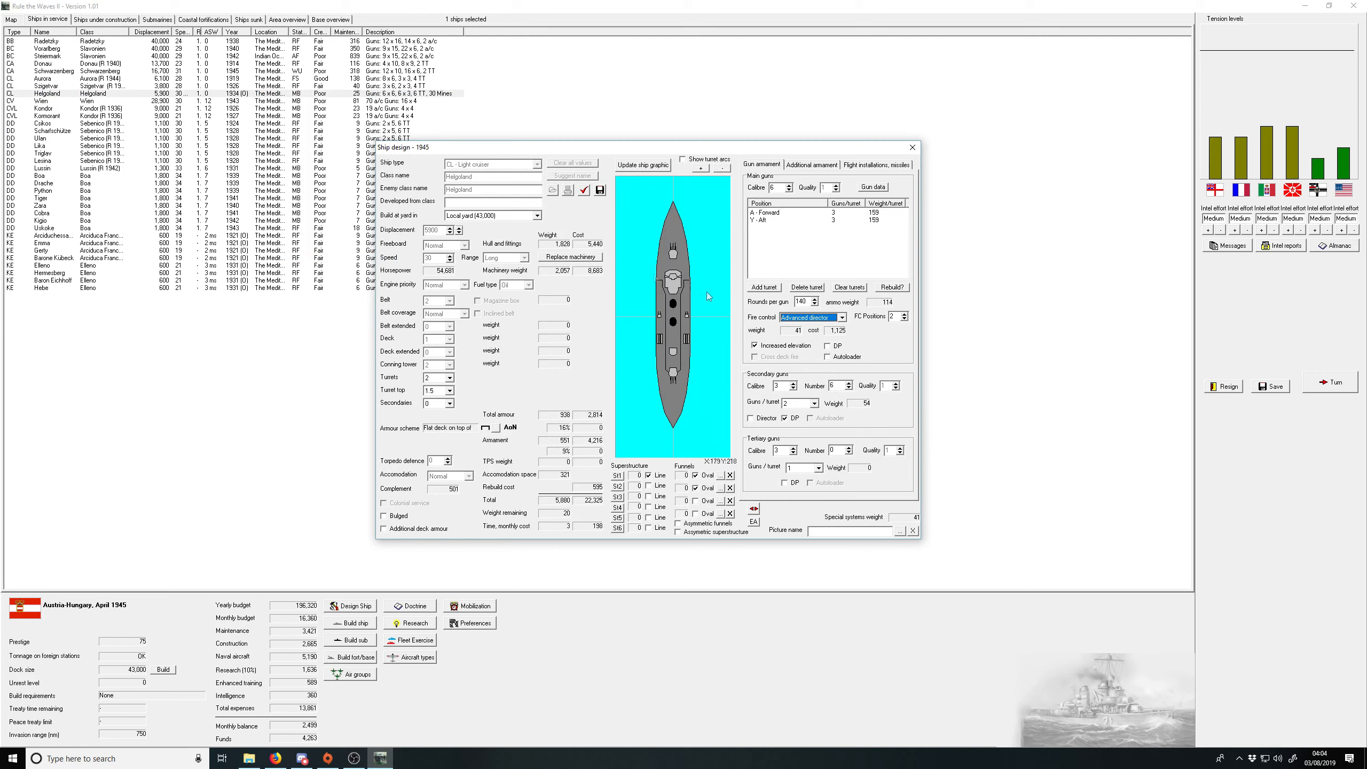
pyautogui.click(571, 257)
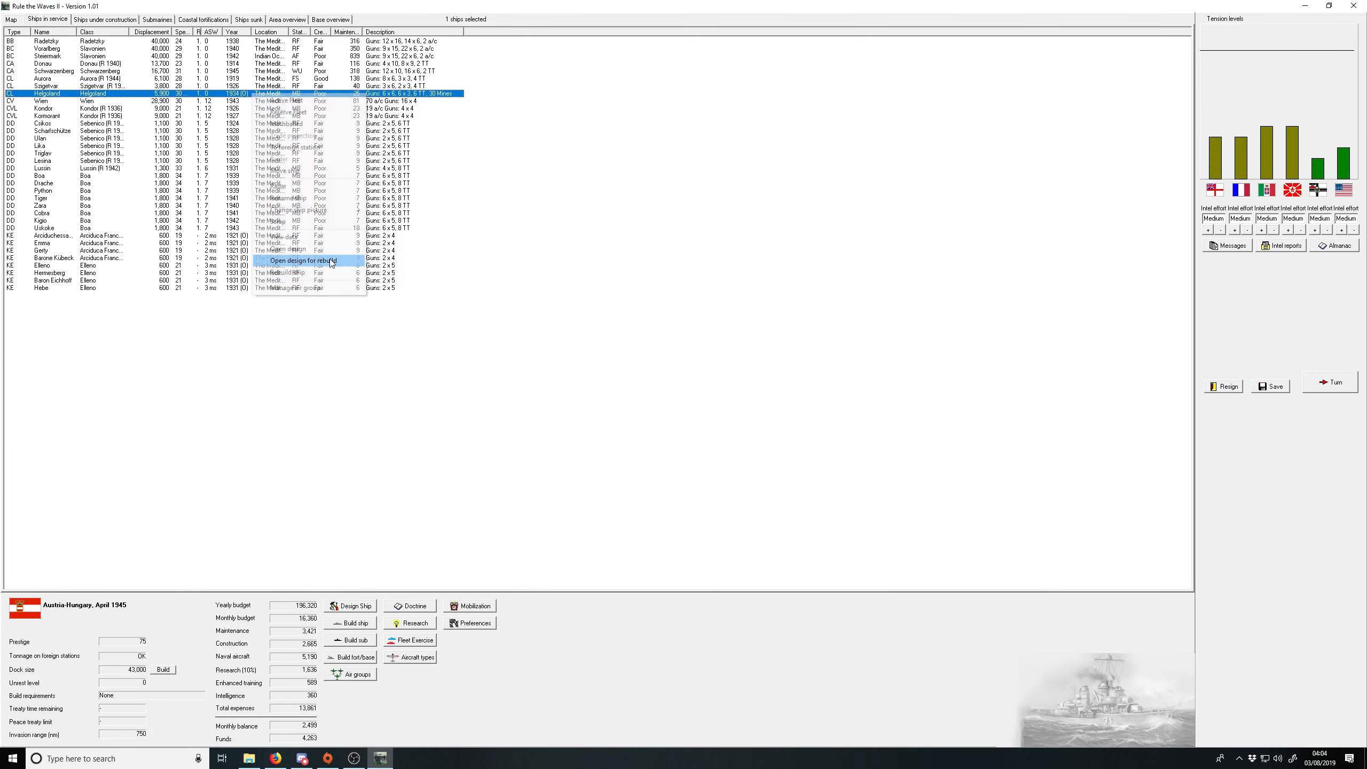
pyautogui.click(296, 260)
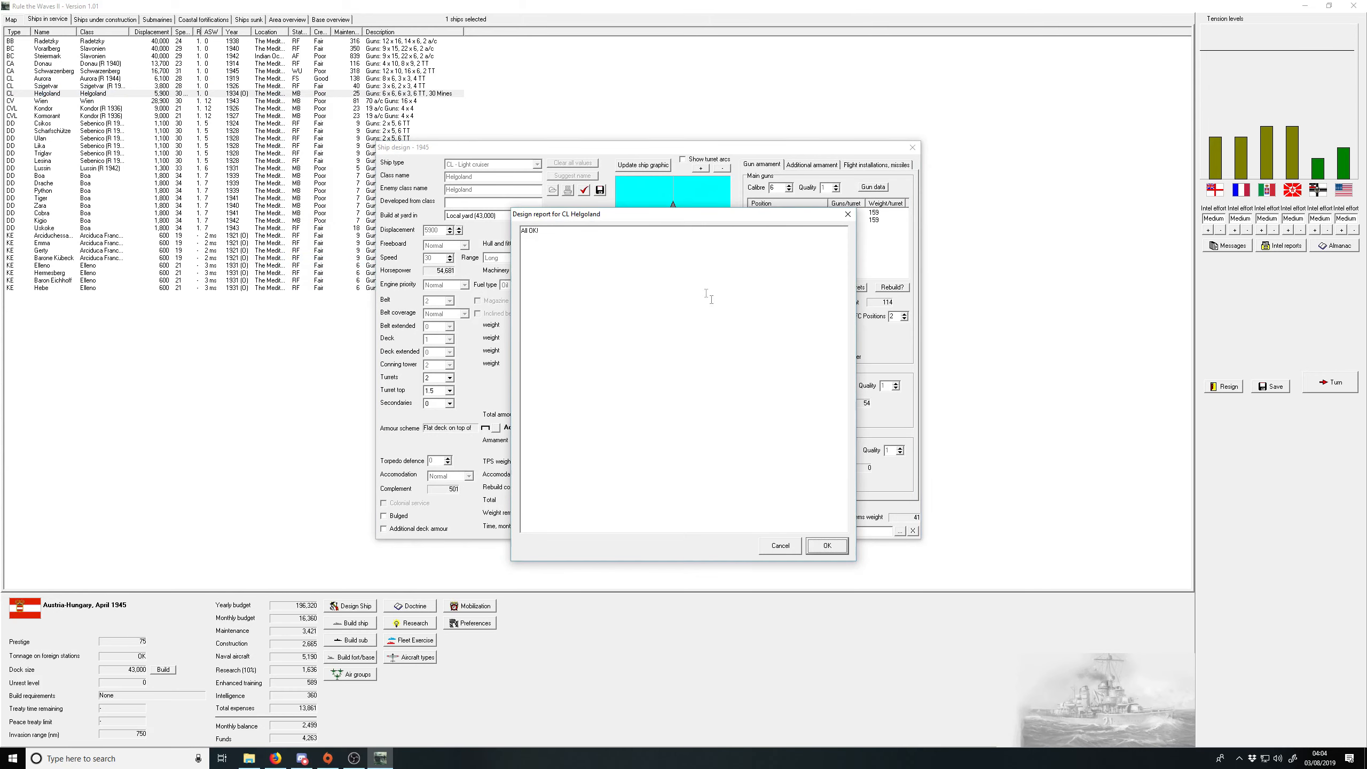
pyautogui.click(825, 545)
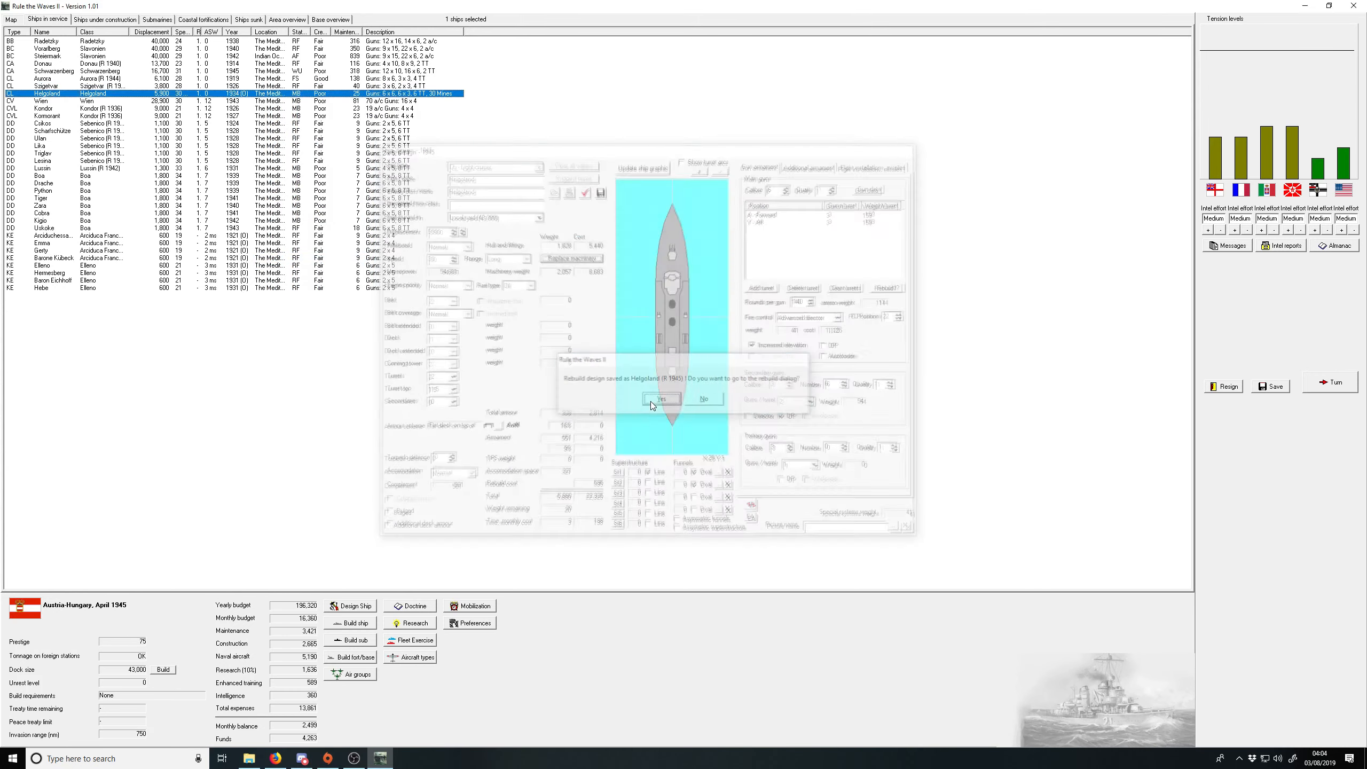
pyautogui.click(663, 398)
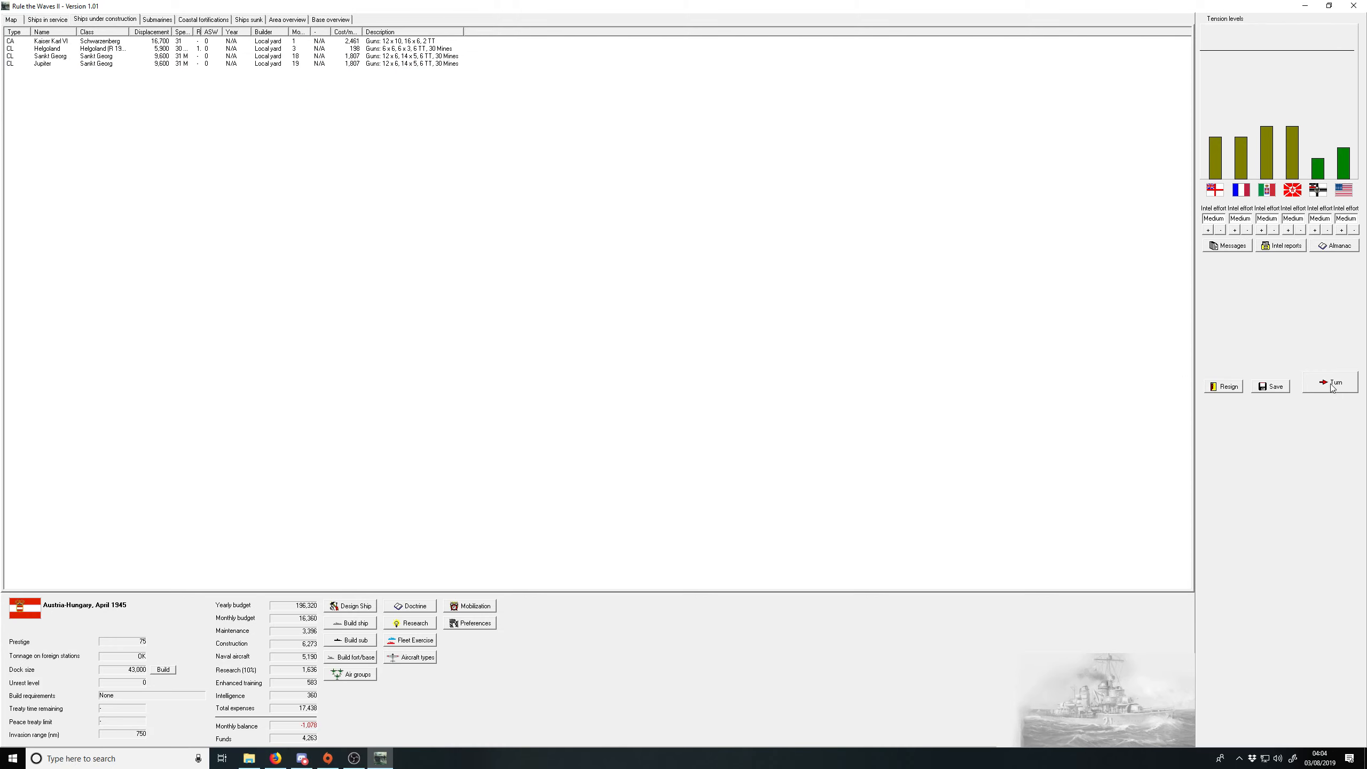
# Step: End the turn, dismissing the Kaiser Karl VI commissioning and spy blueprint notices
pyautogui.click(1334, 382)
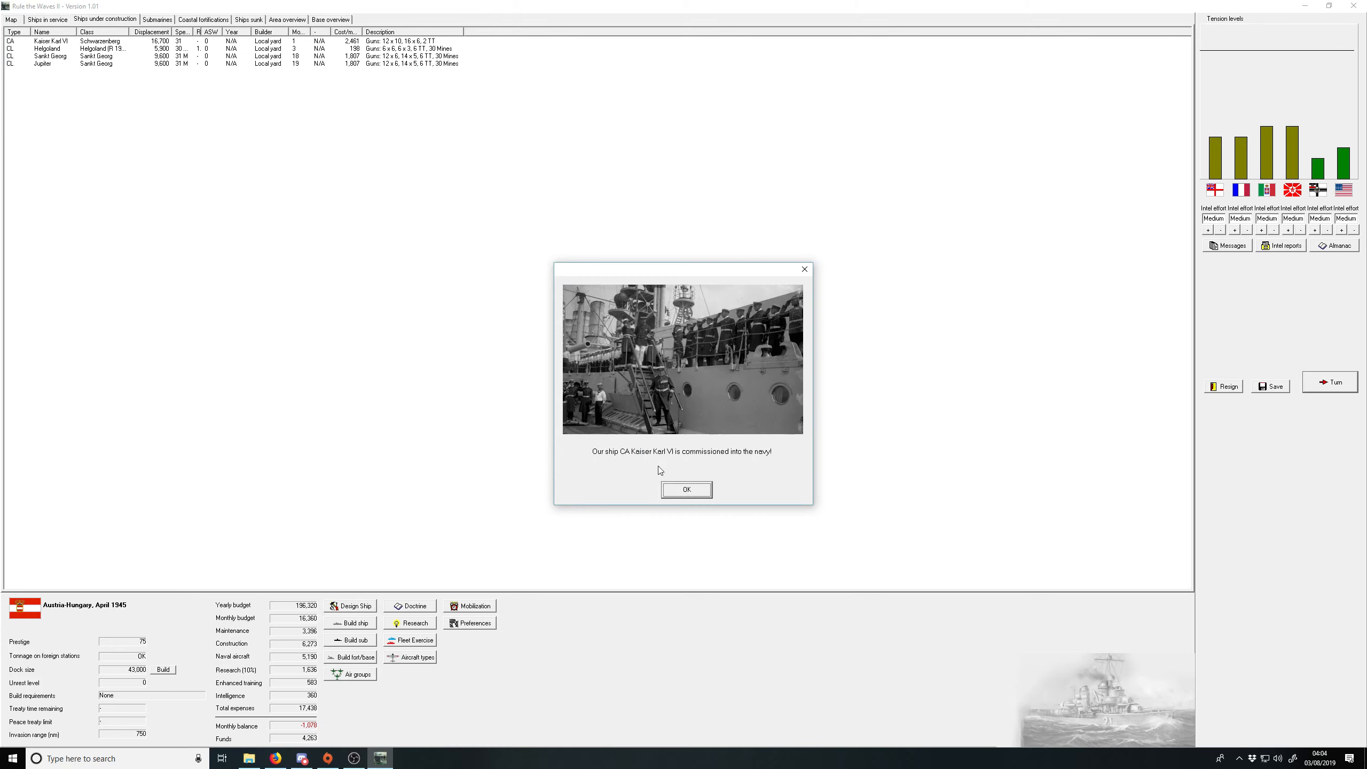
pyautogui.click(685, 489)
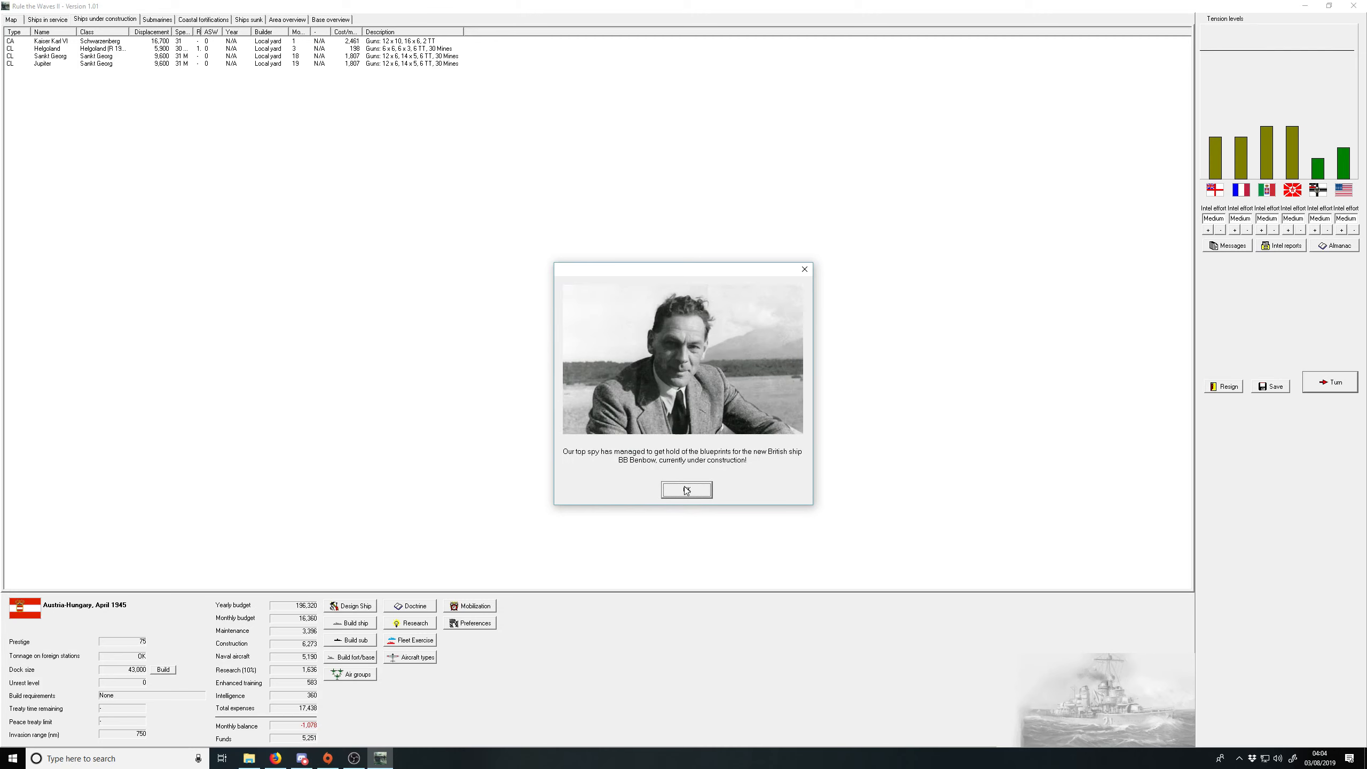
pyautogui.click(686, 489)
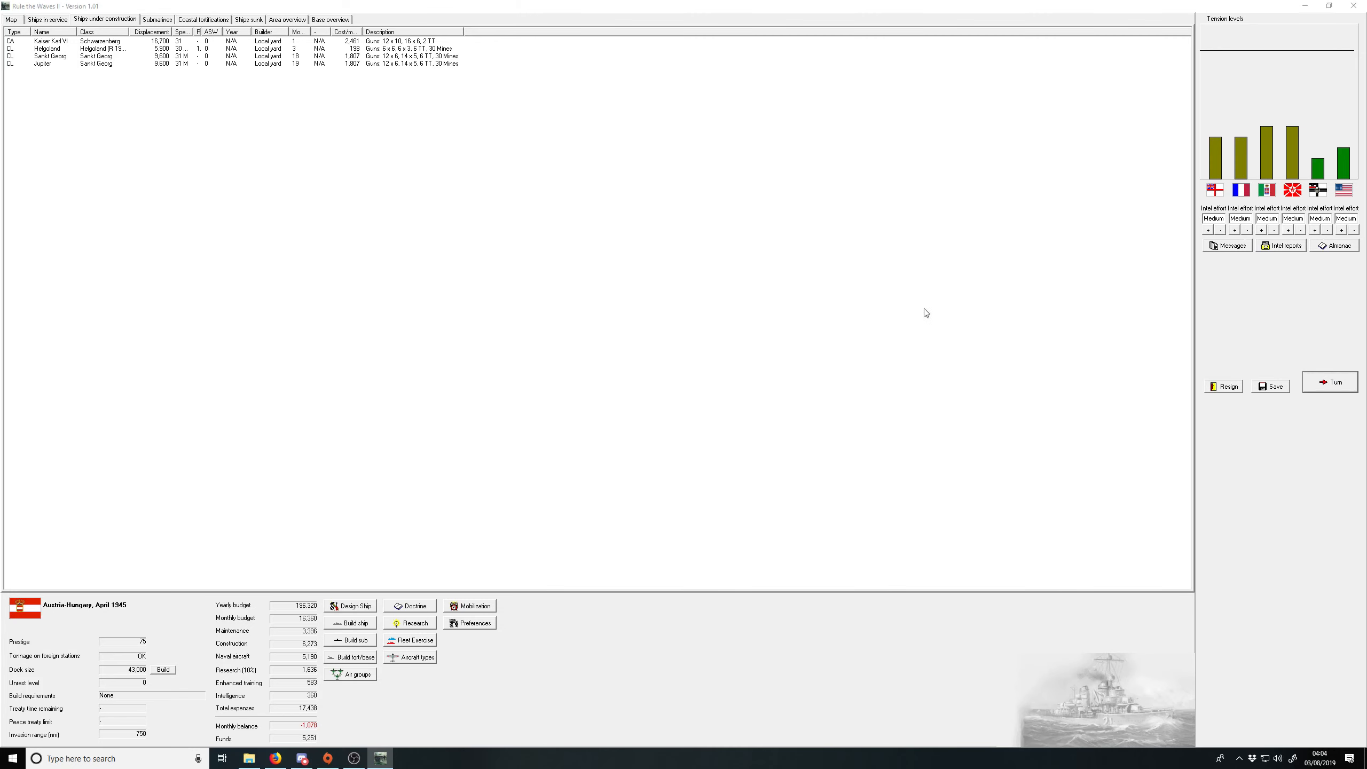
pyautogui.click(1331, 382)
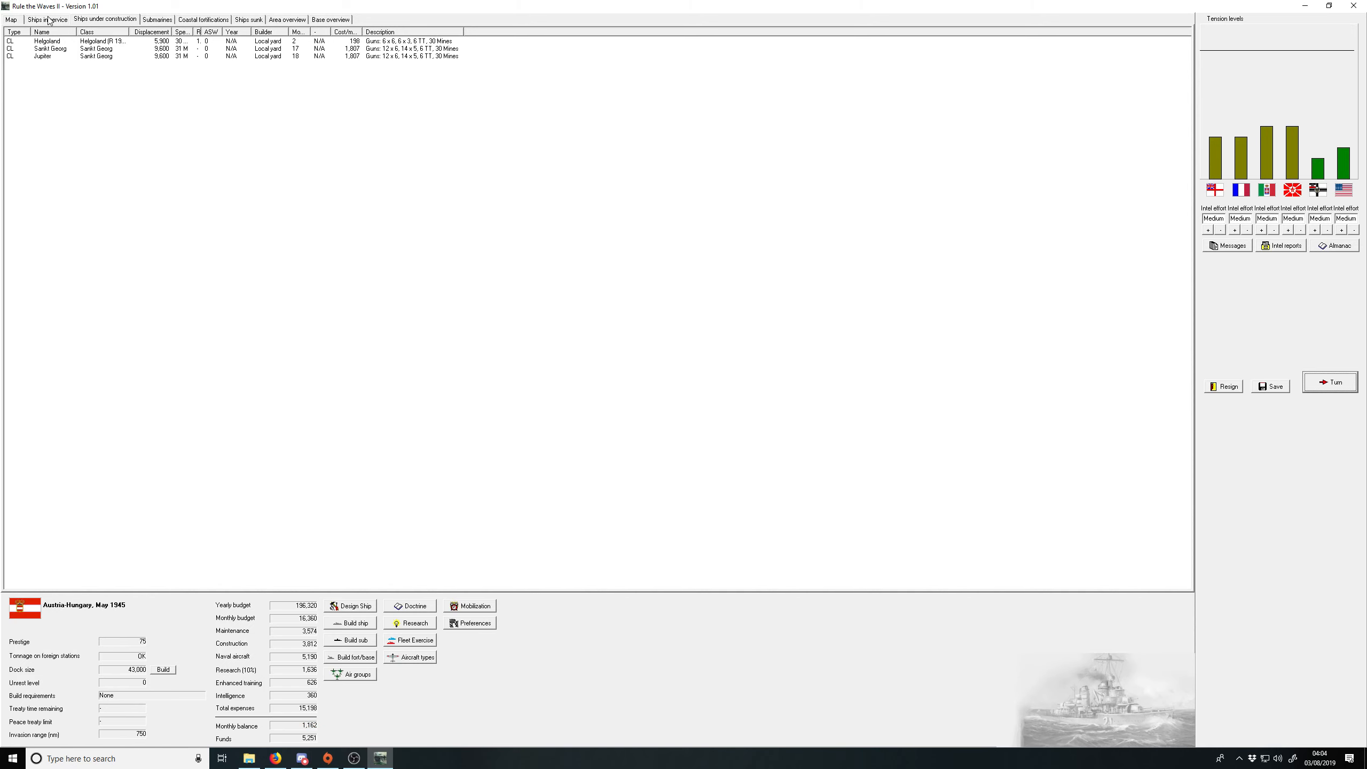
# Step: Put cruisers Schwarzenberg and Kaiser Karl VI into the reserve fleet
pyautogui.click(47, 19)
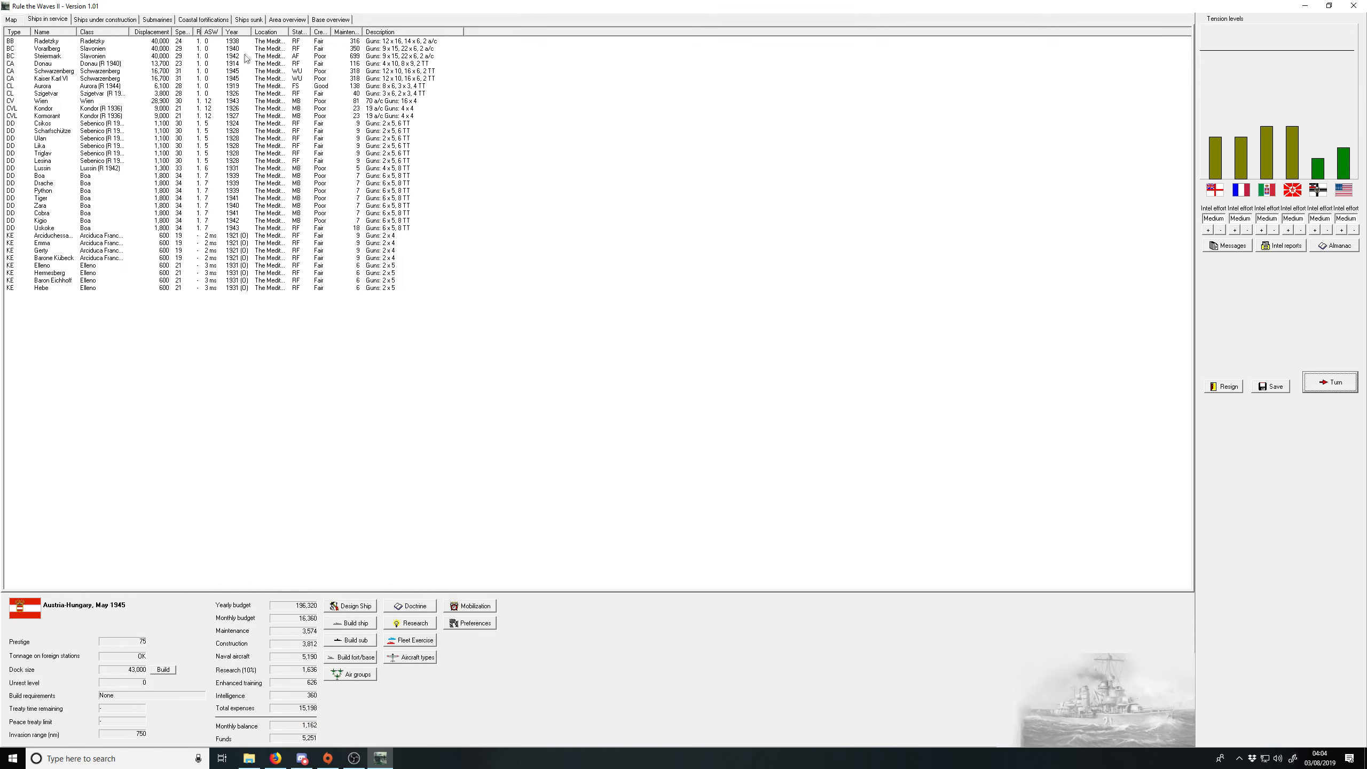
pyautogui.rightClick(99, 77)
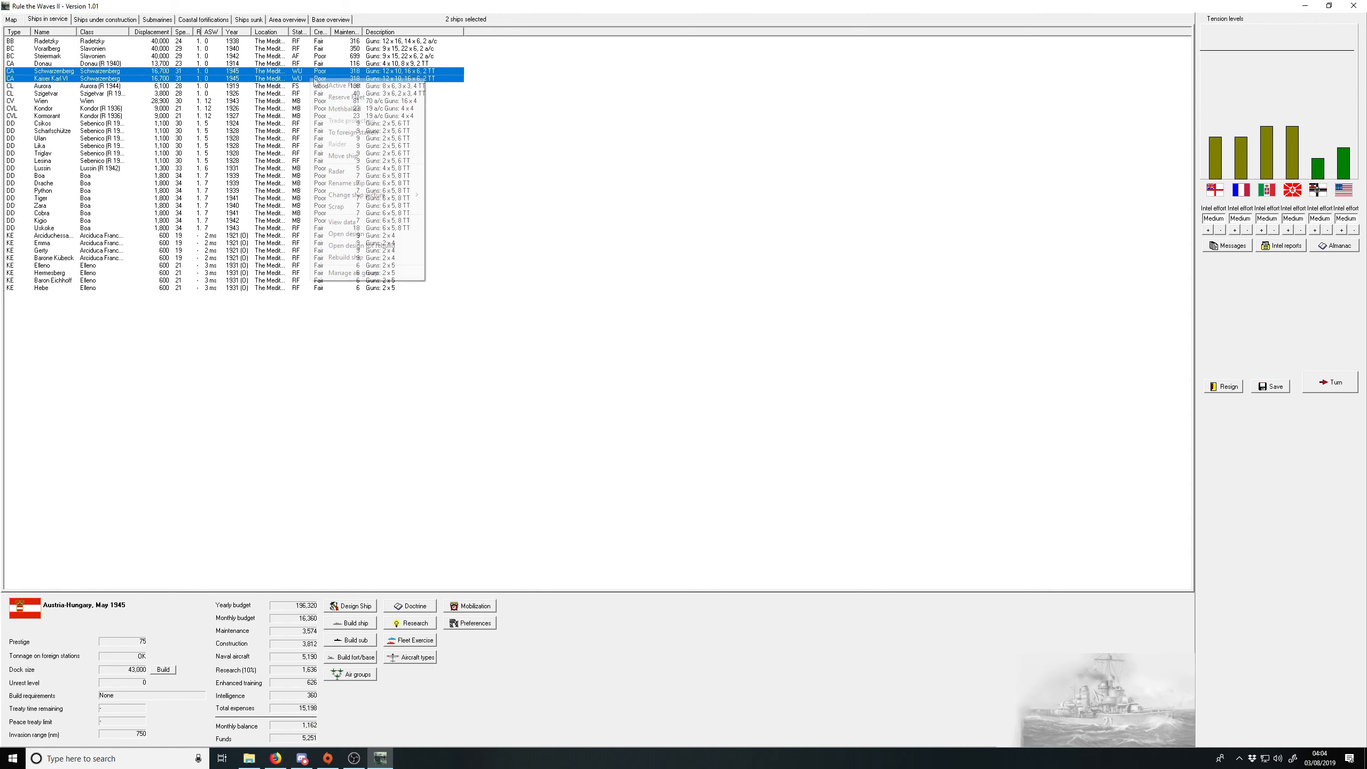
pyautogui.click(337, 97)
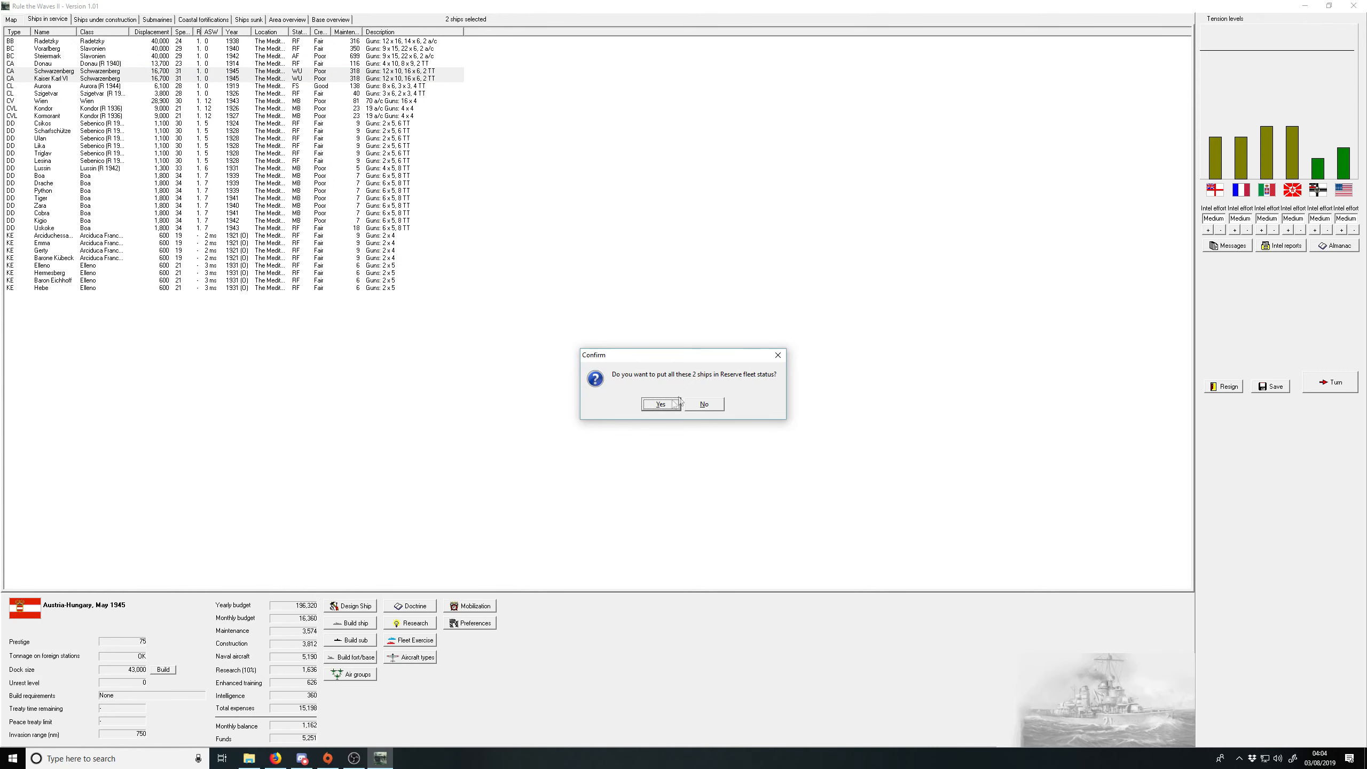
pyautogui.click(659, 404)
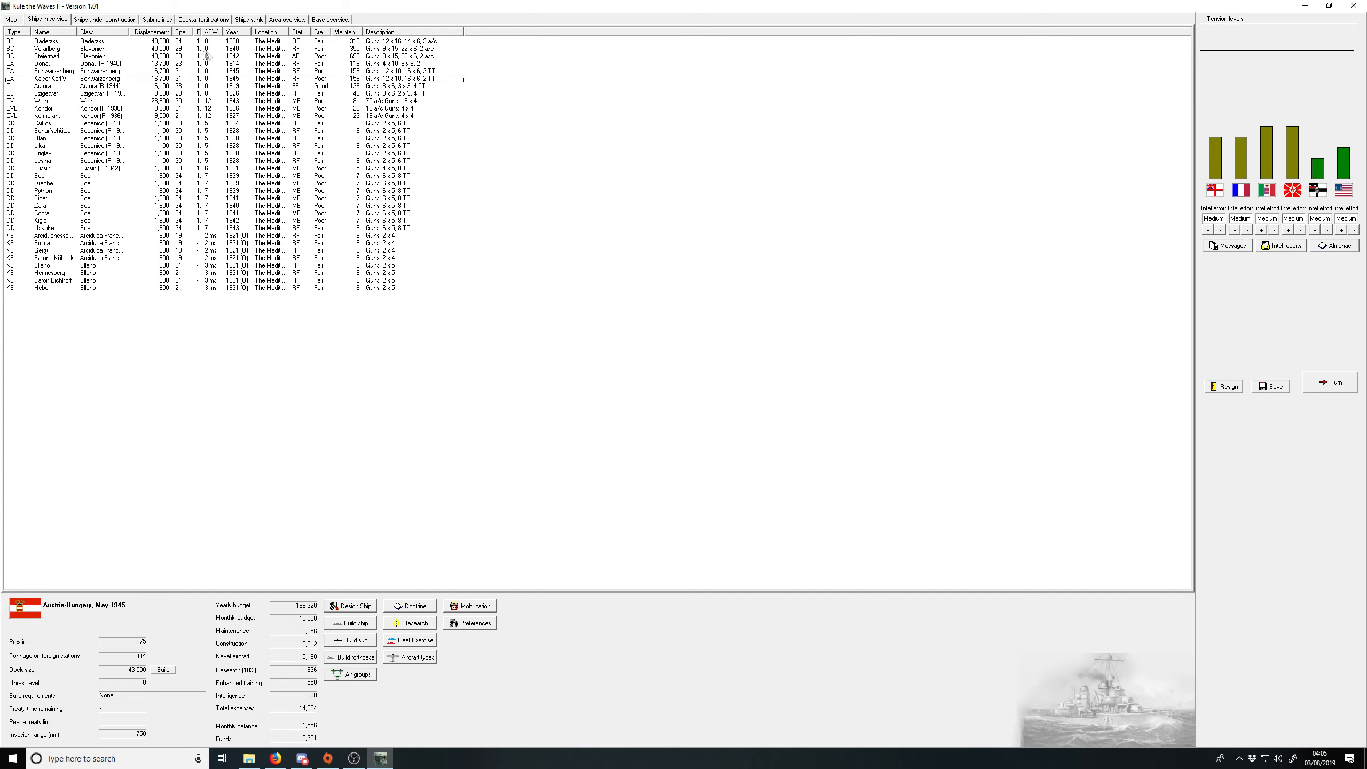
pyautogui.click(104, 20)
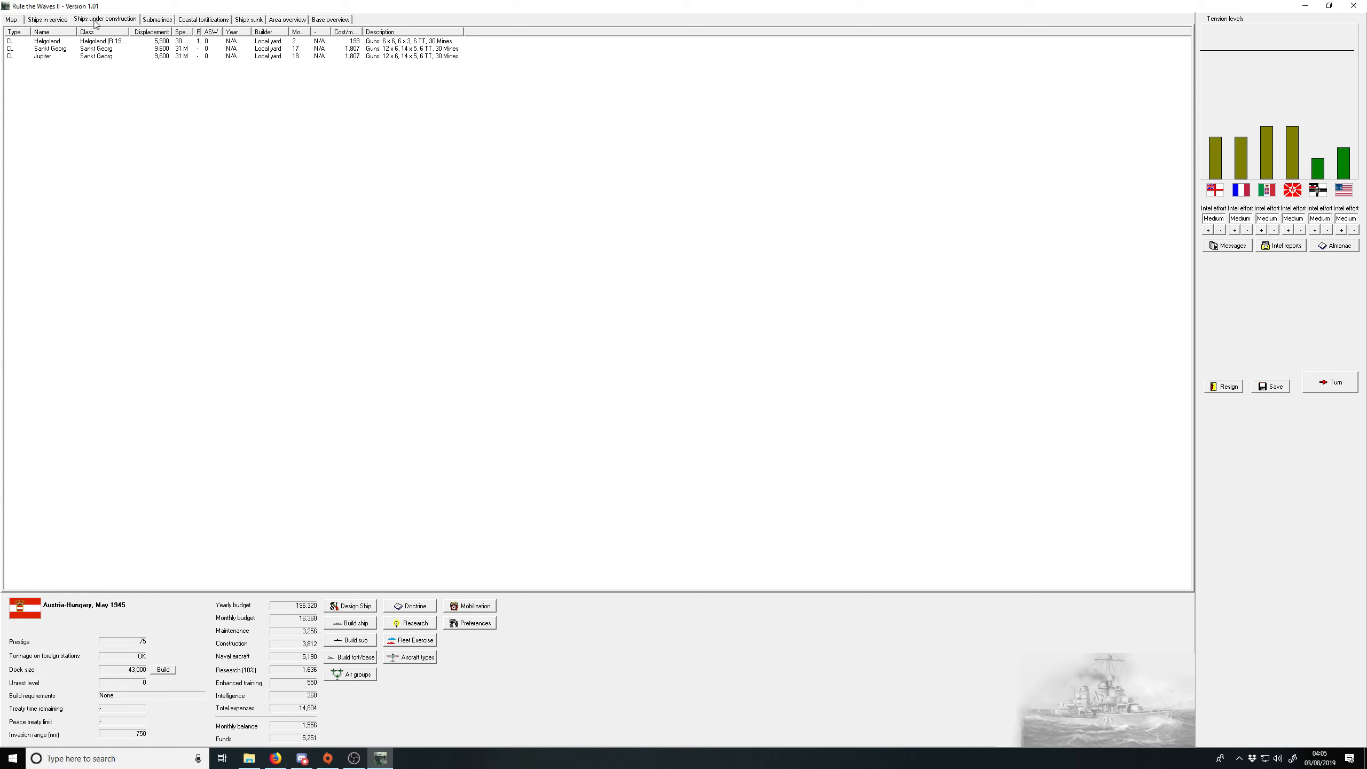
pyautogui.click(47, 19)
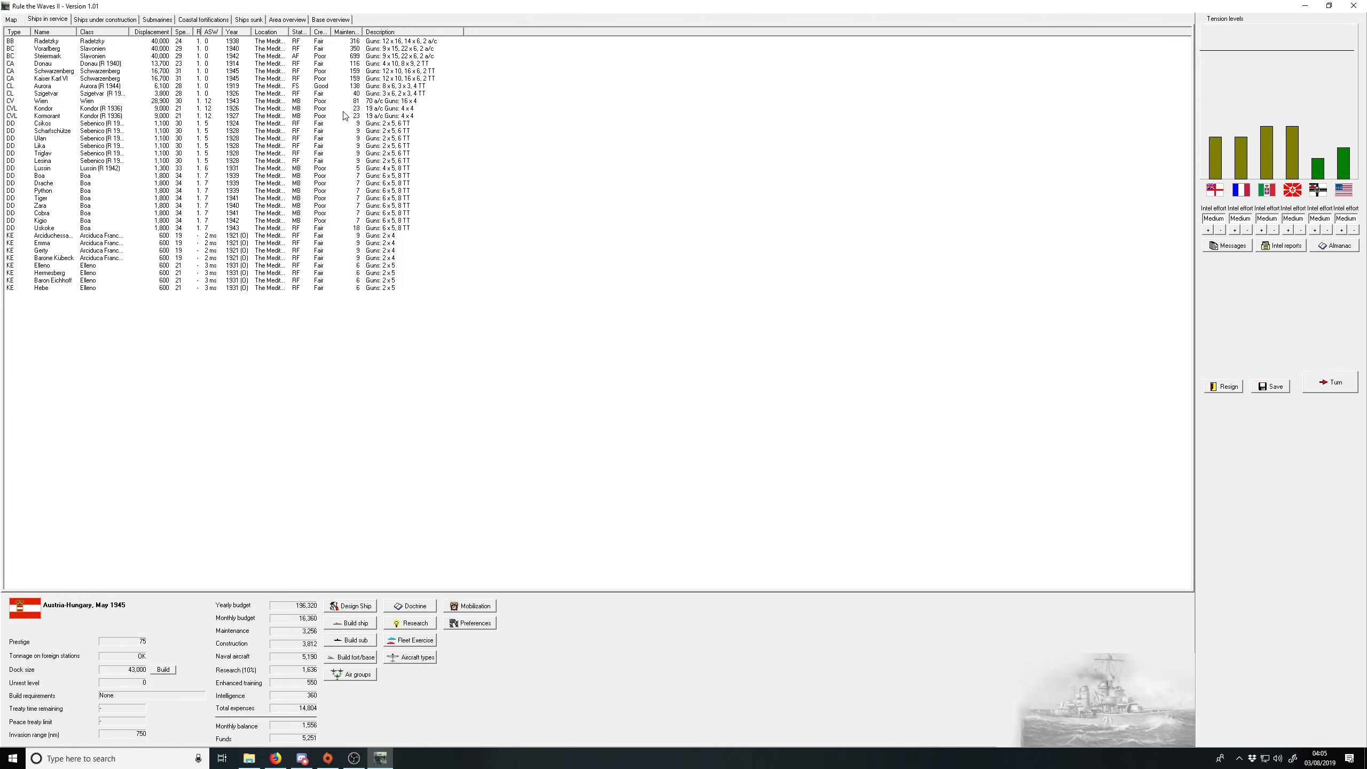
pyautogui.moveTo(25, 100)
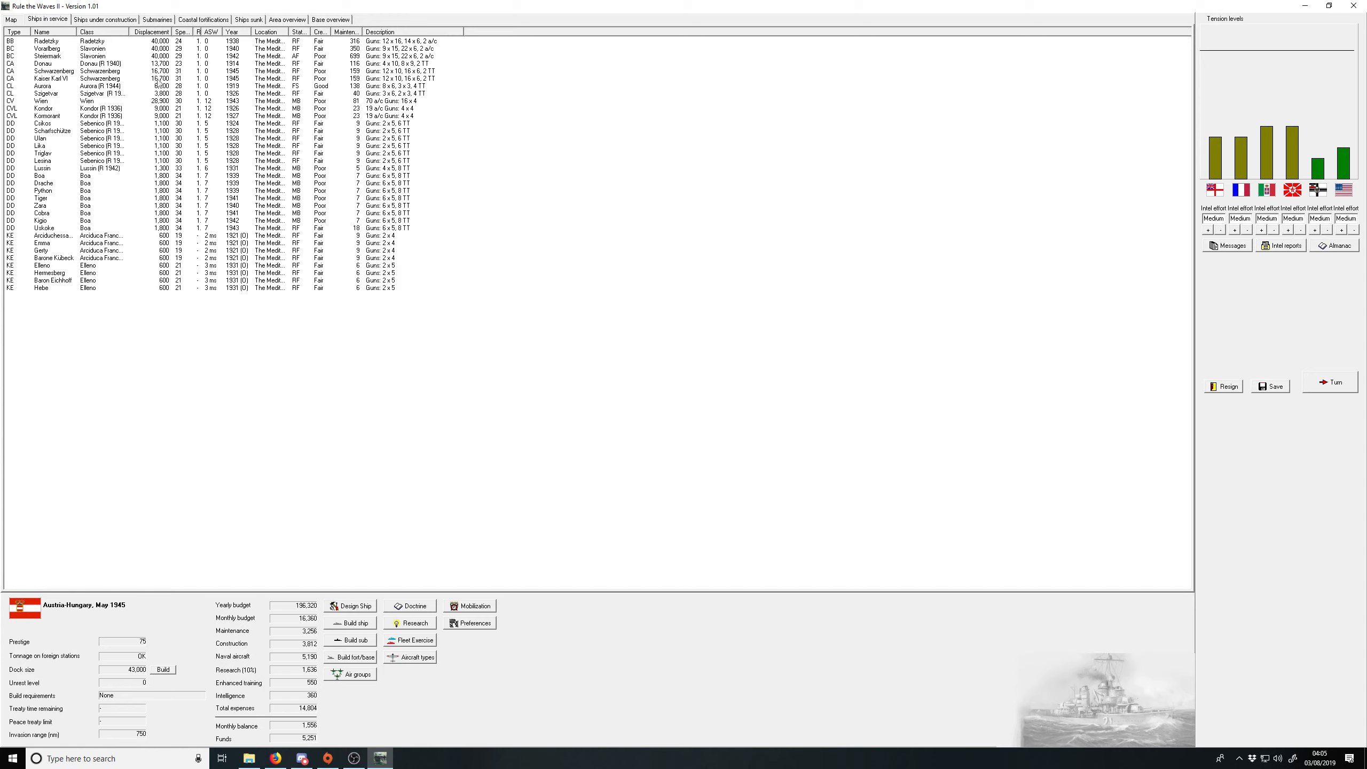
pyautogui.moveTo(1305, 389)
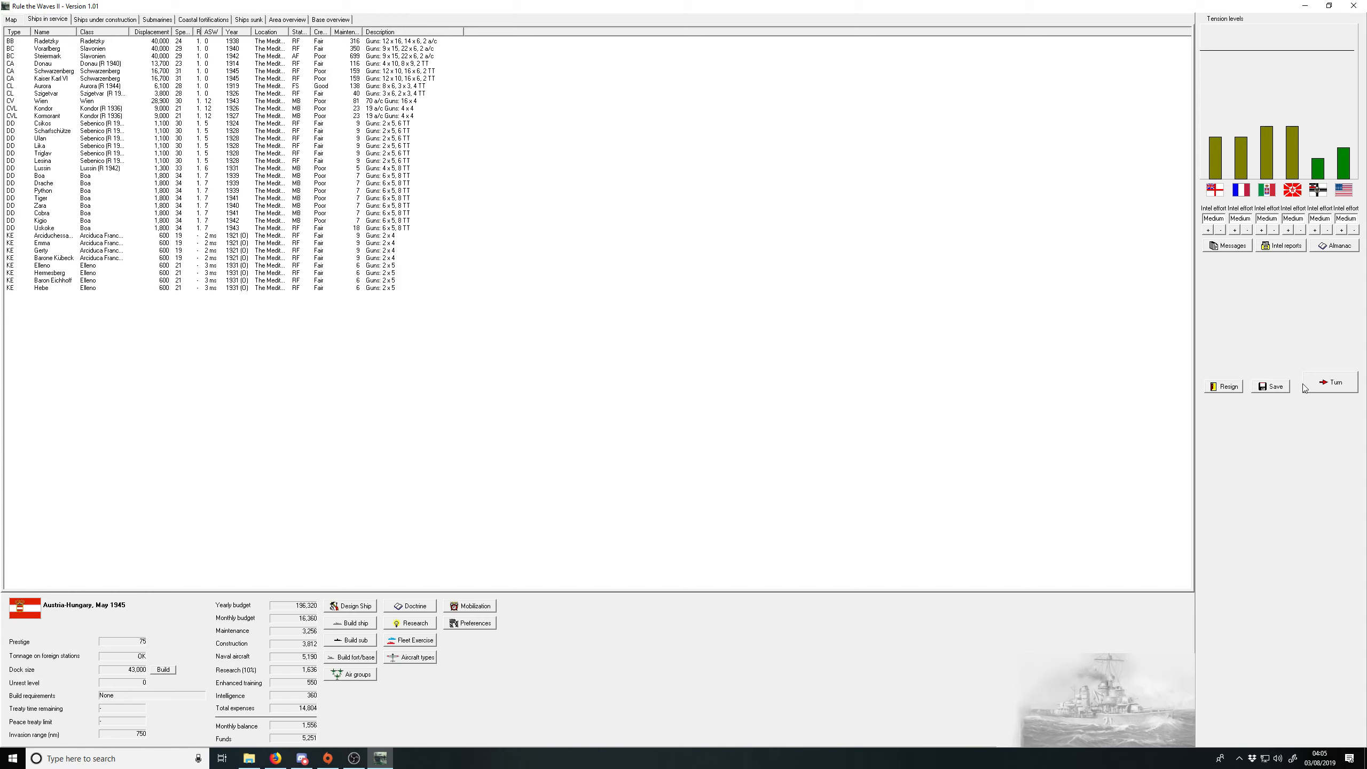
# Step: End the turn to June 1945, close messages, and show the submarine list
pyautogui.click(1330, 382)
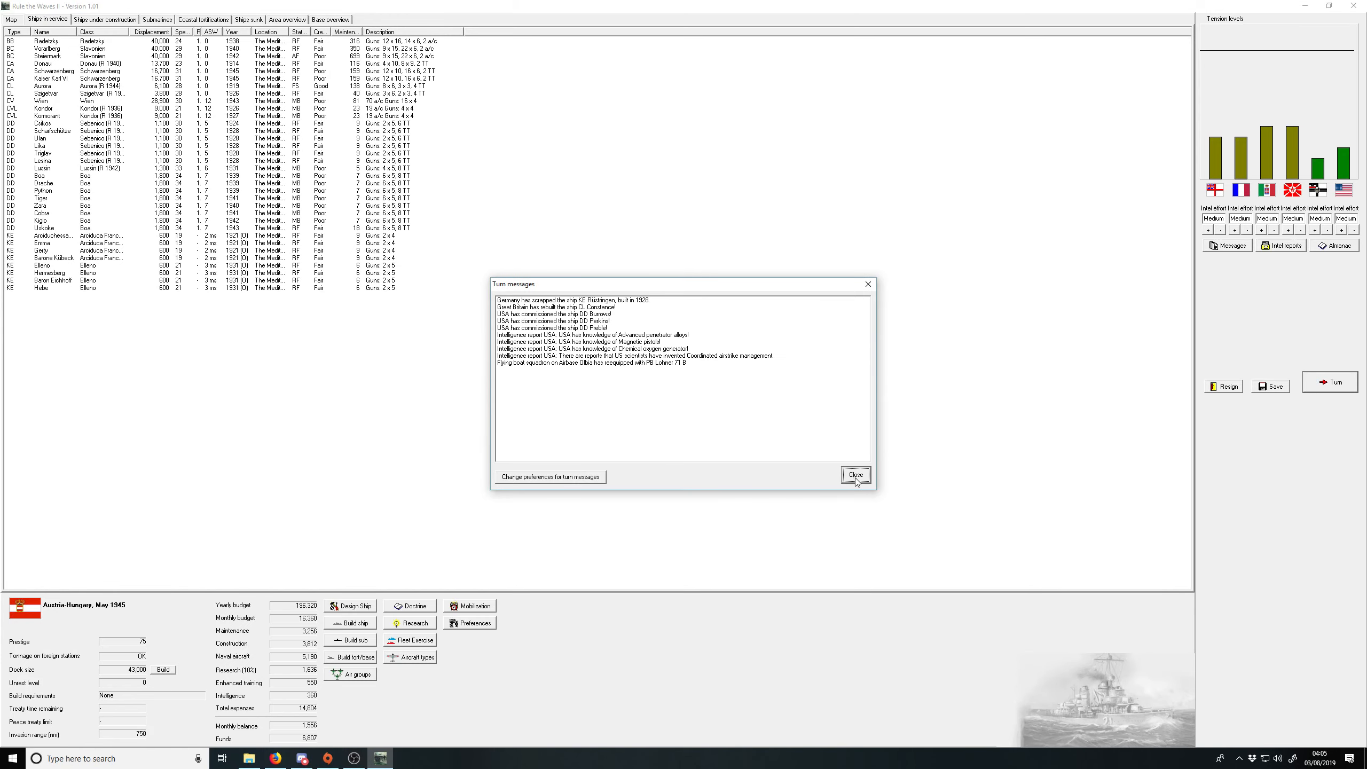
pyautogui.click(855, 476)
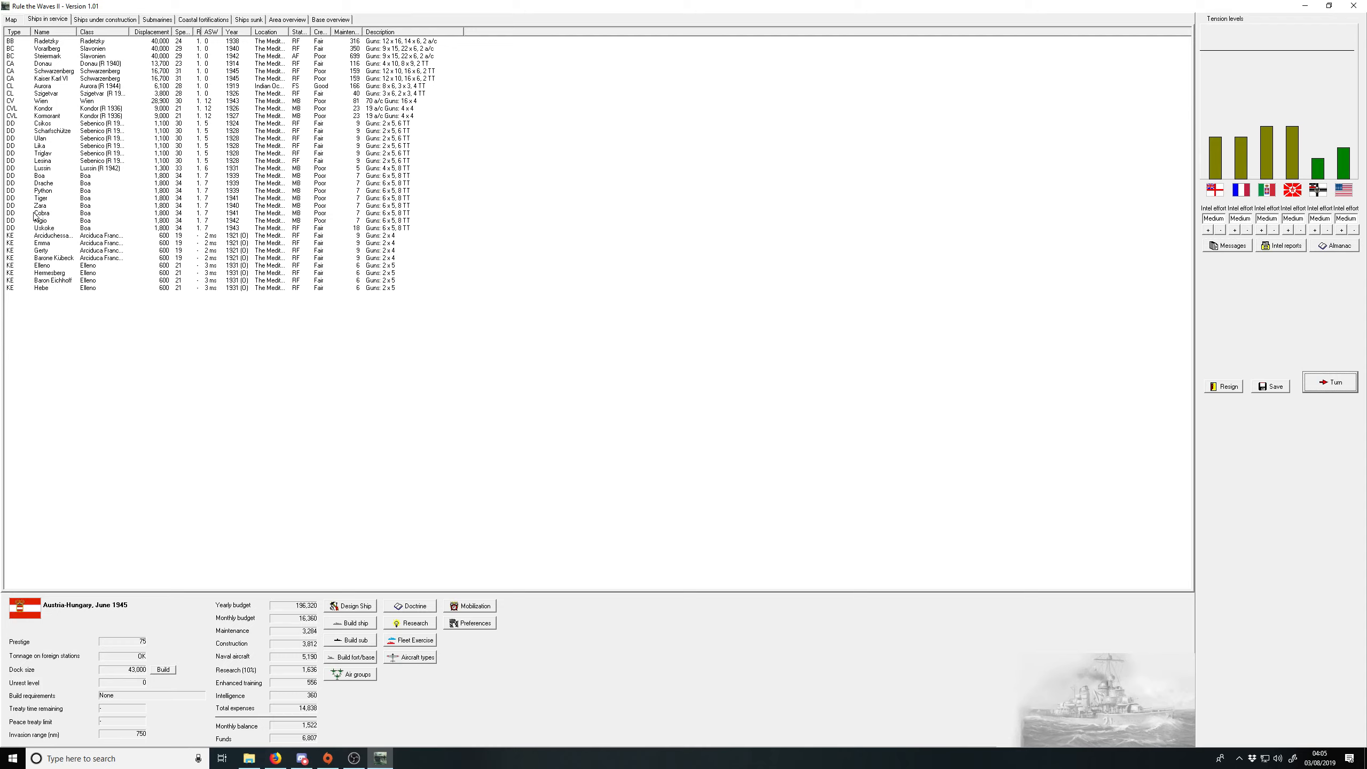
pyautogui.click(157, 19)
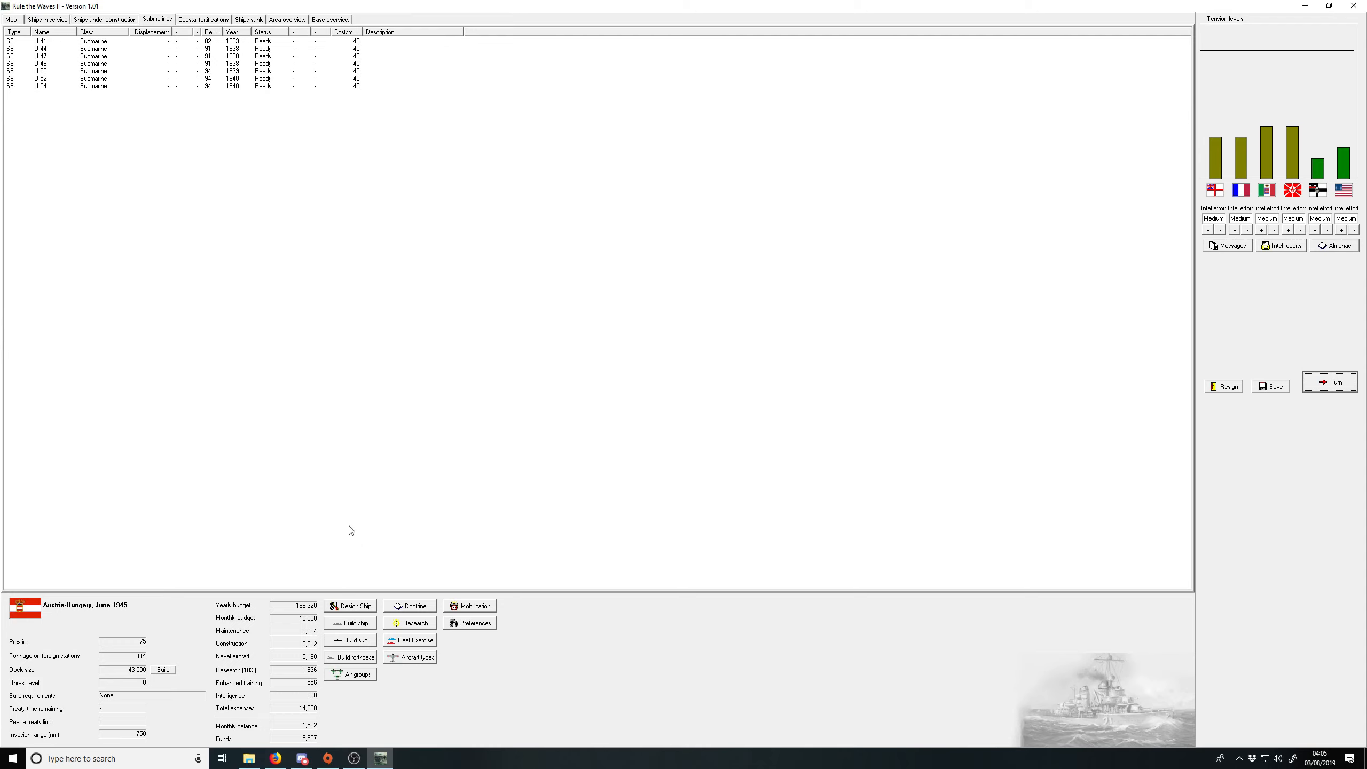
# Step: Order seven medium-range submarines (SS), numbered U 55 through U 61
pyautogui.click(355, 640)
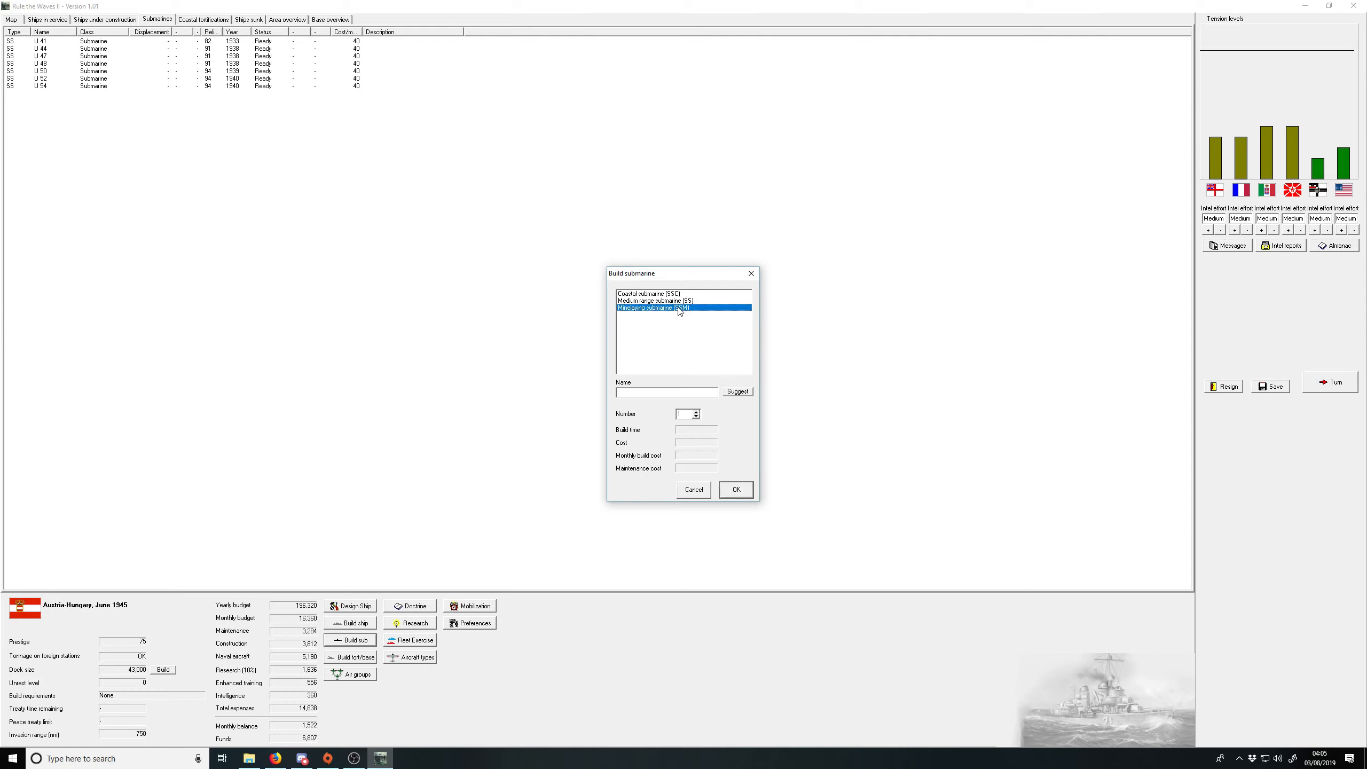
pyautogui.click(656, 300)
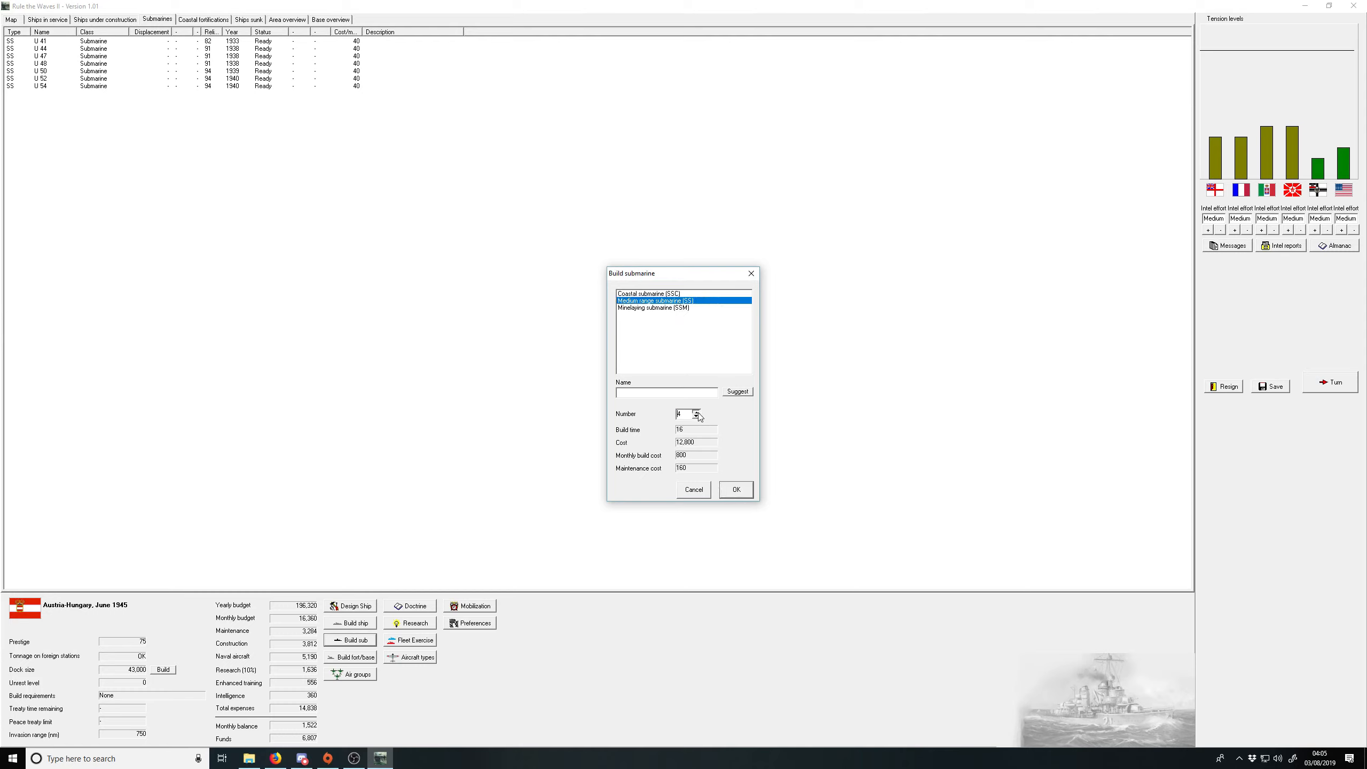
pyautogui.click(696, 412)
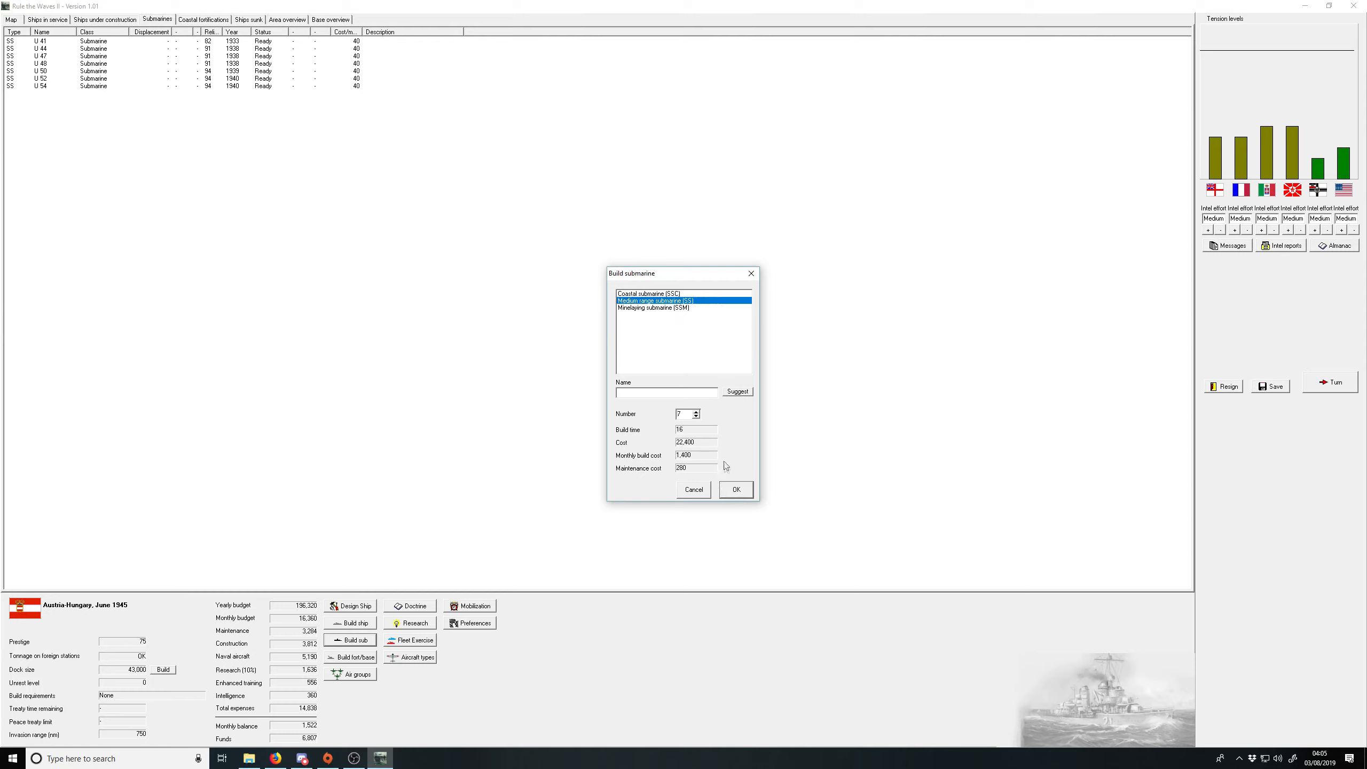
pyautogui.click(735, 489)
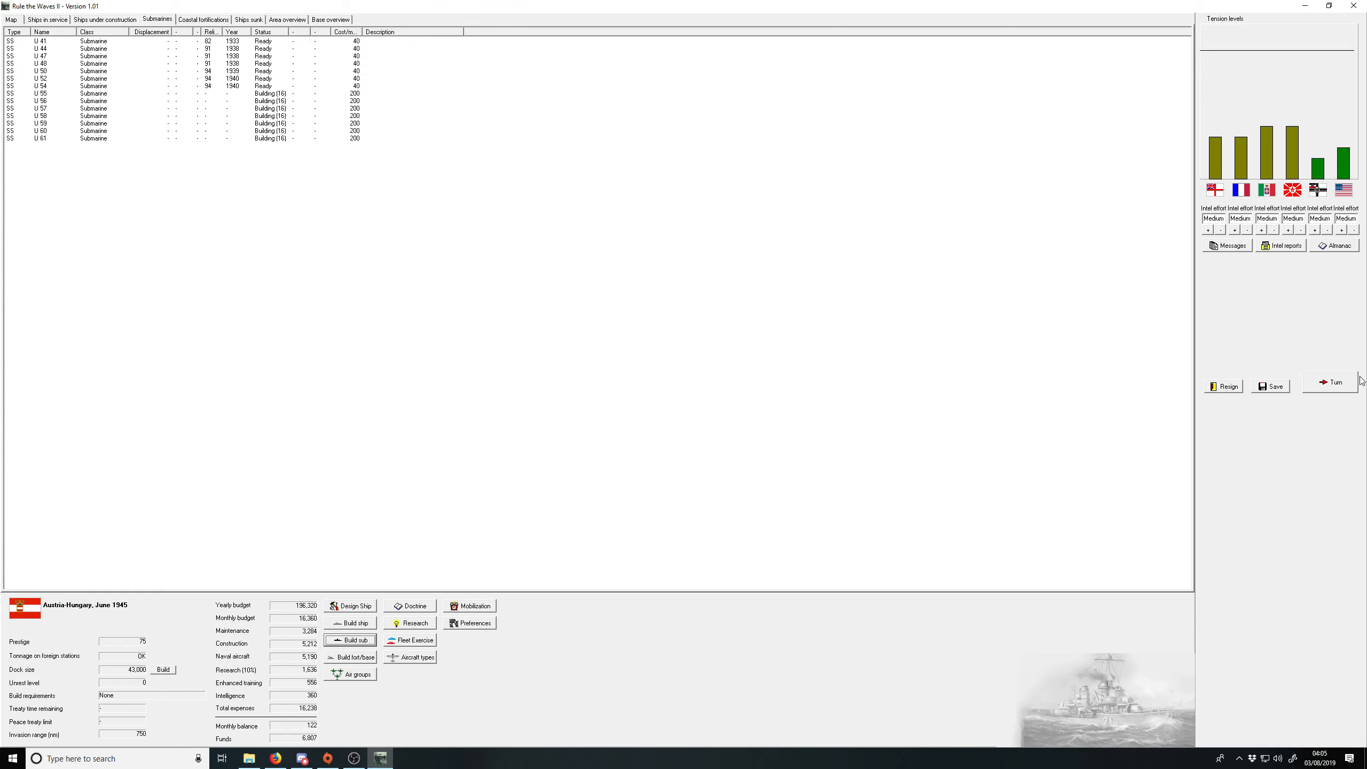
# Step: End the turn, dismiss the Helgoland notice, and stay out of the Shanghai crisis
pyautogui.click(1330, 382)
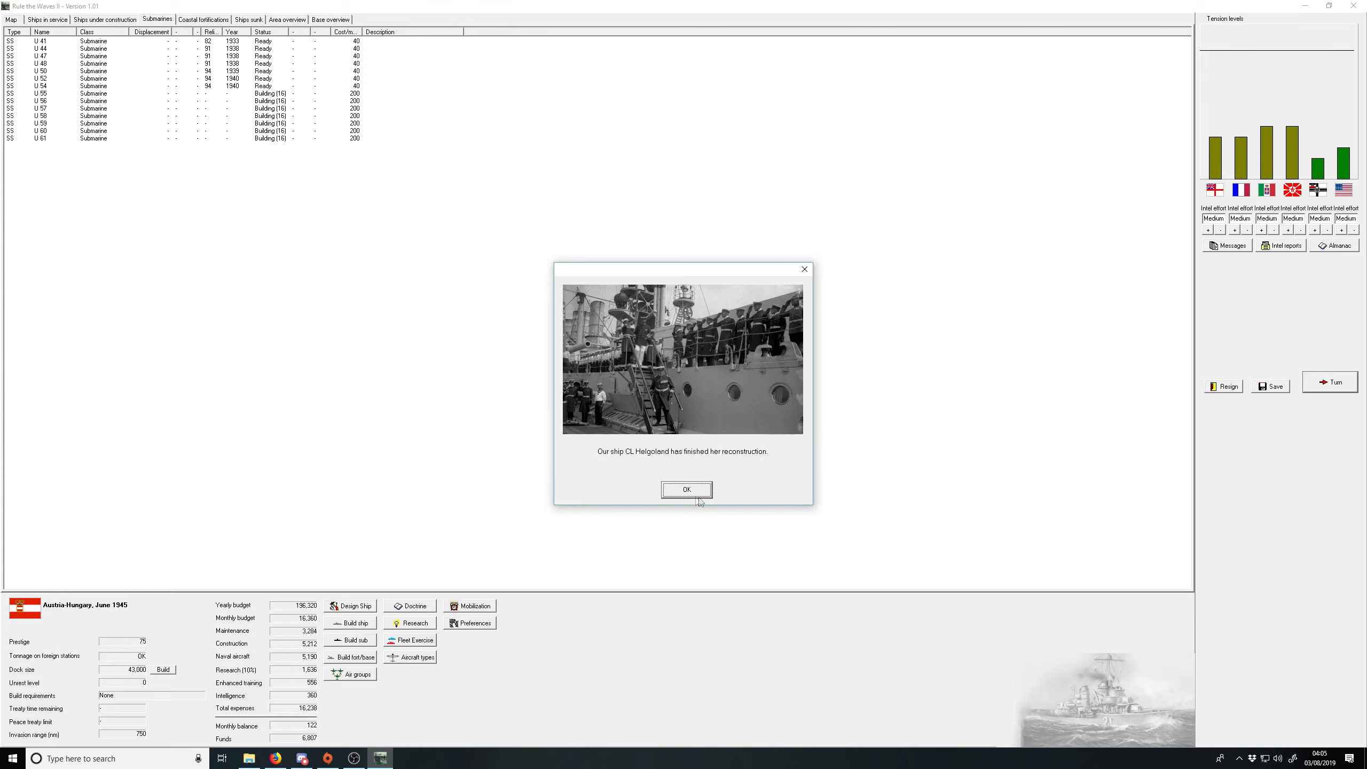
pyautogui.click(686, 489)
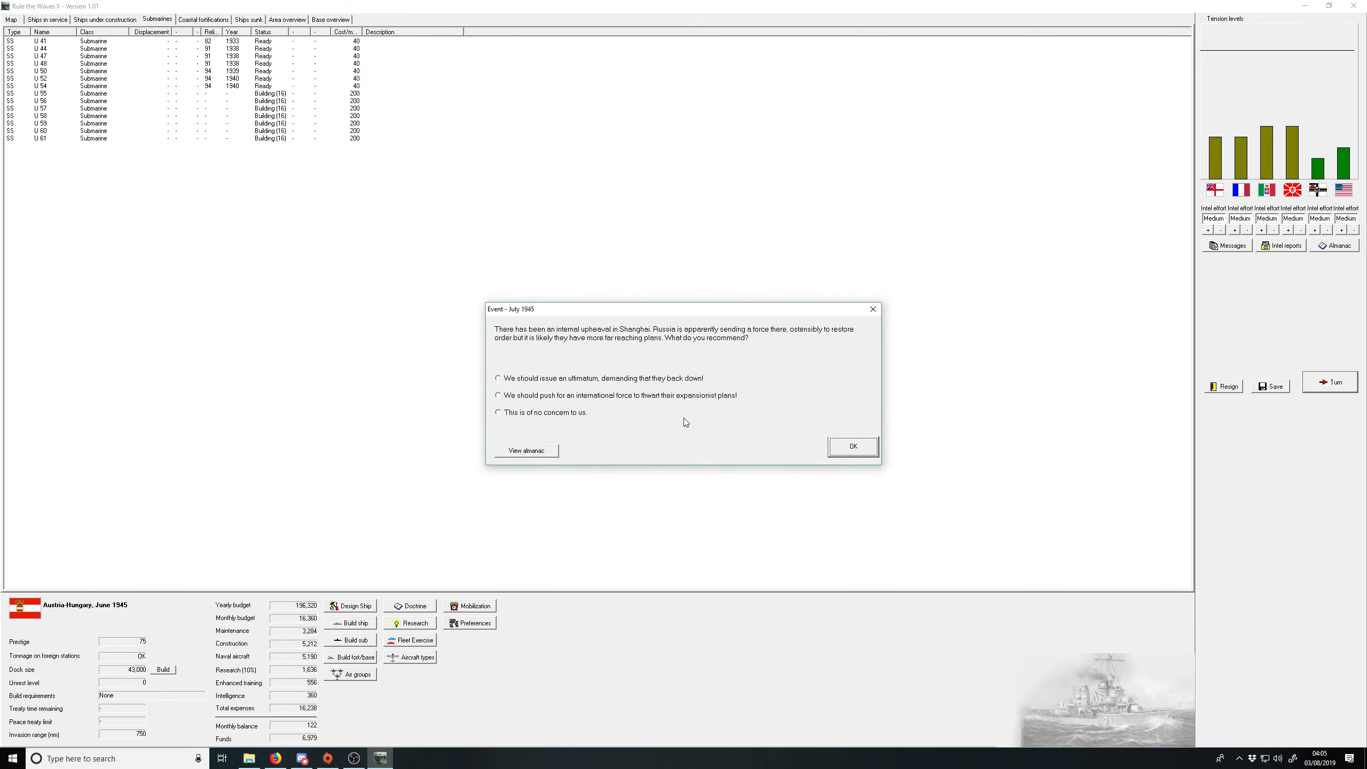
pyautogui.moveTo(685, 385)
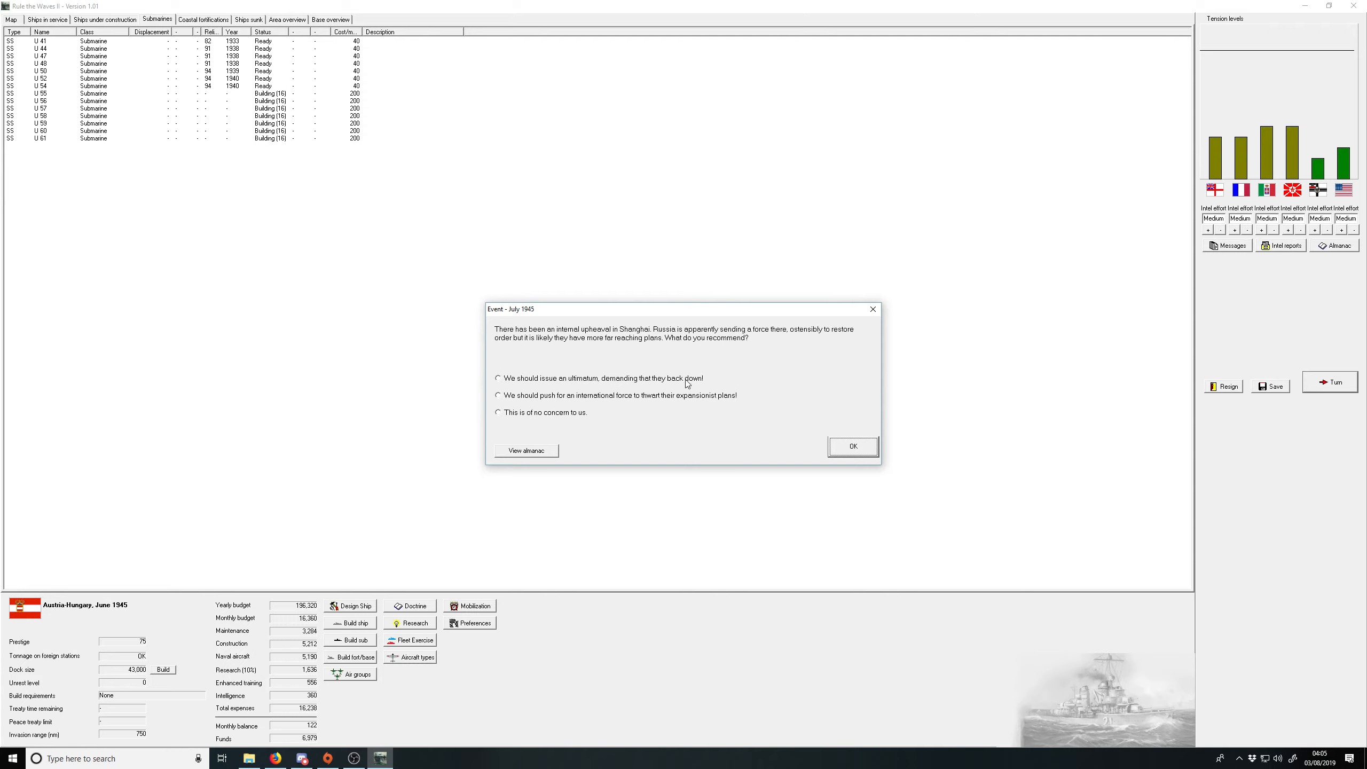
pyautogui.click(498, 412)
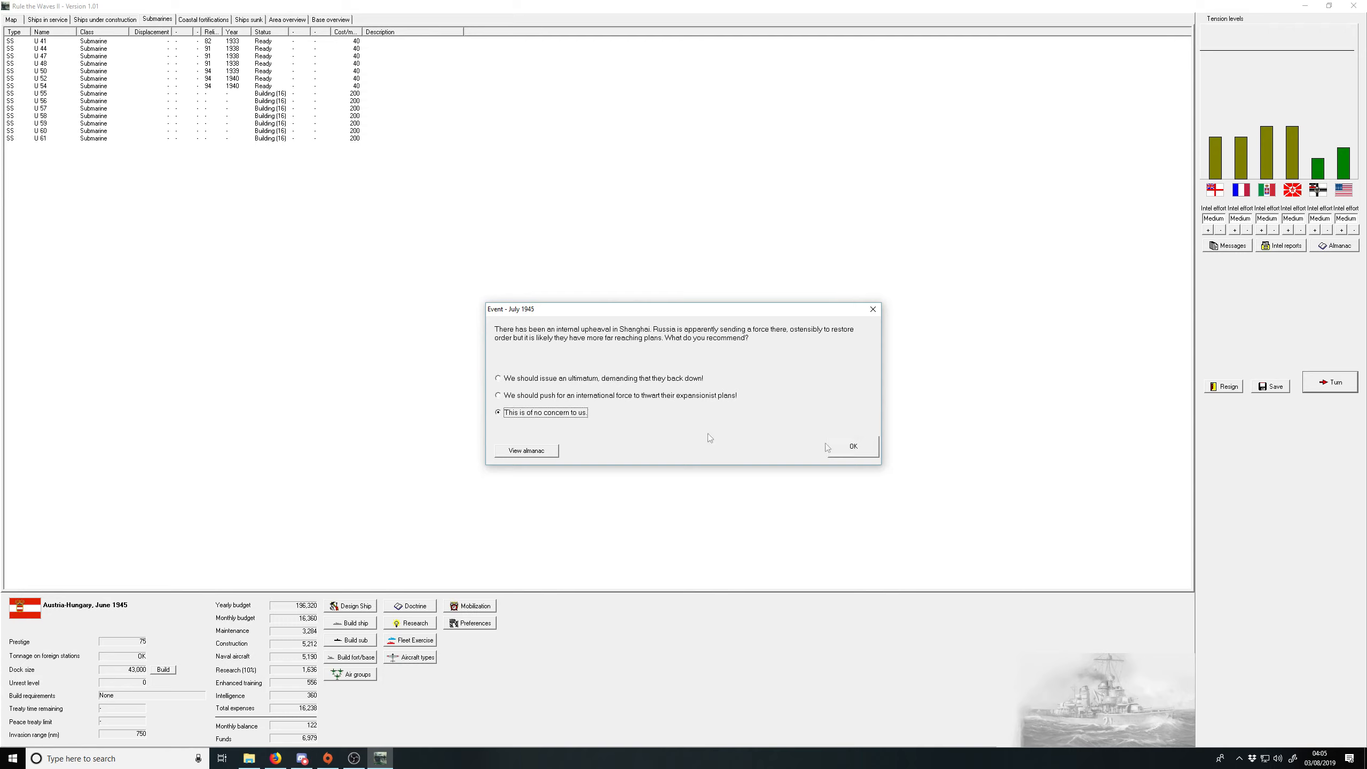
pyautogui.click(851, 446)
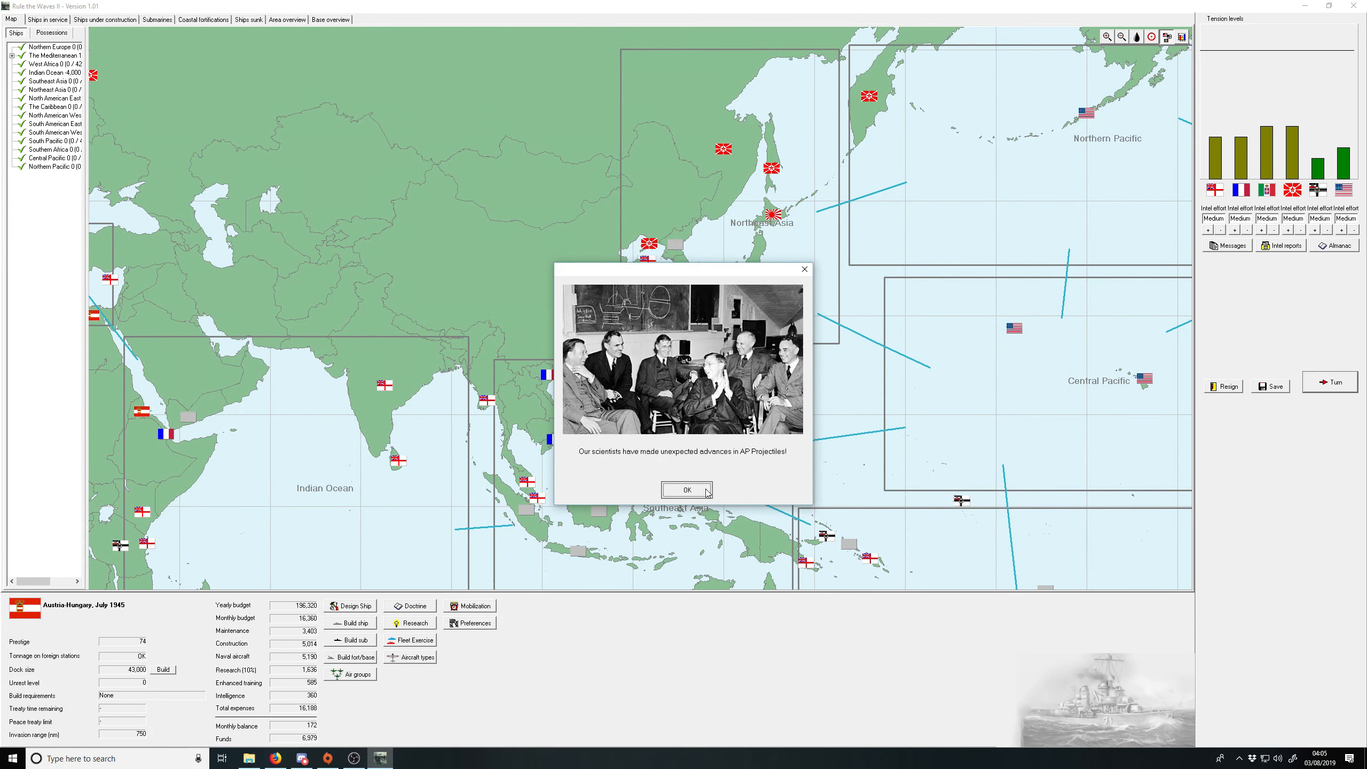
pyautogui.click(687, 490)
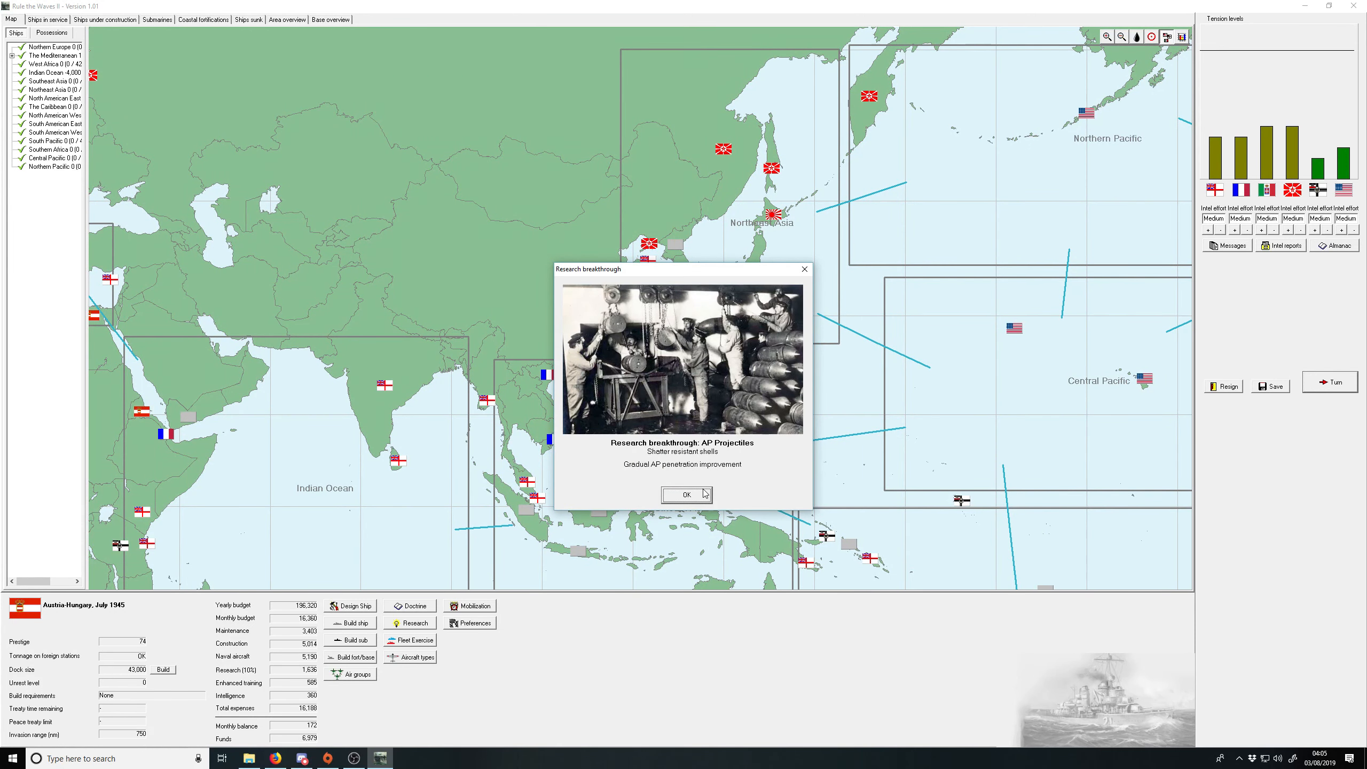
pyautogui.moveTo(687, 501)
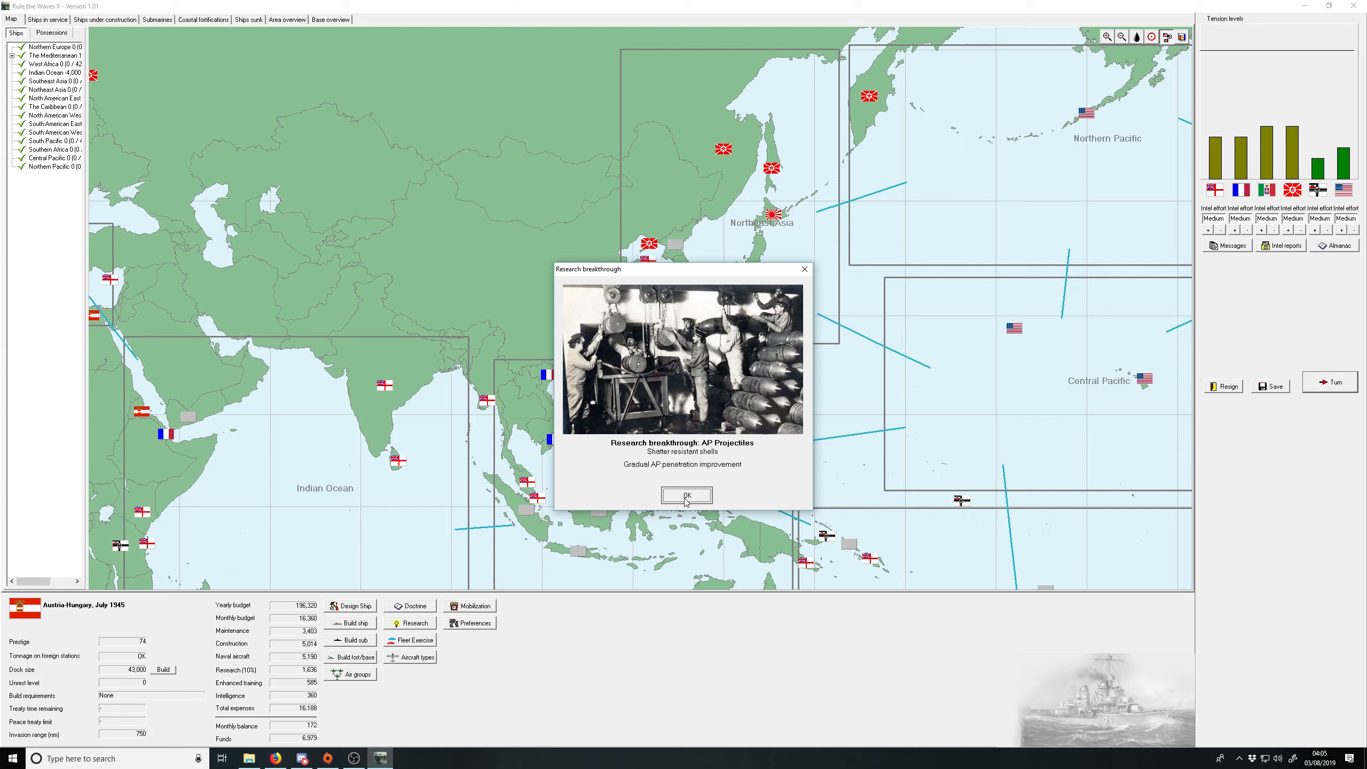
pyautogui.click(685, 495)
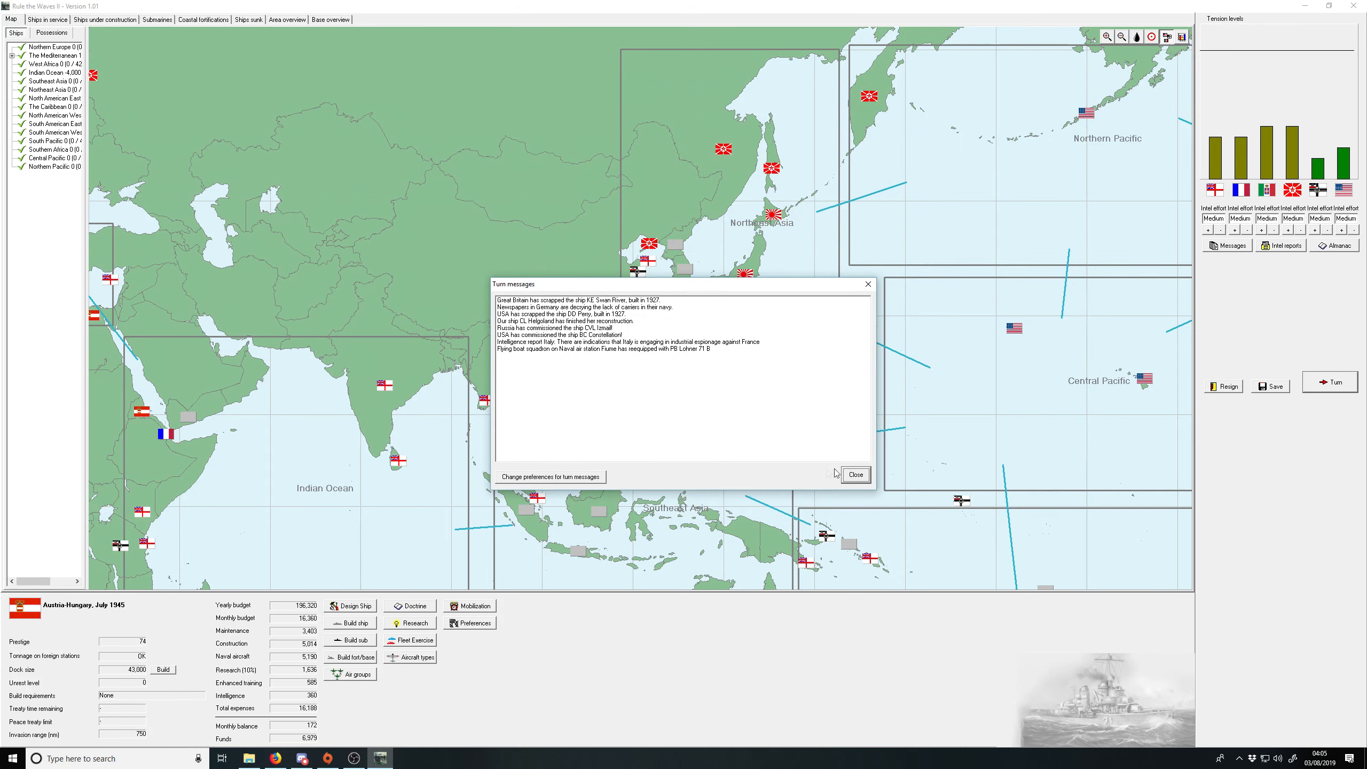
pyautogui.click(855, 473)
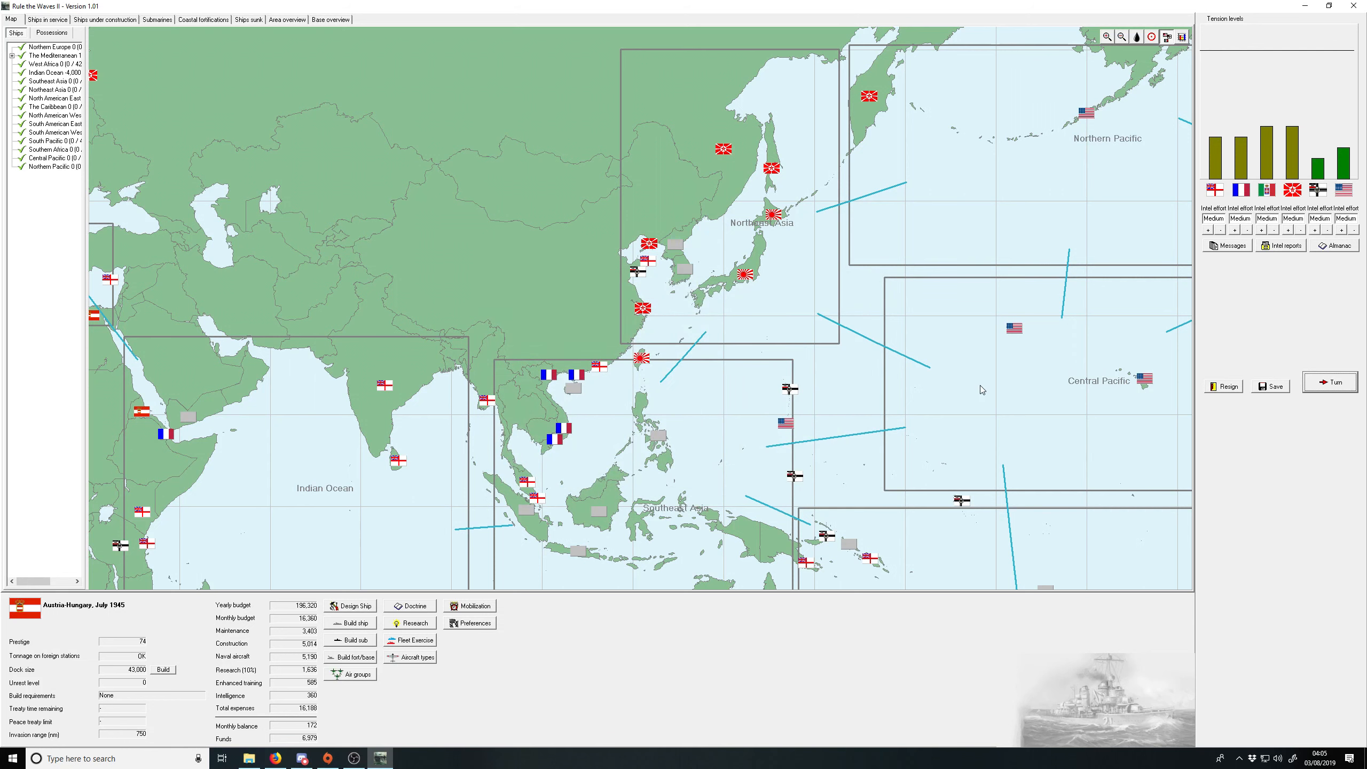
# Step: End the next turn, answer the Hague disarmament conference event, and close messages
pyautogui.click(1328, 381)
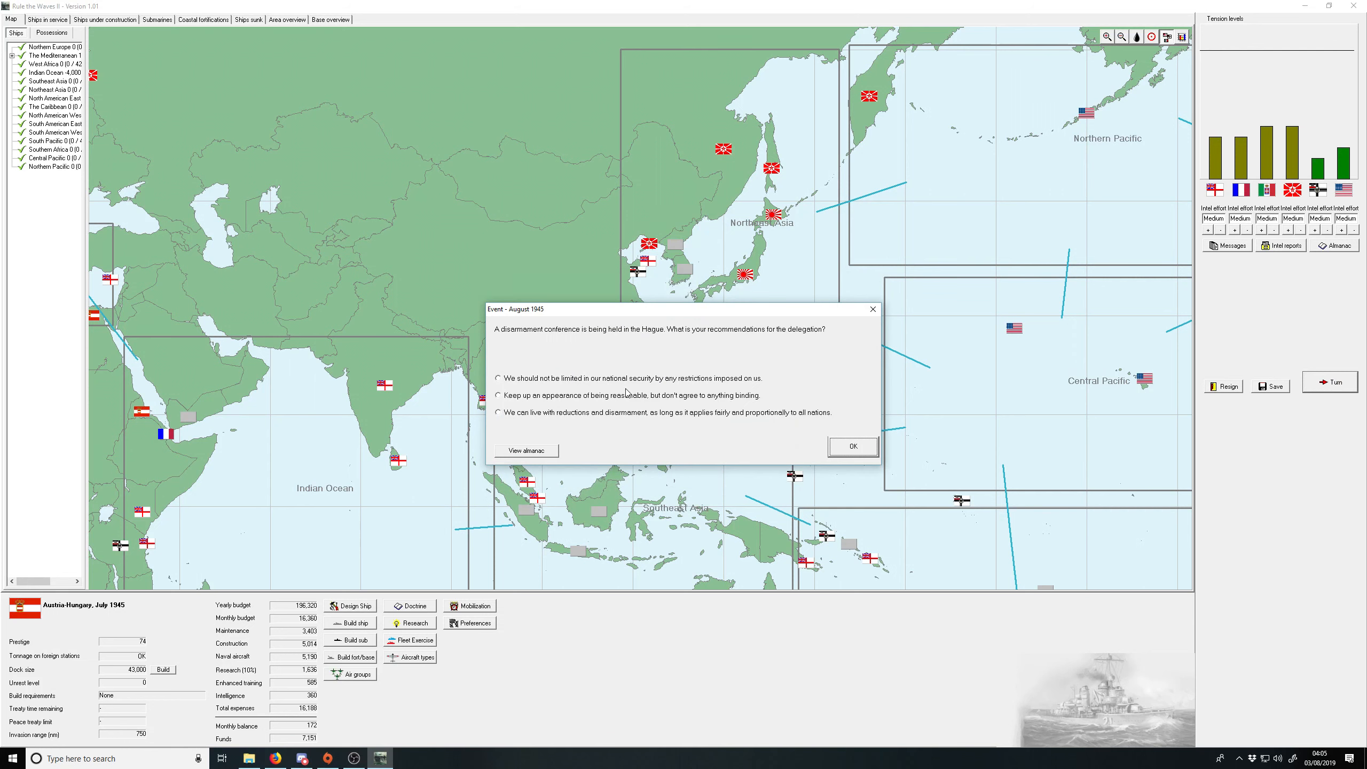
pyautogui.moveTo(624, 377)
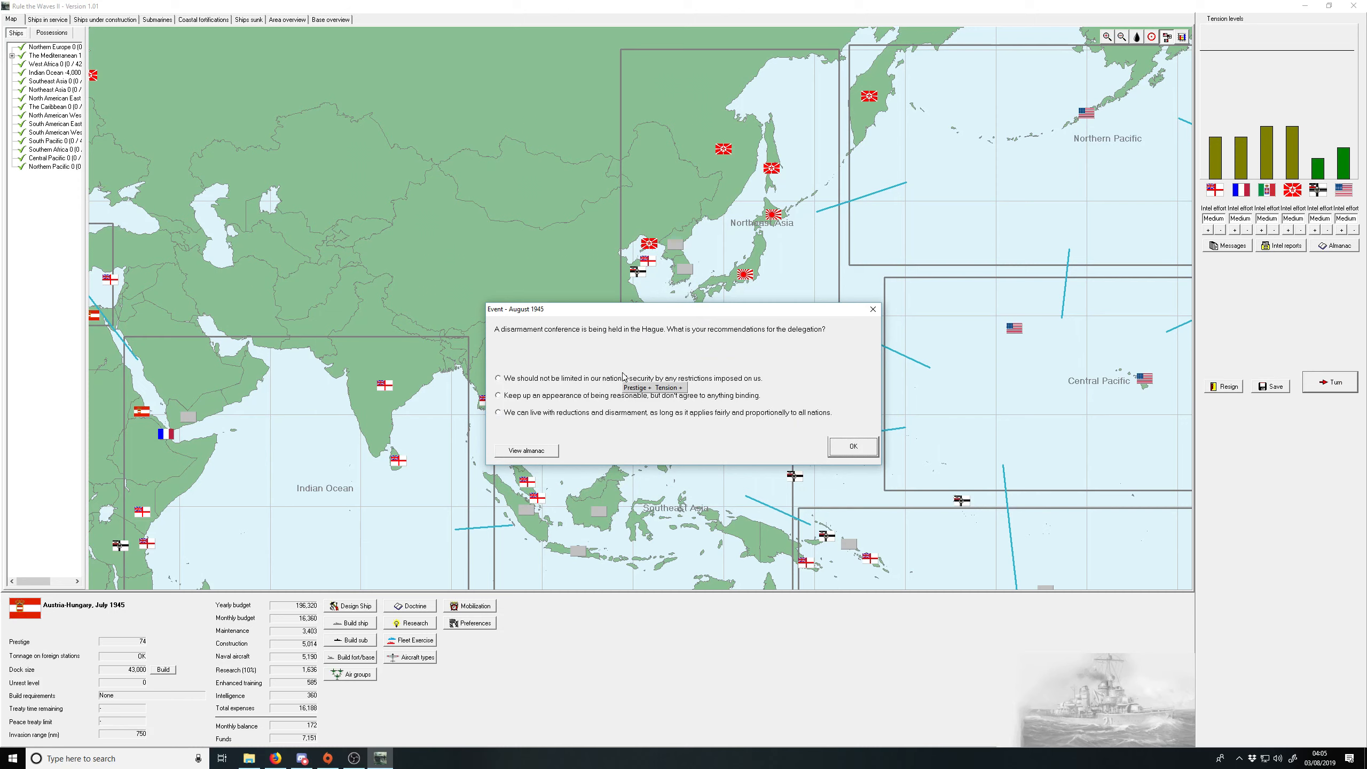
pyautogui.click(852, 446)
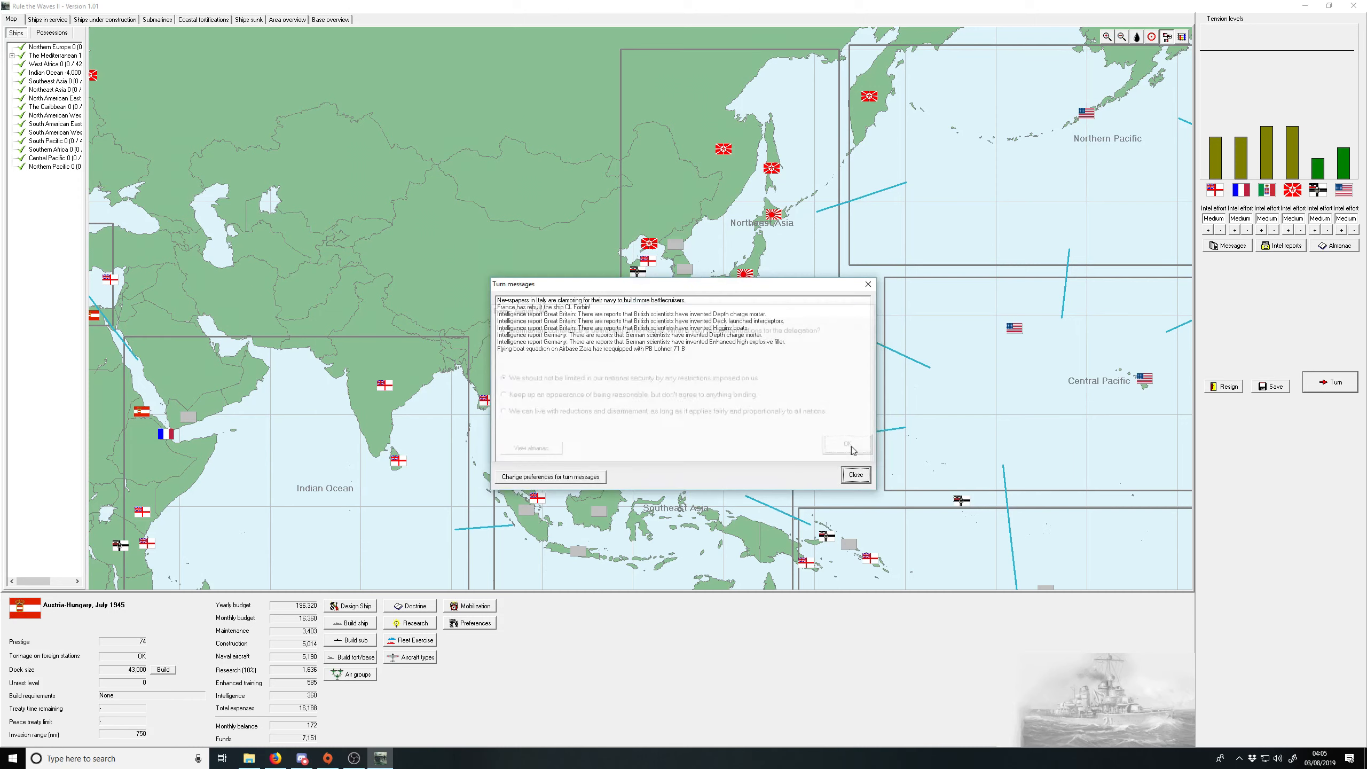
pyautogui.click(844, 444)
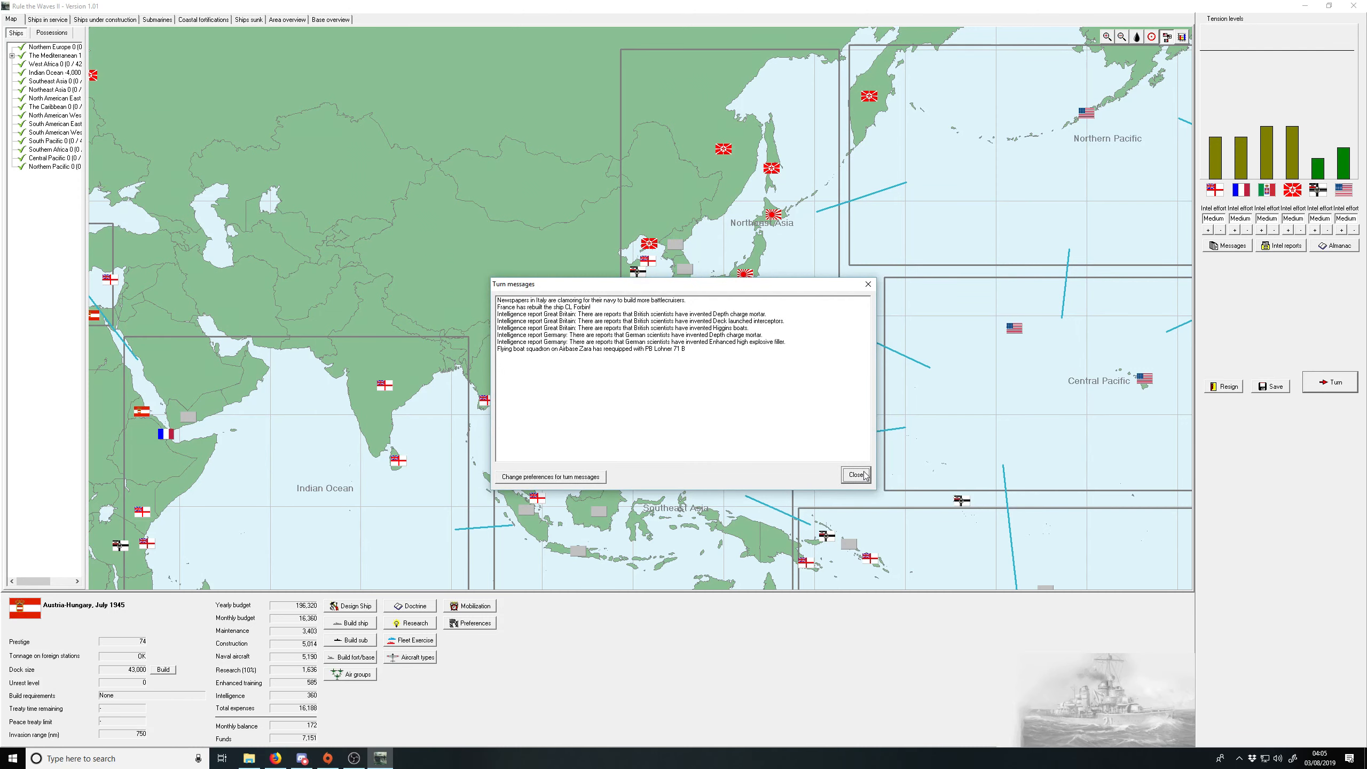
pyautogui.click(854, 475)
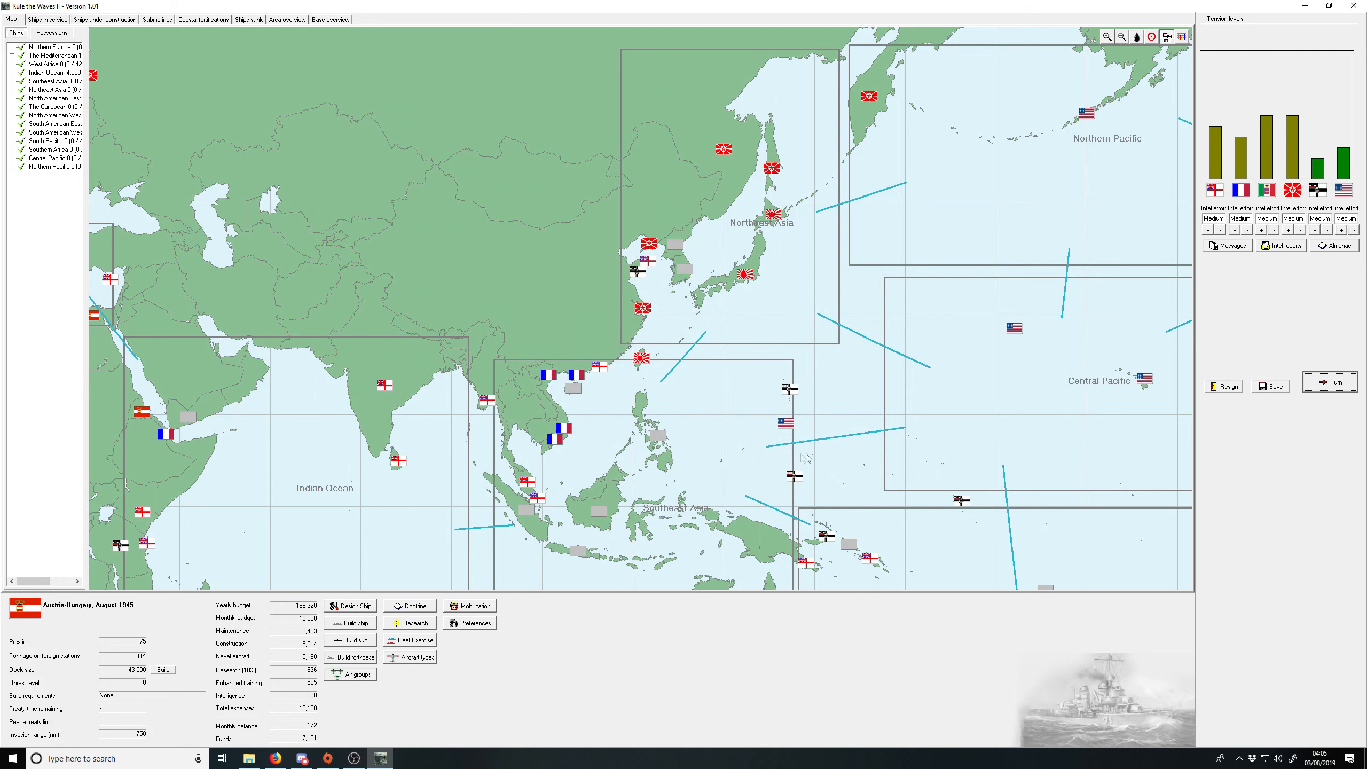
# Step: Check ships under construction, end the turn, and decline France's AP cap design rights offer
pyautogui.click(105, 19)
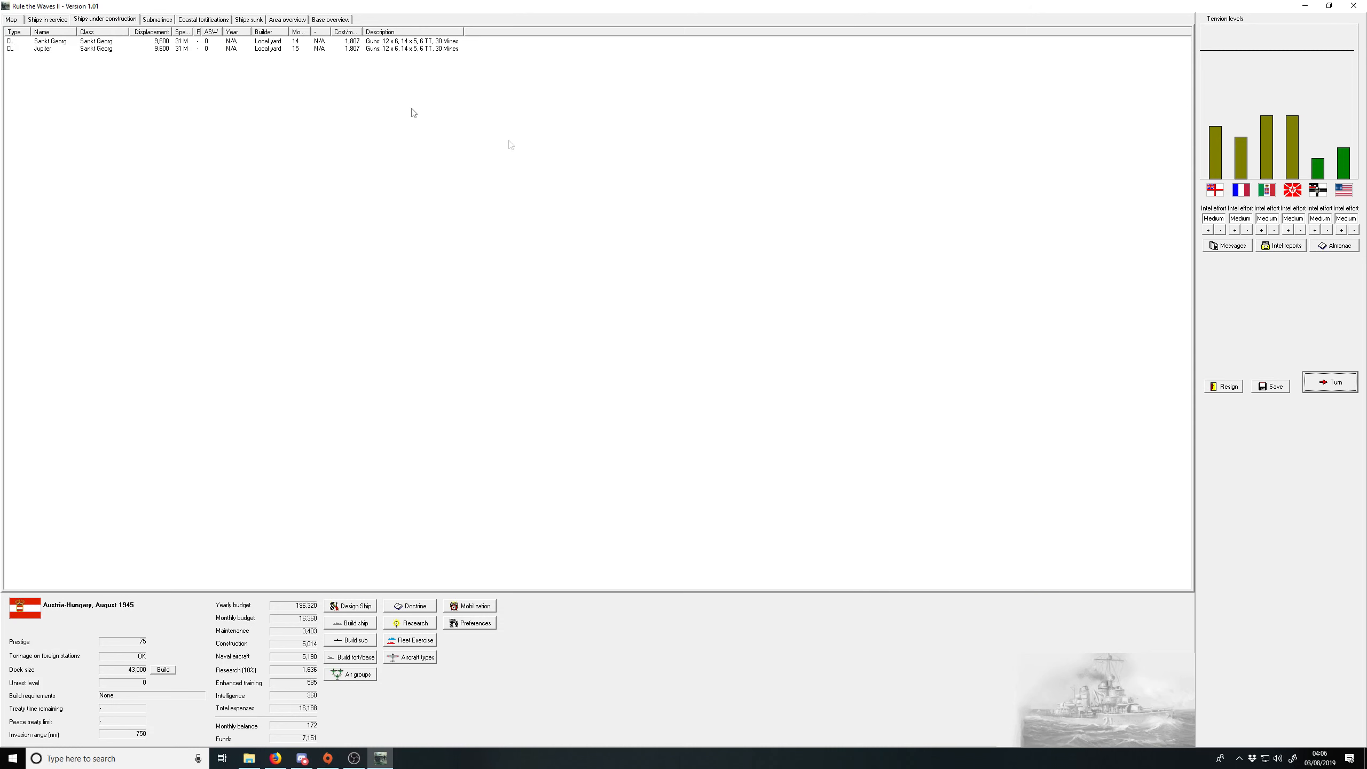
pyautogui.click(1330, 382)
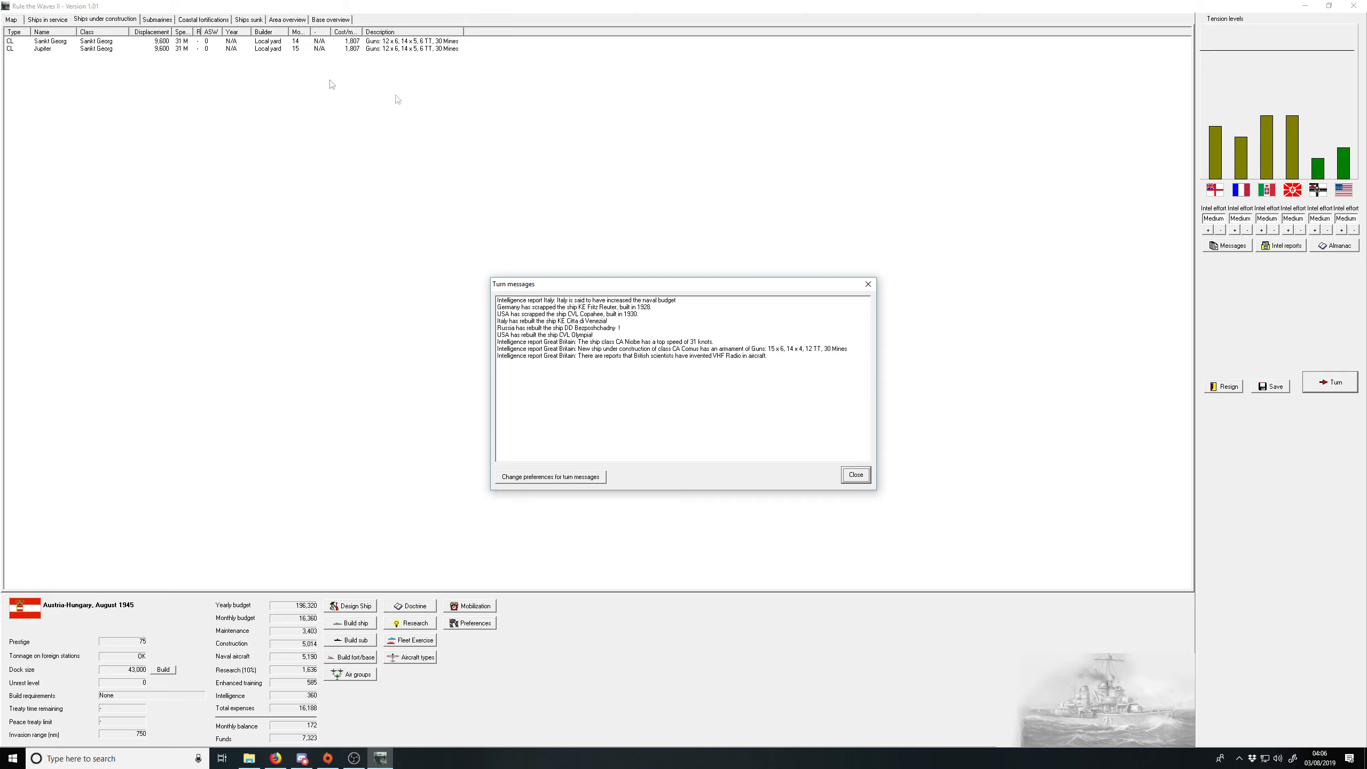
pyautogui.moveTo(794, 360)
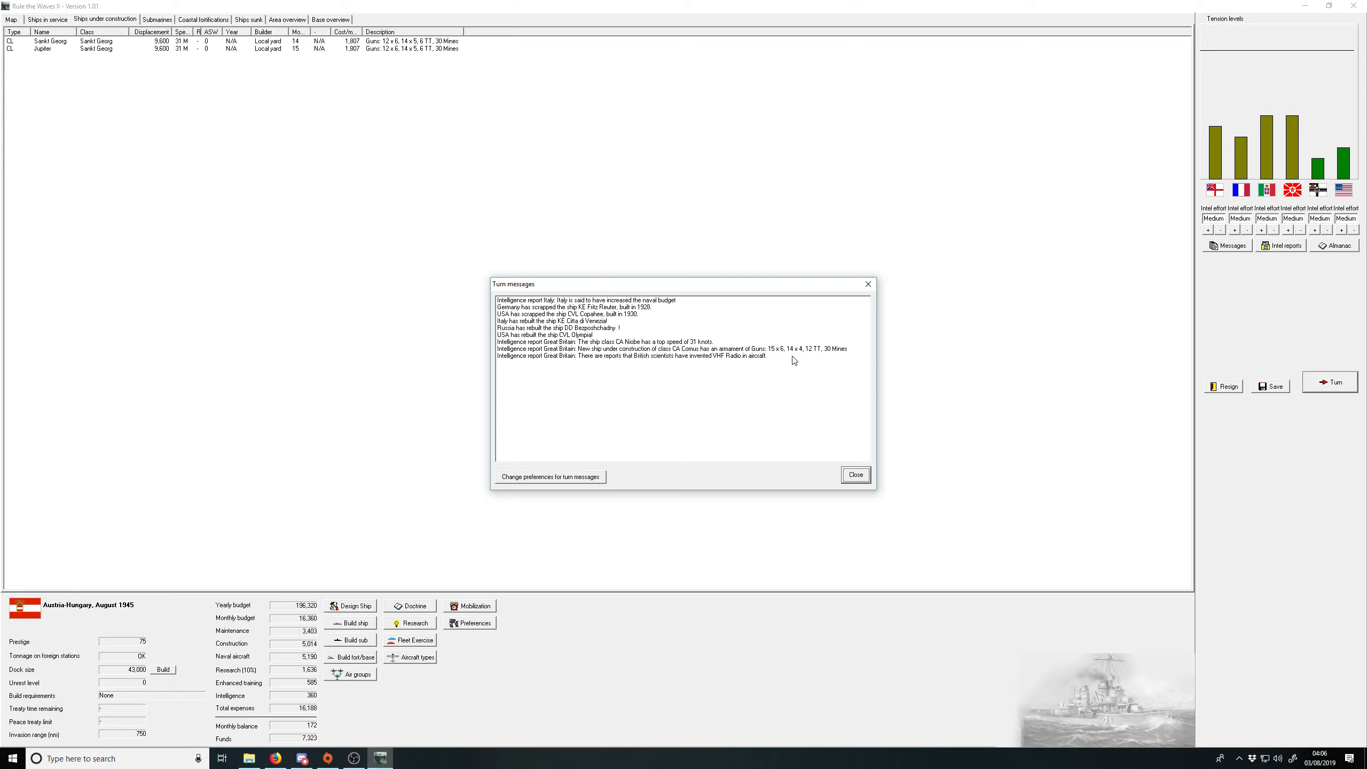
pyautogui.moveTo(855, 474)
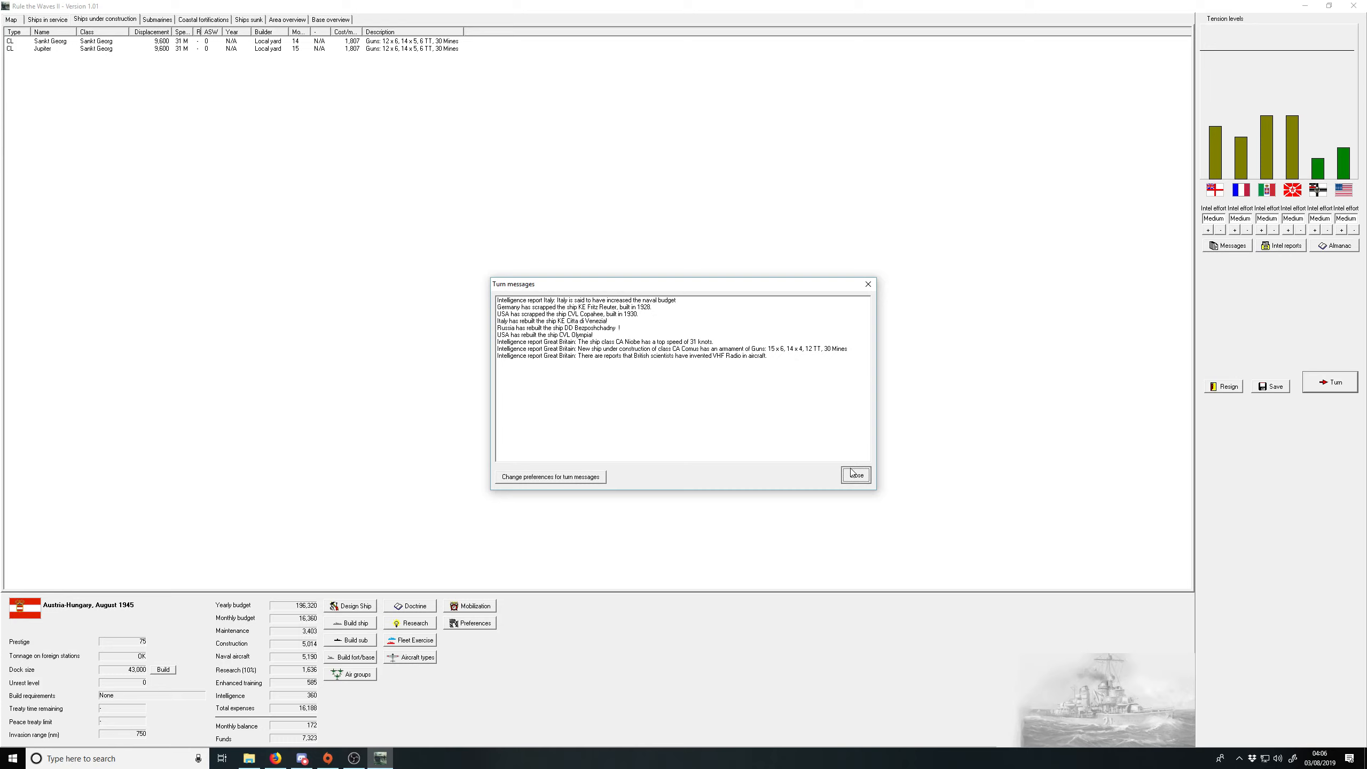
pyautogui.click(856, 475)
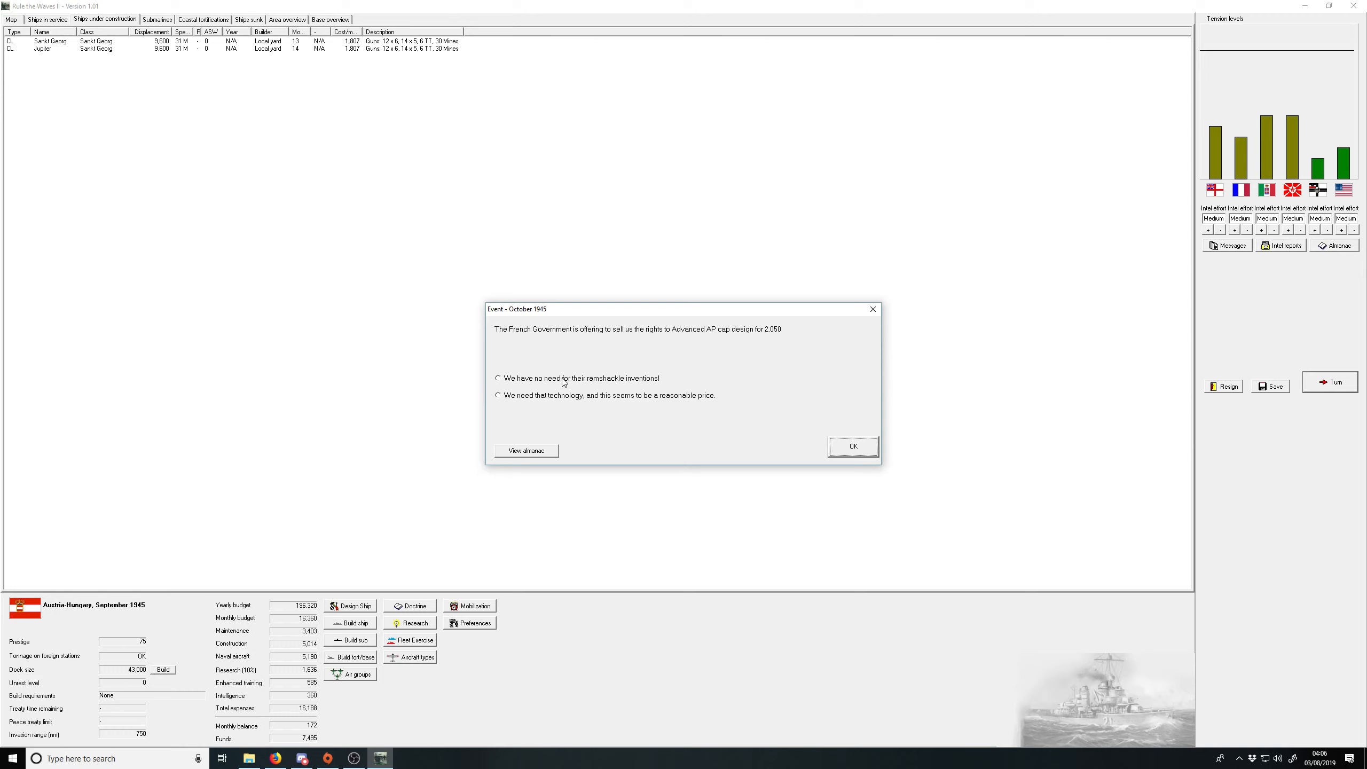
pyautogui.click(497, 379)
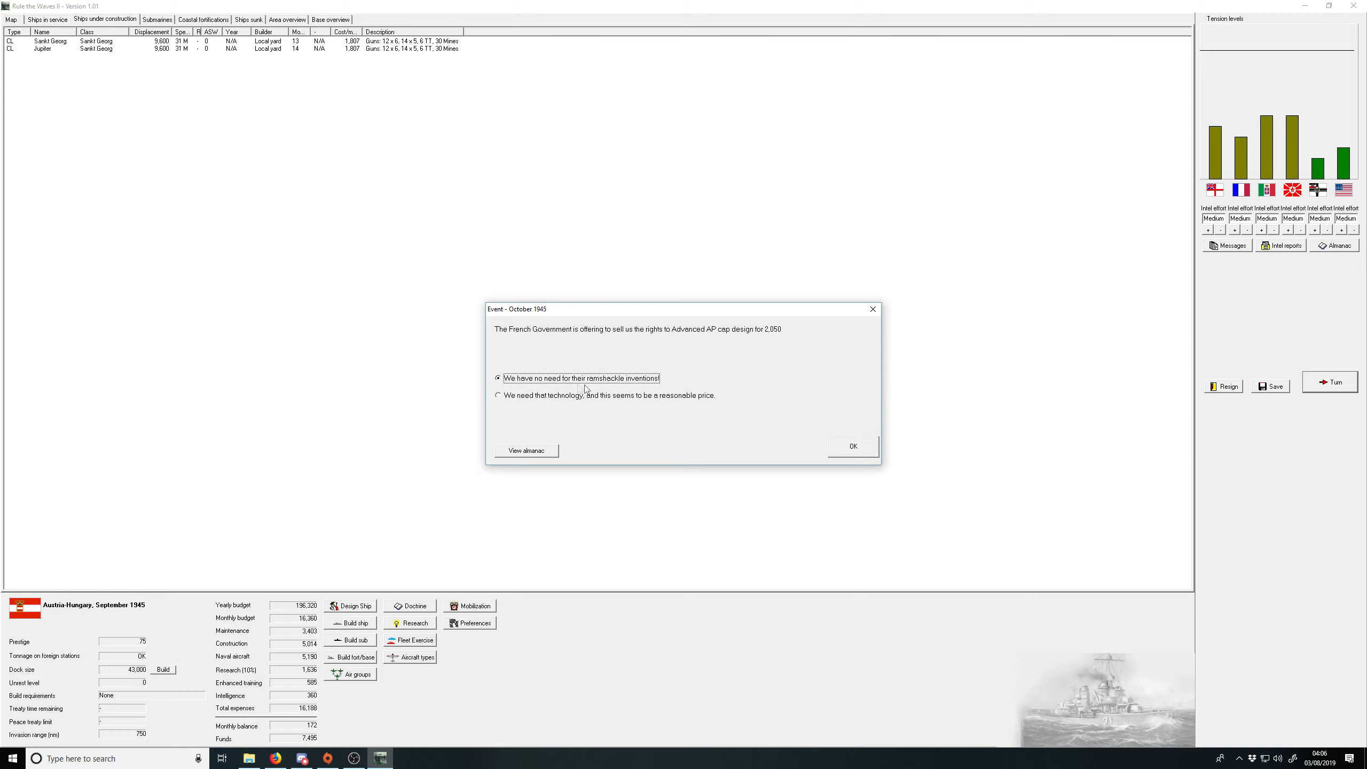
pyautogui.click(852, 445)
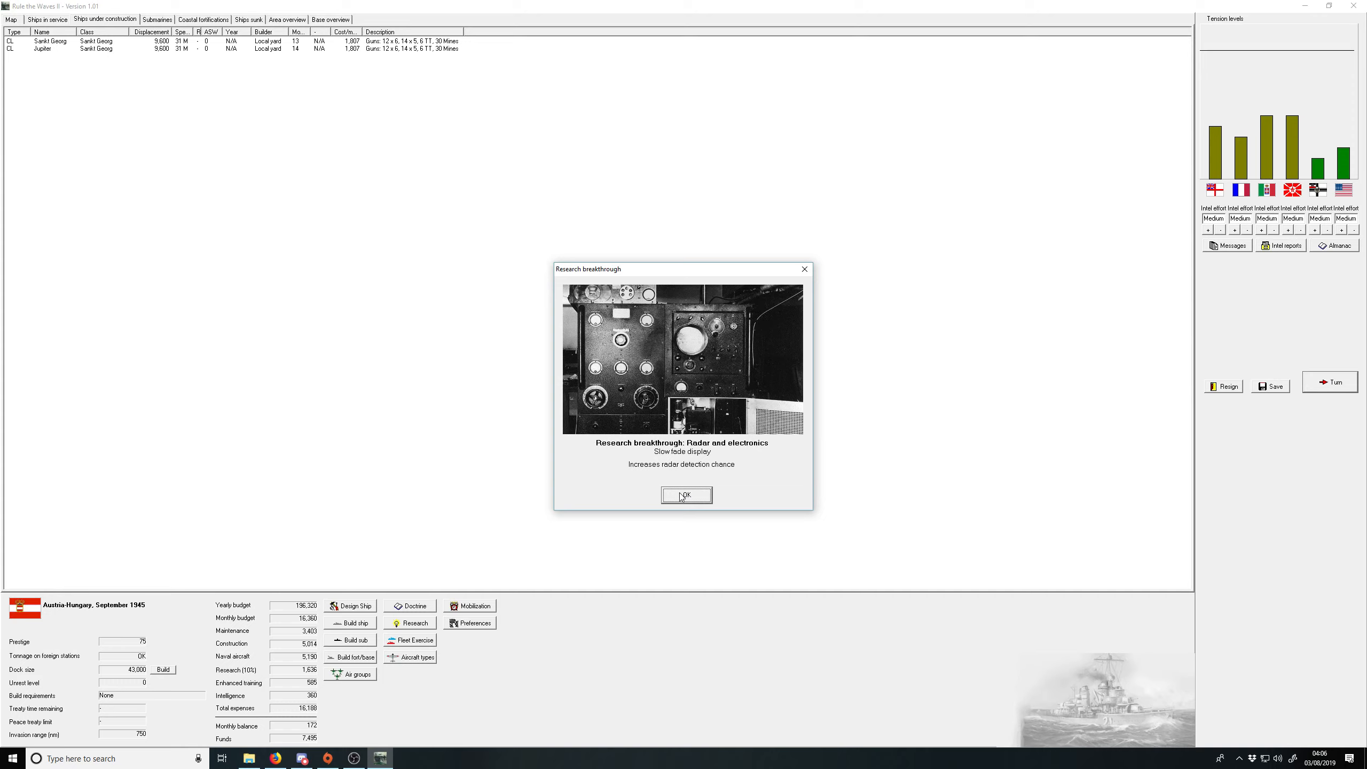
# Step: Acknowledge the radar breakthrough, advance to November 1945, and acknowledge the torpedo breakthrough
pyautogui.click(686, 495)
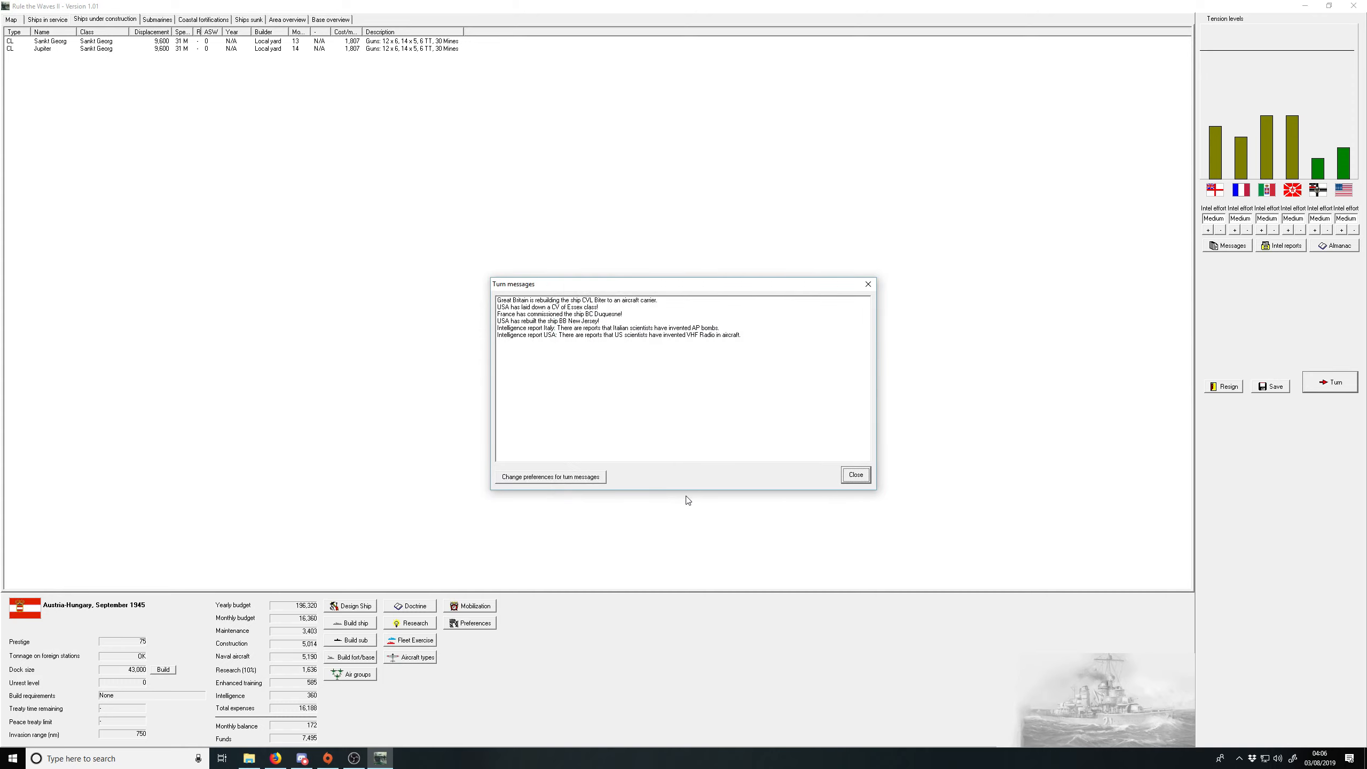
pyautogui.click(854, 475)
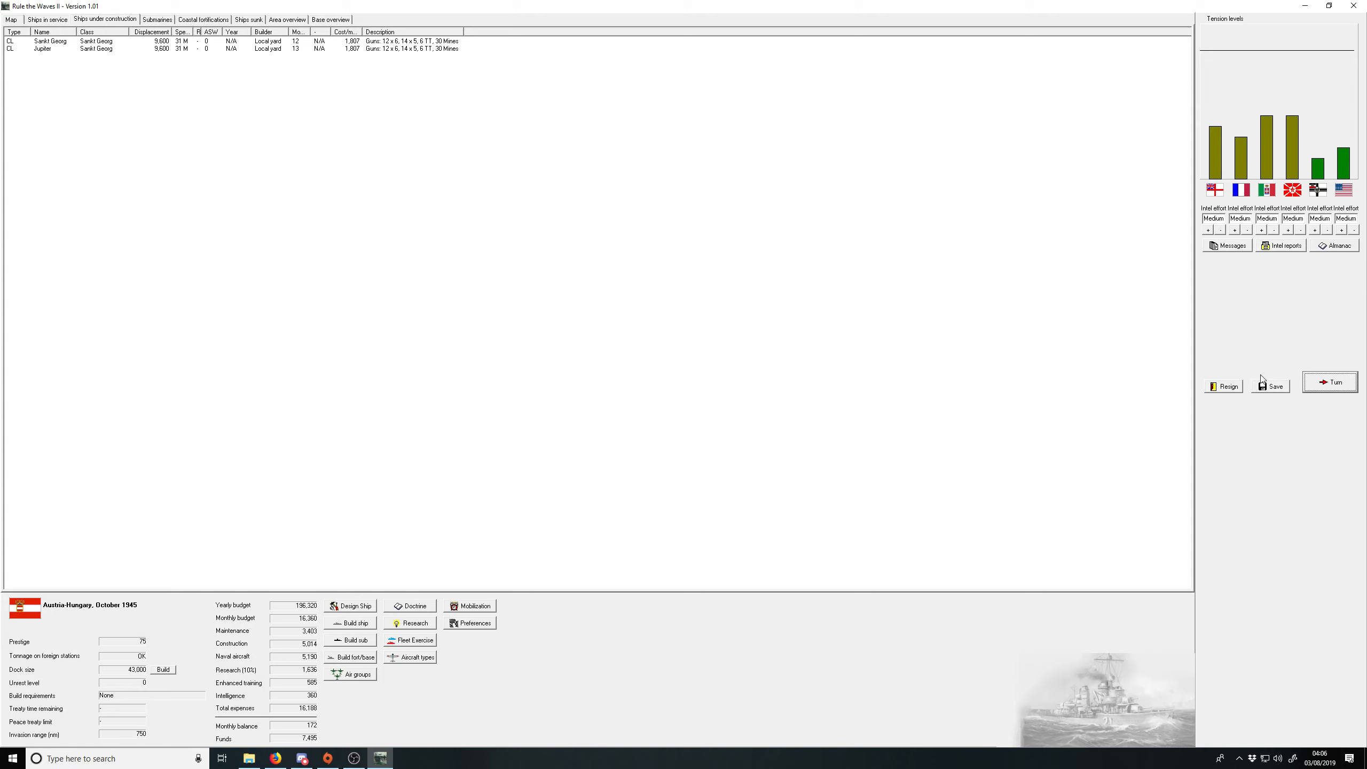
pyautogui.click(1330, 382)
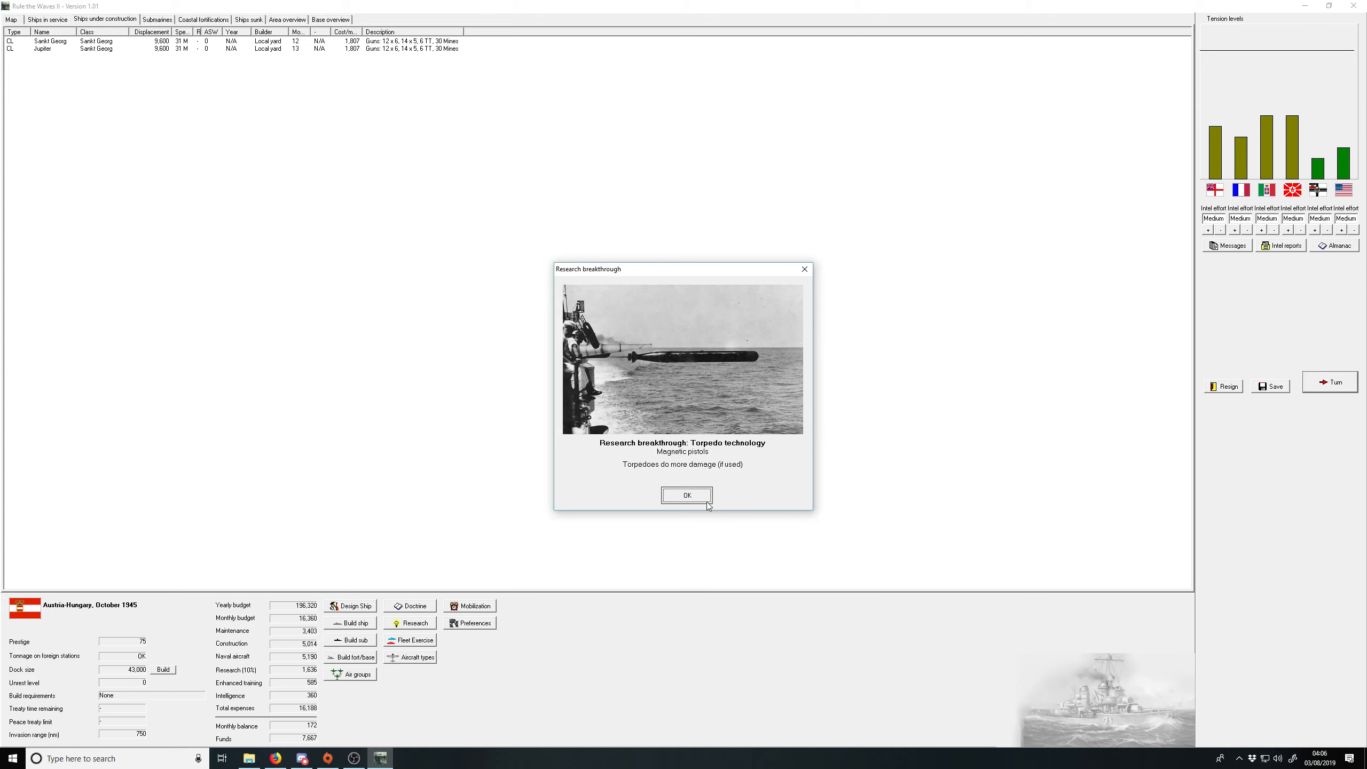
pyautogui.click(686, 495)
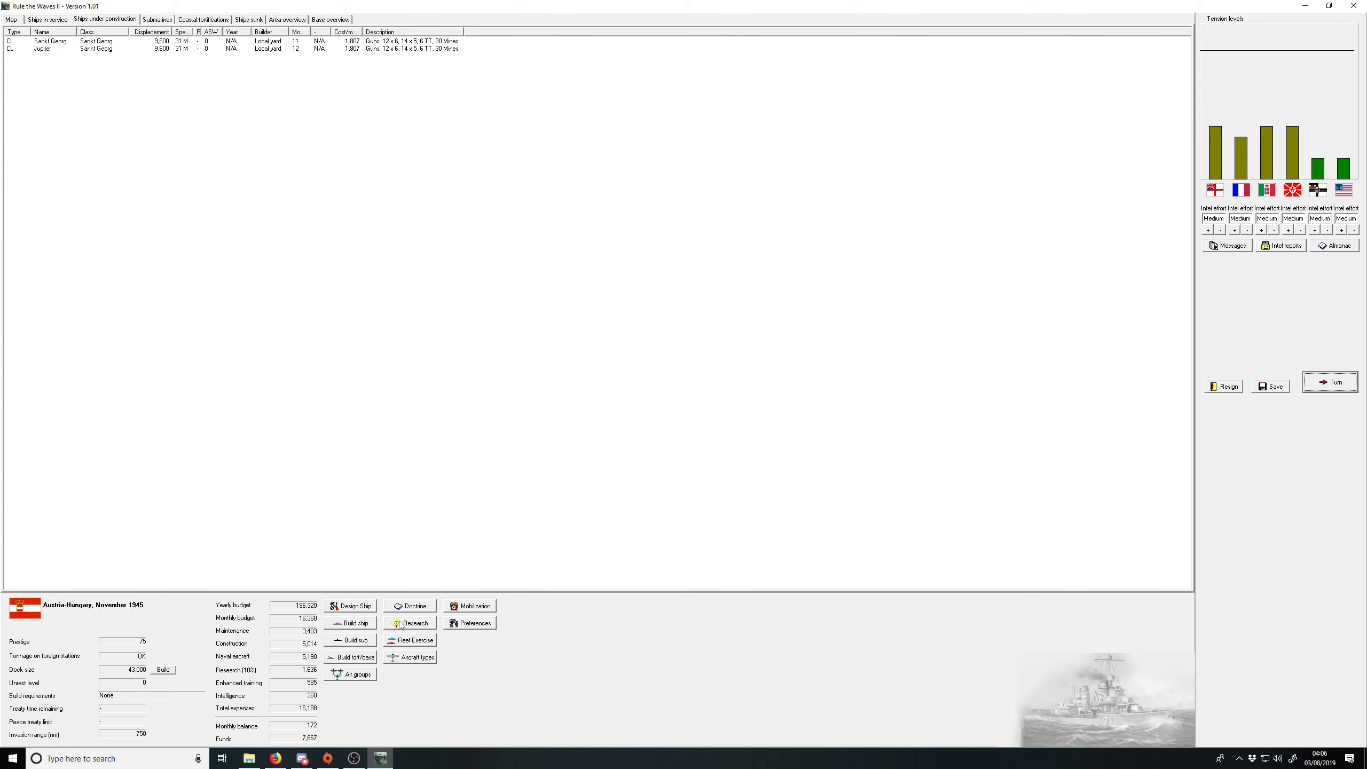
pyautogui.click(415, 605)
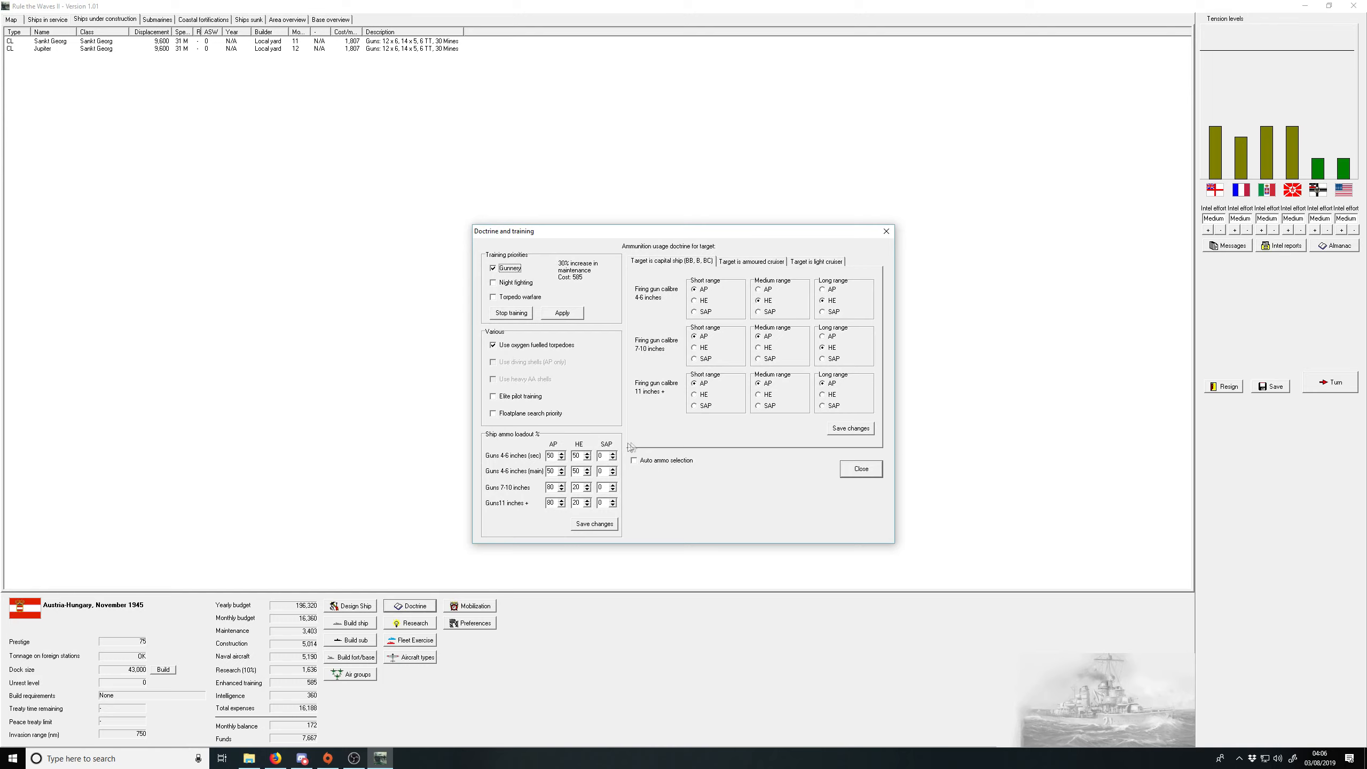
pyautogui.moveTo(640, 466)
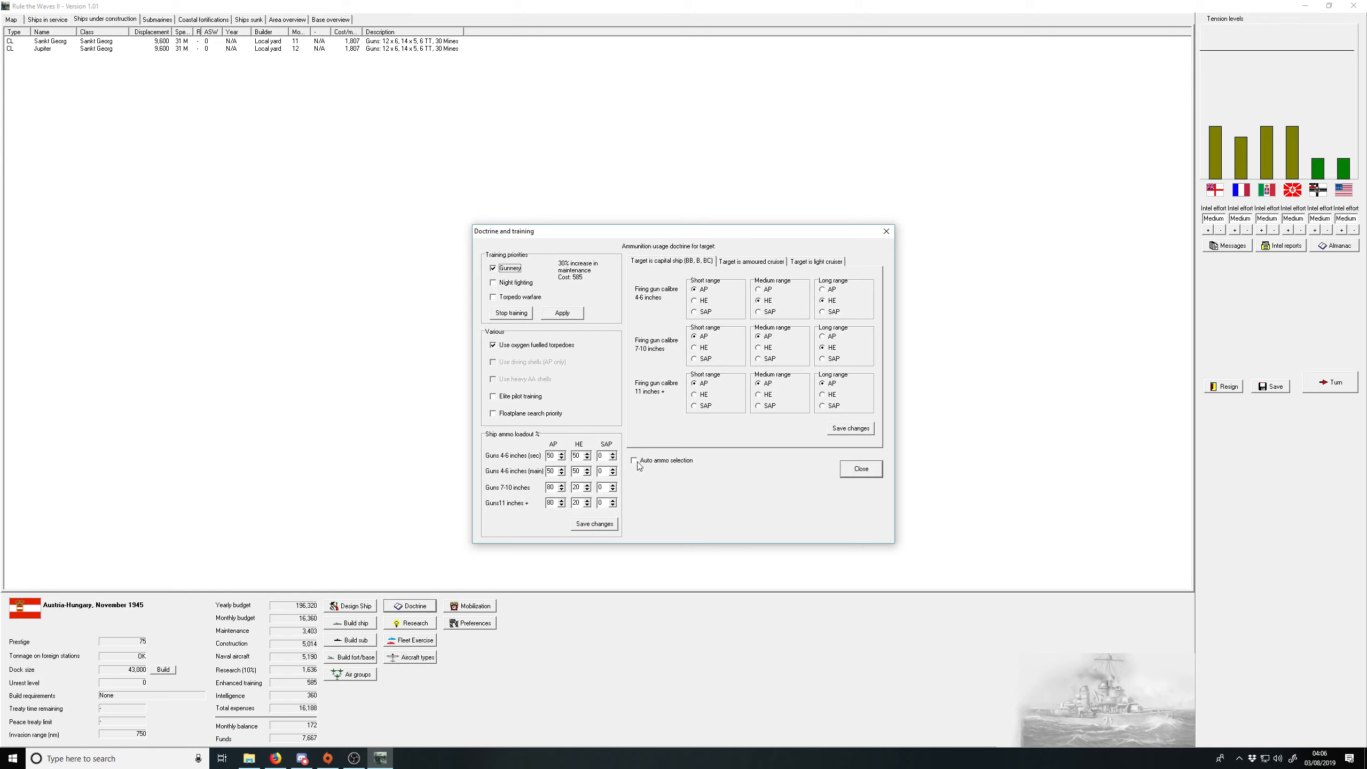
pyautogui.click(635, 461)
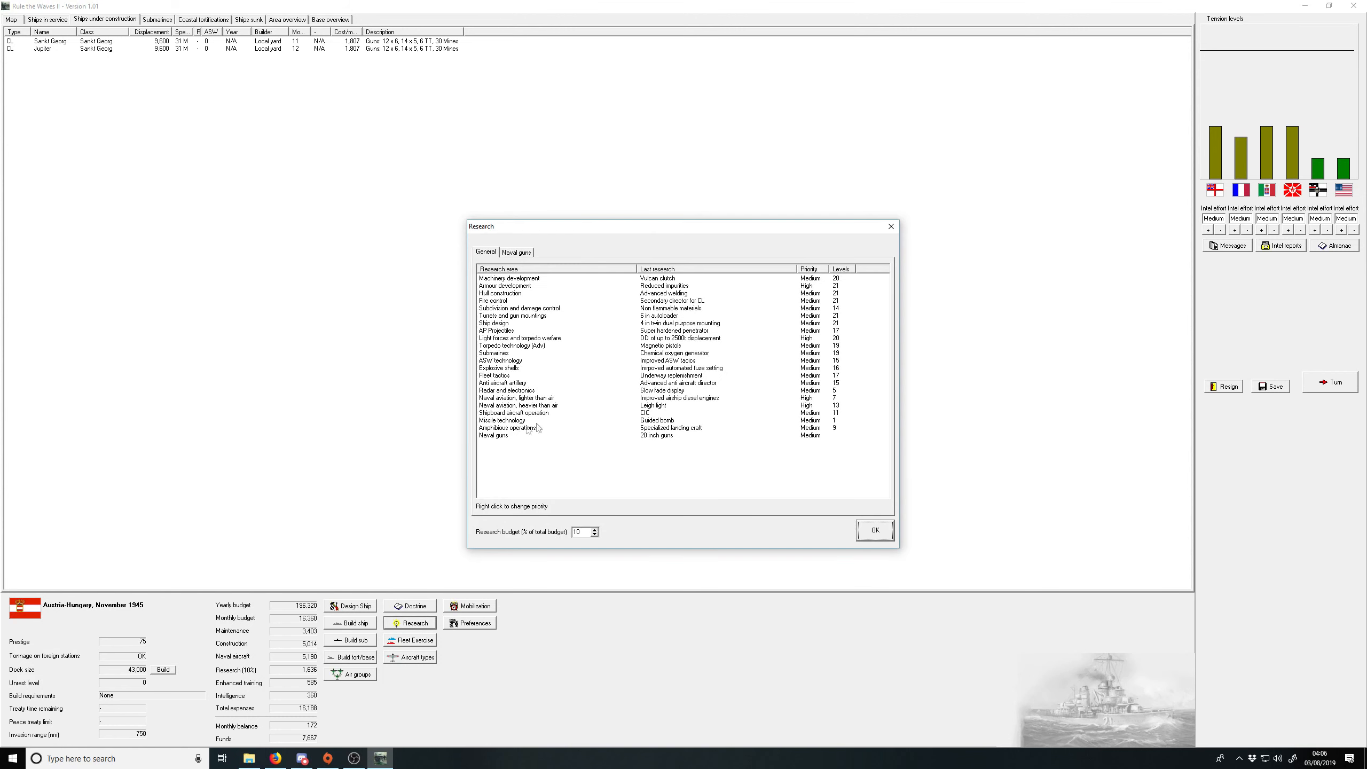
pyautogui.moveTo(778, 406)
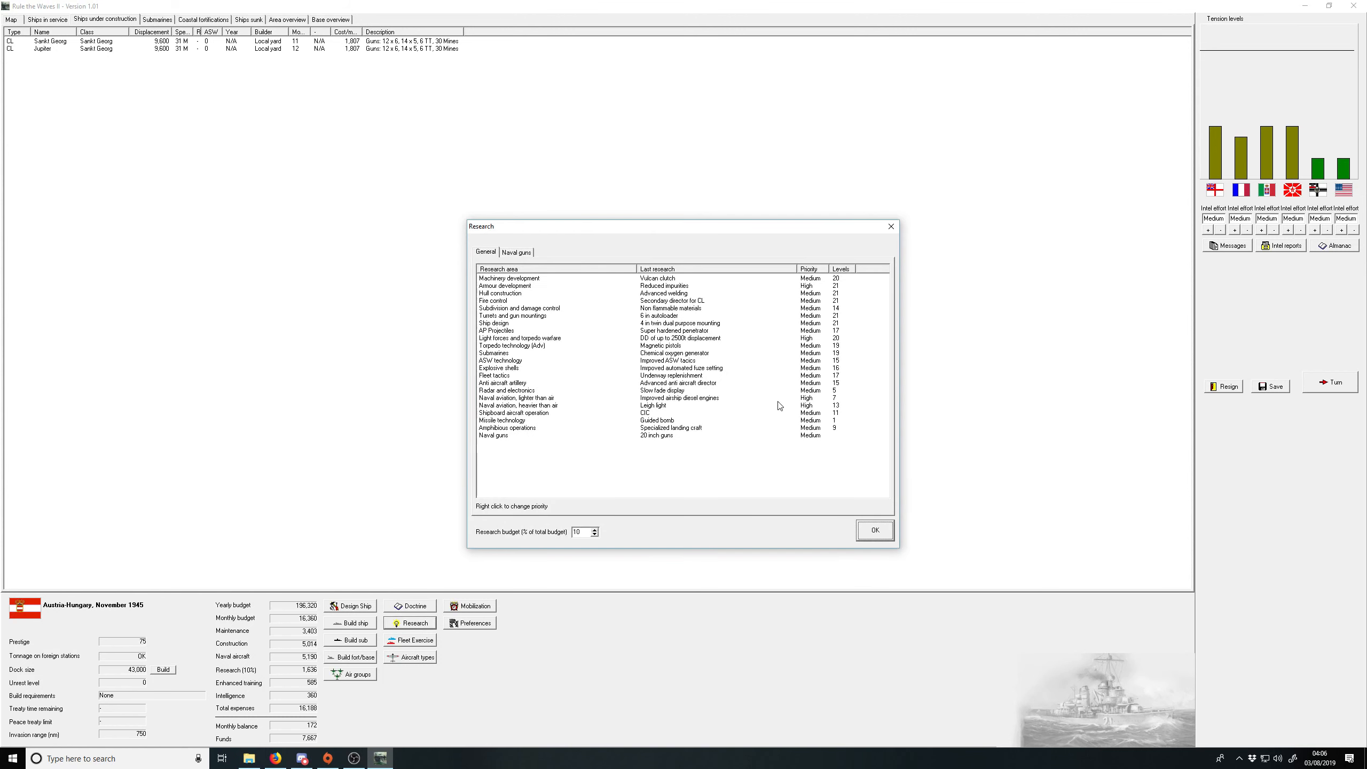
pyautogui.click(541, 390)
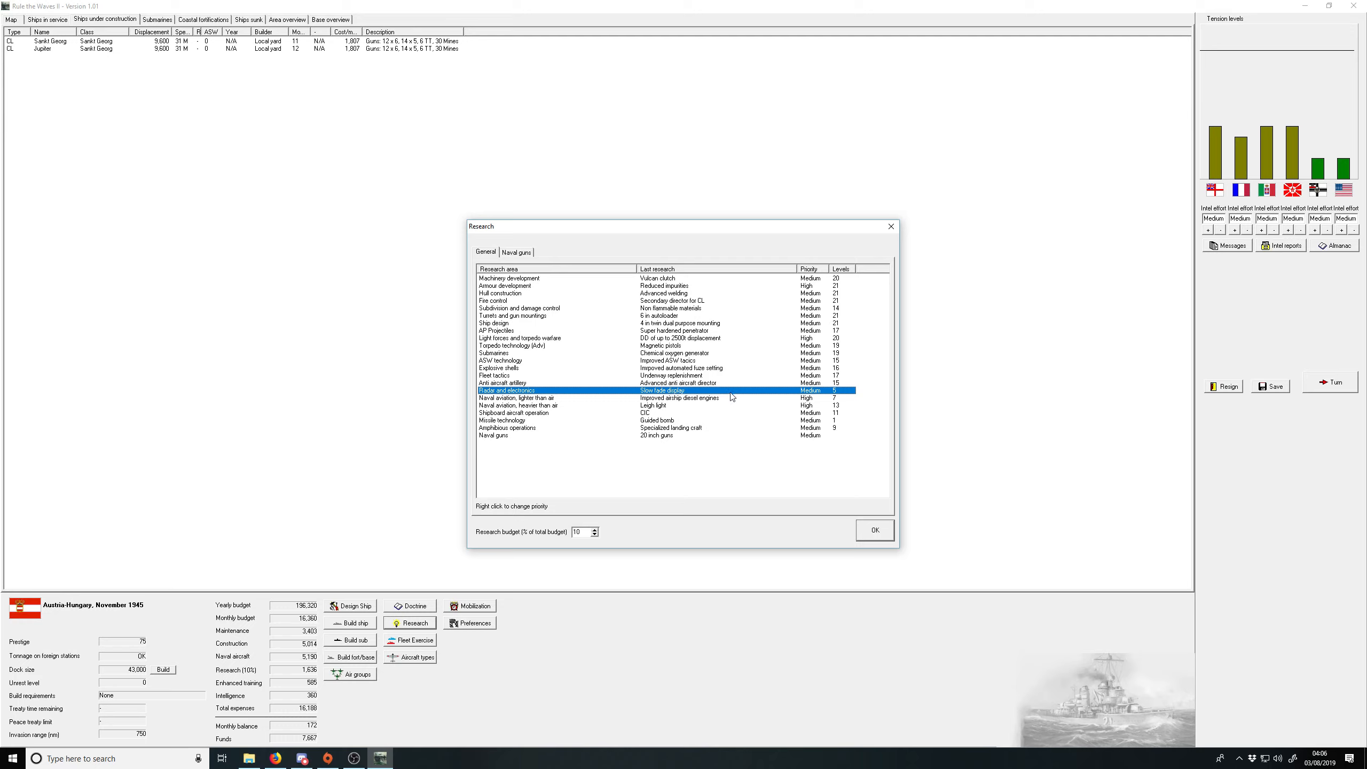
pyautogui.moveTo(767, 339)
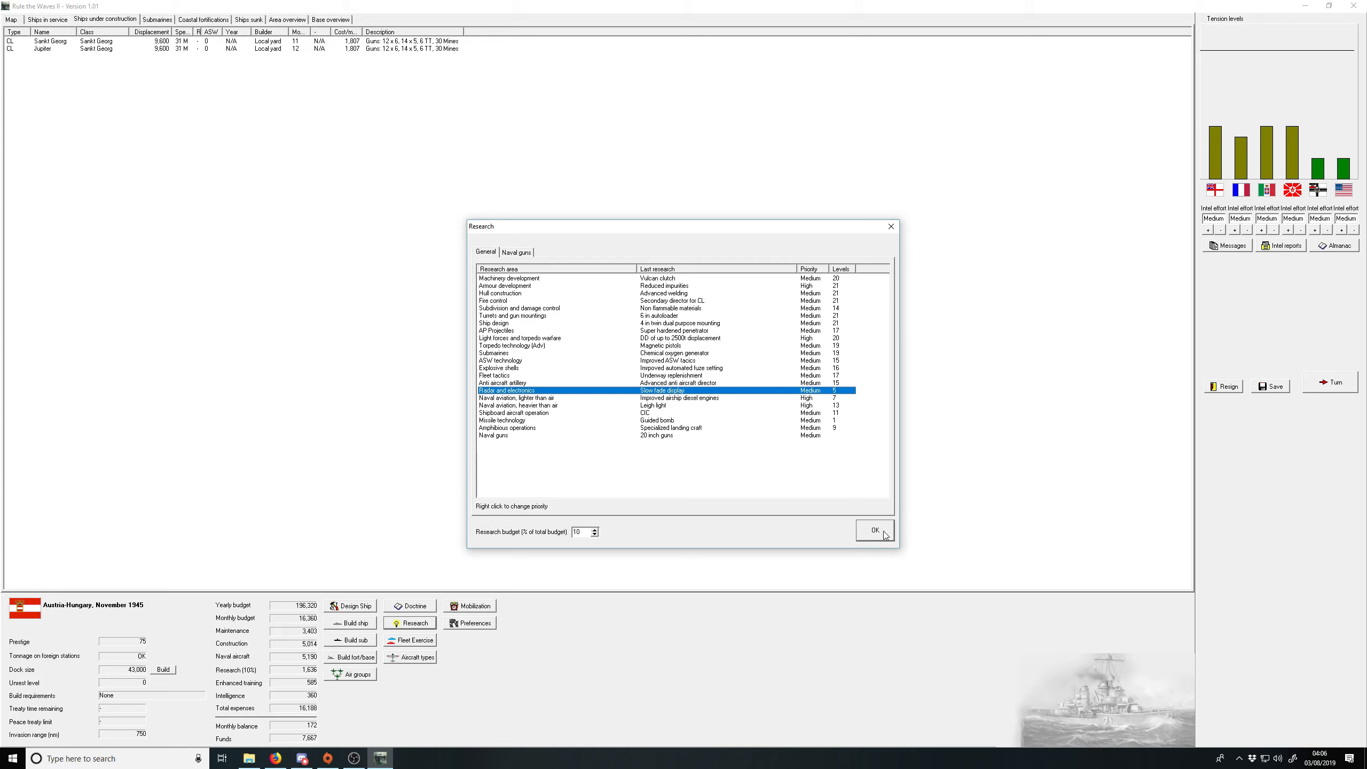
pyautogui.click(875, 531)
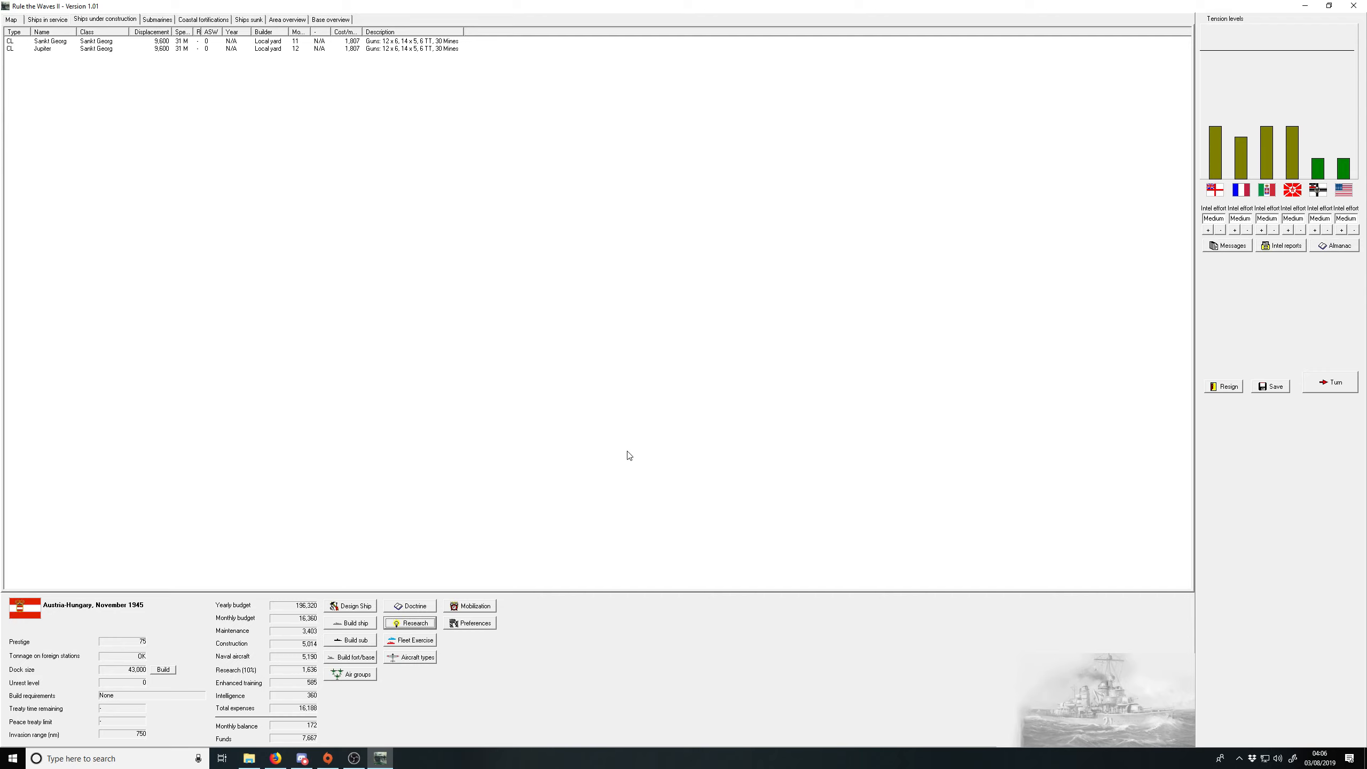
pyautogui.moveTo(427, 639)
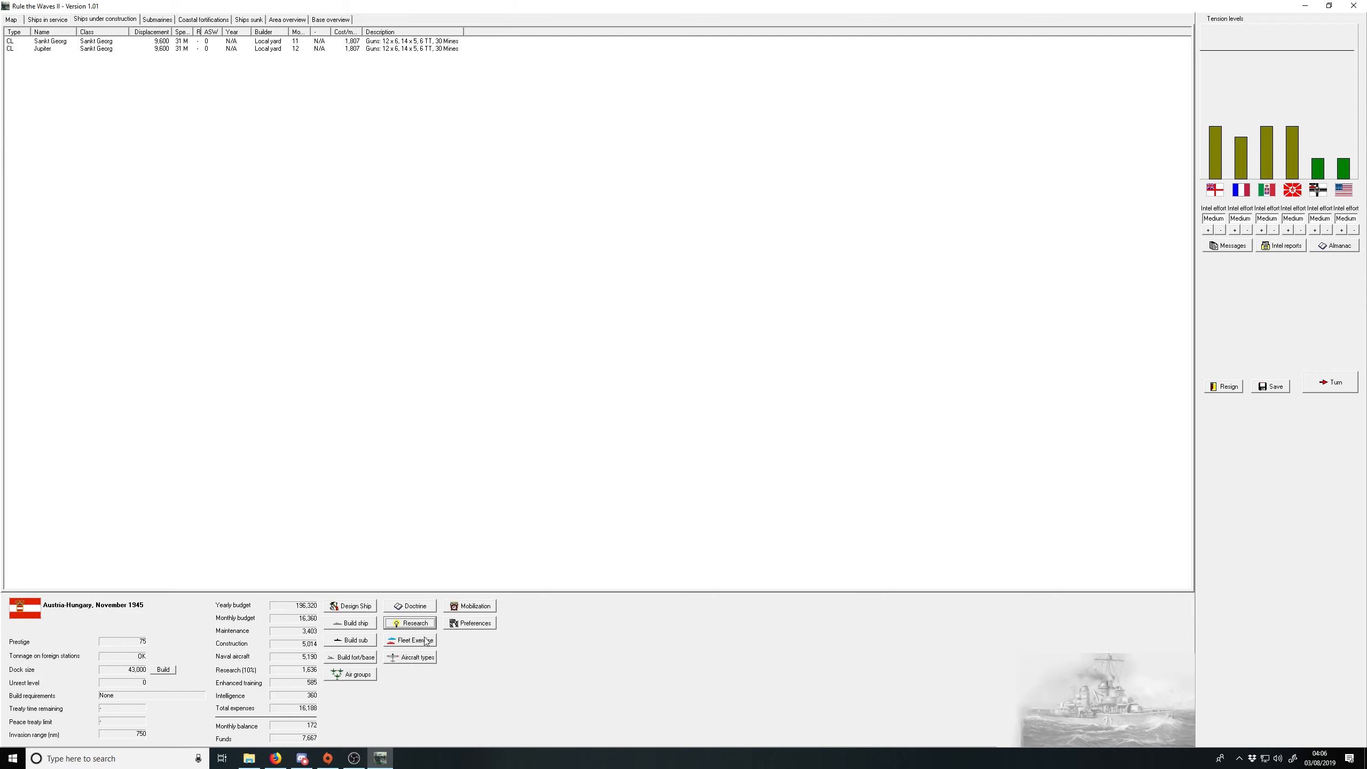
# Step: Request proposals for a new dive bomber prioritising bomb load first, then range
pyautogui.click(412, 656)
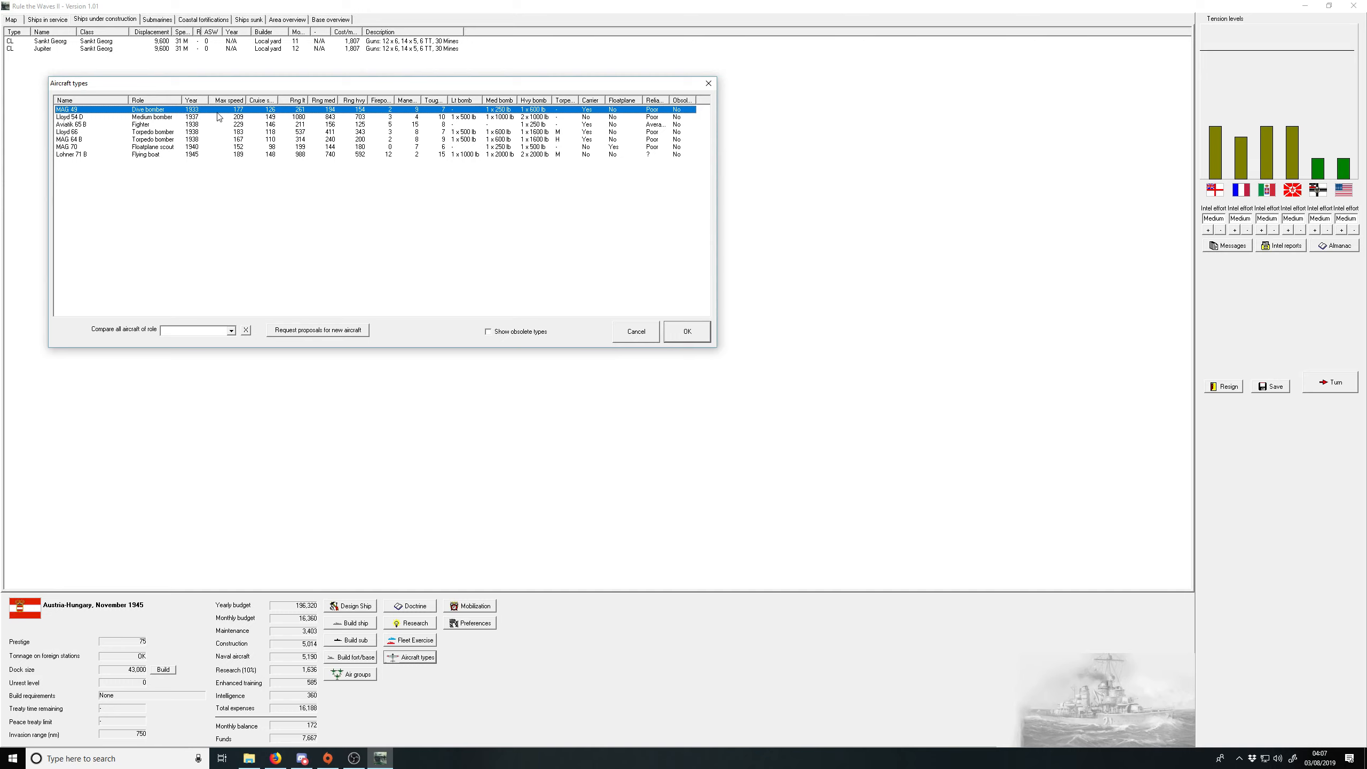
pyautogui.click(317, 329)
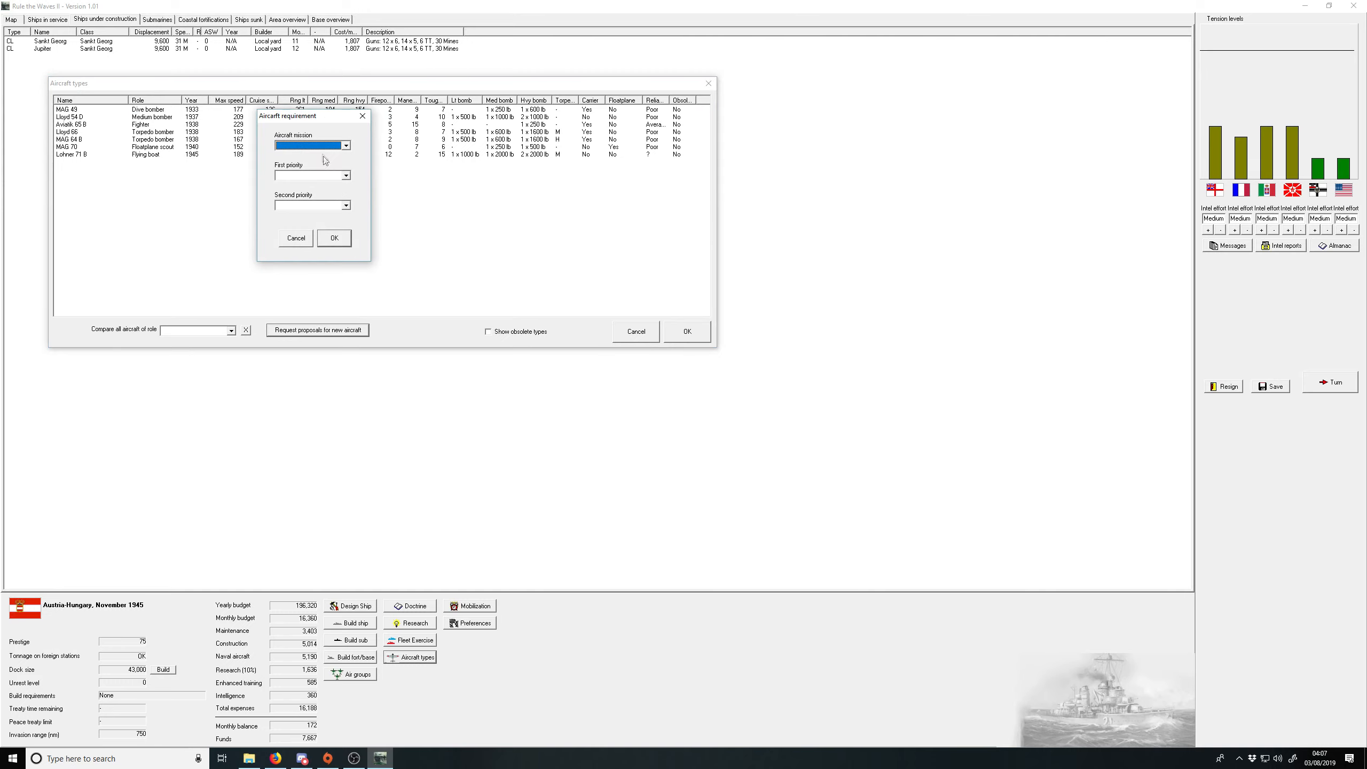
pyautogui.click(310, 146)
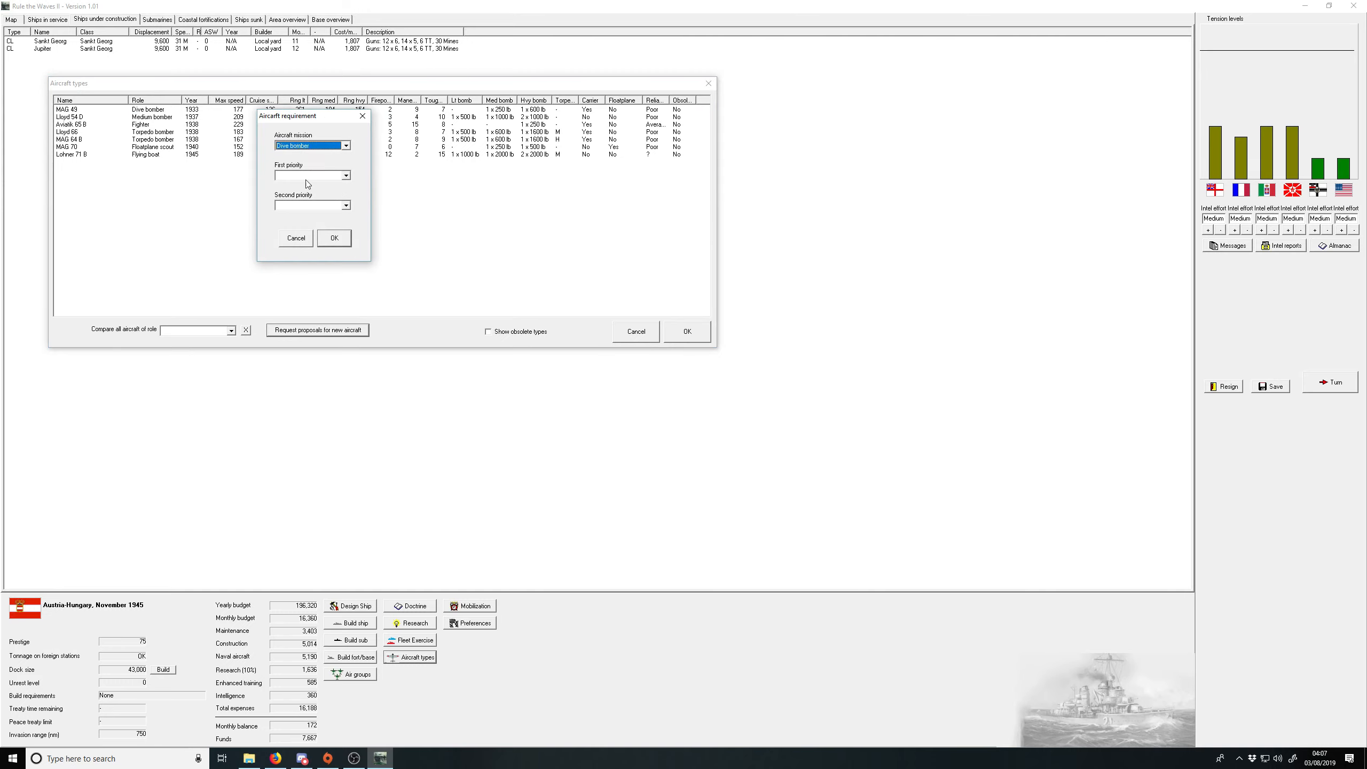
pyautogui.click(346, 175)
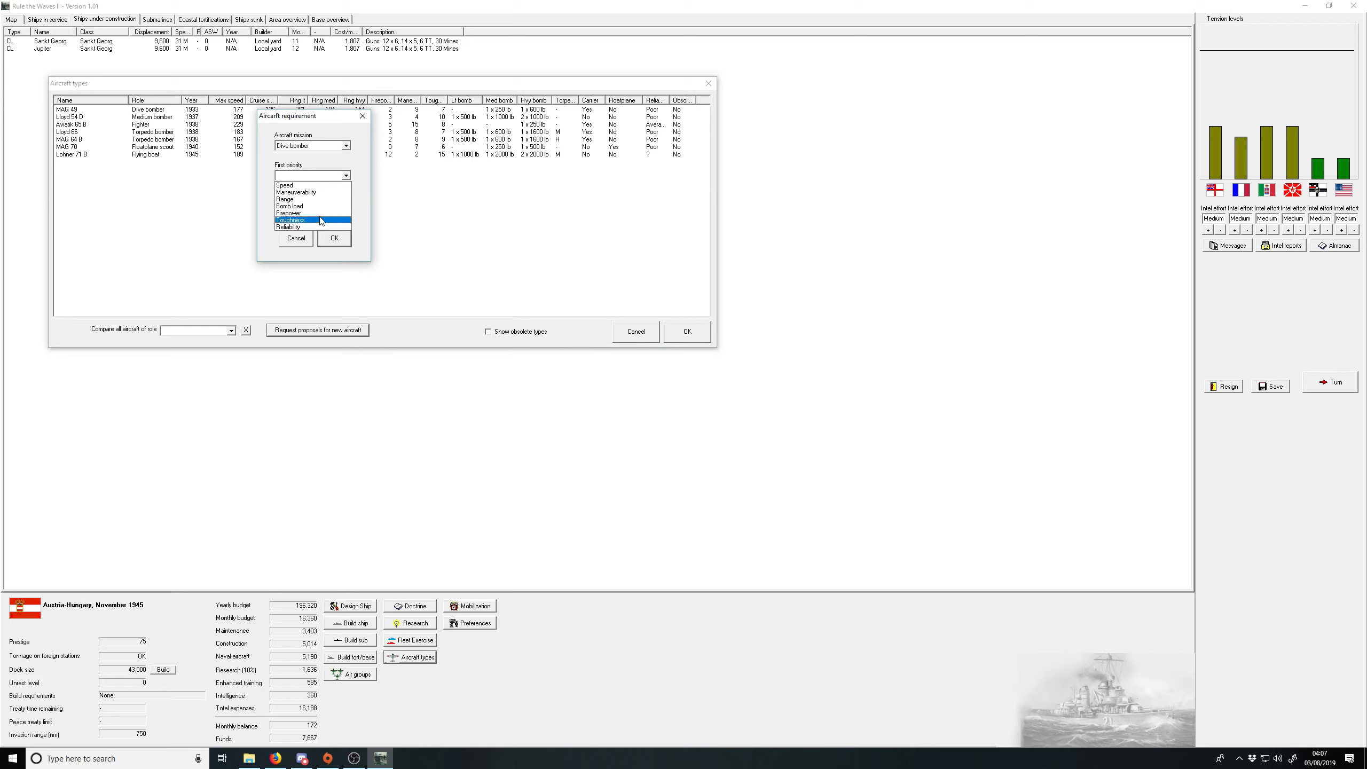
pyautogui.click(288, 205)
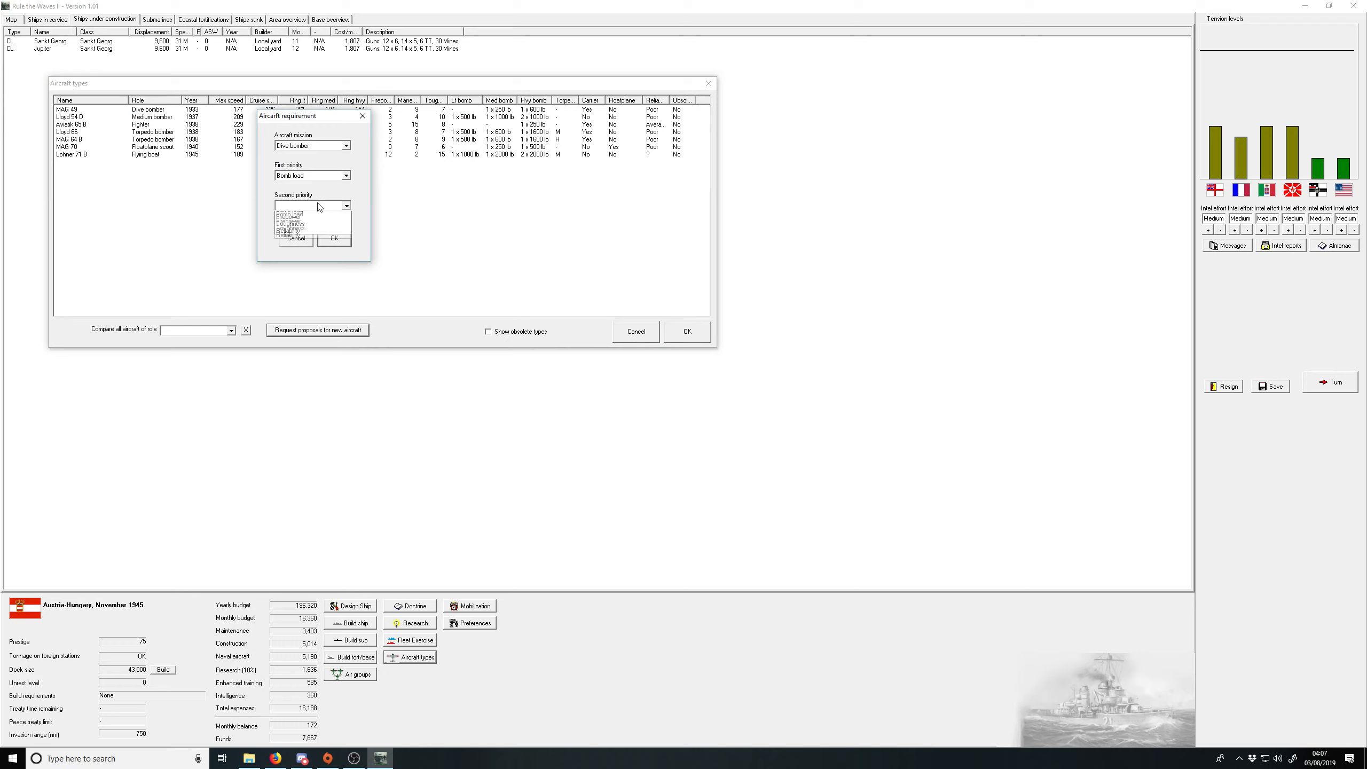
pyautogui.click(288, 211)
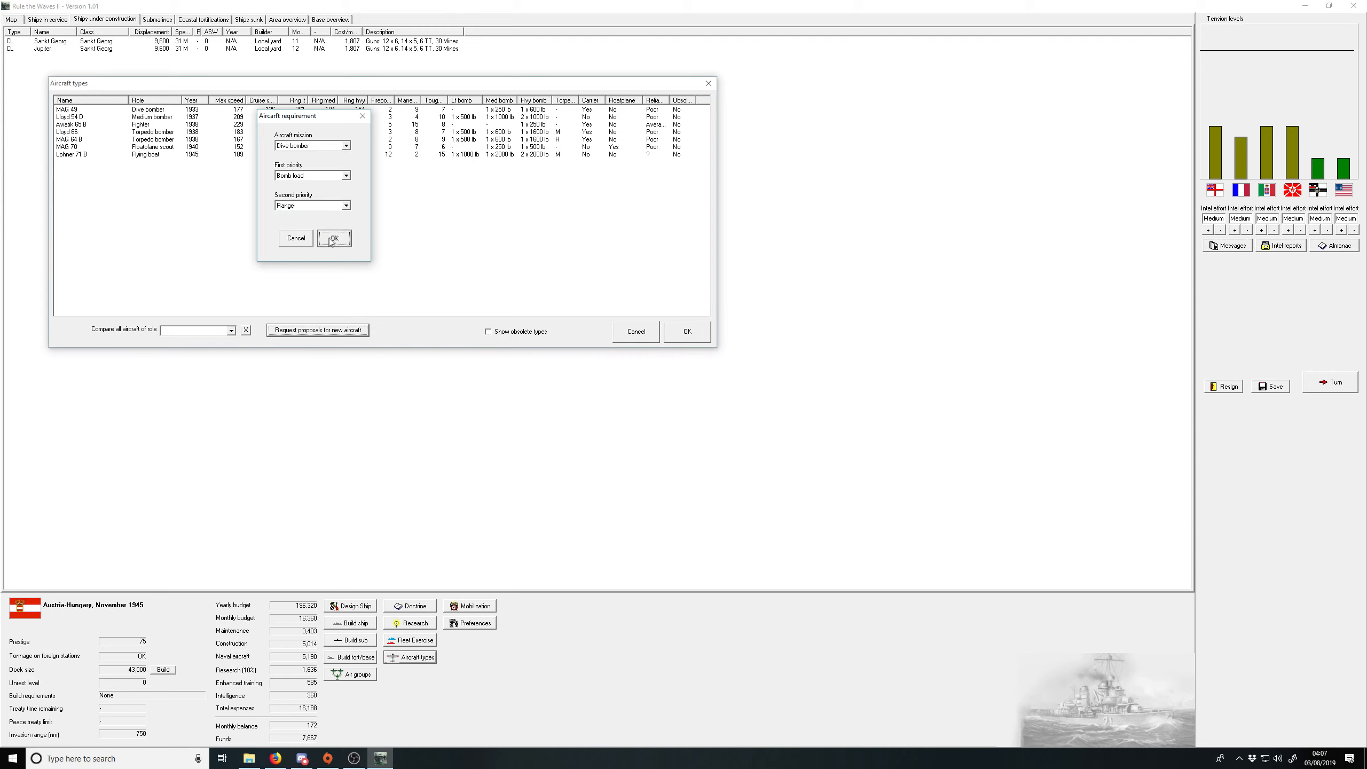
pyautogui.click(334, 238)
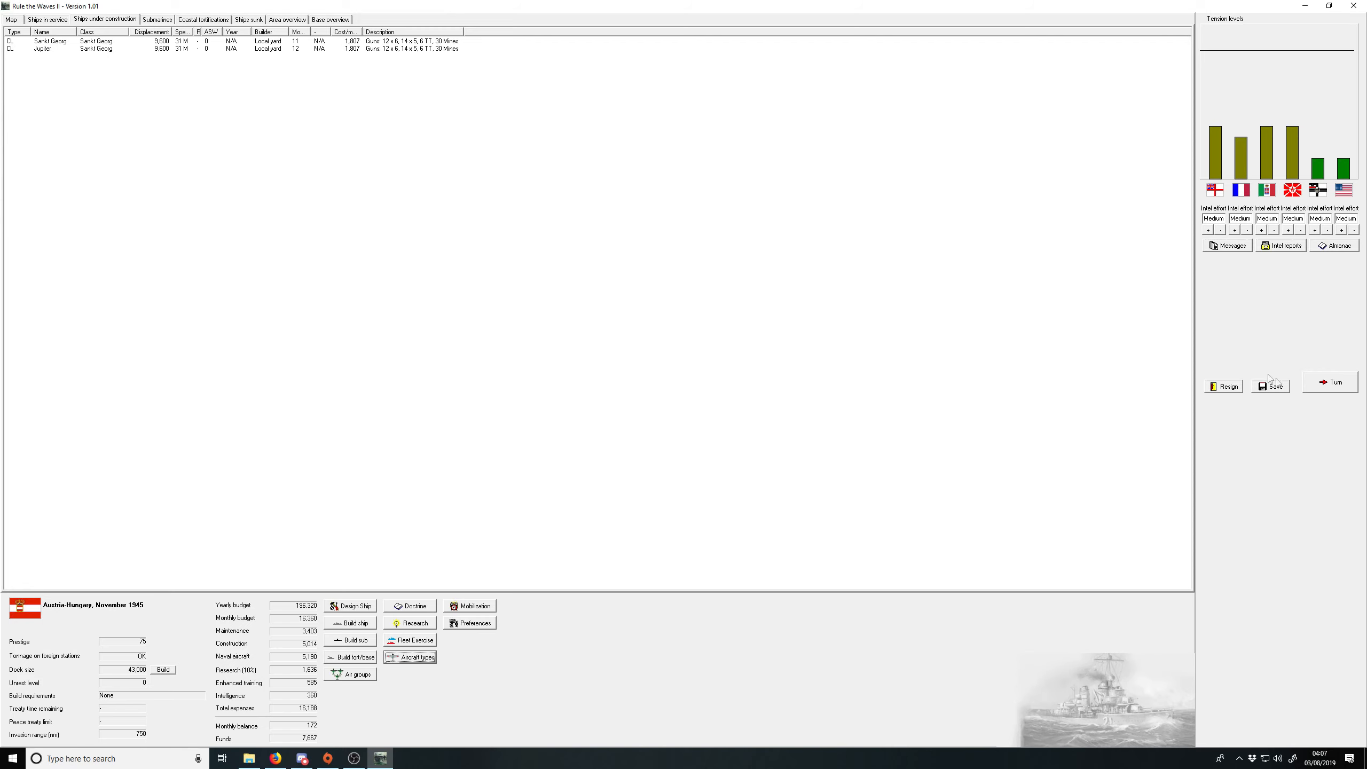
# Step: End the month, review the stolen Gorizia blueprints and handle the British spy quietly
pyautogui.click(1330, 381)
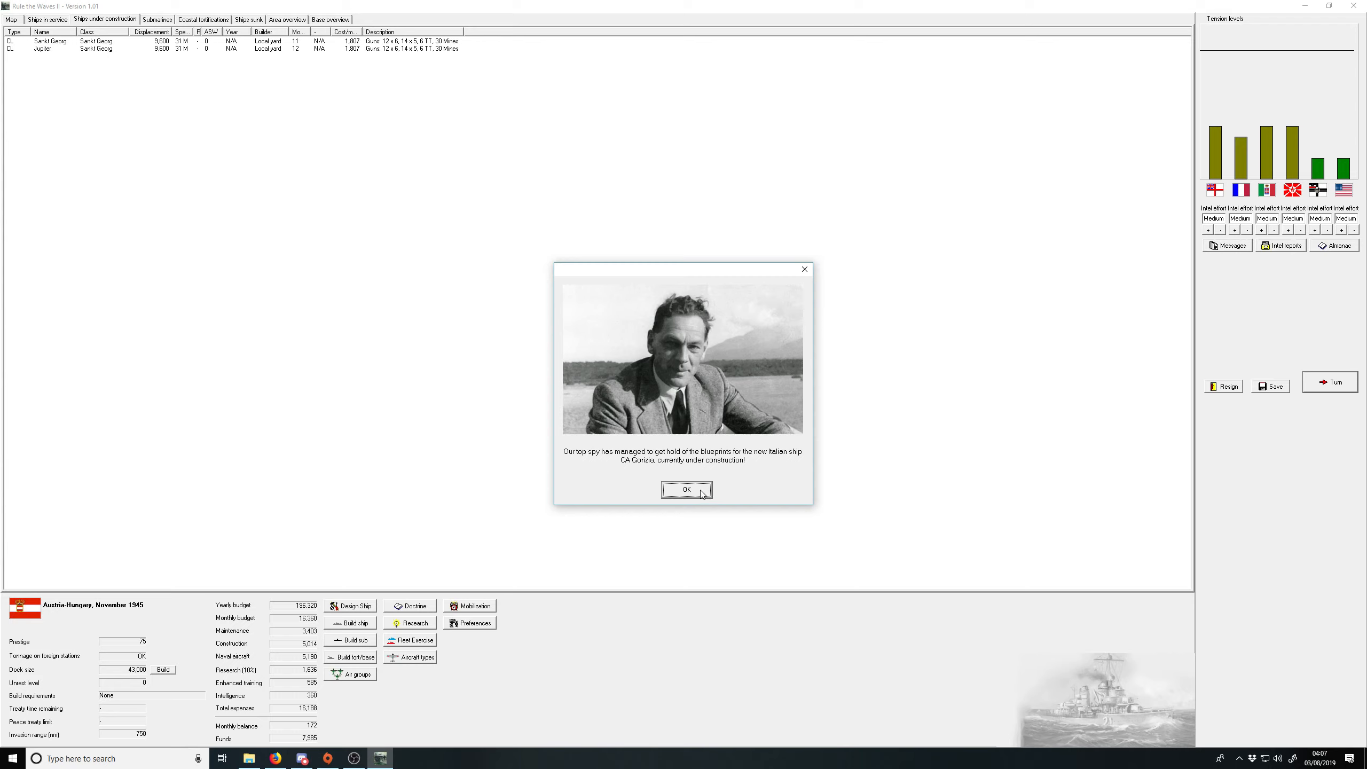
pyautogui.click(686, 489)
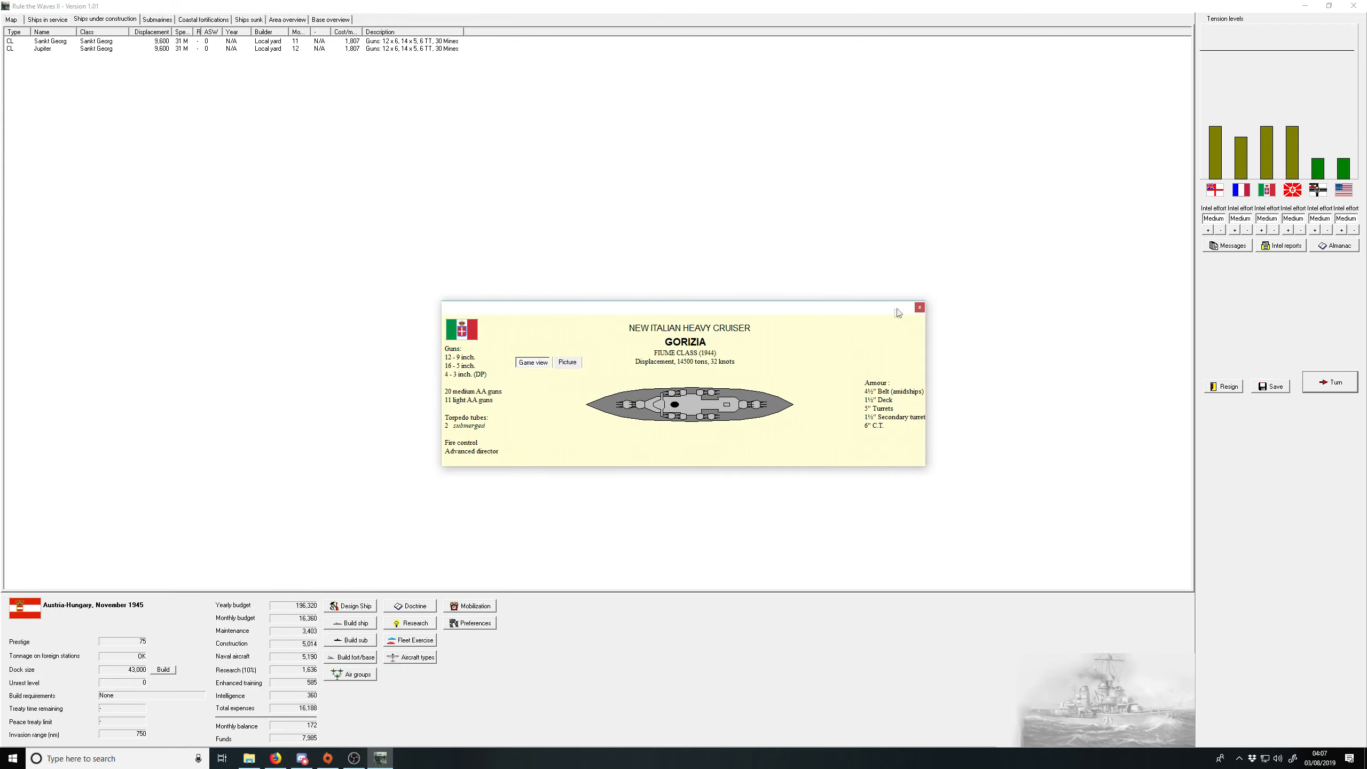
pyautogui.click(919, 308)
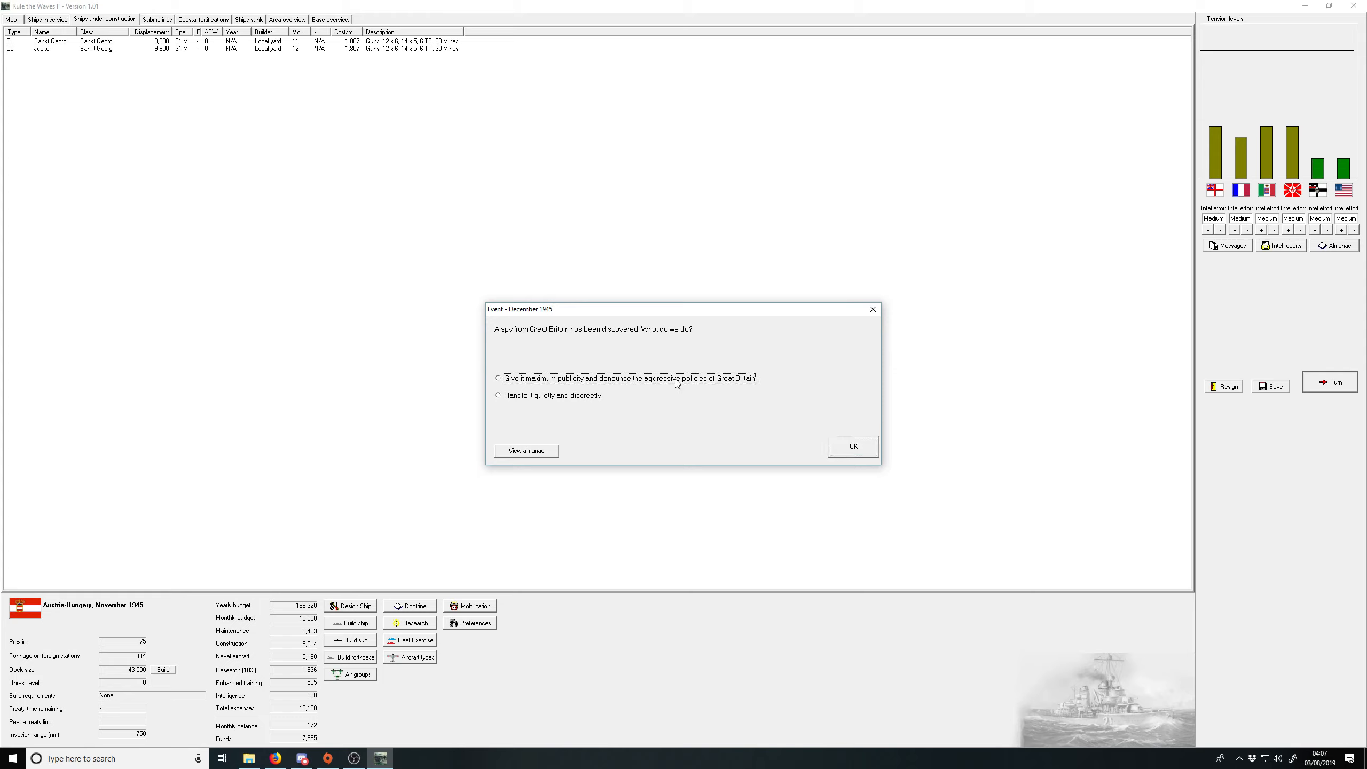
pyautogui.click(498, 378)
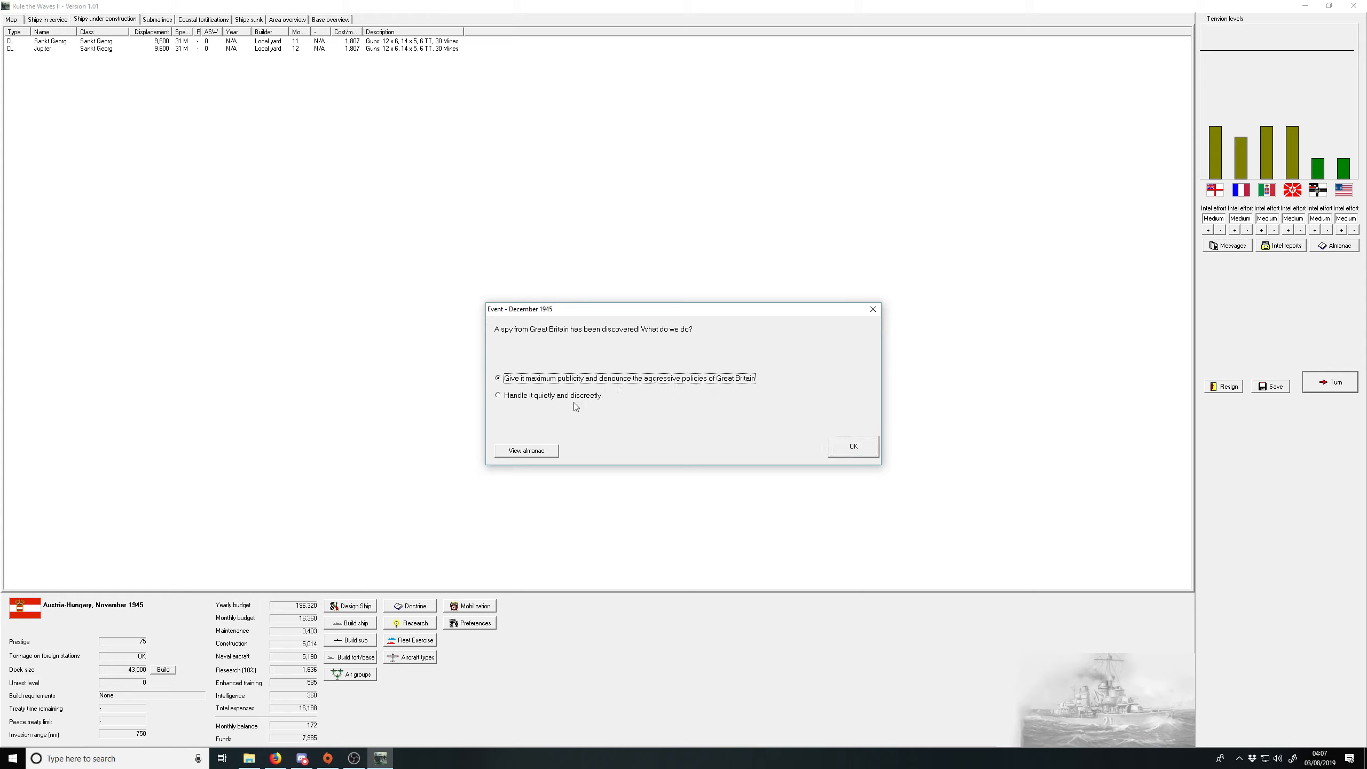
pyautogui.click(497, 395)
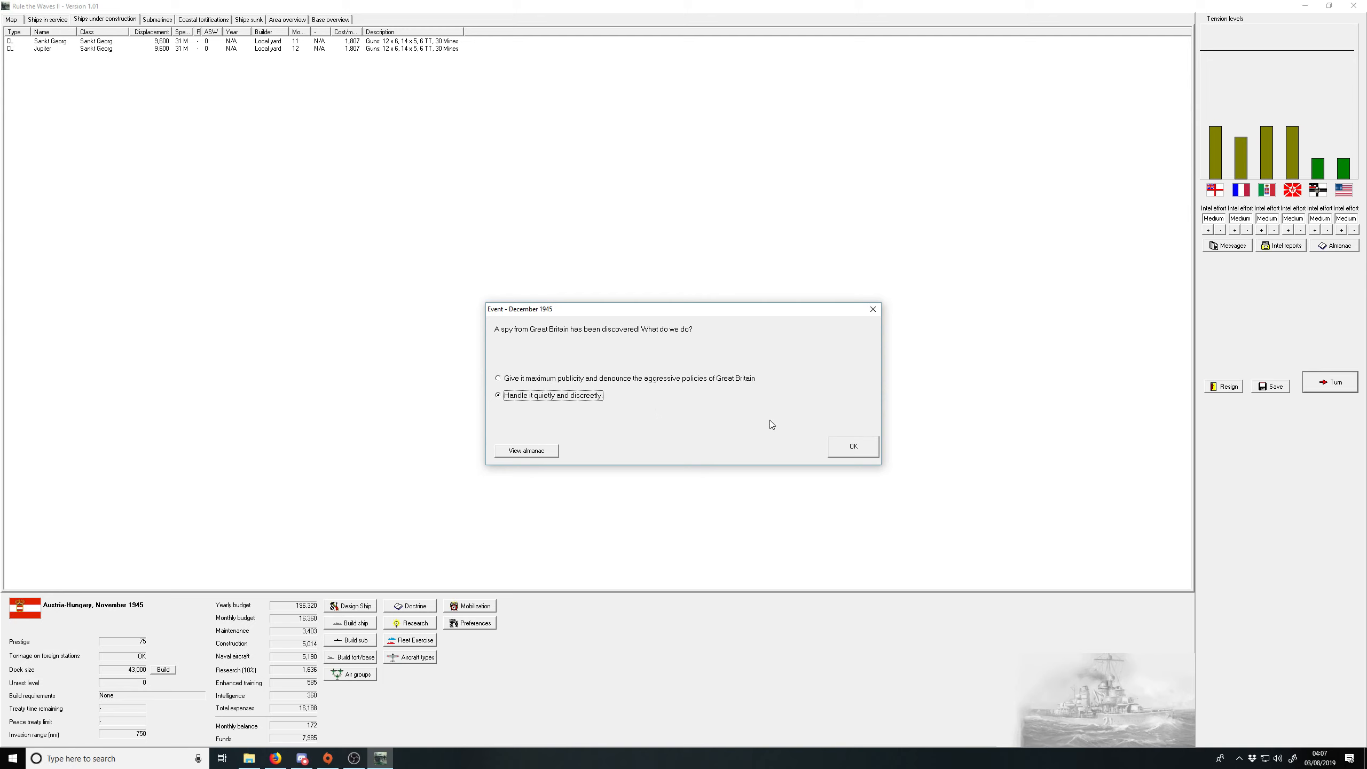
pyautogui.click(852, 446)
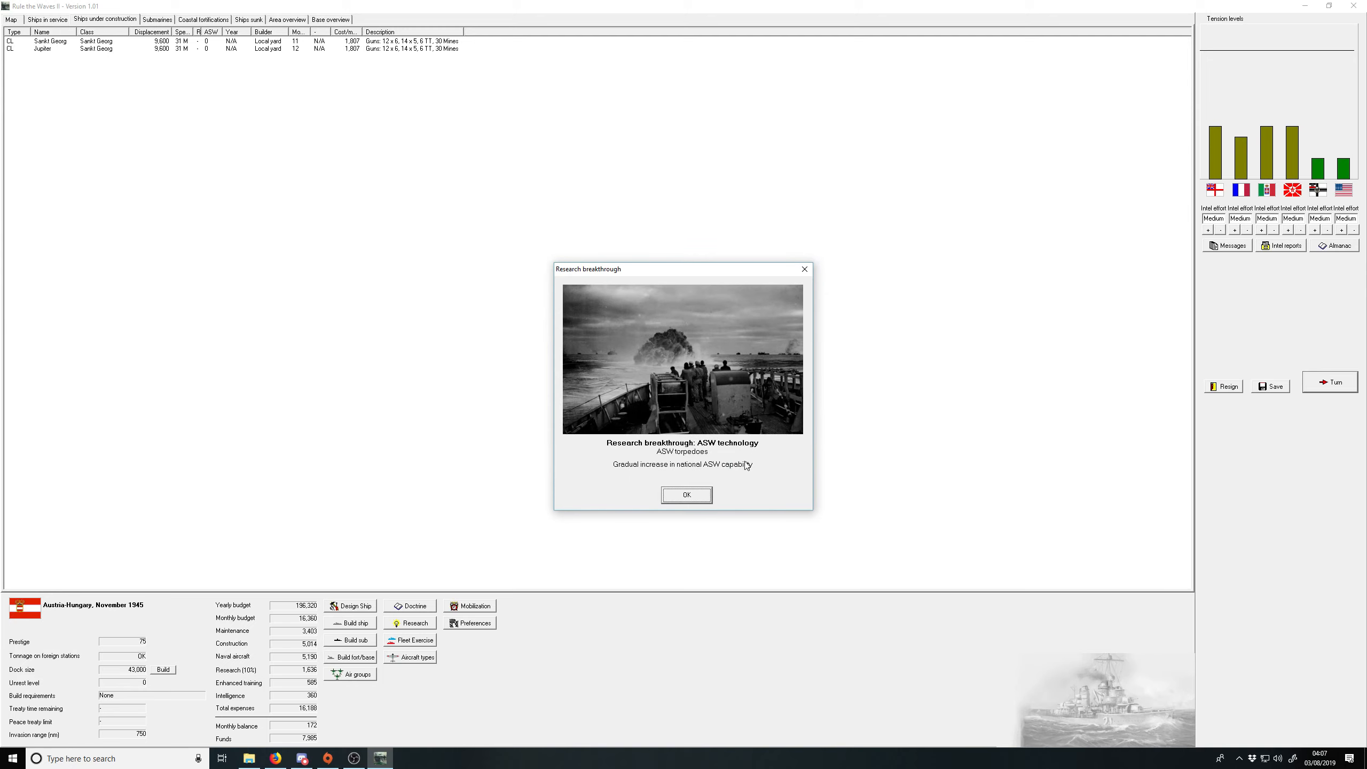
# Step: Acknowledge the ASW torpedo, air/sea rescue, 14-inch gun and French bomber reports
pyautogui.click(687, 494)
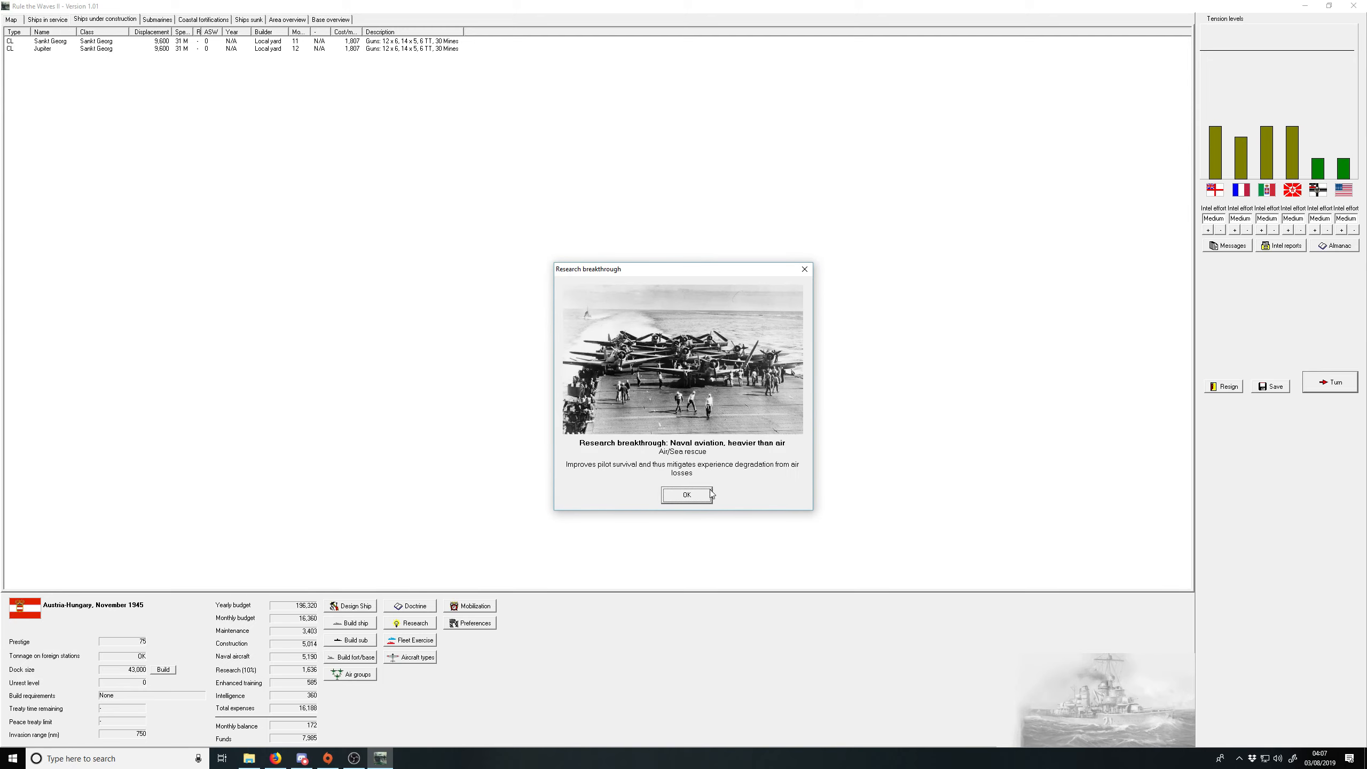
pyautogui.moveTo(678, 511)
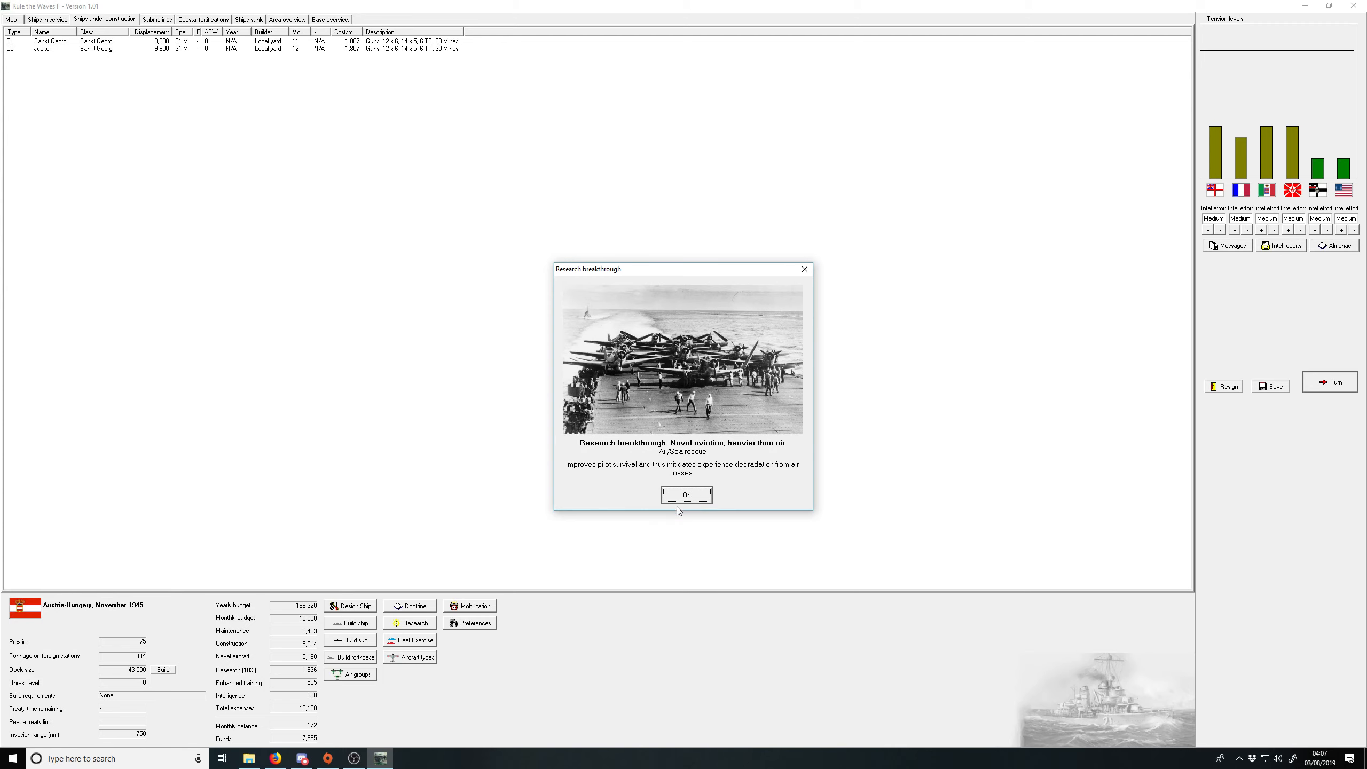
pyautogui.click(687, 495)
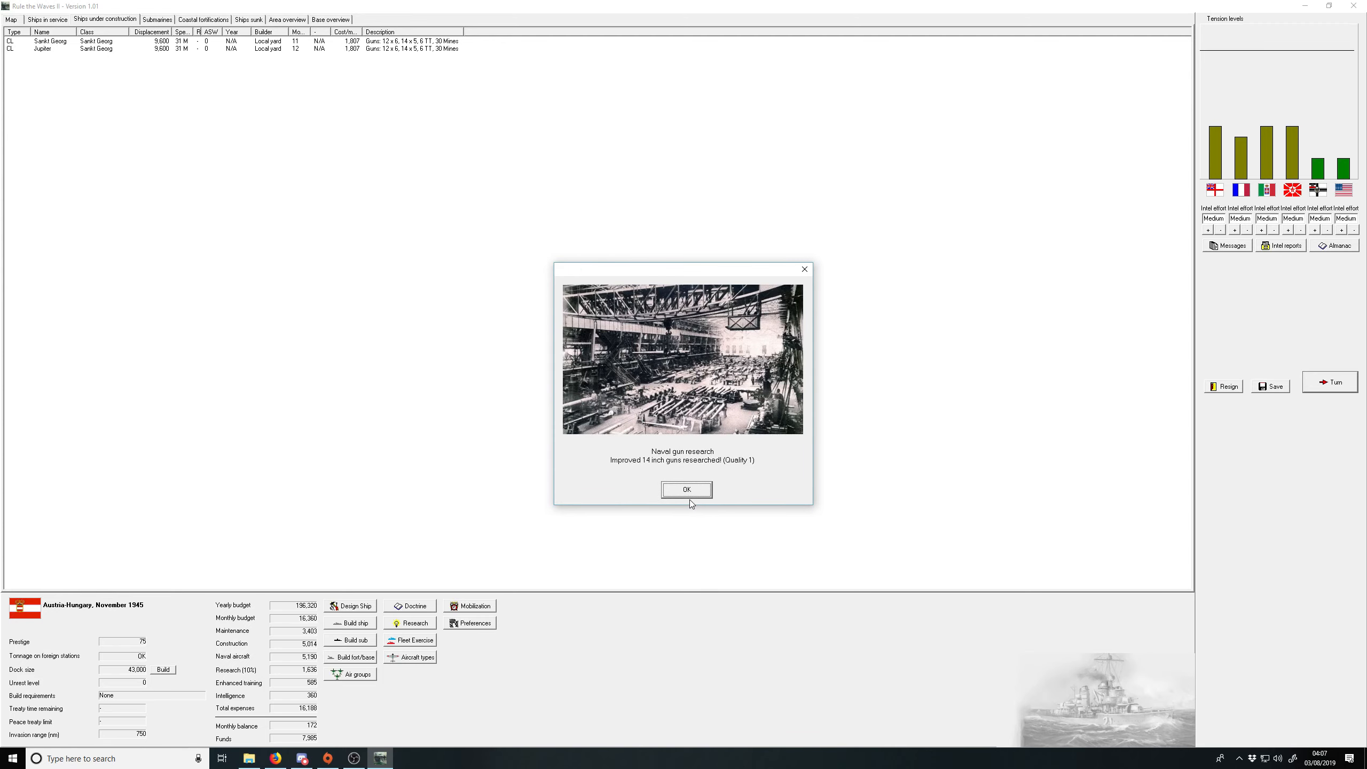
pyautogui.click(687, 489)
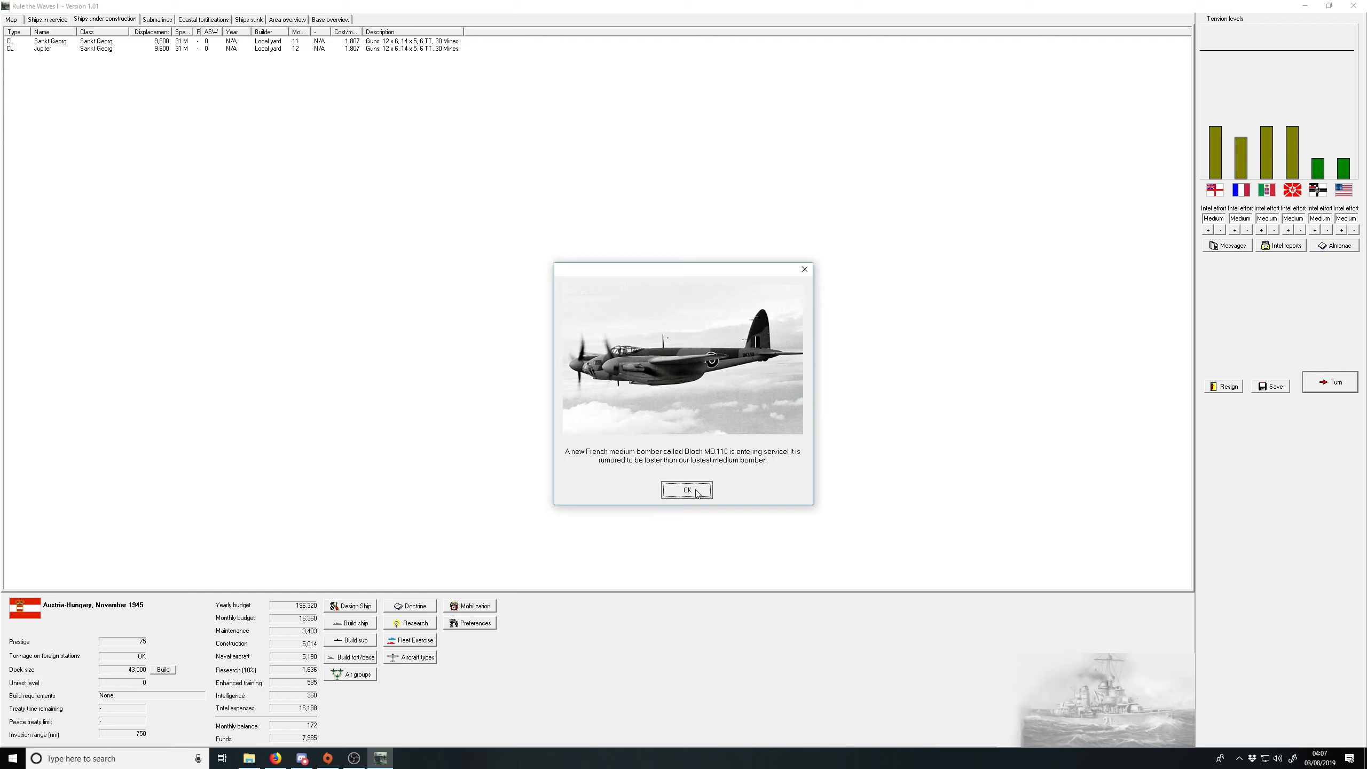
pyautogui.click(687, 489)
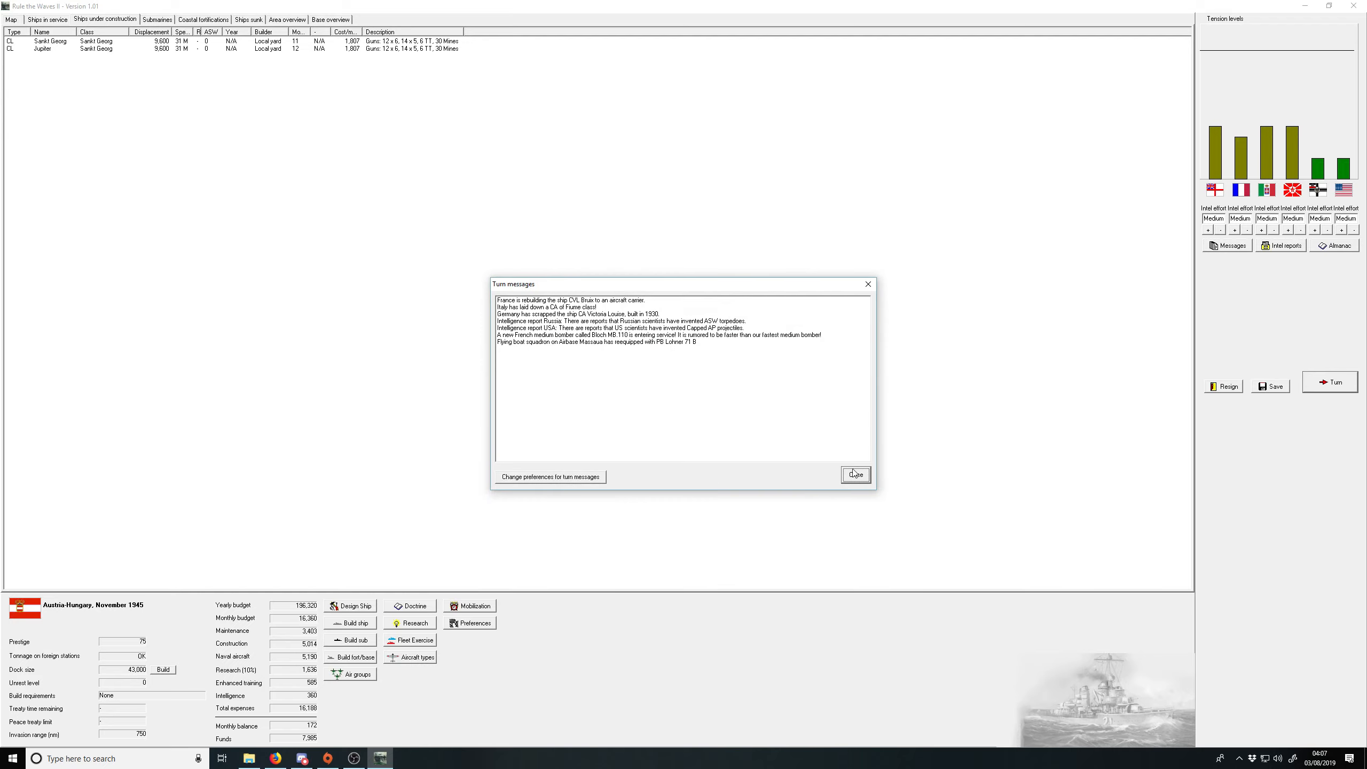
pyautogui.click(855, 474)
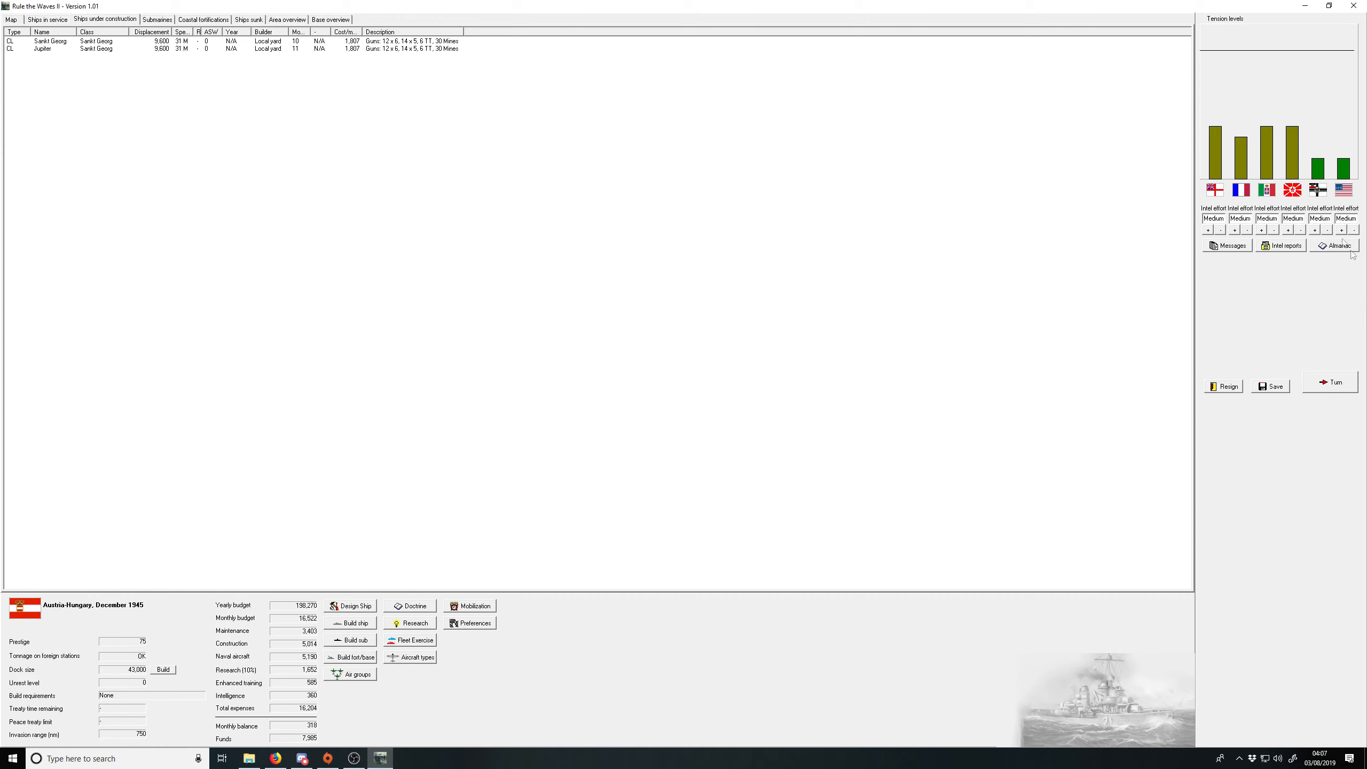
pyautogui.click(1333, 245)
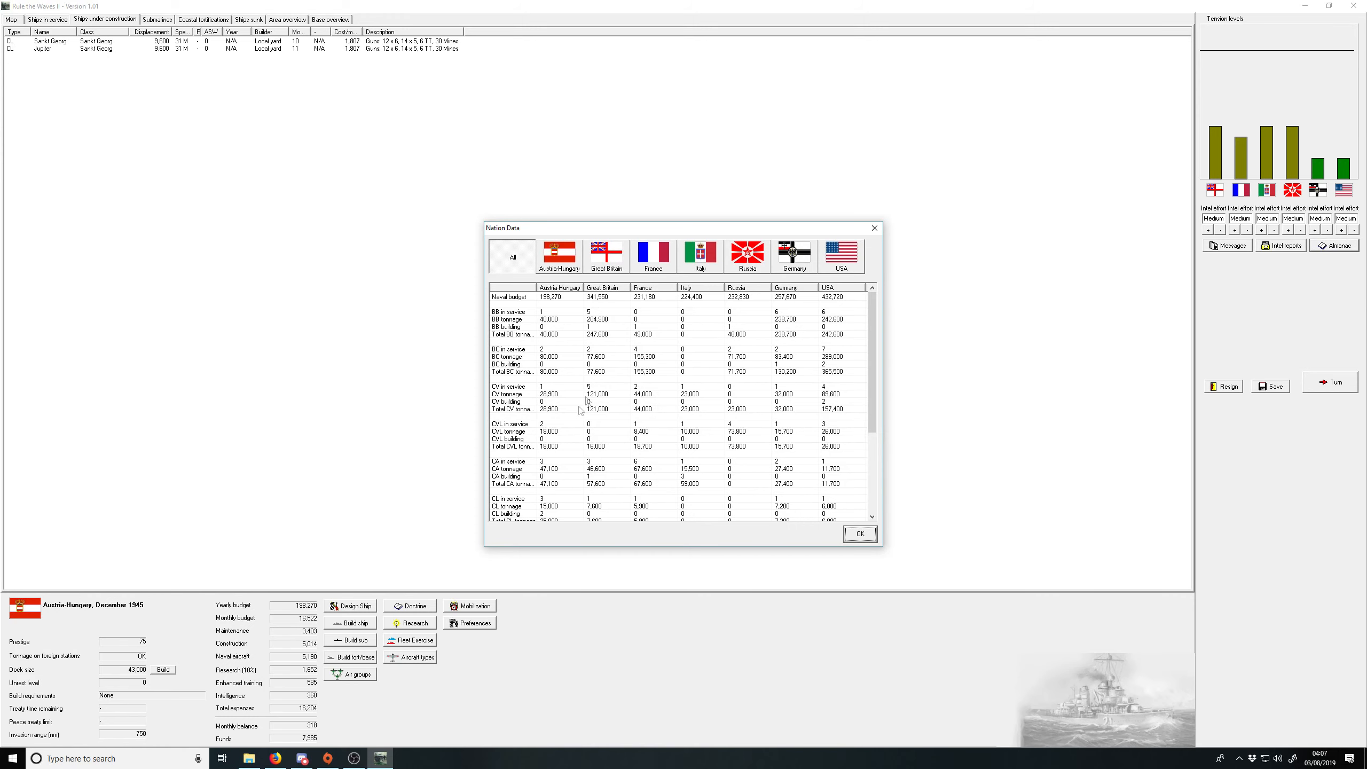
pyautogui.moveTo(746, 495)
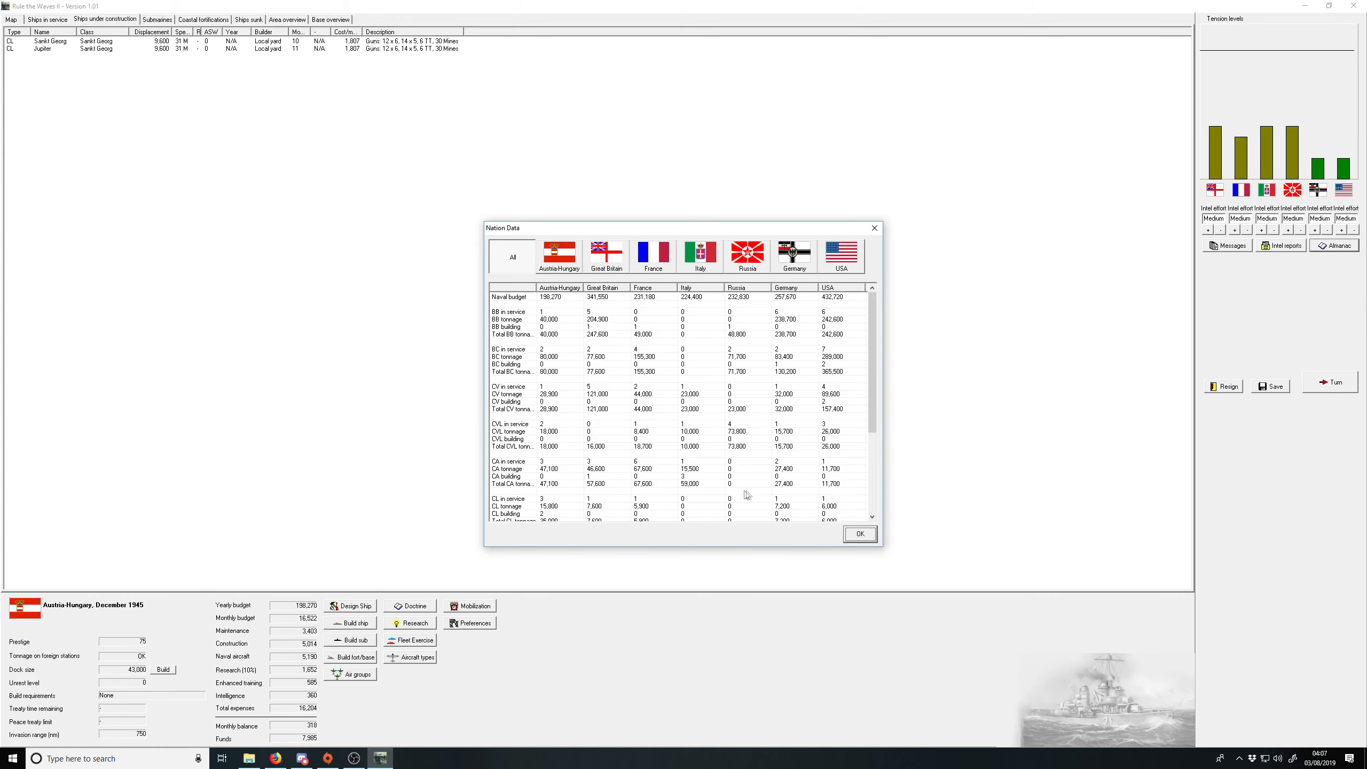
pyautogui.moveTo(645, 326)
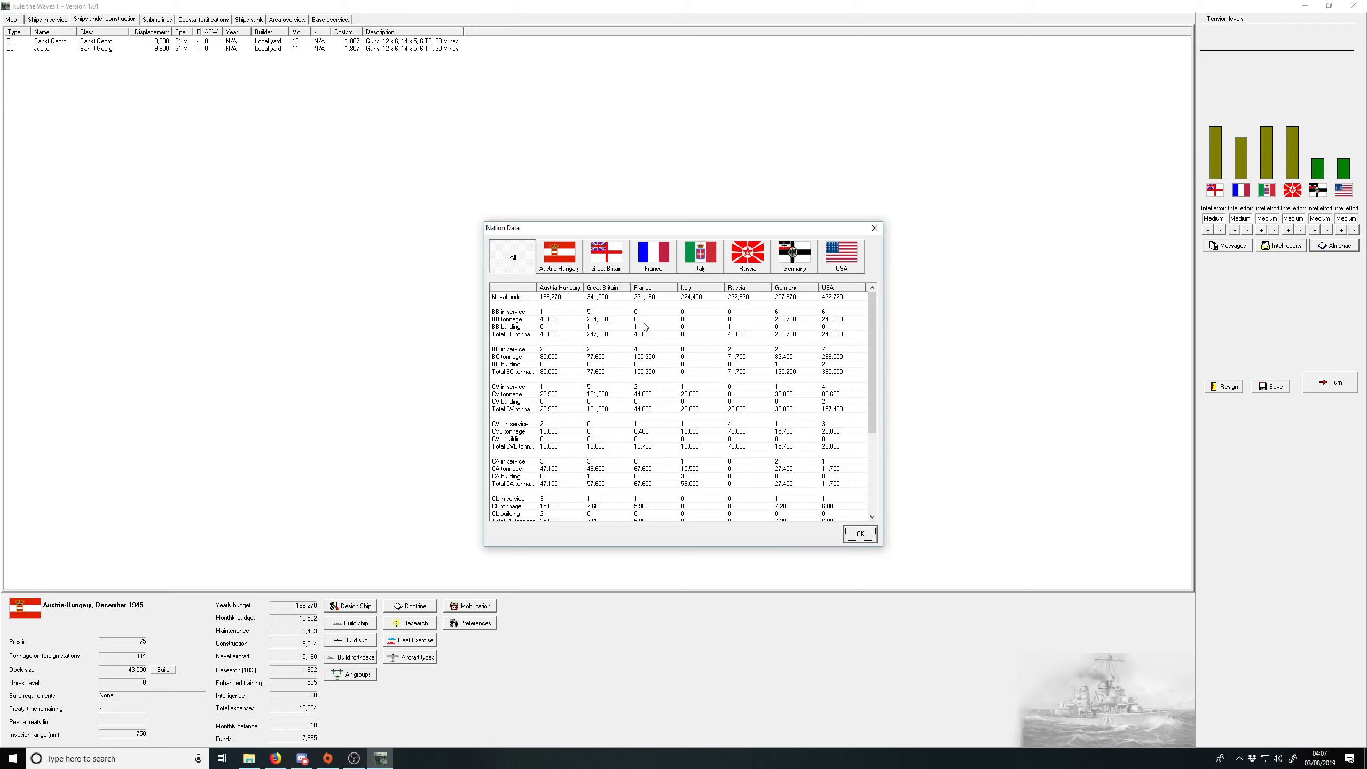
pyautogui.moveTo(644, 364)
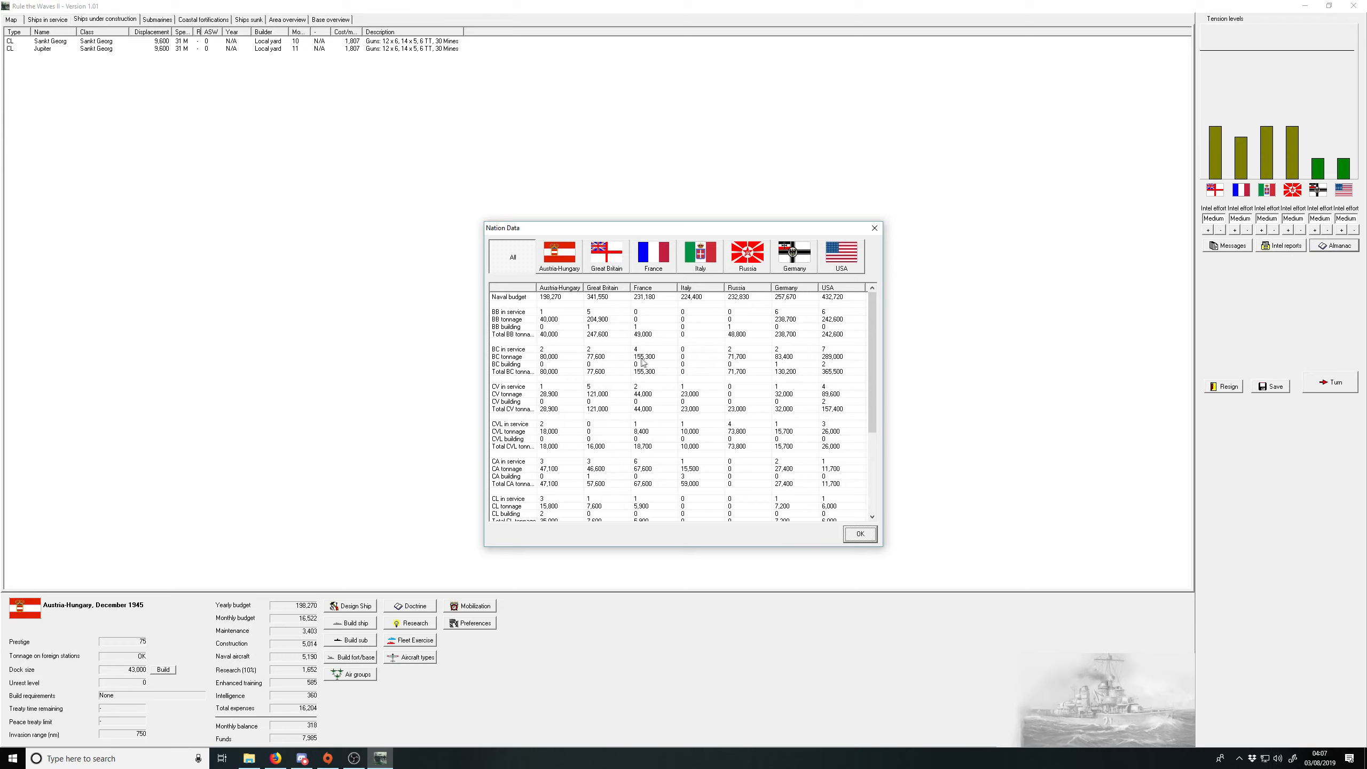
pyautogui.click(859, 533)
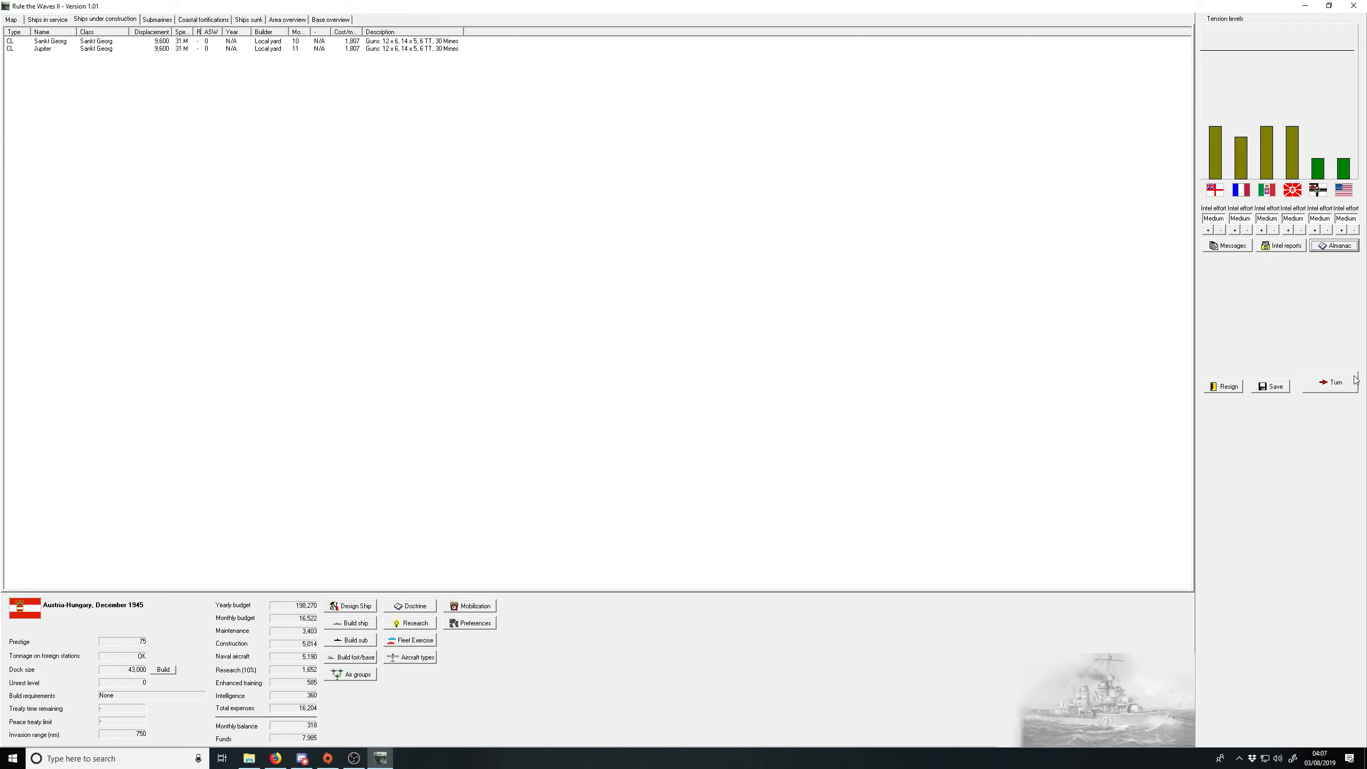
# Step: Advance to January 1946, confirming a reaction to the hawkish armament-spending demand
pyautogui.click(1335, 382)
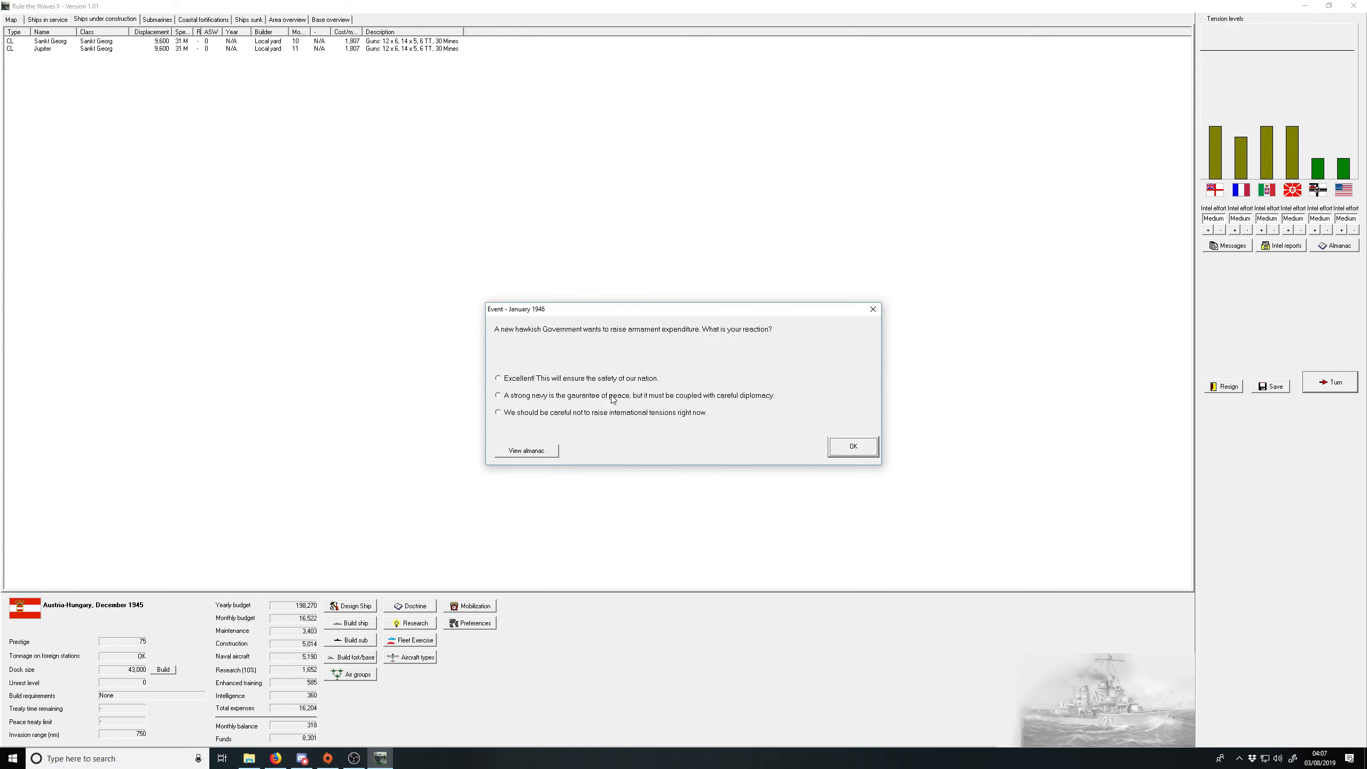
pyautogui.moveTo(606, 416)
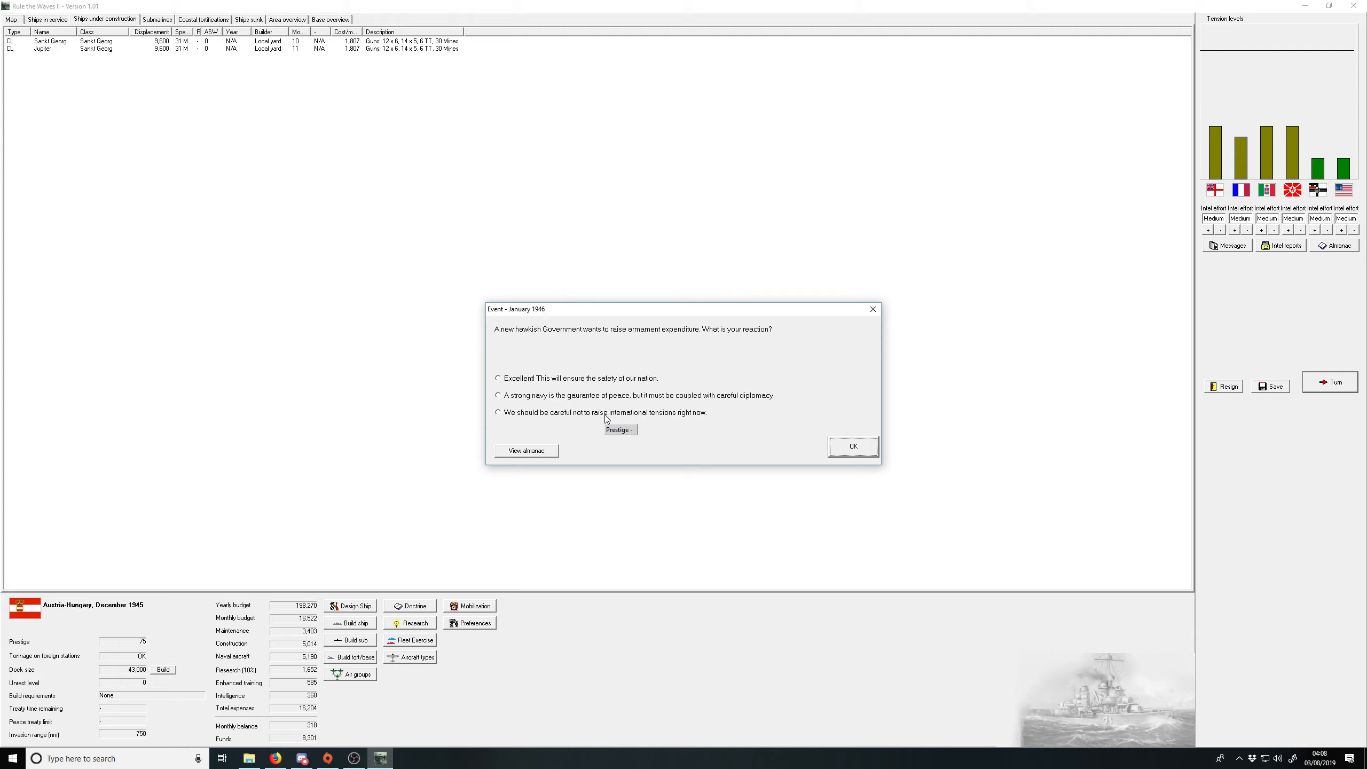
pyautogui.moveTo(610, 404)
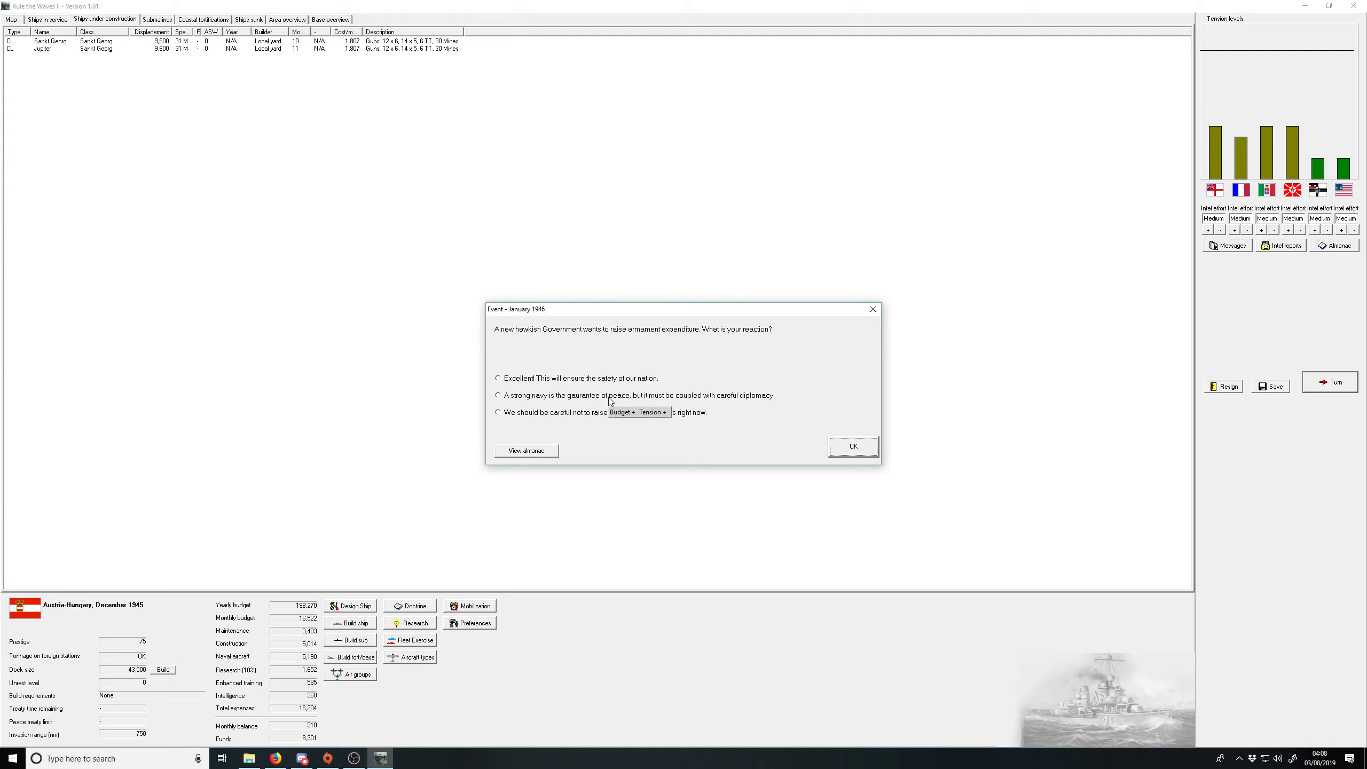
pyautogui.moveTo(612, 390)
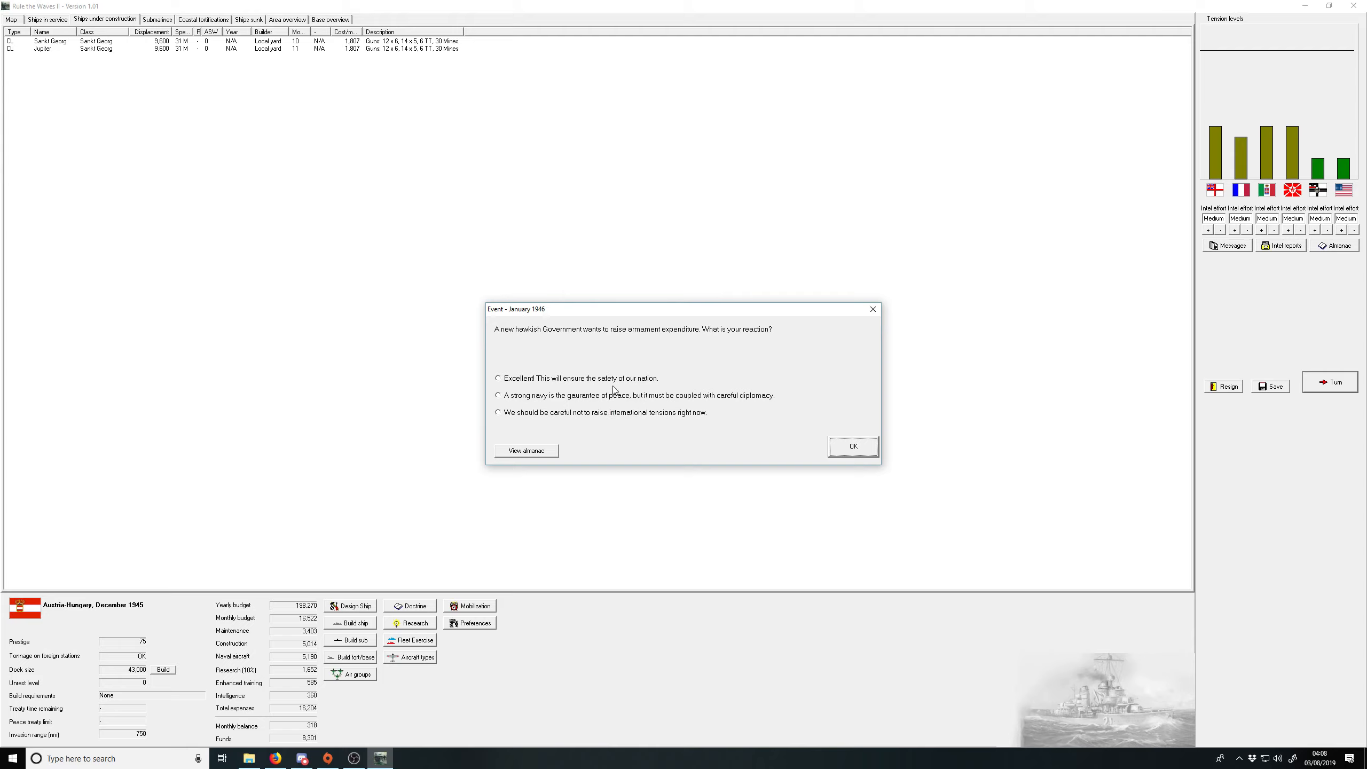
pyautogui.moveTo(613, 384)
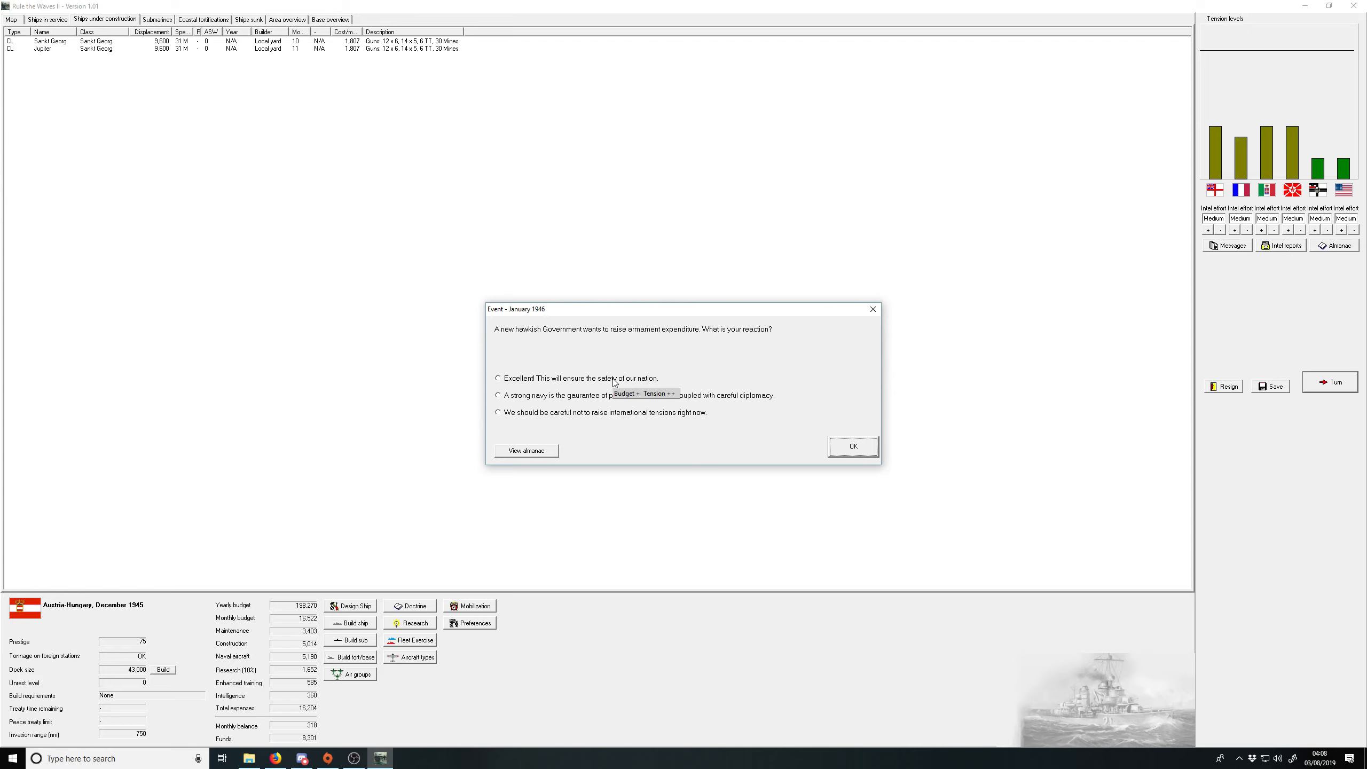
pyautogui.click(852, 447)
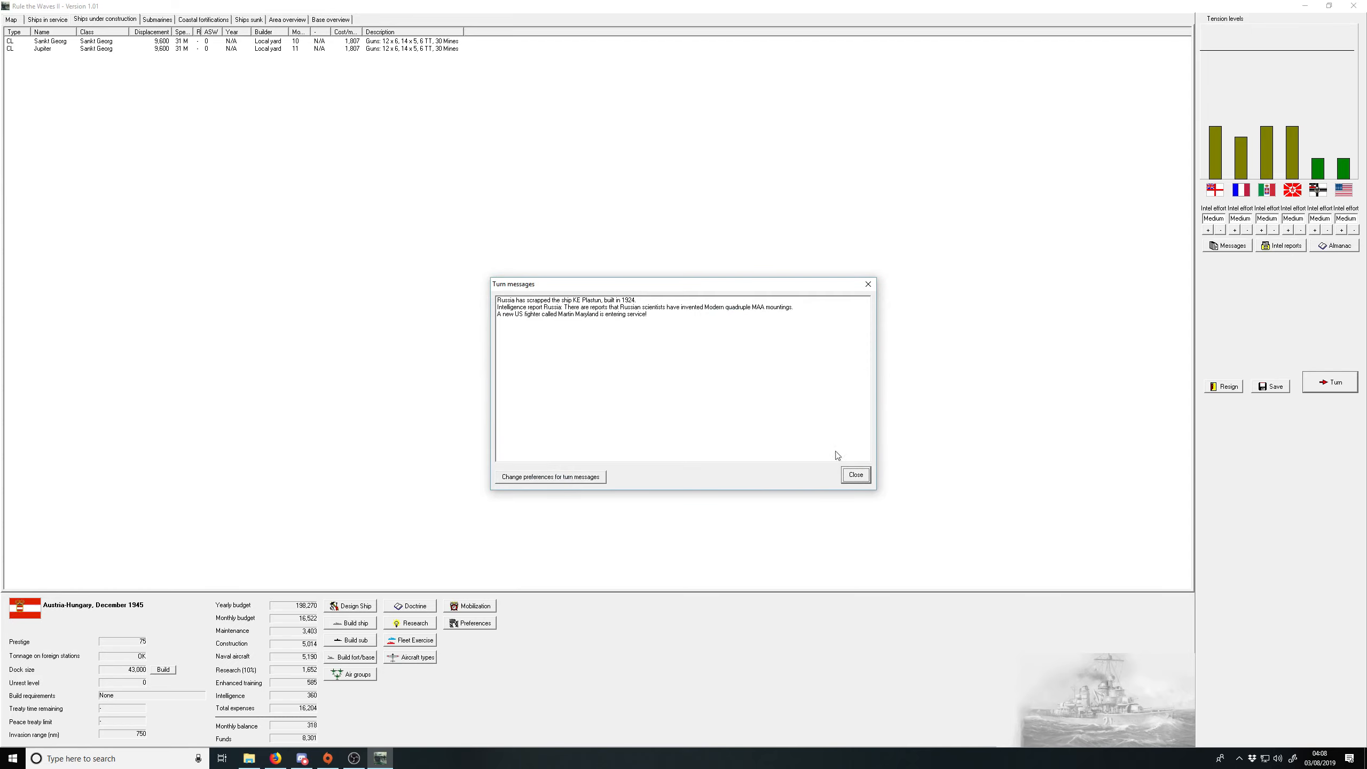
pyautogui.click(855, 474)
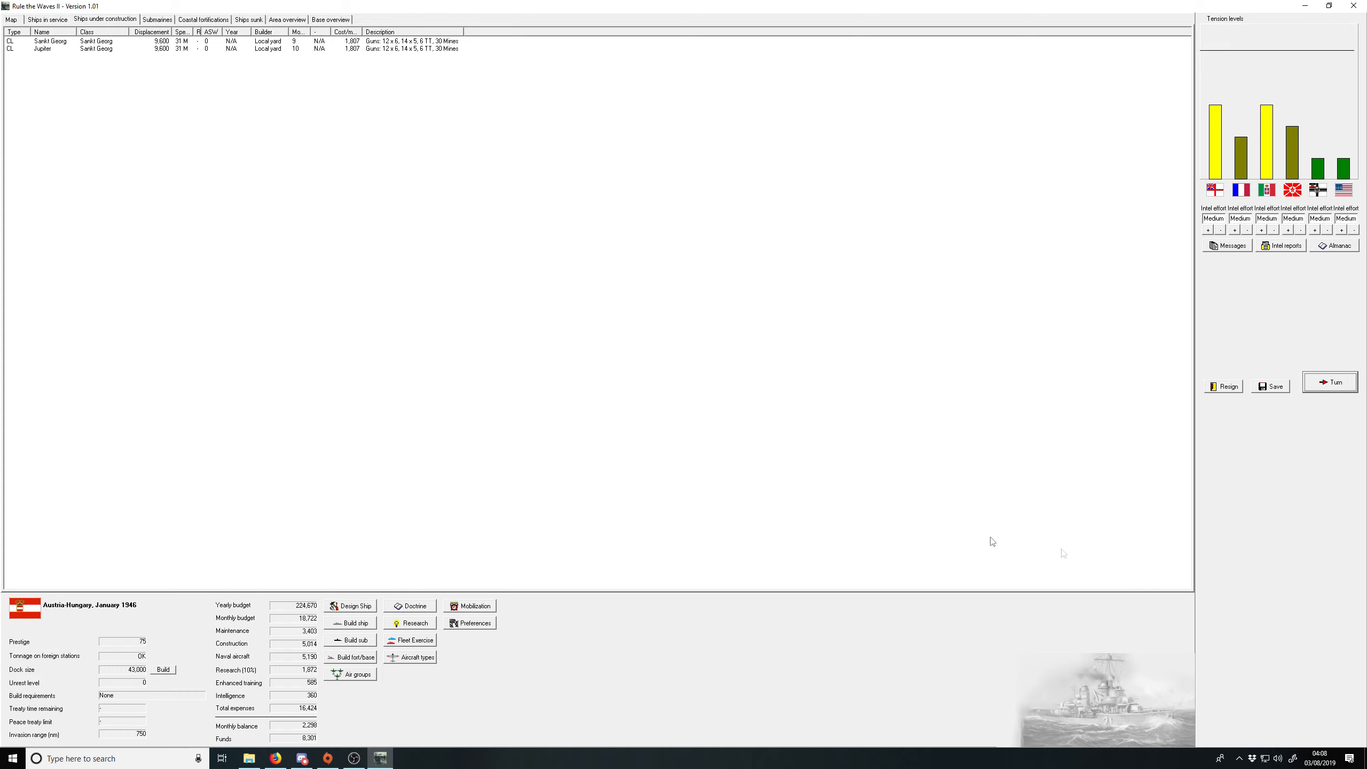
# Step: Advance to February 1946, acknowledging Marshall Islands, AA mounts and Russian torpedo bomber news
pyautogui.click(1329, 382)
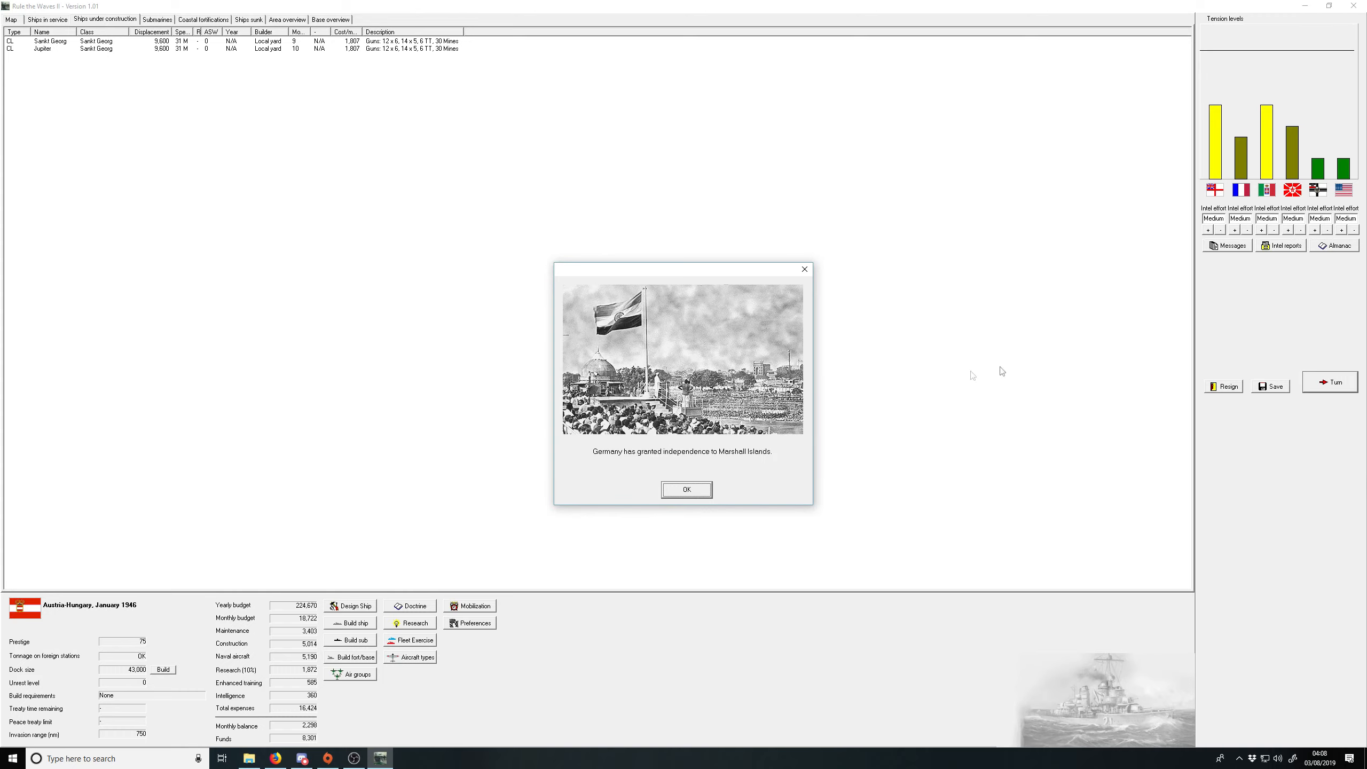
pyautogui.click(685, 489)
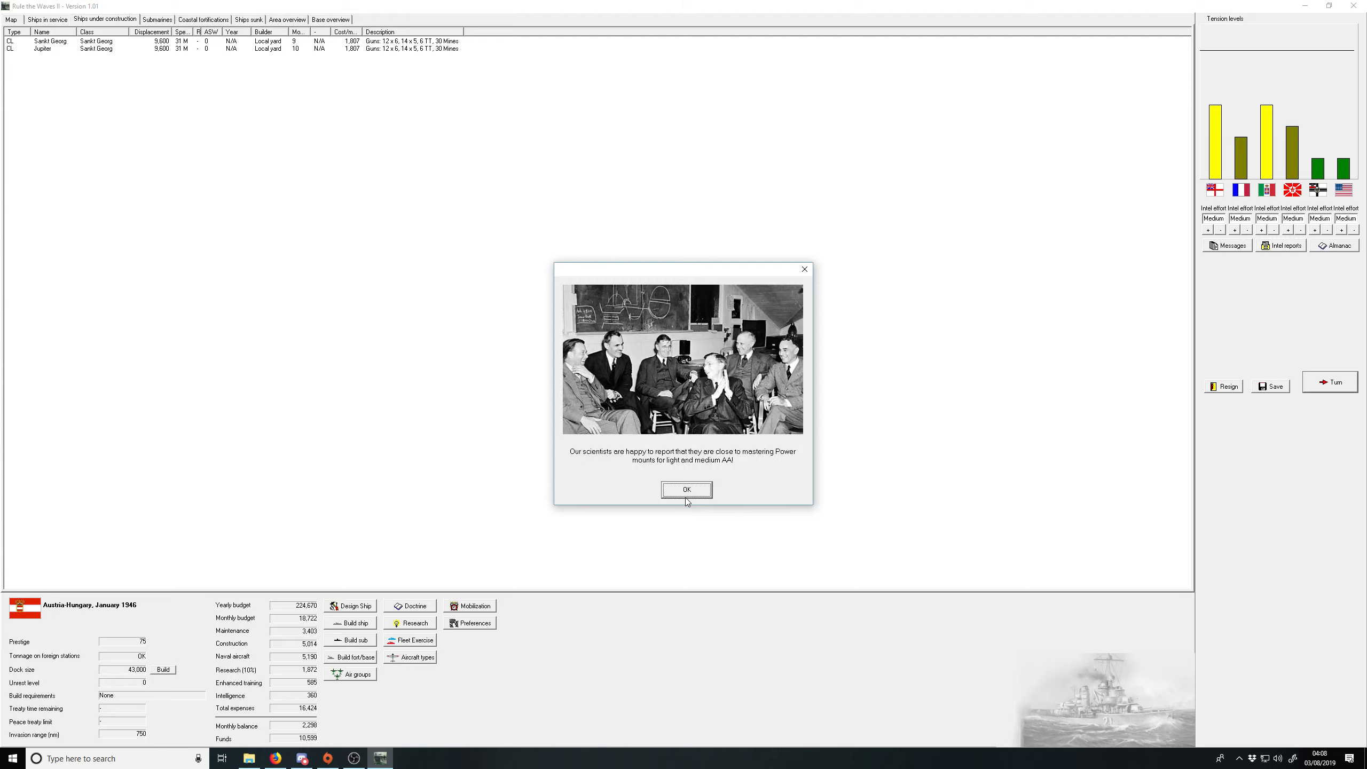
pyautogui.moveTo(673, 495)
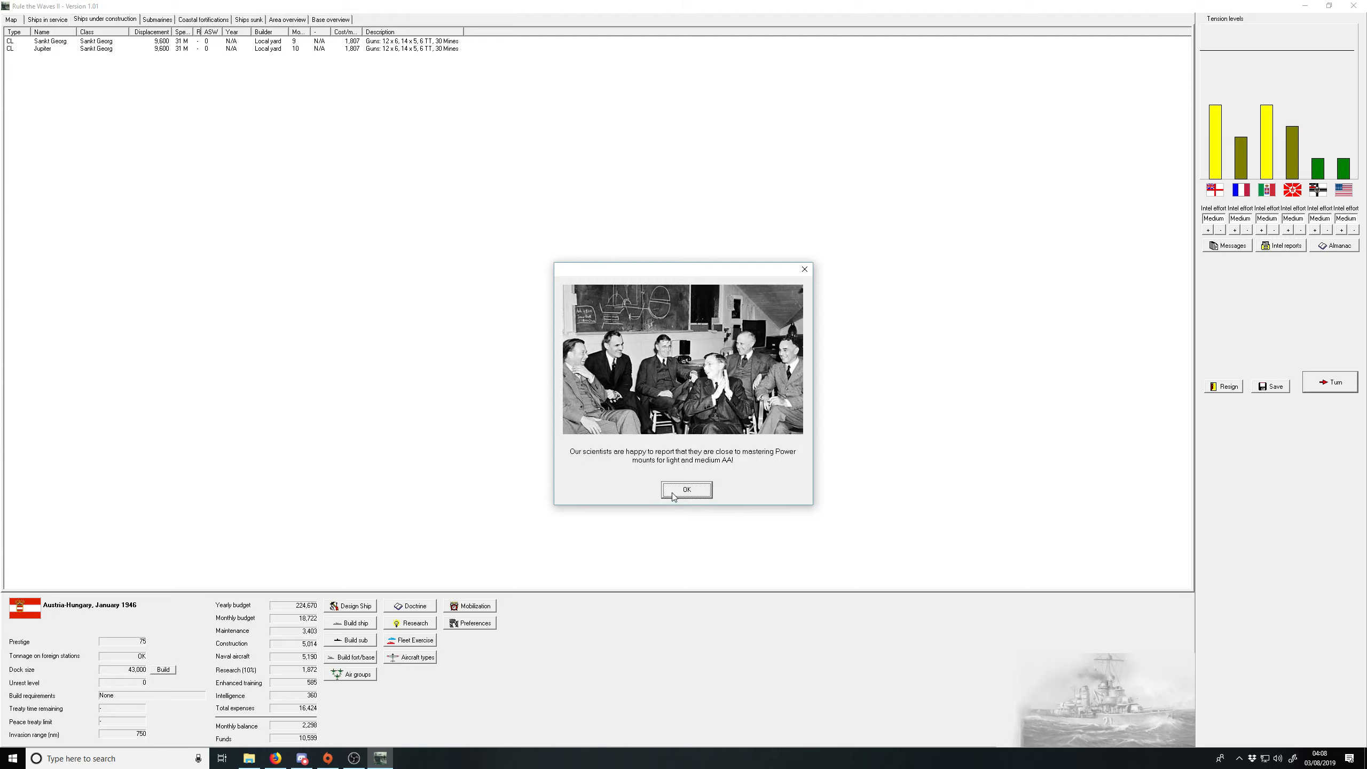
pyautogui.click(687, 489)
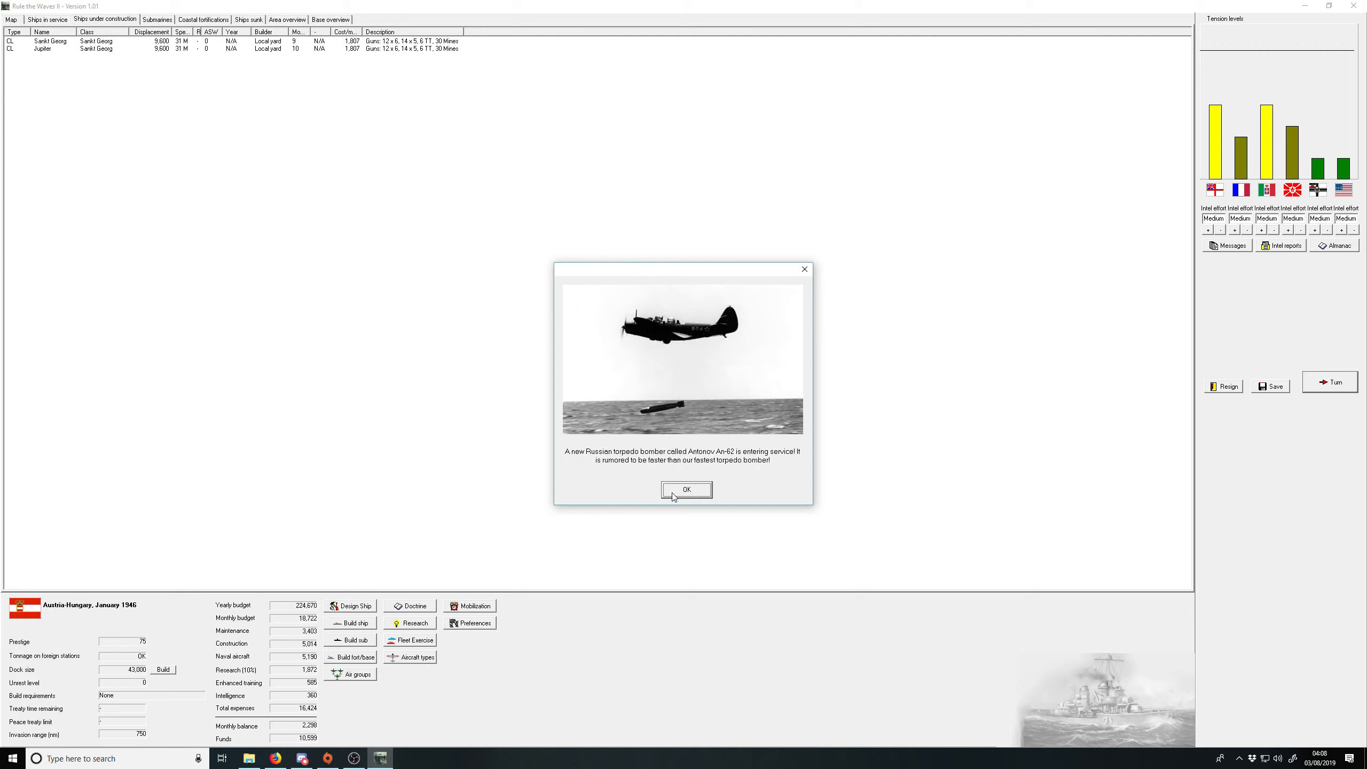
pyautogui.click(686, 489)
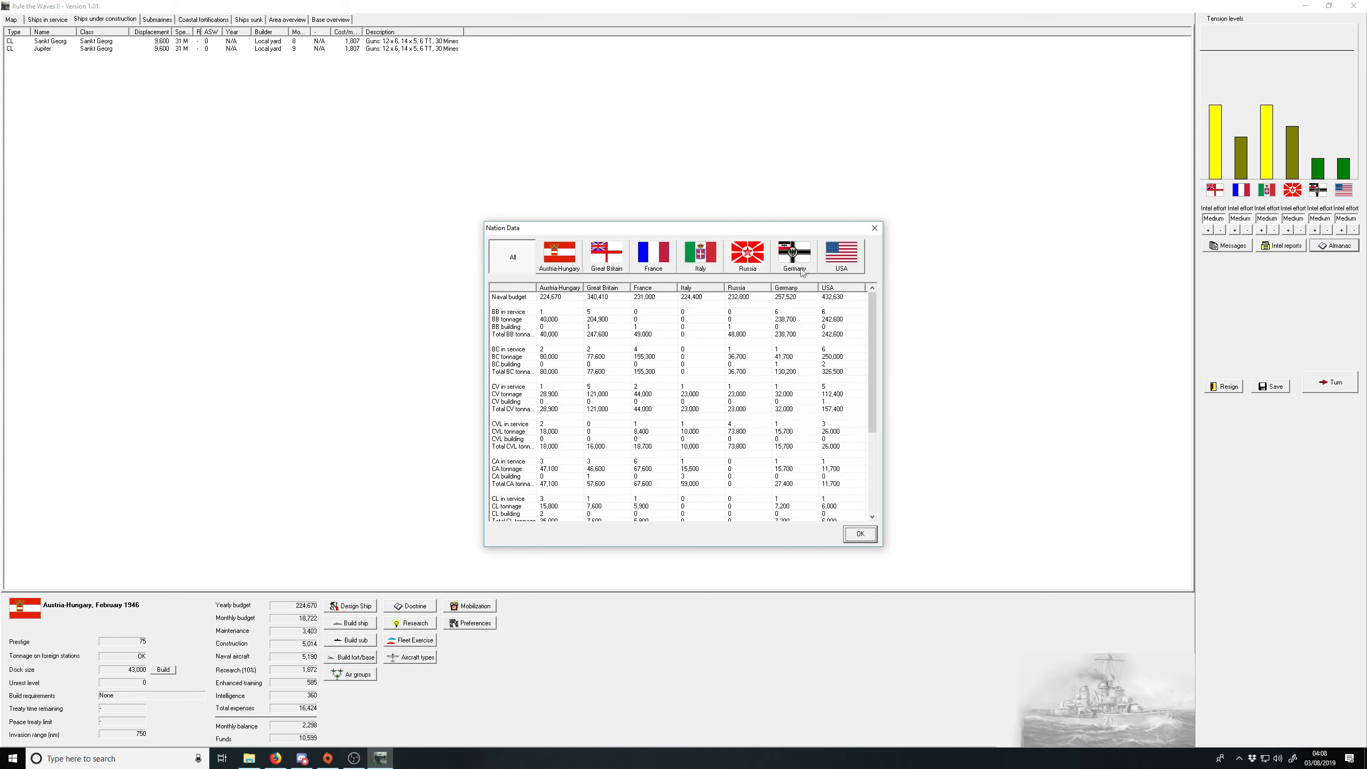
pyautogui.moveTo(835, 388)
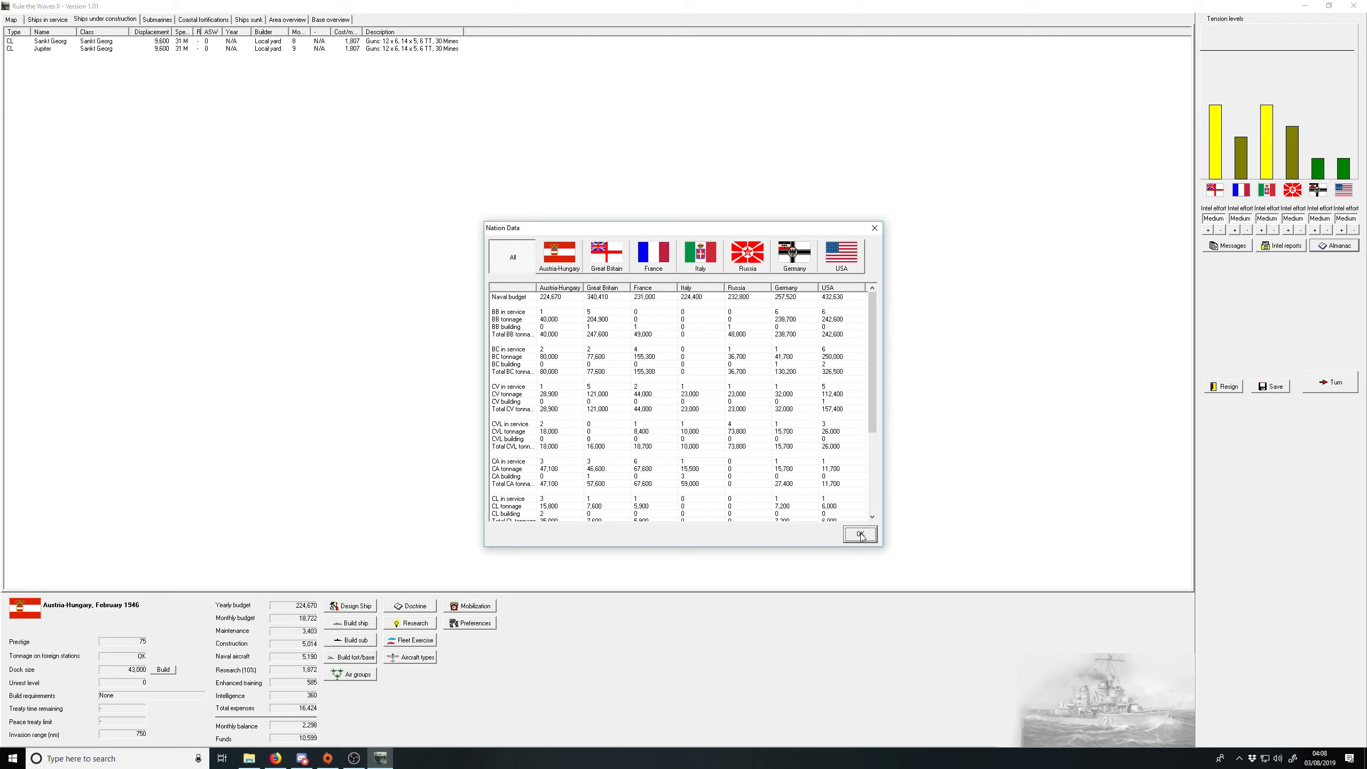
# Step: Reach March 1946, viewing the Schwaben blueprints and acknowledging AA and aircraft-operation breakthroughs
pyautogui.click(859, 535)
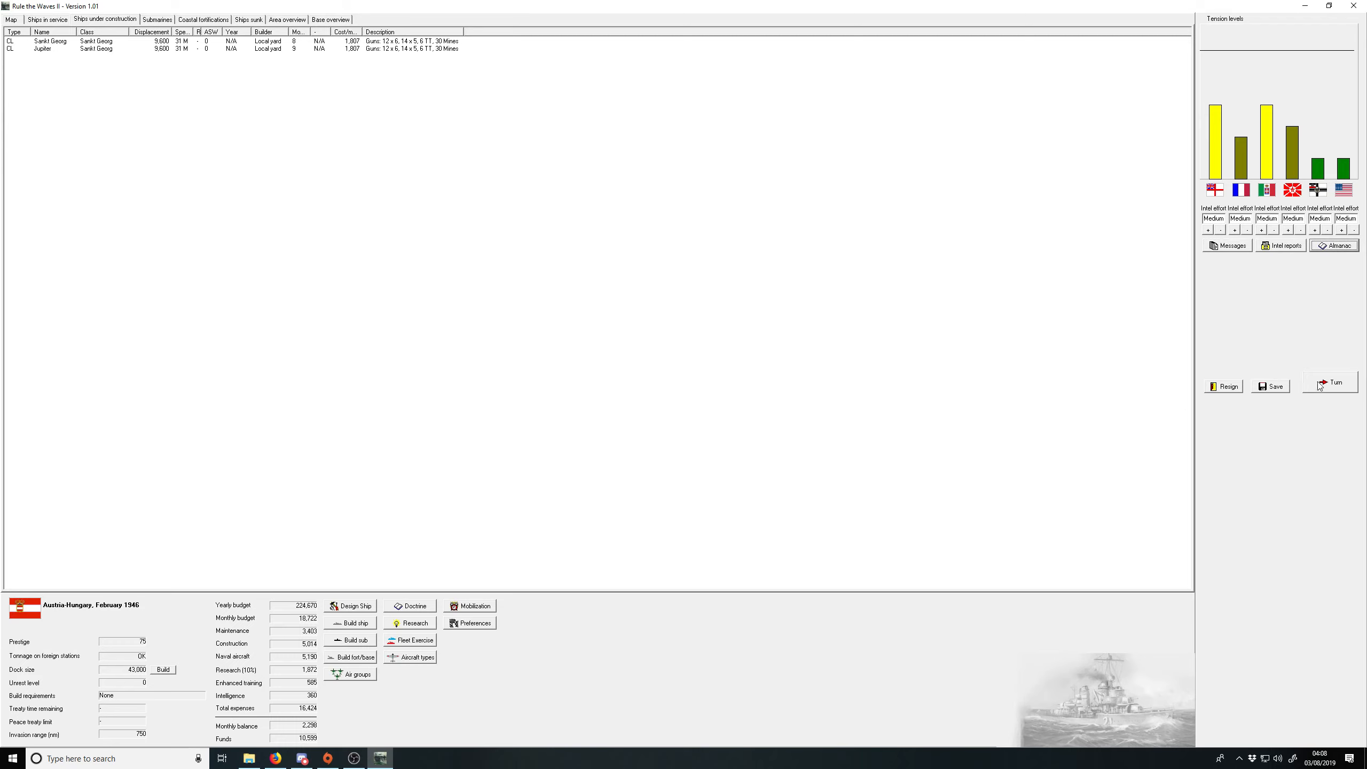
pyautogui.click(1333, 383)
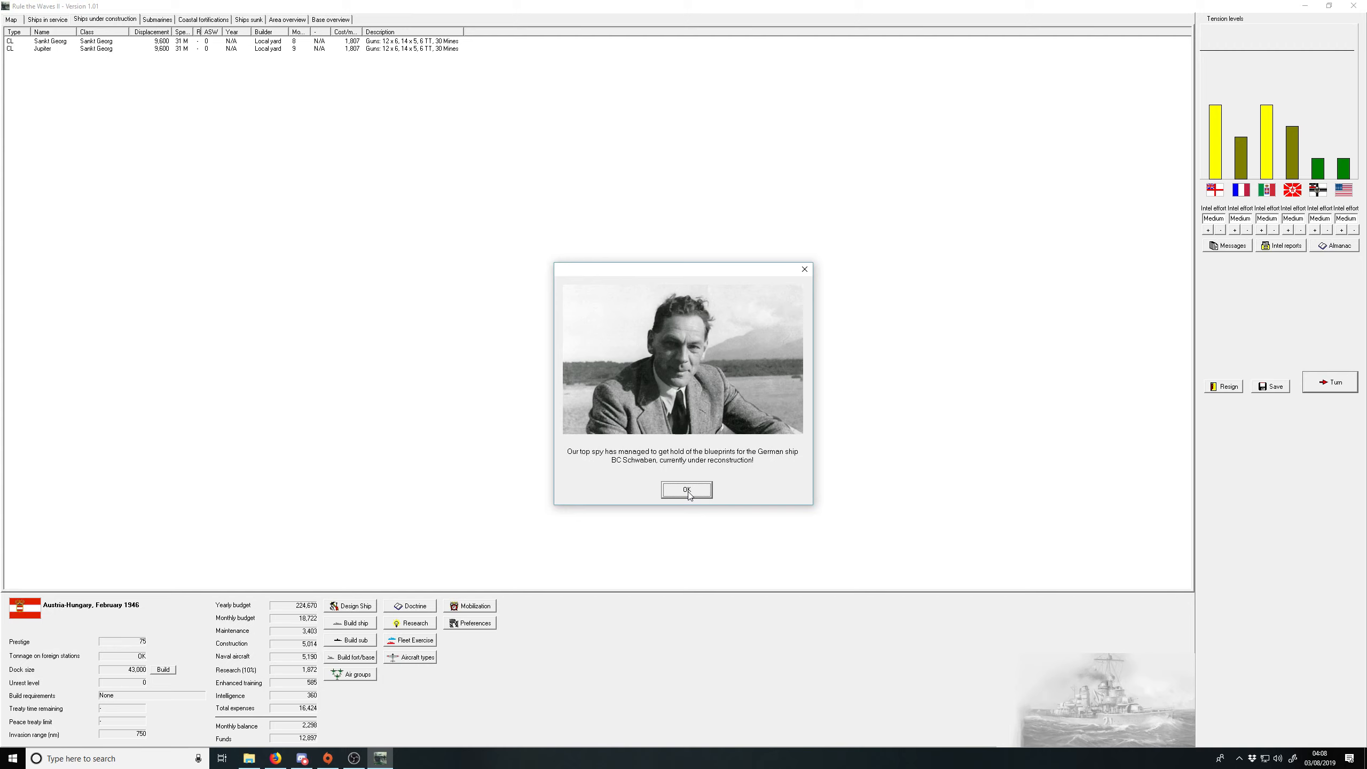
pyautogui.click(685, 489)
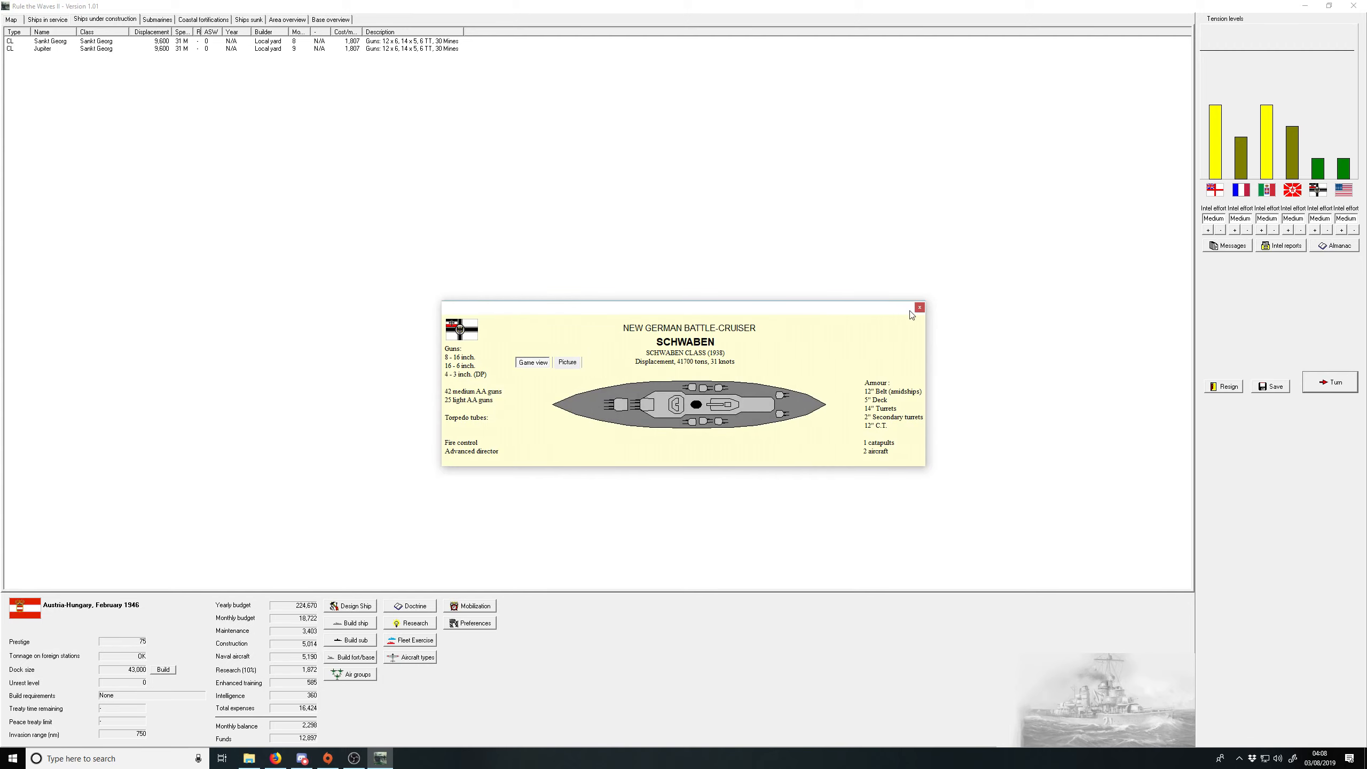
pyautogui.click(919, 307)
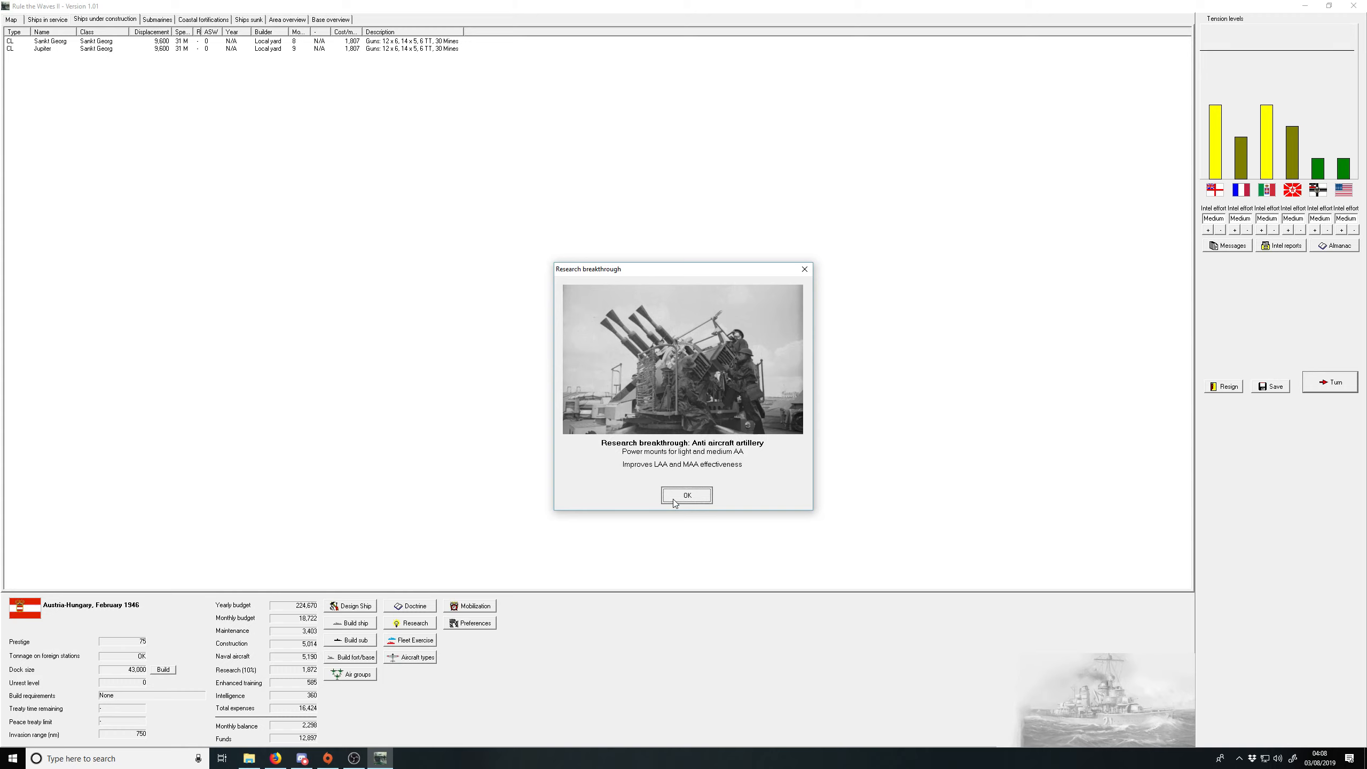
pyautogui.click(687, 495)
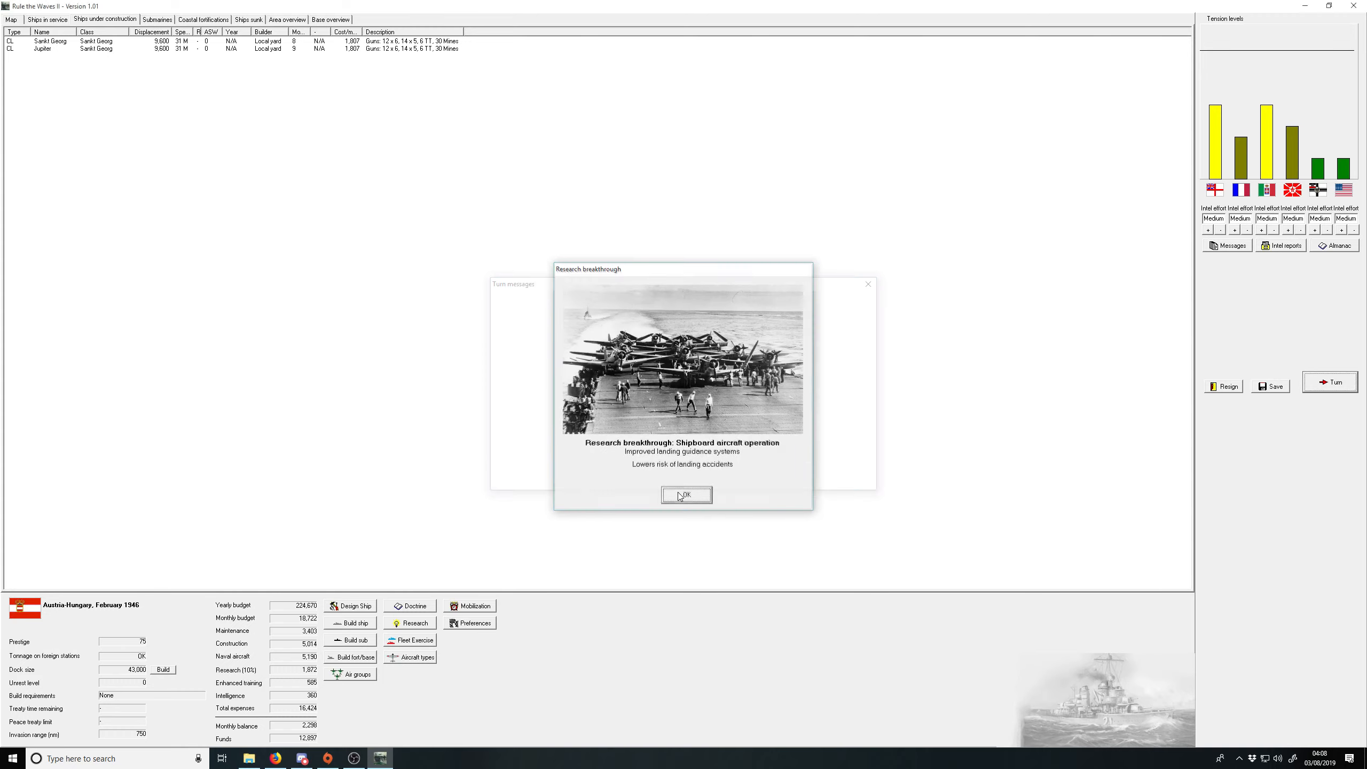
pyautogui.click(686, 495)
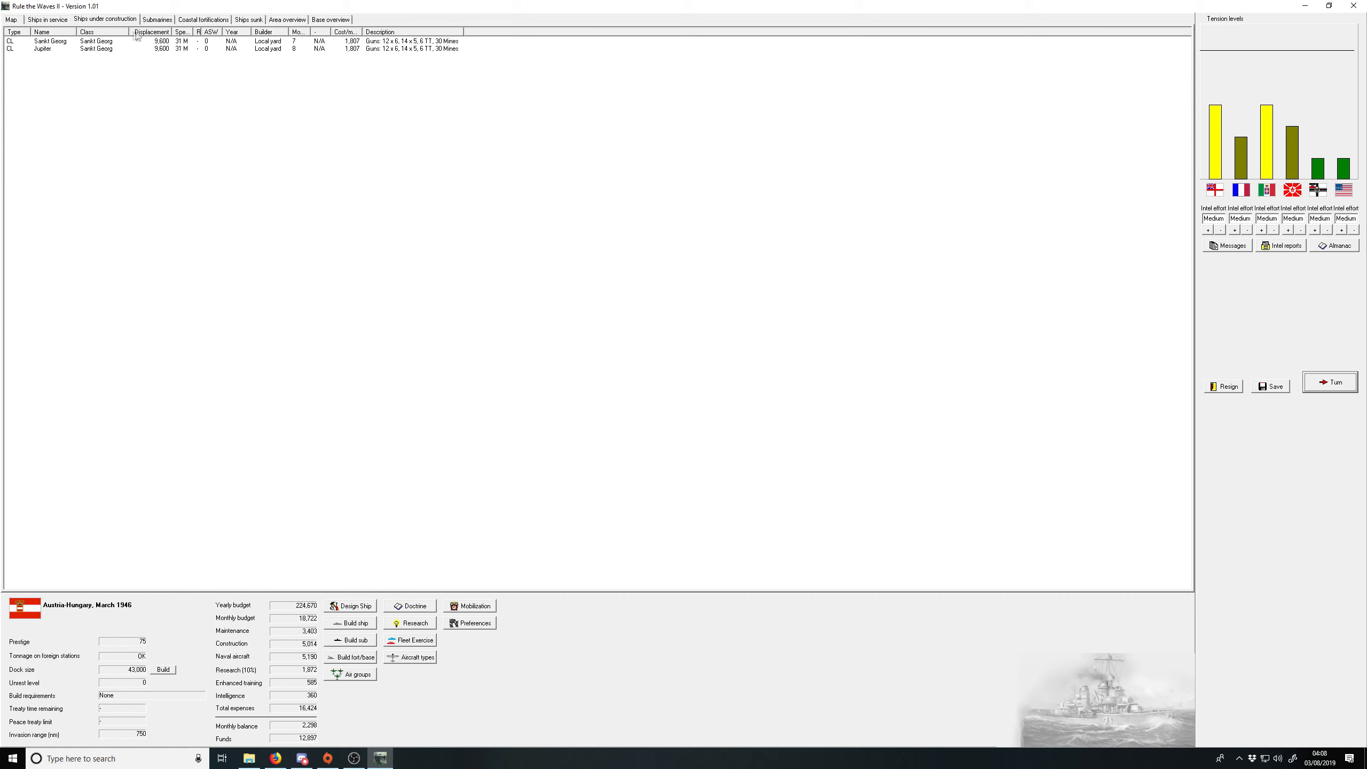
pyautogui.click(47, 19)
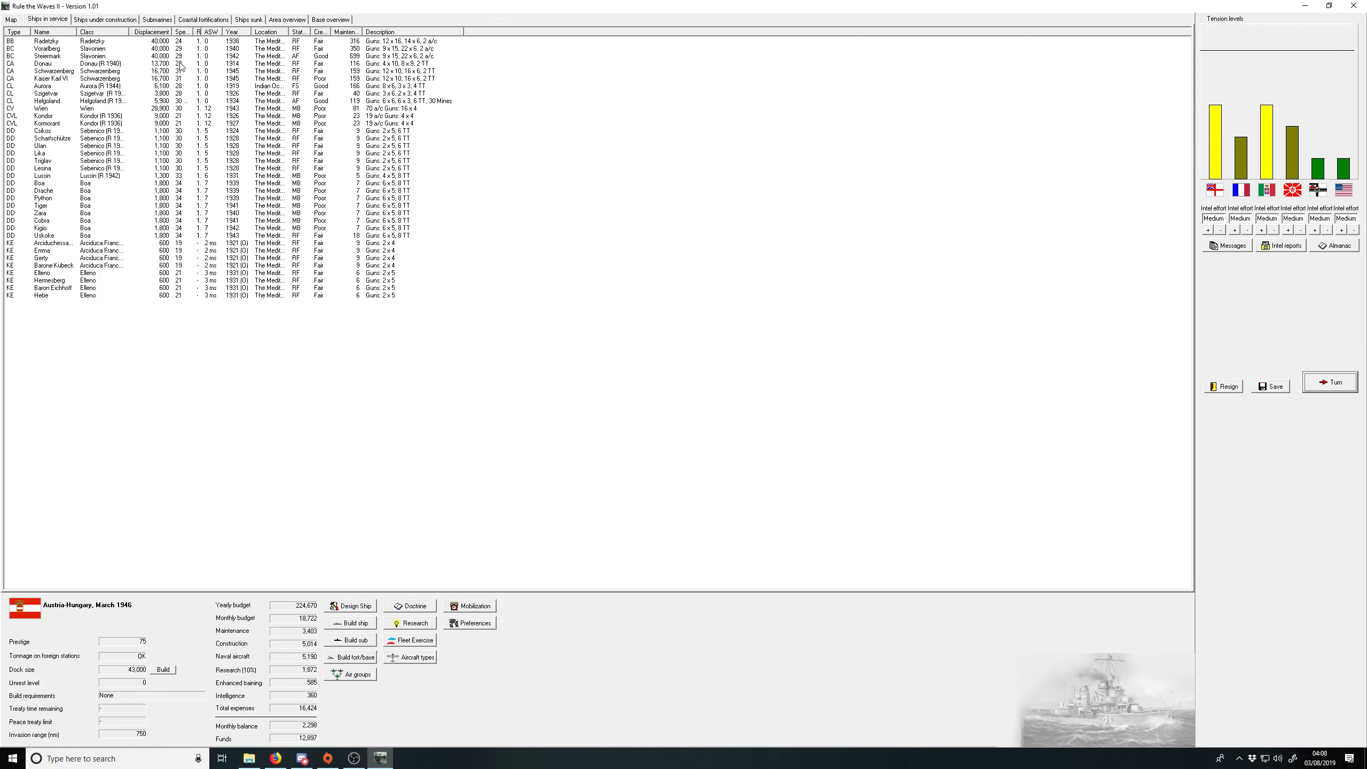
pyautogui.moveTo(195, 533)
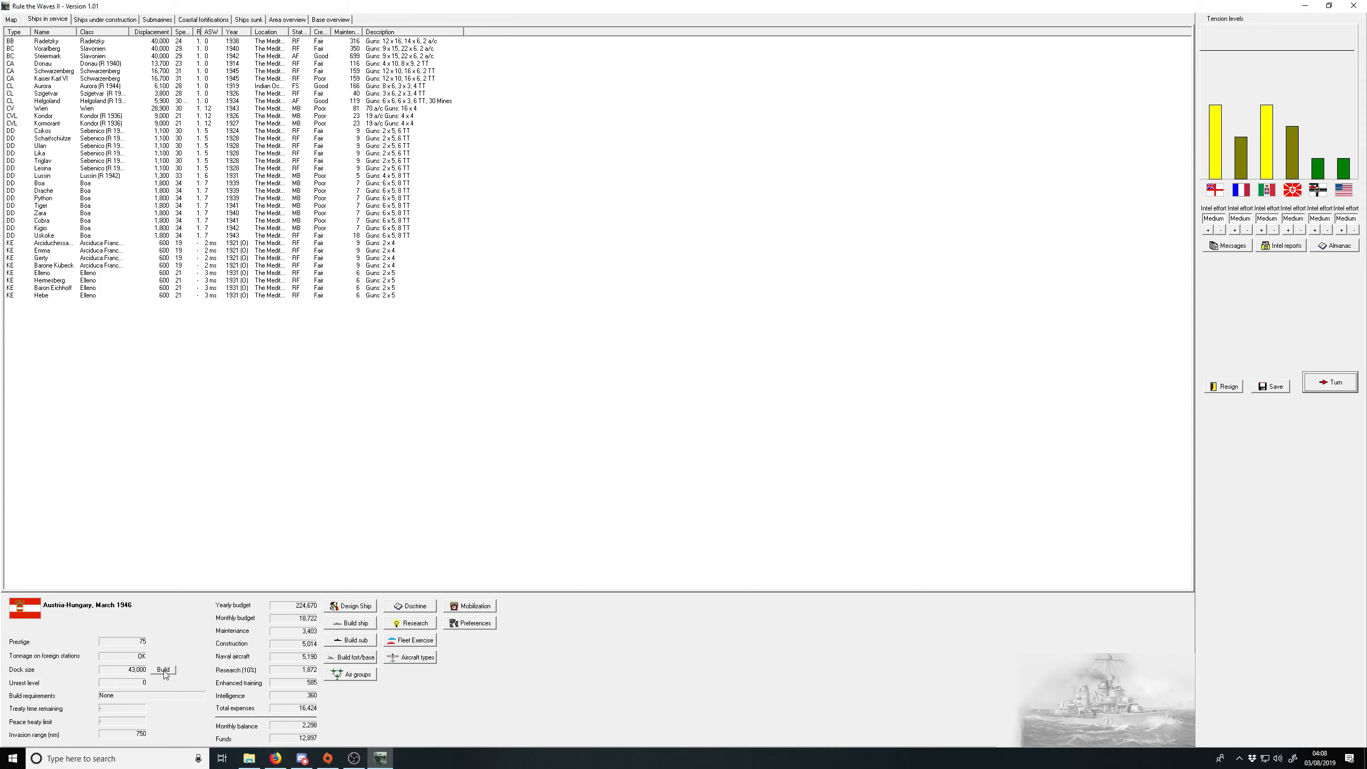
# Step: Start a dock size expansion and end the month to reach April 1946
pyautogui.click(162, 670)
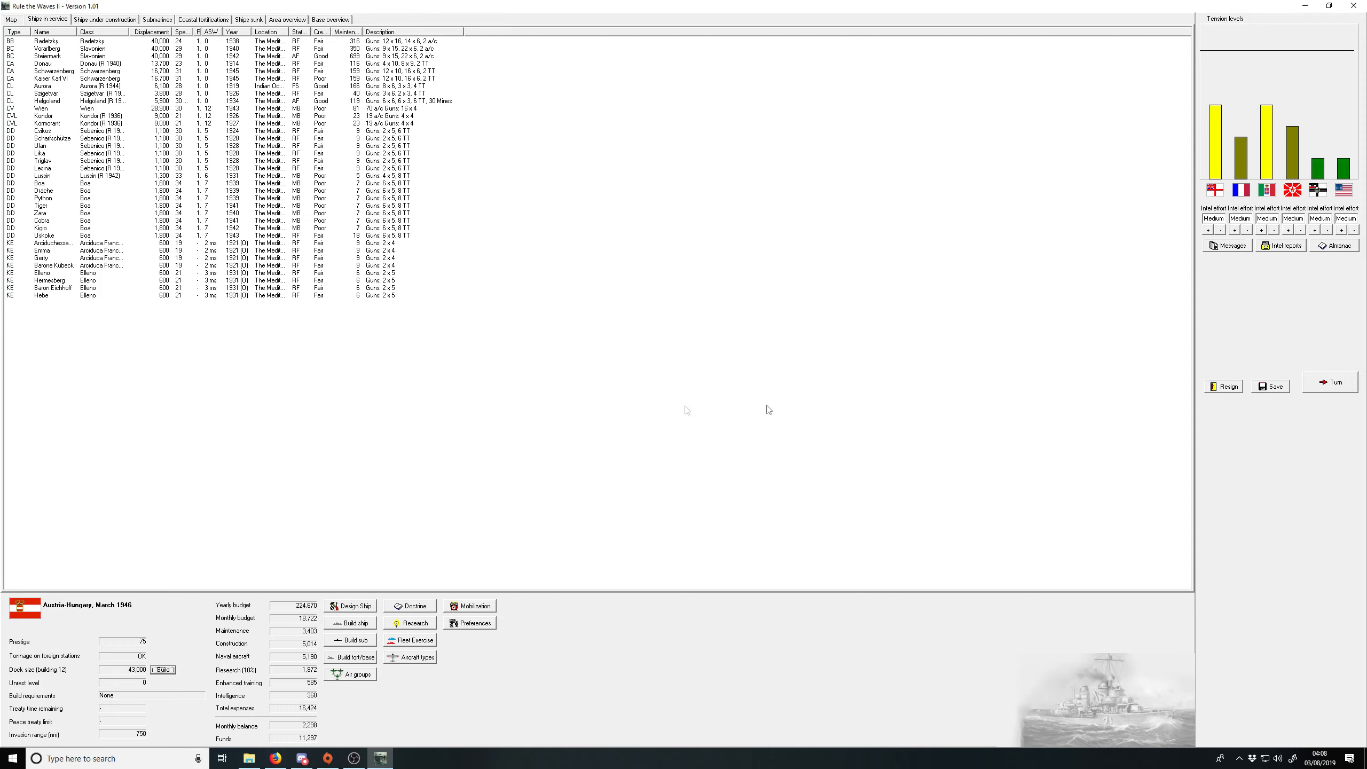
pyautogui.click(1330, 382)
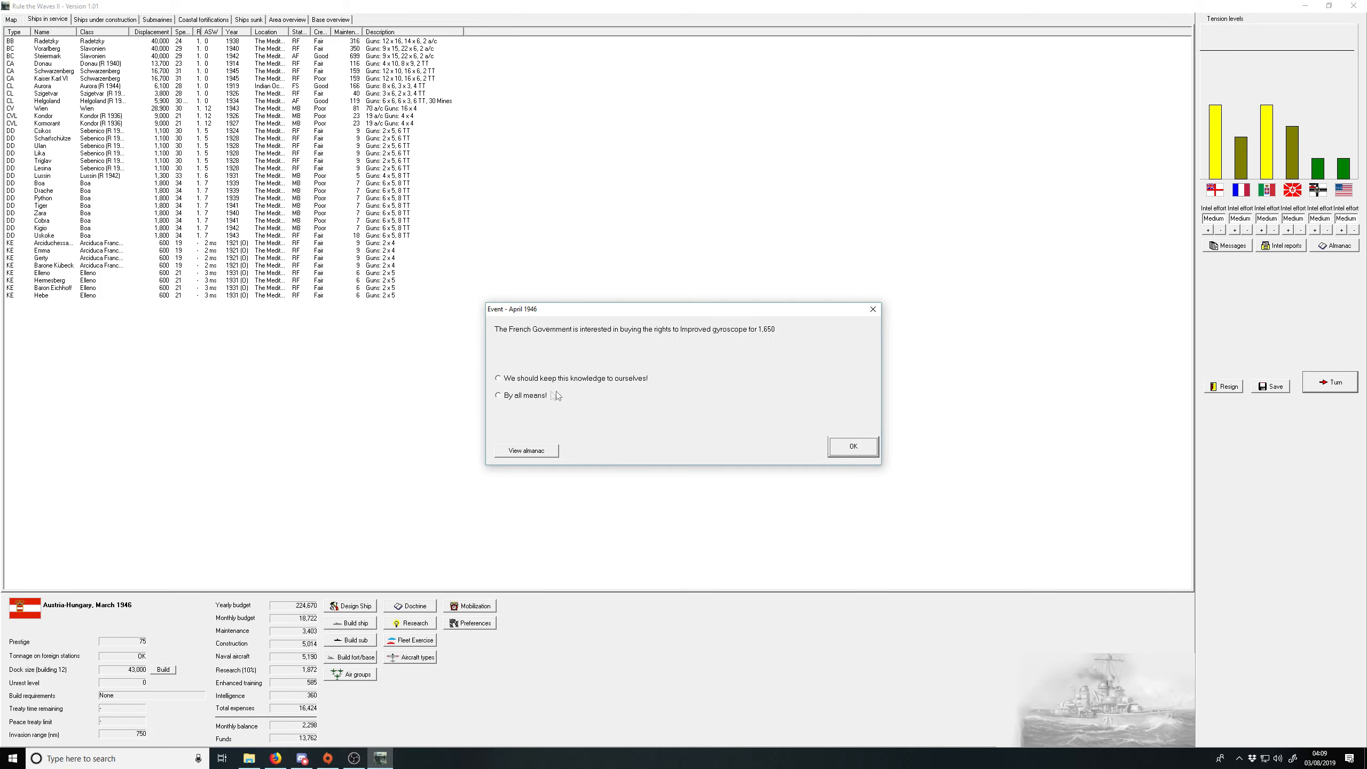
# Step: Sell the gyroscope rights to France, dismiss the Bloch MB 112 news, and advance
pyautogui.click(498, 395)
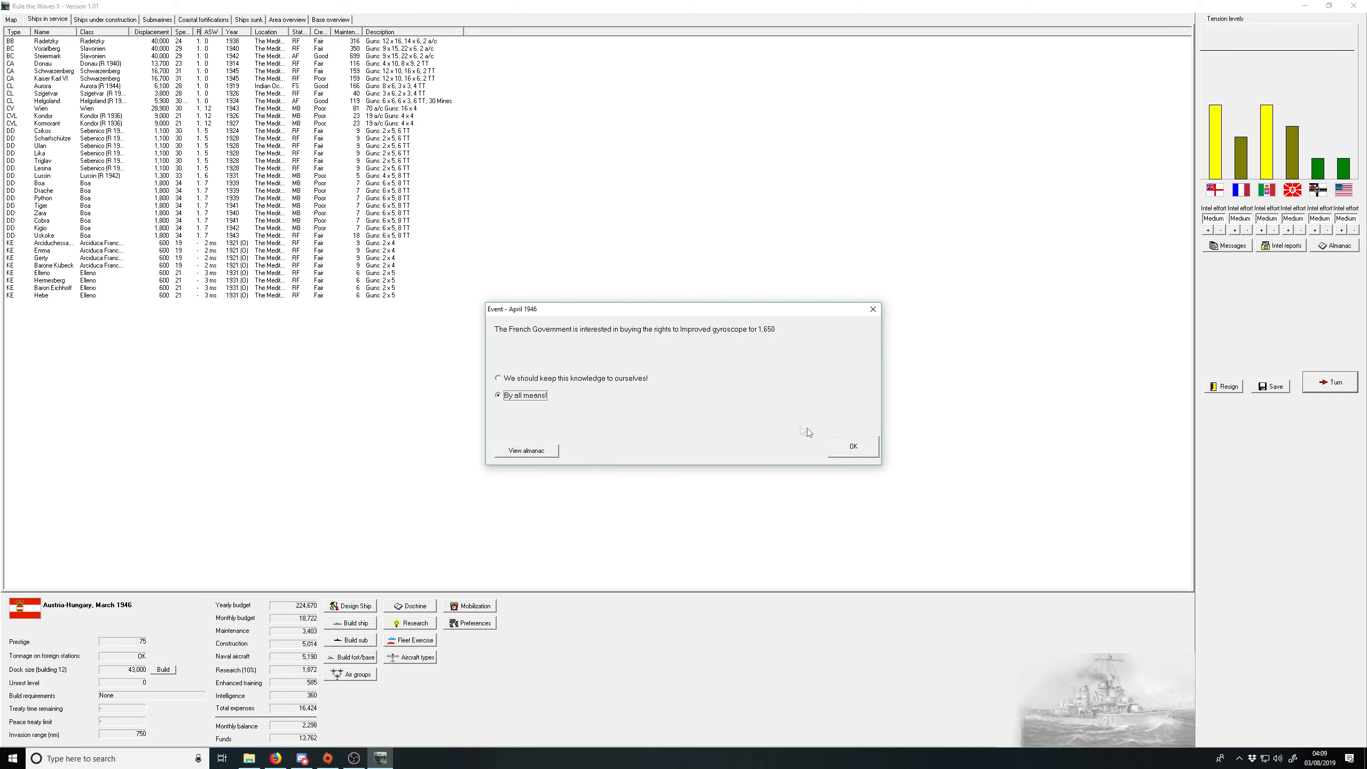
pyautogui.click(852, 447)
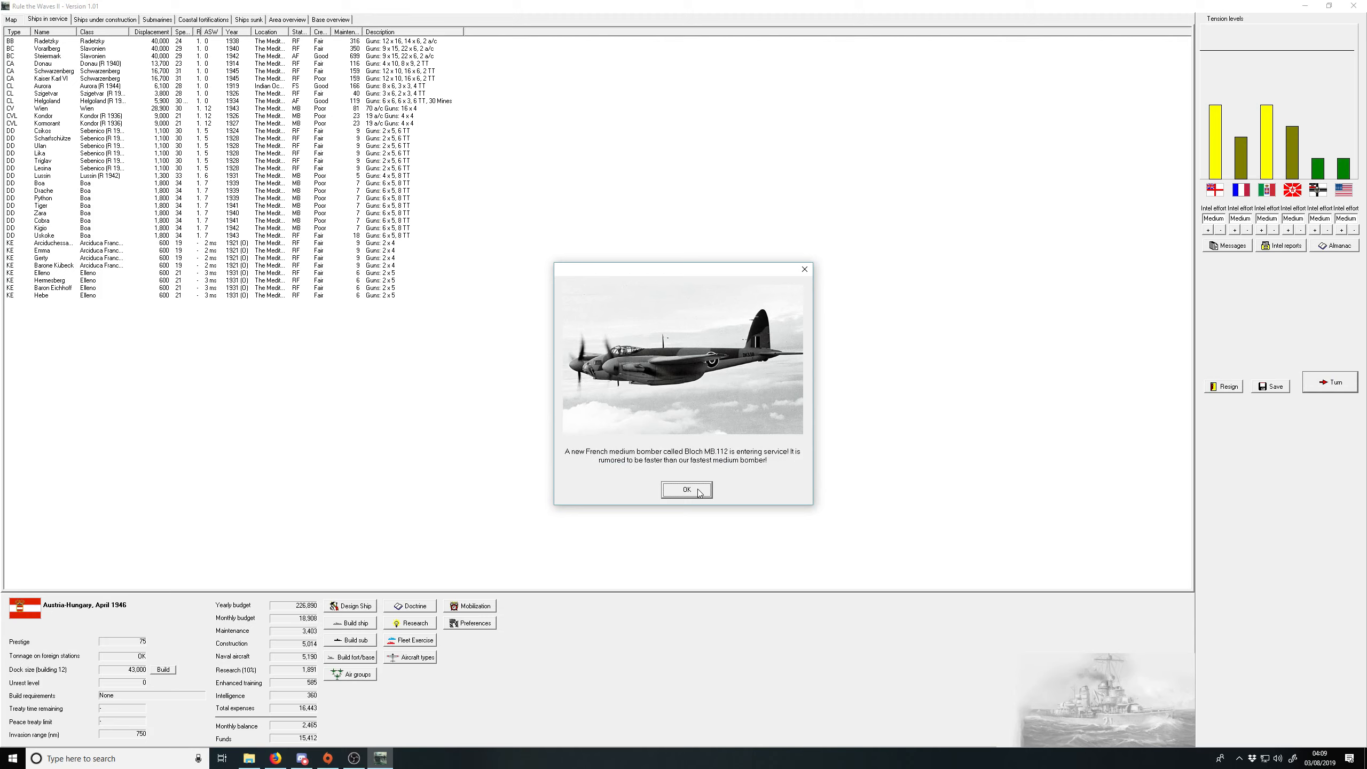
pyautogui.click(686, 489)
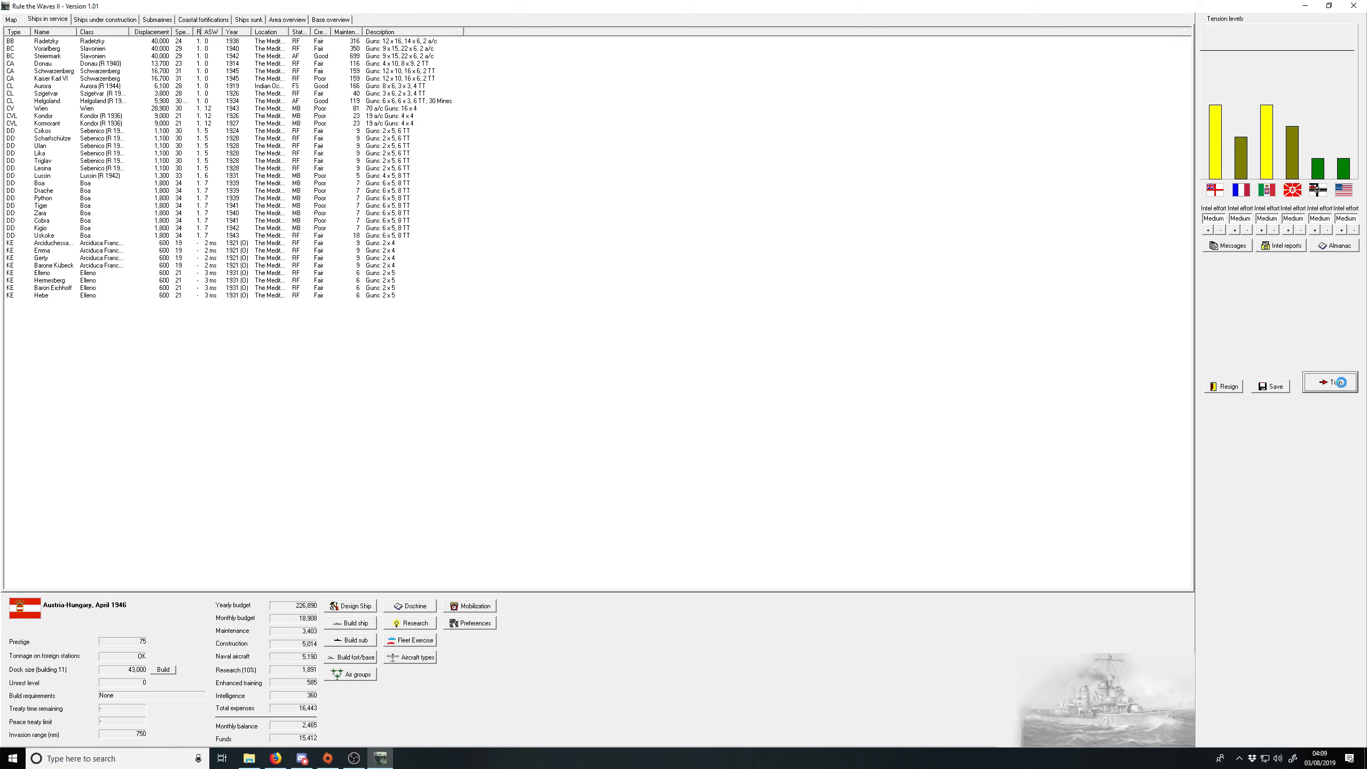
pyautogui.click(1331, 382)
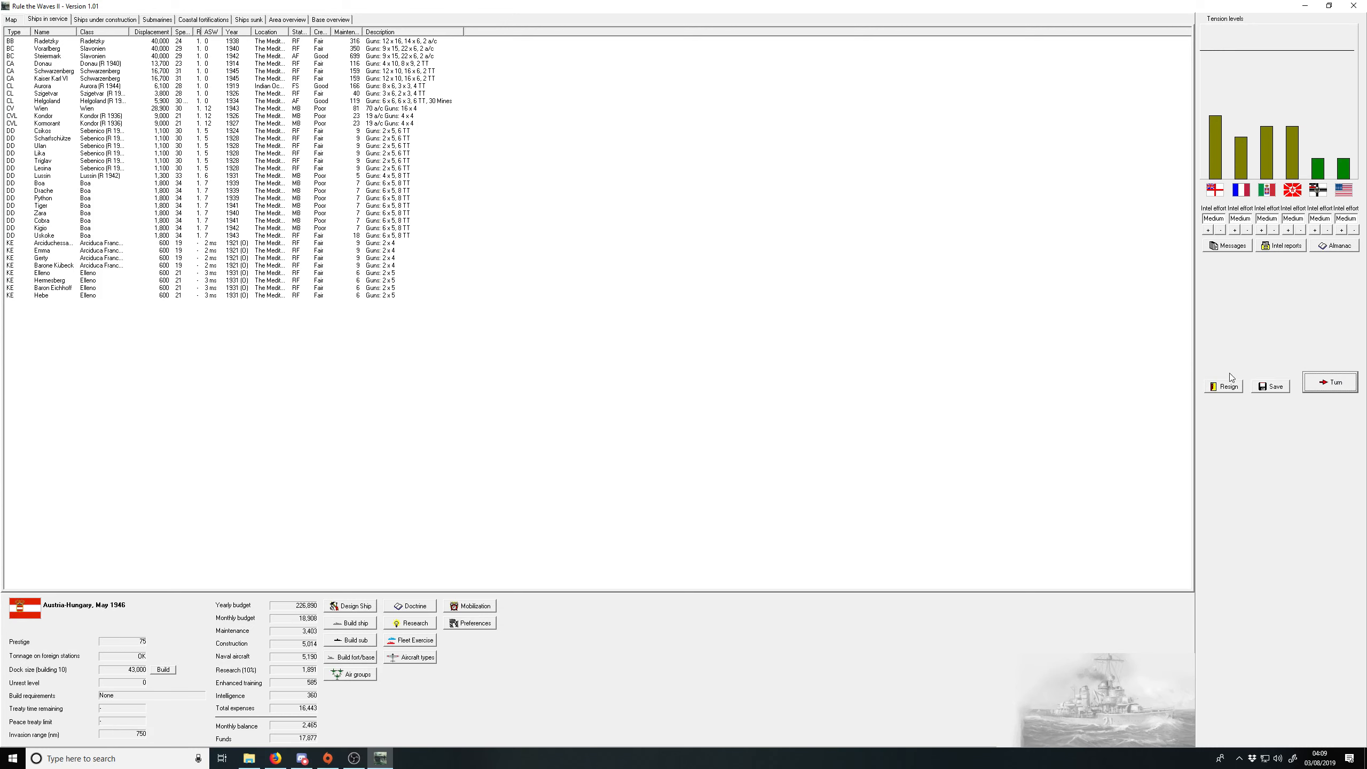
# Step: Buy US air search radar rights and acknowledge the radar, fleet tactics and Vickers Fox news
pyautogui.click(1329, 382)
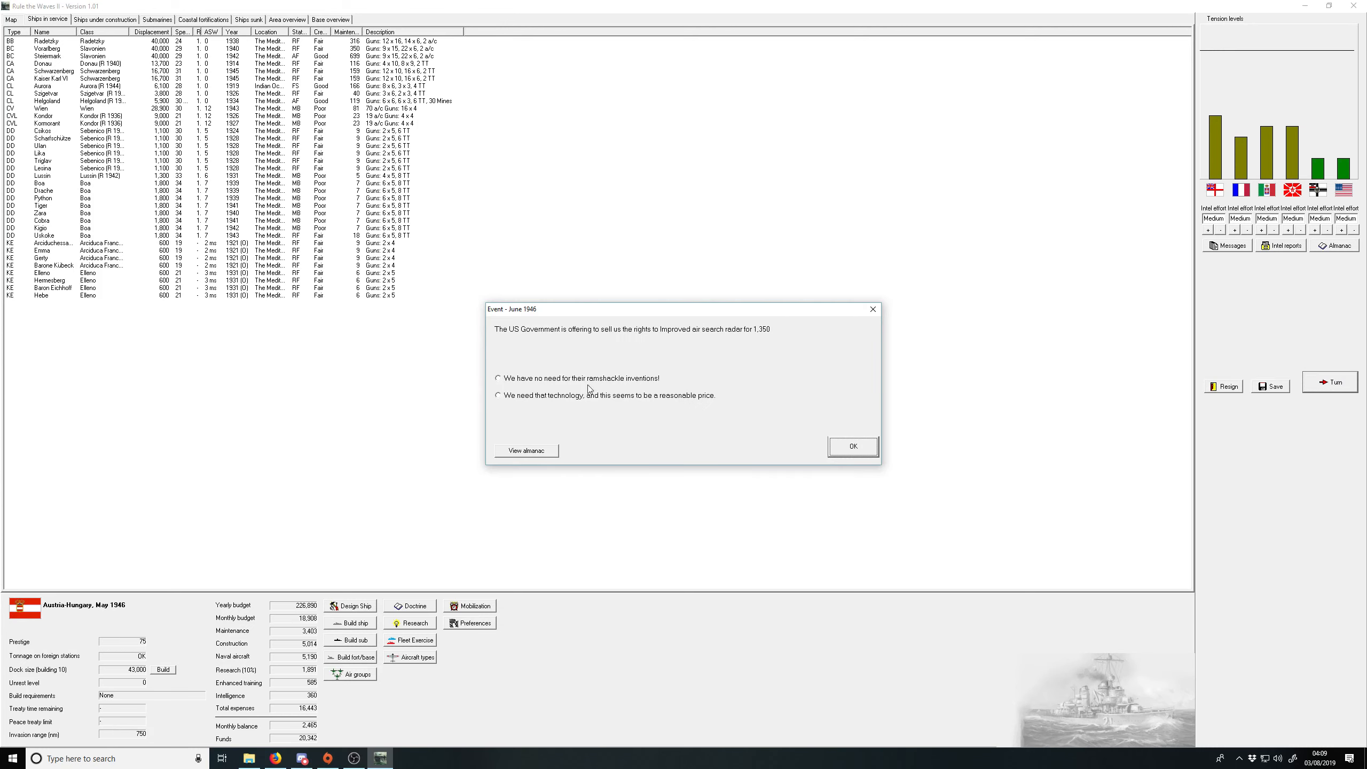
pyautogui.click(498, 396)
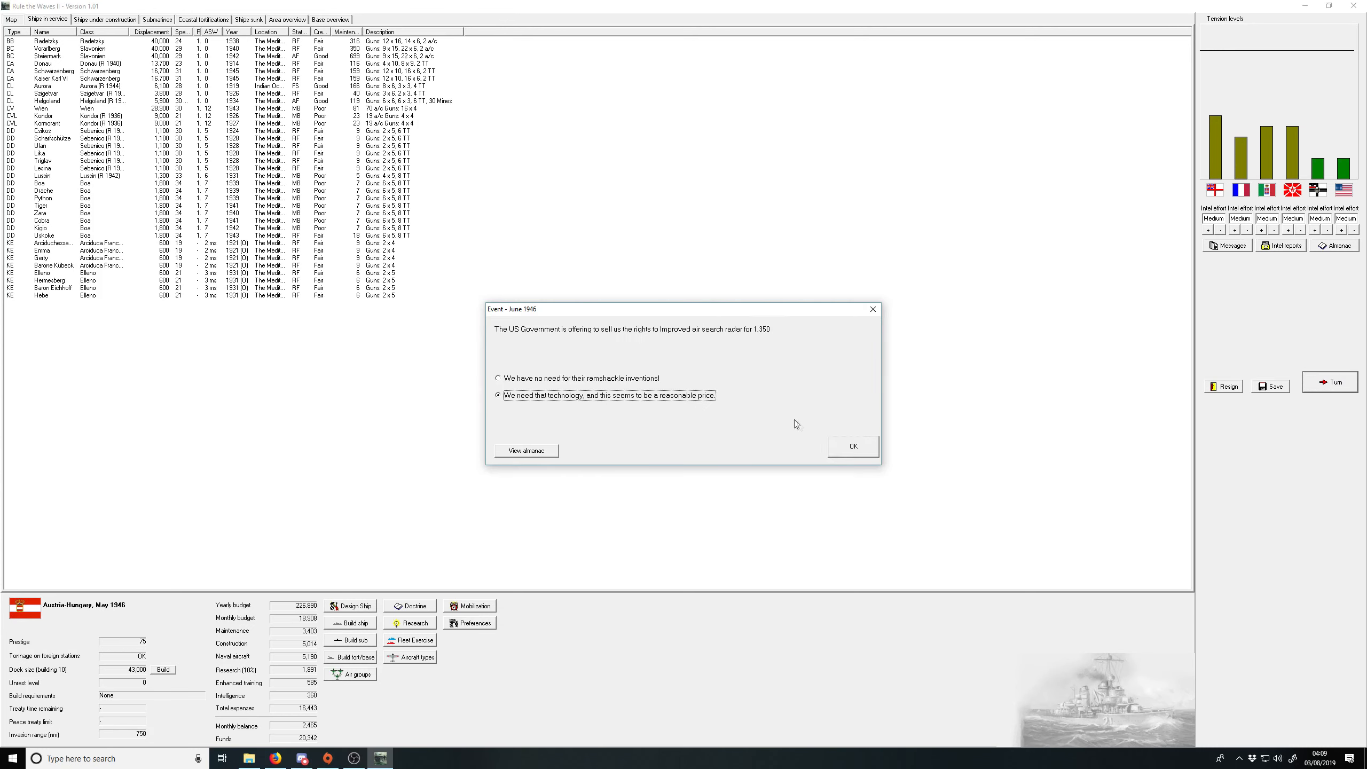
pyautogui.click(852, 445)
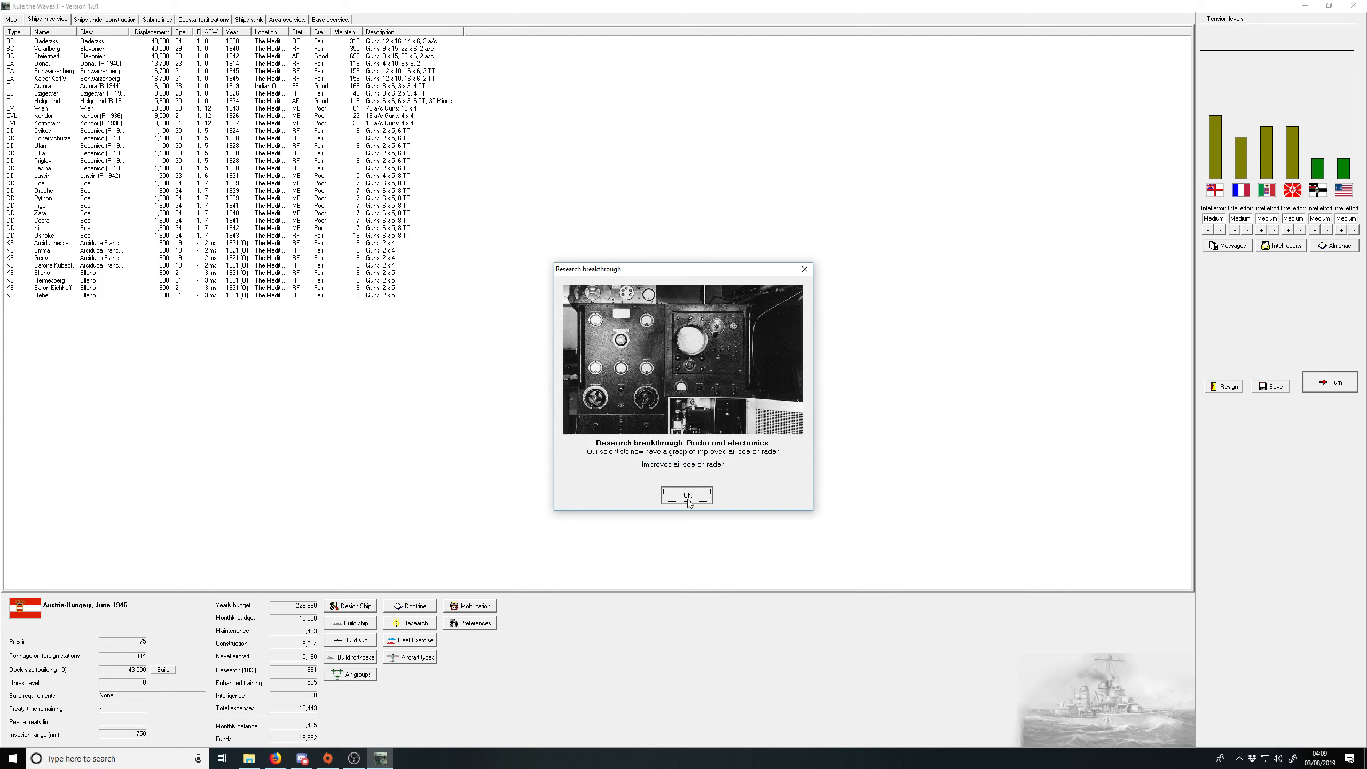
pyautogui.click(686, 495)
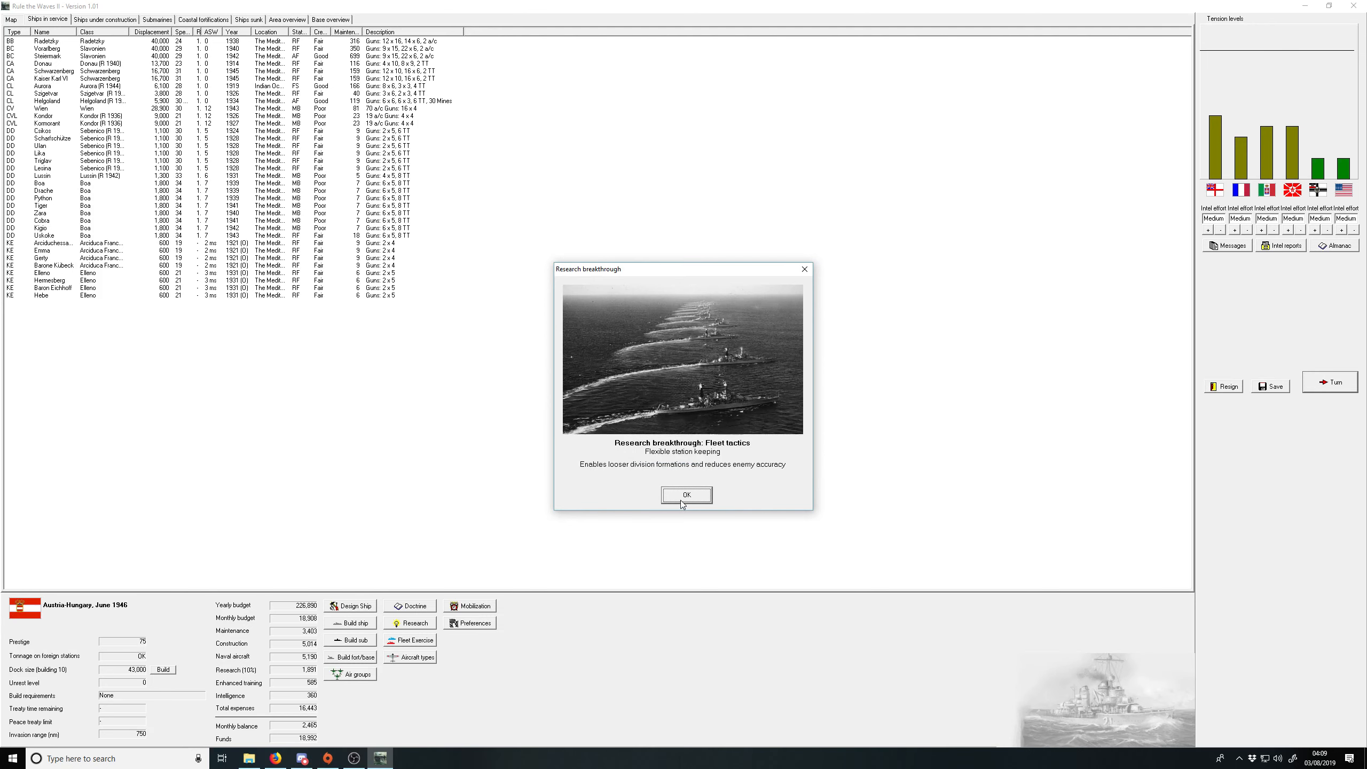
pyautogui.click(687, 494)
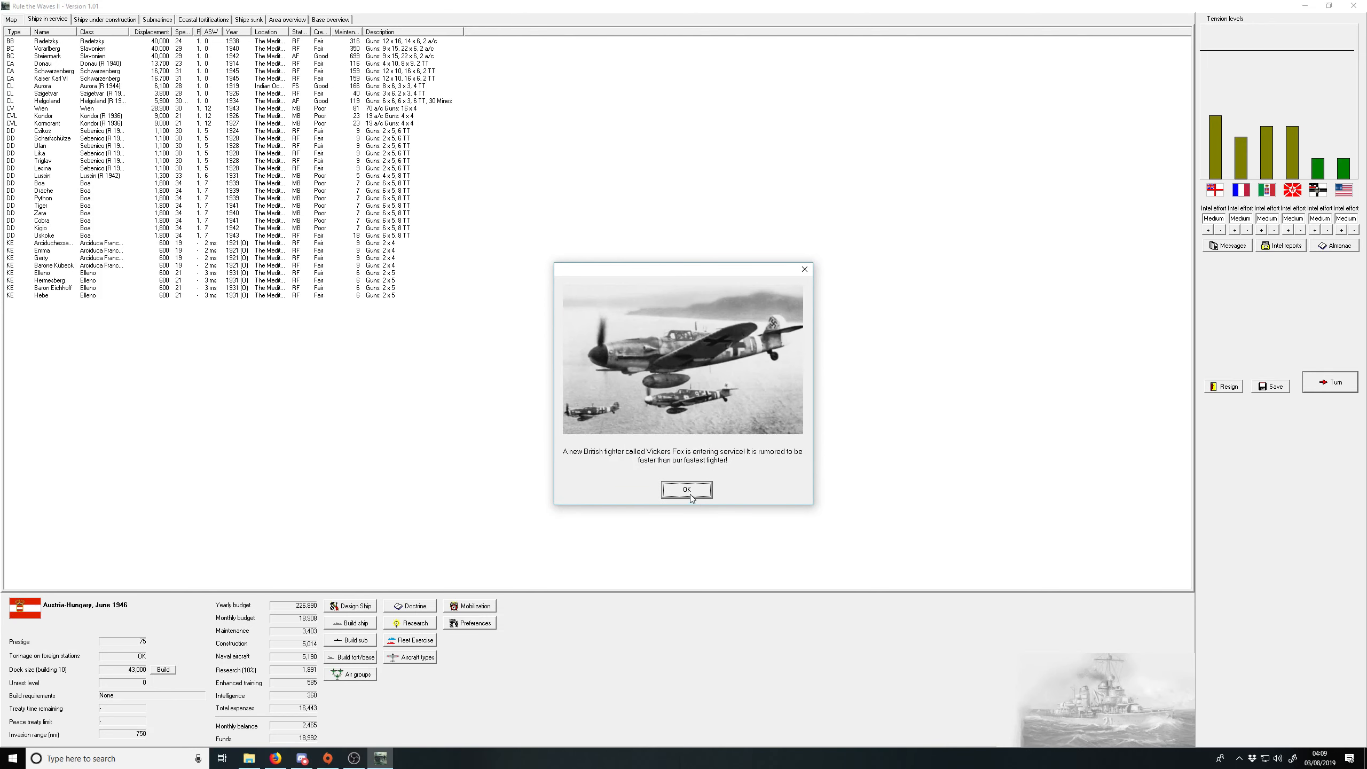
pyautogui.click(686, 489)
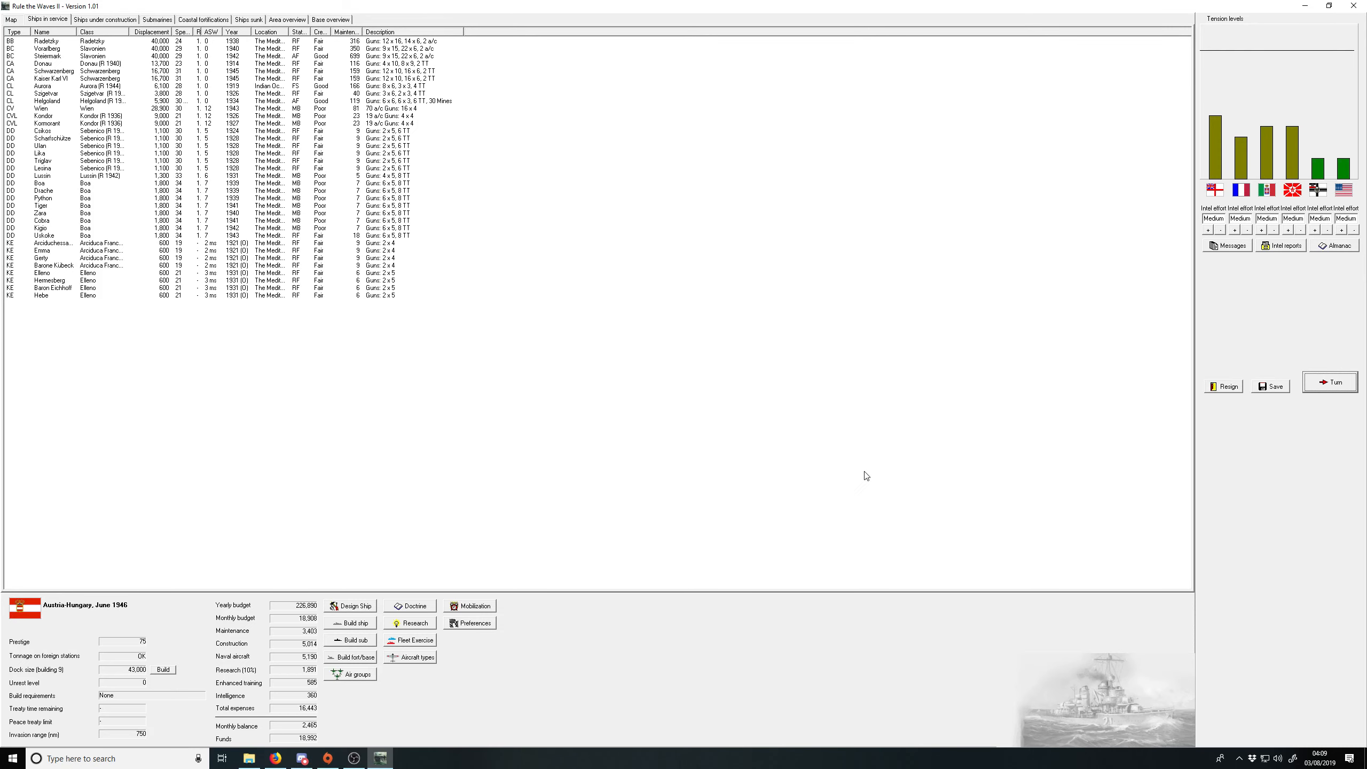
# Step: Advance to July 1946, answering the French display offer and dismissing the Arado Ar 147 news
pyautogui.click(1329, 382)
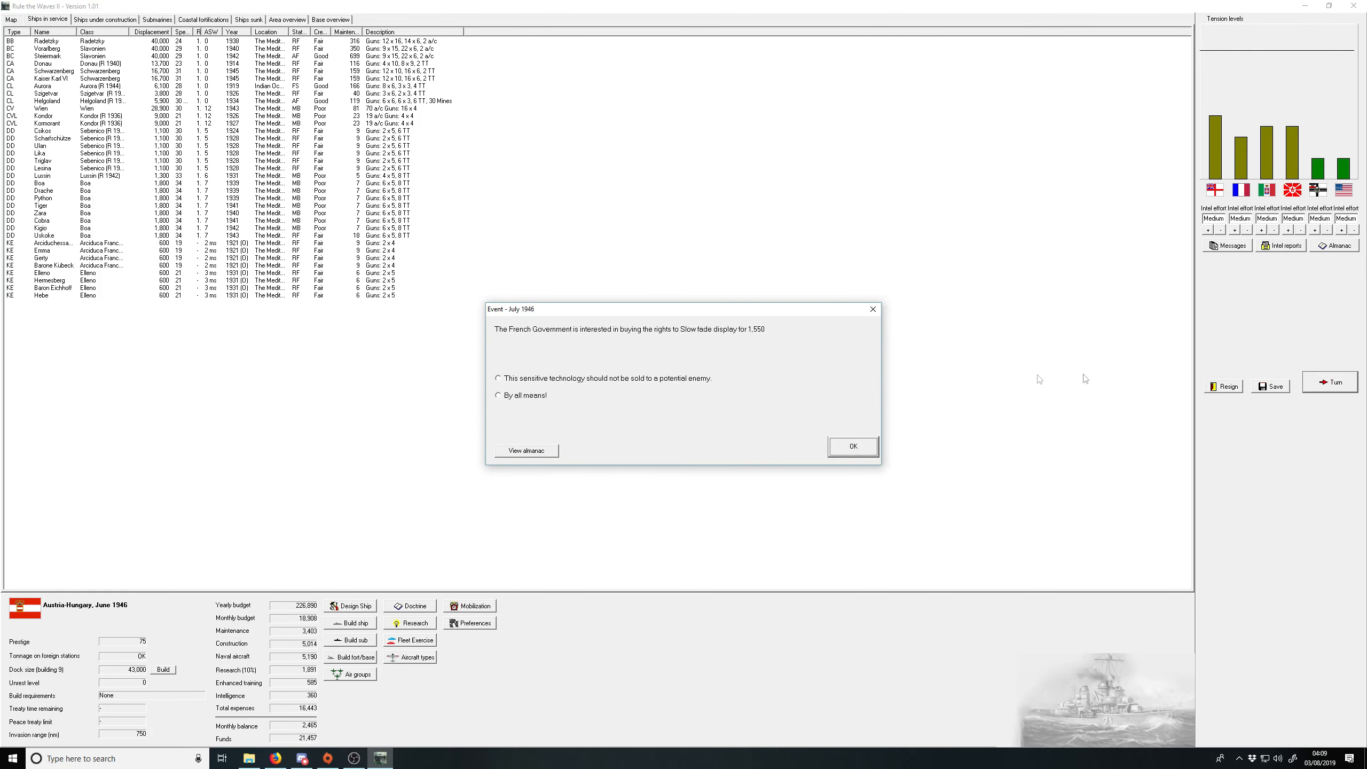
pyautogui.moveTo(603, 375)
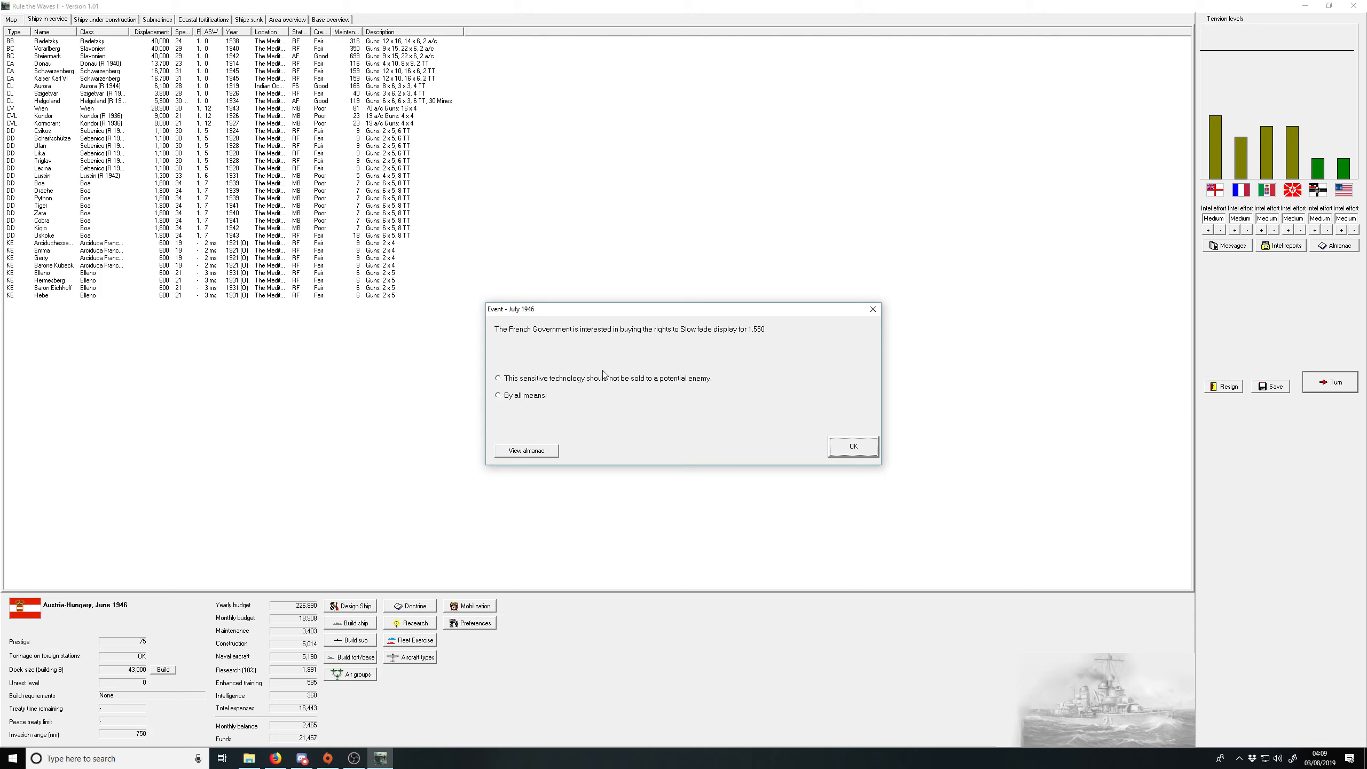
pyautogui.click(498, 378)
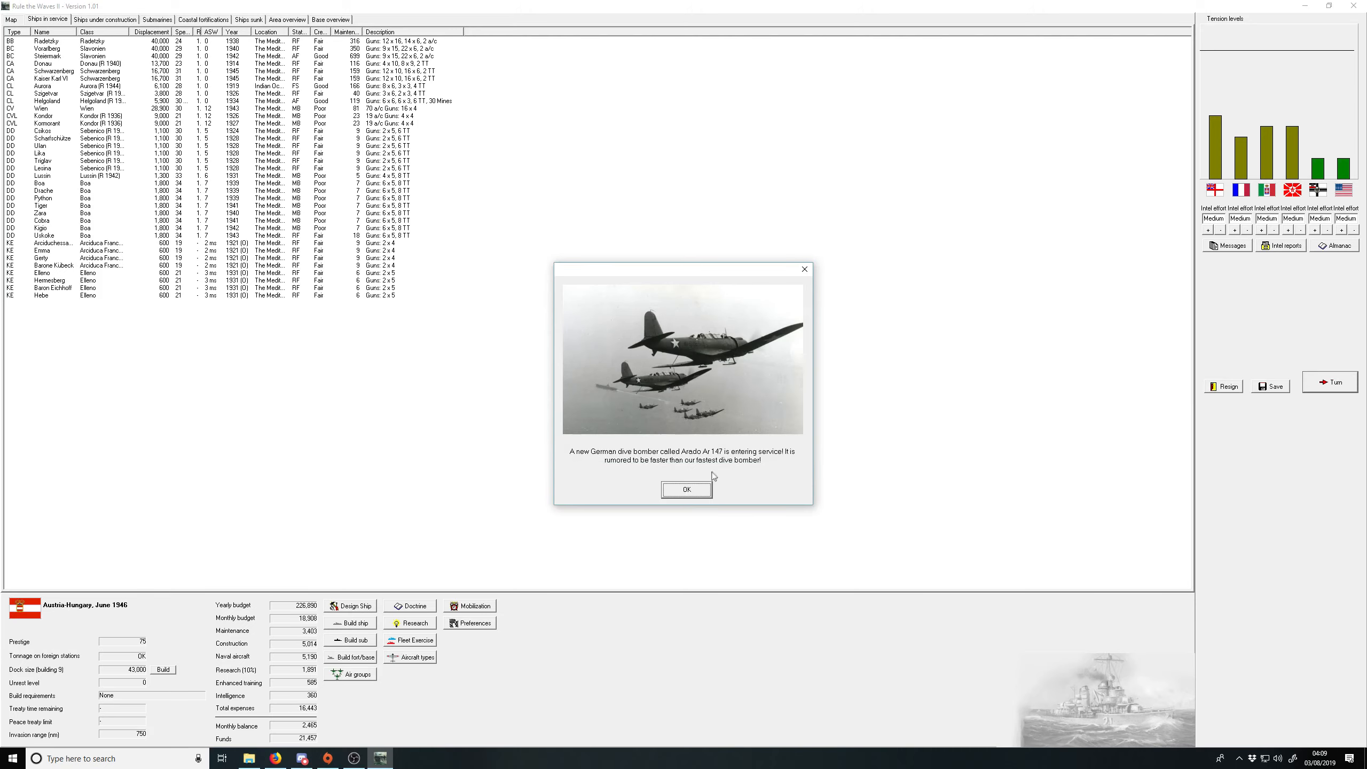
pyautogui.click(686, 489)
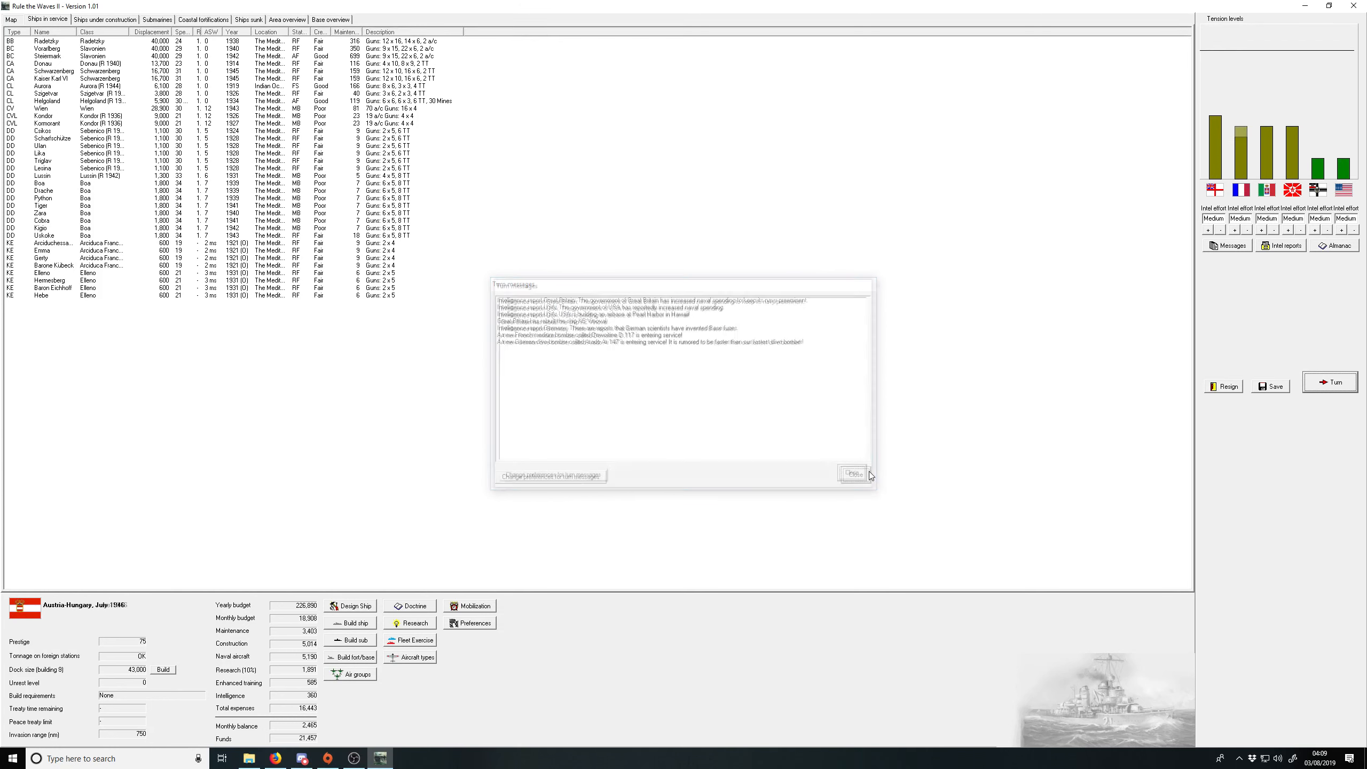
pyautogui.click(853, 473)
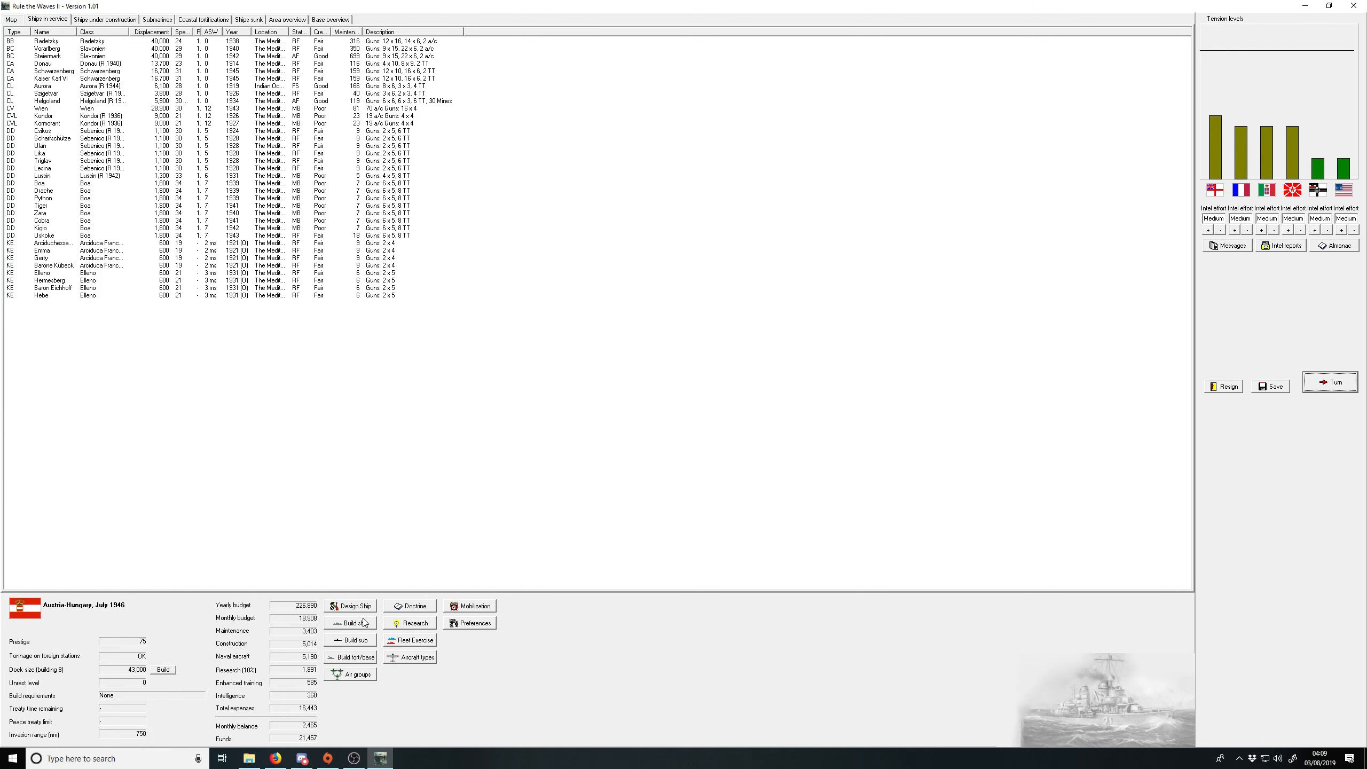
pyautogui.click(353, 605)
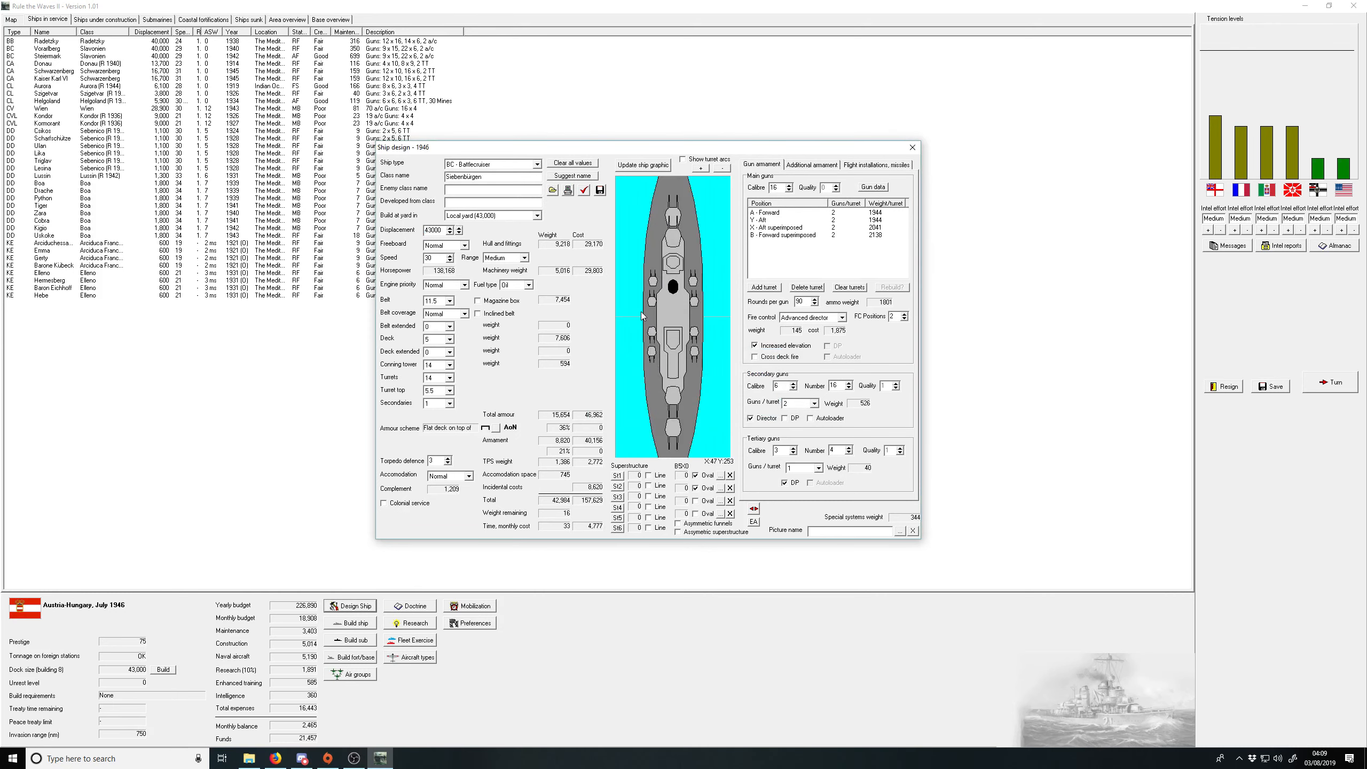
pyautogui.moveTo(691, 219)
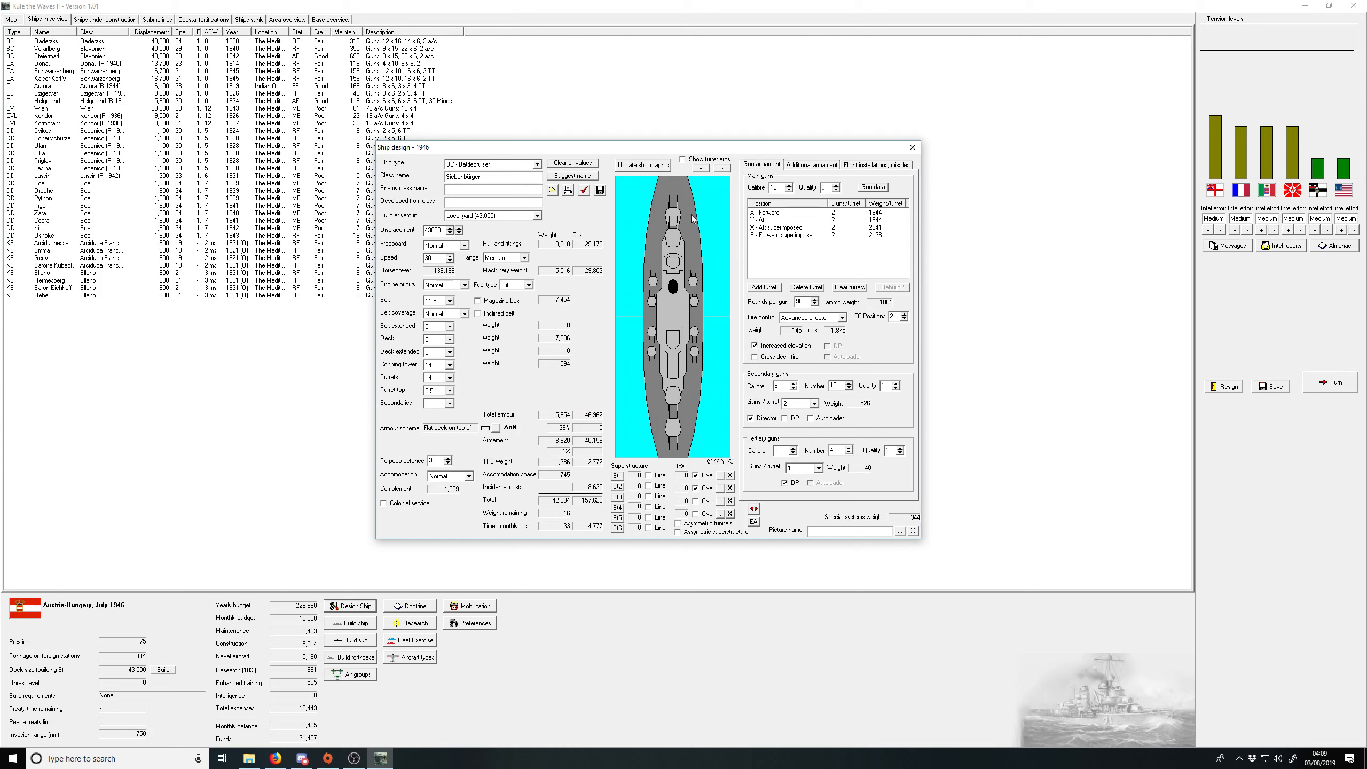
pyautogui.moveTo(692, 460)
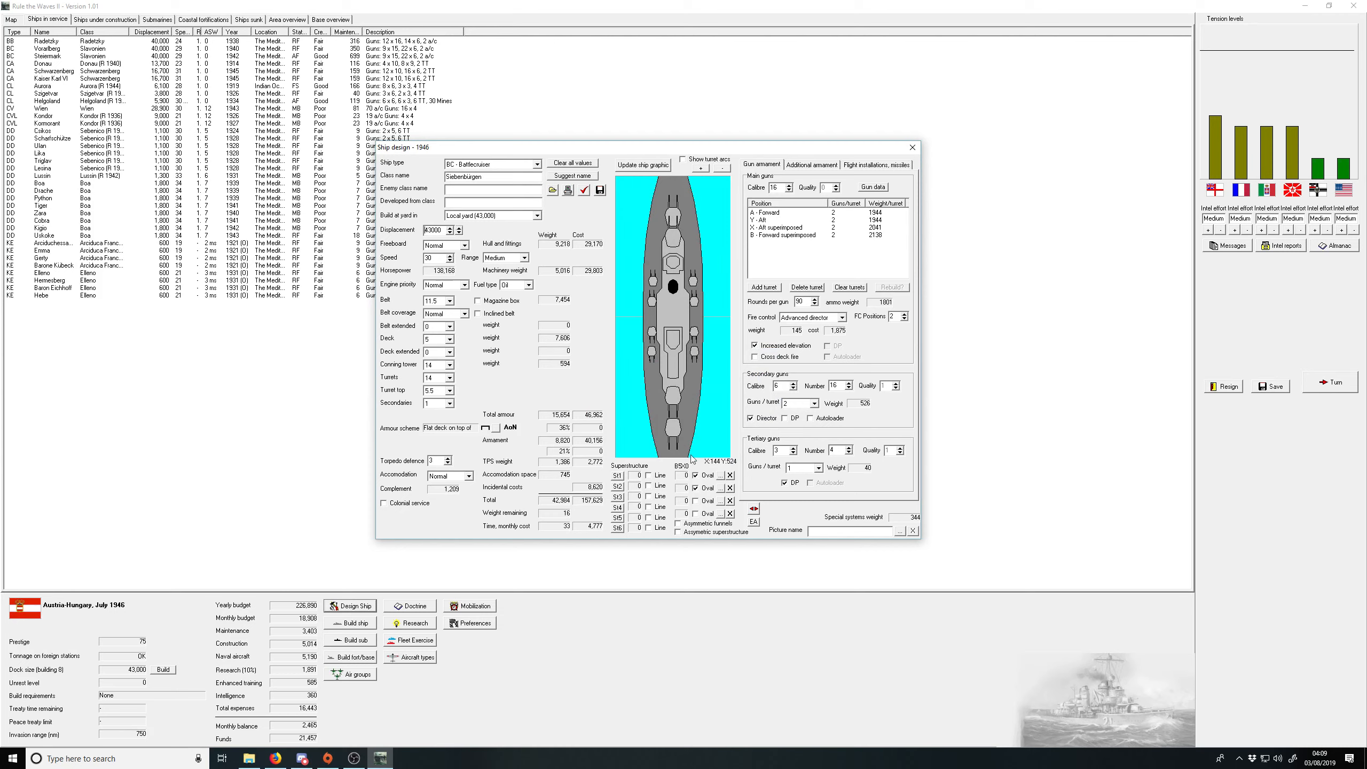
pyautogui.moveTo(635, 208)
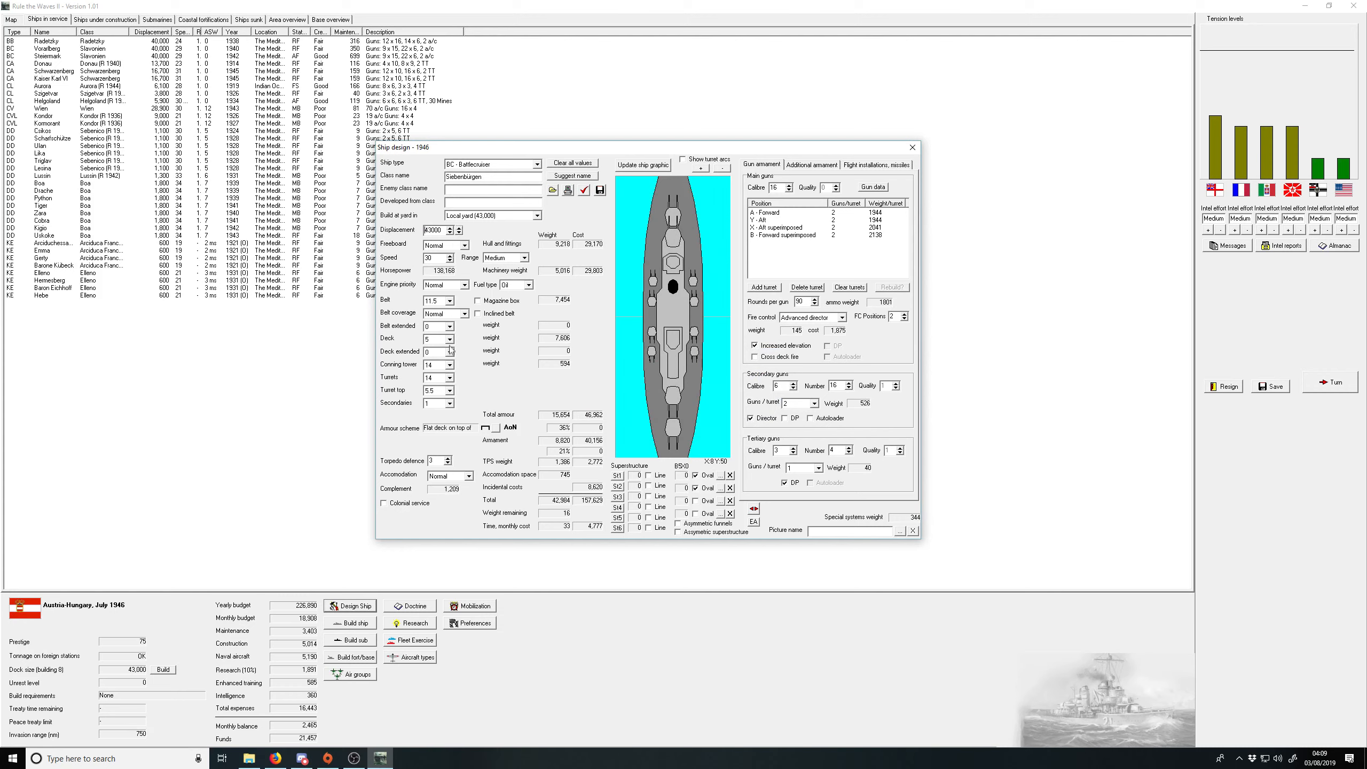
# Step: Set belt armour to 11.5, adjust conning tower armour, keep 90 rounds per gun, and check the design
pyautogui.click(450, 378)
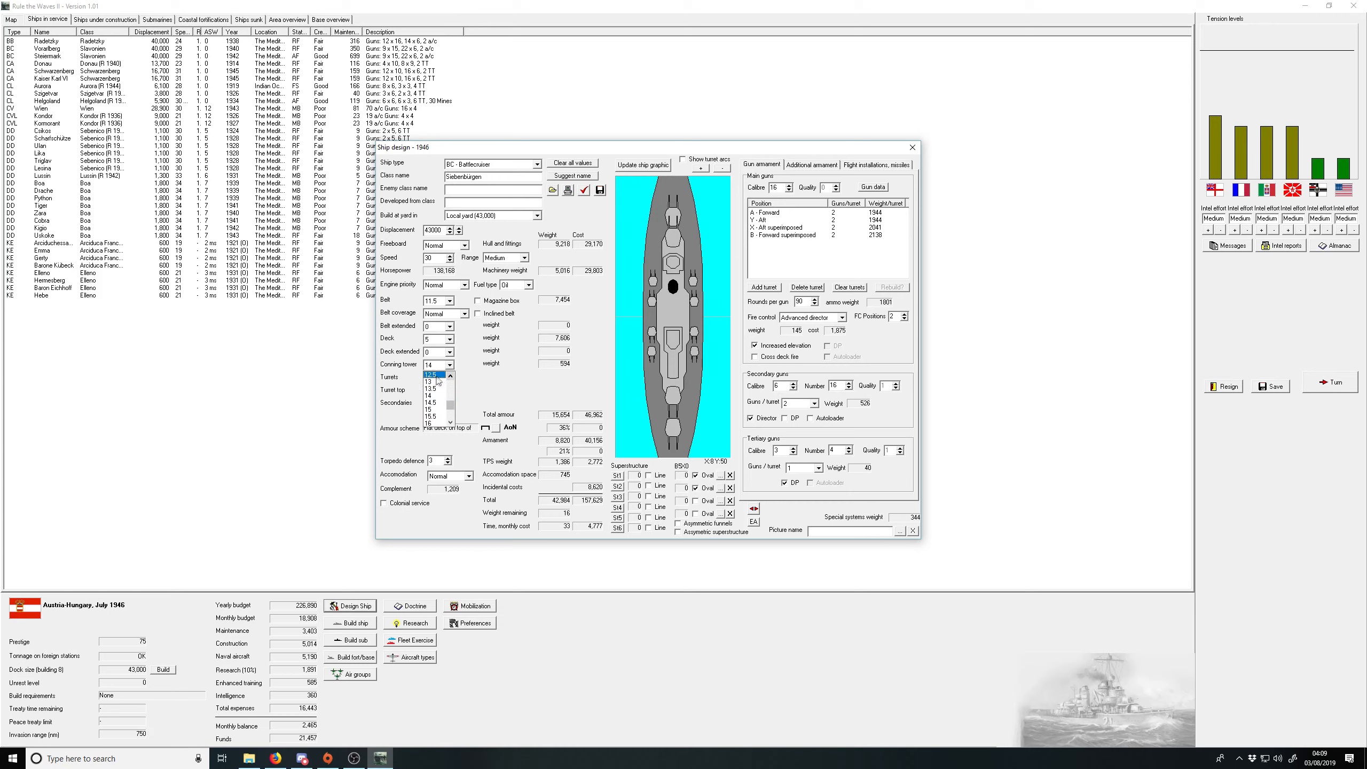
pyautogui.click(439, 312)
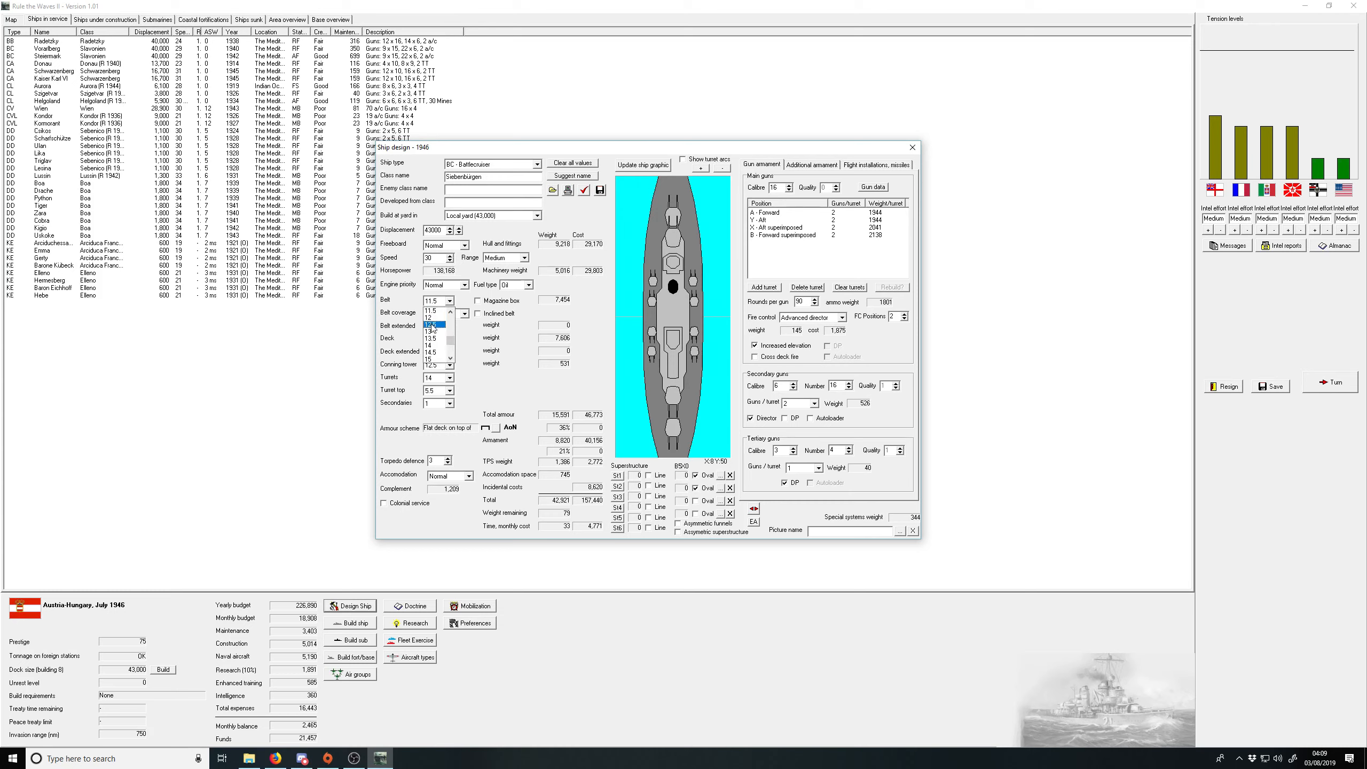
pyautogui.click(431, 323)
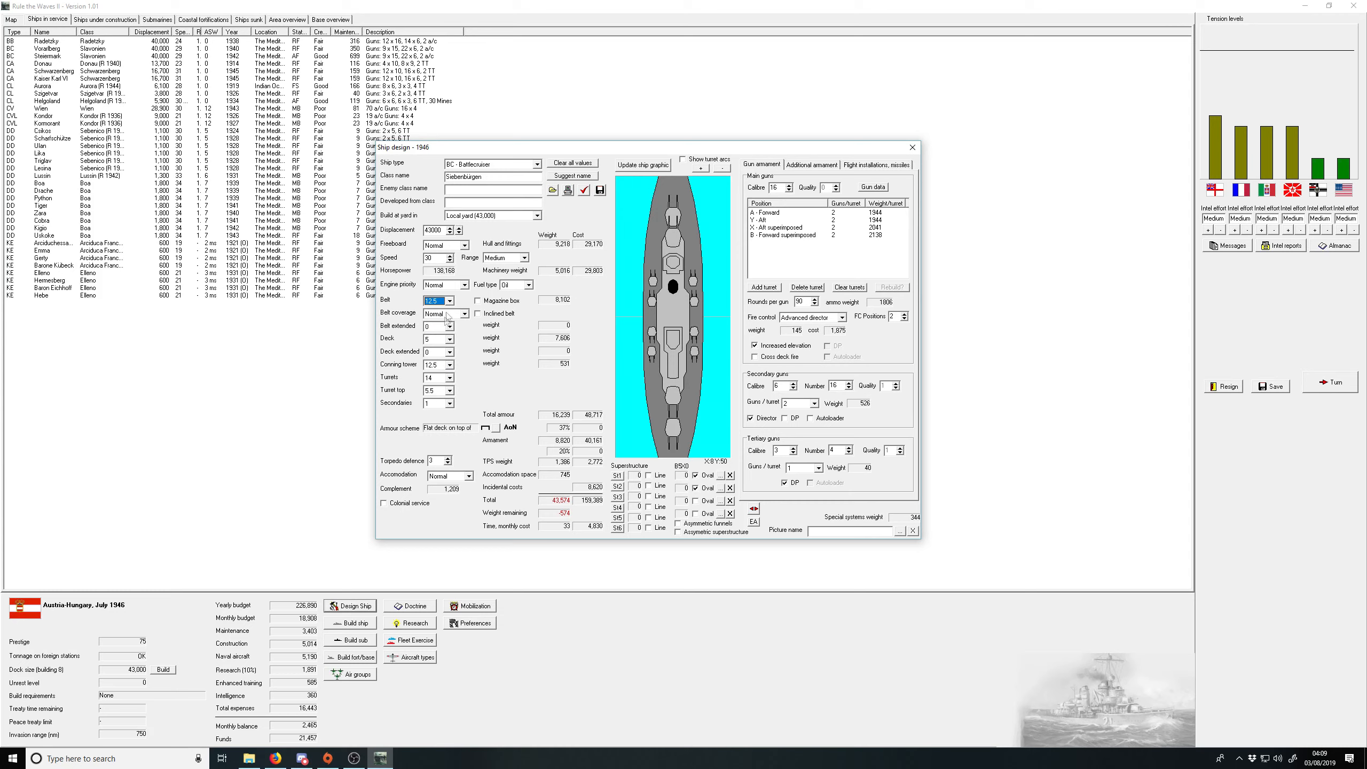
pyautogui.click(449, 376)
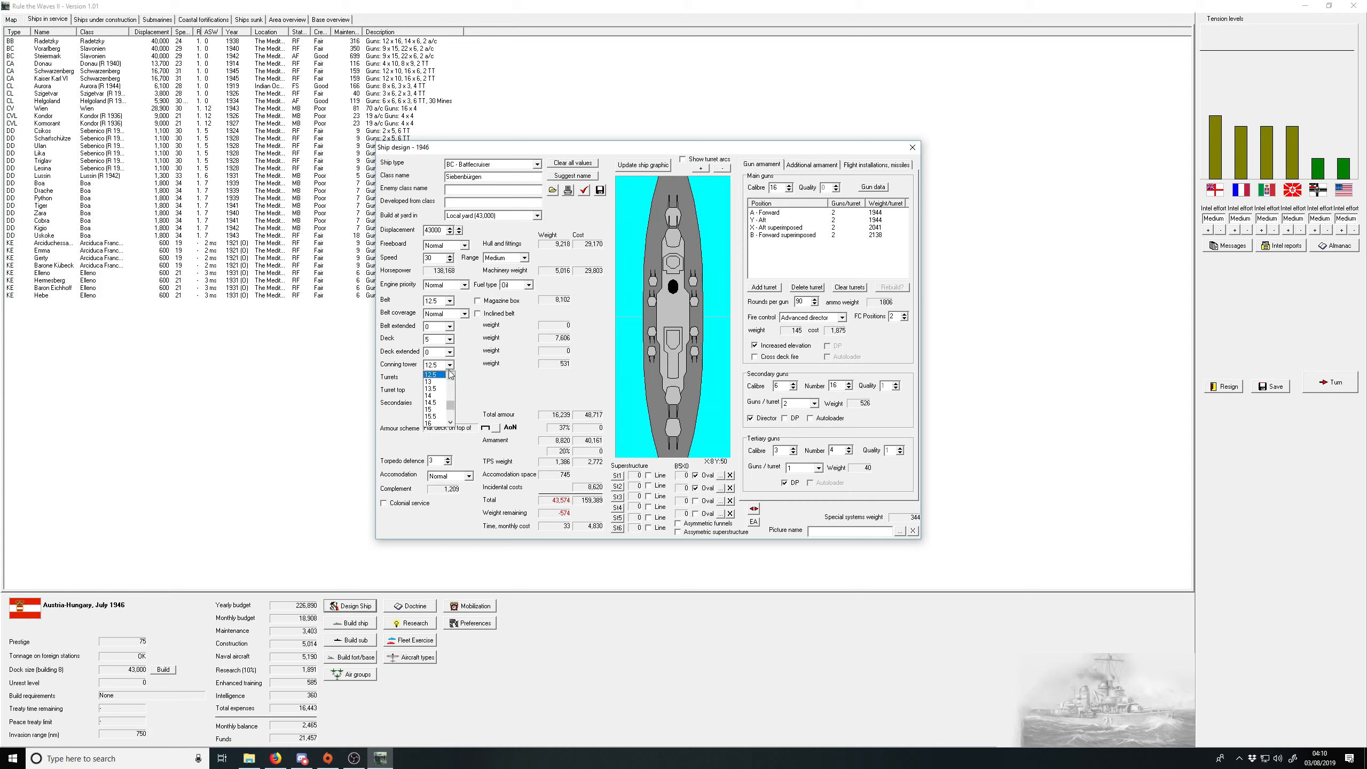
pyautogui.click(431, 375)
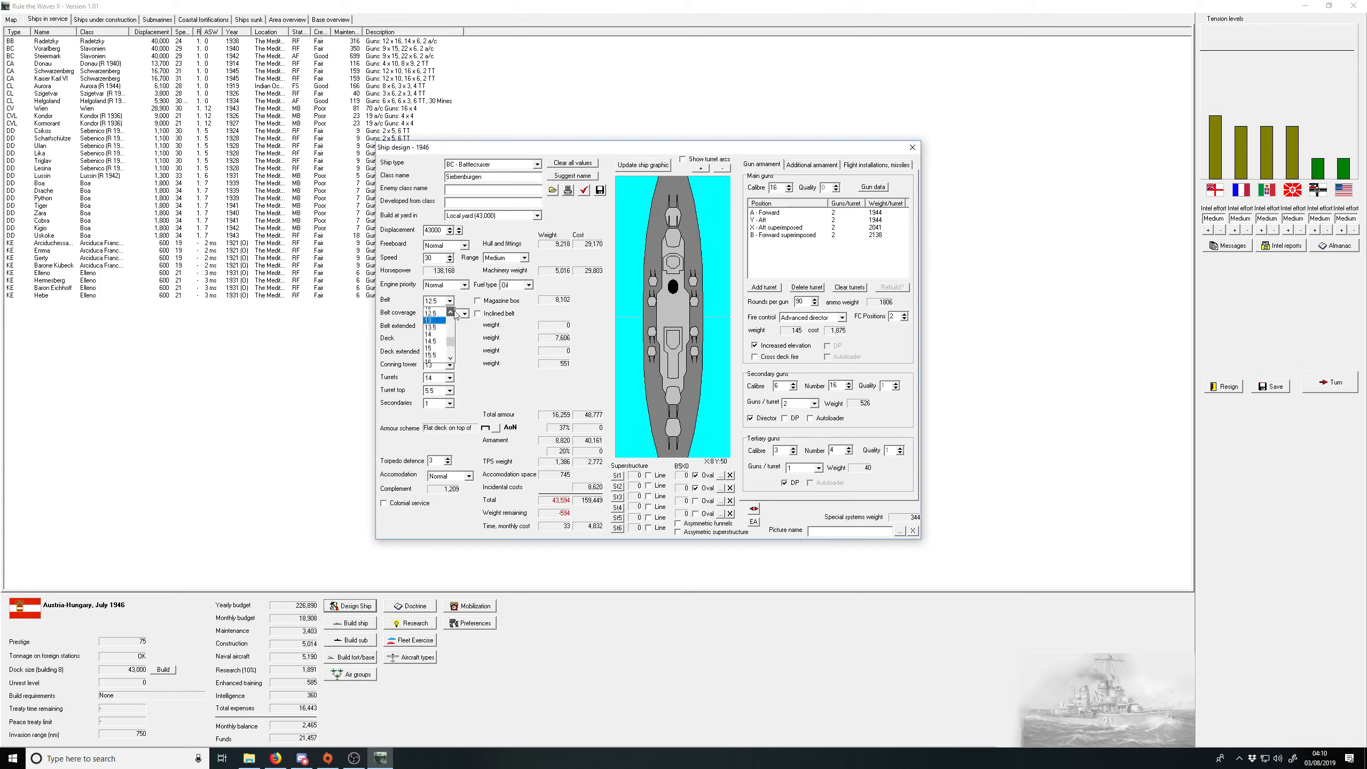
pyautogui.click(433, 338)
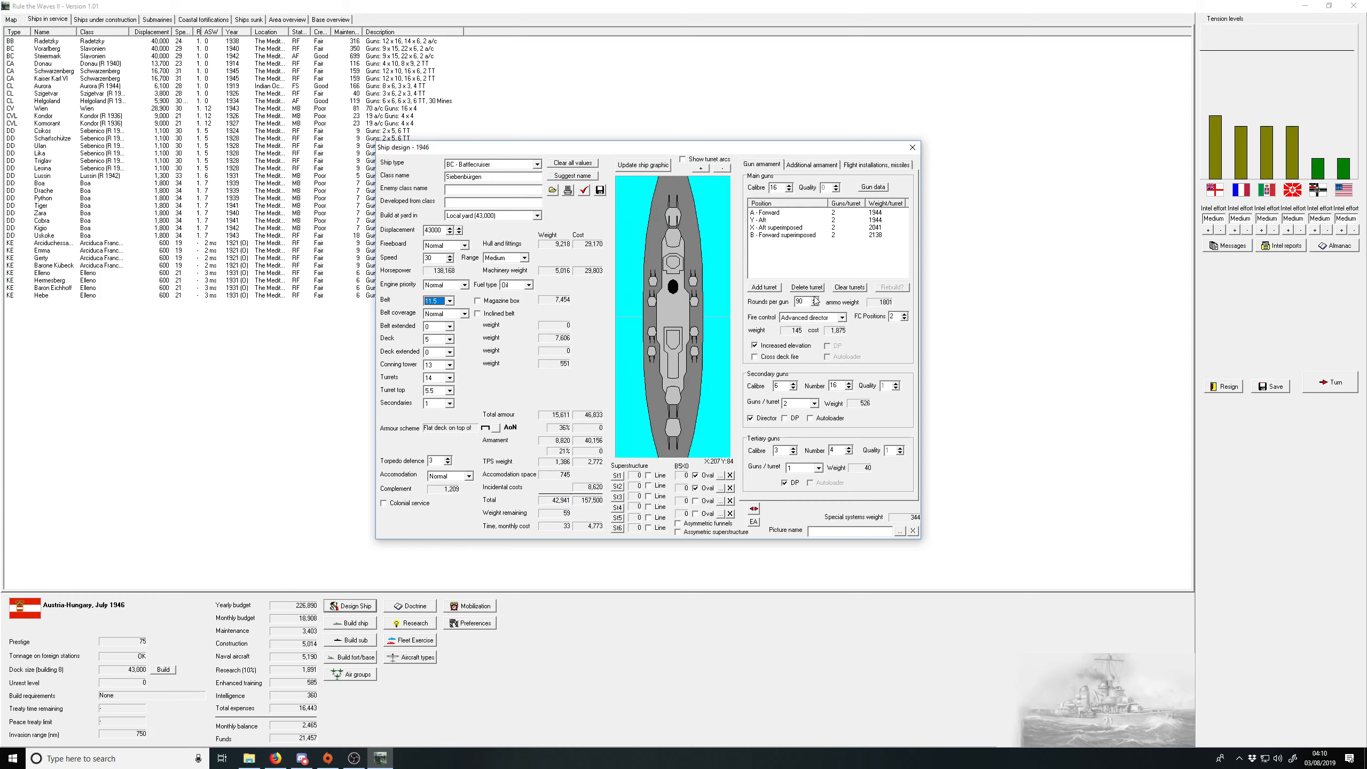
pyautogui.click(815, 300)
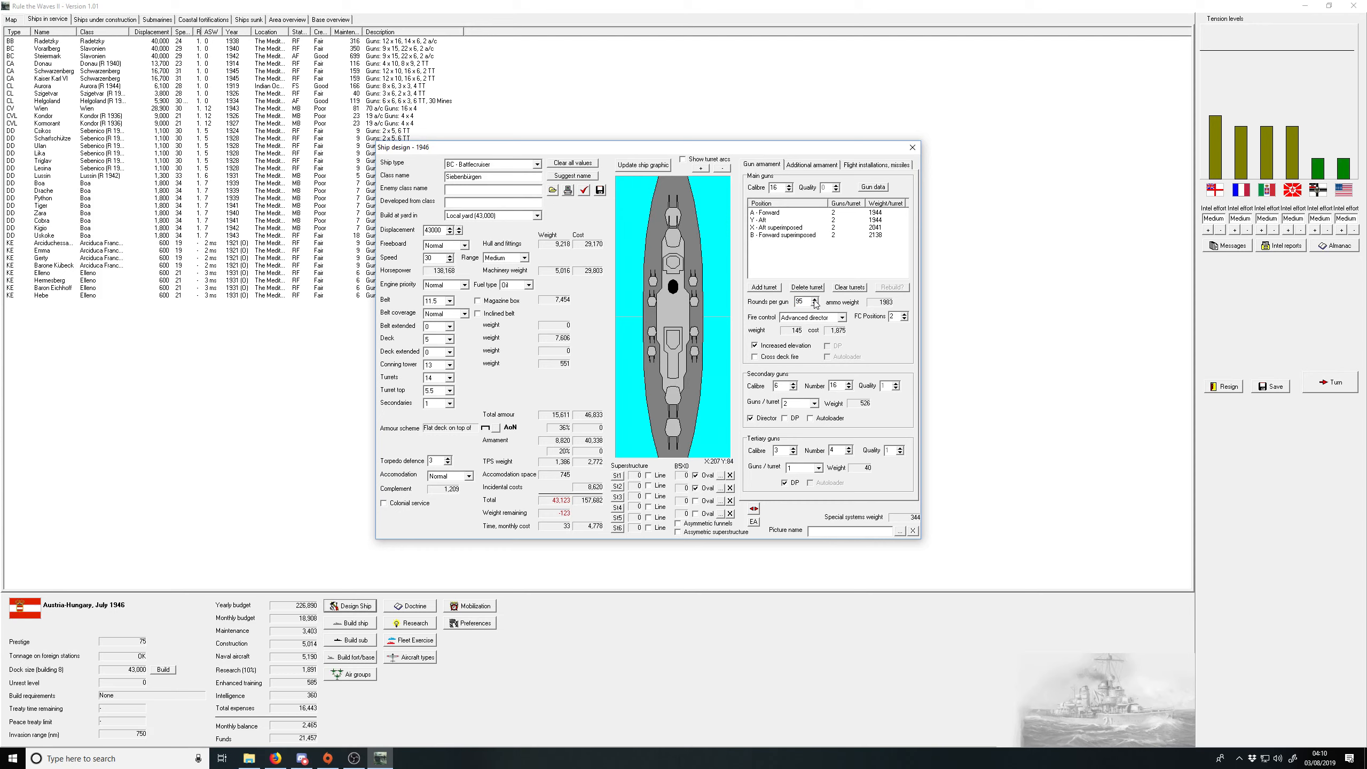
pyautogui.click(816, 304)
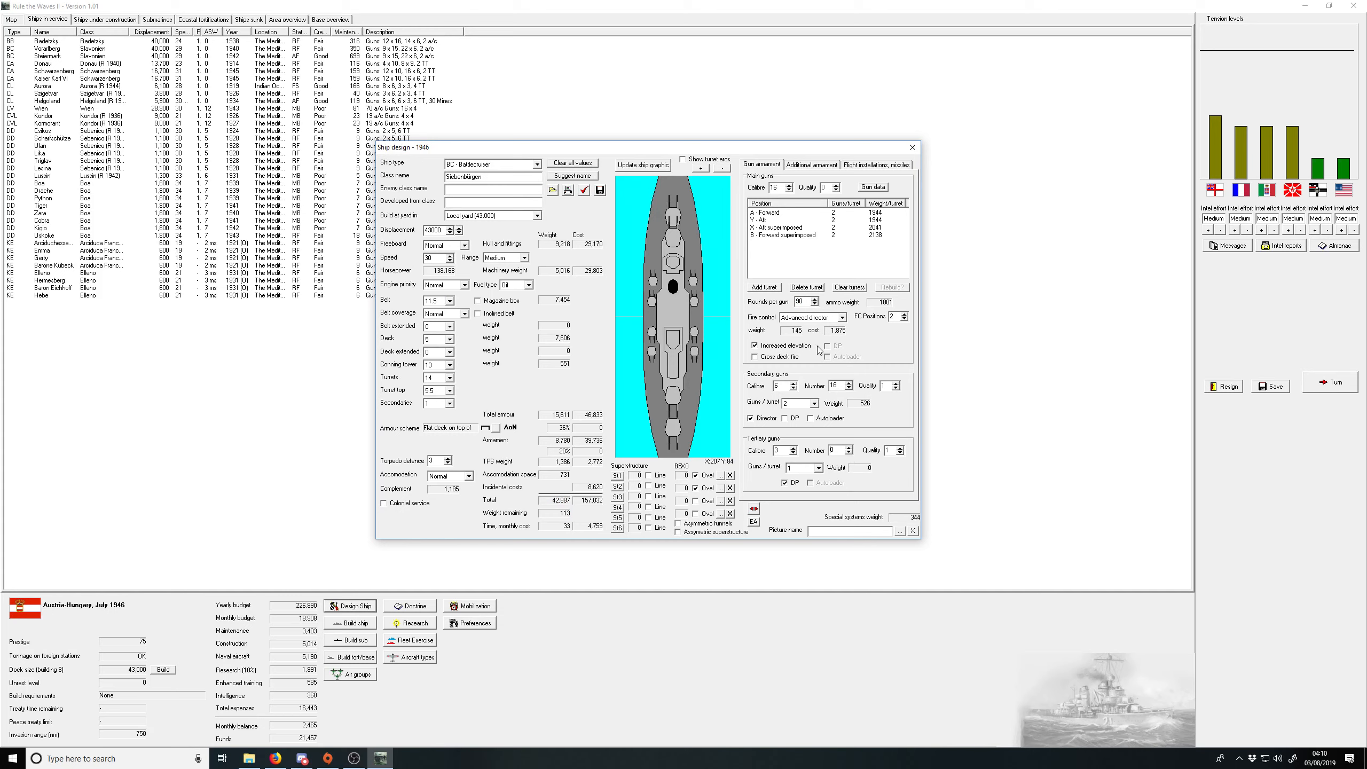
pyautogui.click(815, 304)
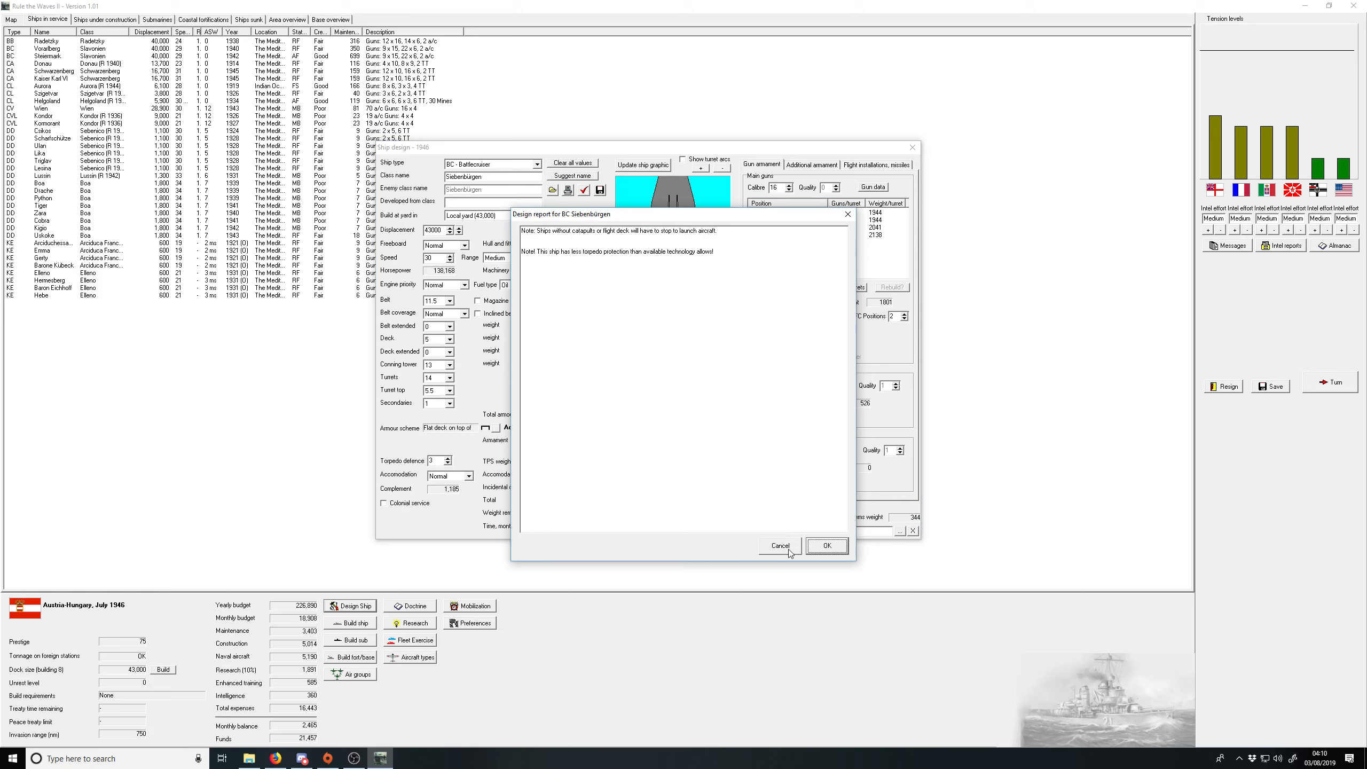
pyautogui.moveTo(785, 548)
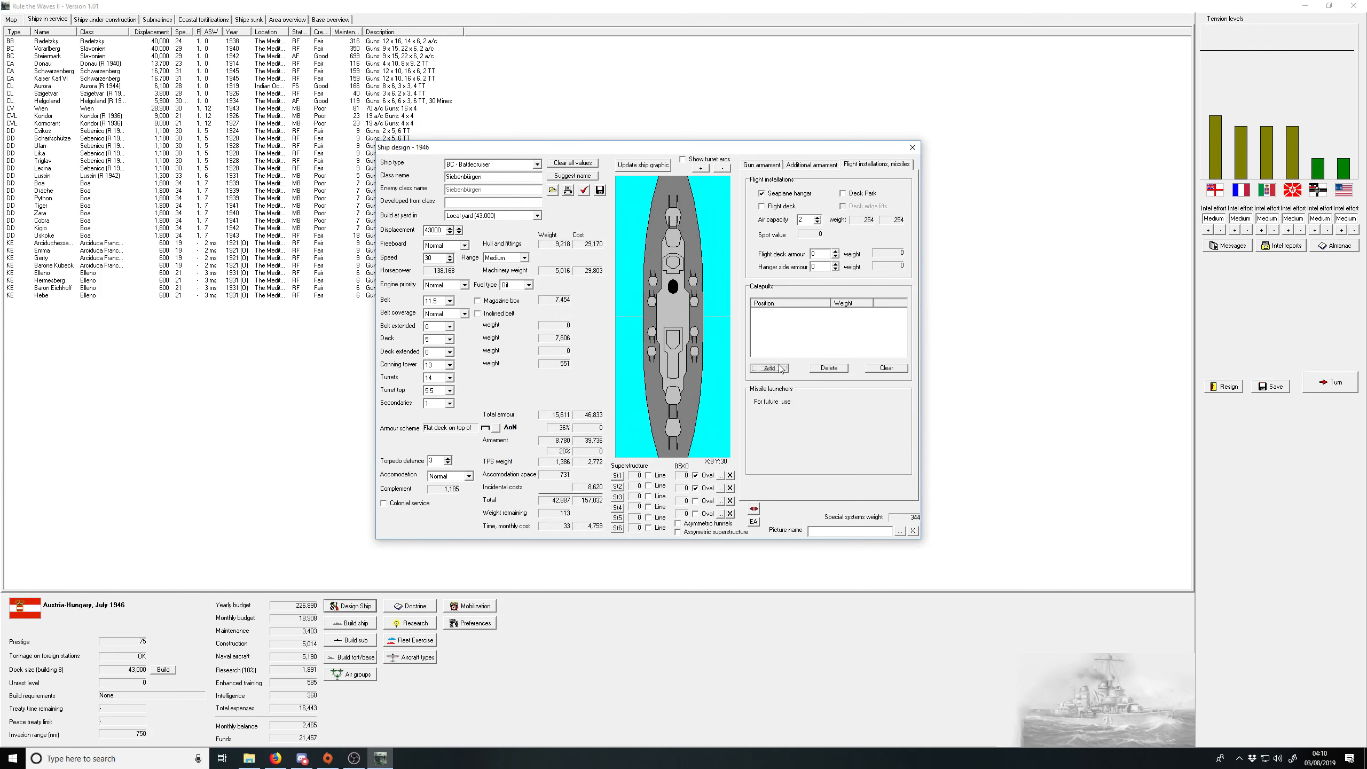
# Step: Add a catapult to the Siebenbürgen, keep torpedo defence at 3, and save the design
pyautogui.click(768, 366)
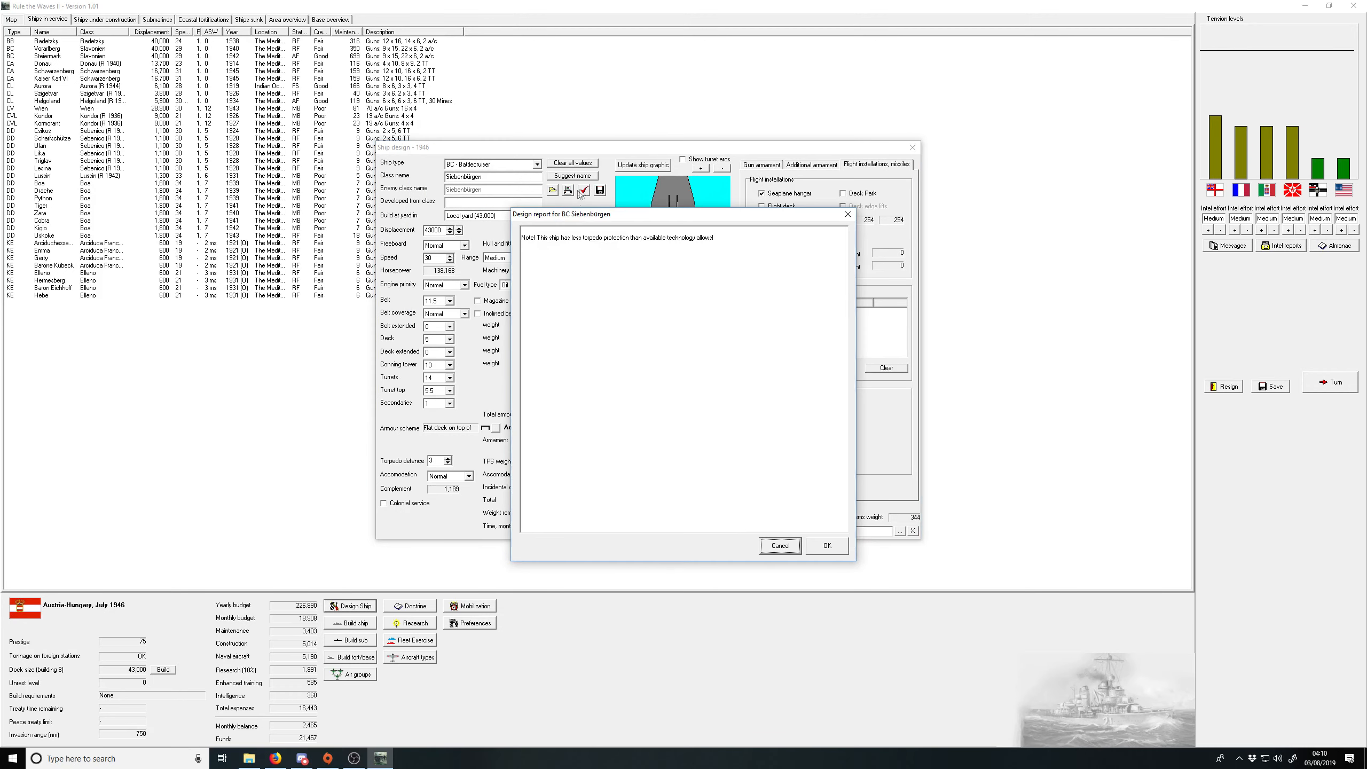
pyautogui.click(825, 545)
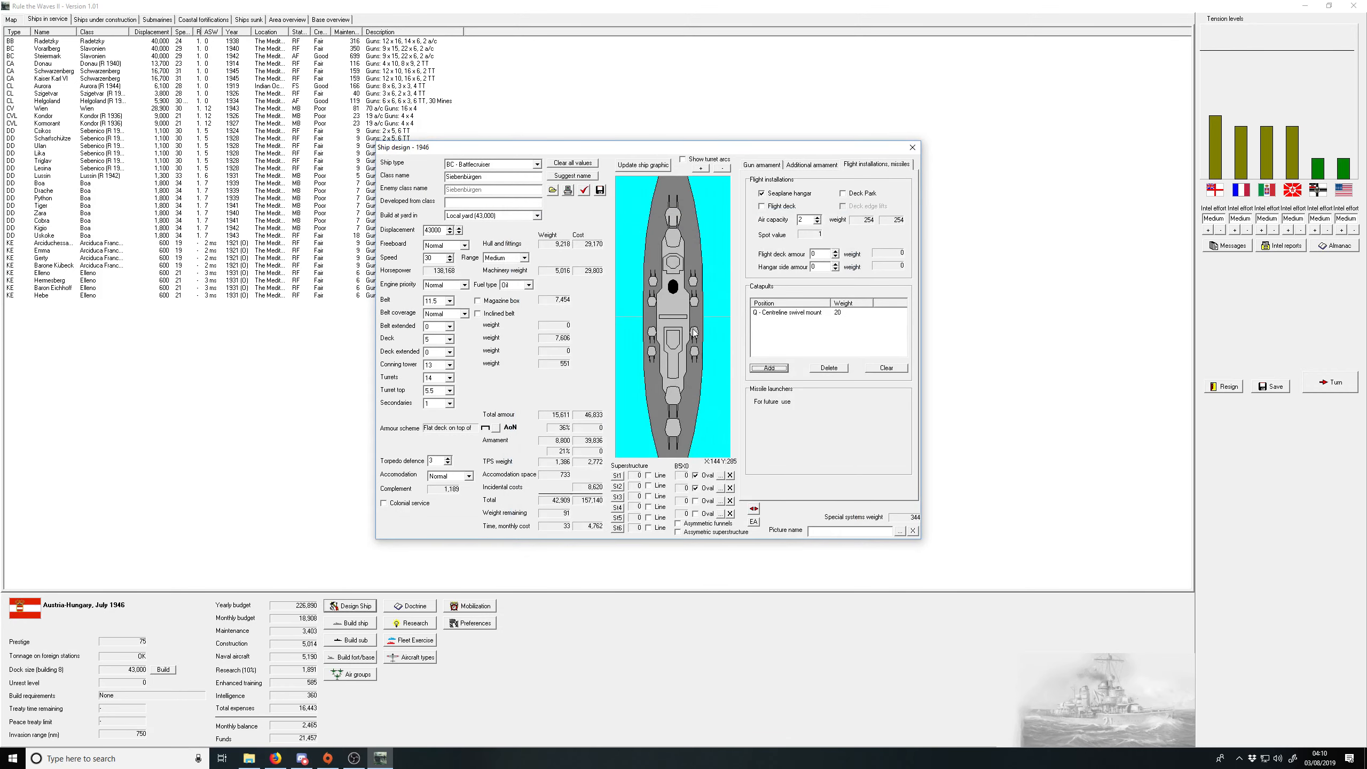
pyautogui.moveTo(471, 410)
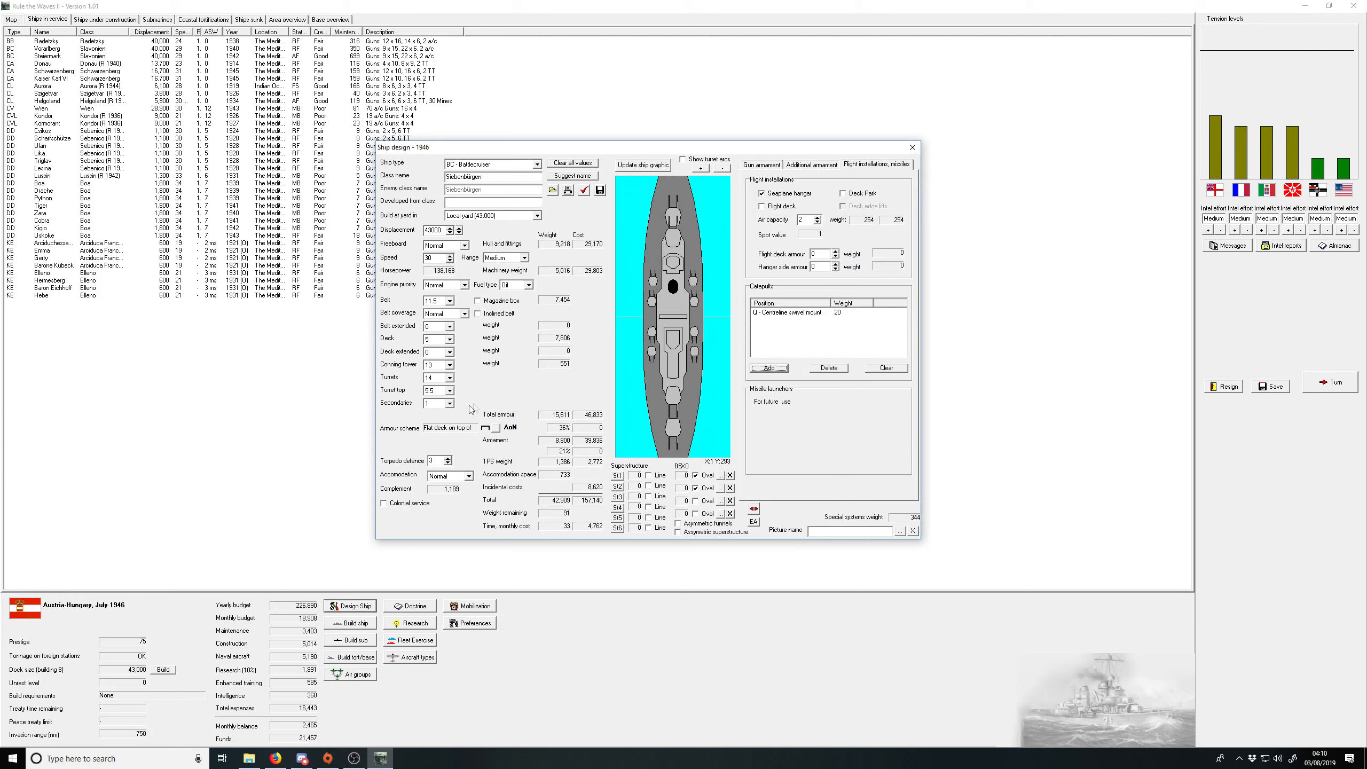
pyautogui.click(449, 458)
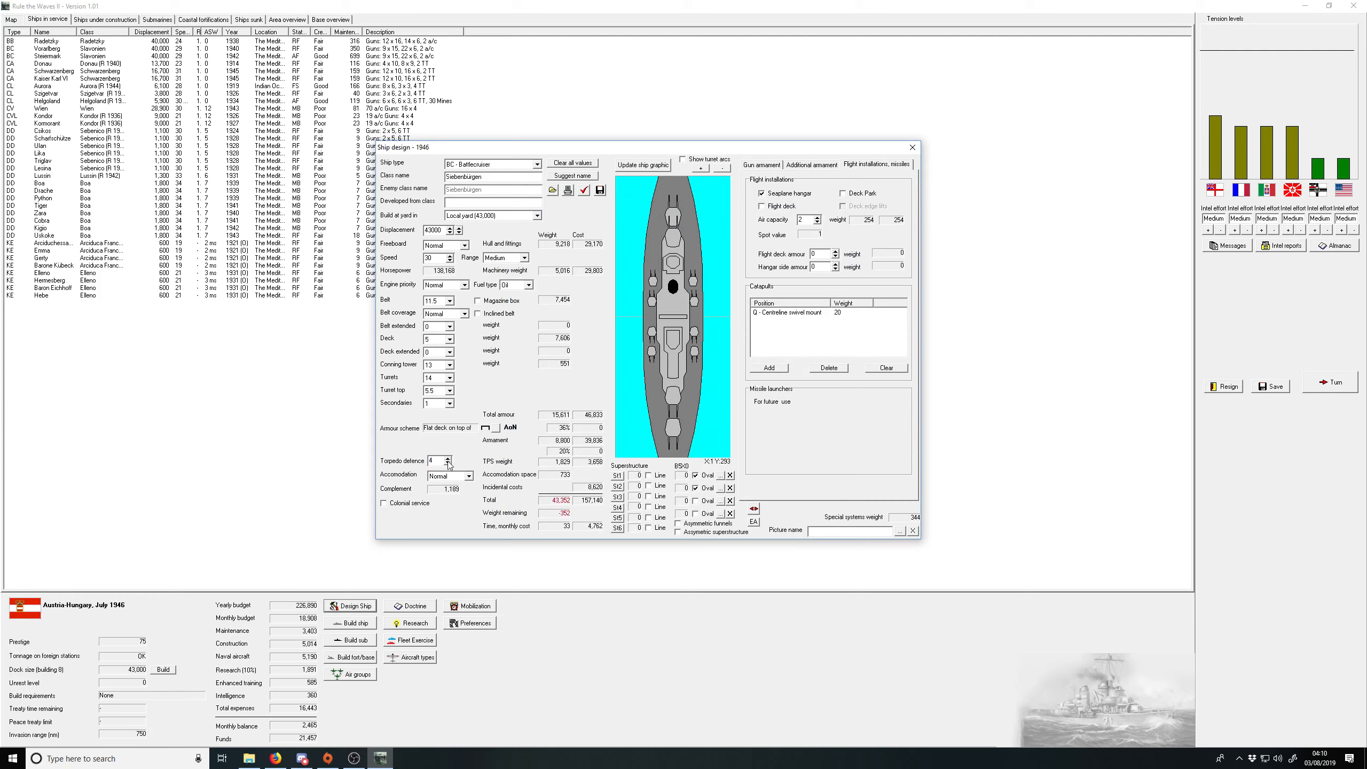
pyautogui.click(451, 463)
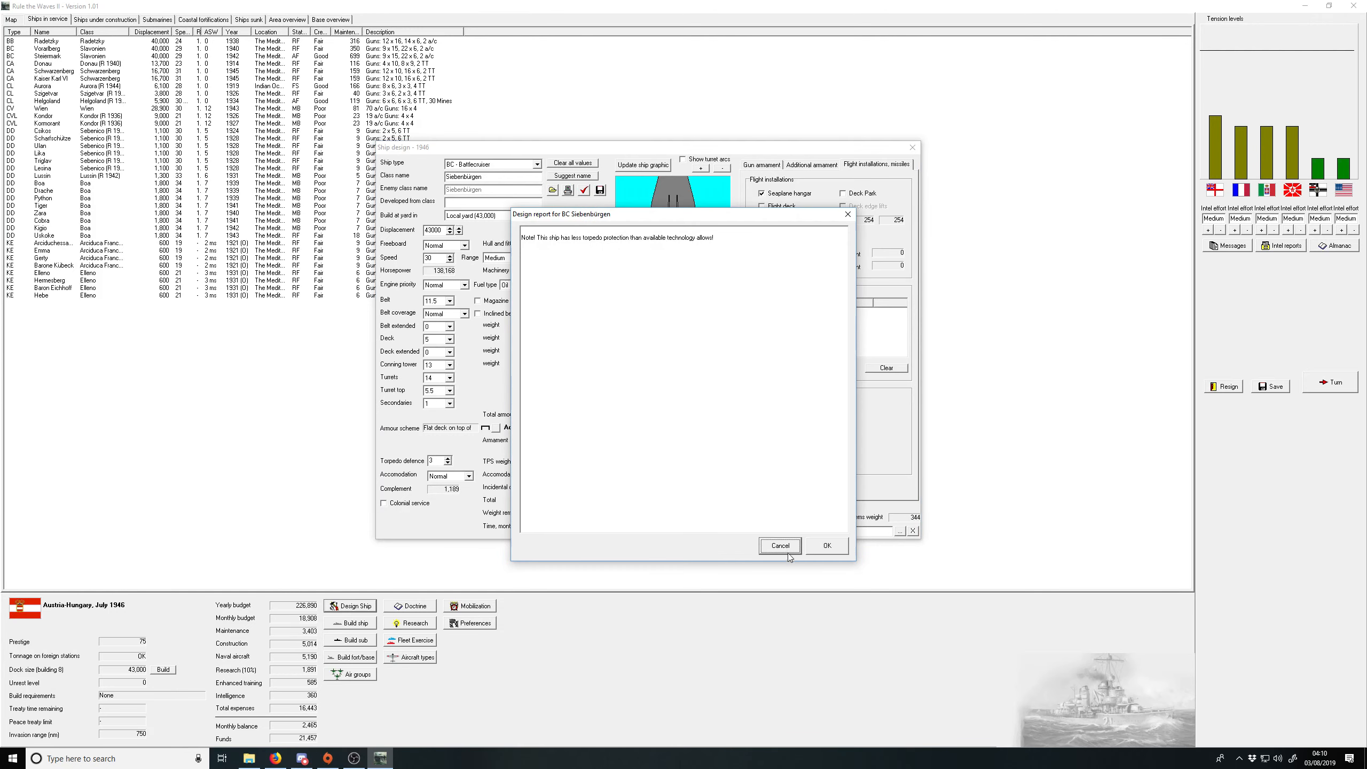
pyautogui.click(825, 545)
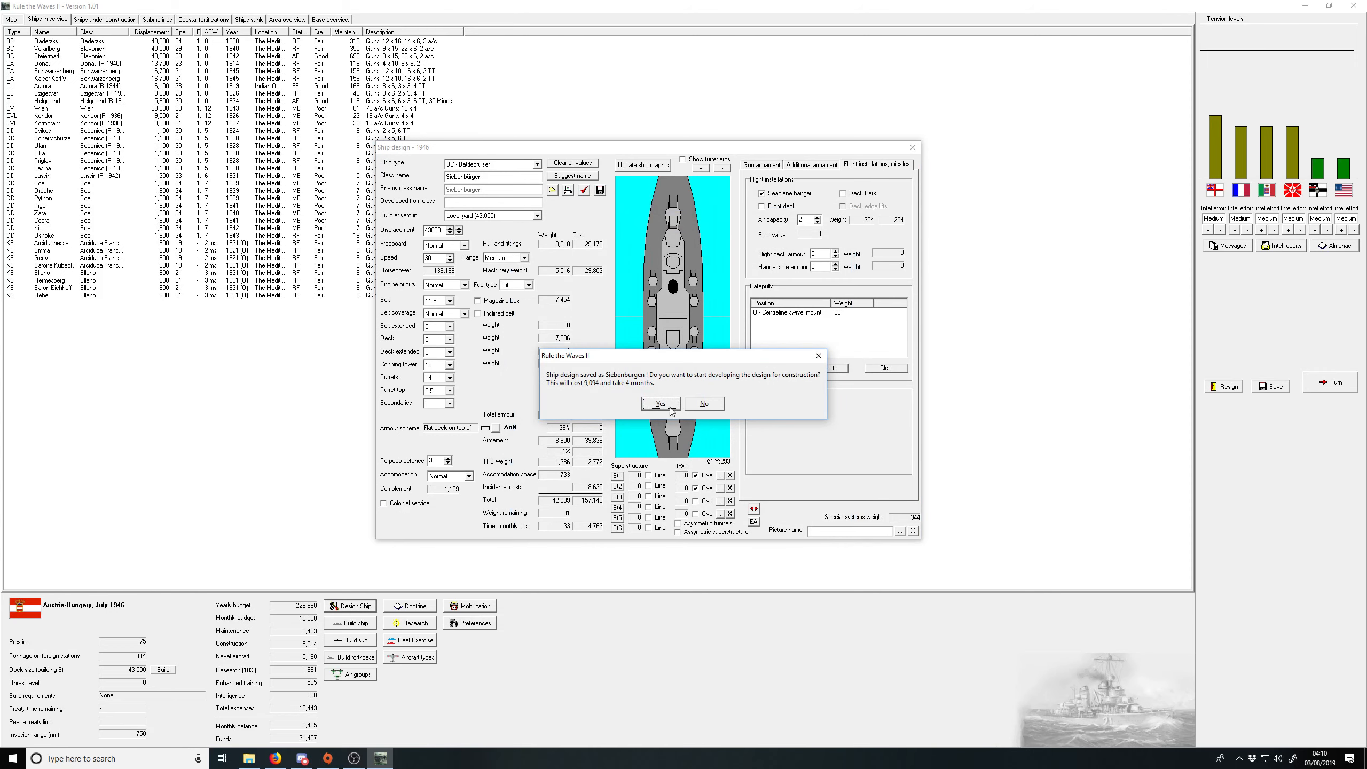
# Step: Start developing the Siebenbürgen design and tell the press Russia poses nothing to fear
pyautogui.click(660, 403)
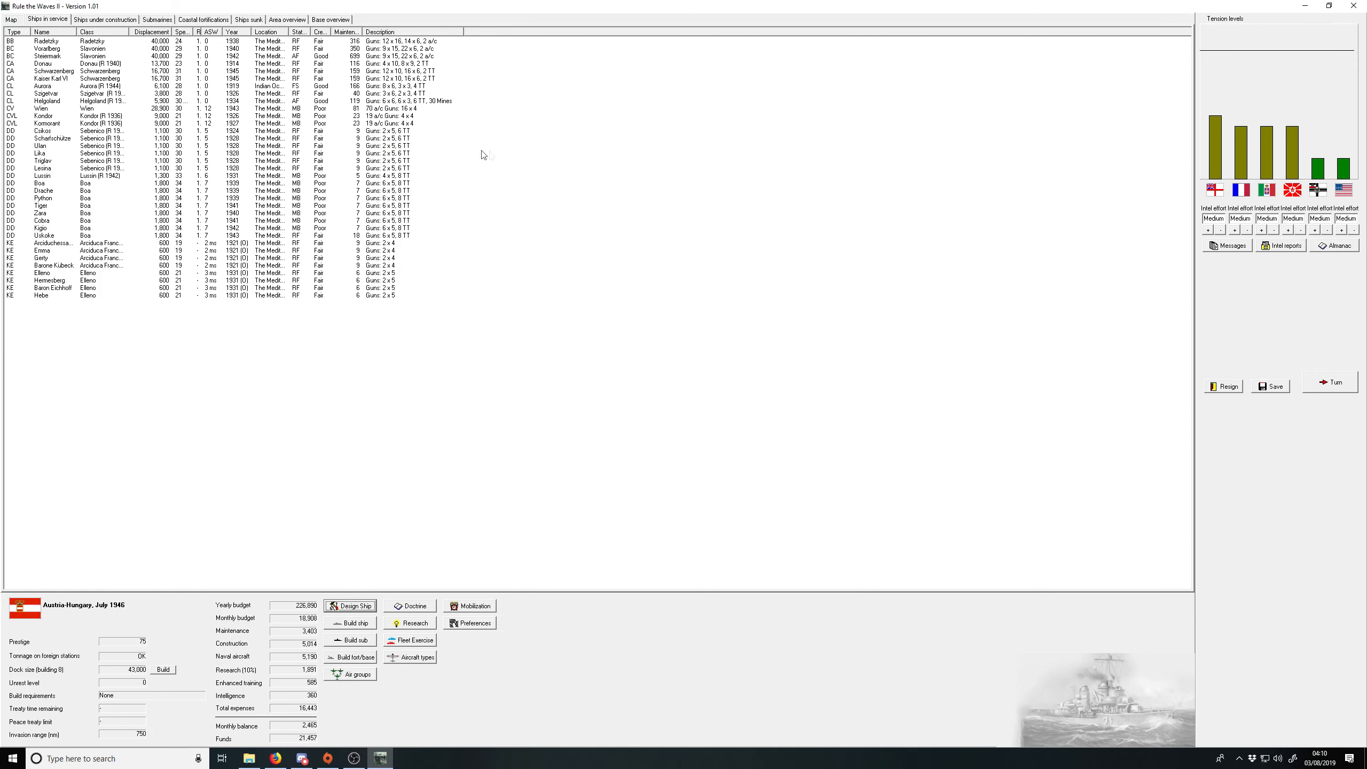
pyautogui.click(1330, 382)
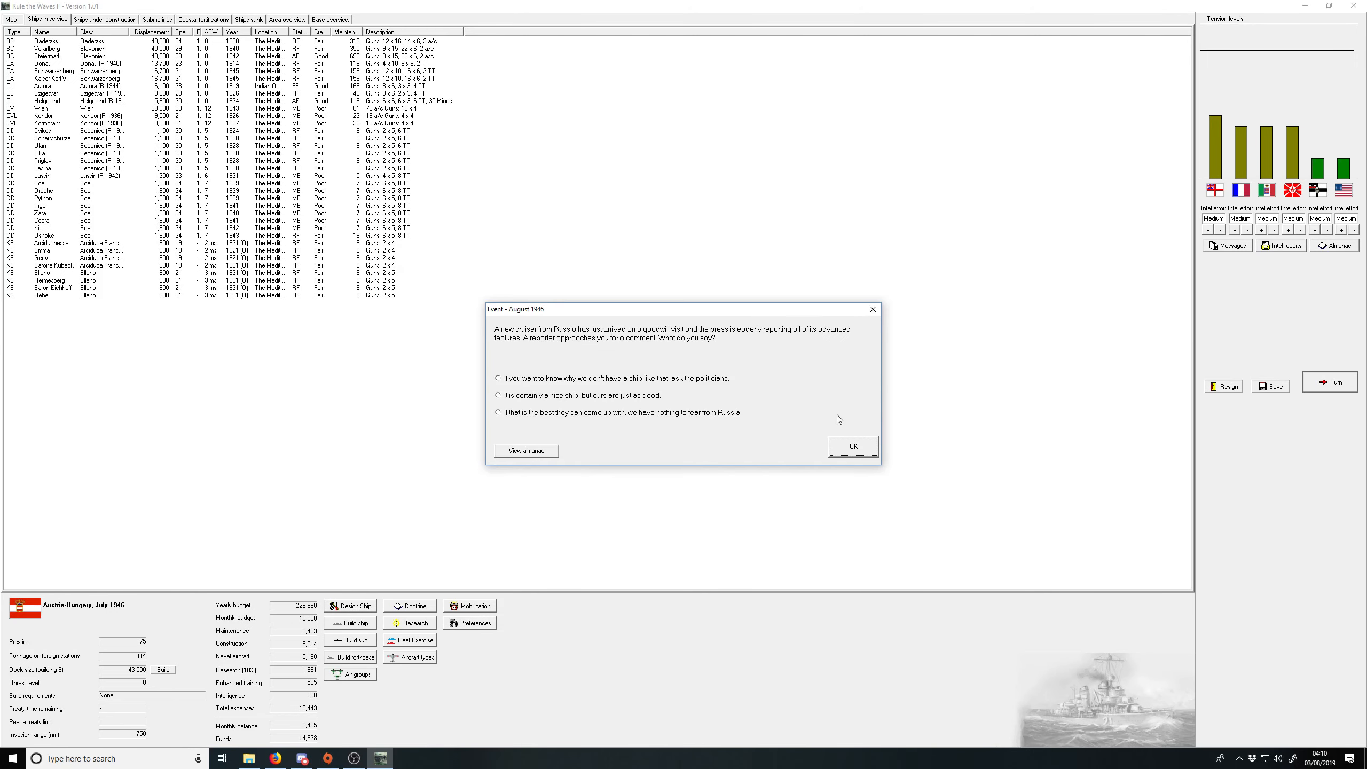
pyautogui.moveTo(662, 395)
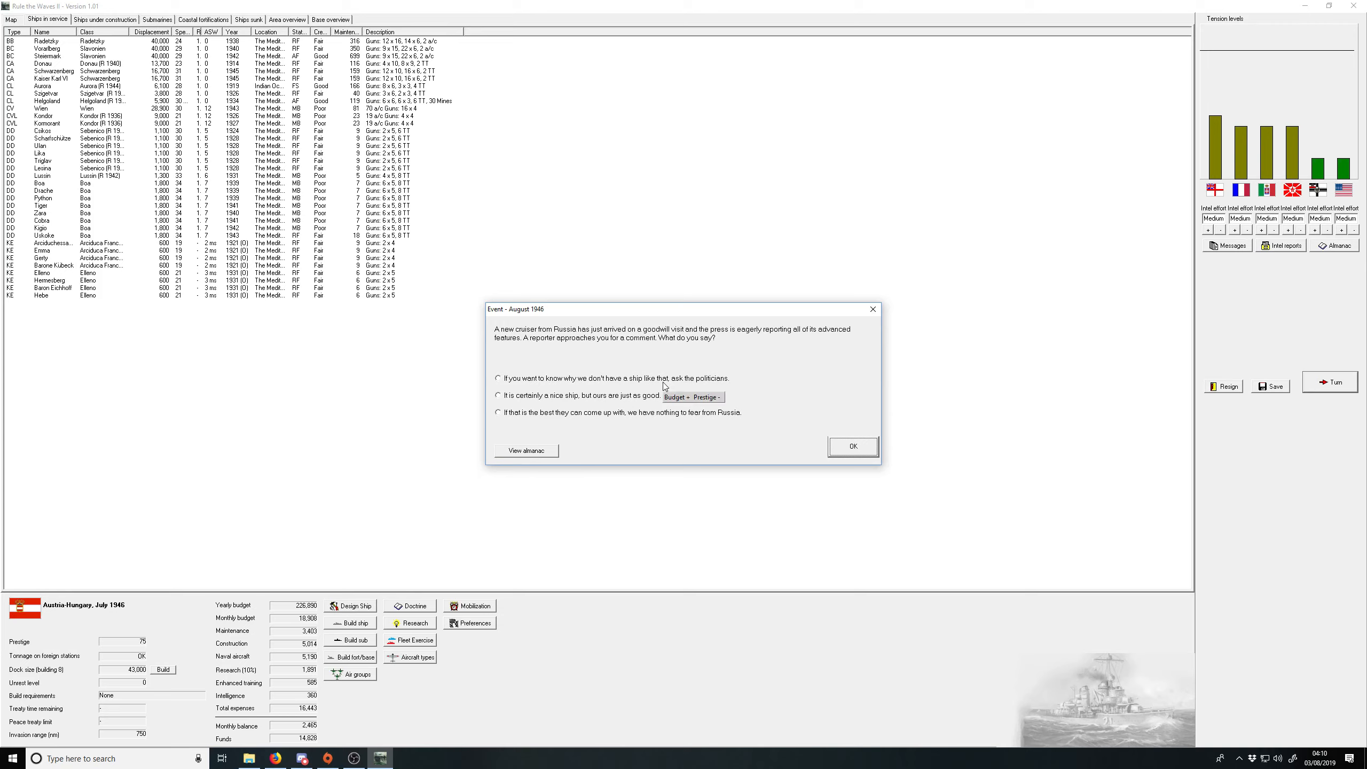
pyautogui.moveTo(652, 381)
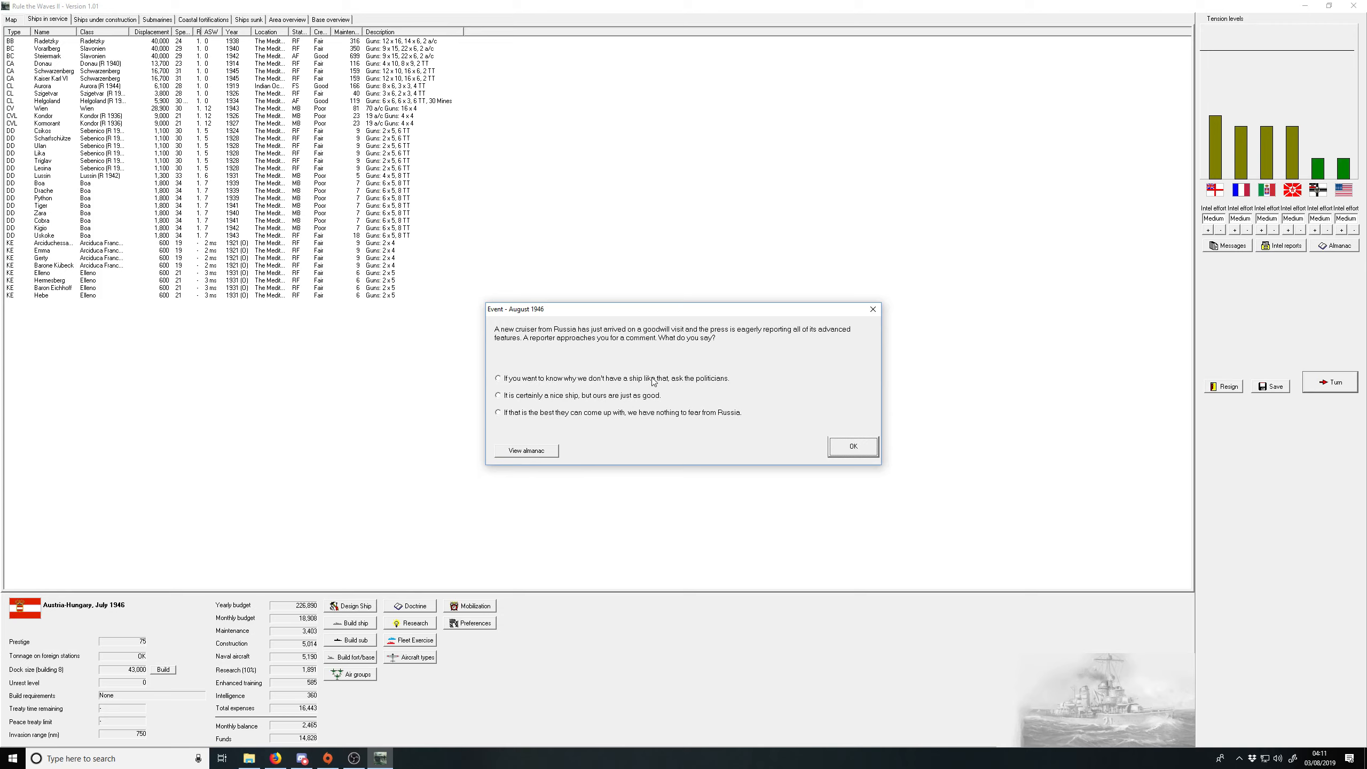
pyautogui.moveTo(643, 415)
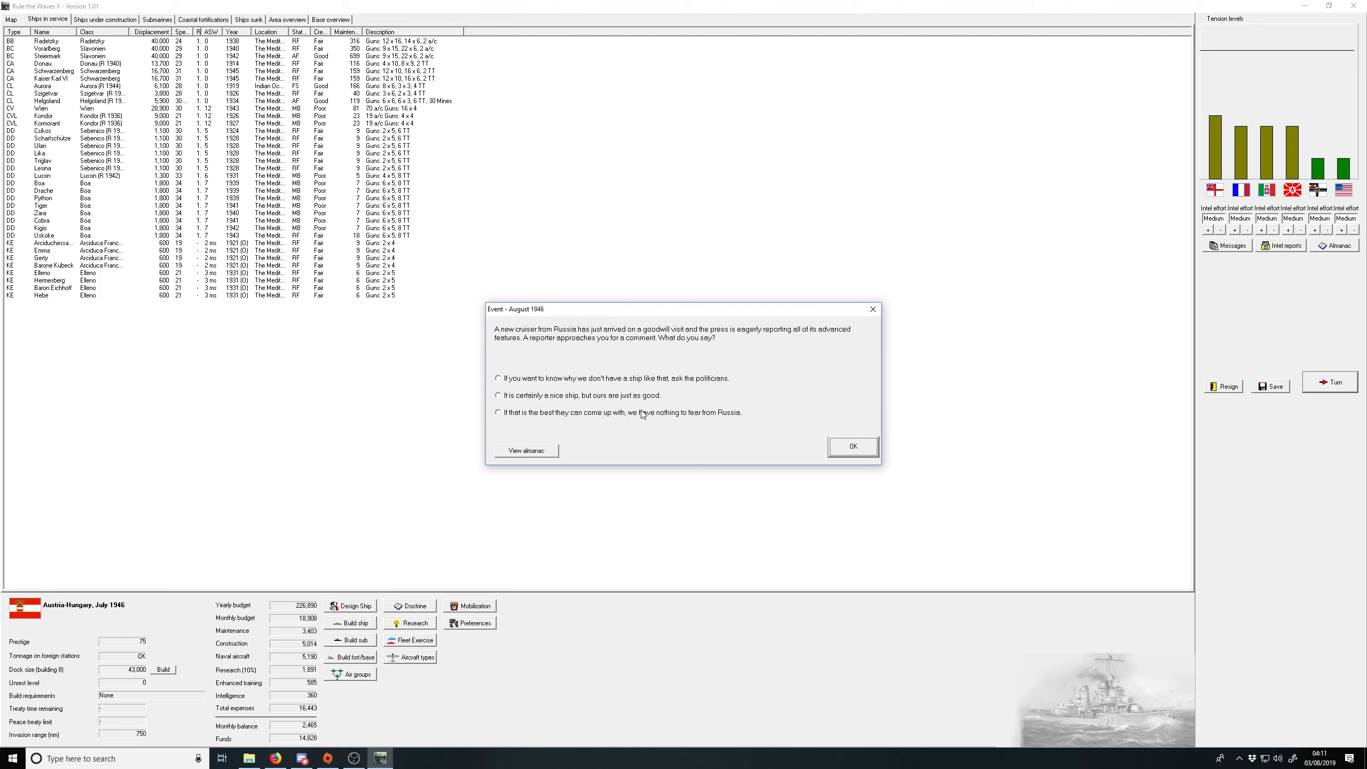
pyautogui.click(499, 412)
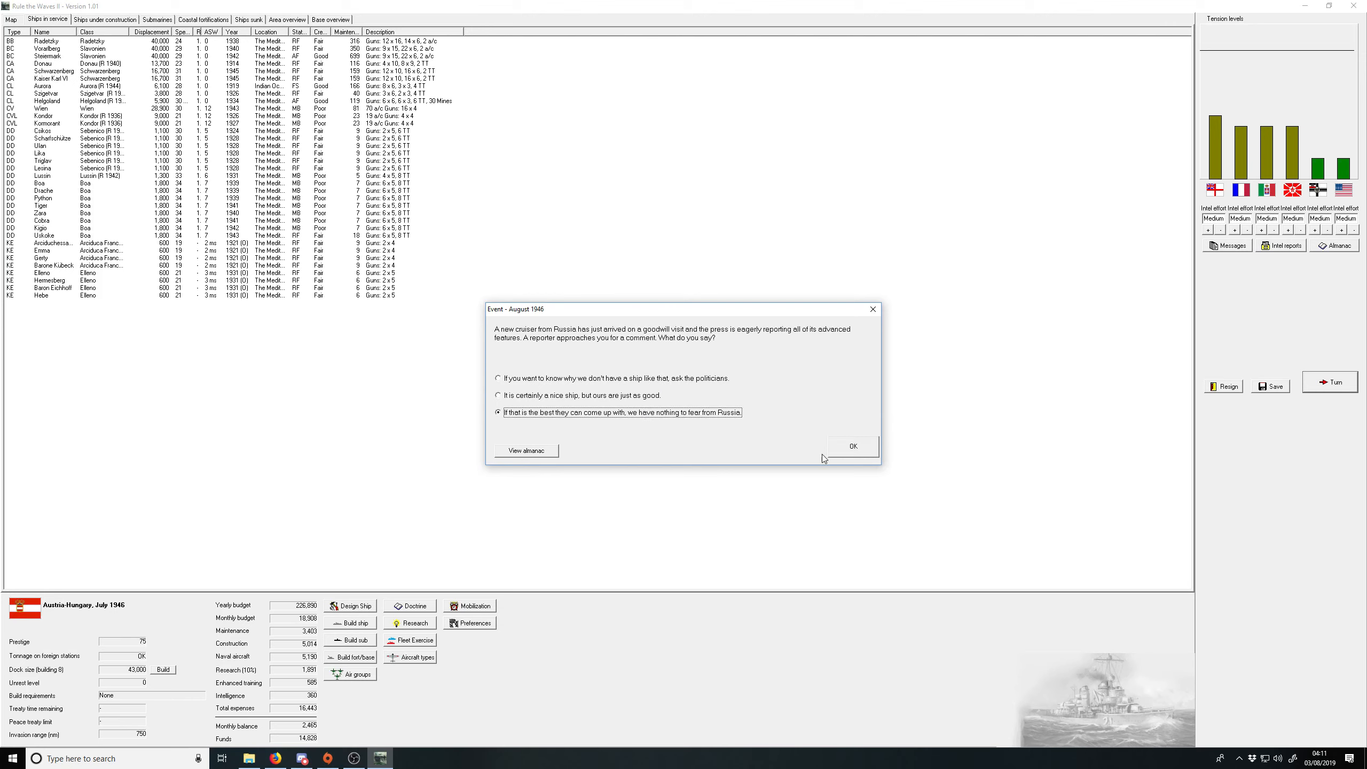
pyautogui.click(854, 445)
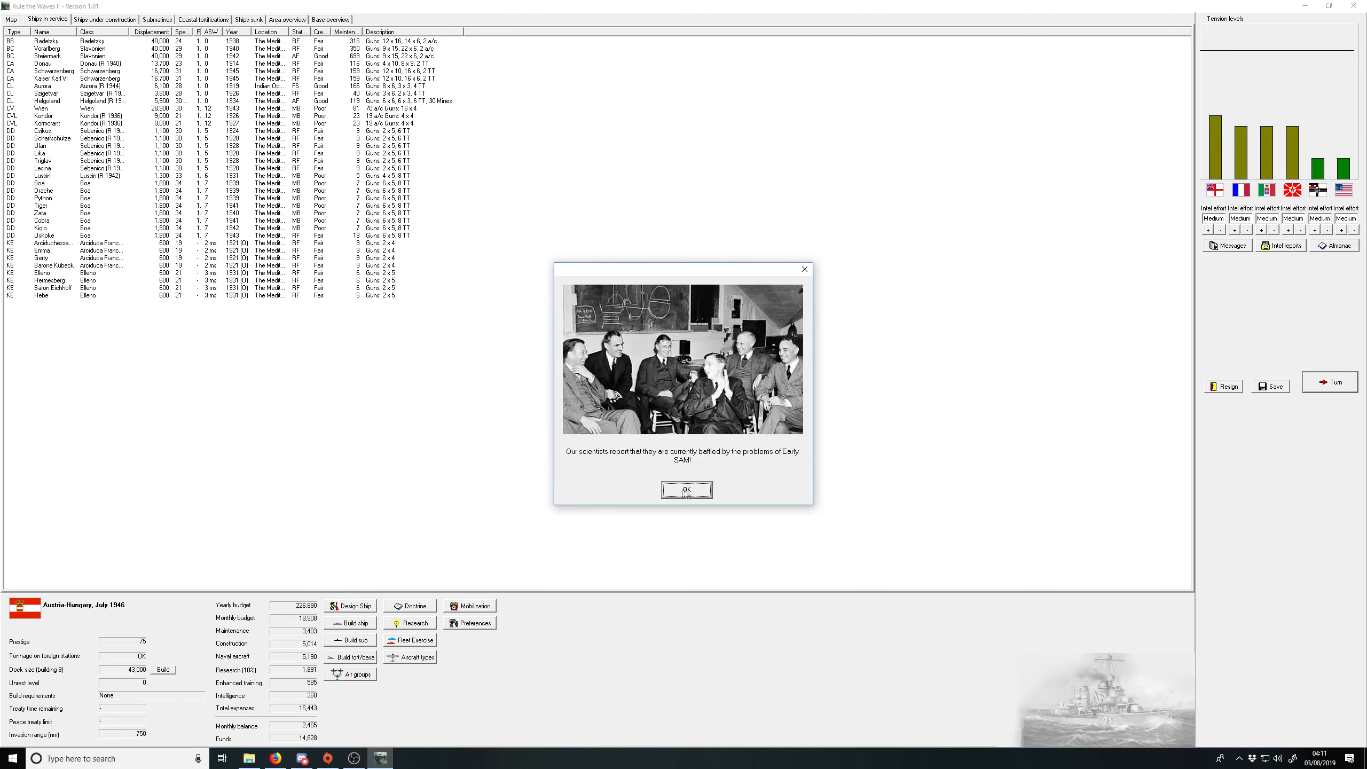
pyautogui.click(685, 488)
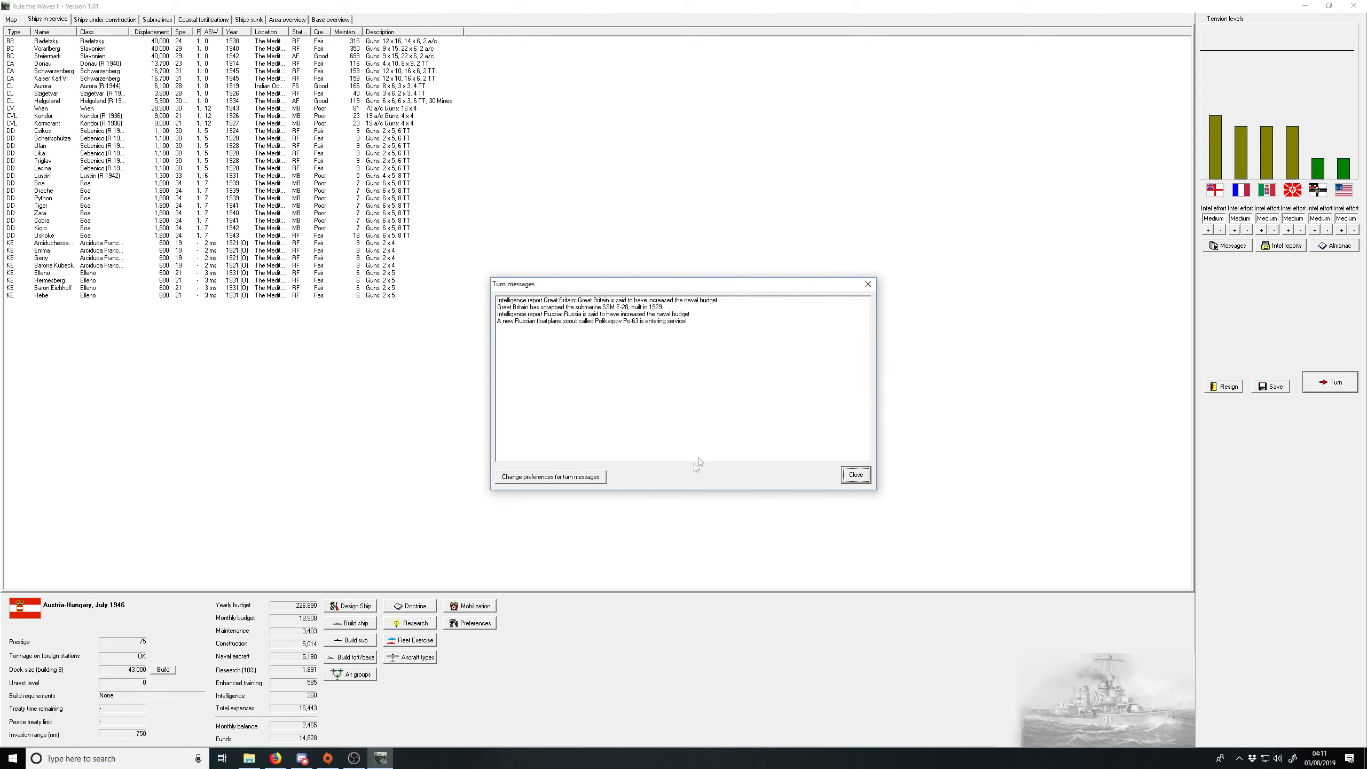
pyautogui.moveTo(853, 474)
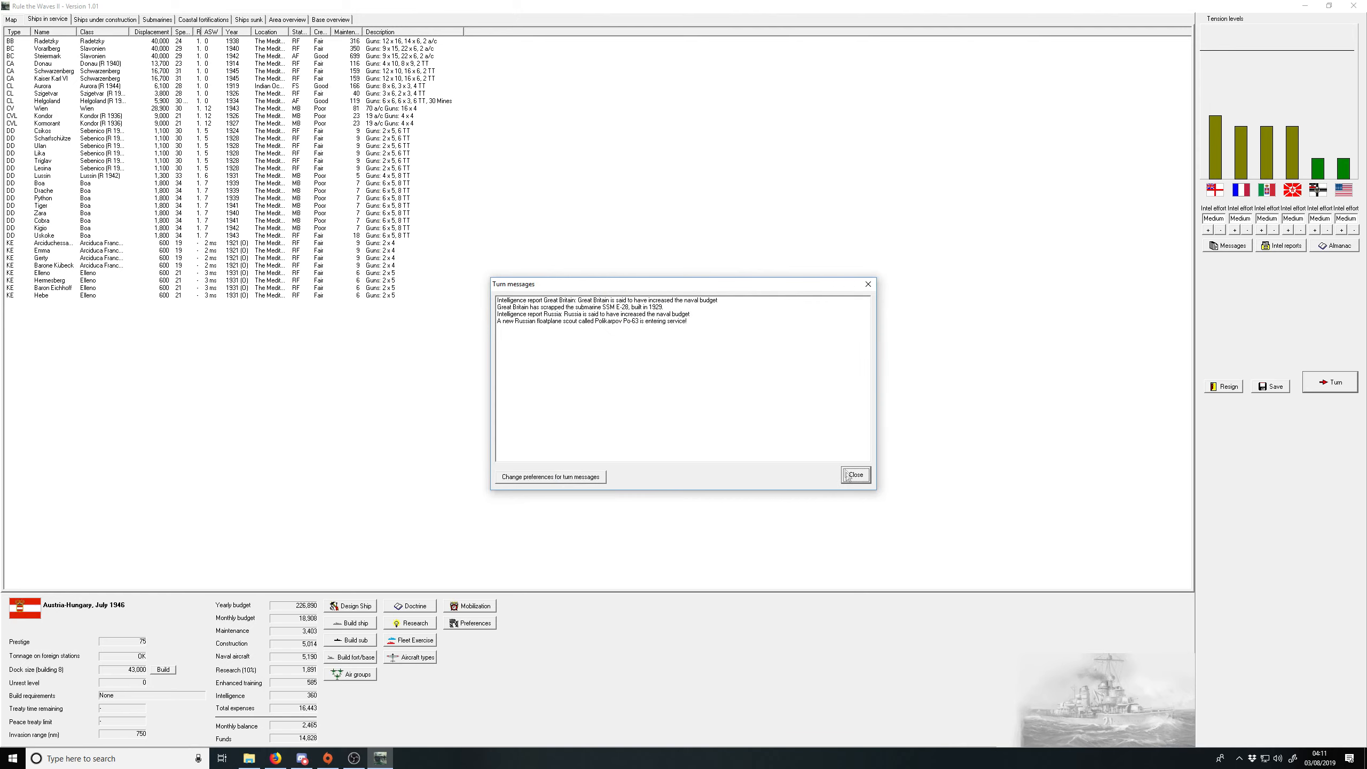
pyautogui.click(855, 474)
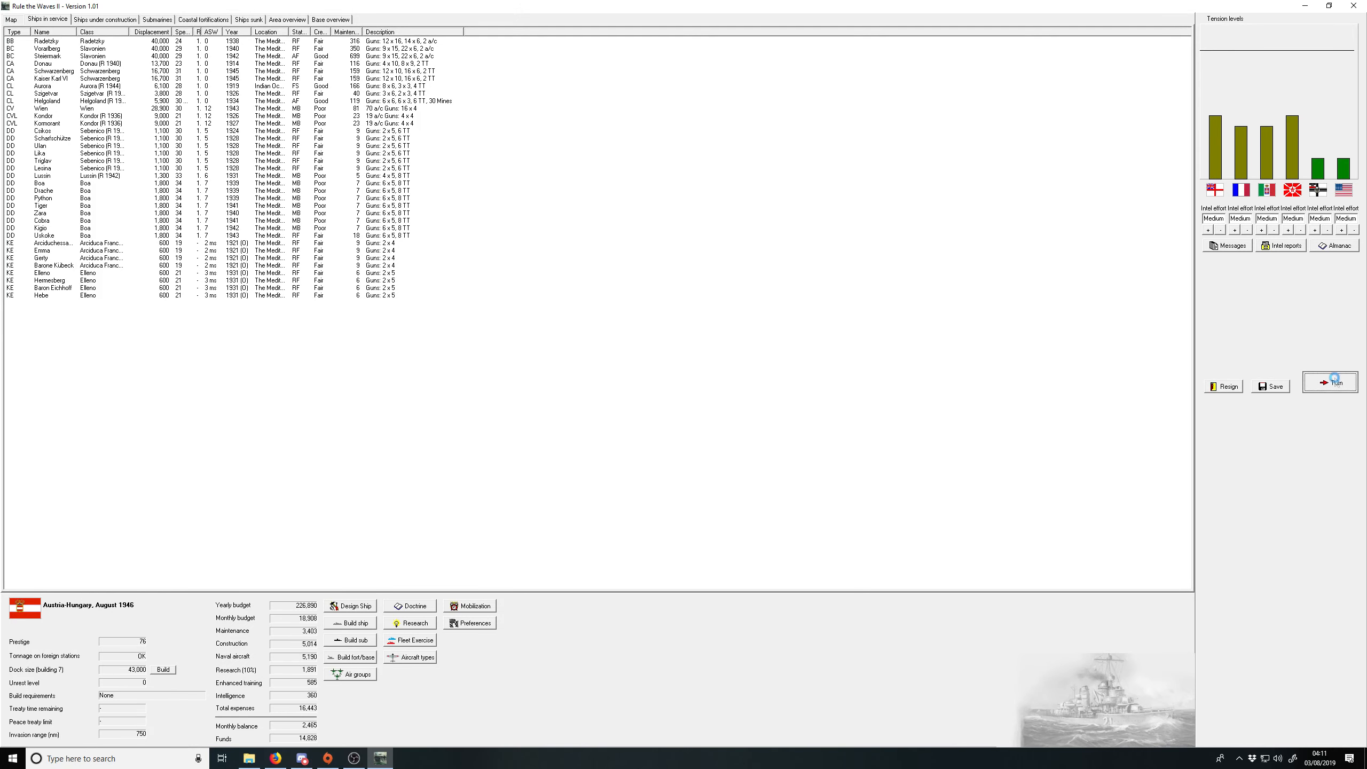
# Step: Advance to August 1946 and view the stolen US Intrepid battlecruiser blueprints
pyautogui.click(1330, 381)
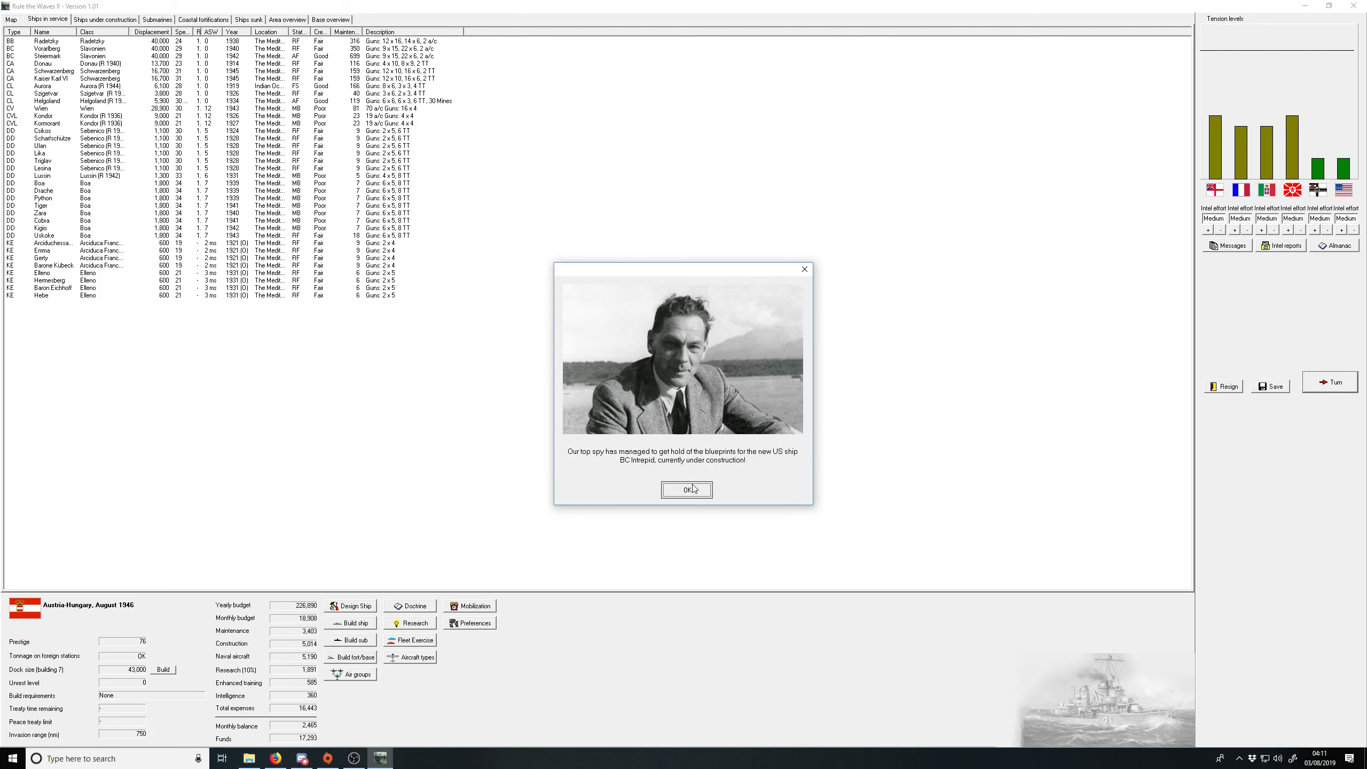
pyautogui.click(687, 489)
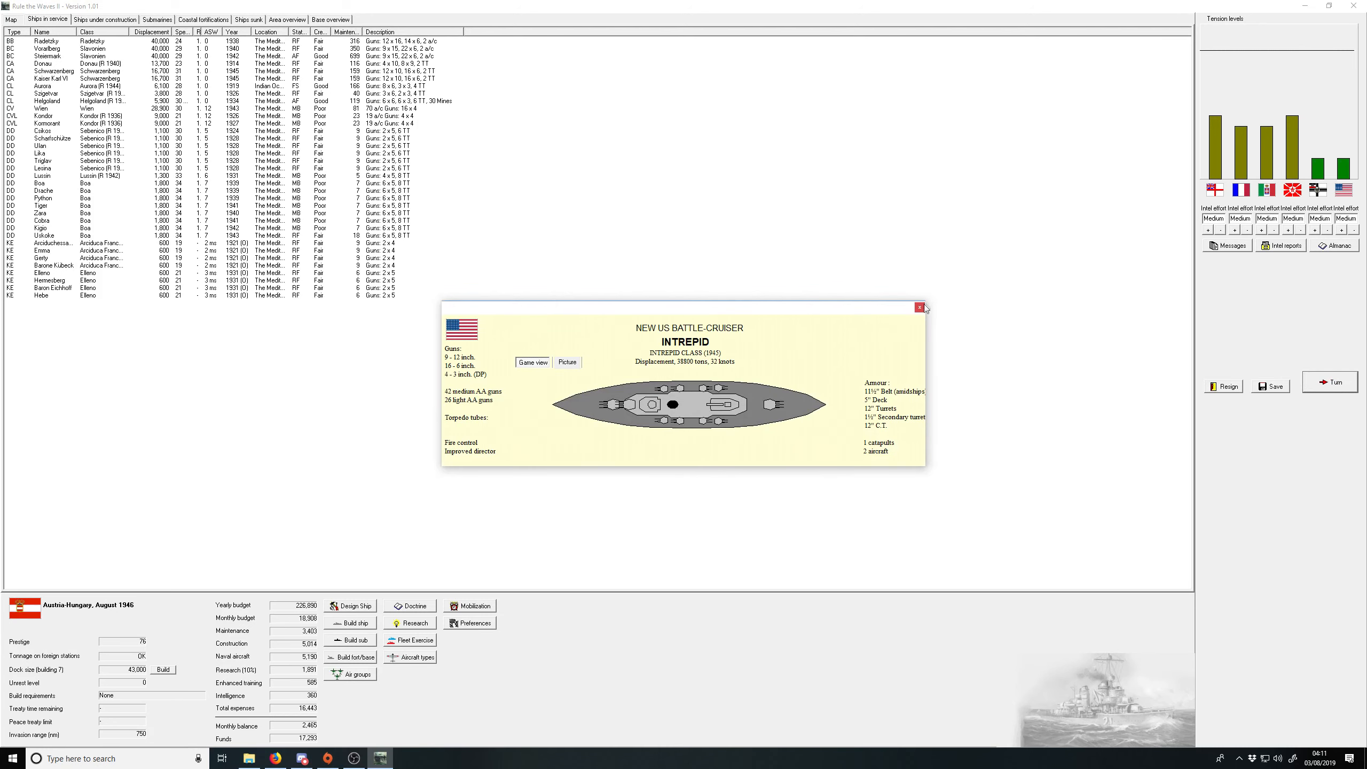
pyautogui.click(921, 308)
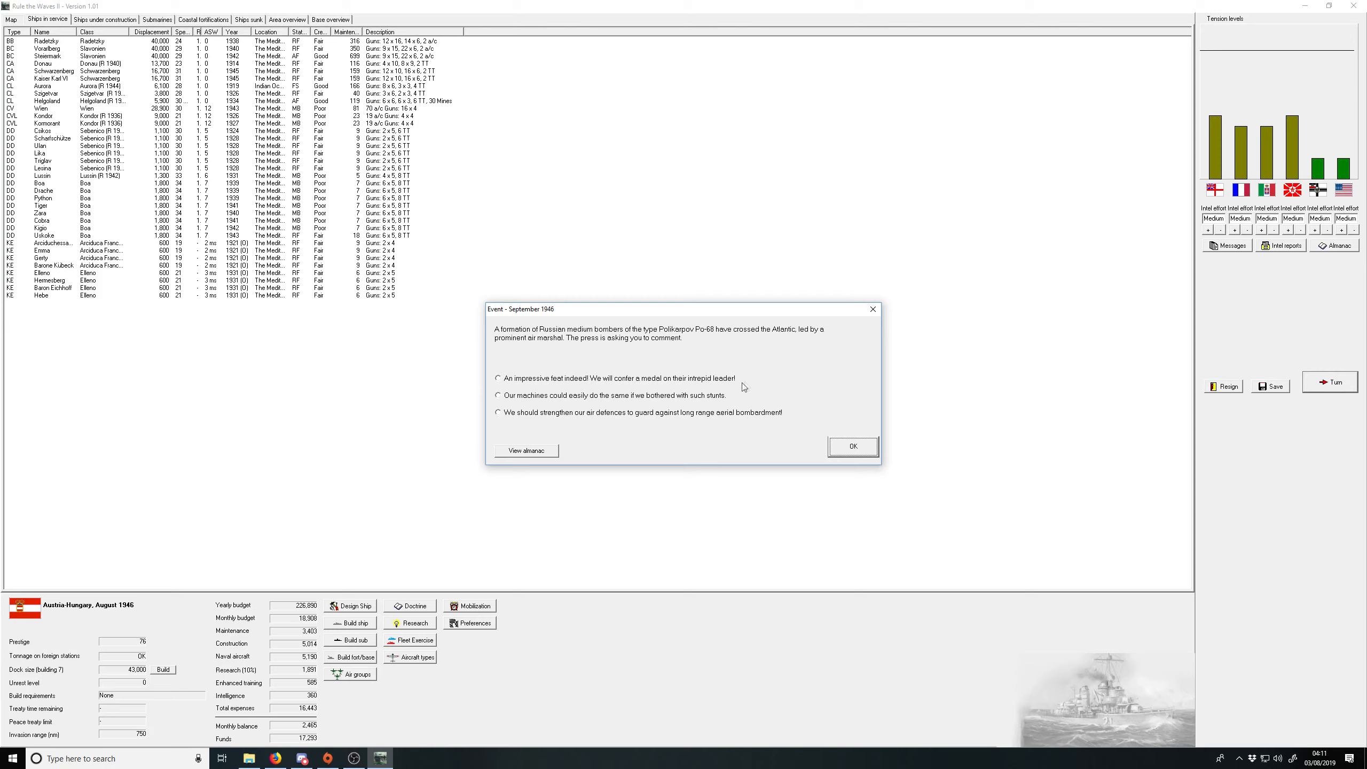
pyautogui.moveTo(724, 384)
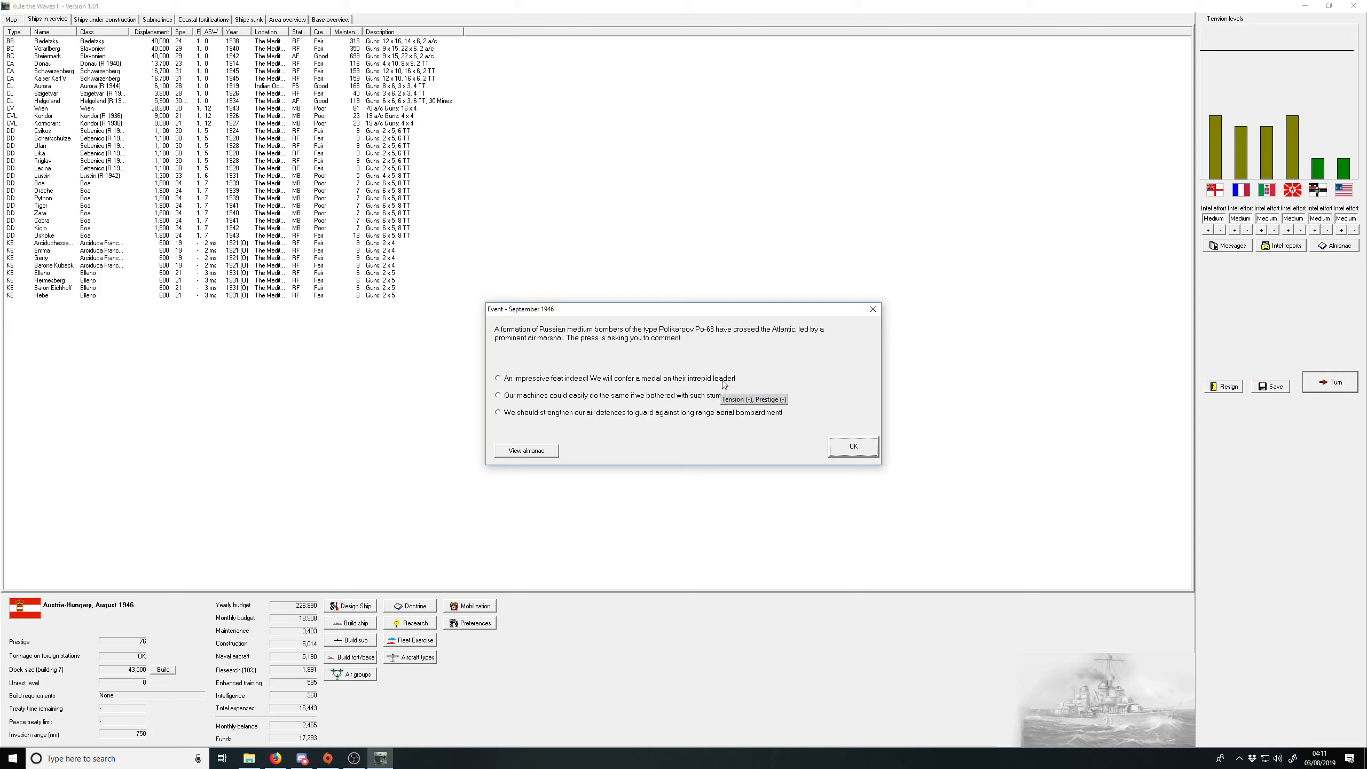
pyautogui.moveTo(619, 383)
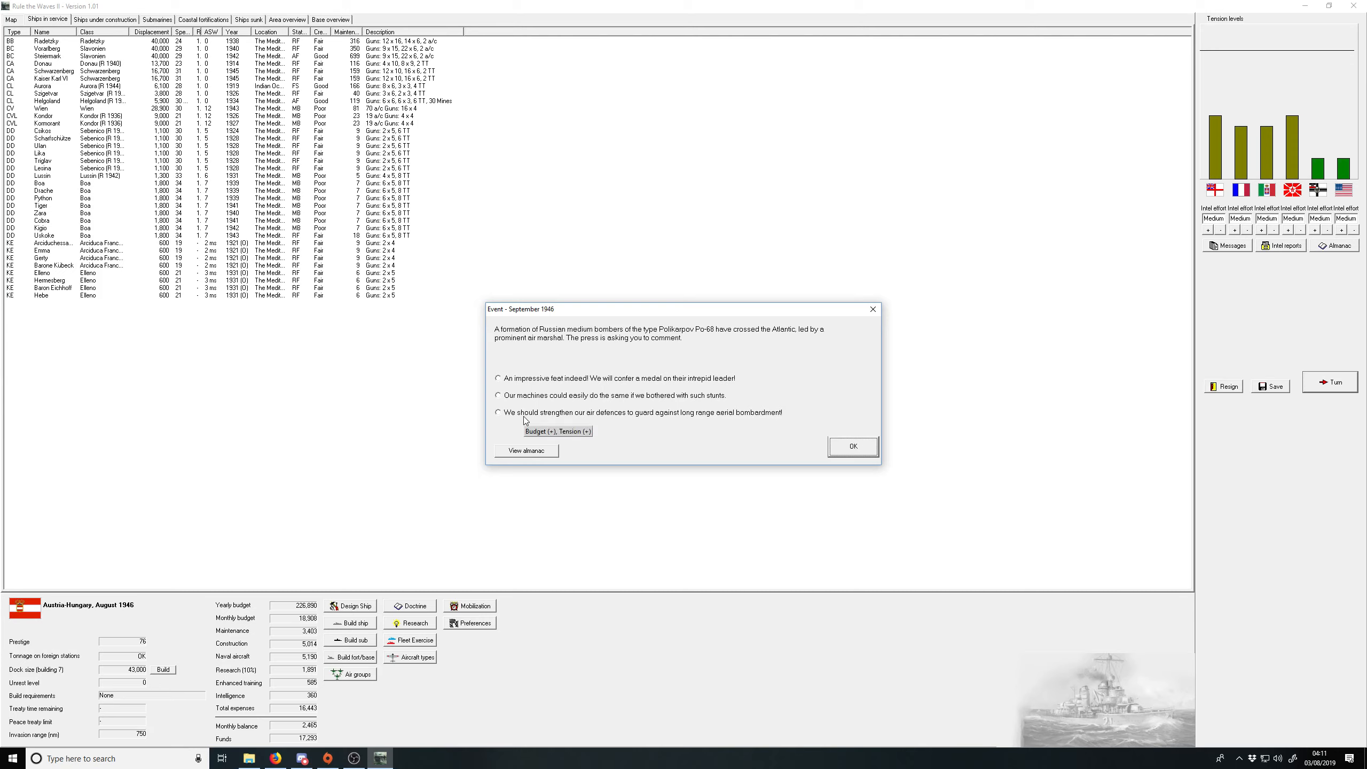
# Step: Promise stronger air defences, dismiss the new Russian bomber notice, and close the turn messages
pyautogui.click(498, 413)
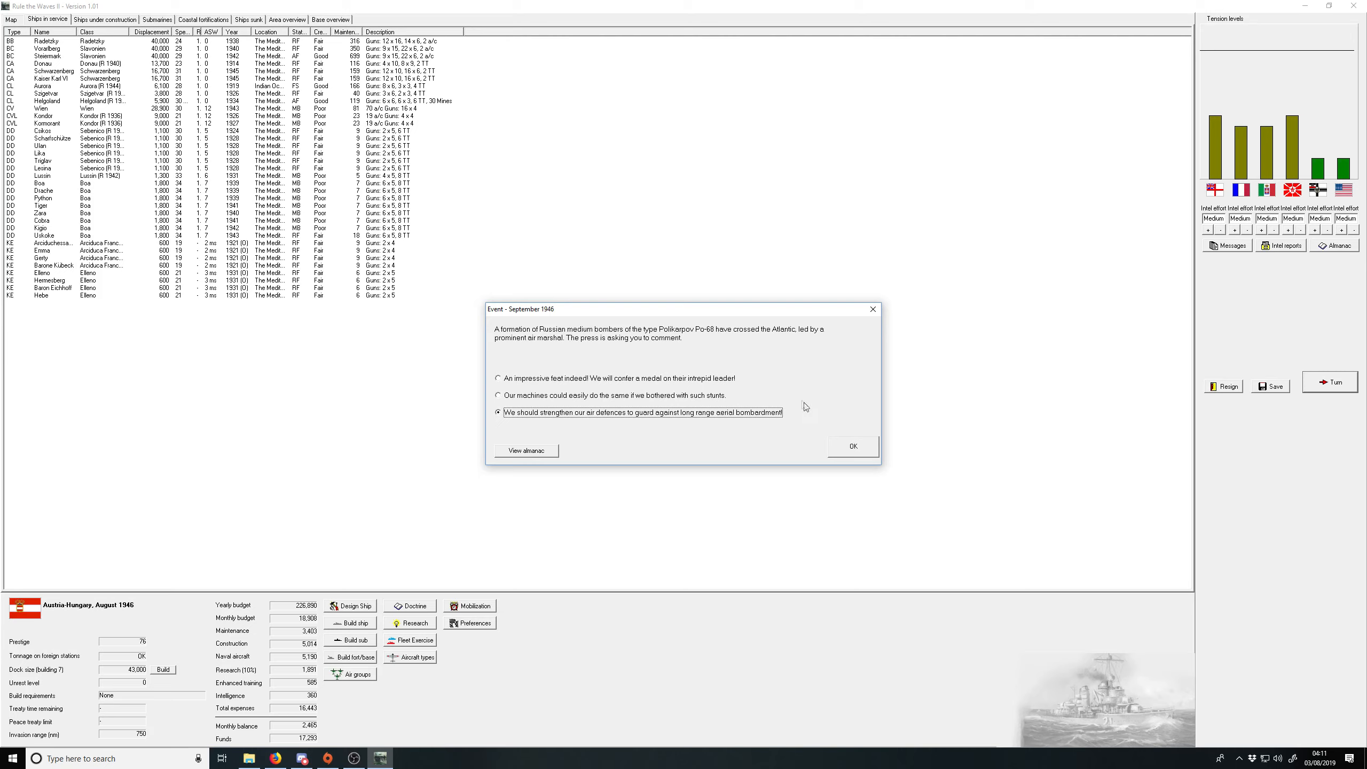
pyautogui.click(852, 446)
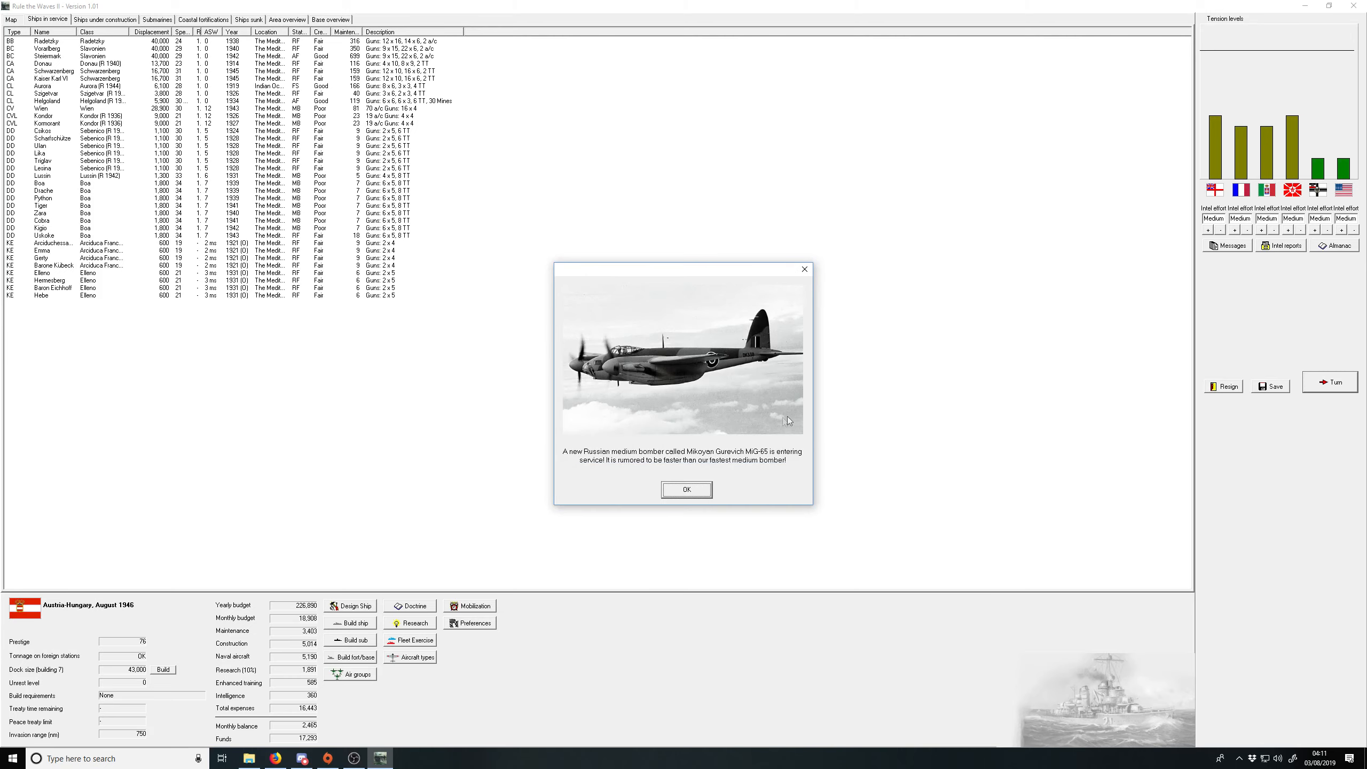
pyautogui.click(686, 489)
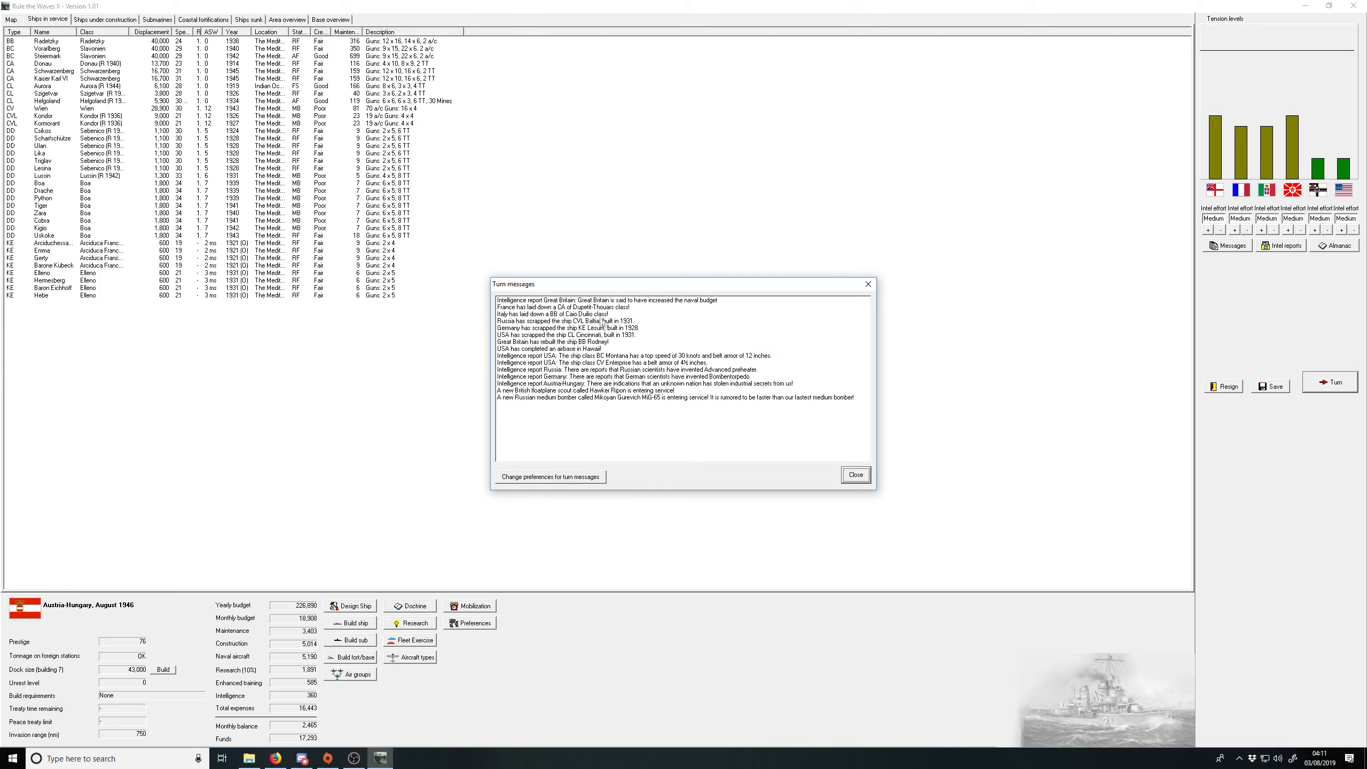
pyautogui.click(854, 474)
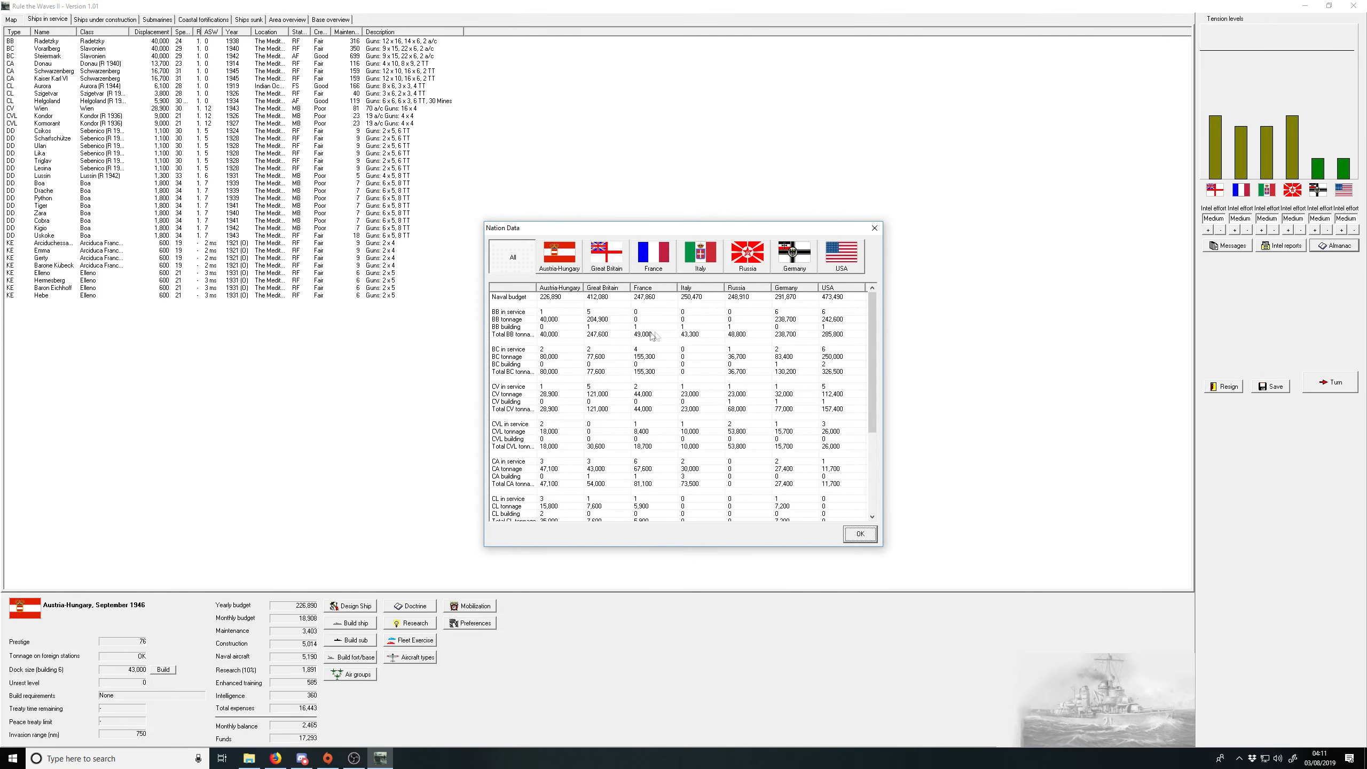
# Step: Close the nation comparison and acknowledge the Sankt Georg, spy blueprint and Bombentorpedo notices
pyautogui.click(858, 534)
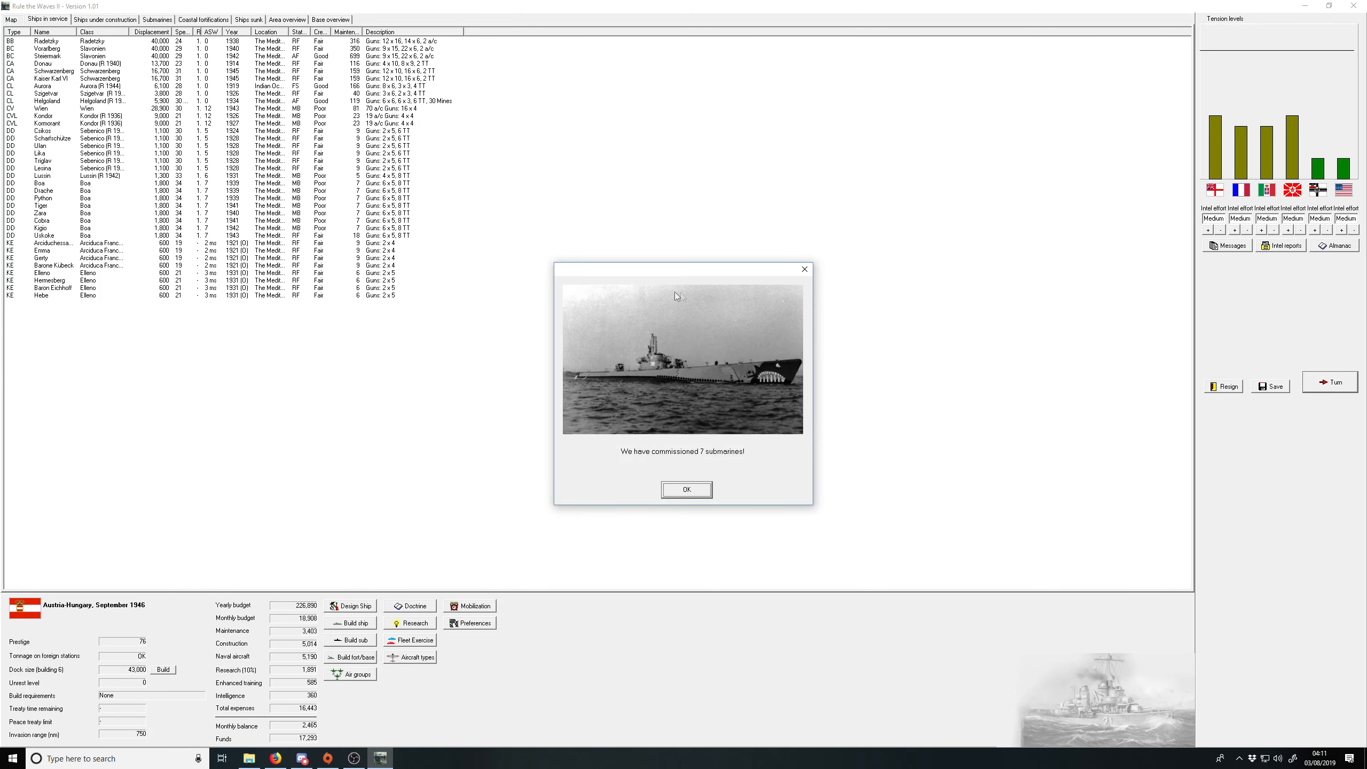
pyautogui.click(685, 490)
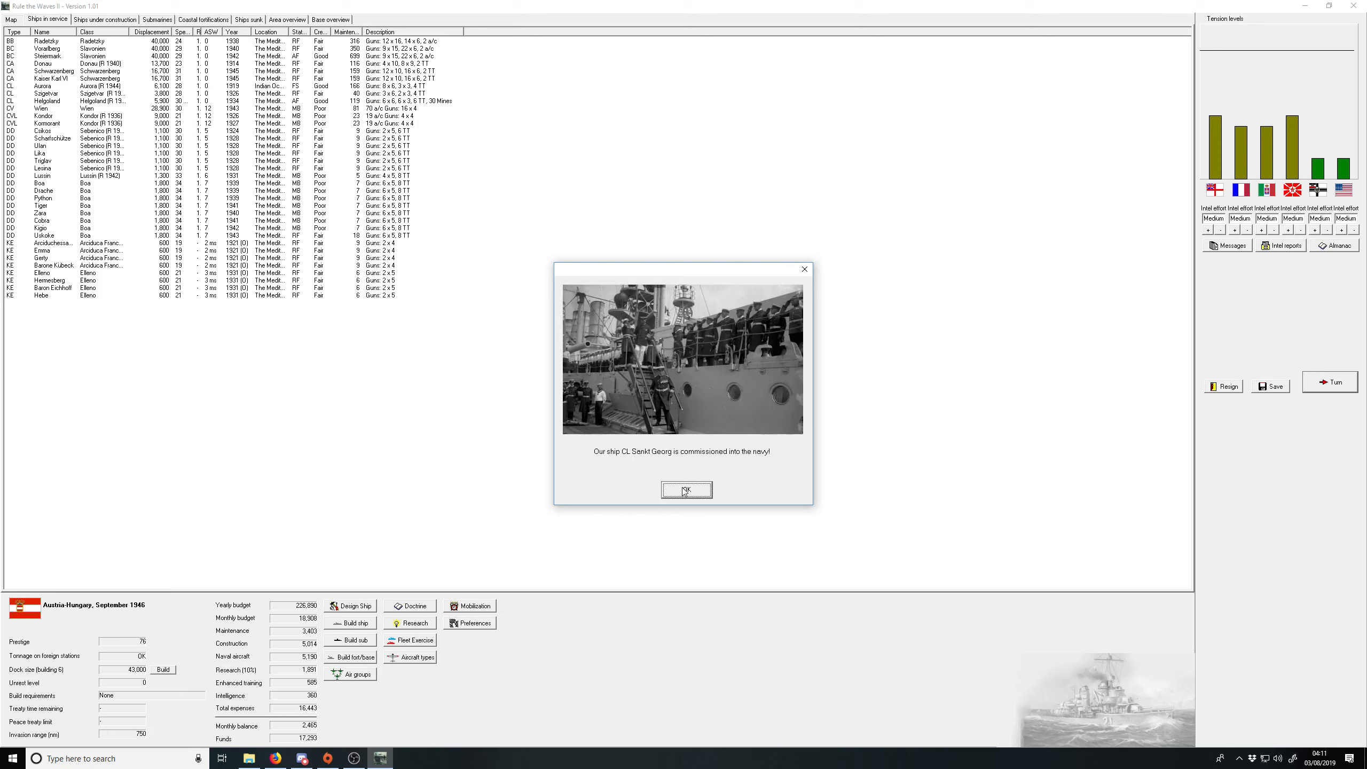
pyautogui.click(685, 488)
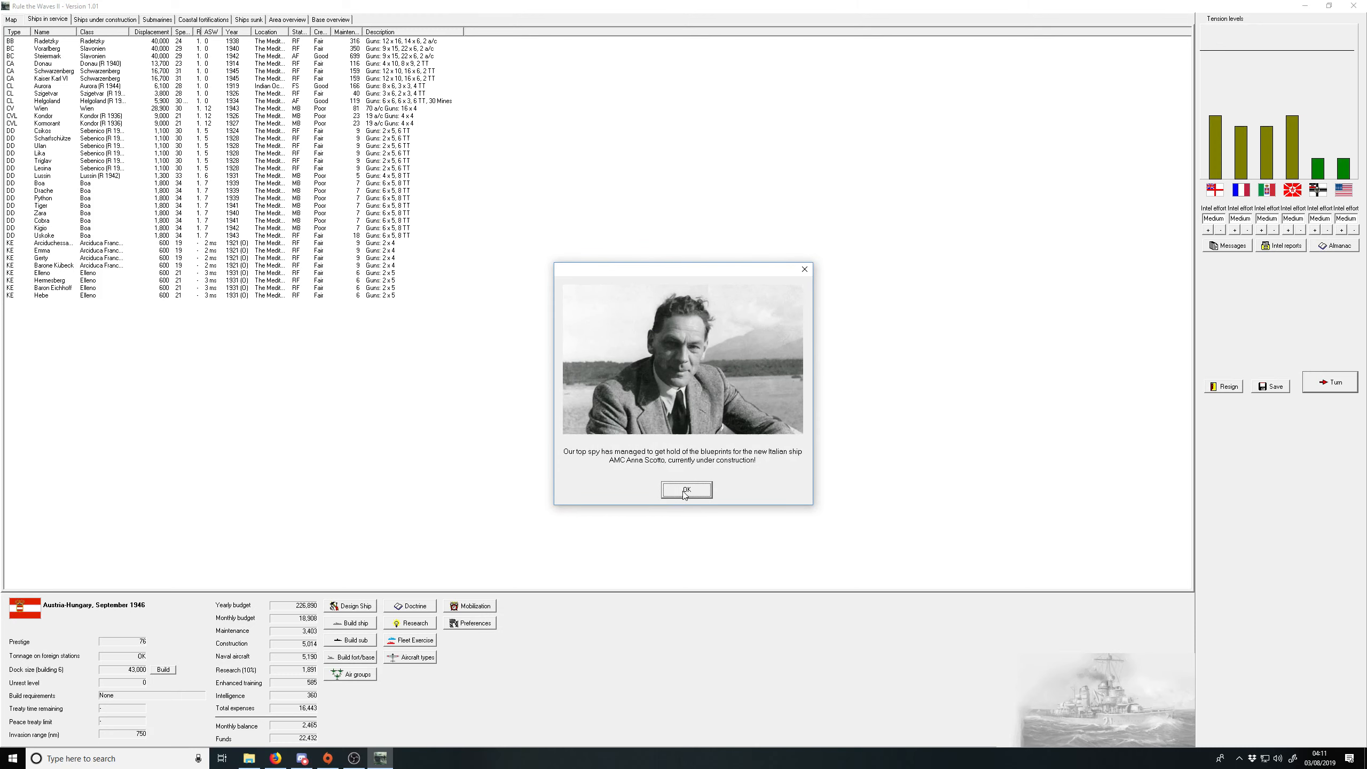
pyautogui.click(686, 489)
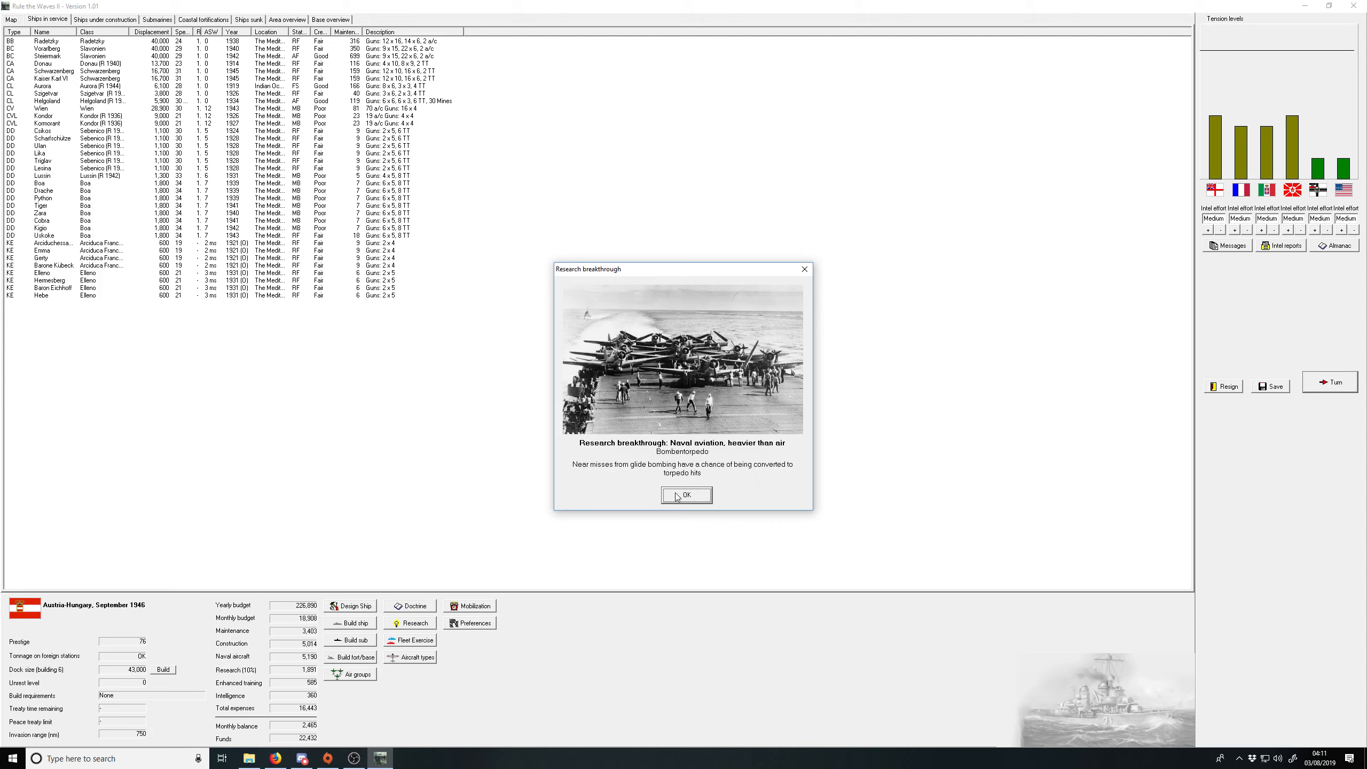
pyautogui.moveTo(684, 488)
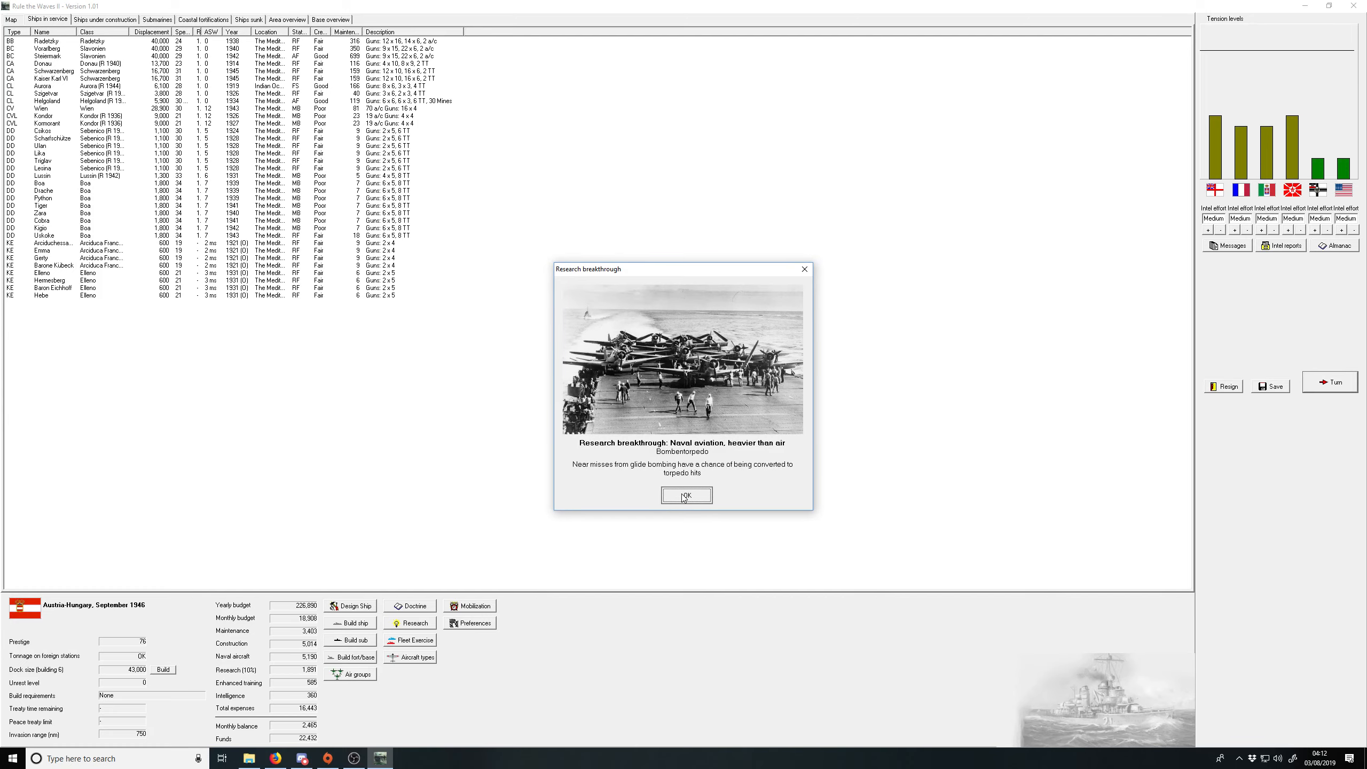
pyautogui.click(687, 495)
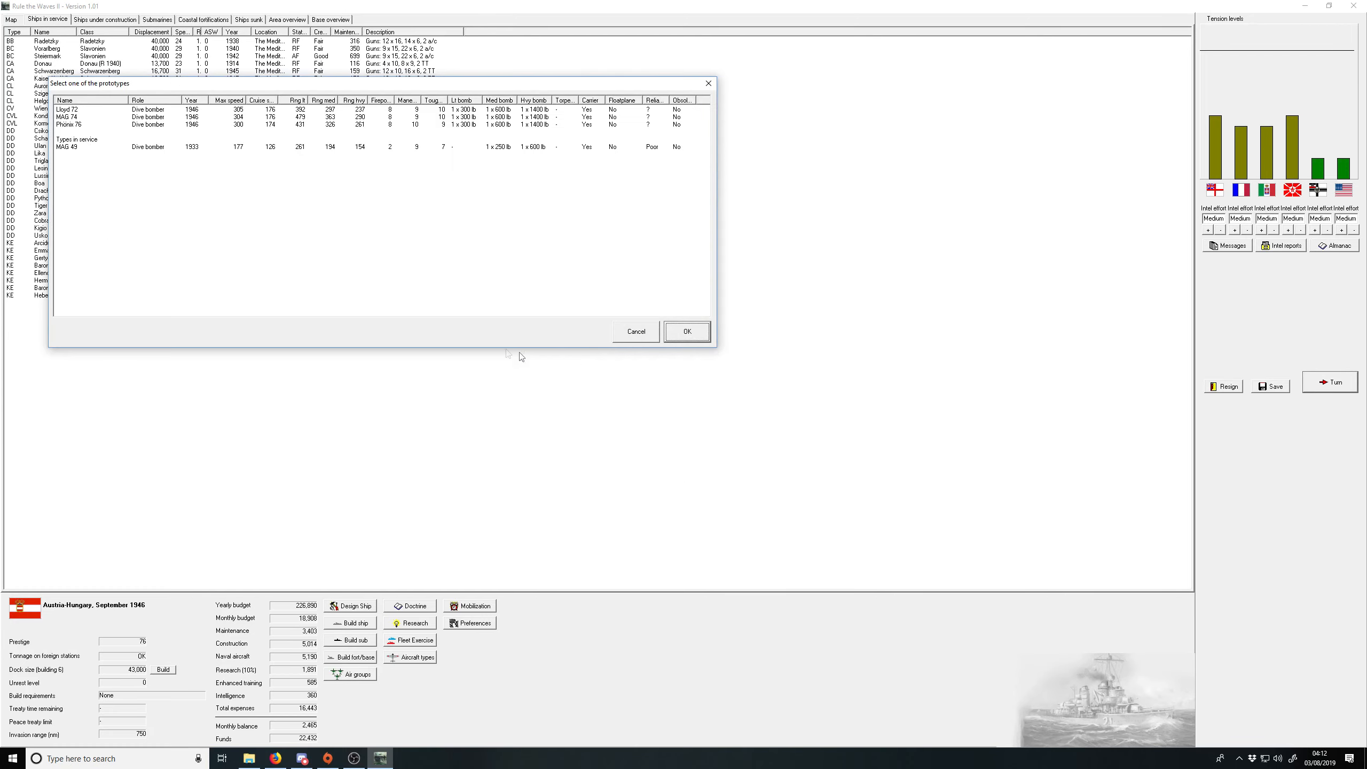
# Step: Choose MAG 74 as the new dive bomber prototype and dismiss the turn messages
pyautogui.moveTo(349, 83); pyautogui.dragTo(600, 276)
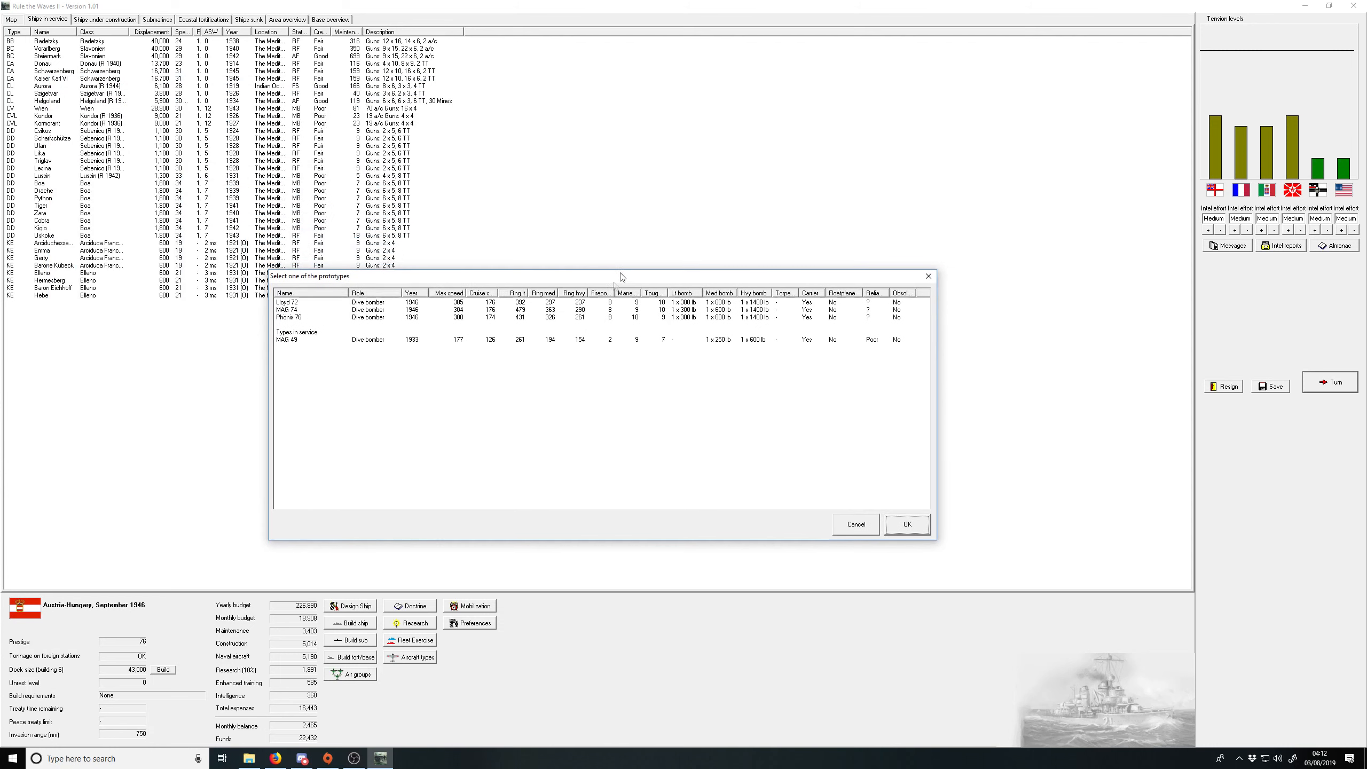
pyautogui.click(550, 340)
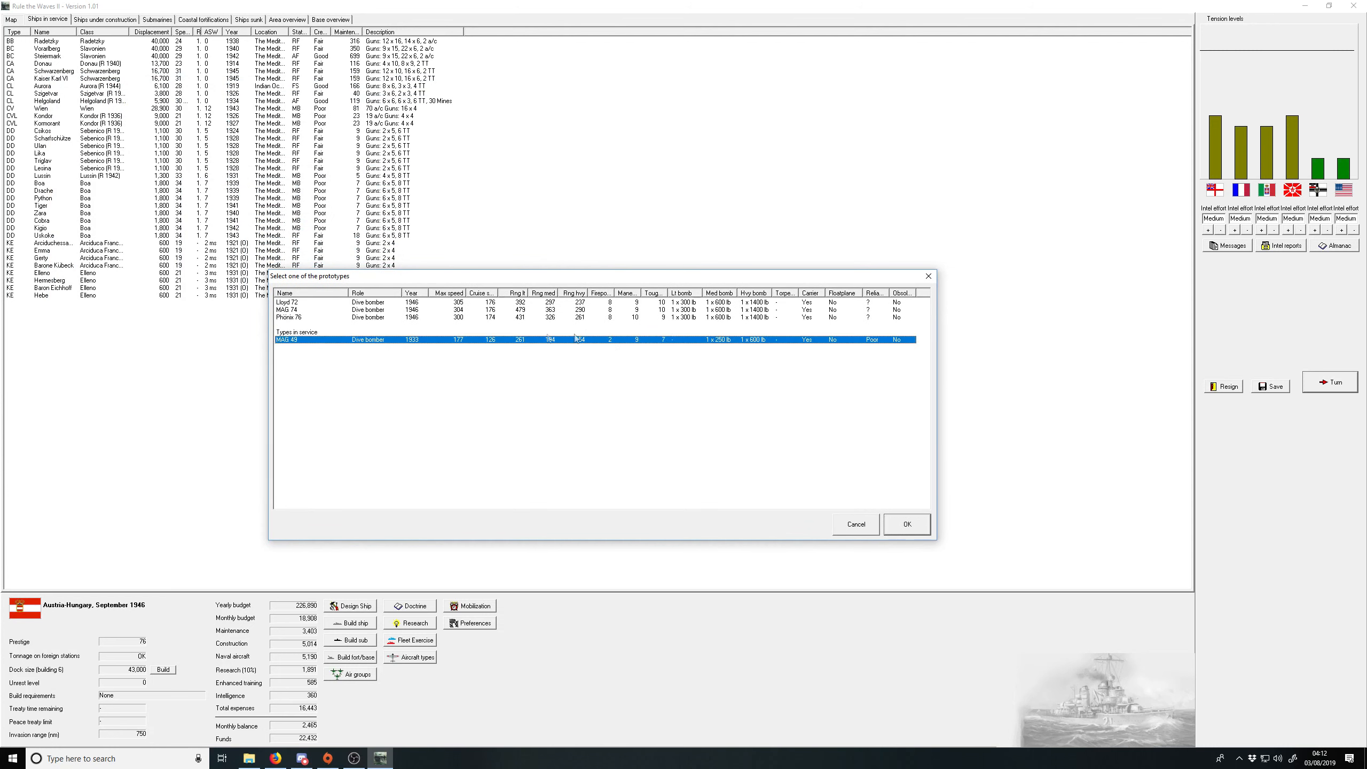
pyautogui.moveTo(462, 317)
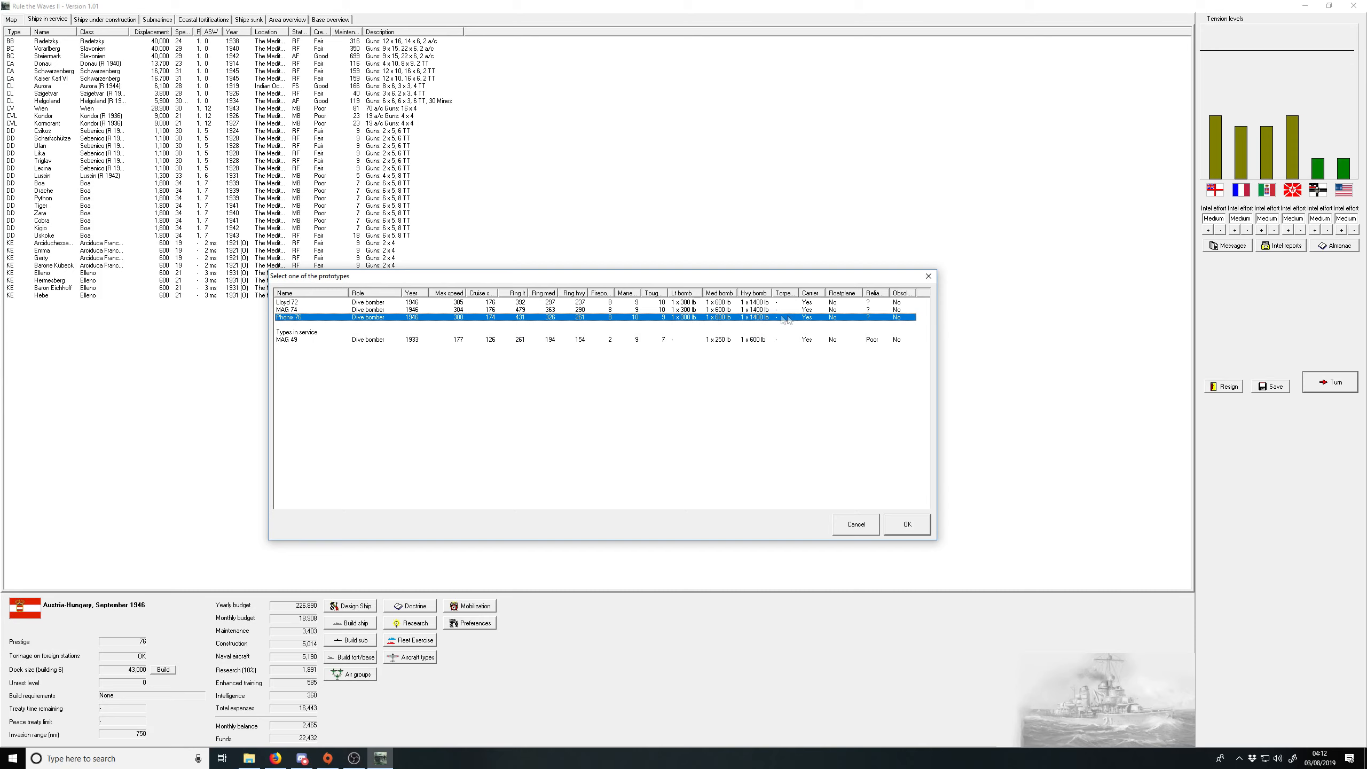
pyautogui.moveTo(575, 320)
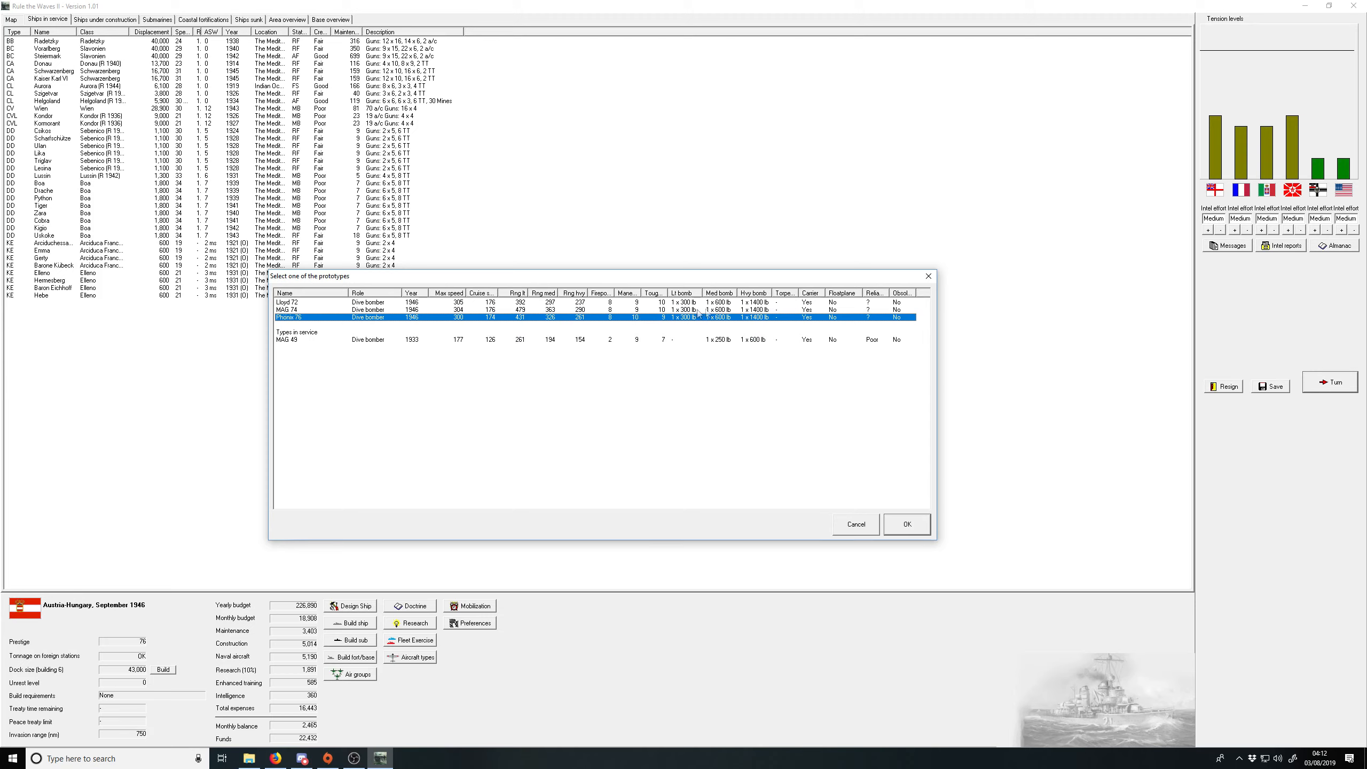
pyautogui.moveTo(630, 324)
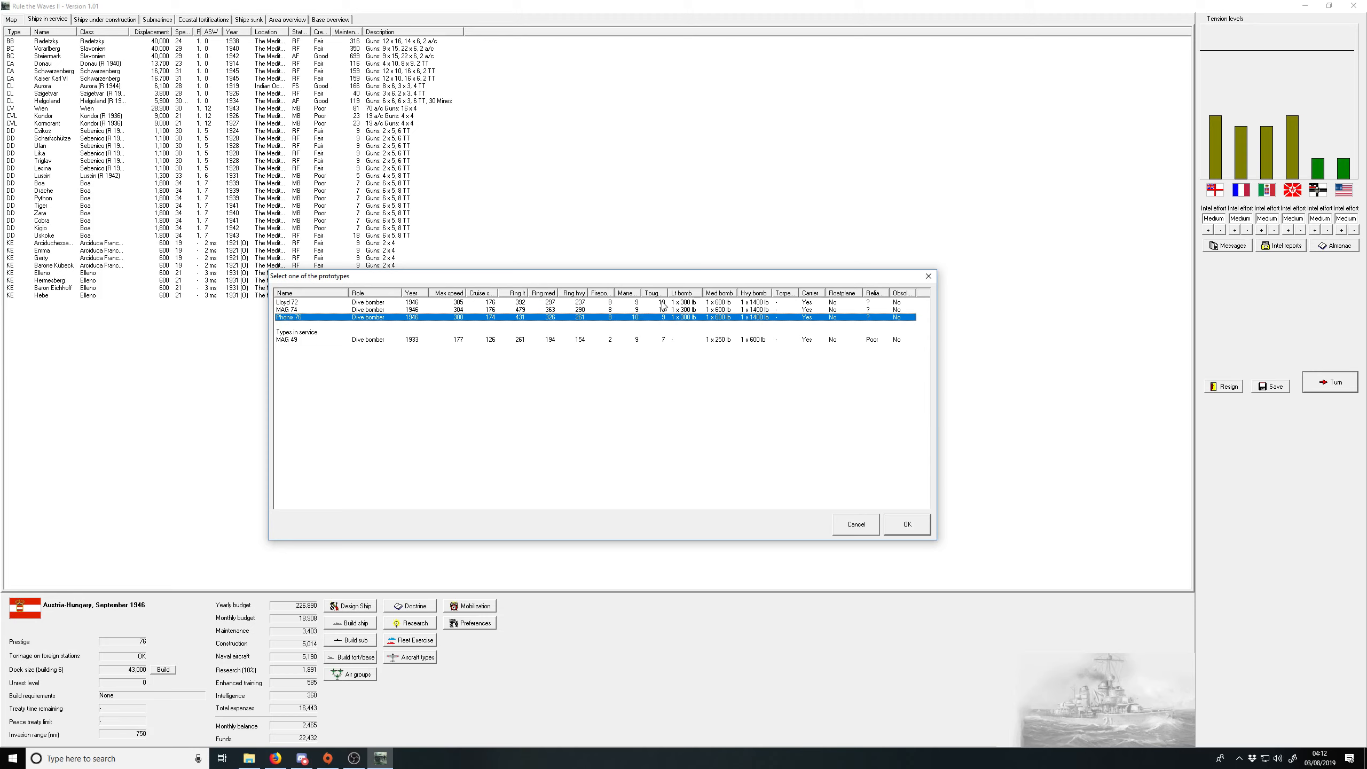
pyautogui.moveTo(525, 315)
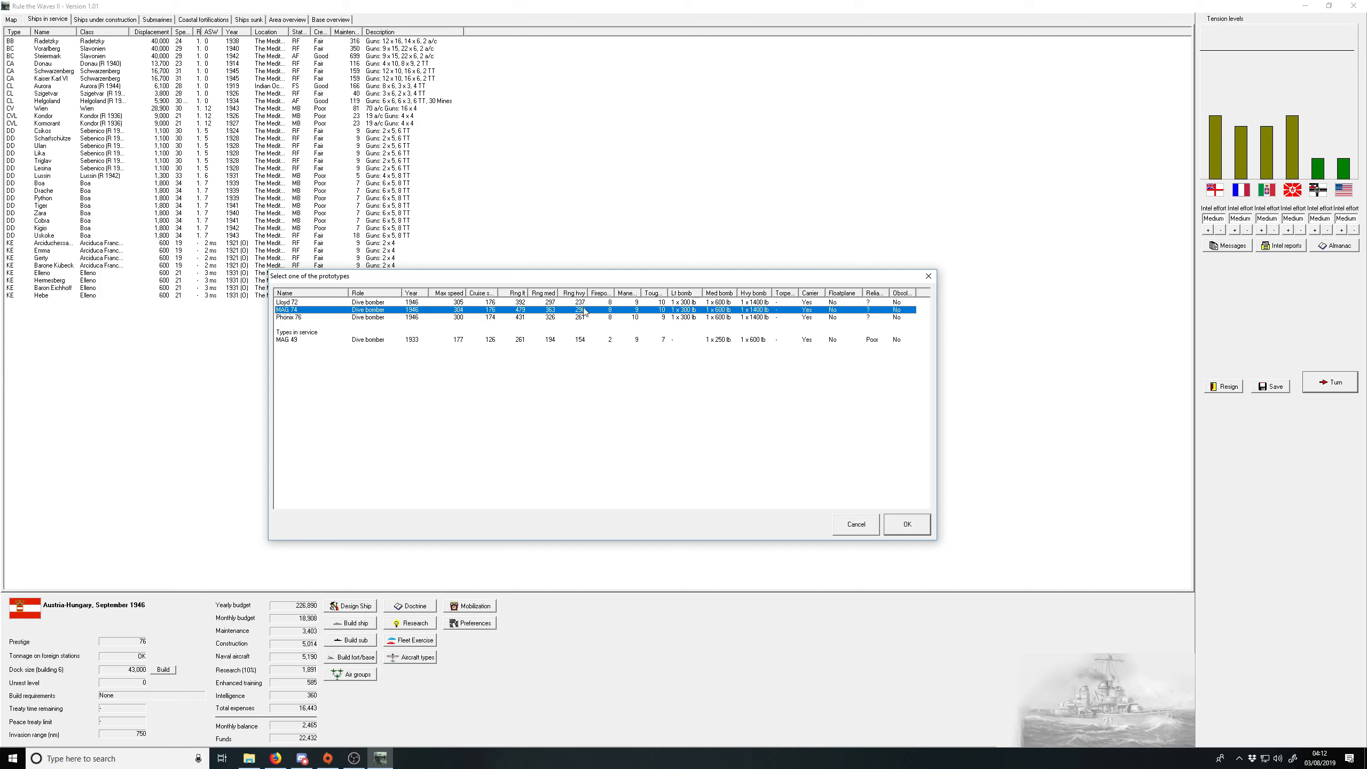
pyautogui.moveTo(586, 312)
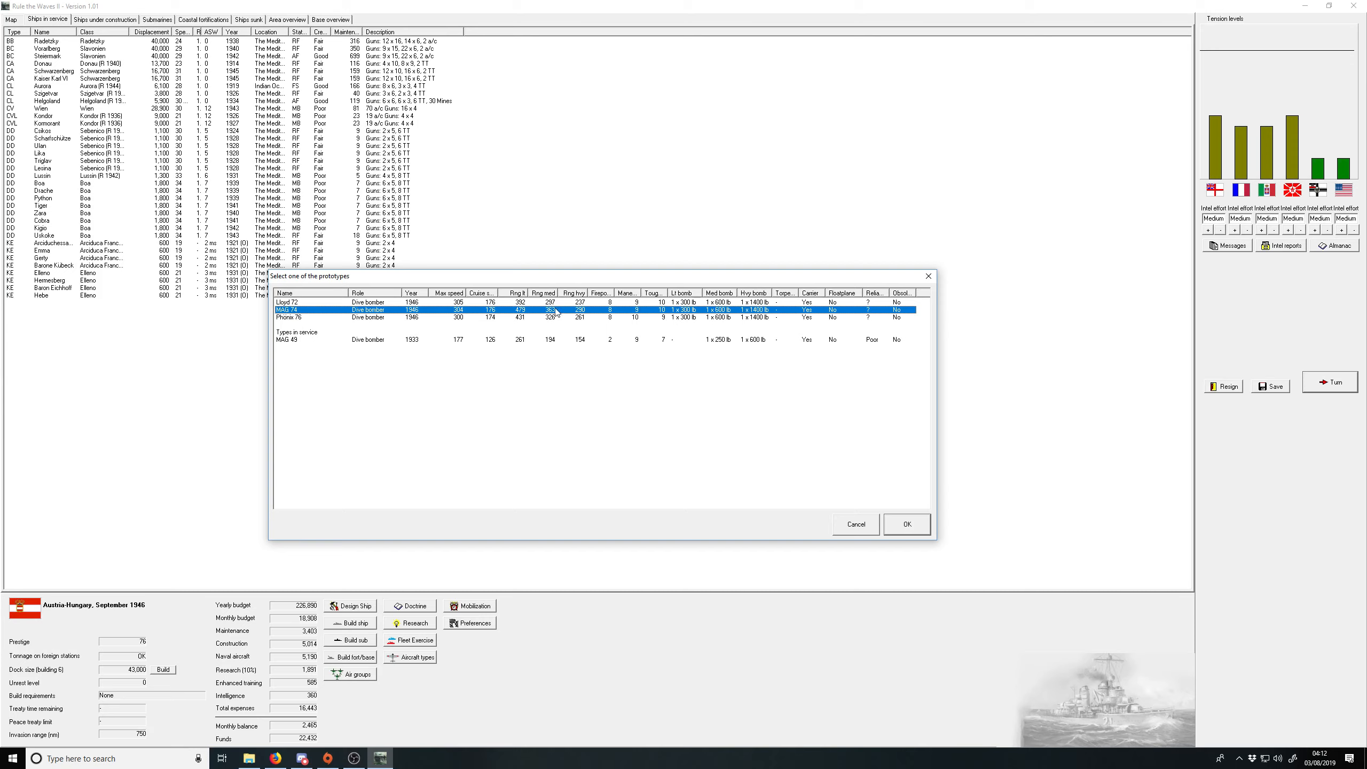
pyautogui.moveTo(539, 312)
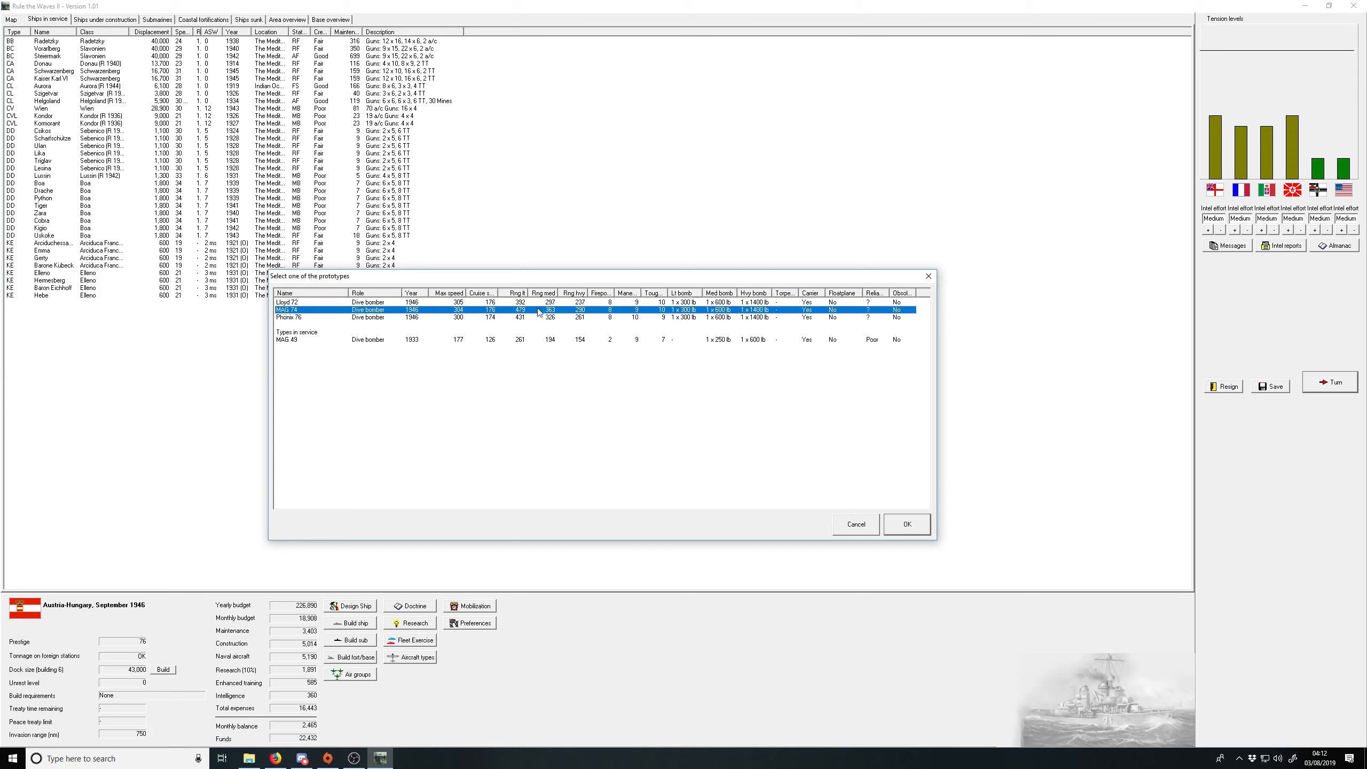
pyautogui.moveTo(886, 506)
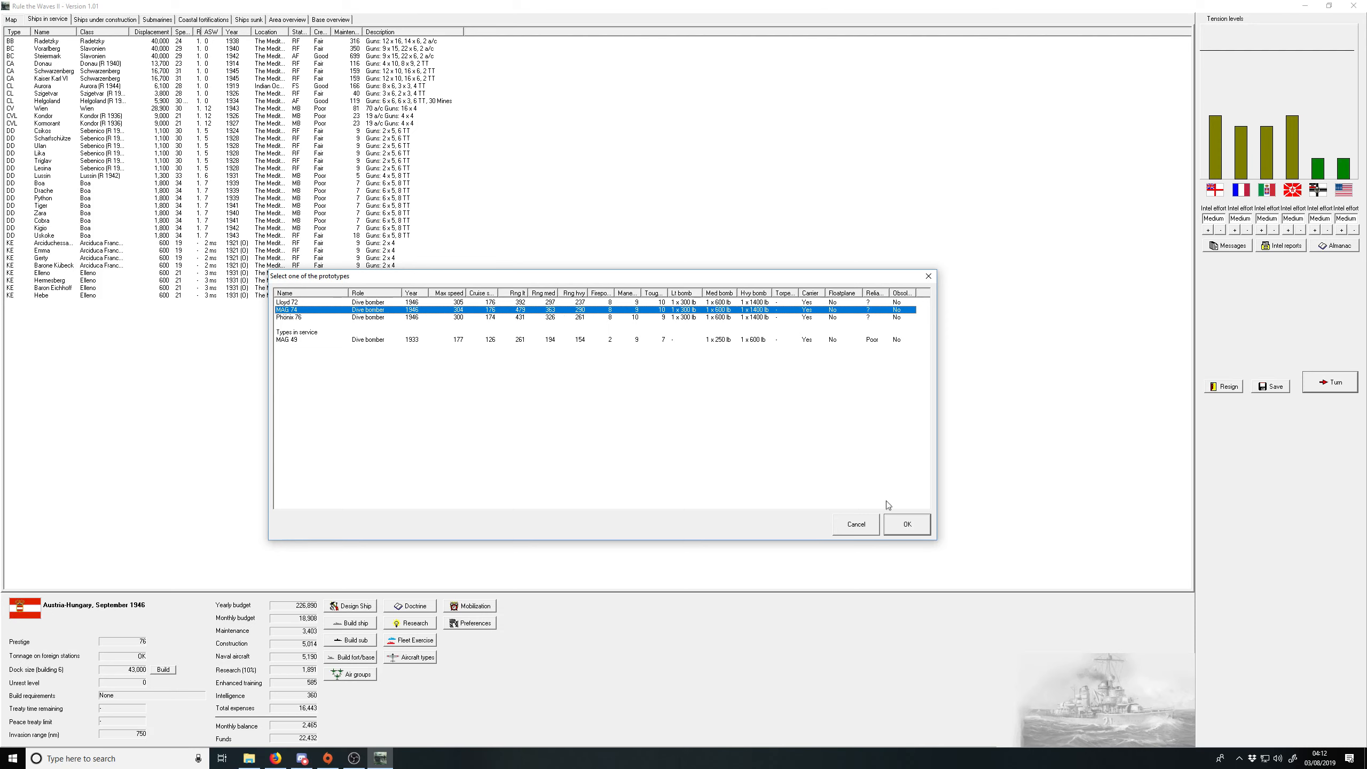
pyautogui.click(907, 524)
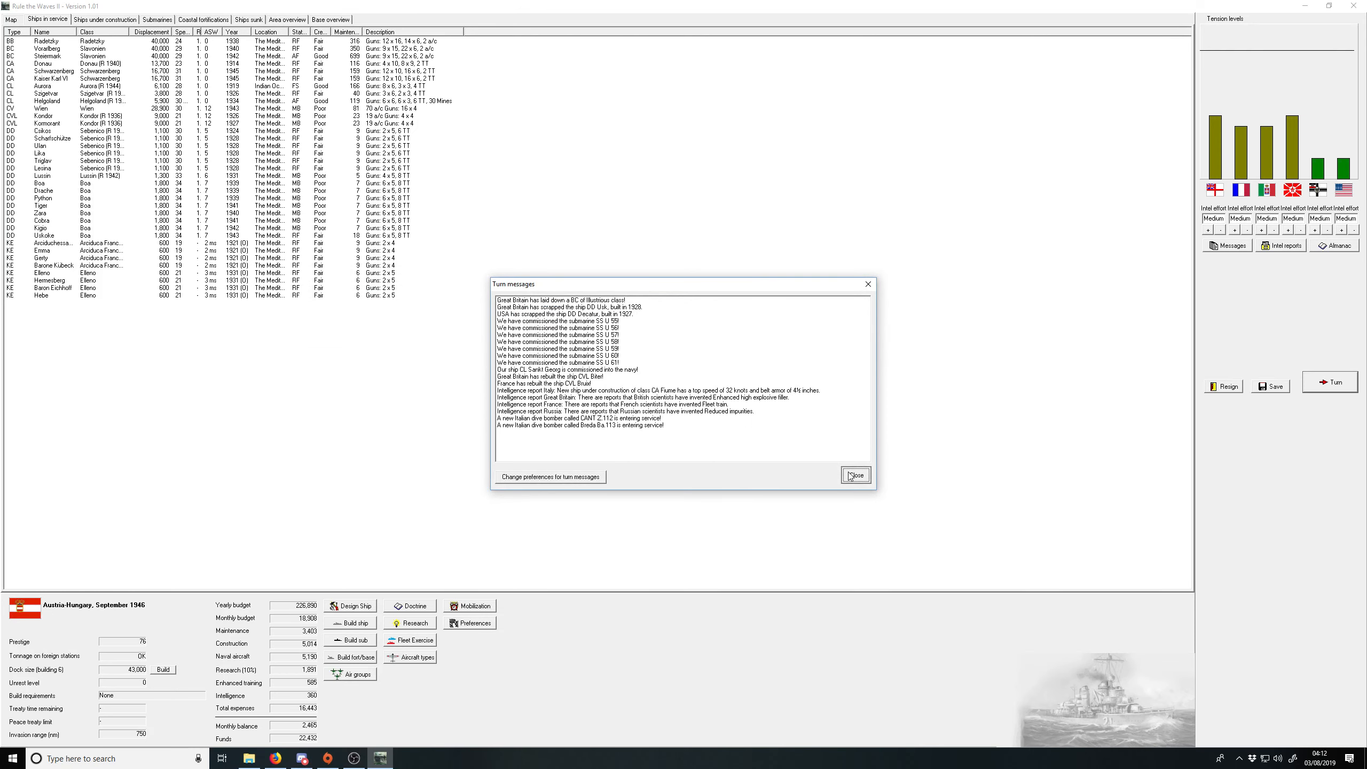
pyautogui.click(856, 475)
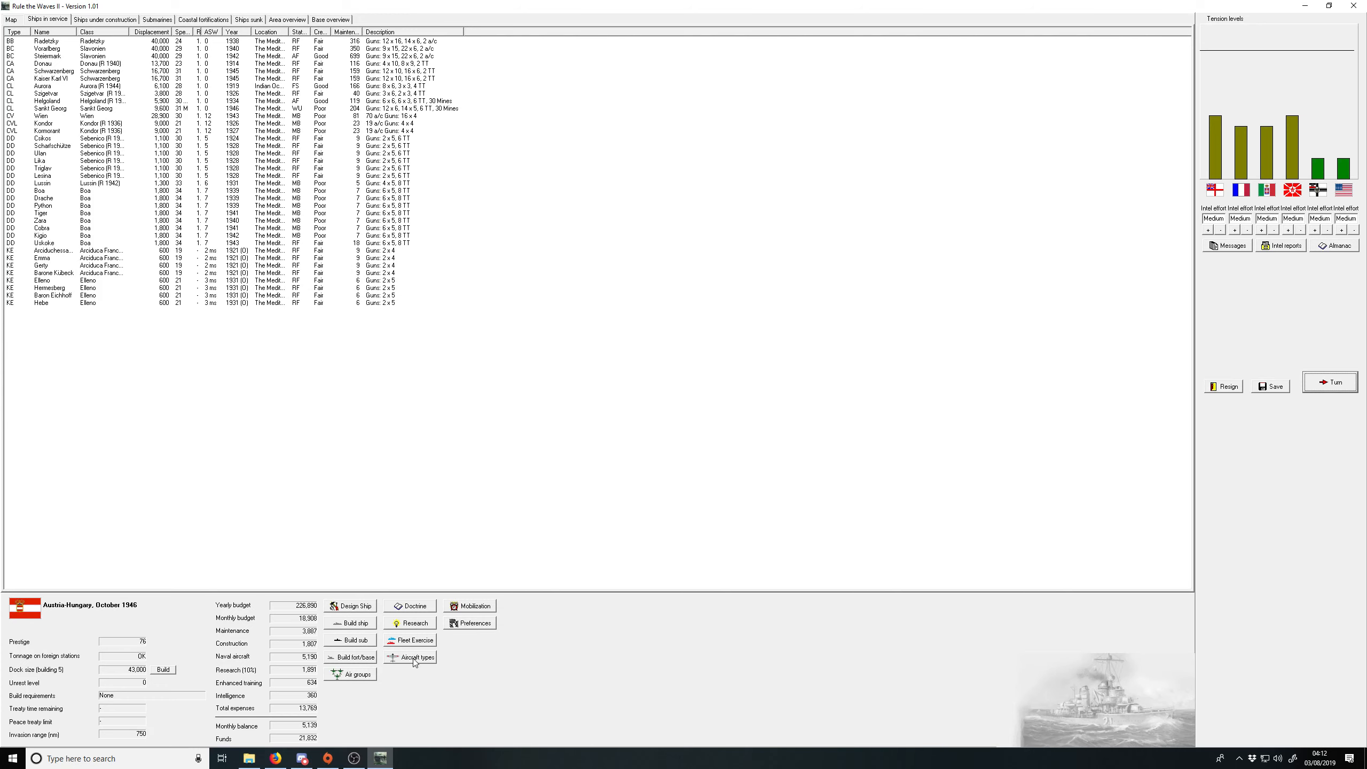
# Step: Request proposals for a new torpedo bomber, then show ships under construction
pyautogui.click(415, 656)
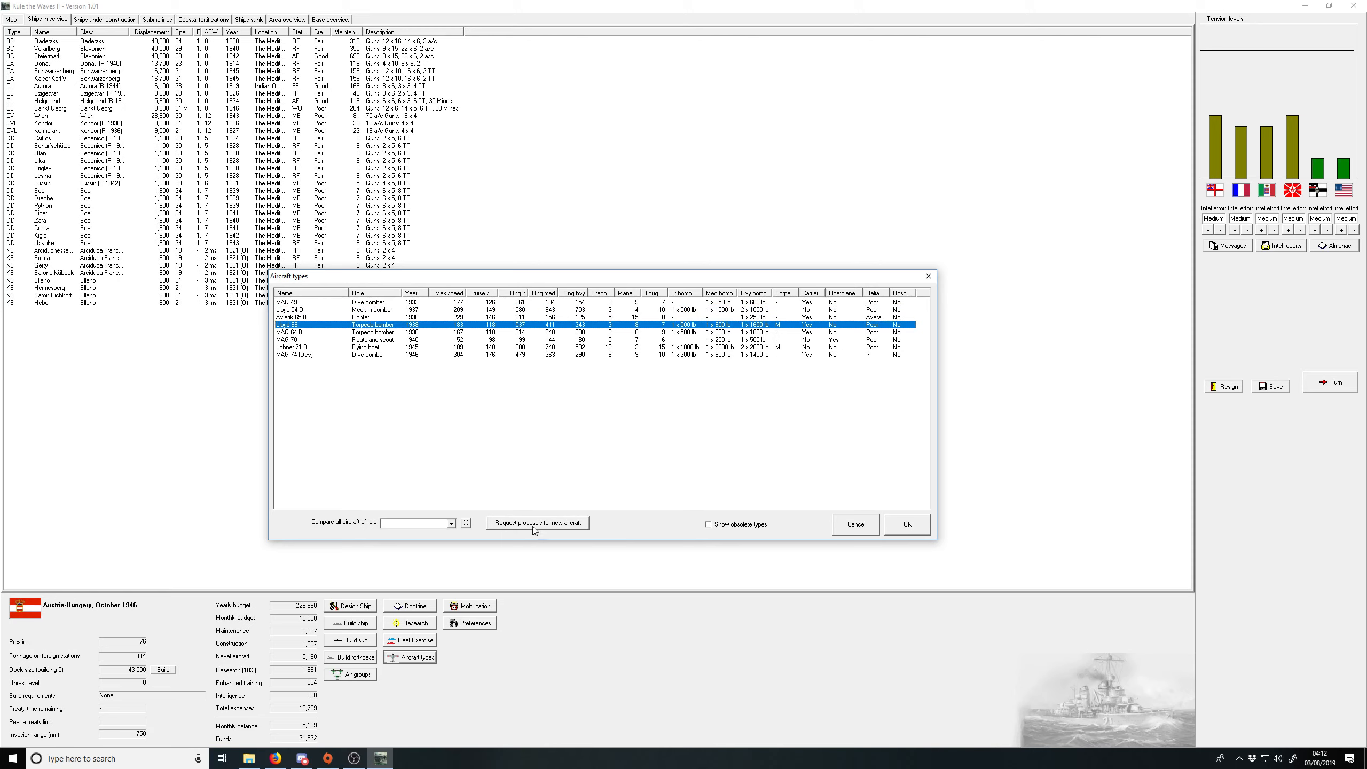
pyautogui.click(537, 523)
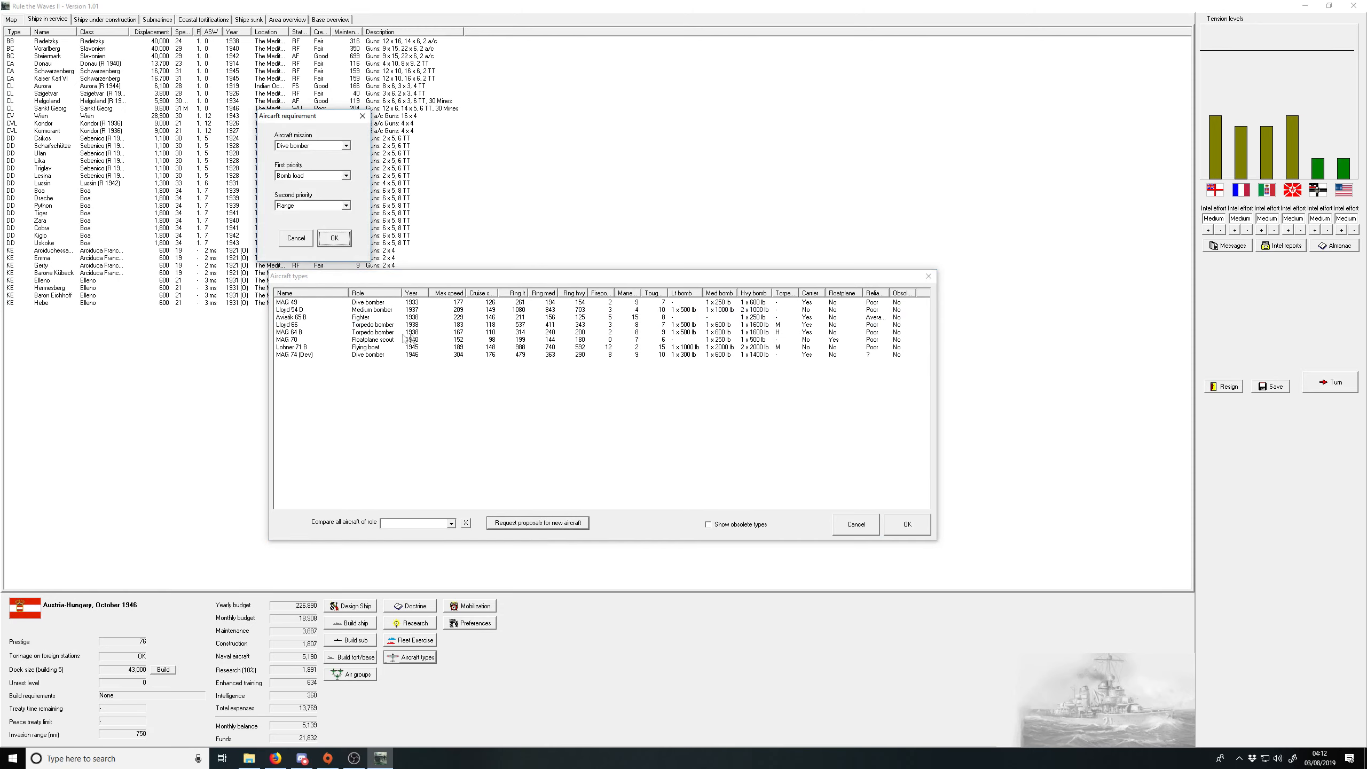
pyautogui.click(311, 145)
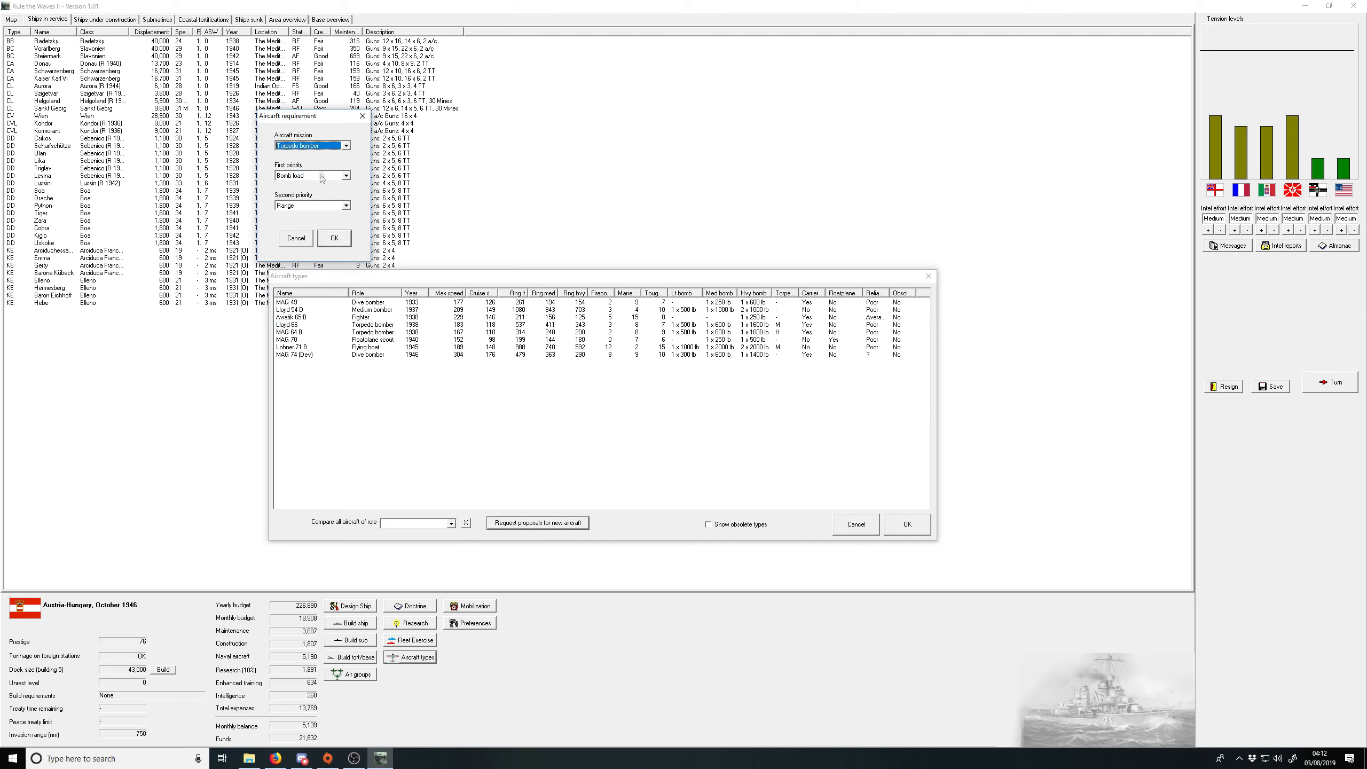
pyautogui.click(334, 237)
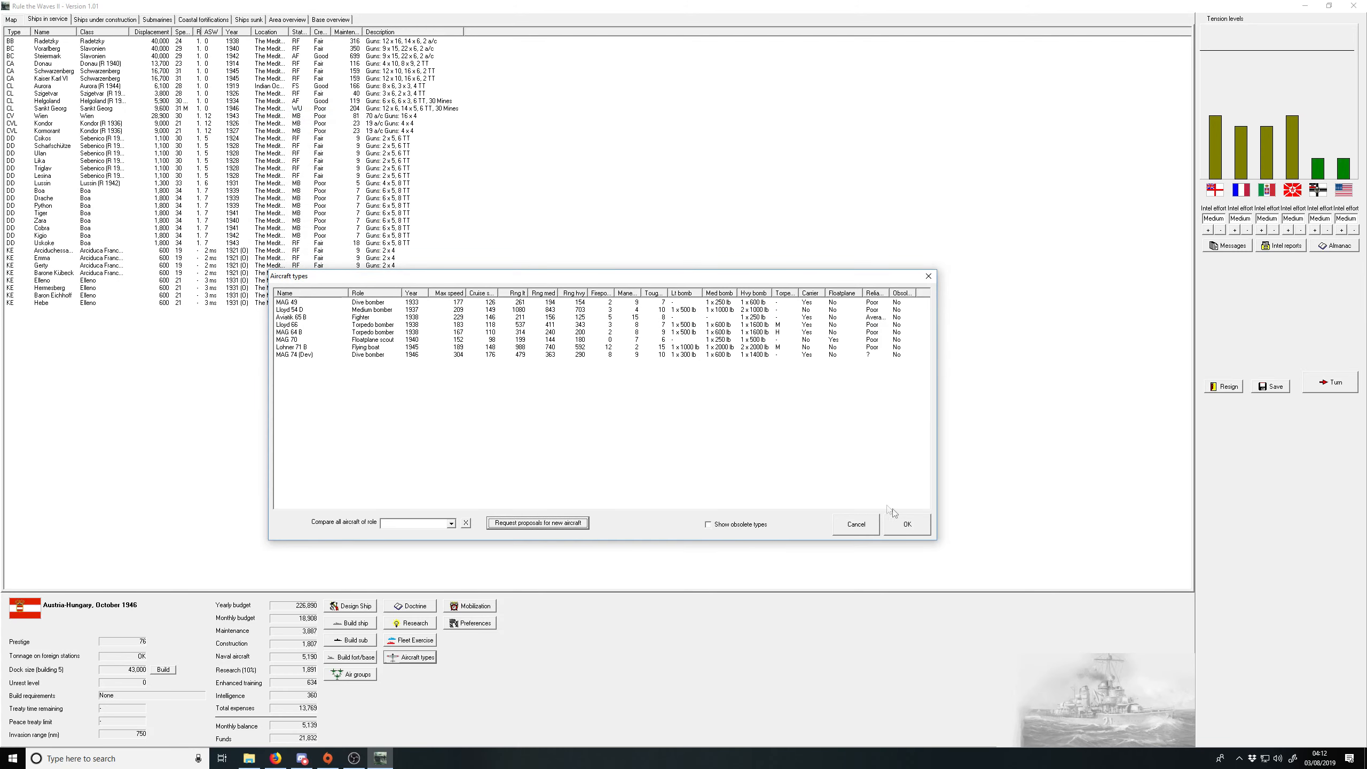
pyautogui.click(855, 524)
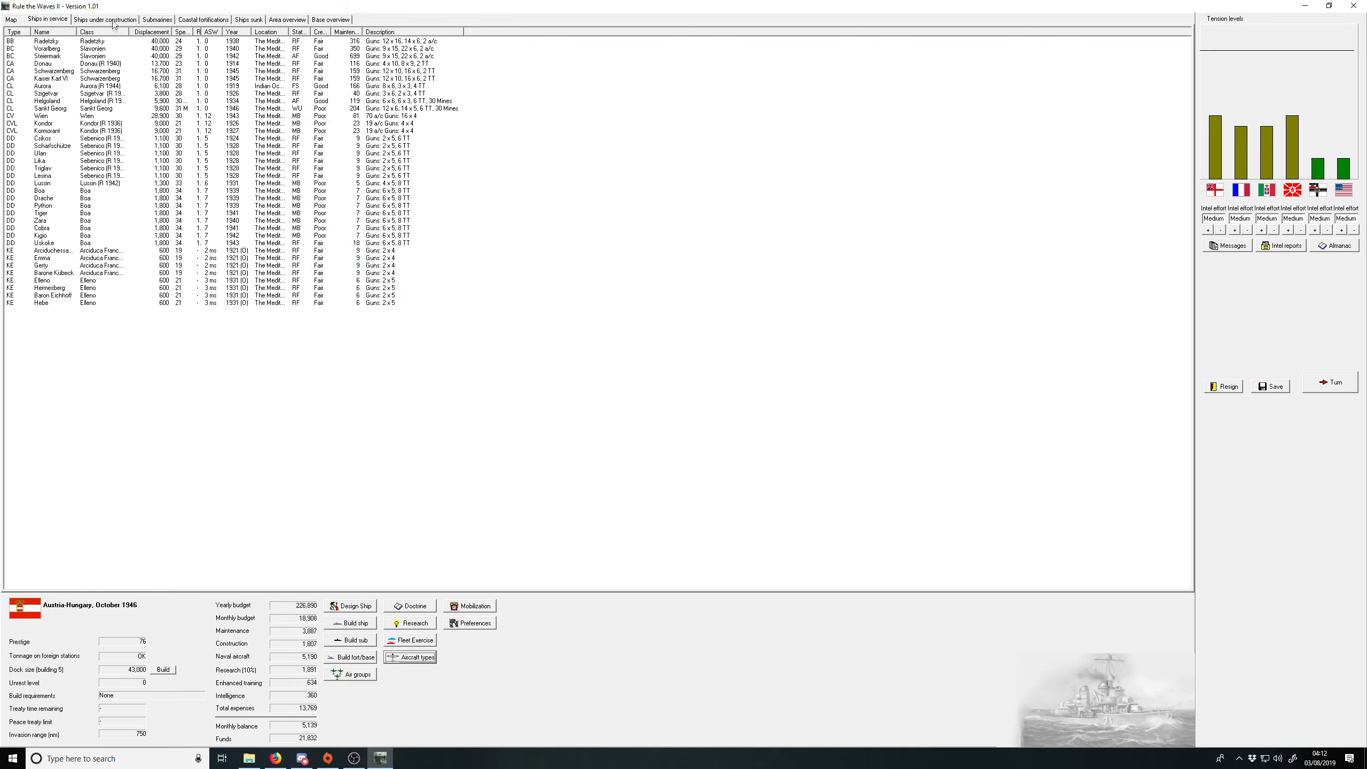
pyautogui.click(105, 19)
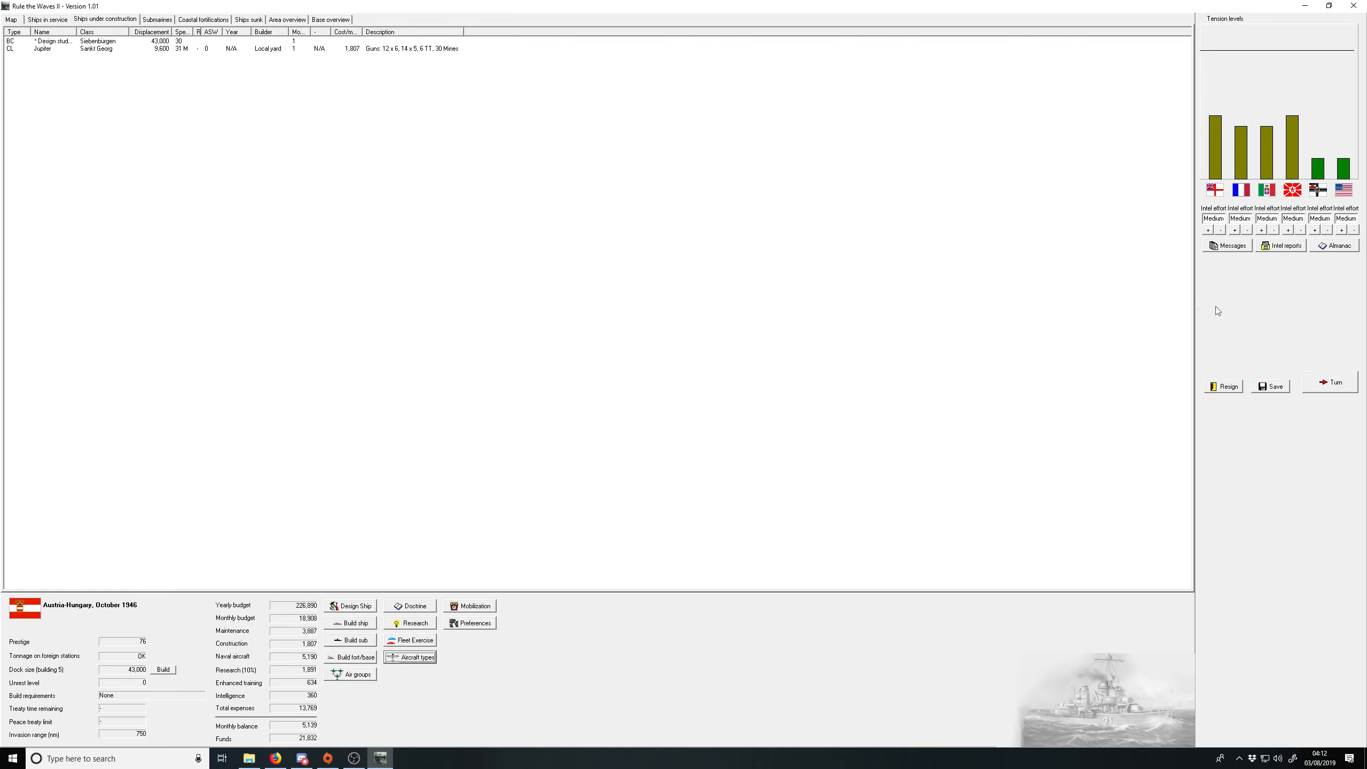
# Step: End the turn, acknowledge Jupiter's commissioning and order the battlecruiser Siebenbürgen
pyautogui.click(1330, 382)
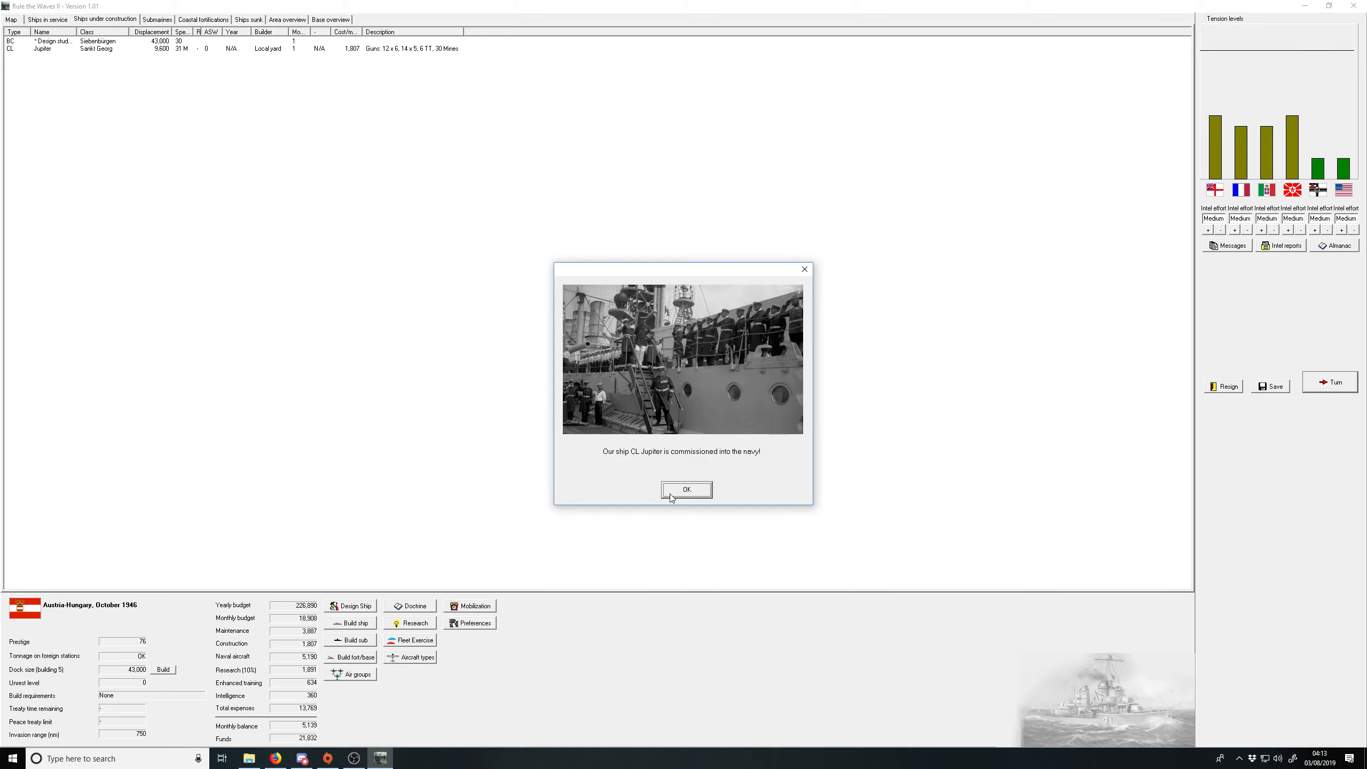
pyautogui.click(686, 490)
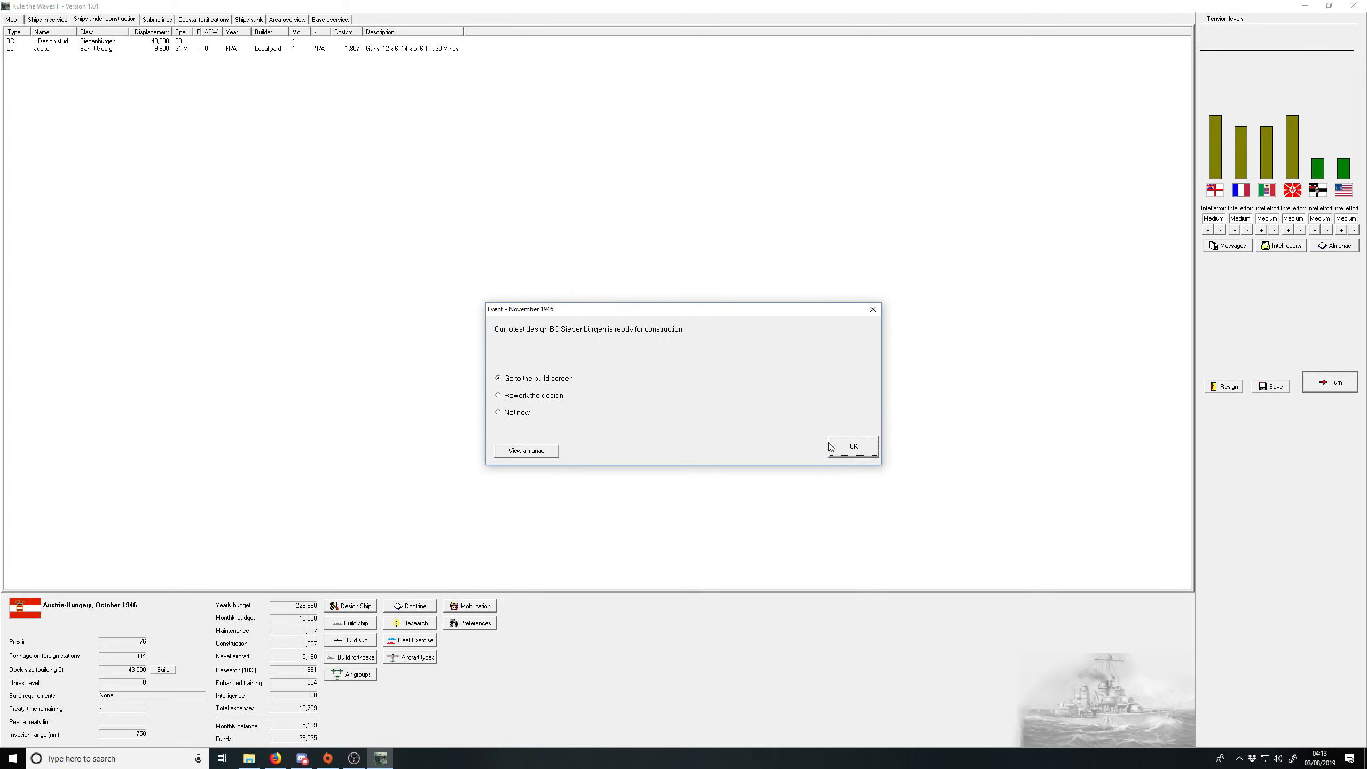
pyautogui.click(853, 445)
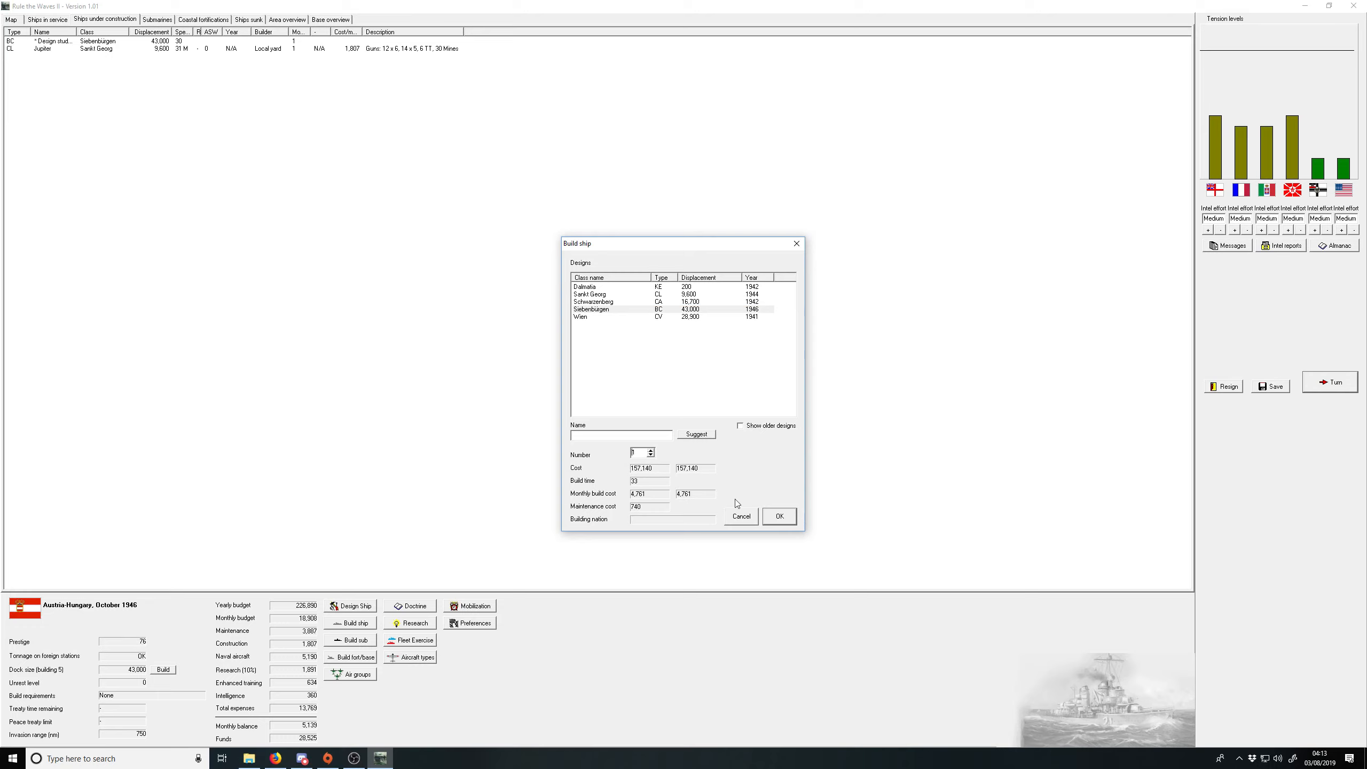
pyautogui.click(778, 516)
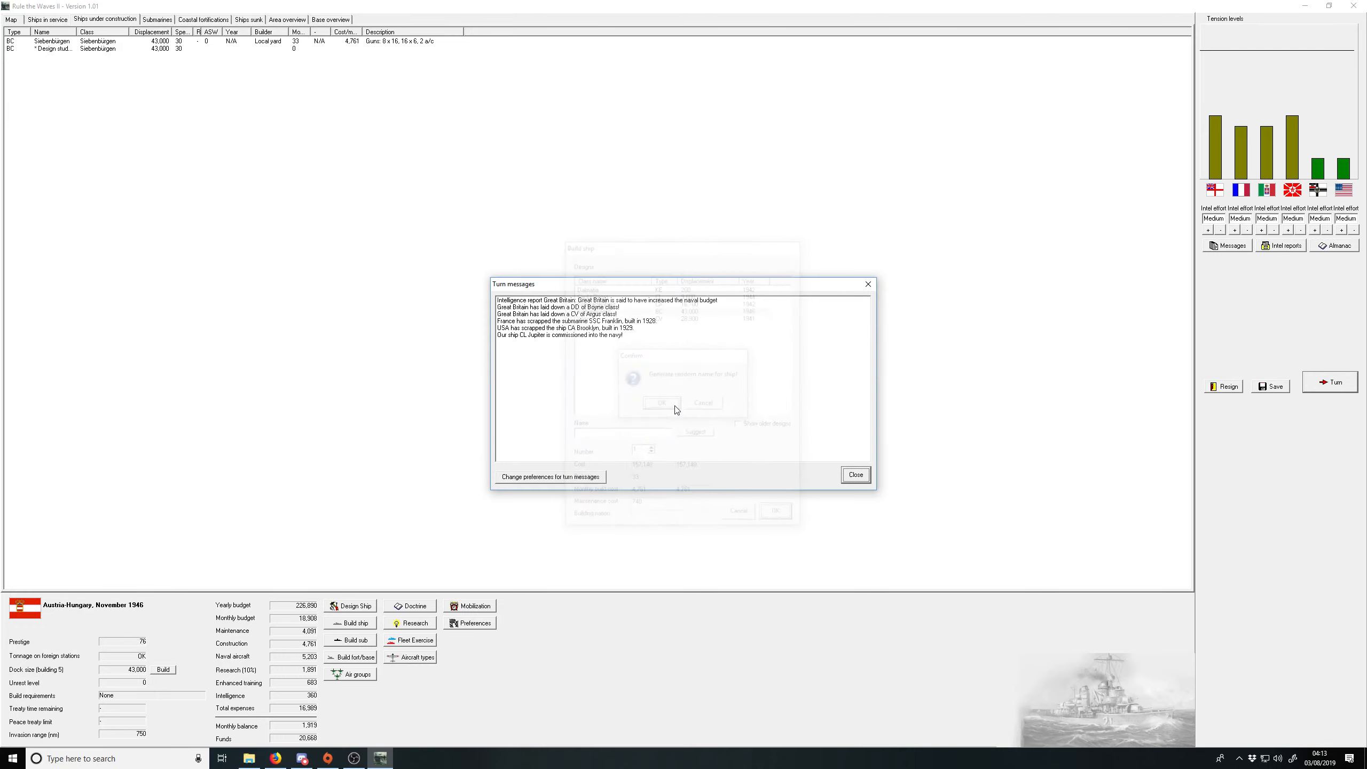
pyautogui.click(854, 474)
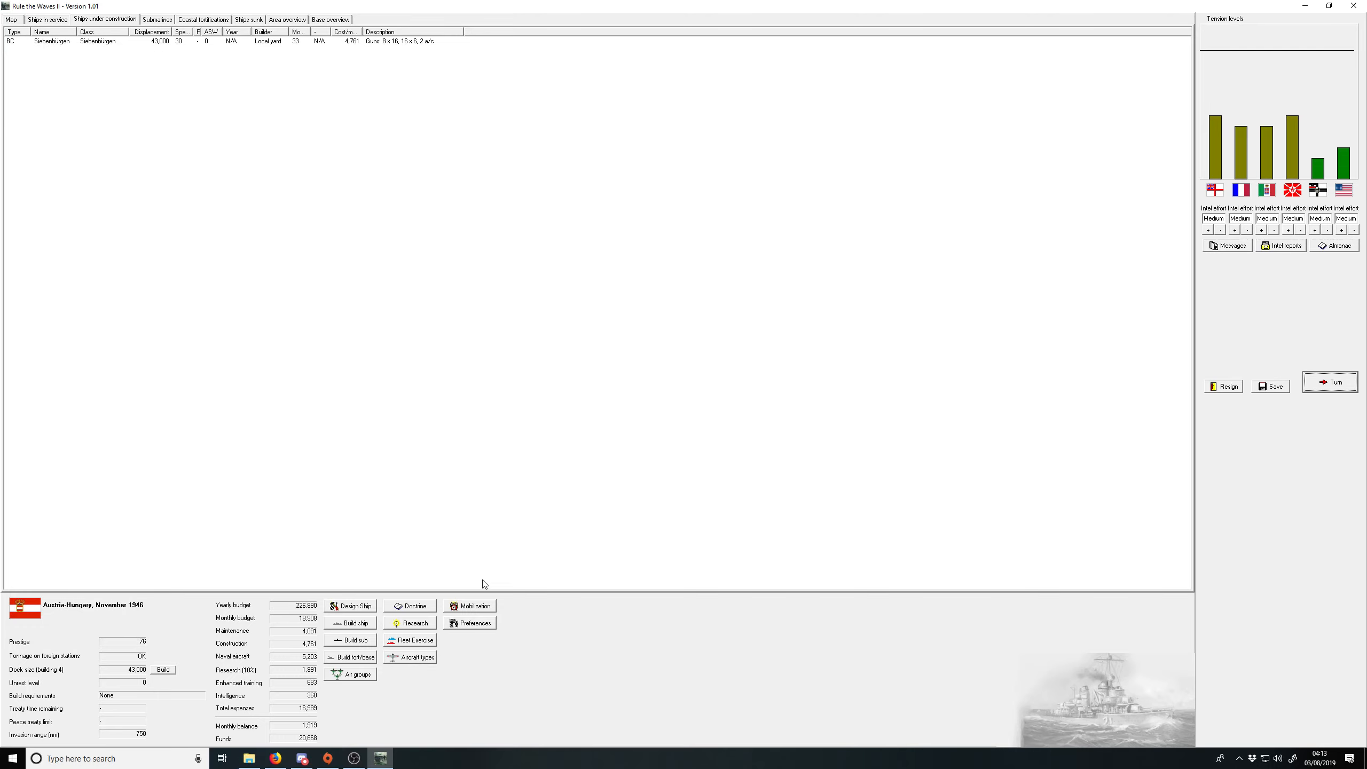
# Step: Start a new ship design and set its type to destroyer
pyautogui.click(354, 622)
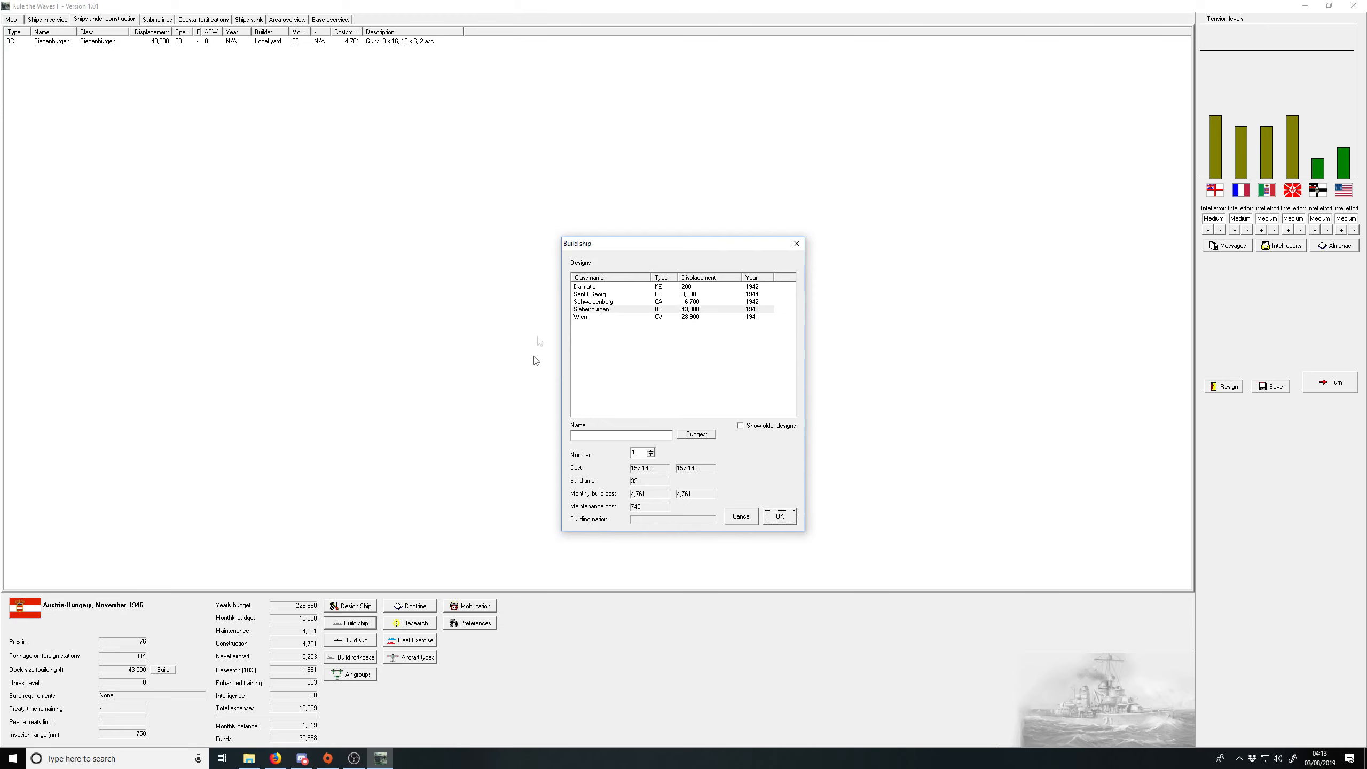
pyautogui.click(740, 517)
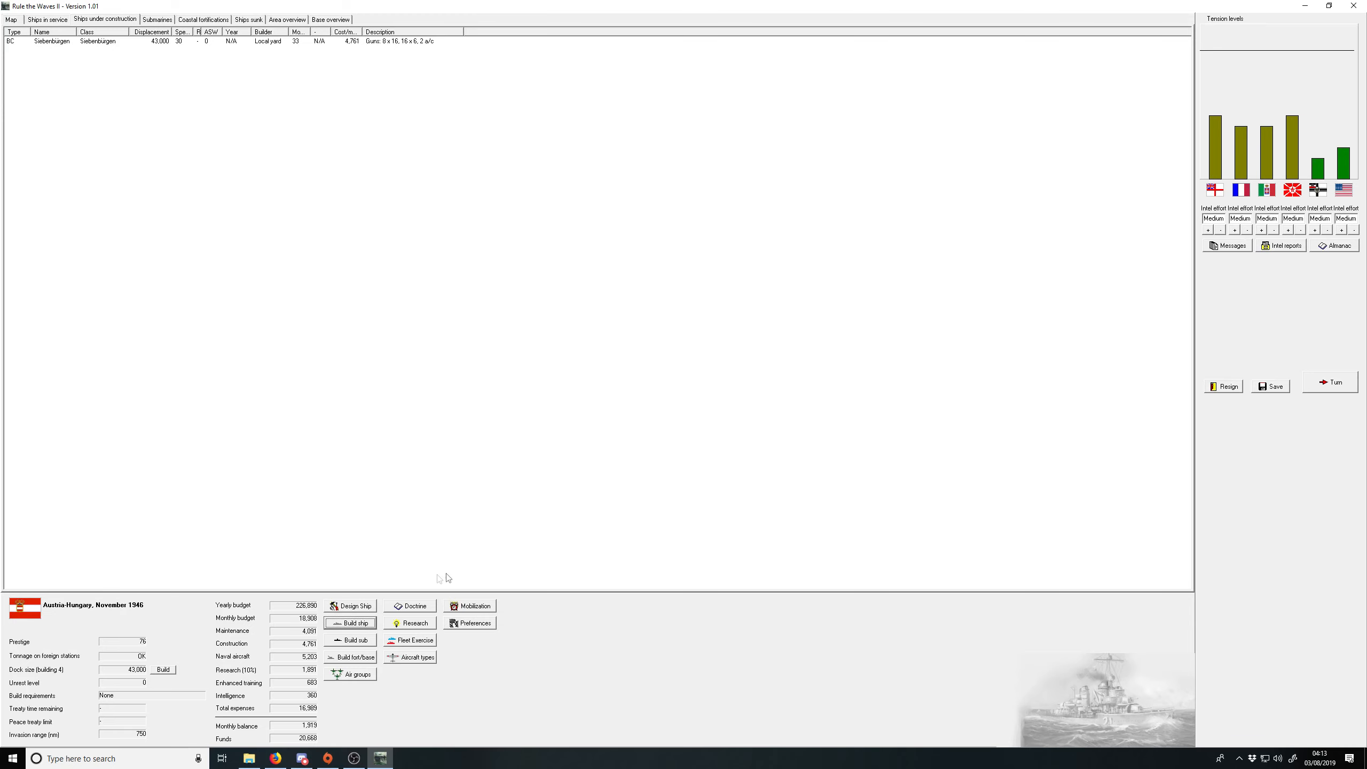
pyautogui.click(354, 605)
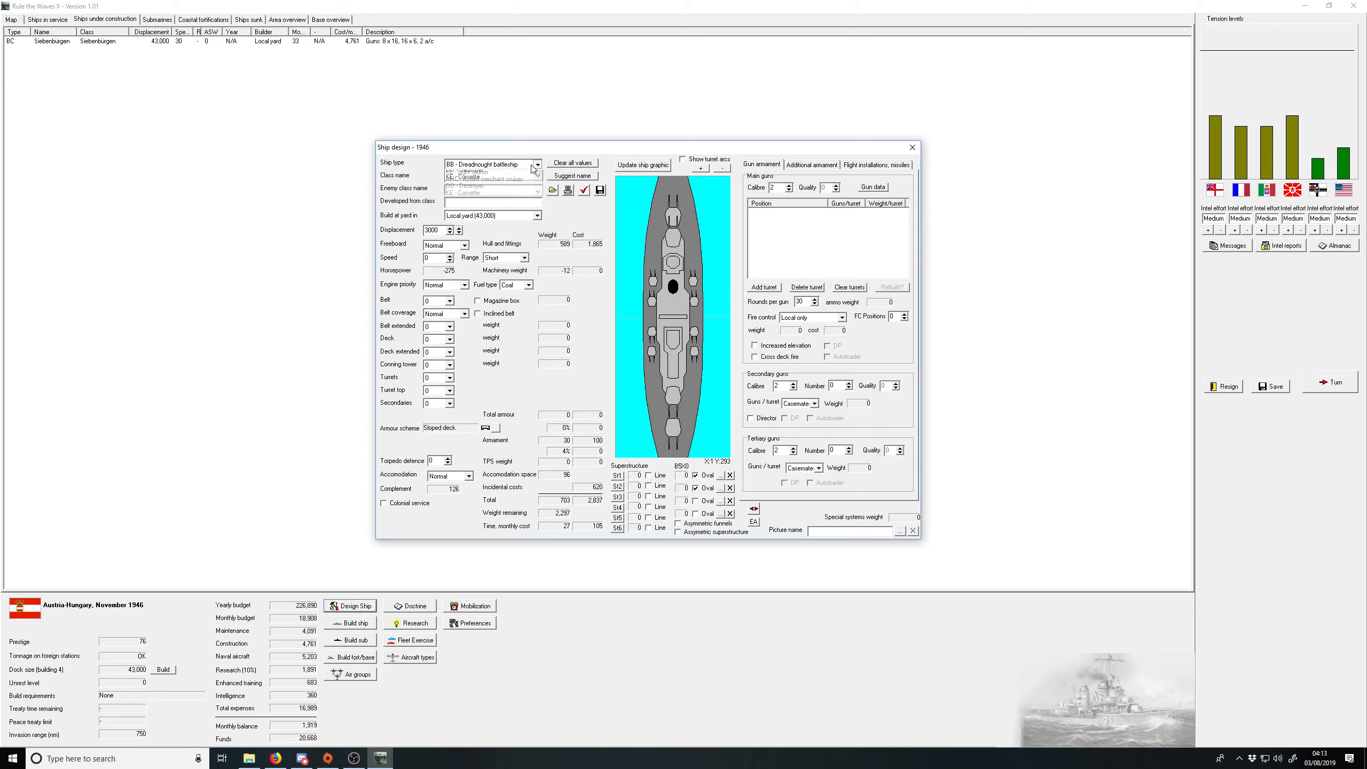
pyautogui.click(535, 164)
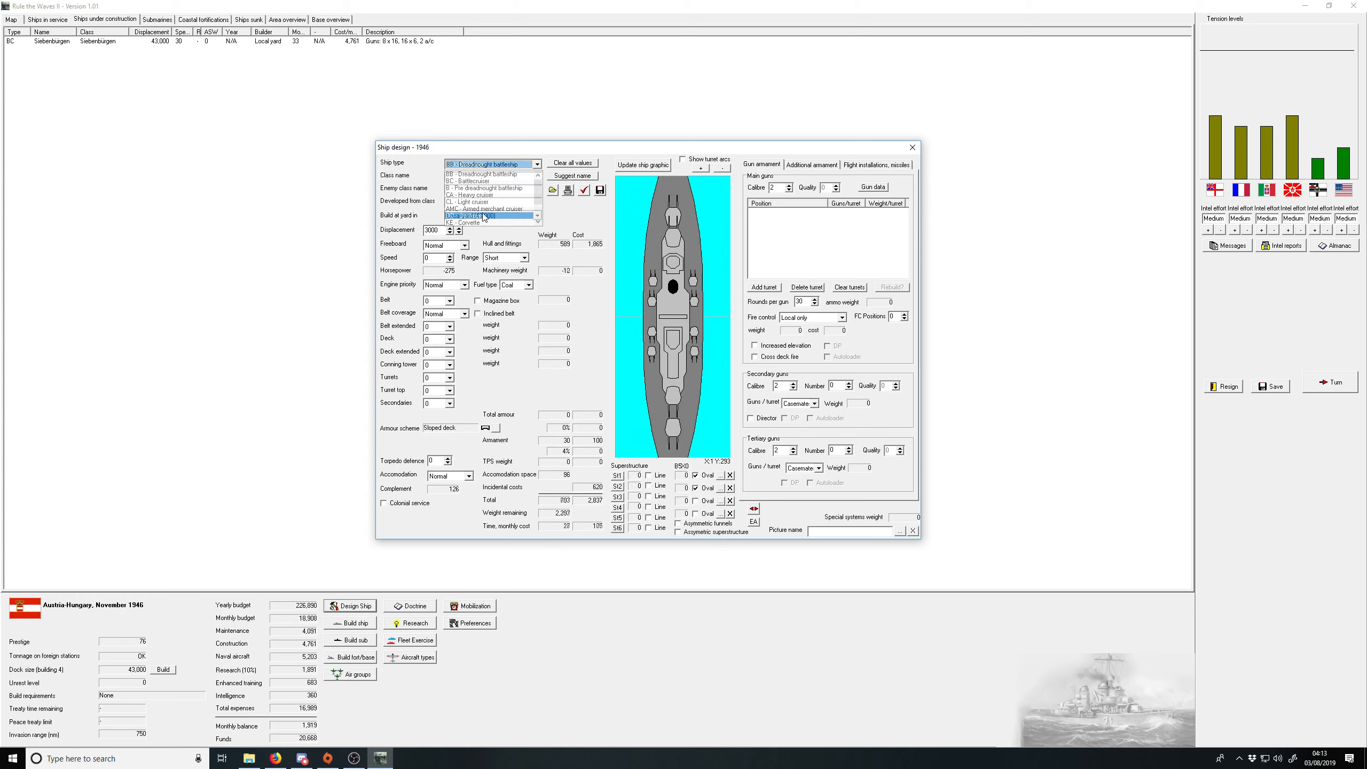
pyautogui.click(471, 222)
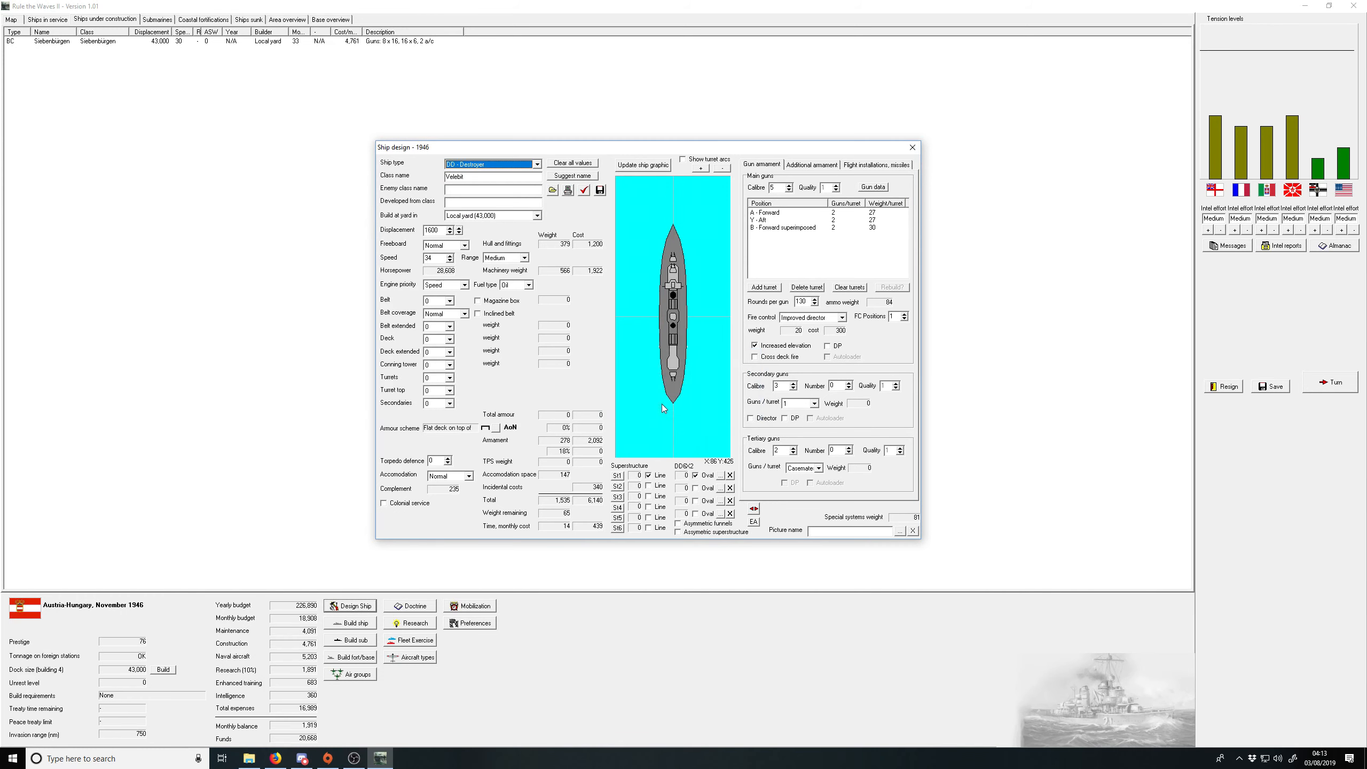
pyautogui.moveTo(670, 288)
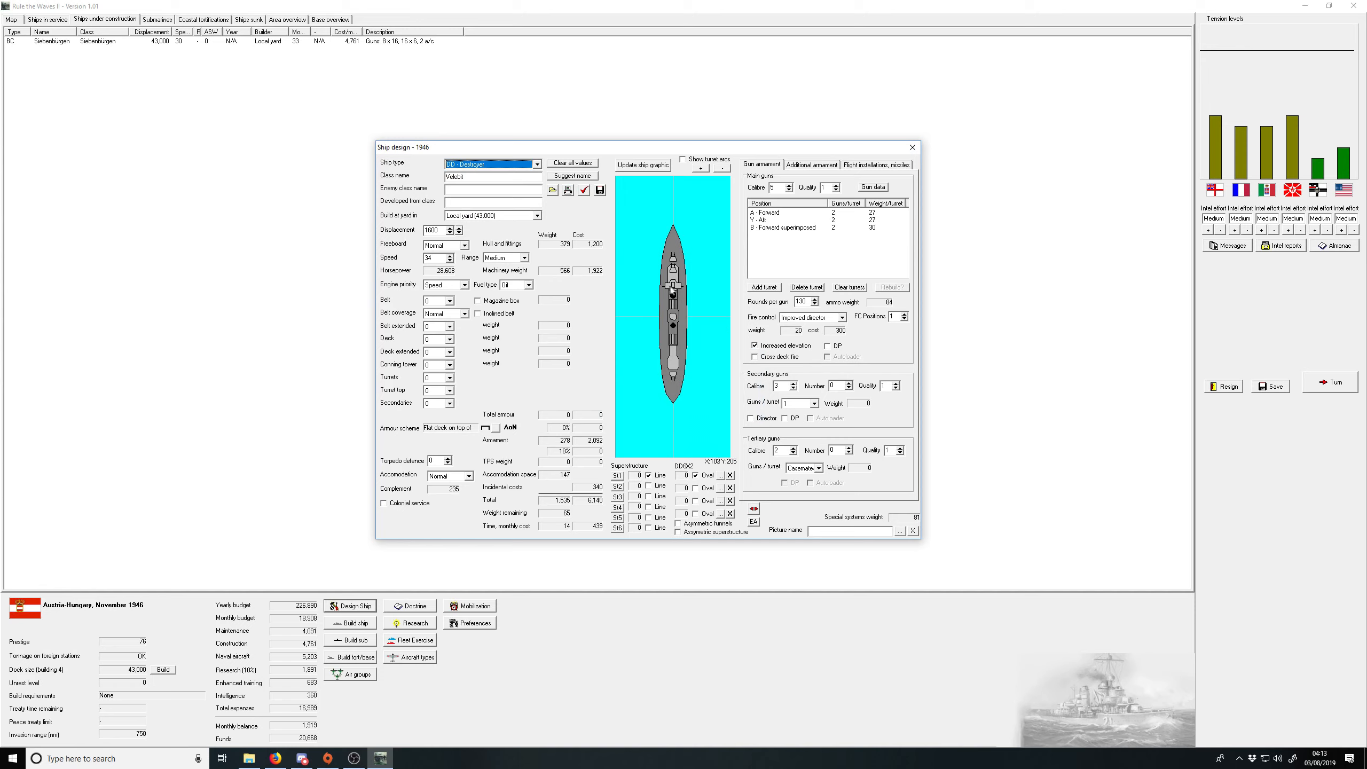
pyautogui.moveTo(802, 163)
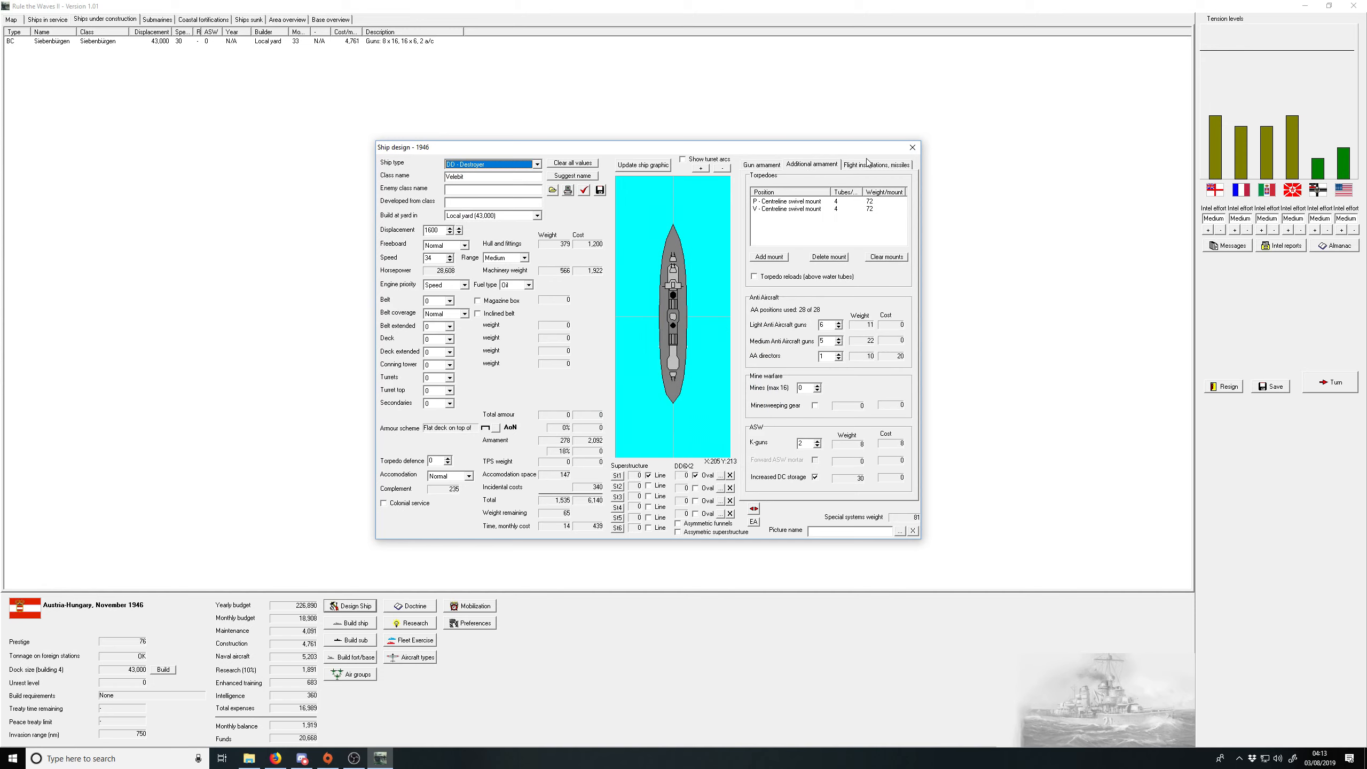
pyautogui.moveTo(826, 429)
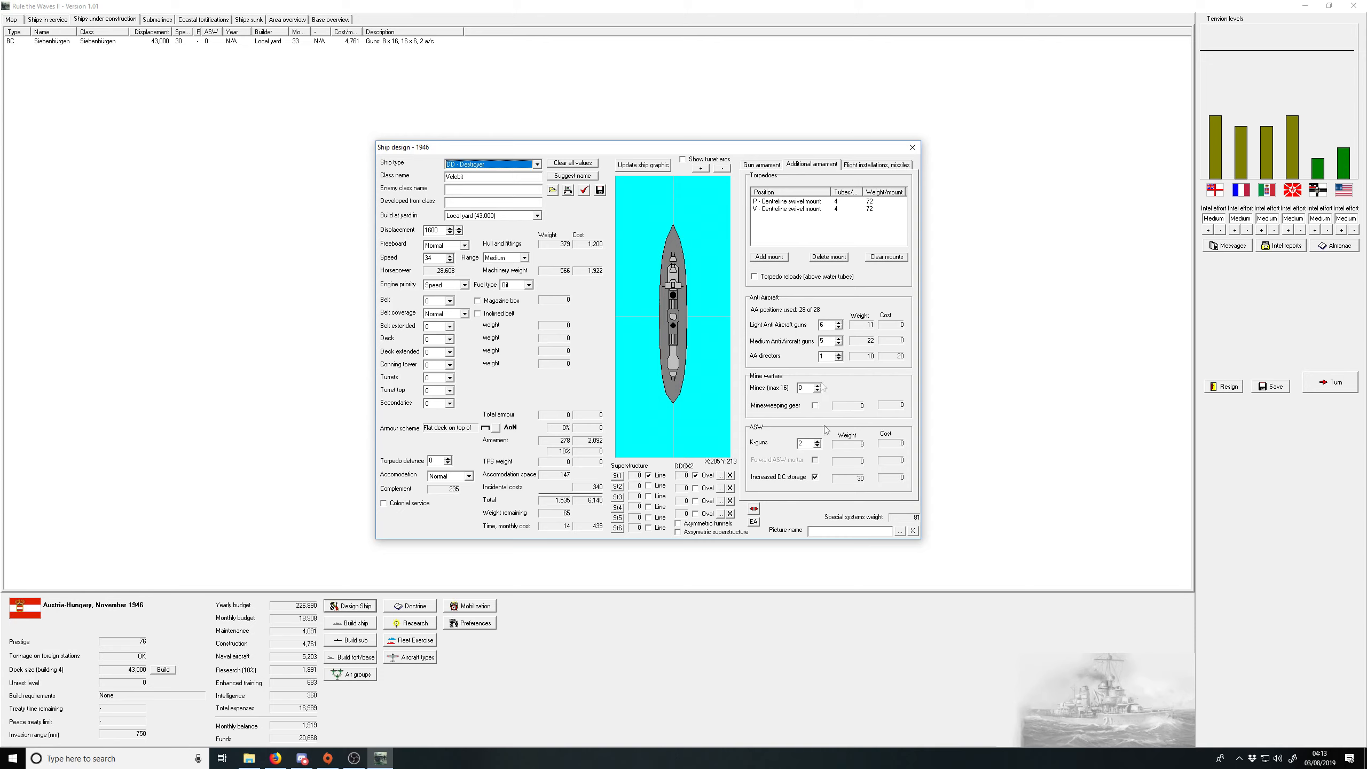
# Step: Run the design check on the destroyer and accept it as Velebit
pyautogui.click(875, 165)
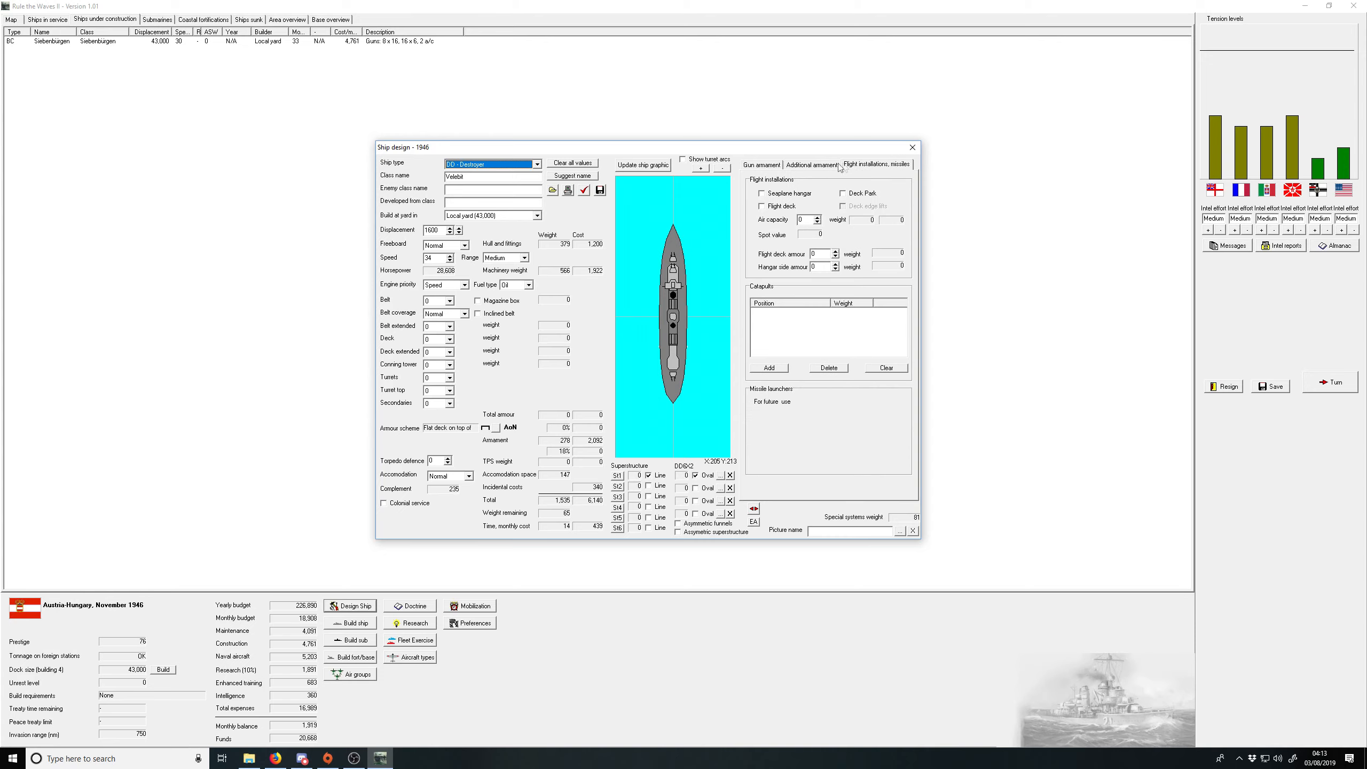
pyautogui.click(584, 190)
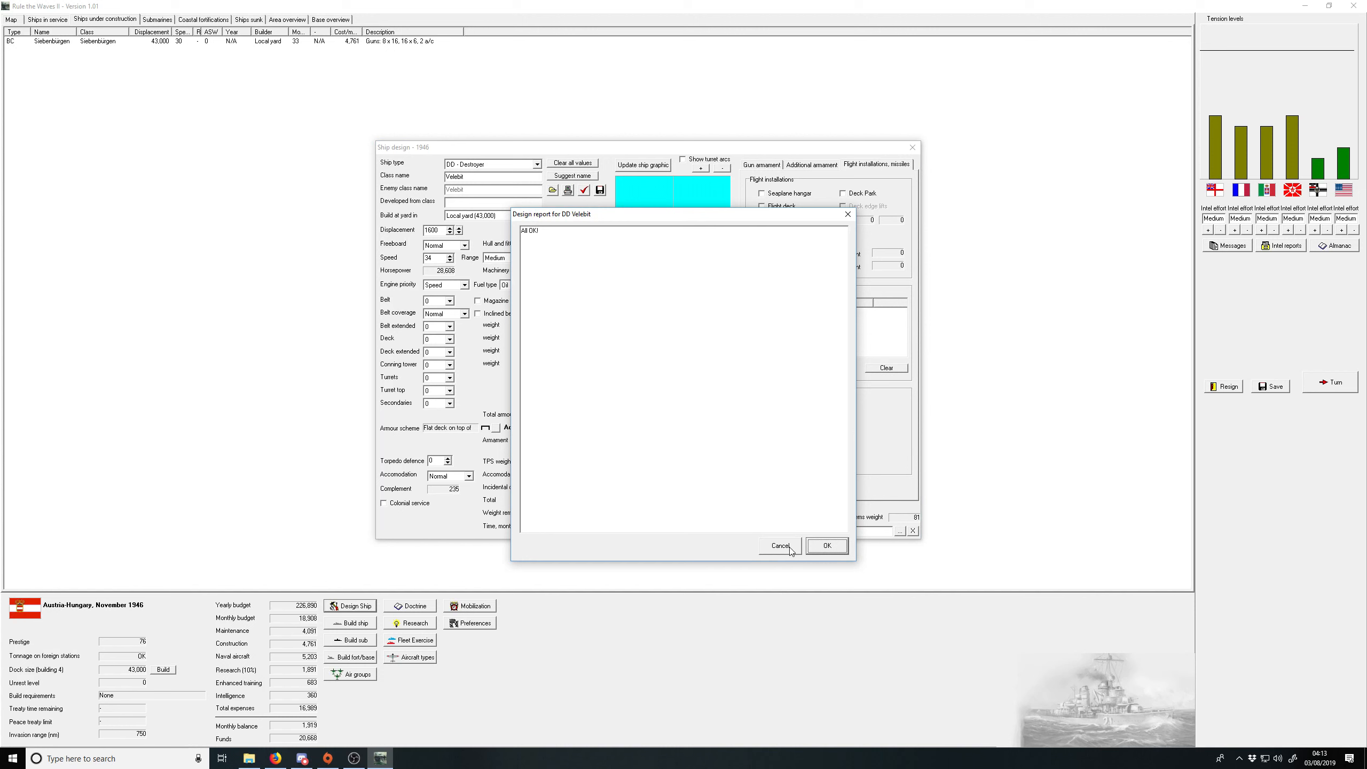
pyautogui.click(826, 545)
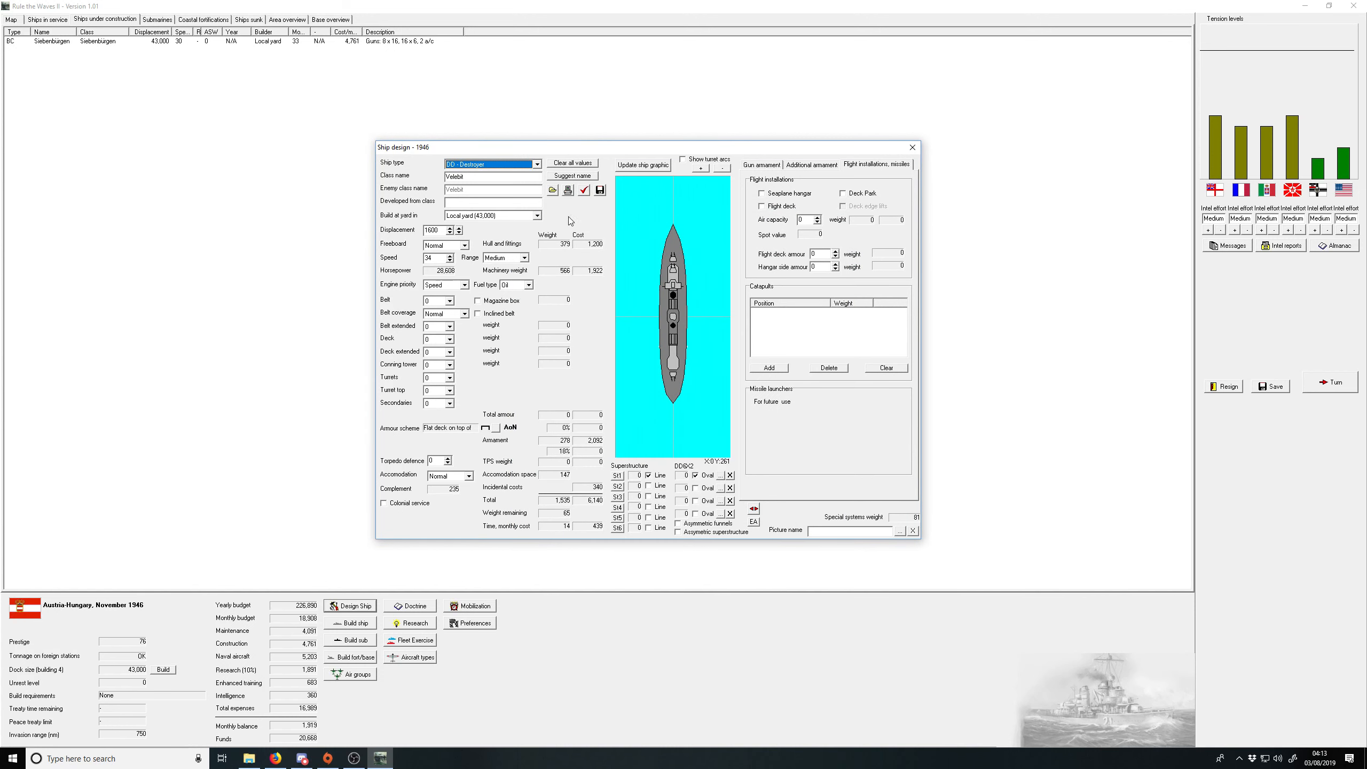
pyautogui.click(584, 190)
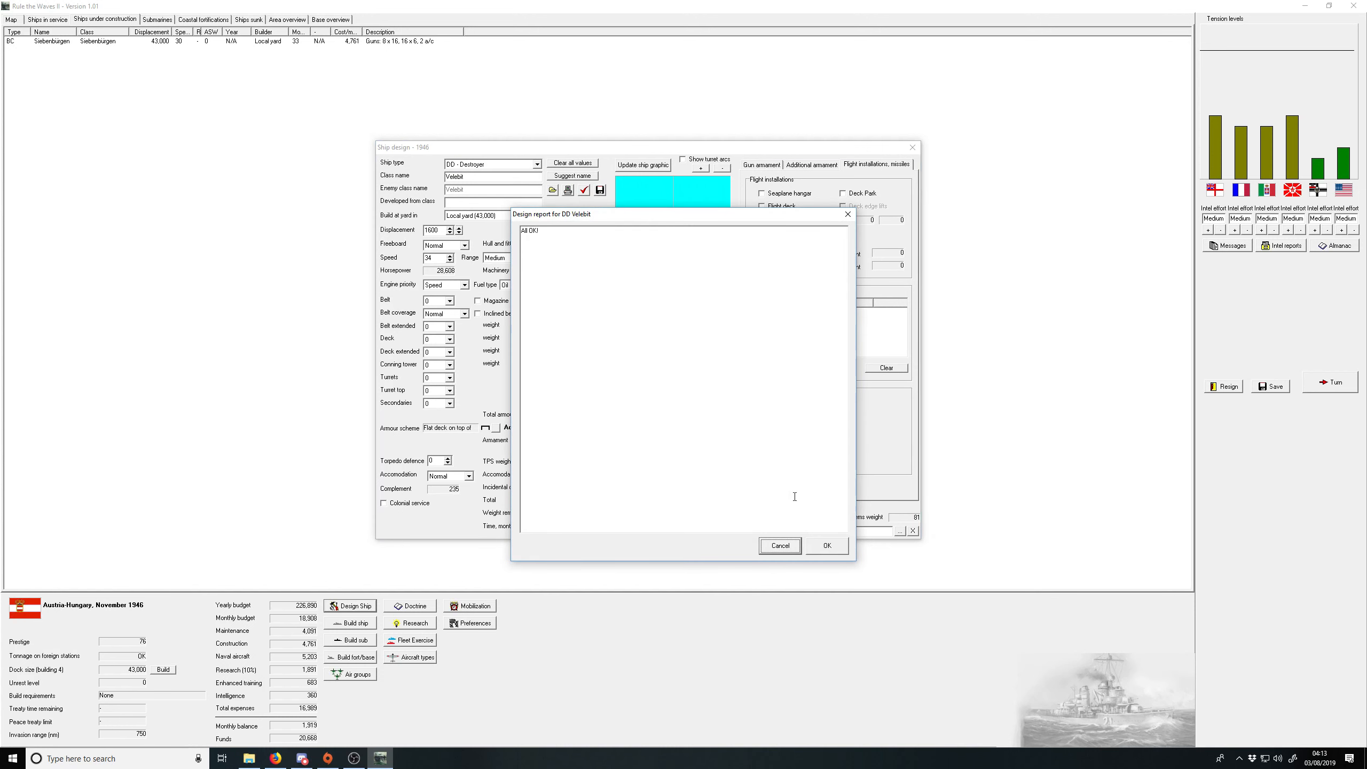
pyautogui.click(825, 545)
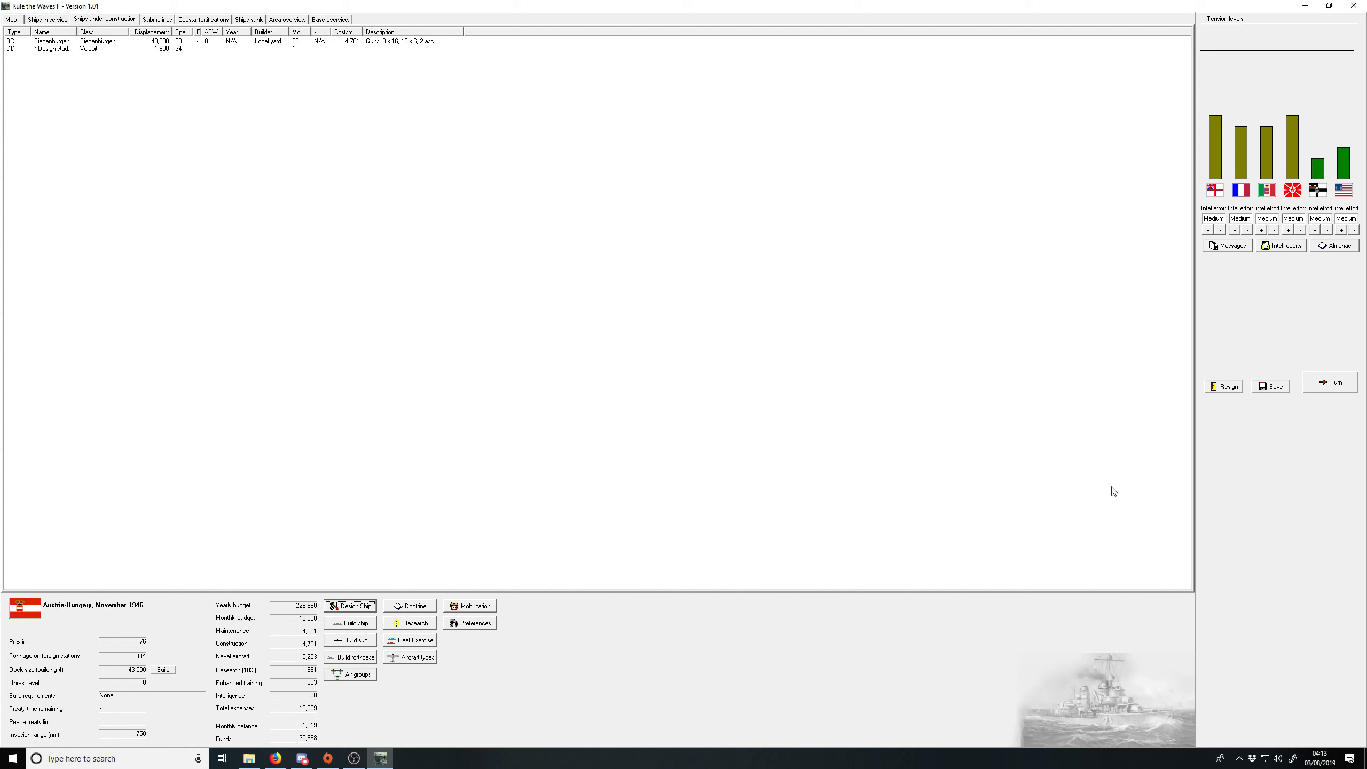
# Step: End the turn, allow the South American arms sale and acknowledge the torpedo breakthrough
pyautogui.click(1330, 382)
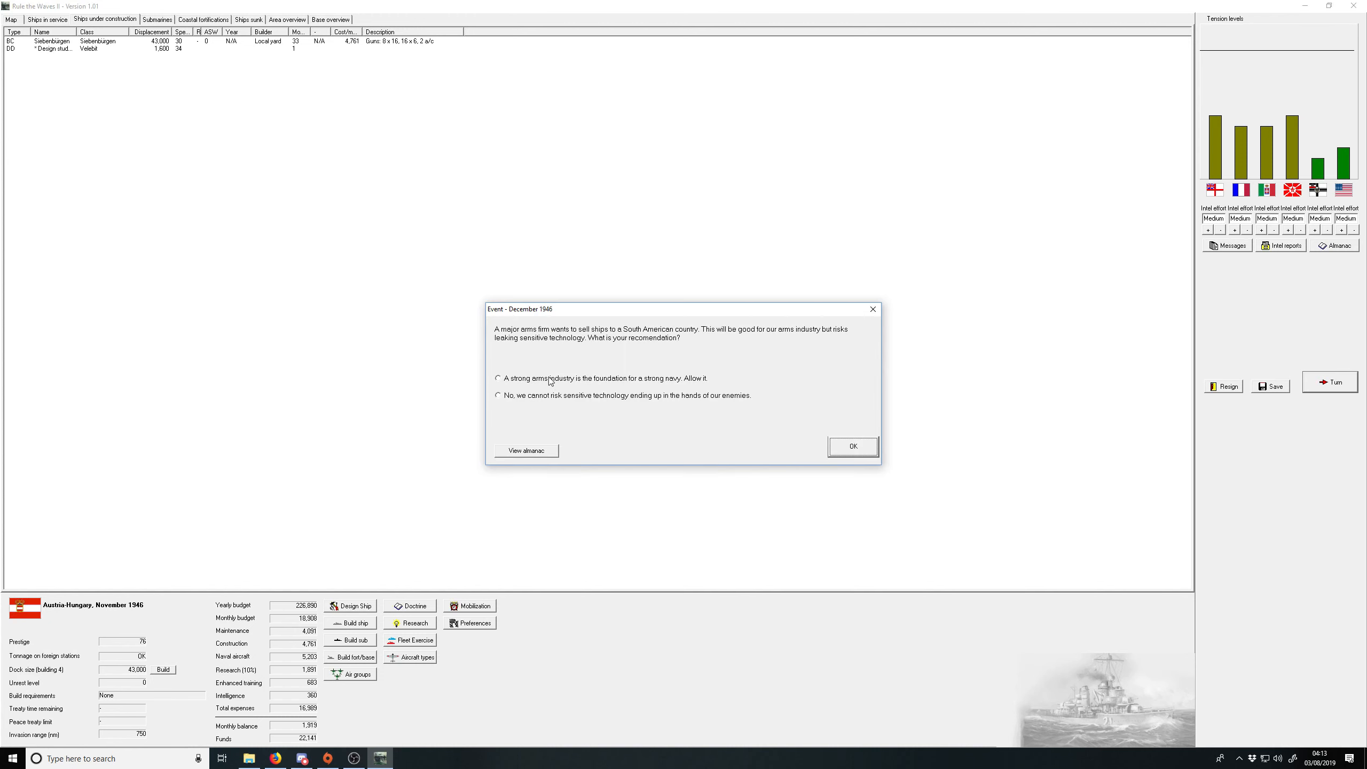
pyautogui.click(498, 379)
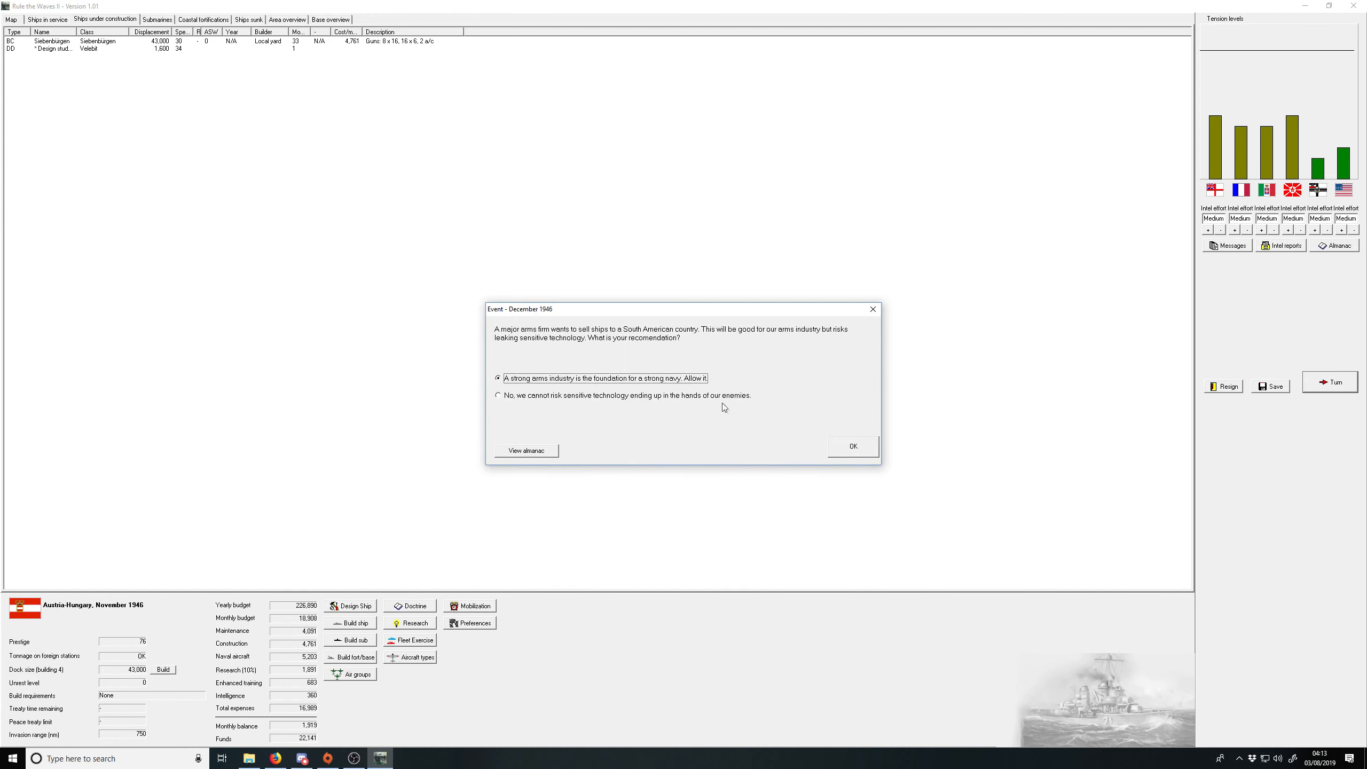
pyautogui.click(852, 446)
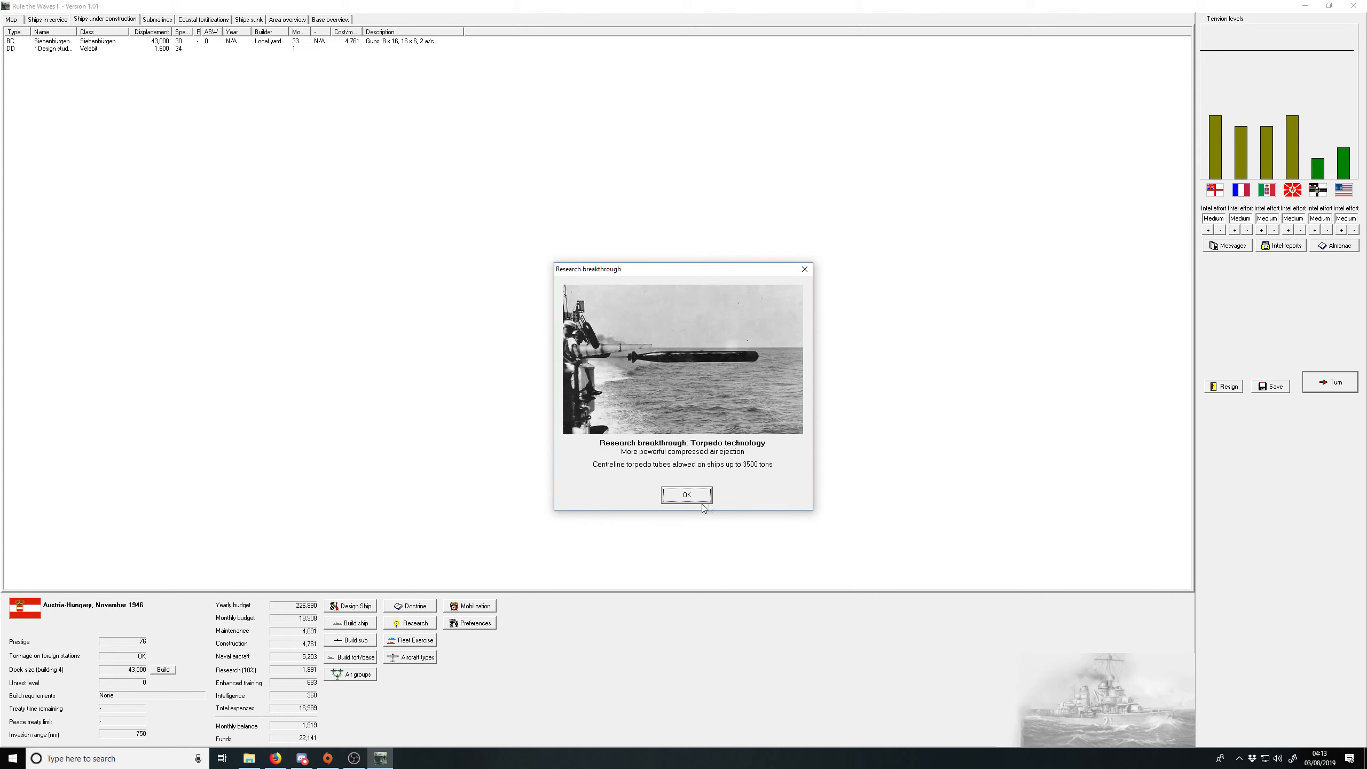
pyautogui.click(687, 495)
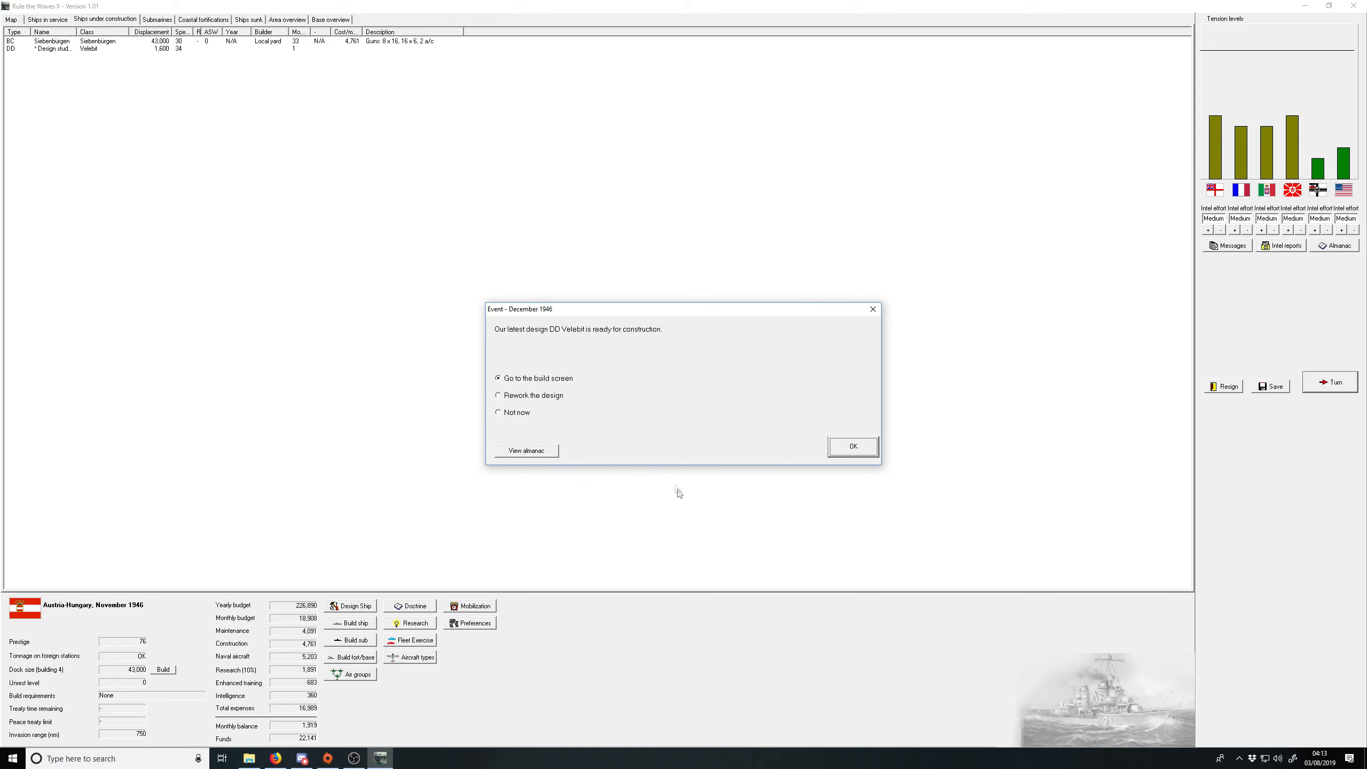
# Step: Order five Velebit-class destroyers and bring up the ships in service list
pyautogui.click(852, 445)
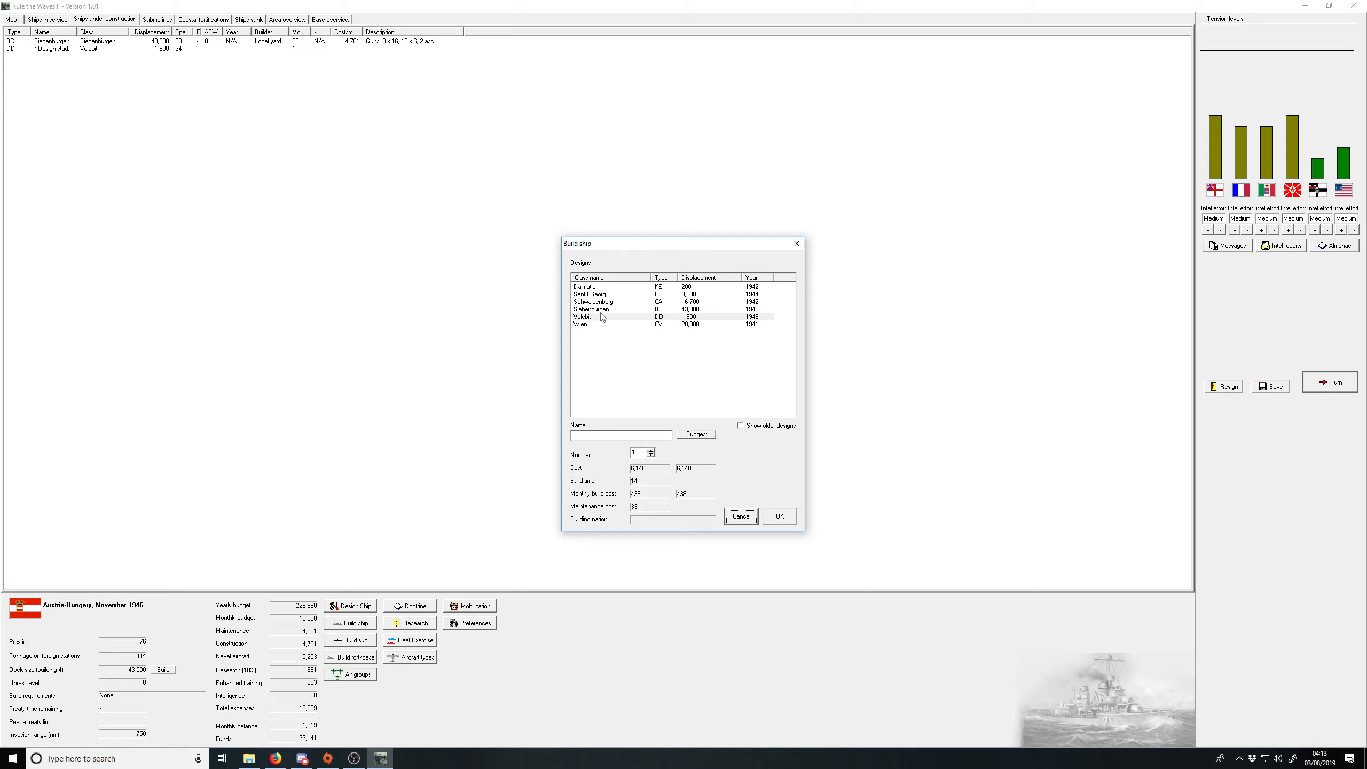
pyautogui.click(651, 449)
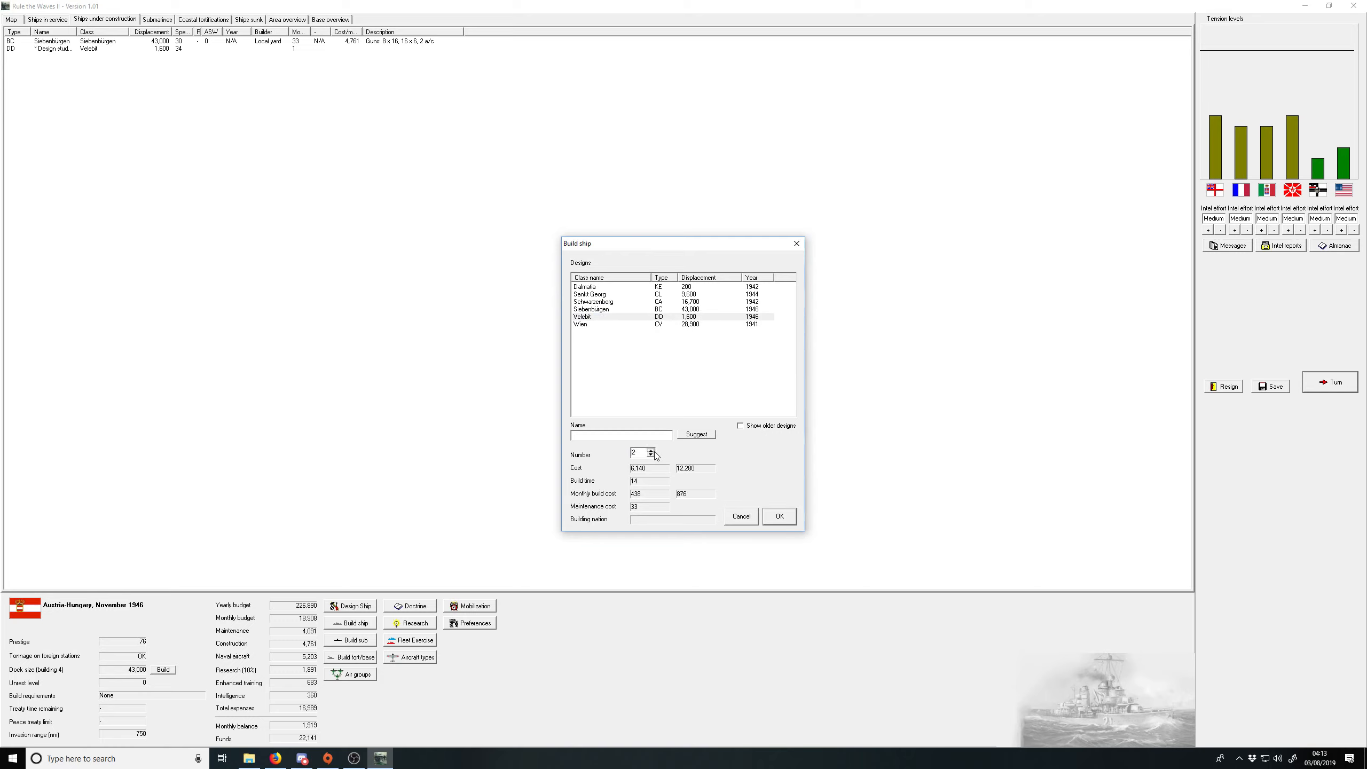
pyautogui.click(650, 452)
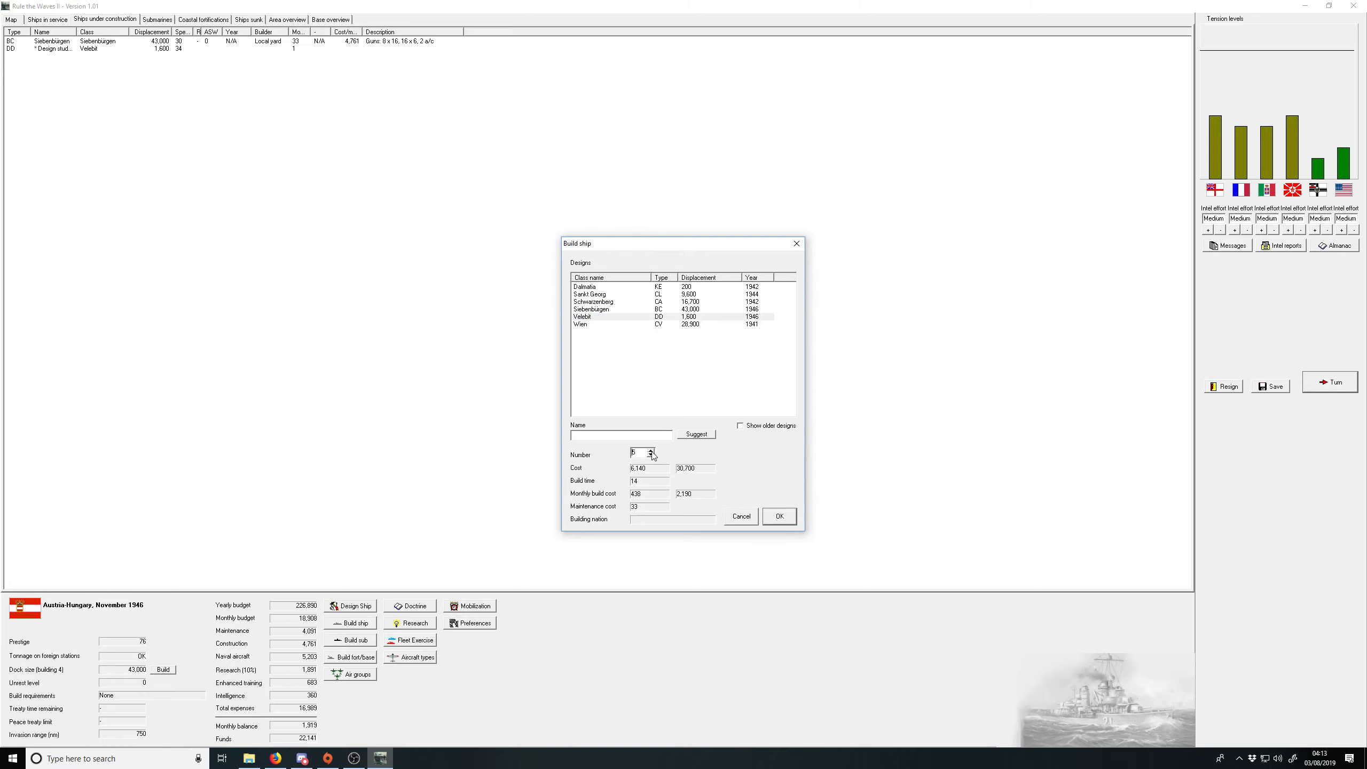
pyautogui.click(778, 516)
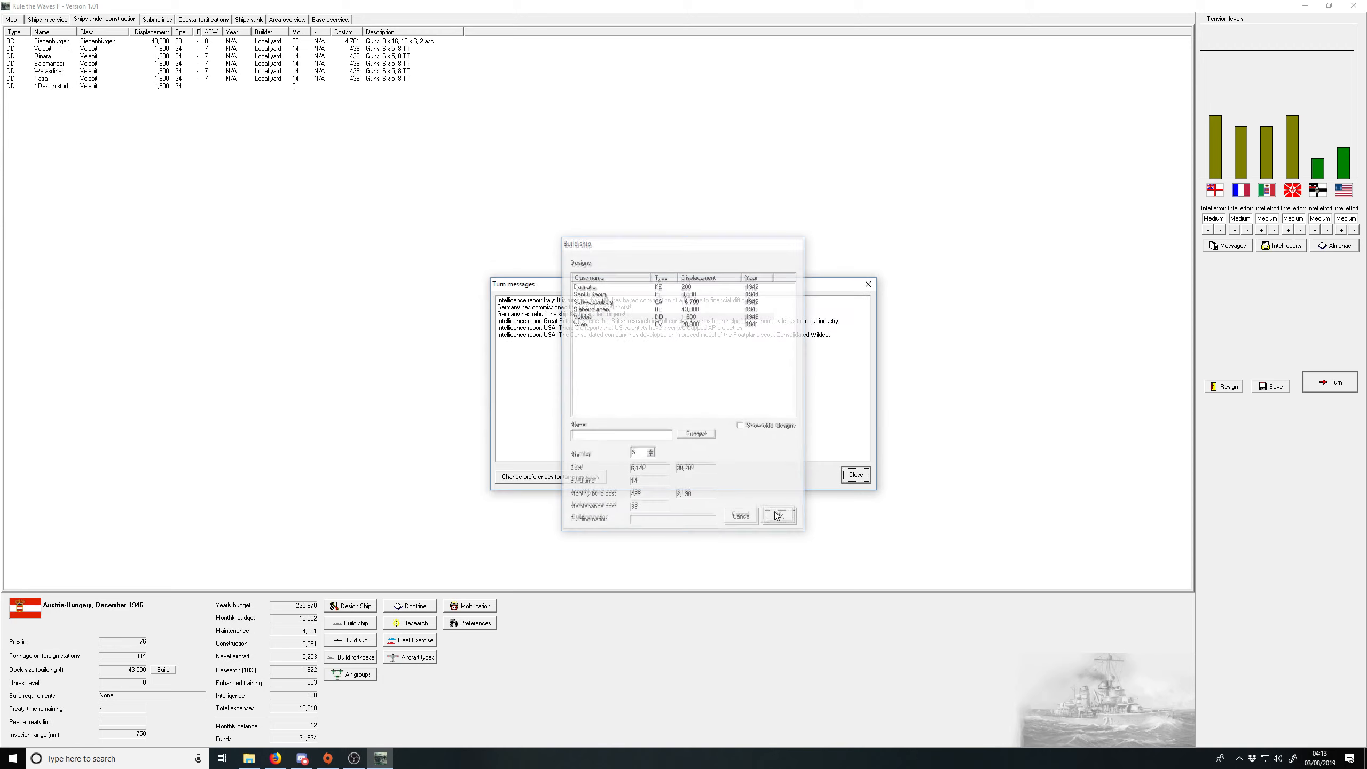
pyautogui.click(778, 516)
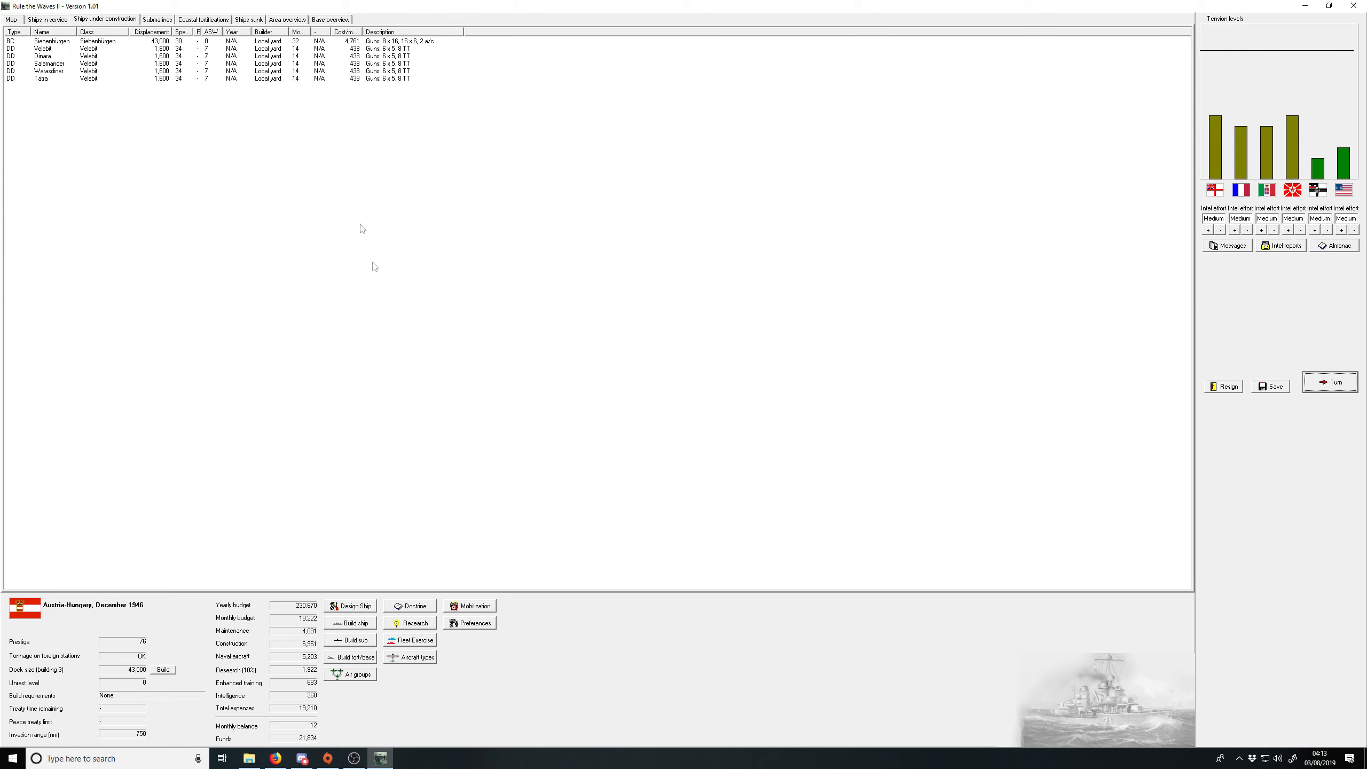
pyautogui.moveTo(212, 70)
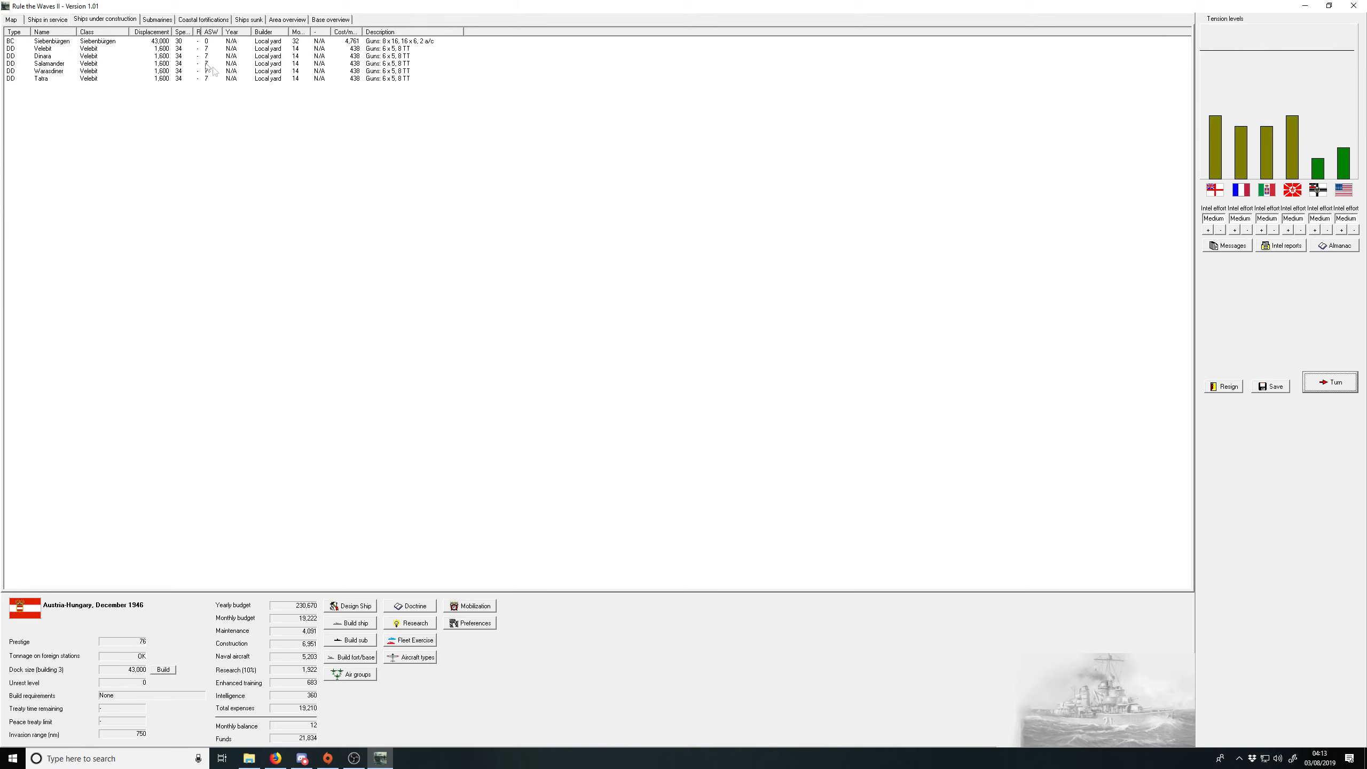
pyautogui.click(47, 19)
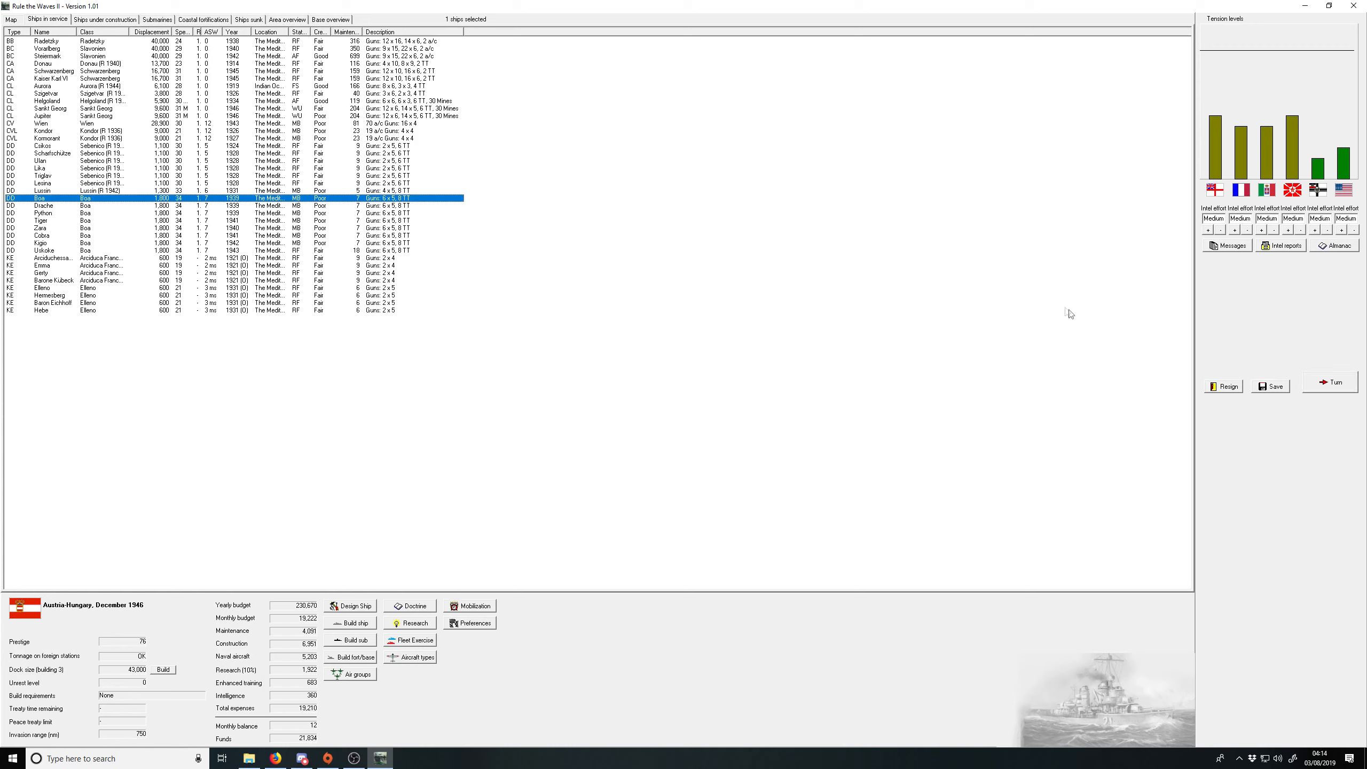
pyautogui.moveTo(509, 155)
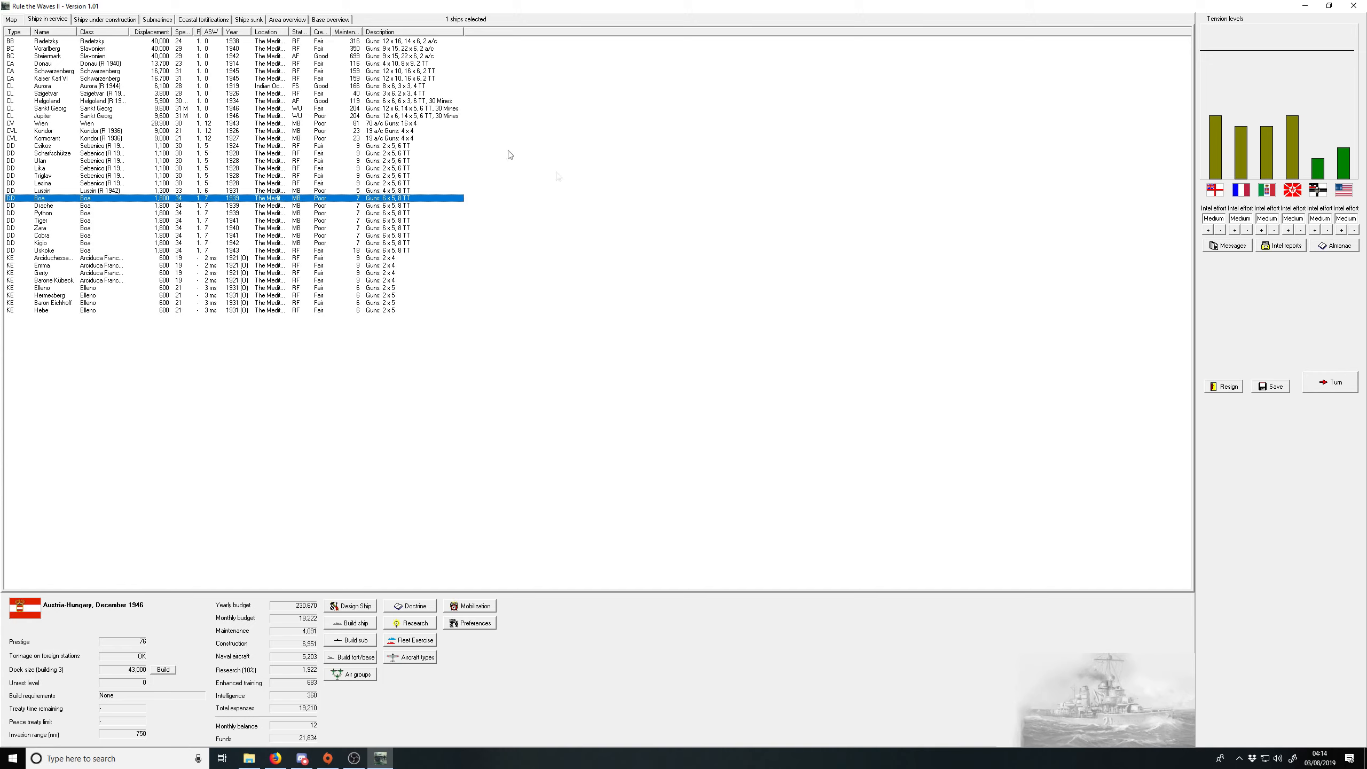
# Step: End the turn, give the British spy maximum publicity and dismiss the reports
pyautogui.click(103, 19)
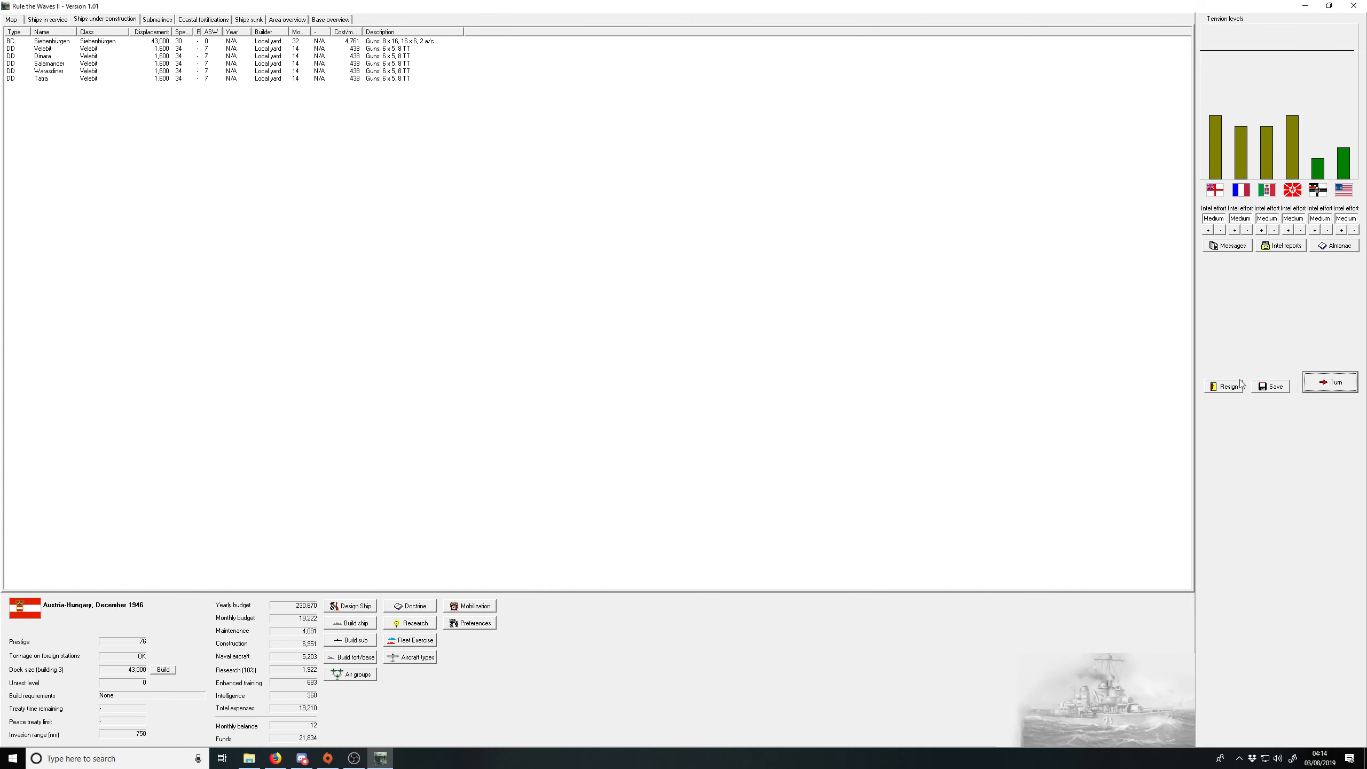
pyautogui.click(1329, 382)
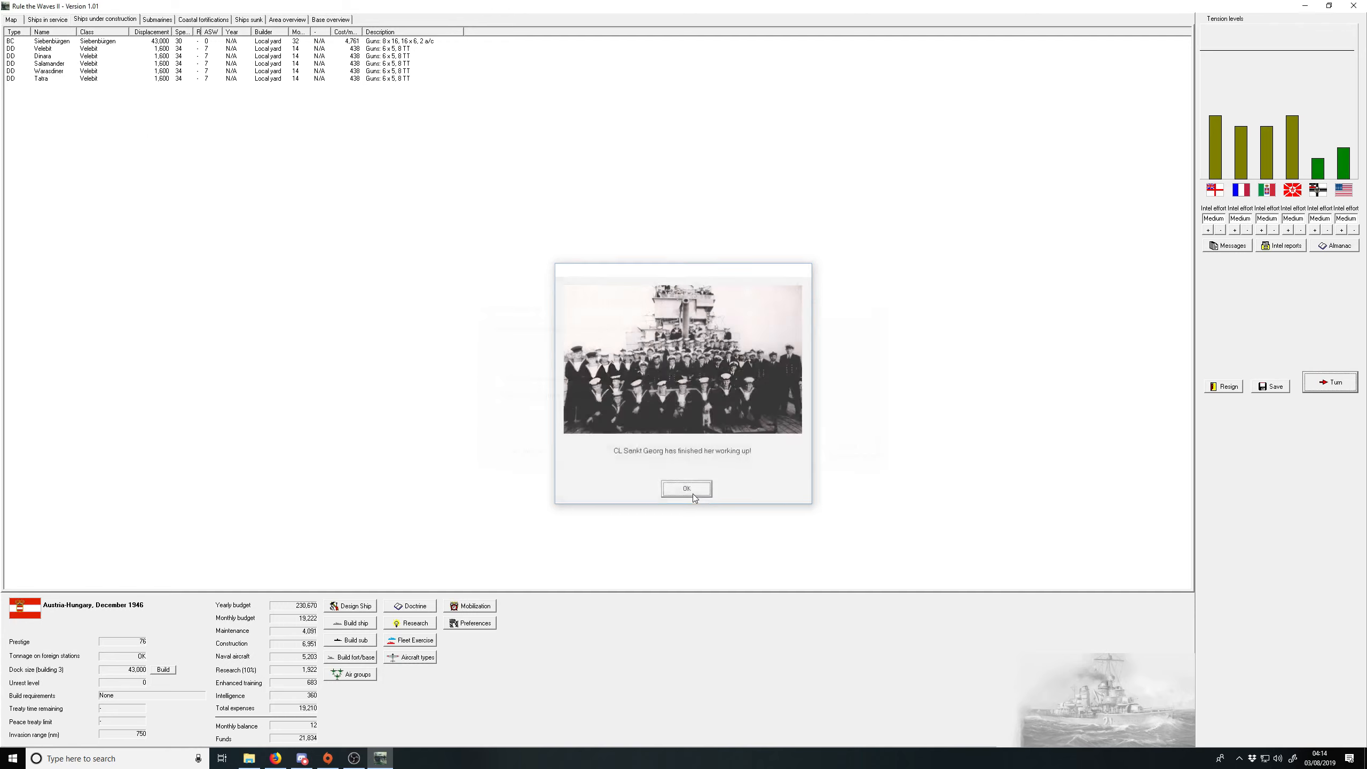
pyautogui.click(687, 487)
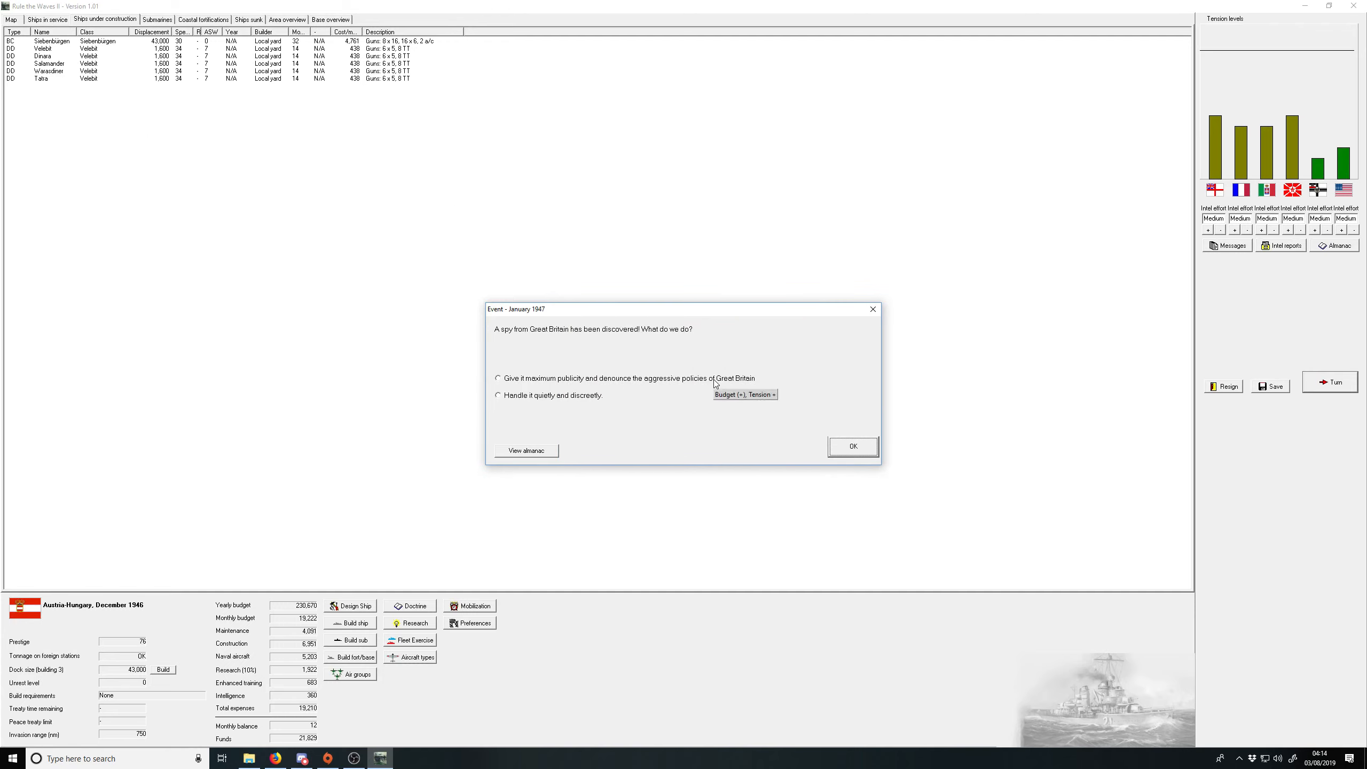
pyautogui.click(498, 379)
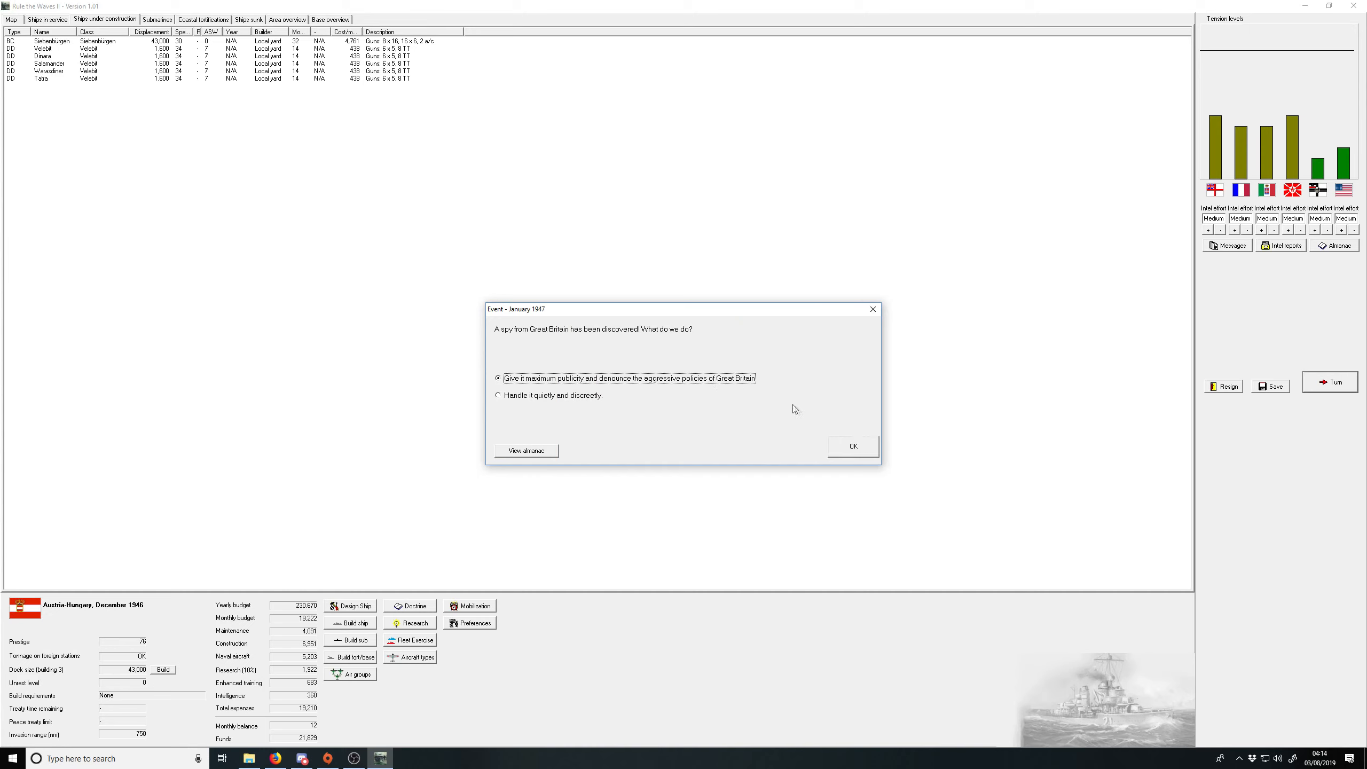
pyautogui.click(852, 446)
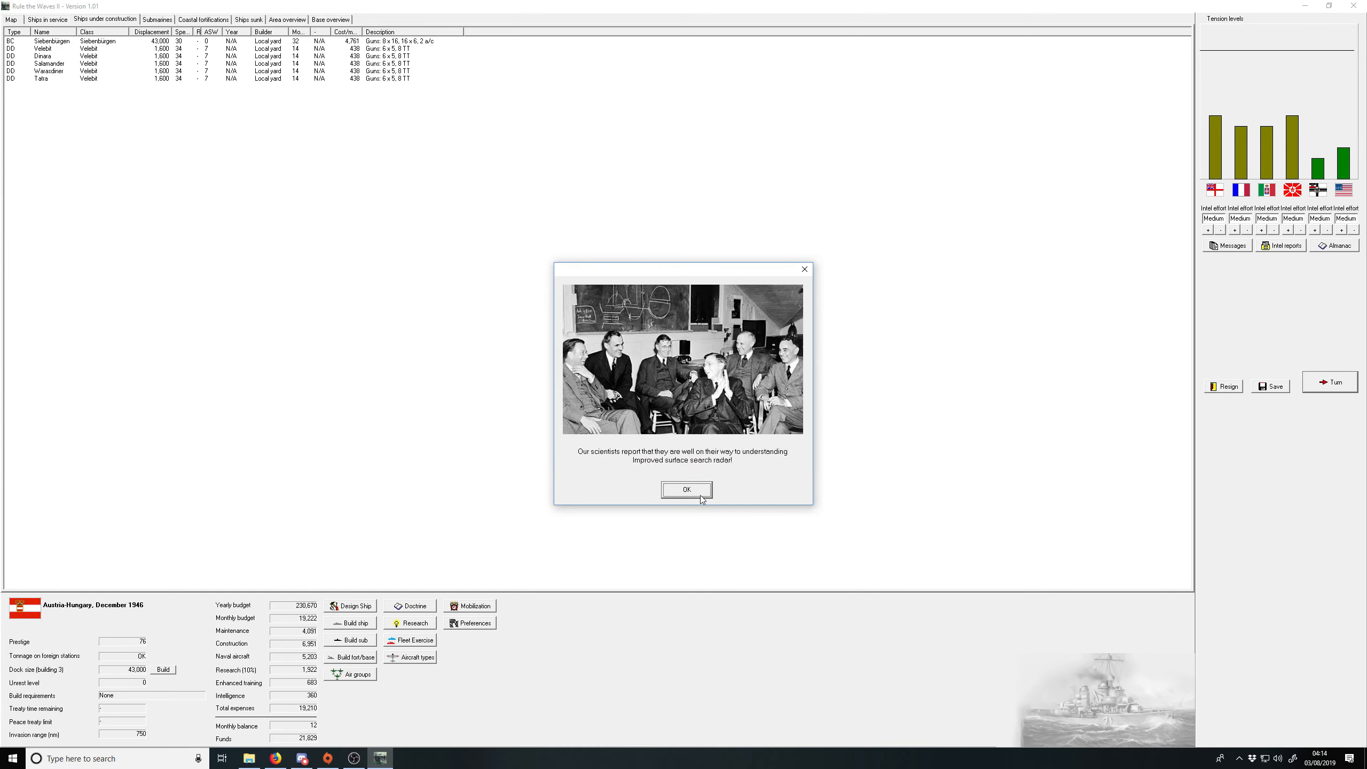
pyautogui.click(686, 489)
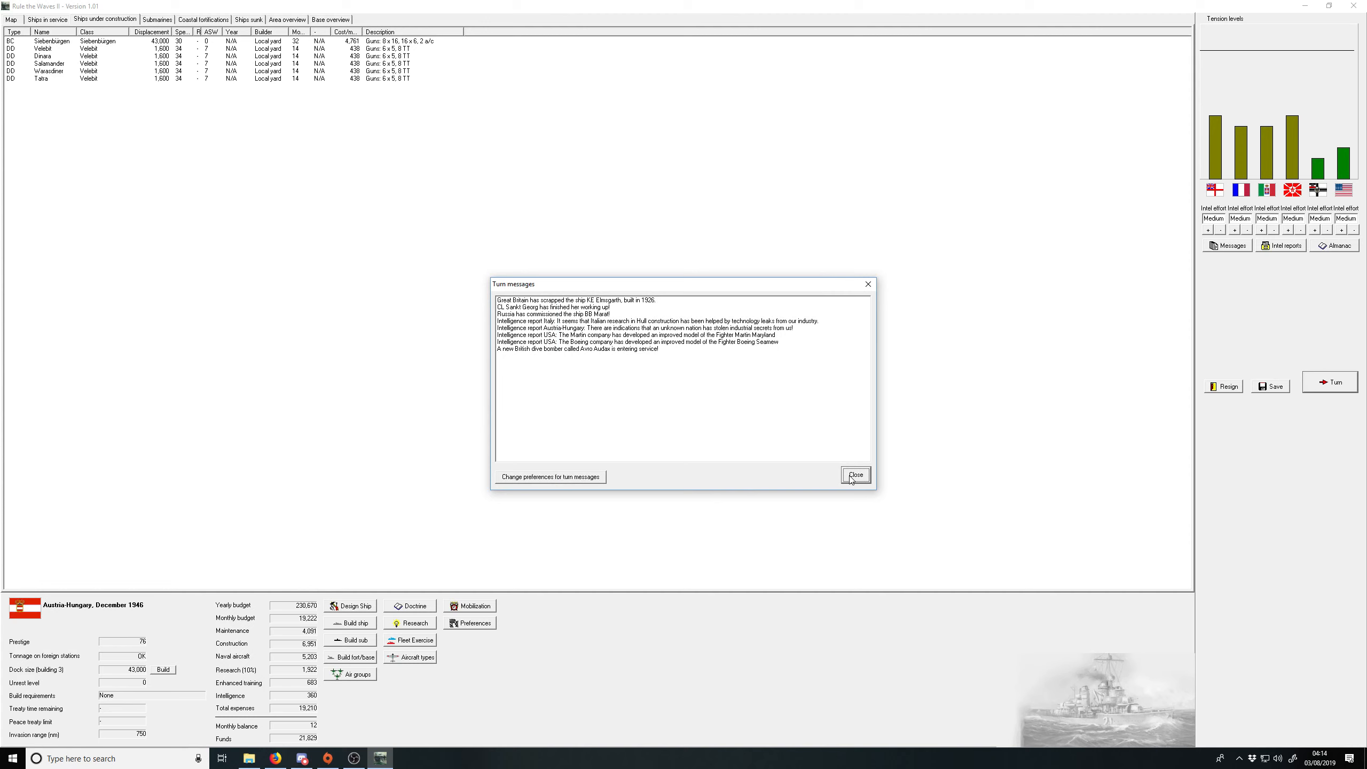
pyautogui.click(854, 475)
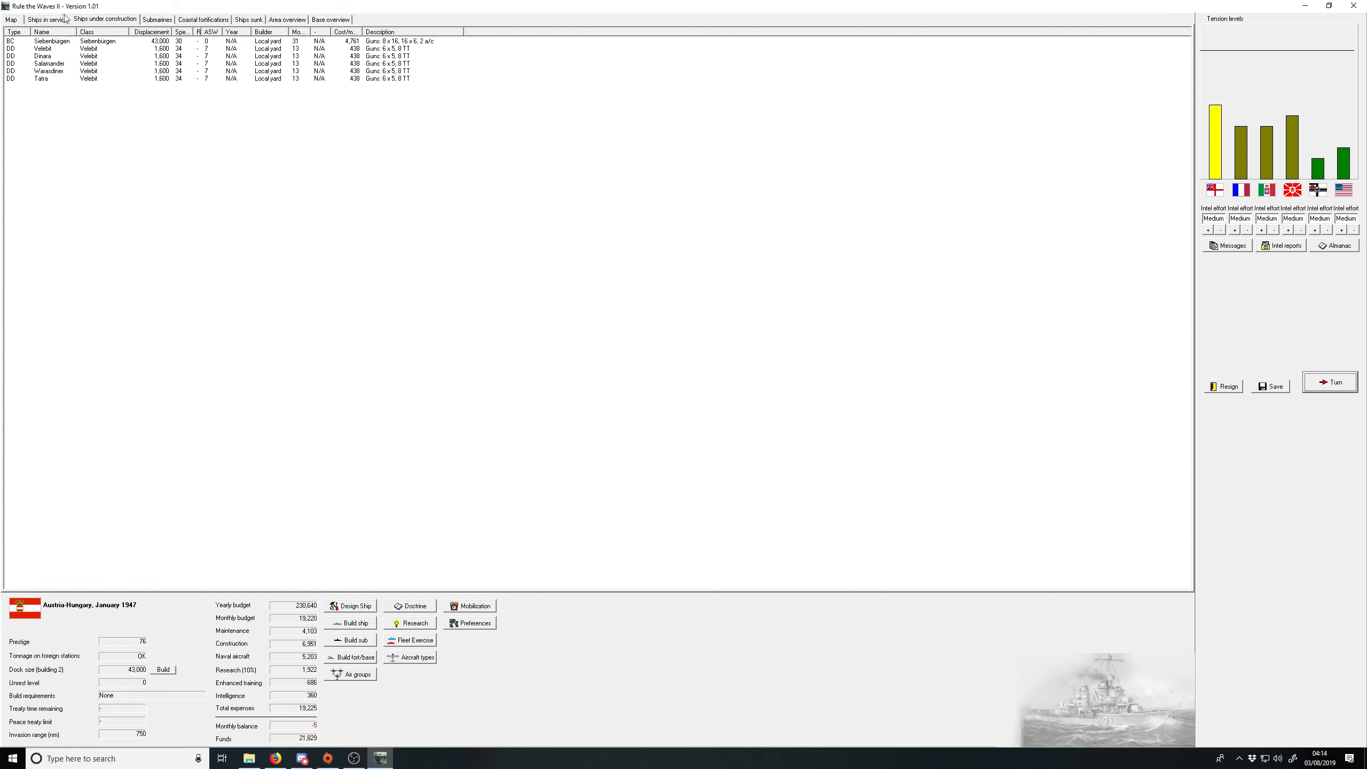
# Step: Put Slavonien and a second cruiser into the reserve fleet
pyautogui.click(47, 20)
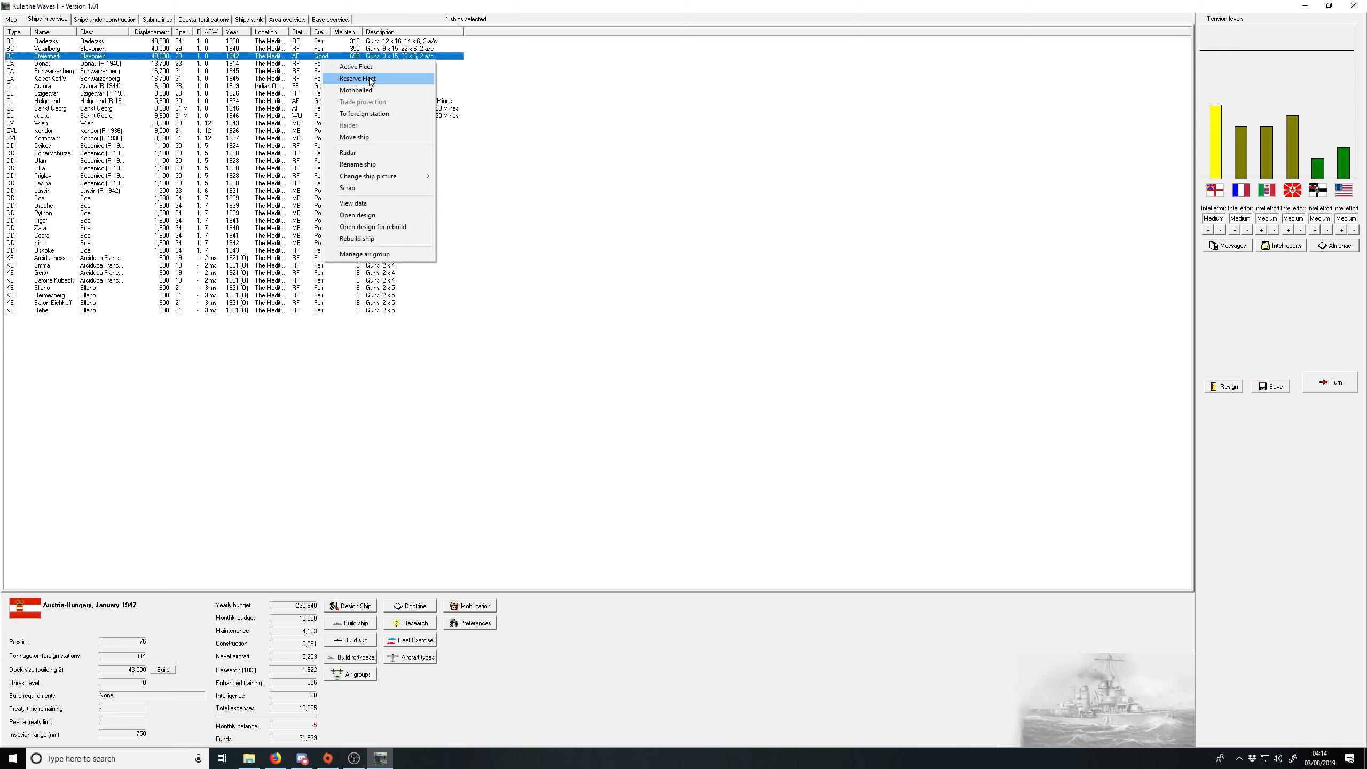
pyautogui.click(357, 79)
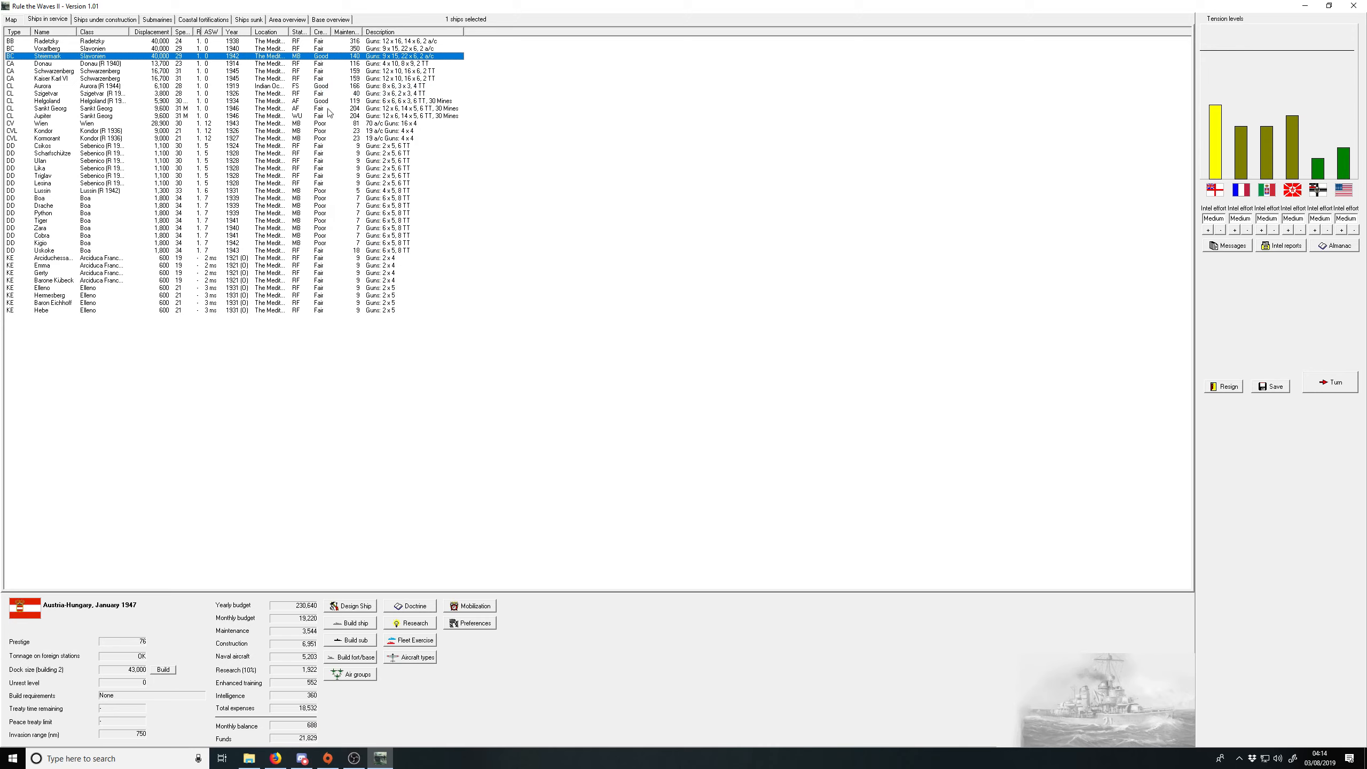
pyautogui.click(87, 101)
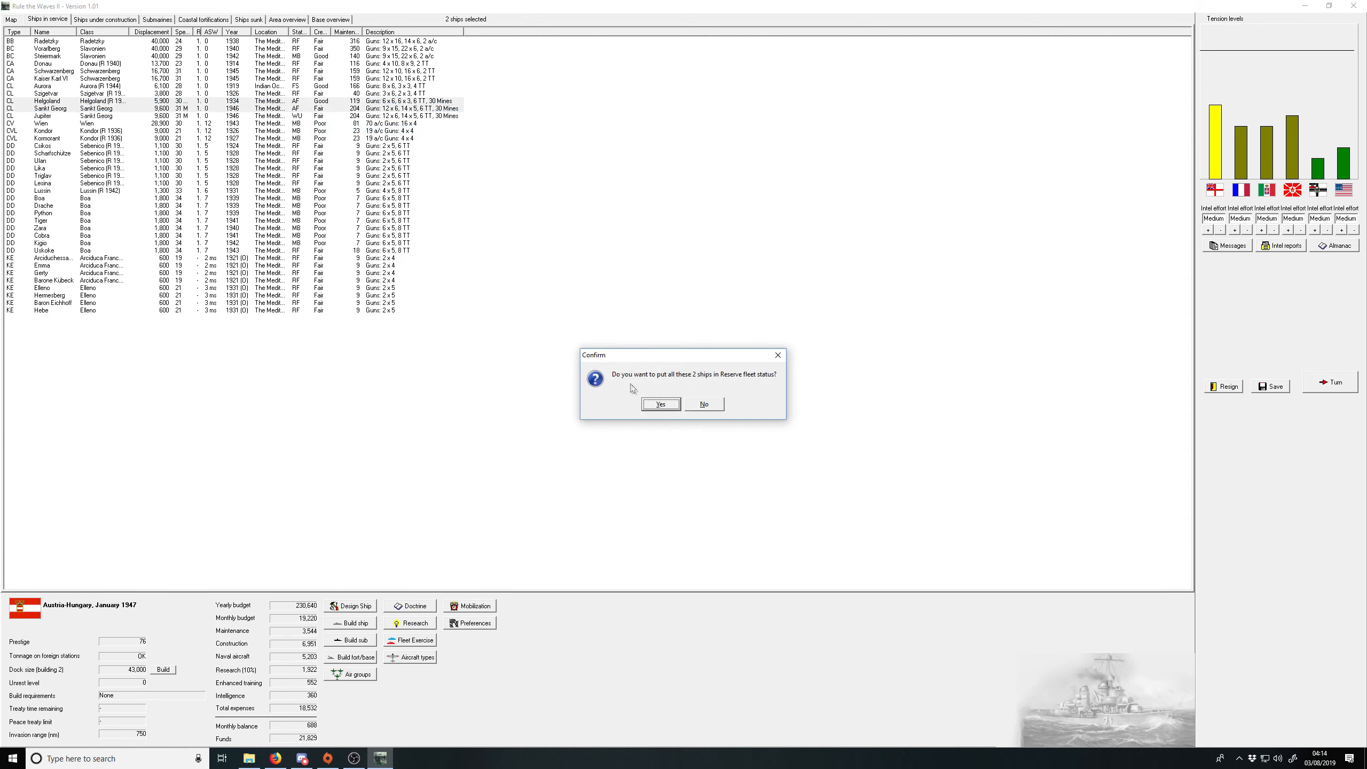
pyautogui.click(660, 404)
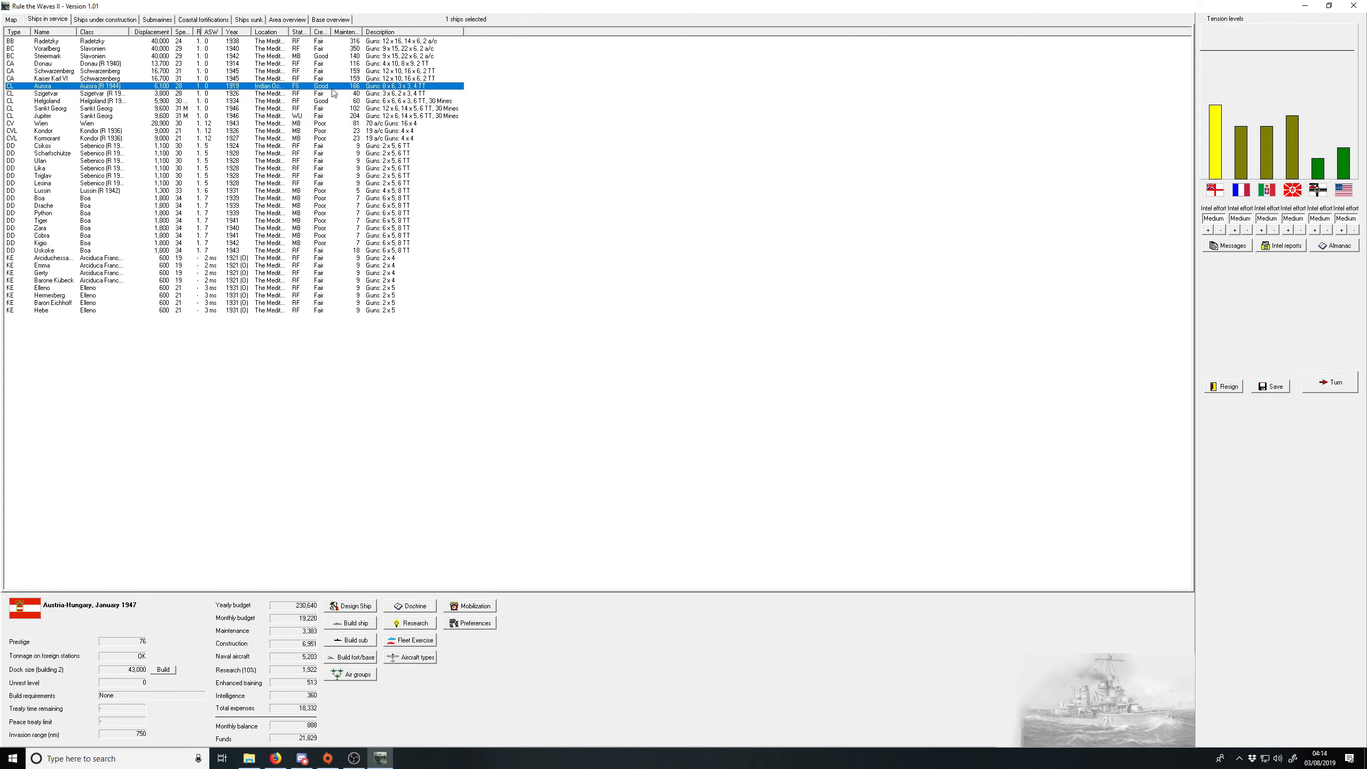
pyautogui.moveTo(307, 146)
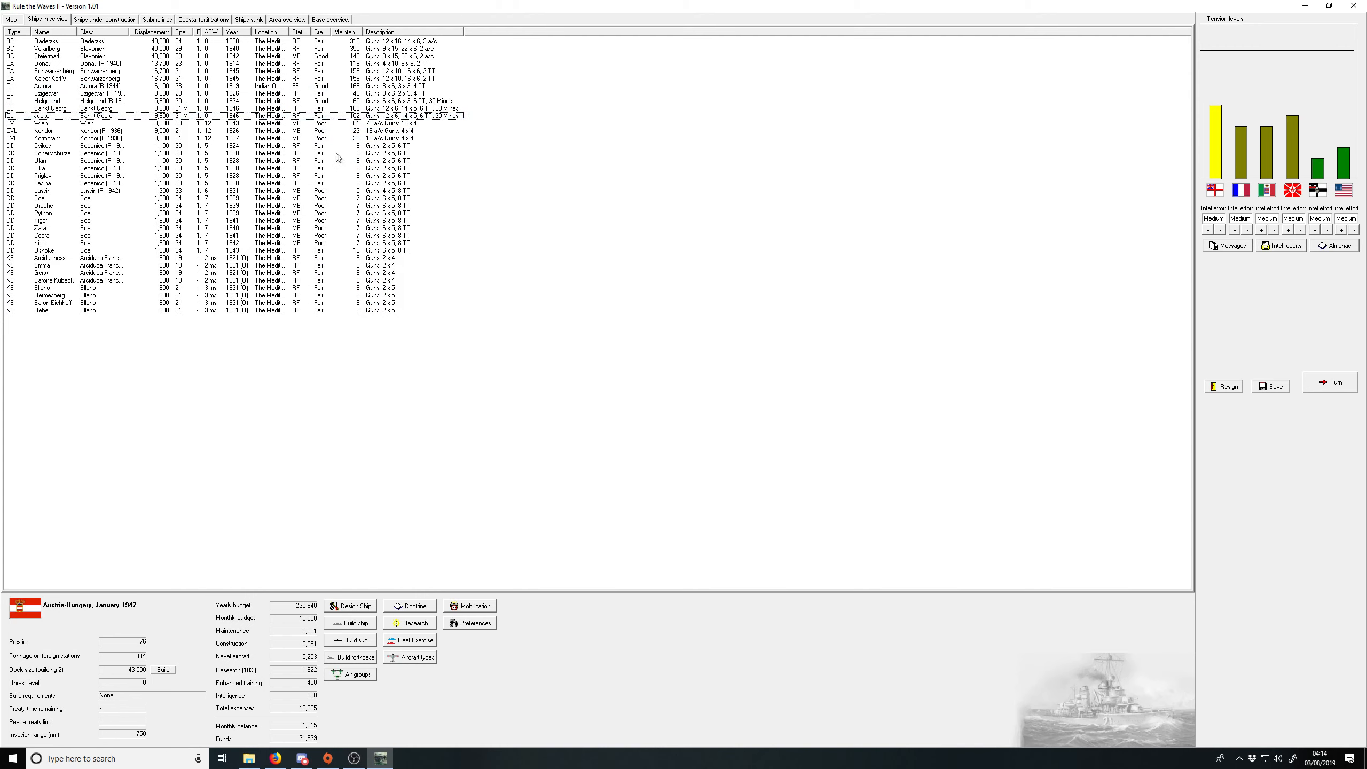
pyautogui.moveTo(335, 573)
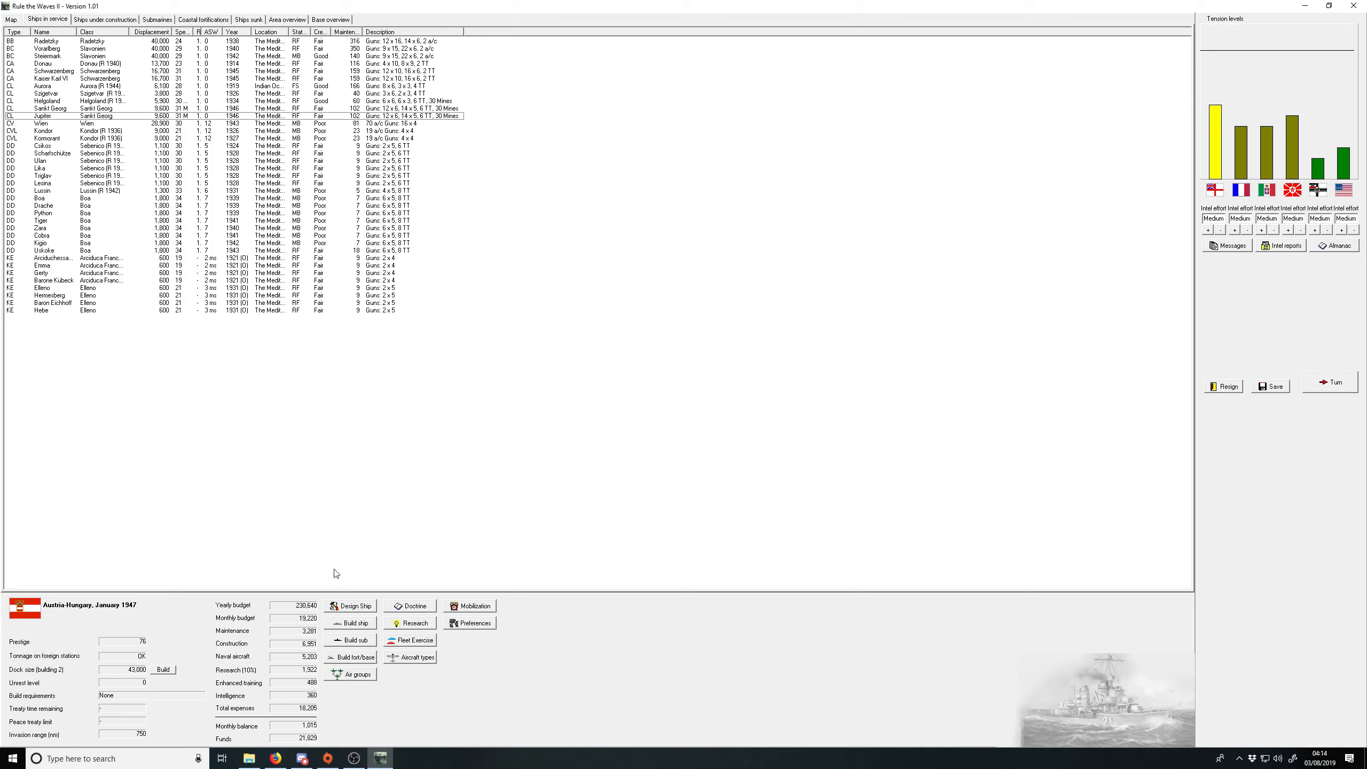
# Step: Order five medium-range (SS) submarines
pyautogui.click(353, 640)
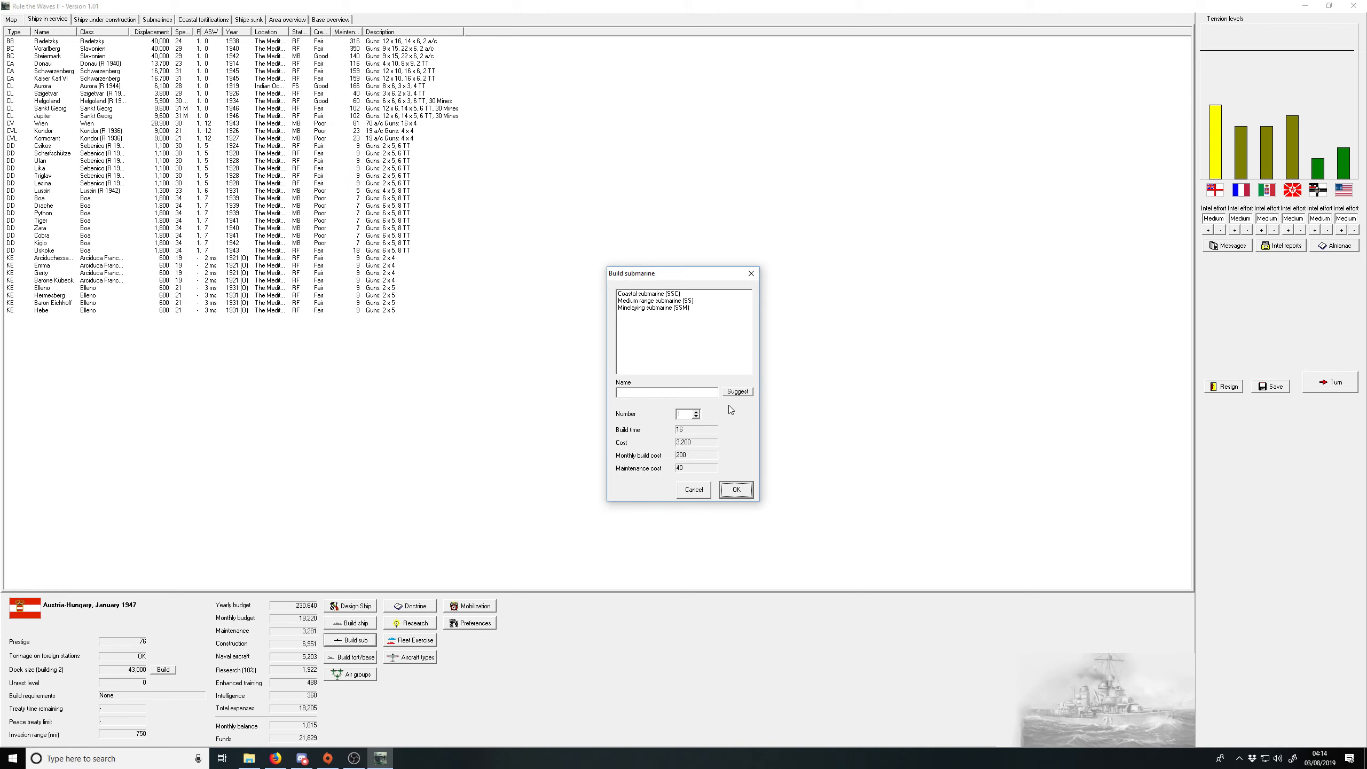
pyautogui.click(656, 300)
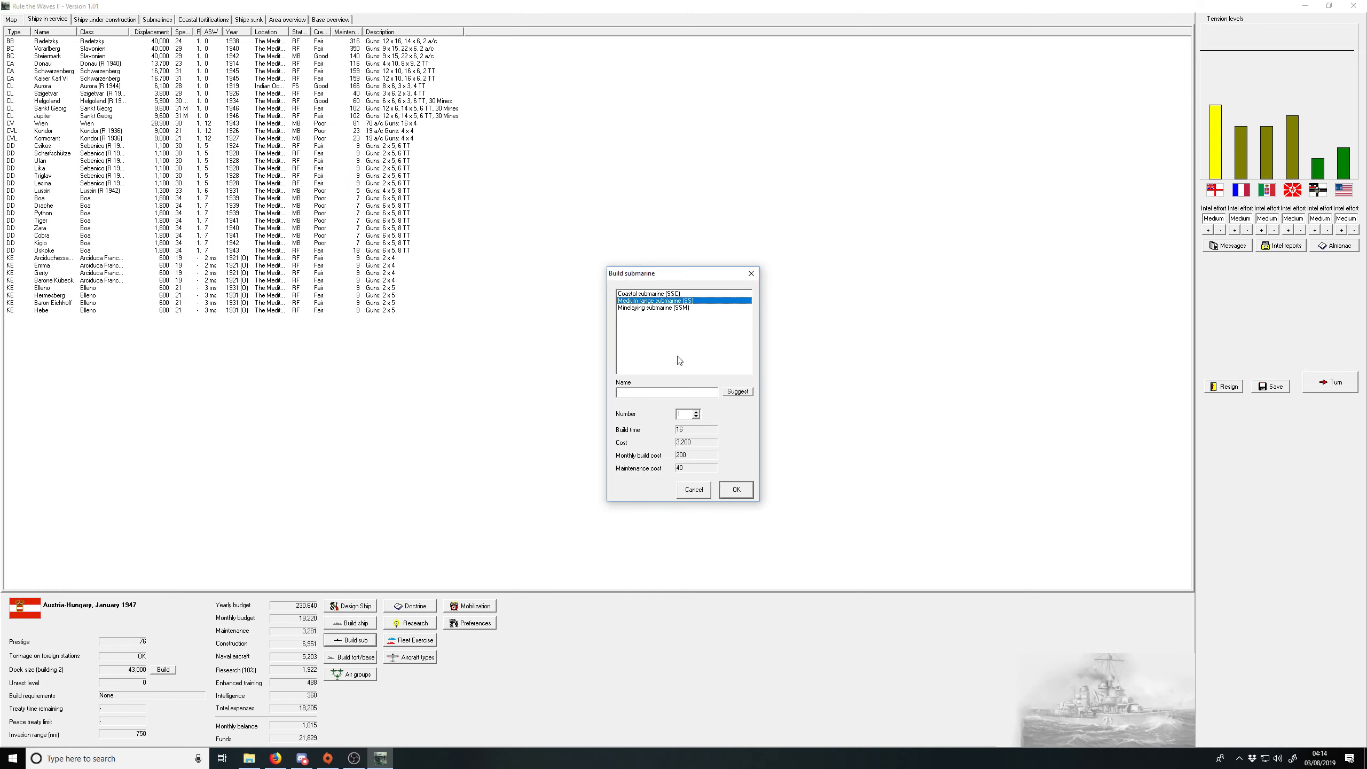
pyautogui.click(697, 412)
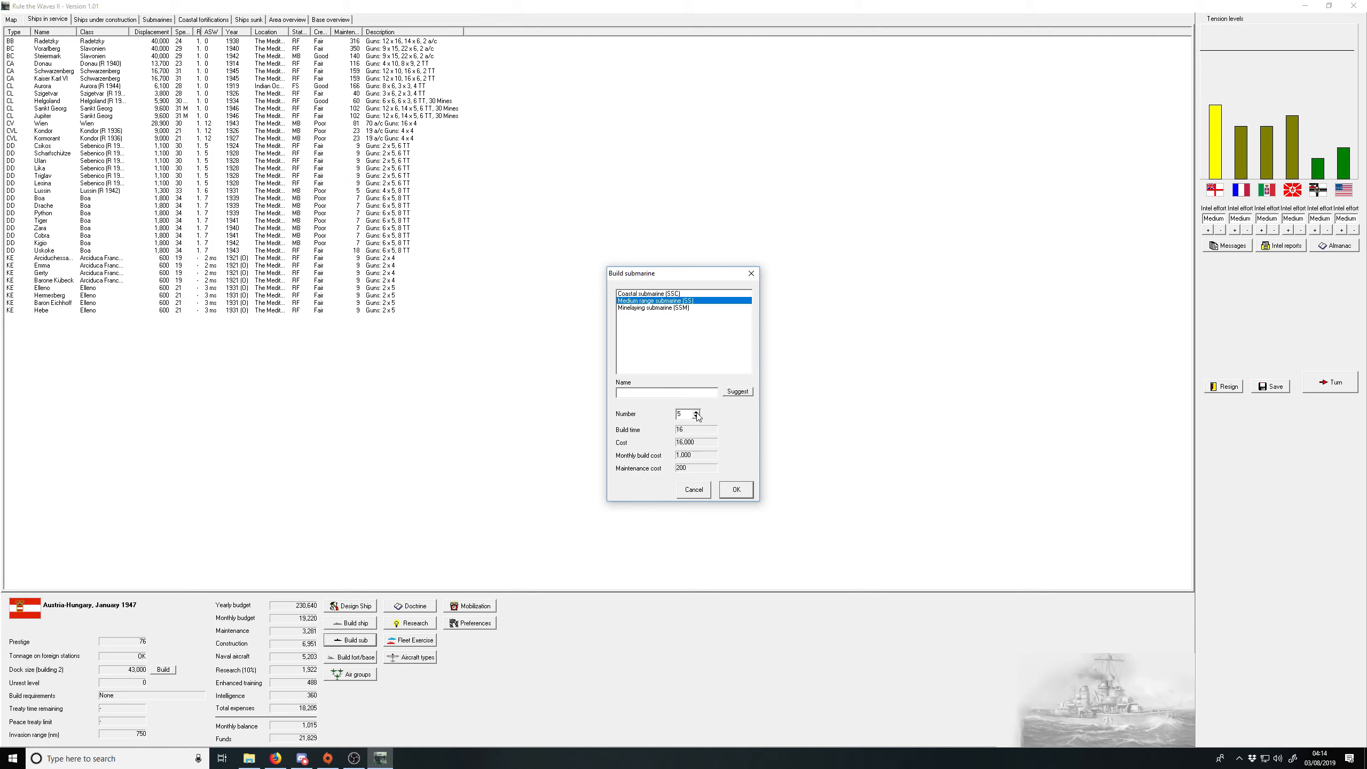
pyautogui.click(735, 489)
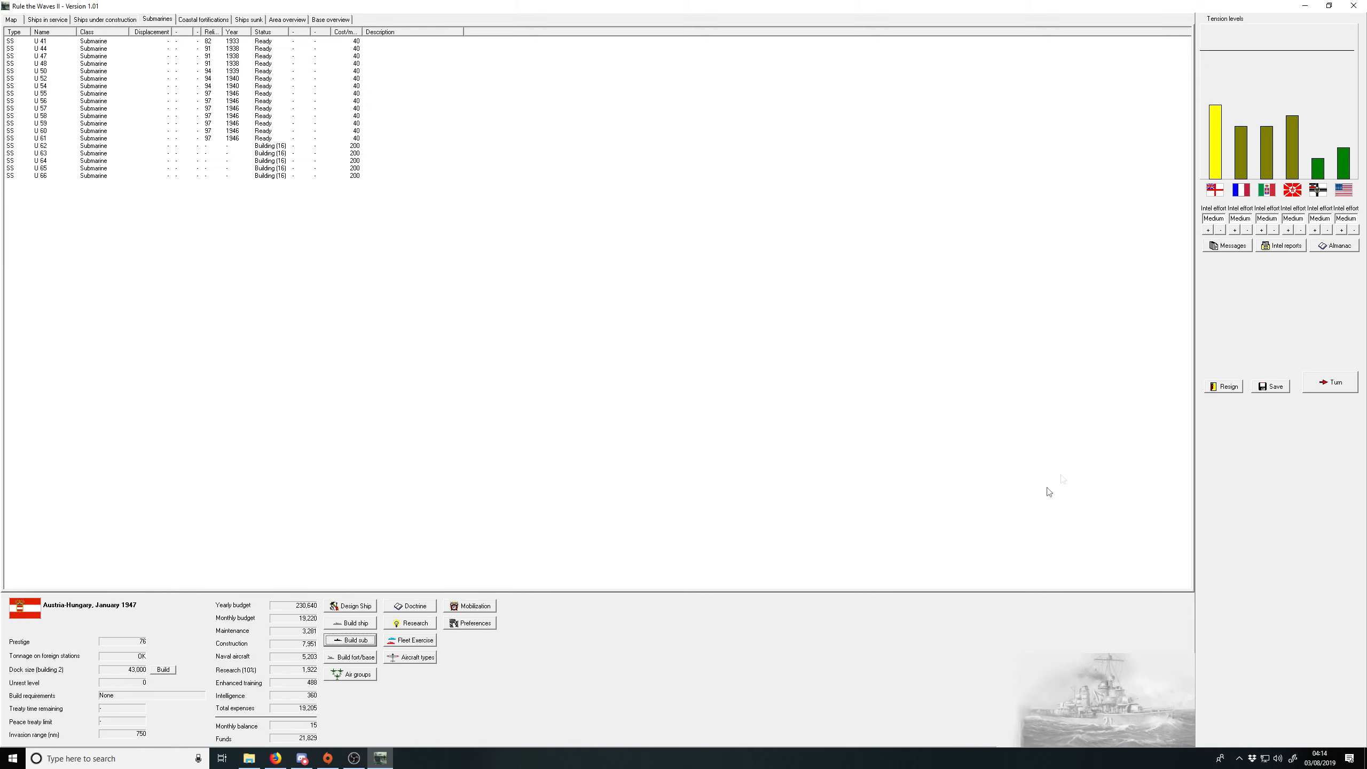
# Step: End the turn, acknowledge the spy's gun report and continue Berg 77 development
pyautogui.click(1332, 382)
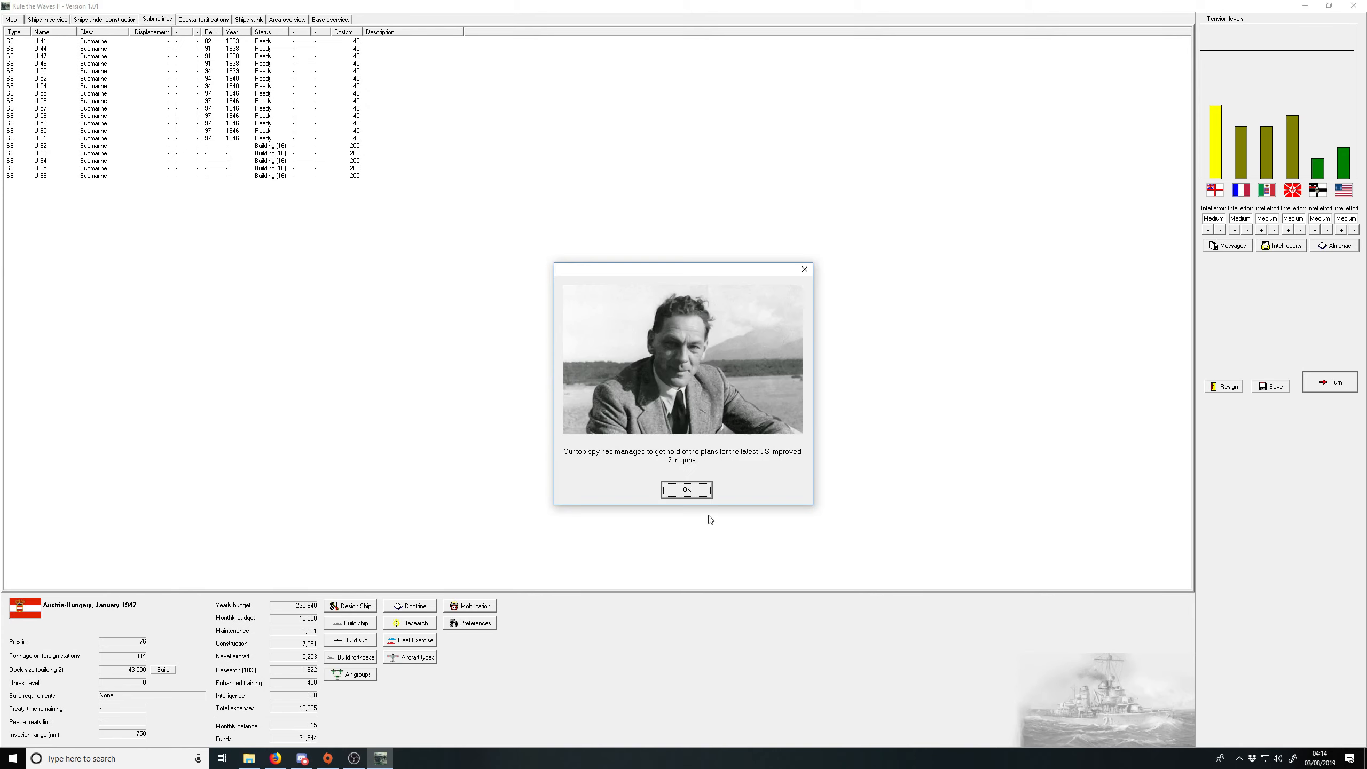
pyautogui.moveTo(686, 490)
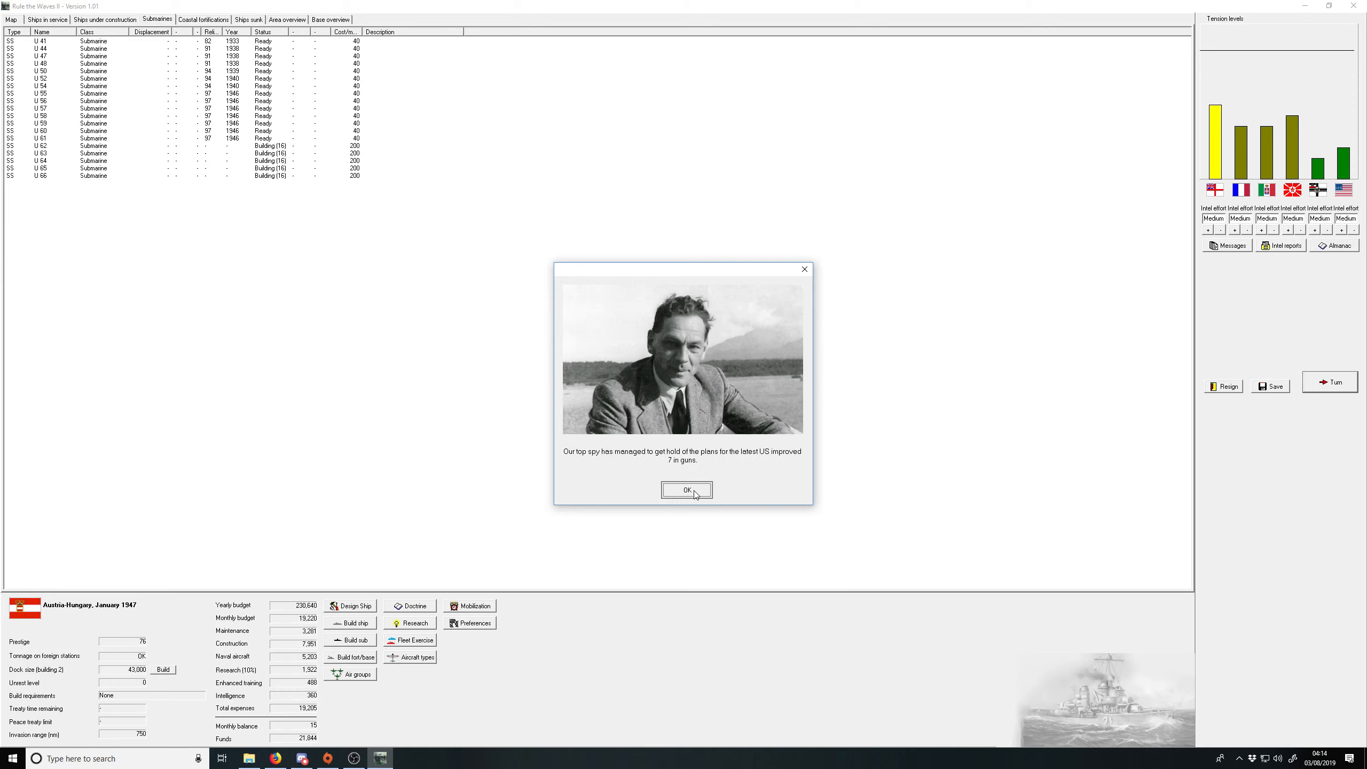
pyautogui.click(686, 489)
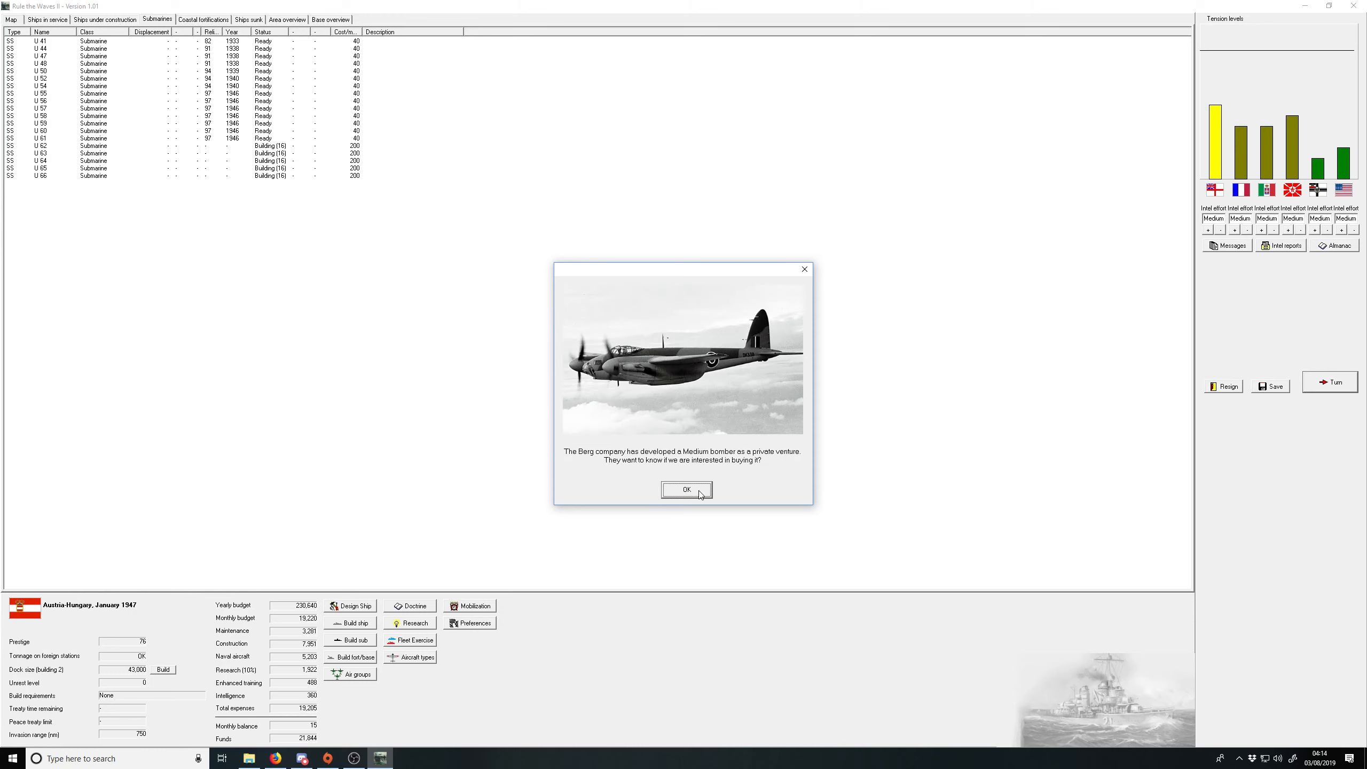
pyautogui.click(686, 489)
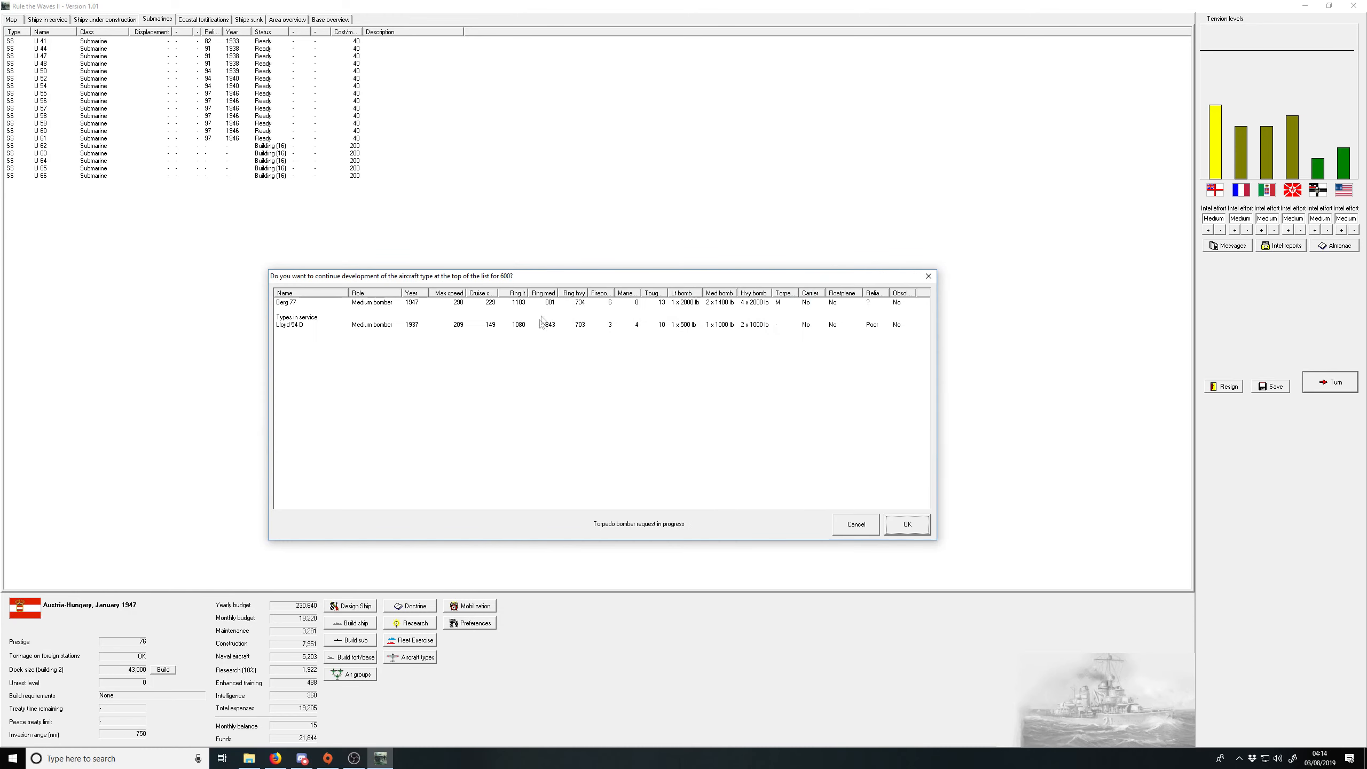
pyautogui.click(348, 303)
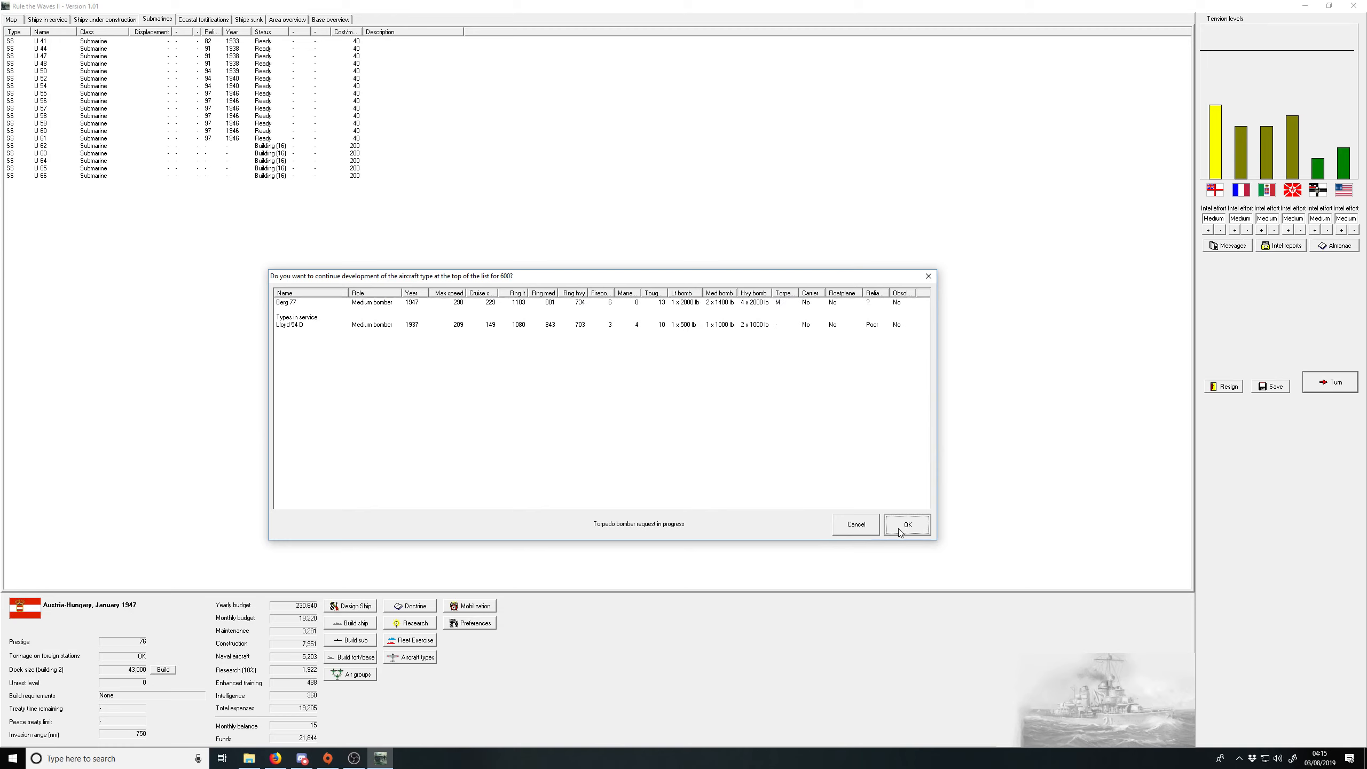
pyautogui.click(906, 524)
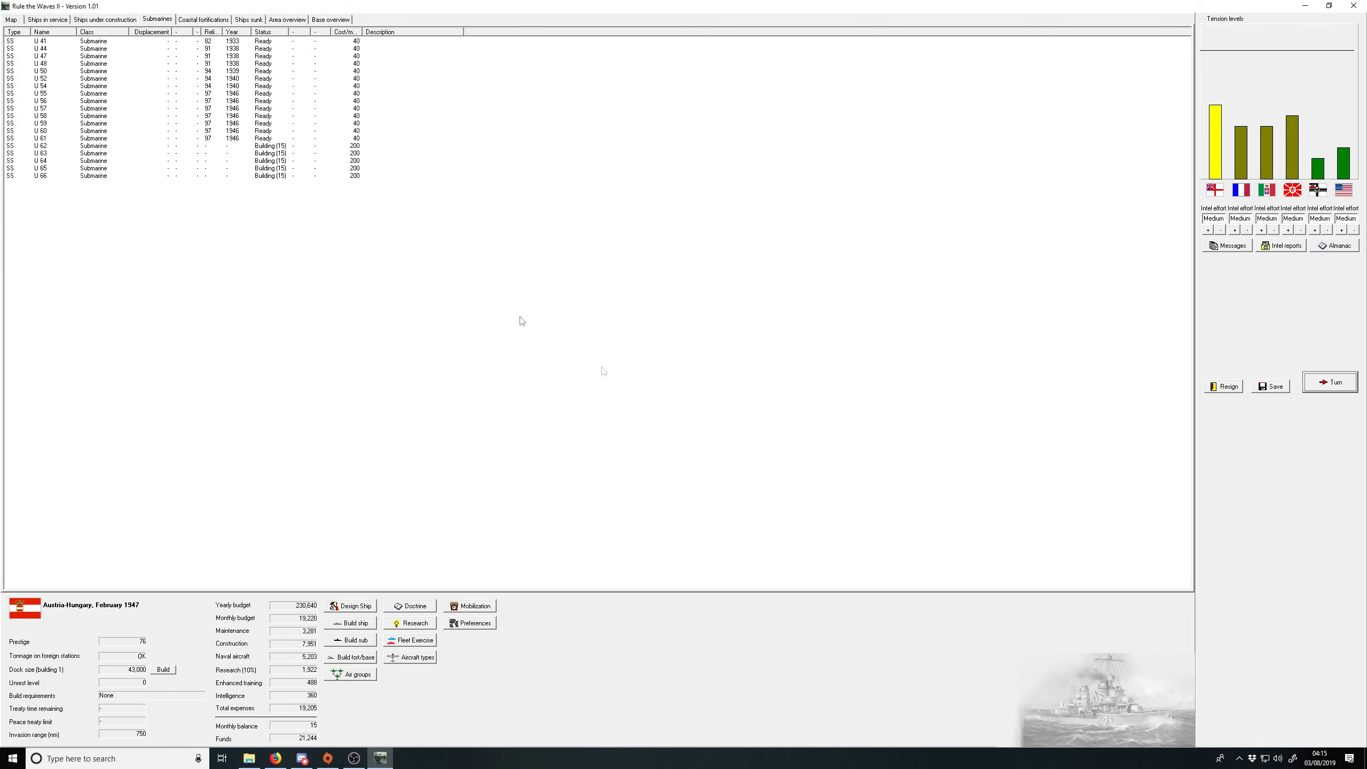
pyautogui.moveTo(457, 649)
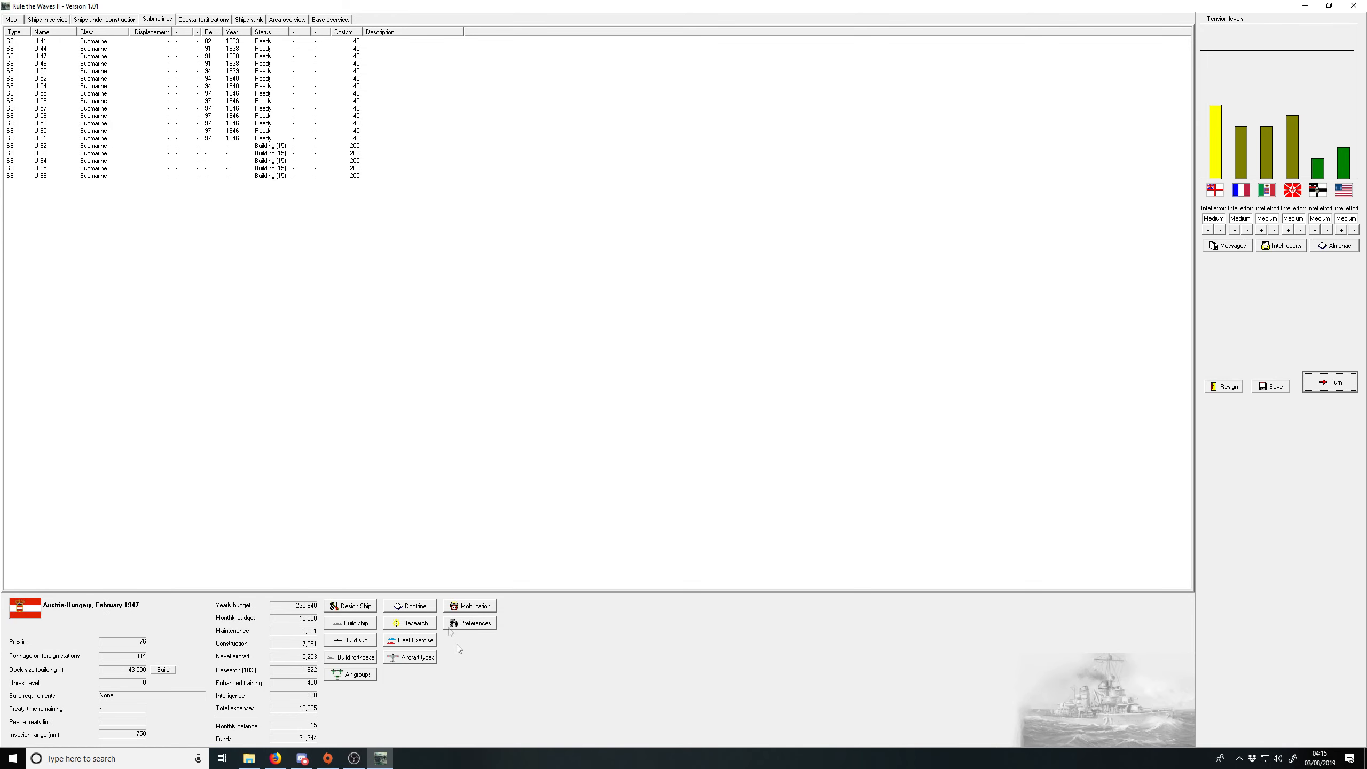
# Step: Order a new Sankt Georg light cruiser, raising construction spending past 9,750
pyautogui.click(354, 623)
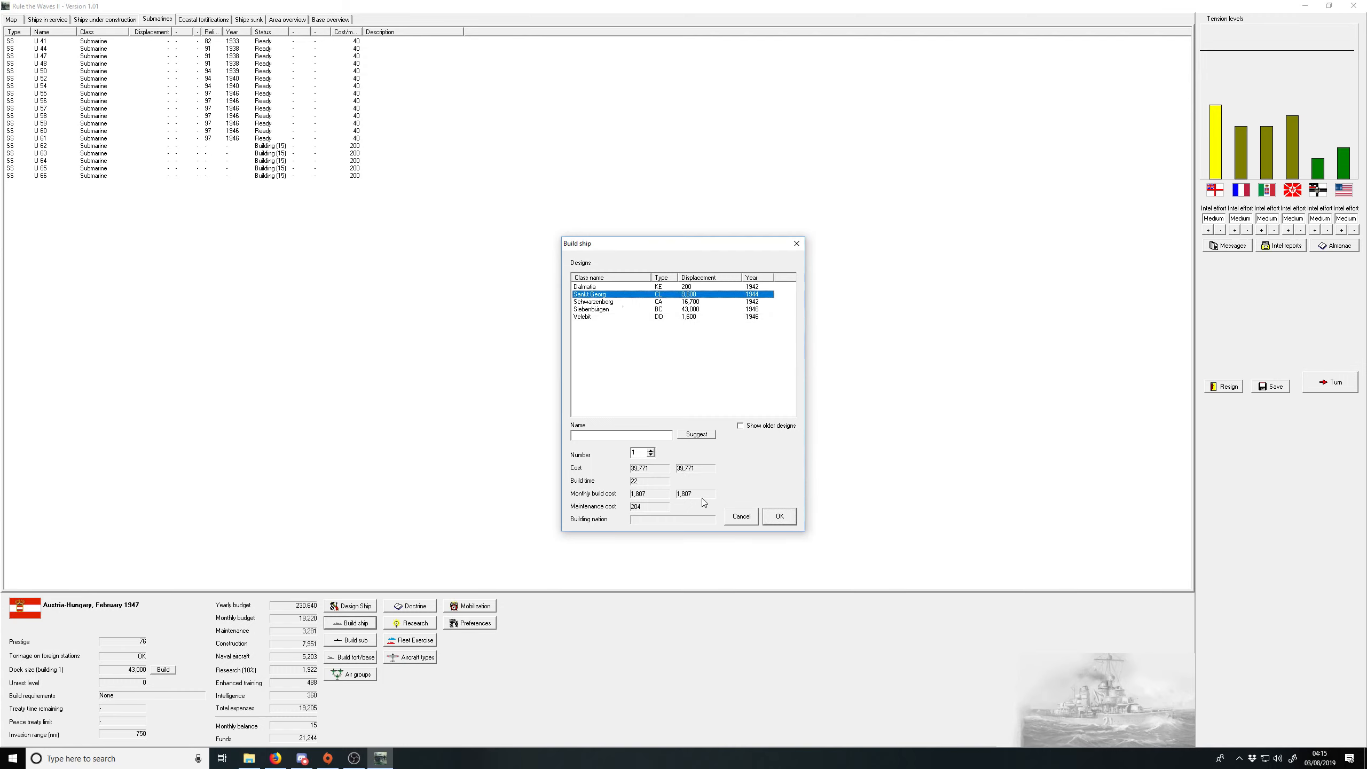
pyautogui.moveTo(707, 483)
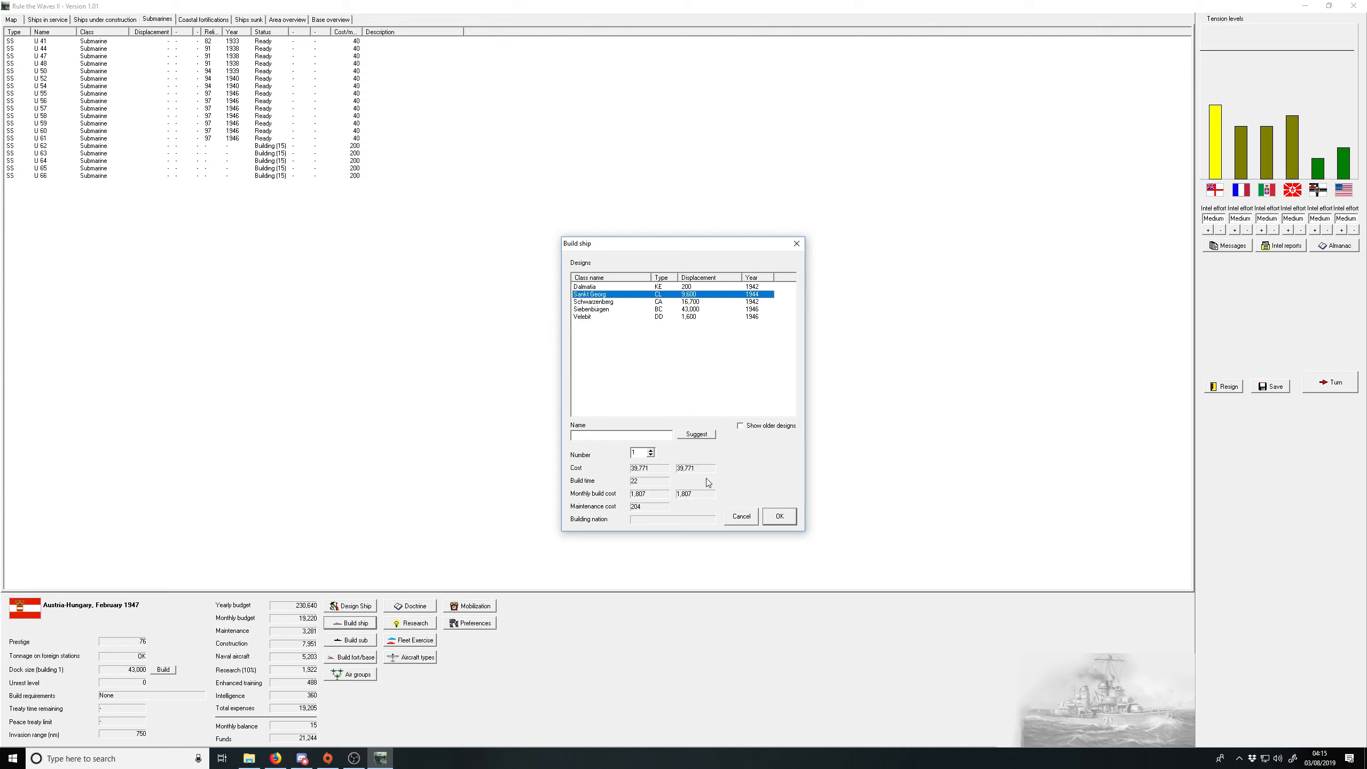
pyautogui.moveTo(694, 471)
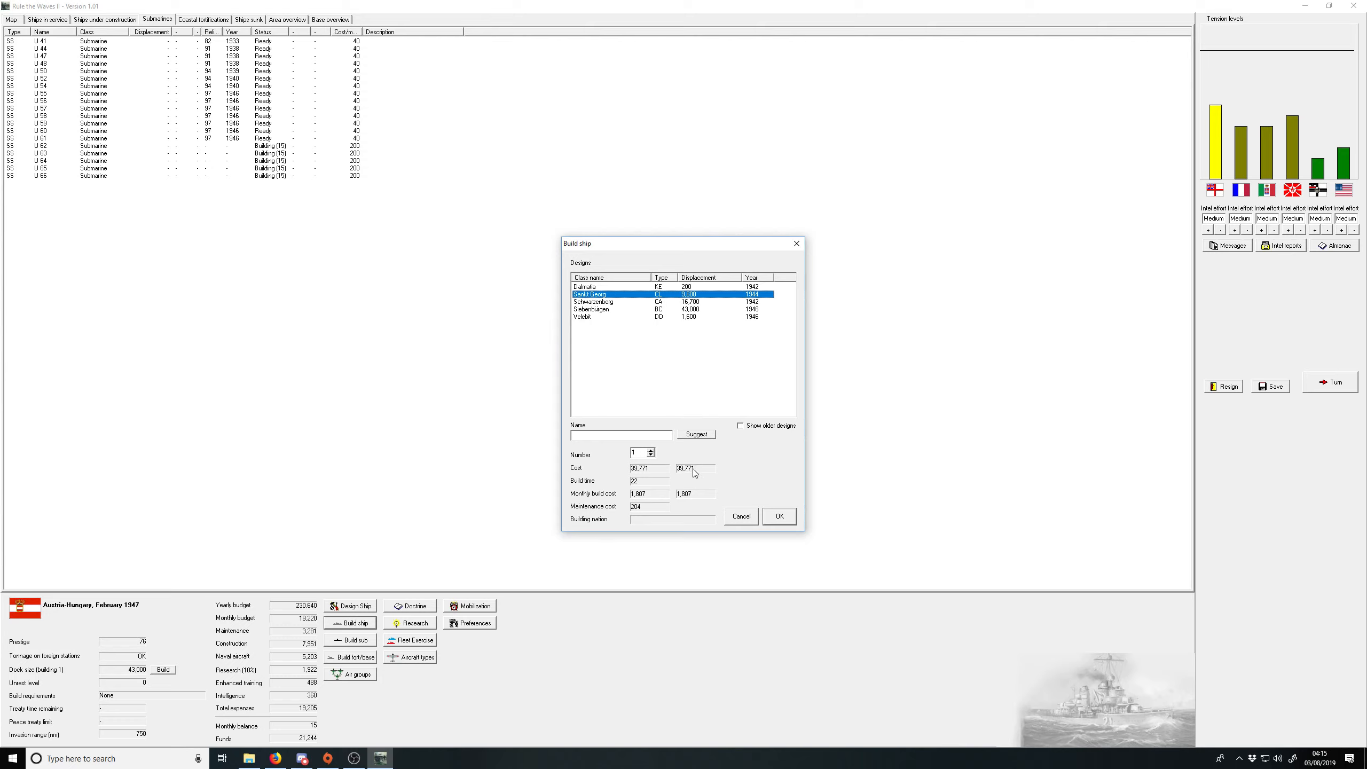
pyautogui.click(696, 435)
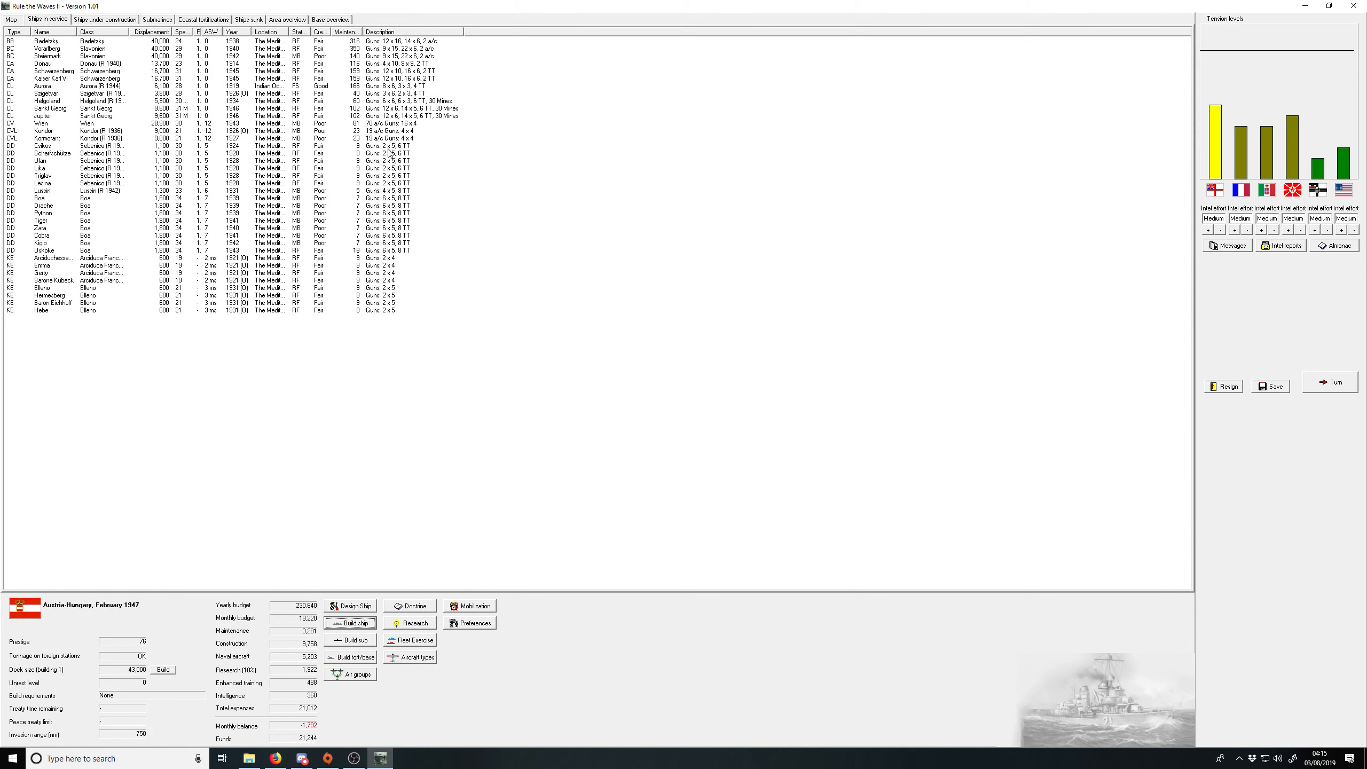
pyautogui.moveTo(1283, 329)
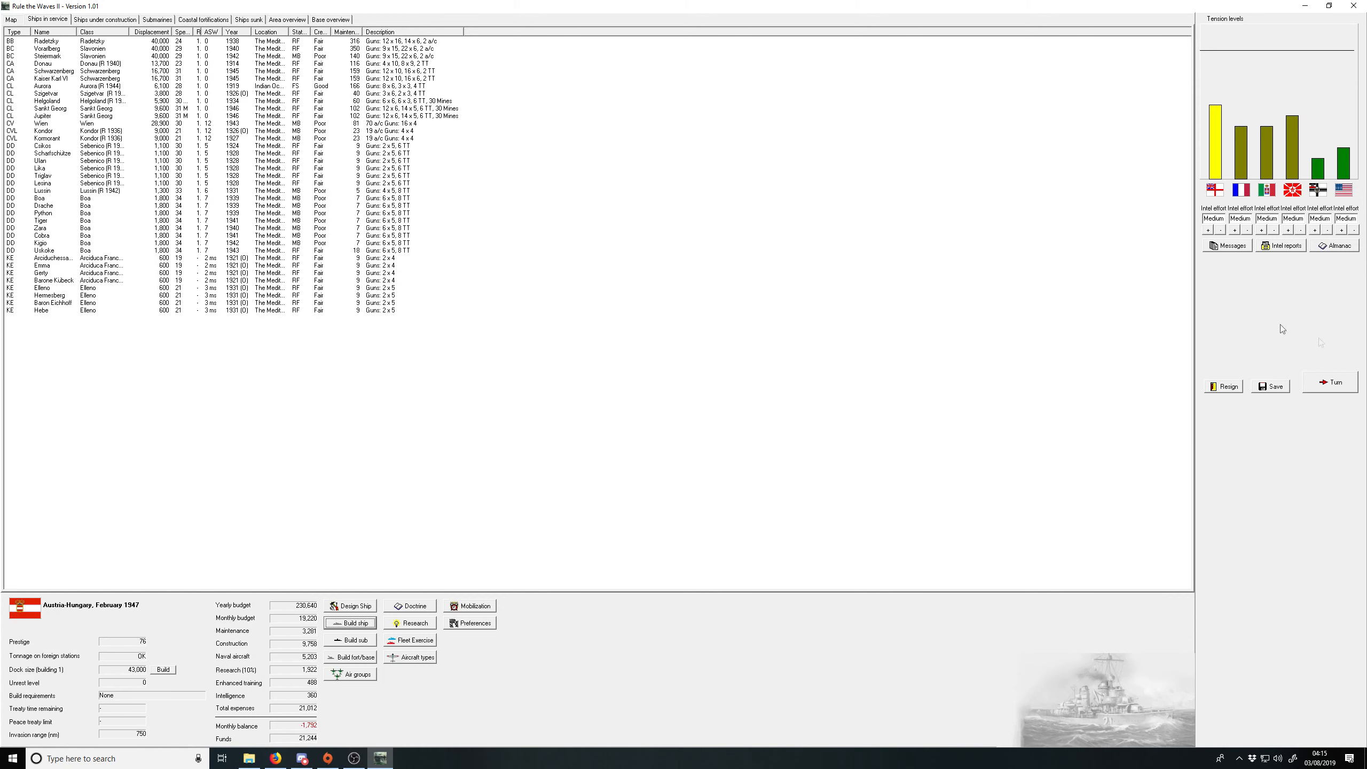
# Step: End the month, acknowledging the completed docks, German carrier report and radar research
pyautogui.click(1330, 382)
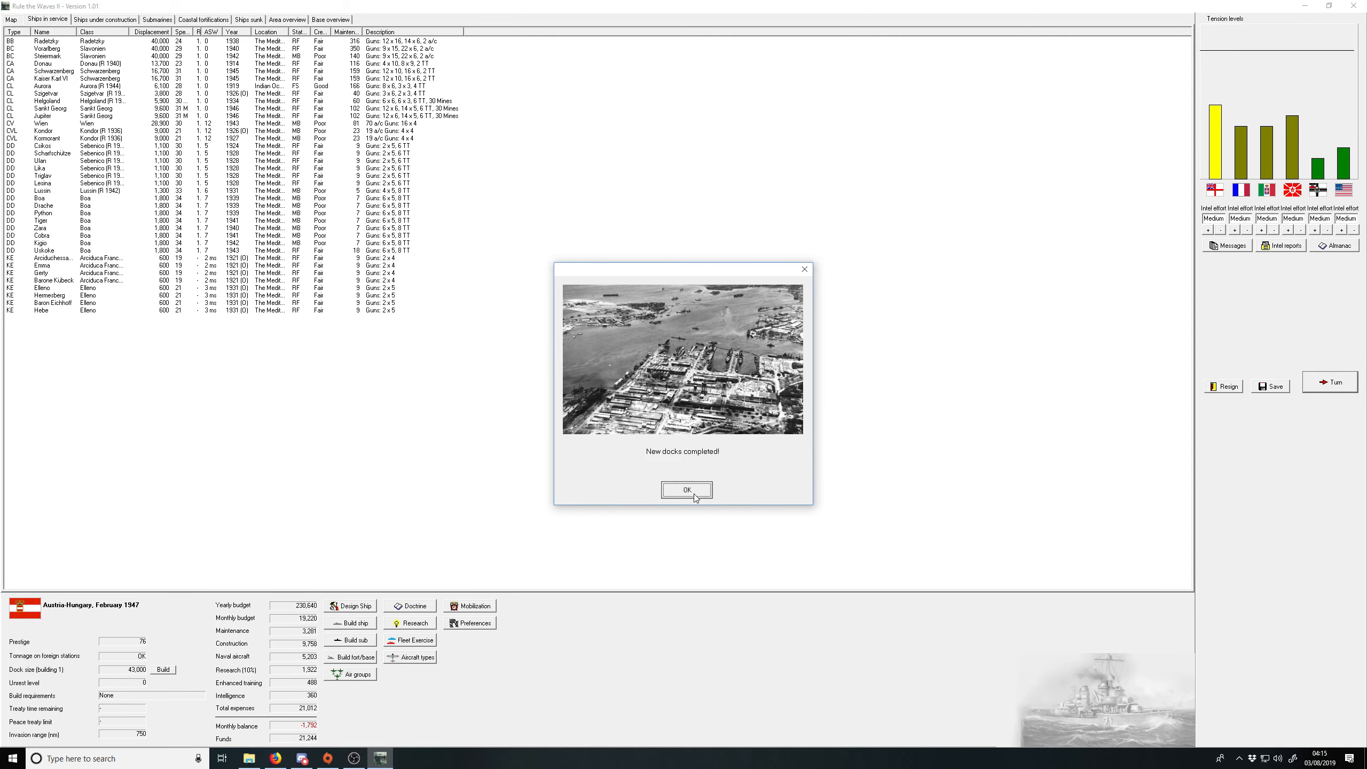
pyautogui.click(686, 489)
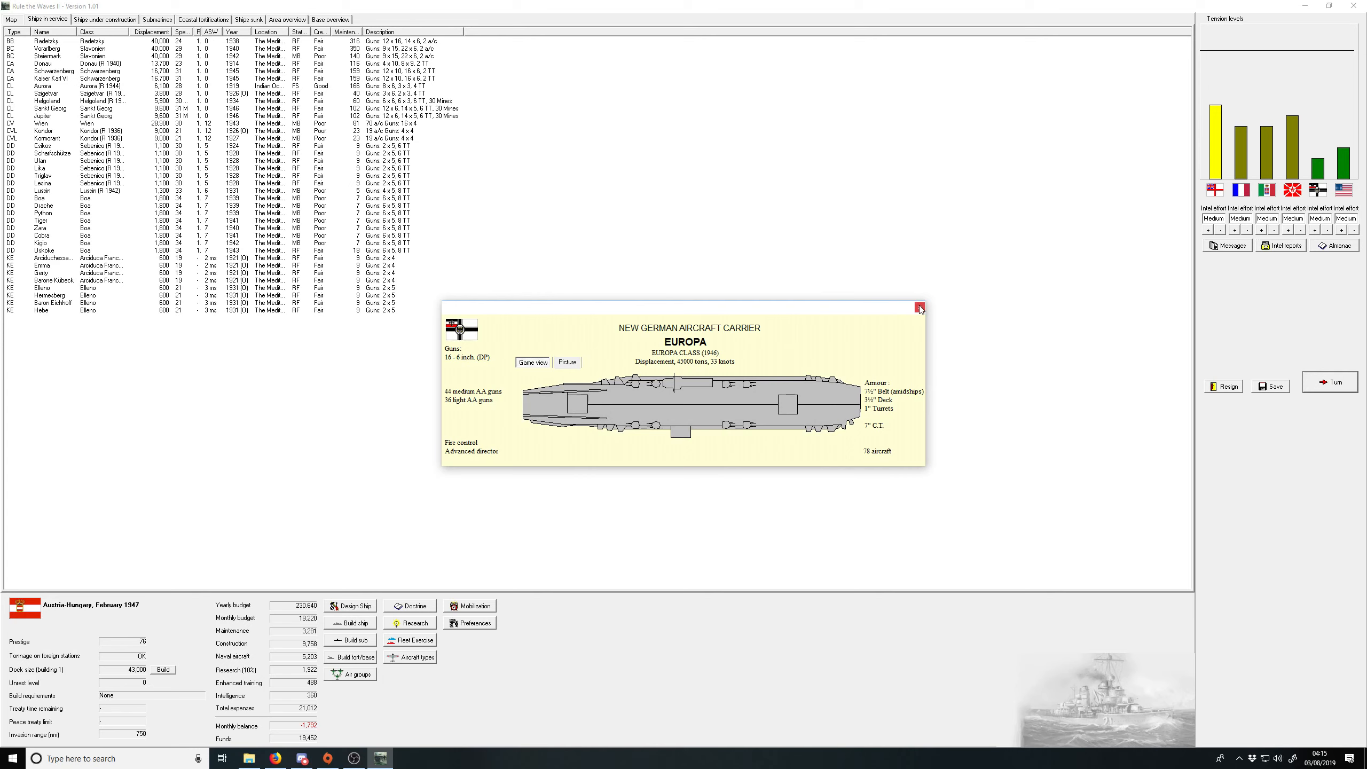
pyautogui.click(919, 308)
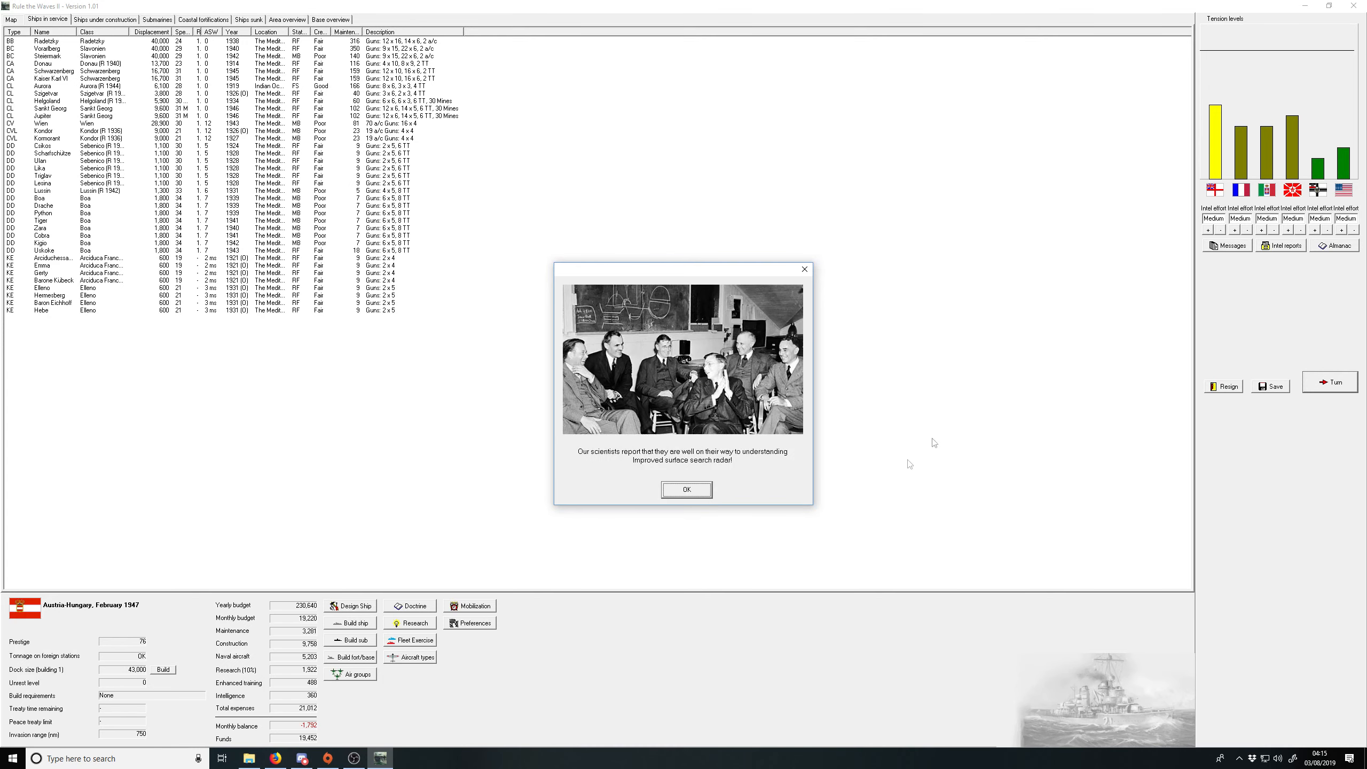
pyautogui.click(685, 489)
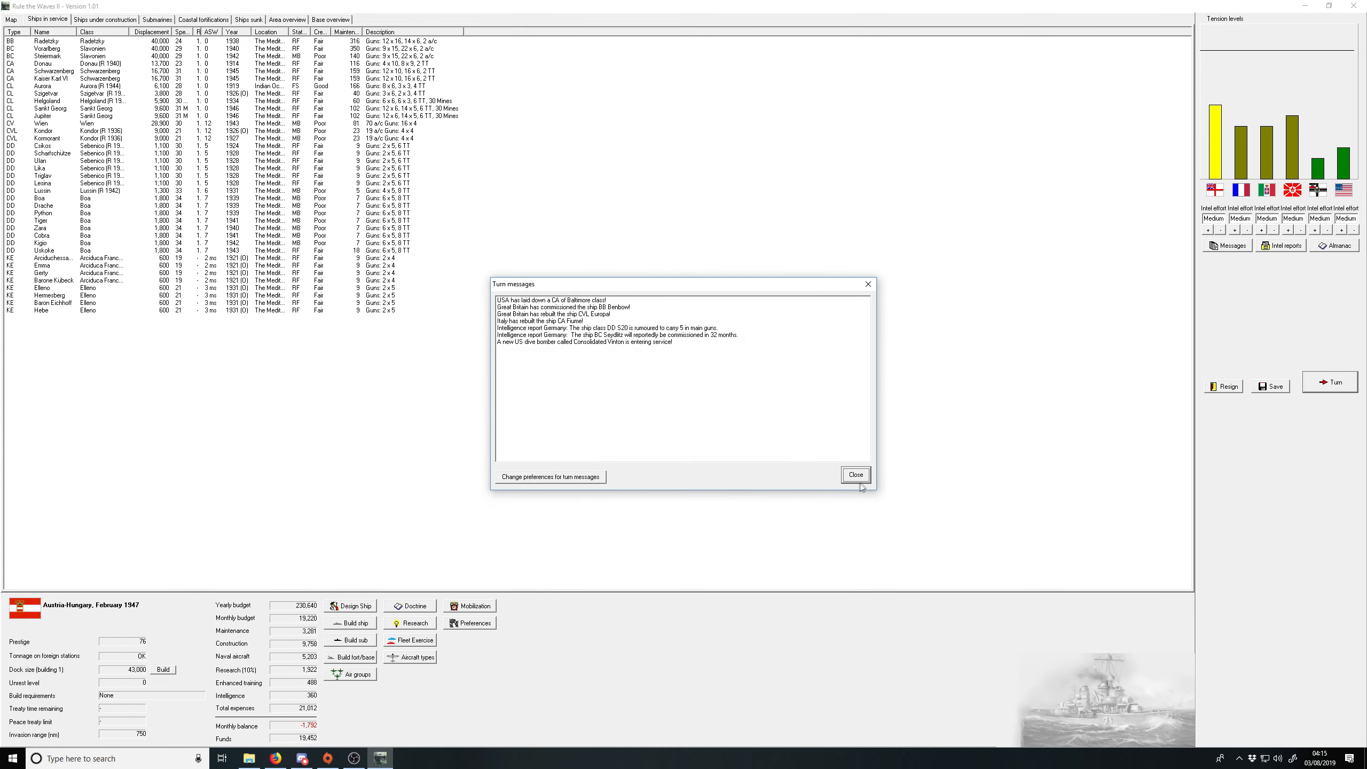
pyautogui.click(855, 474)
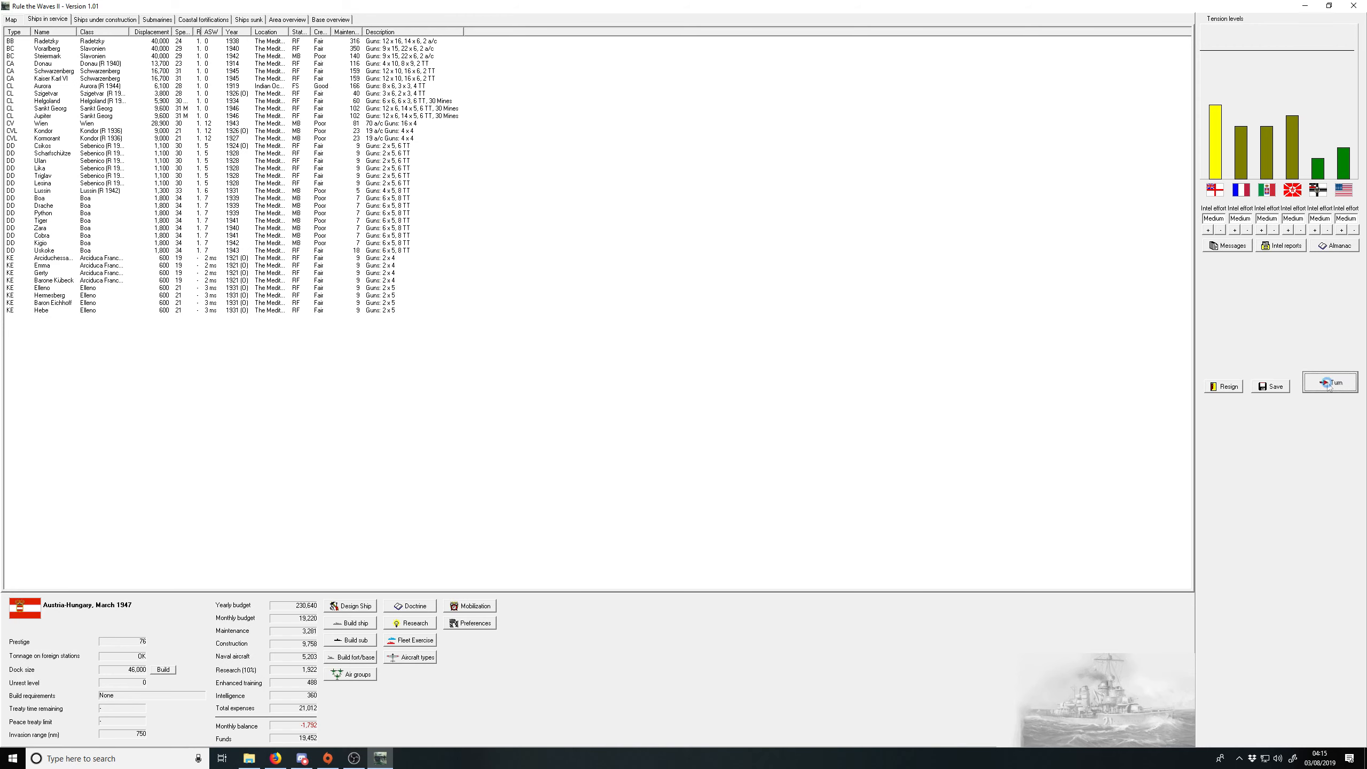
# Step: Advance to April 1947, answering the Marshall Islands event and dismissing ASW and radar breakthroughs
pyautogui.click(1330, 382)
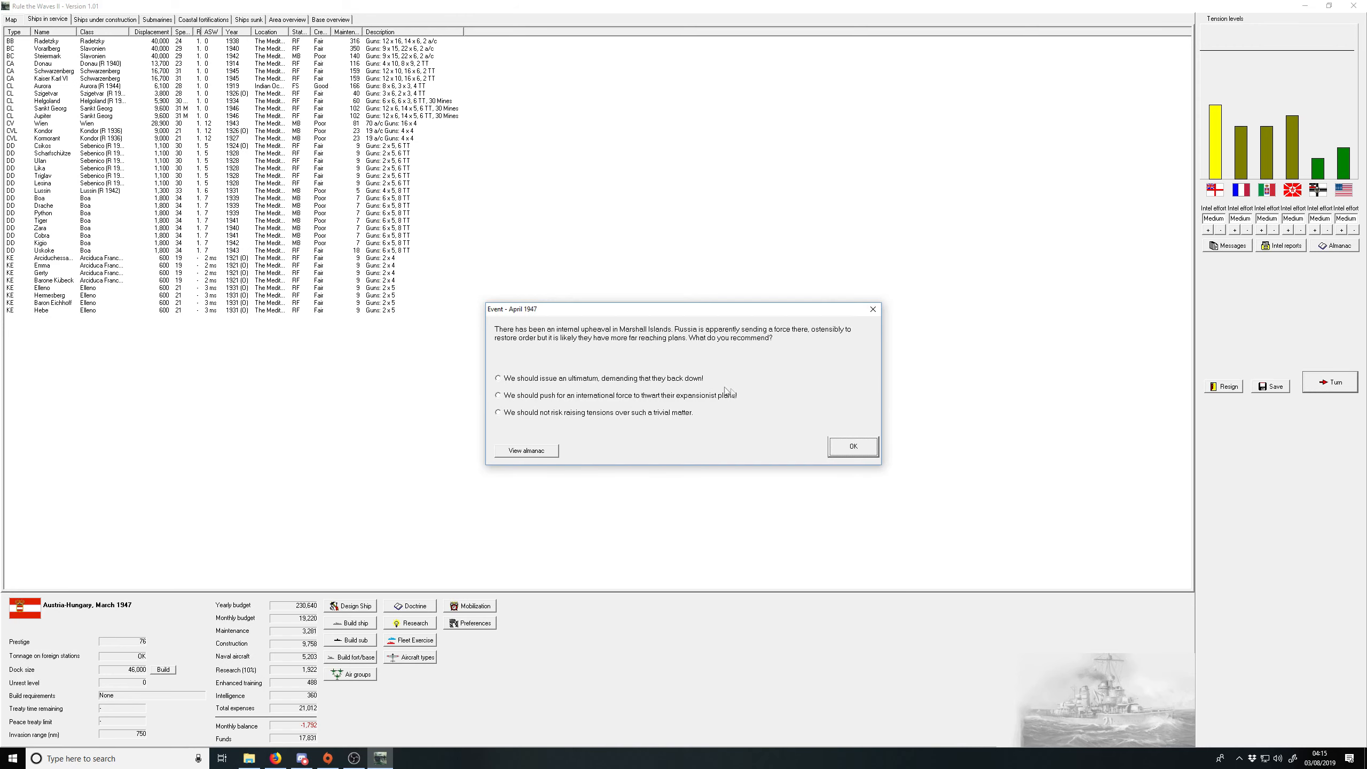
pyautogui.moveTo(652, 405)
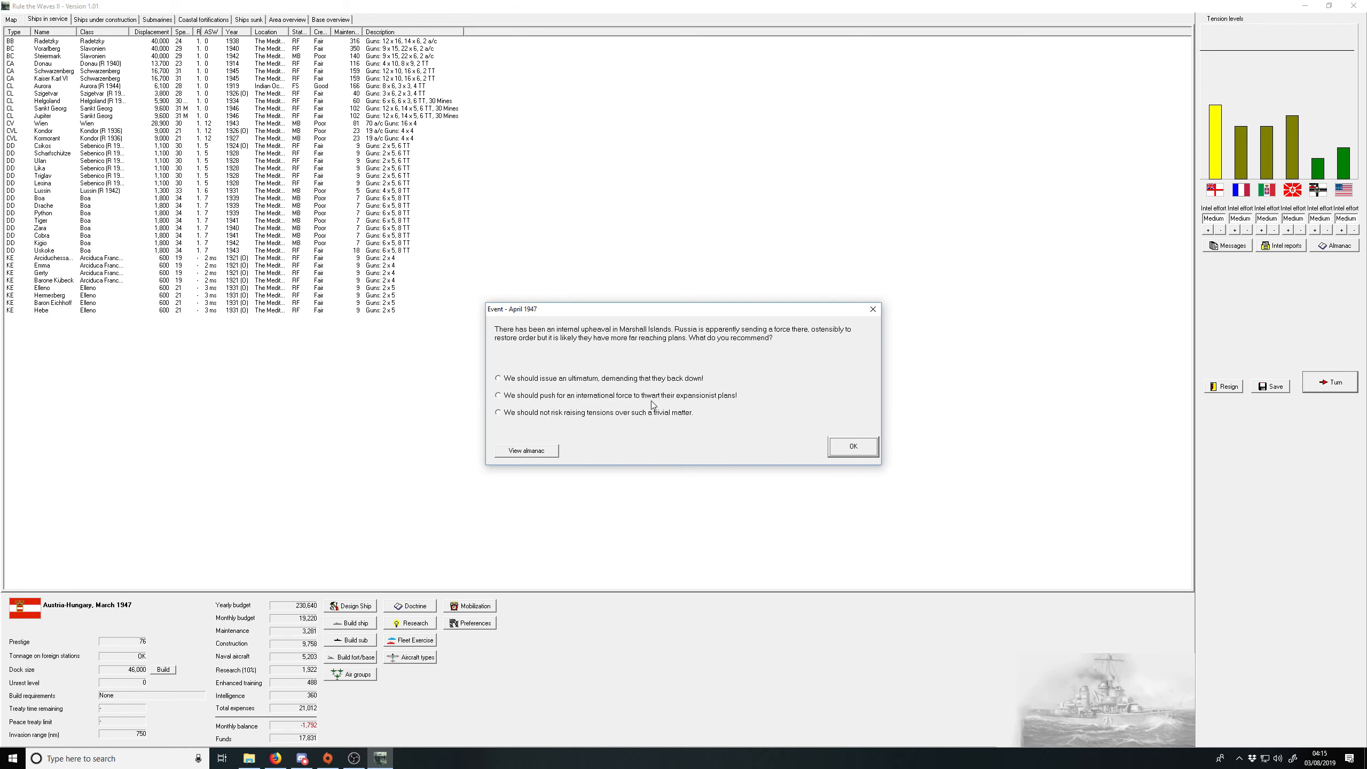
pyautogui.click(852, 446)
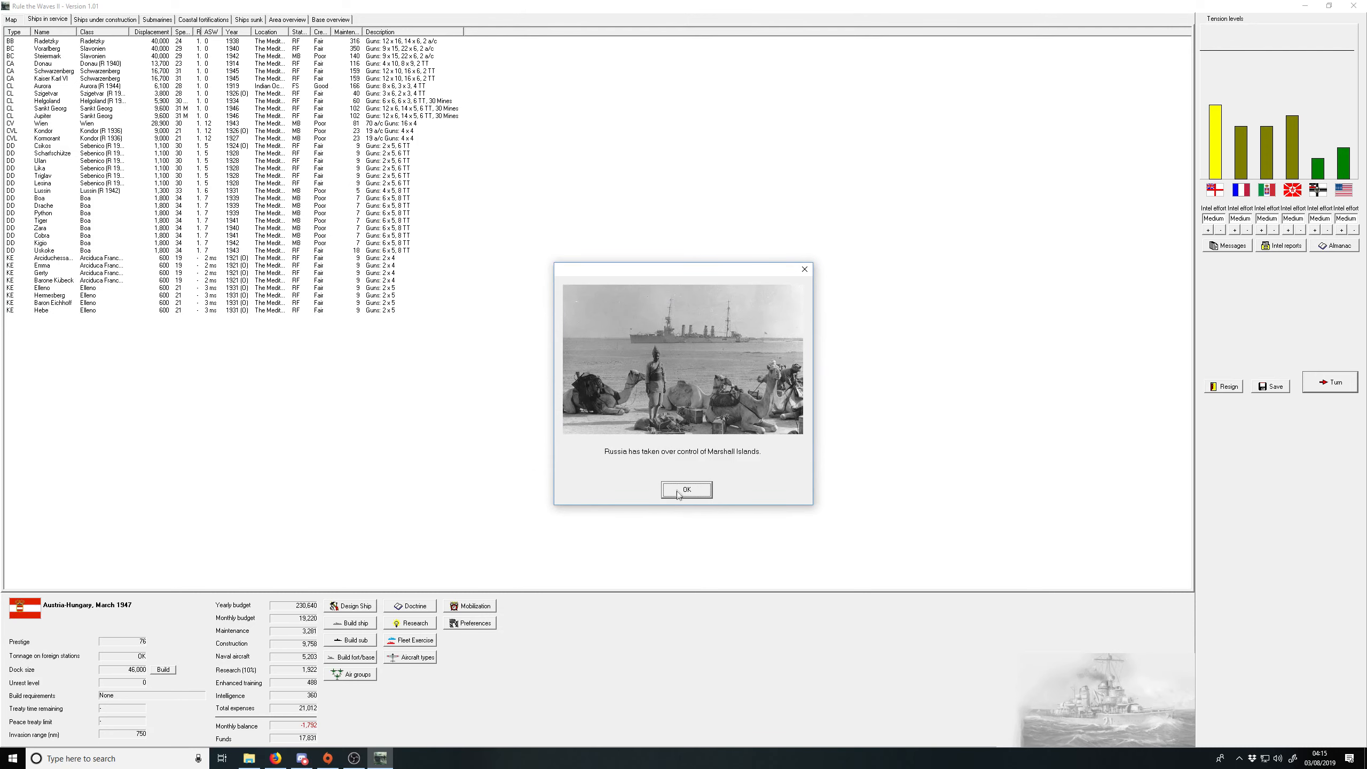
pyautogui.click(686, 490)
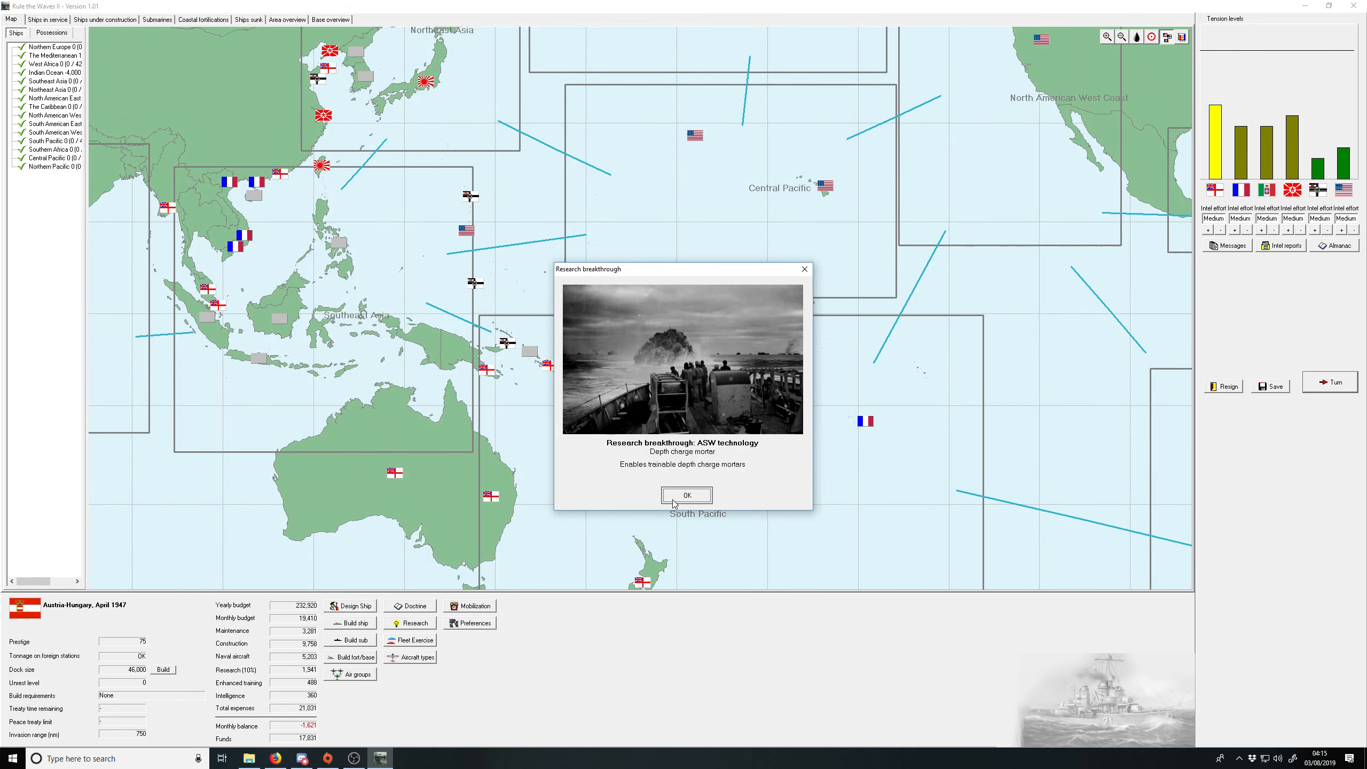
pyautogui.click(686, 495)
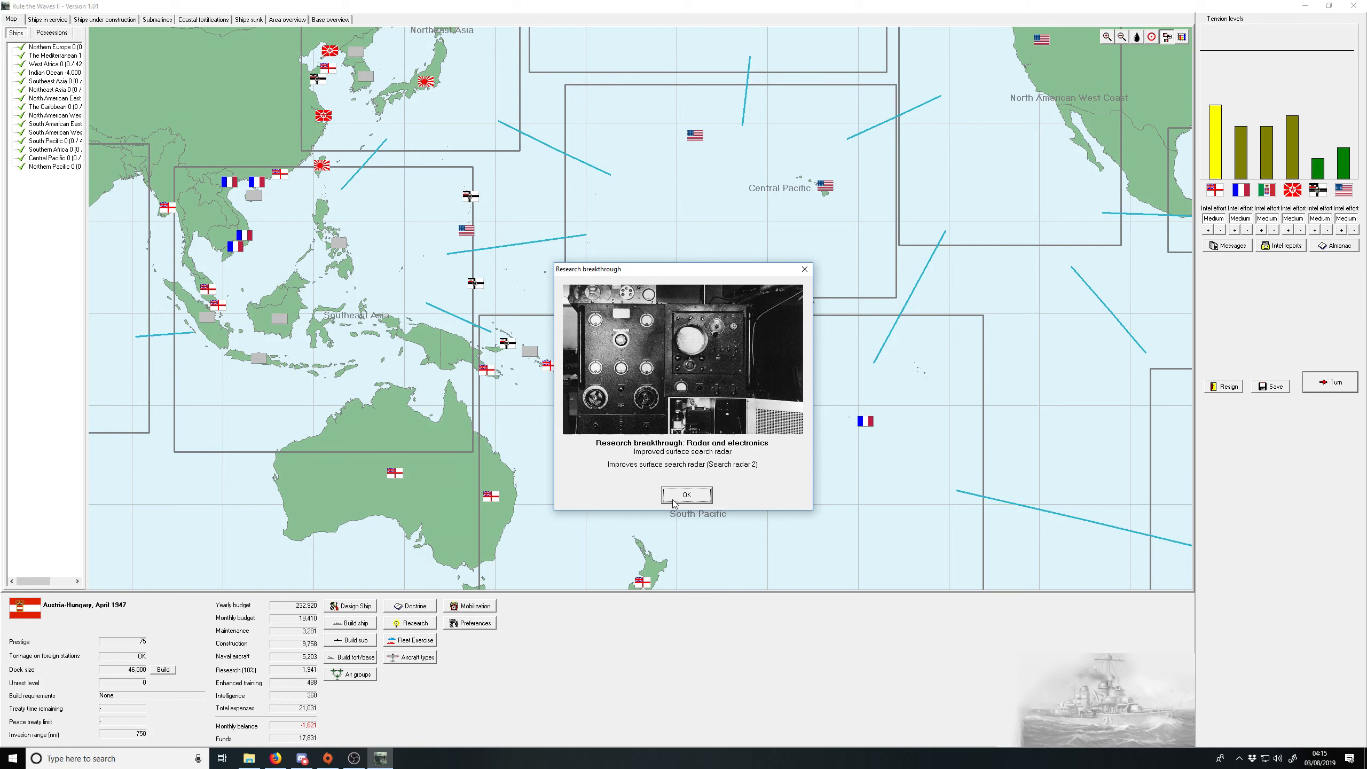
pyautogui.click(686, 494)
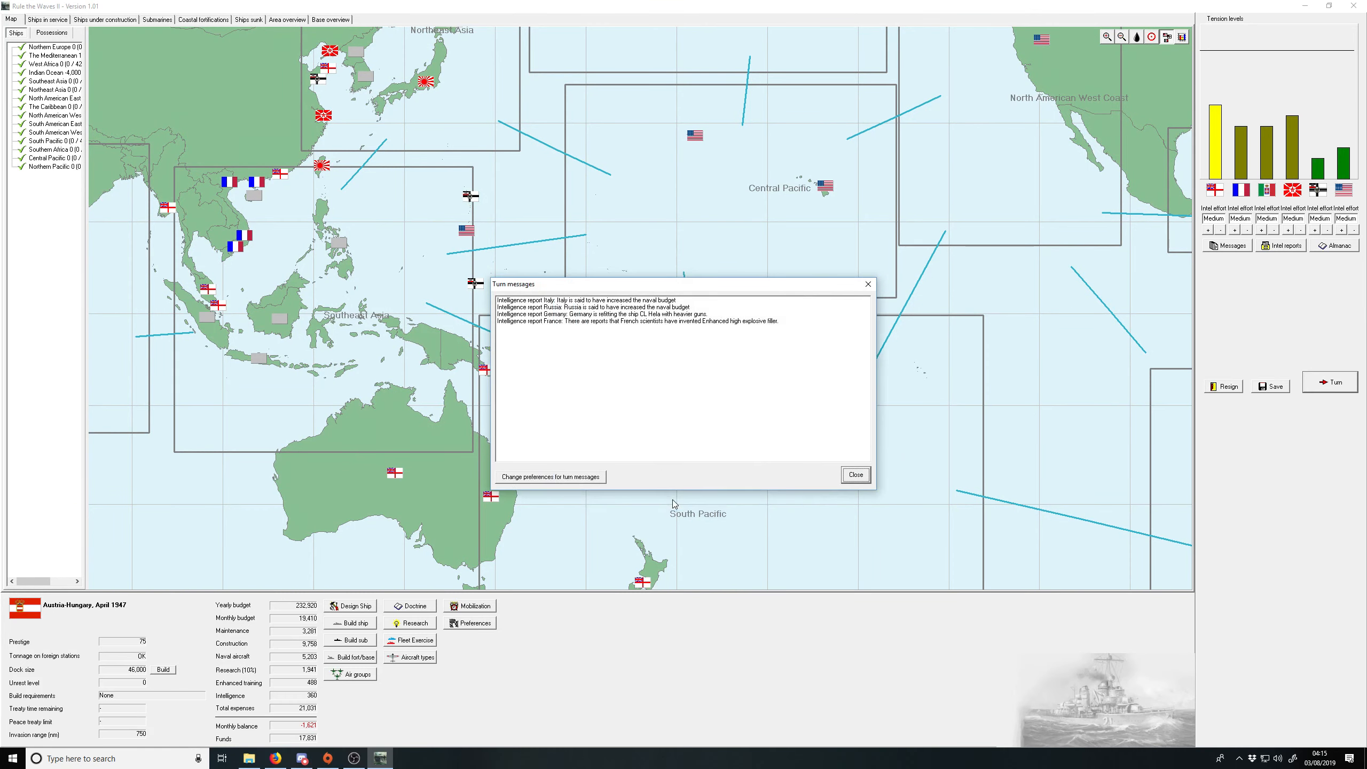
pyautogui.click(853, 474)
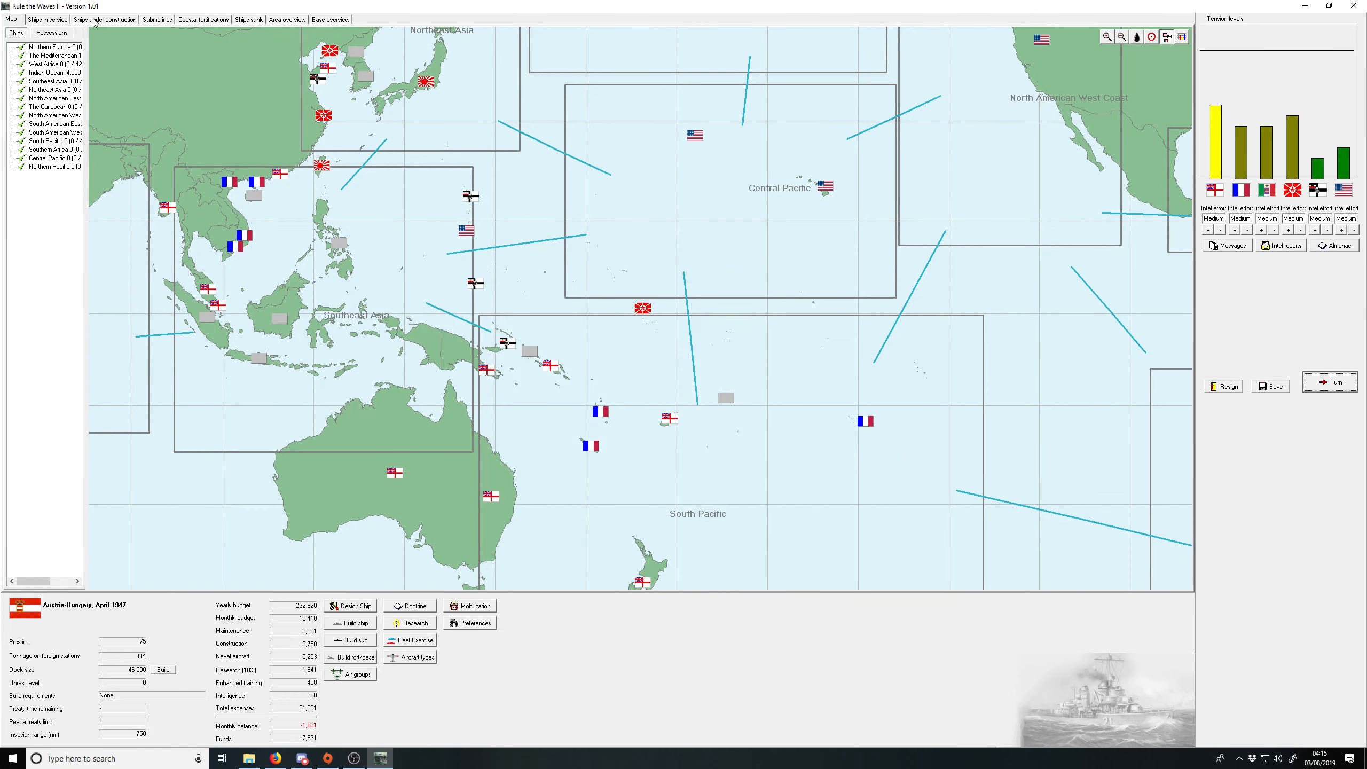
# Step: In Ships in service, upgrade Vorarlberg's search radar to level 2
pyautogui.click(46, 20)
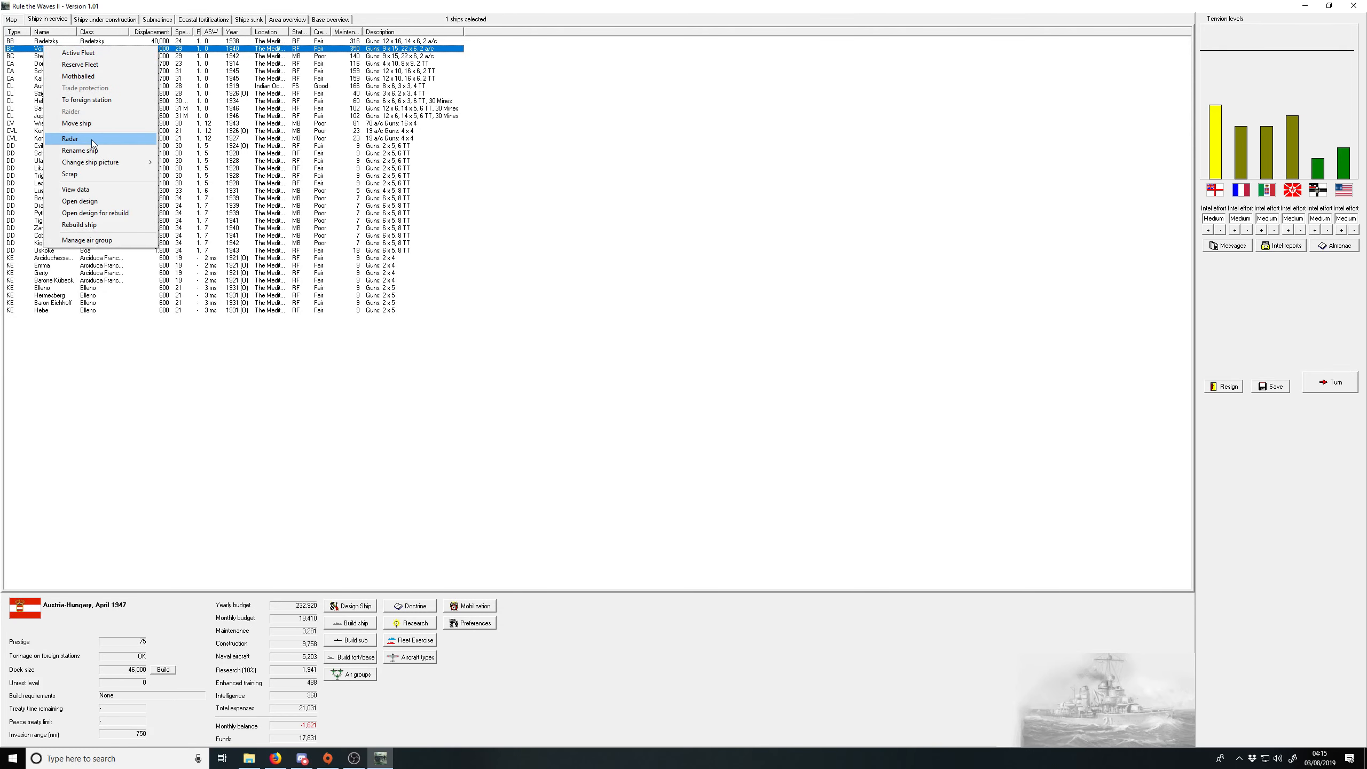
pyautogui.click(70, 139)
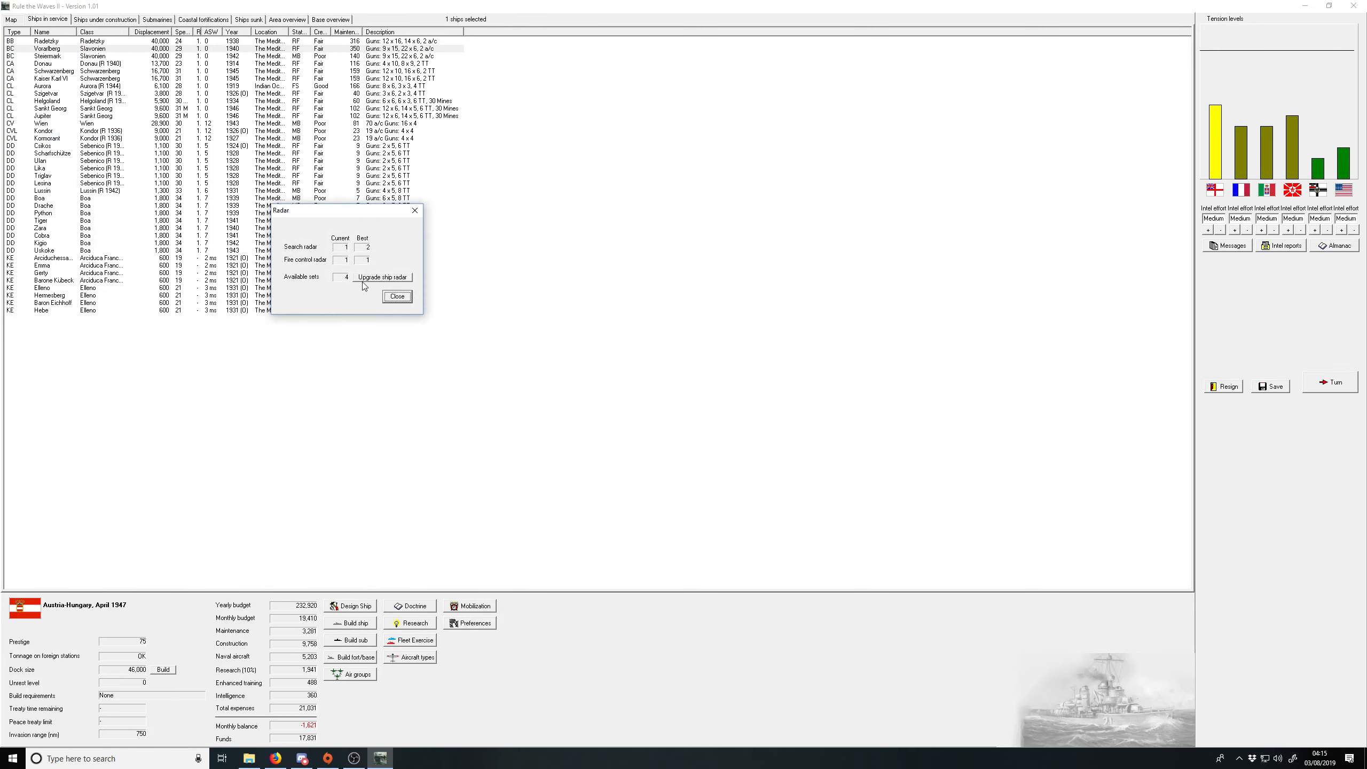
pyautogui.click(383, 277)
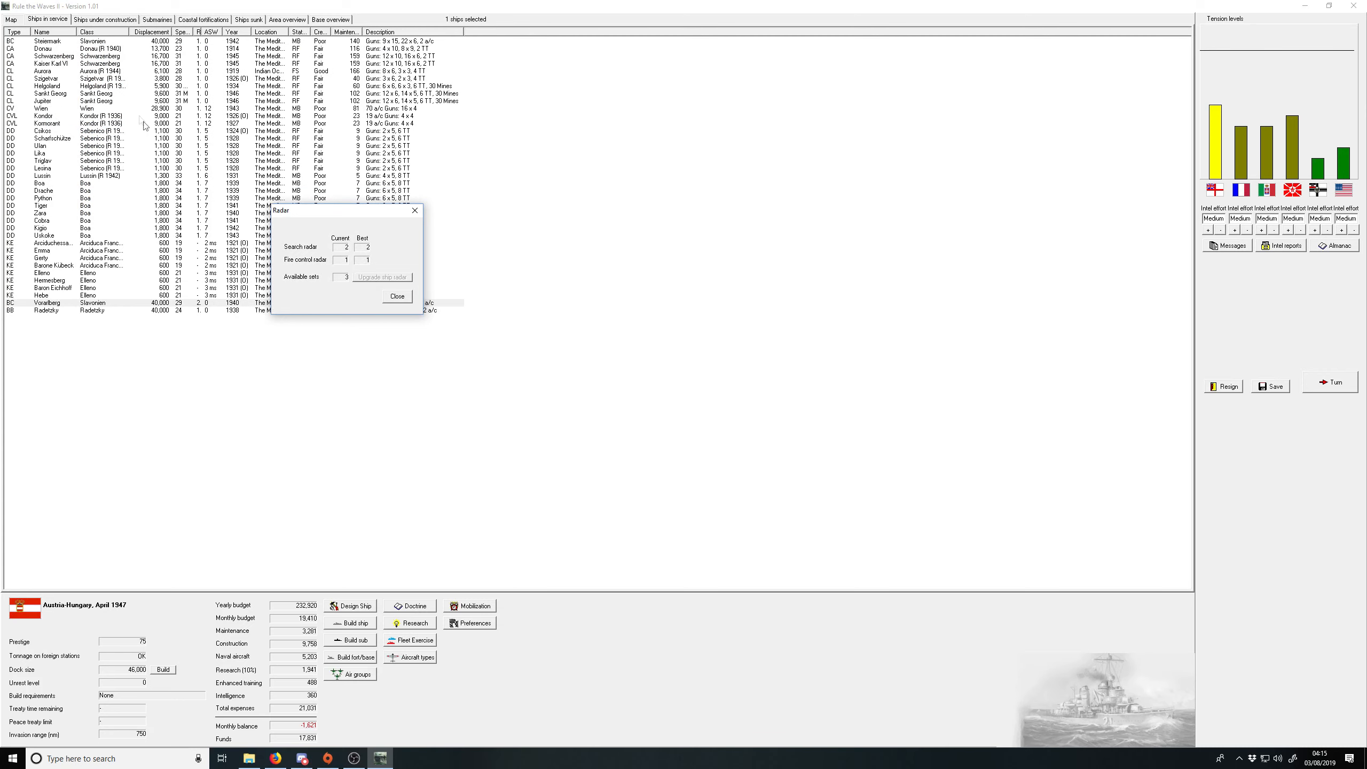
pyautogui.click(397, 295)
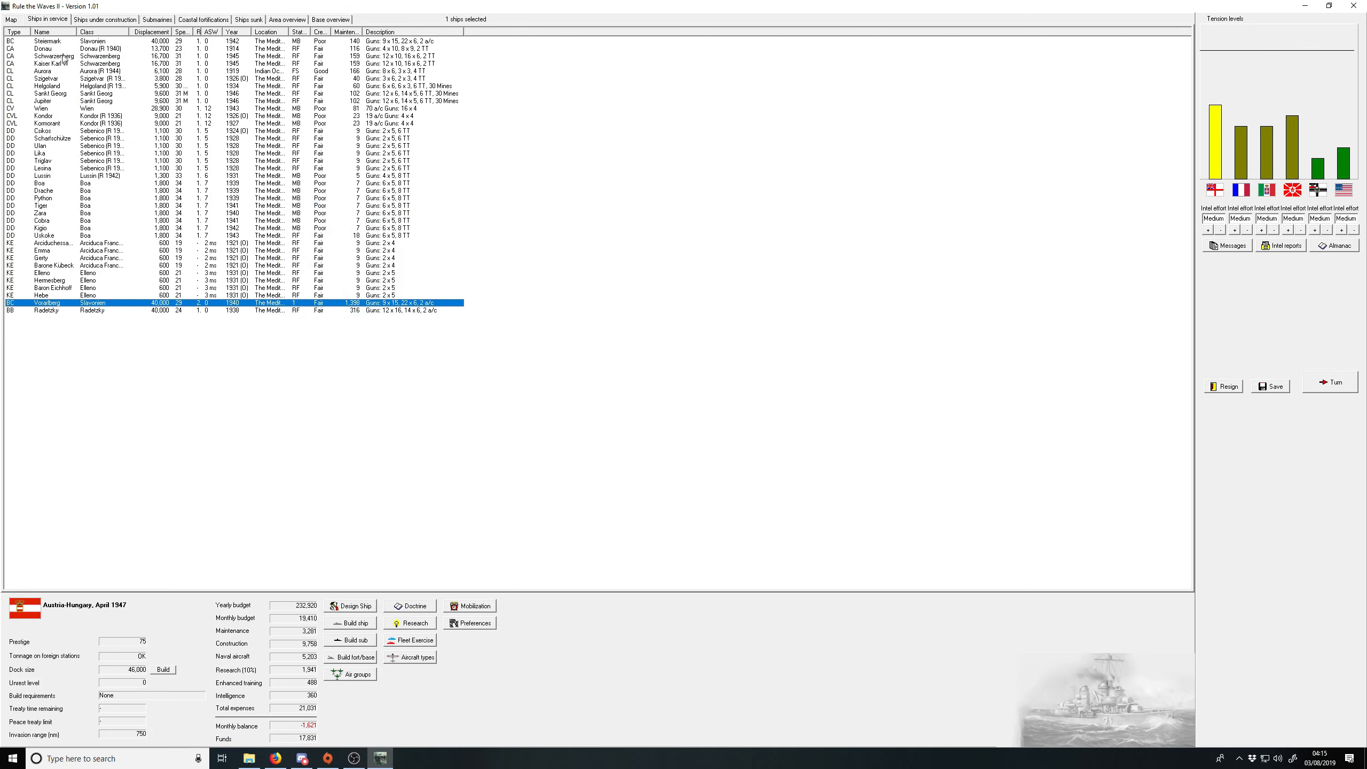
# Step: Upgrade radar on Steiermark and Schwarzenberg, then open Kaiser Karl VI's radar settings
pyautogui.rightClick(48, 41)
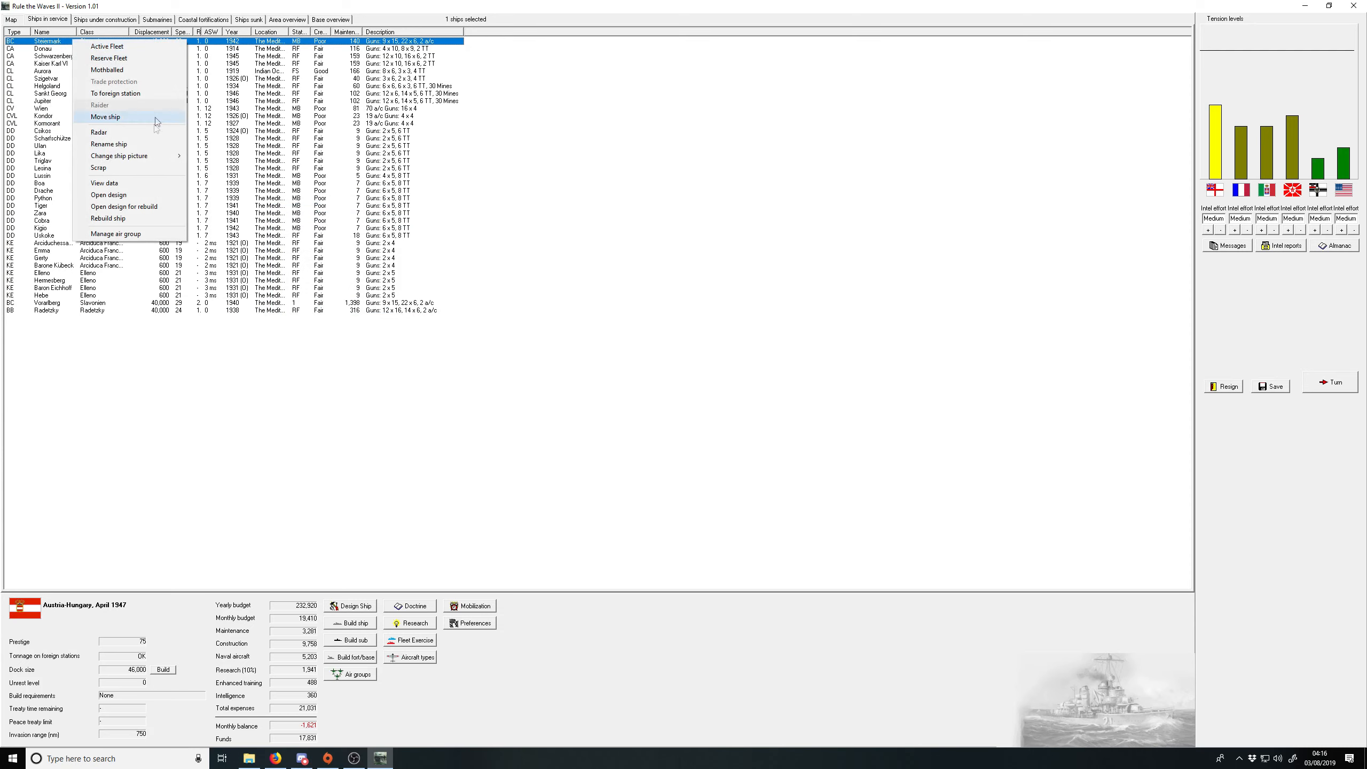
pyautogui.click(99, 132)
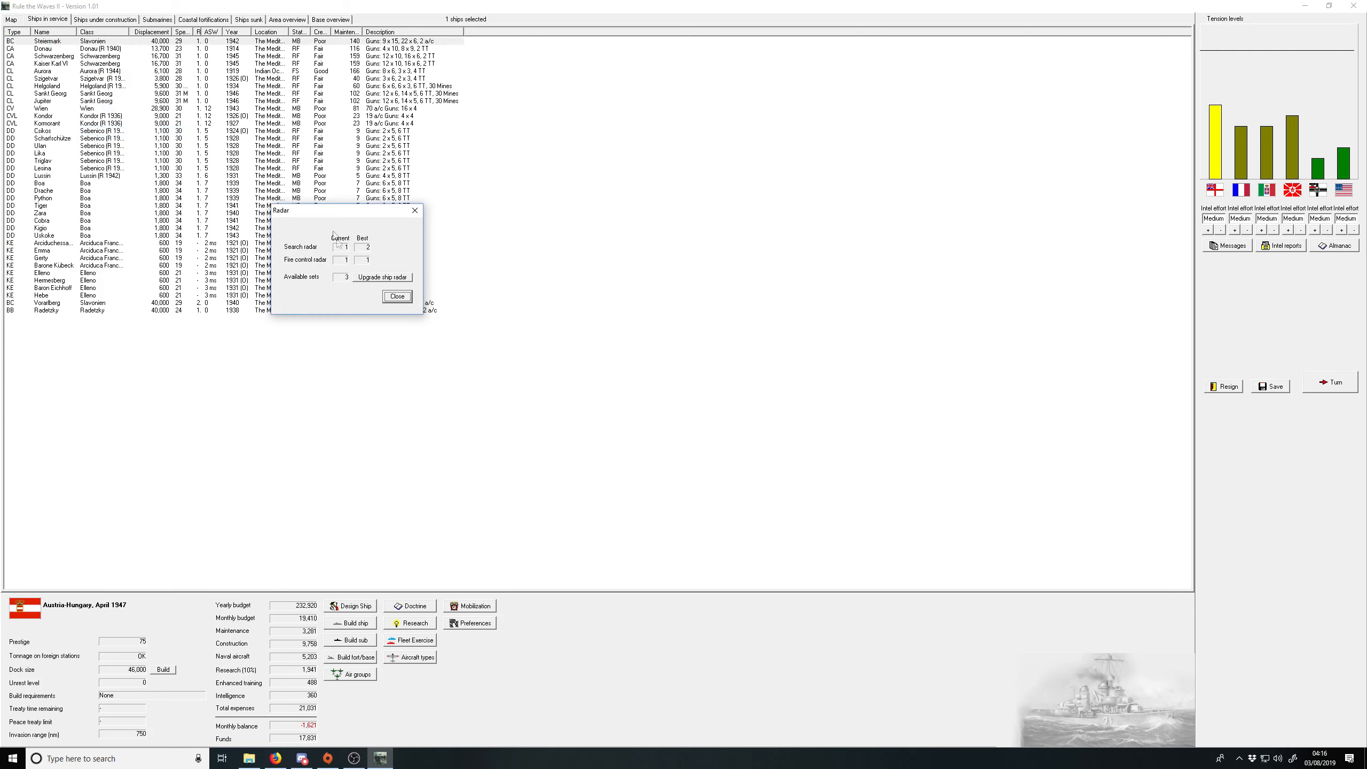
pyautogui.click(397, 297)
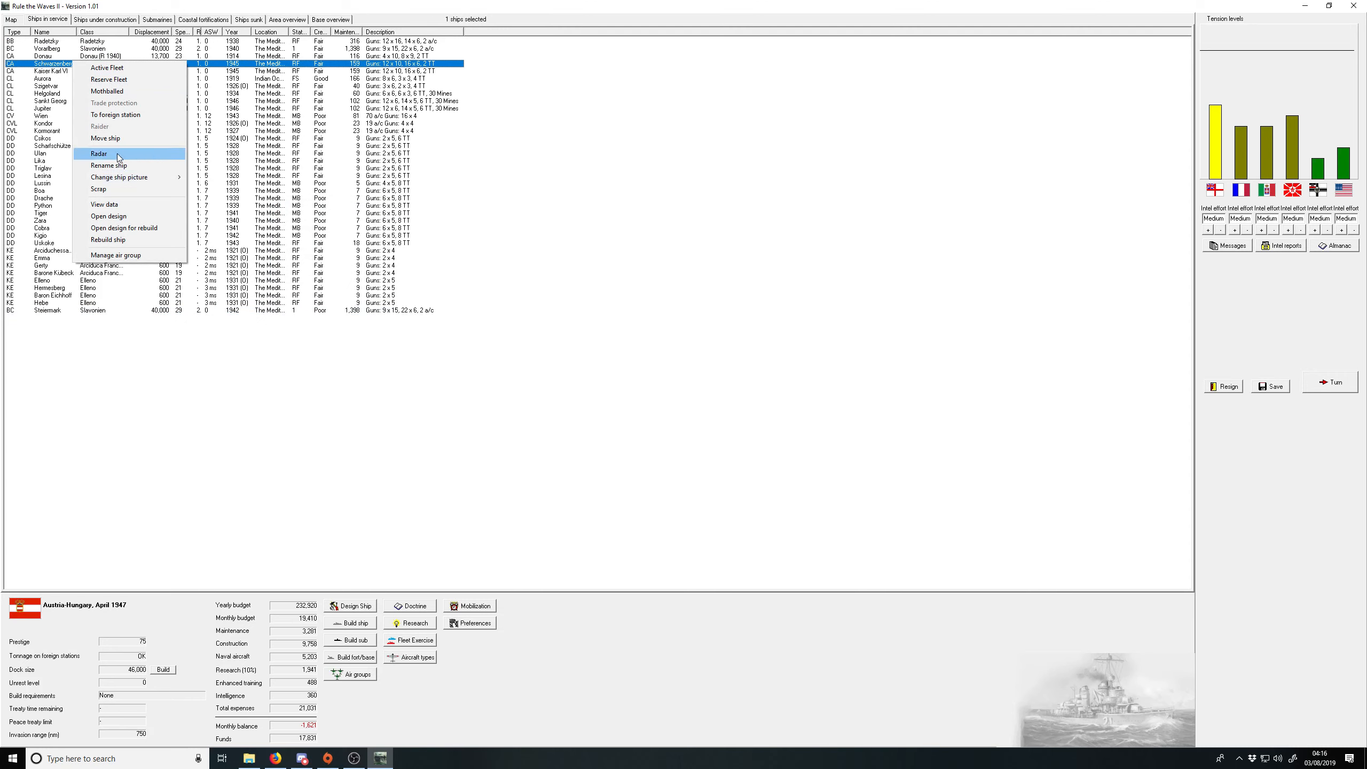
pyautogui.click(98, 155)
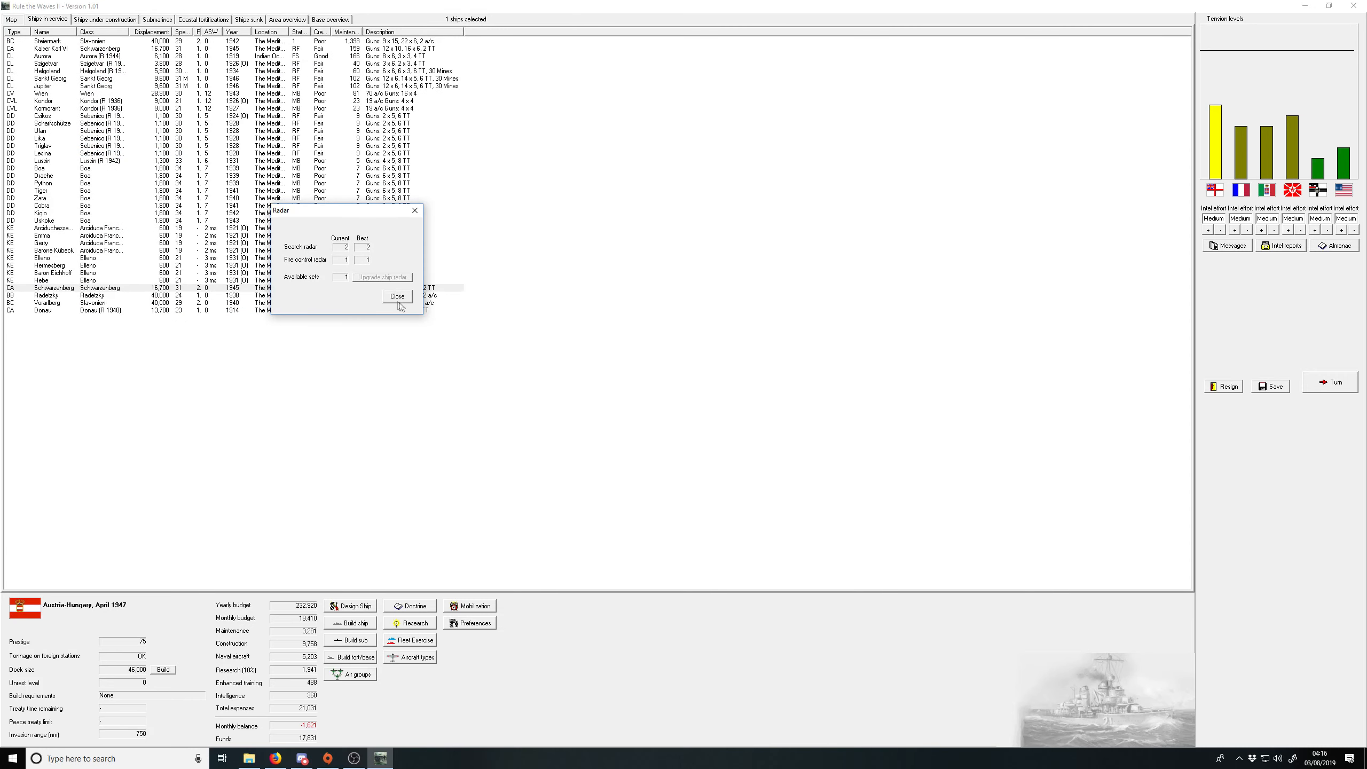
pyautogui.click(397, 296)
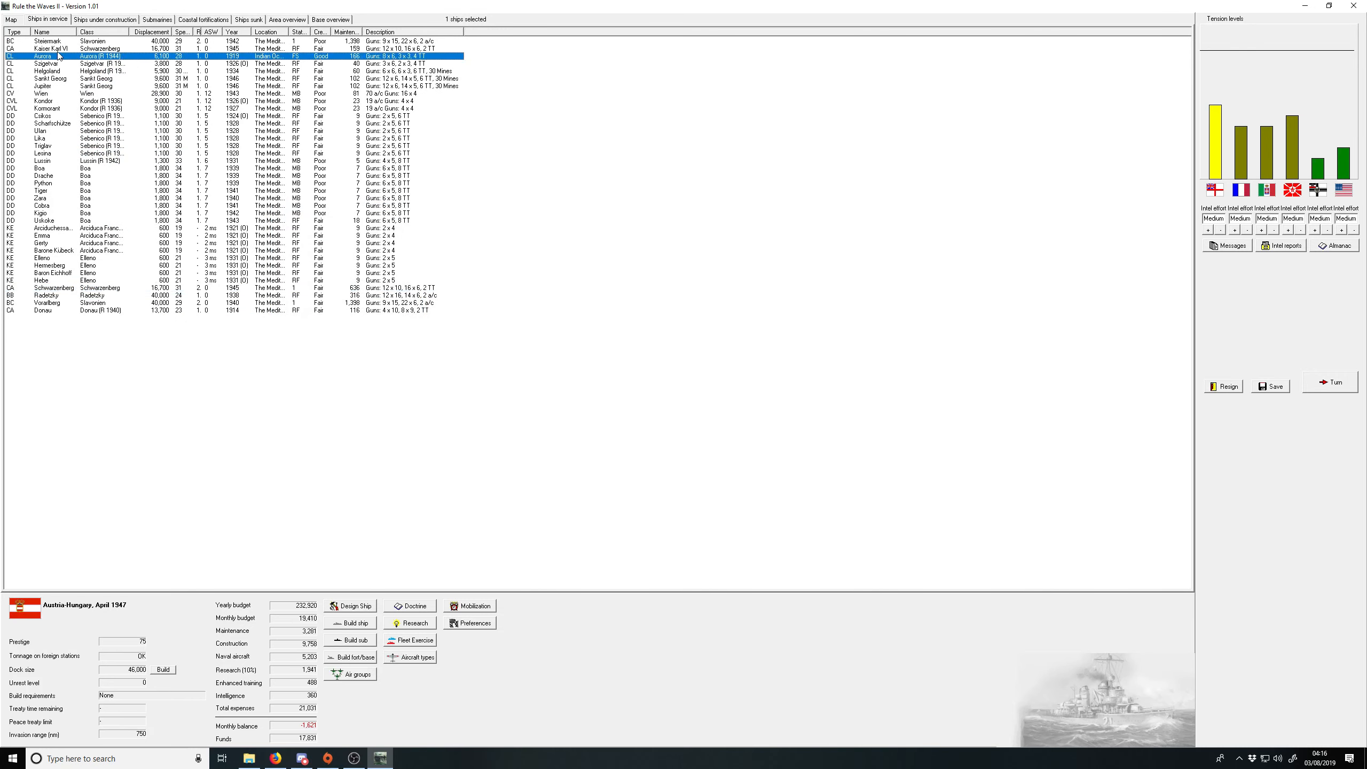
pyautogui.rightClick(52, 48)
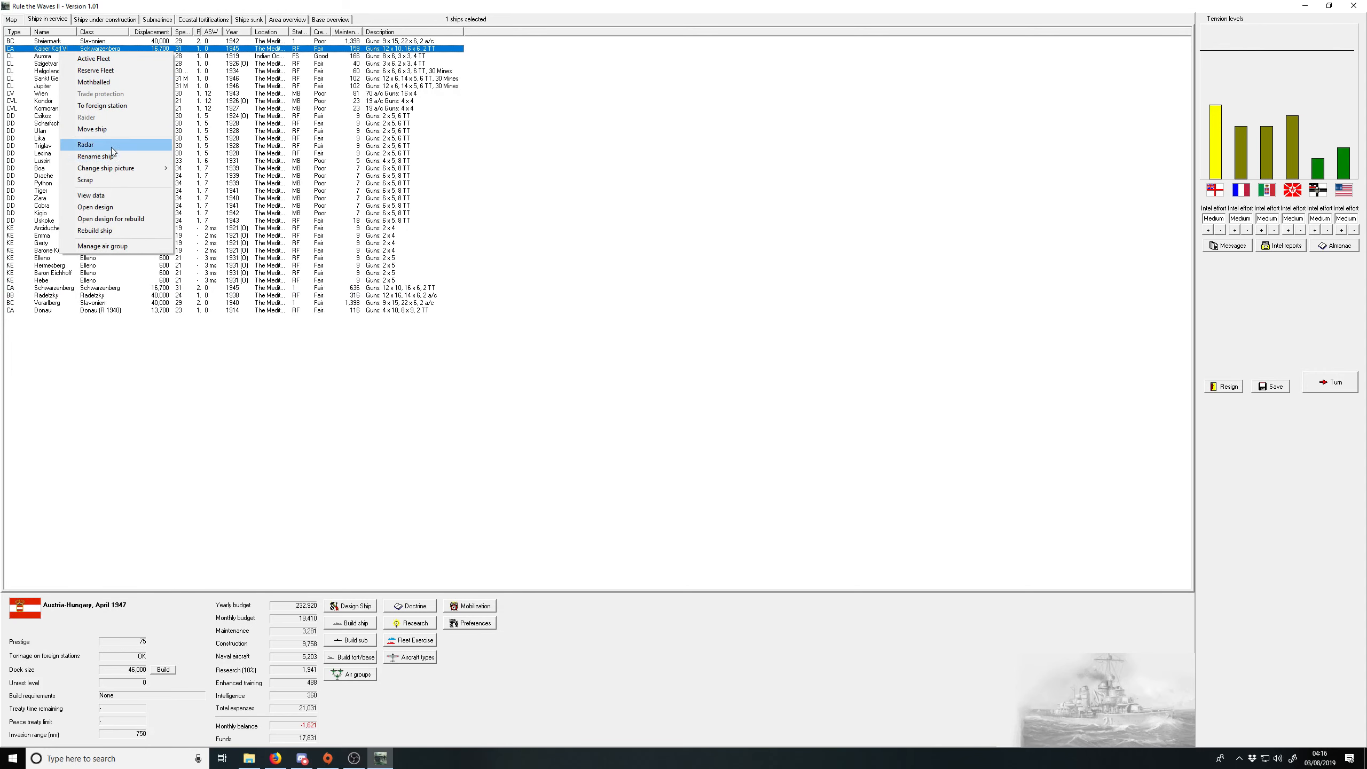
pyautogui.click(86, 144)
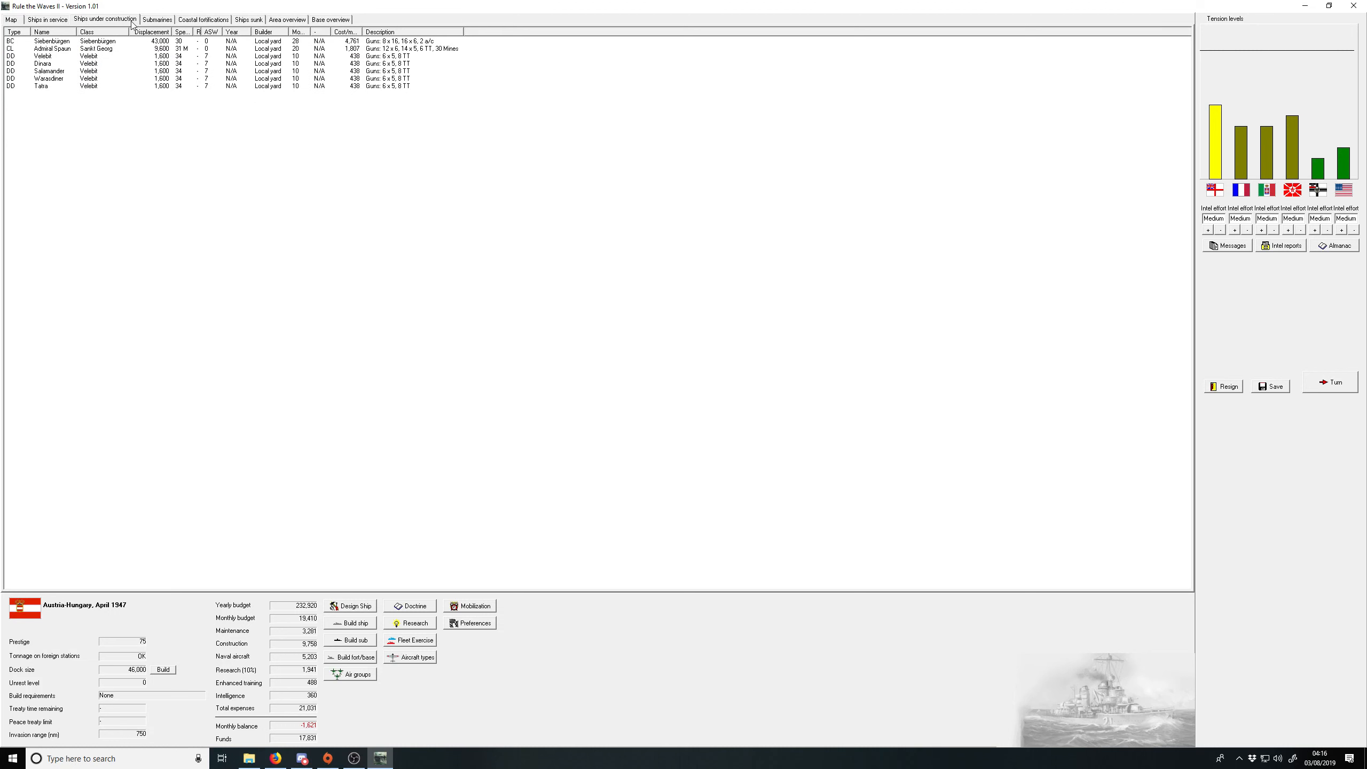
# Step: Acknowledge the AP Projectiles breakthrough and monthly reports, then select battleship Radetzky
pyautogui.click(47, 19)
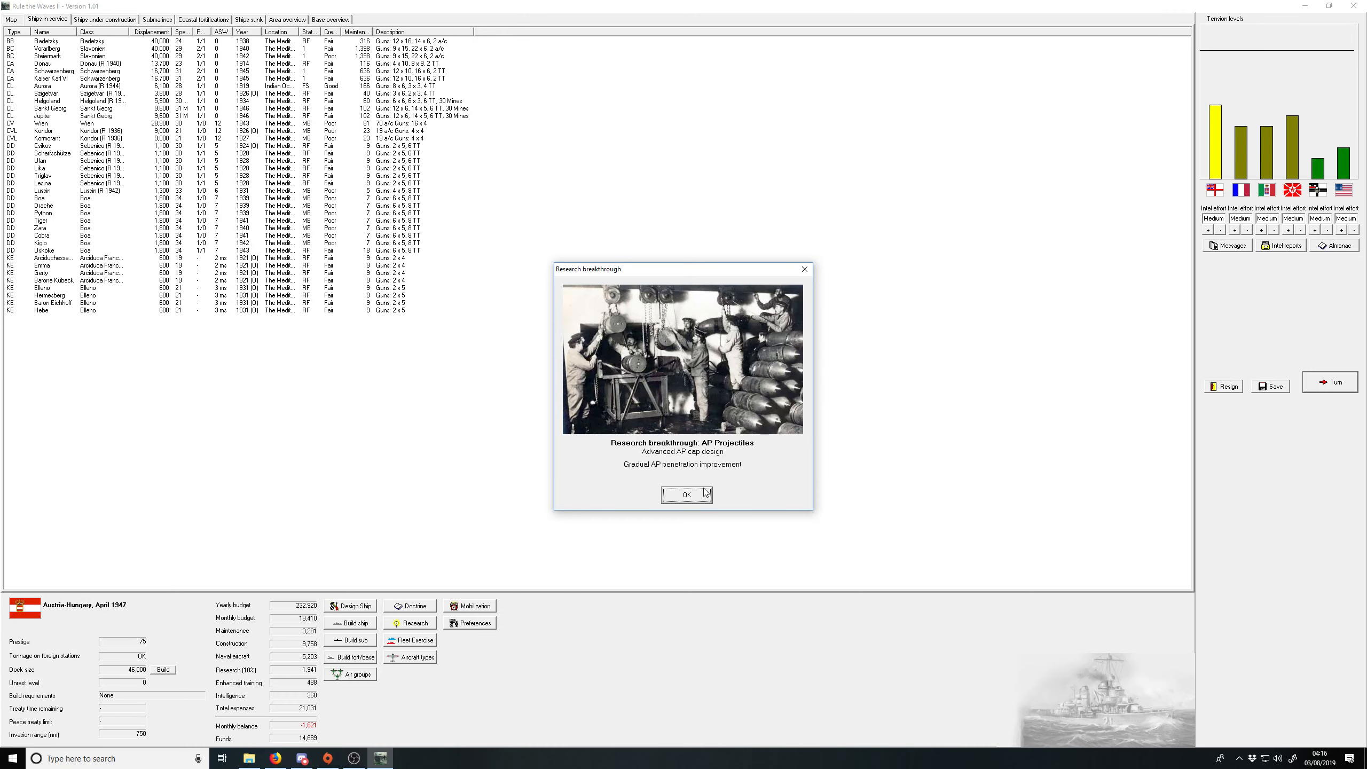
pyautogui.click(686, 495)
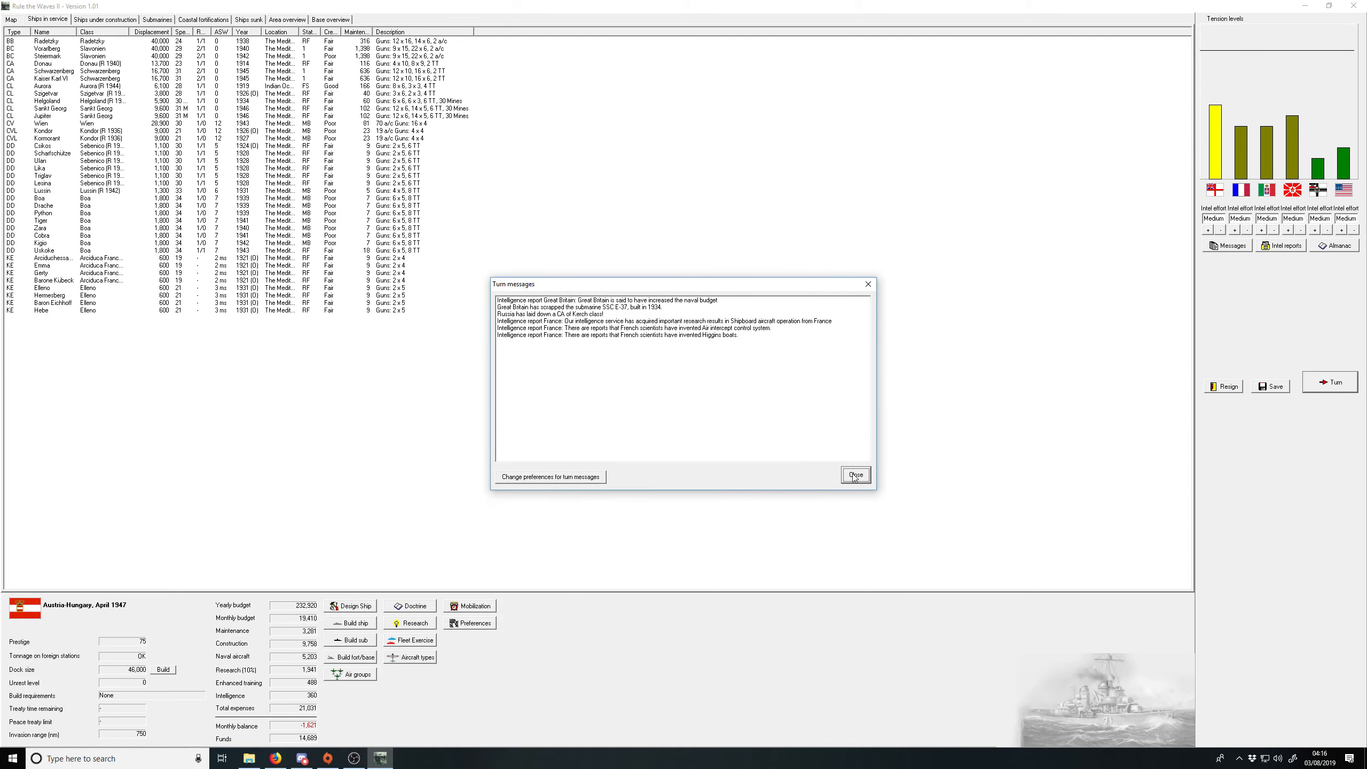
pyautogui.click(855, 474)
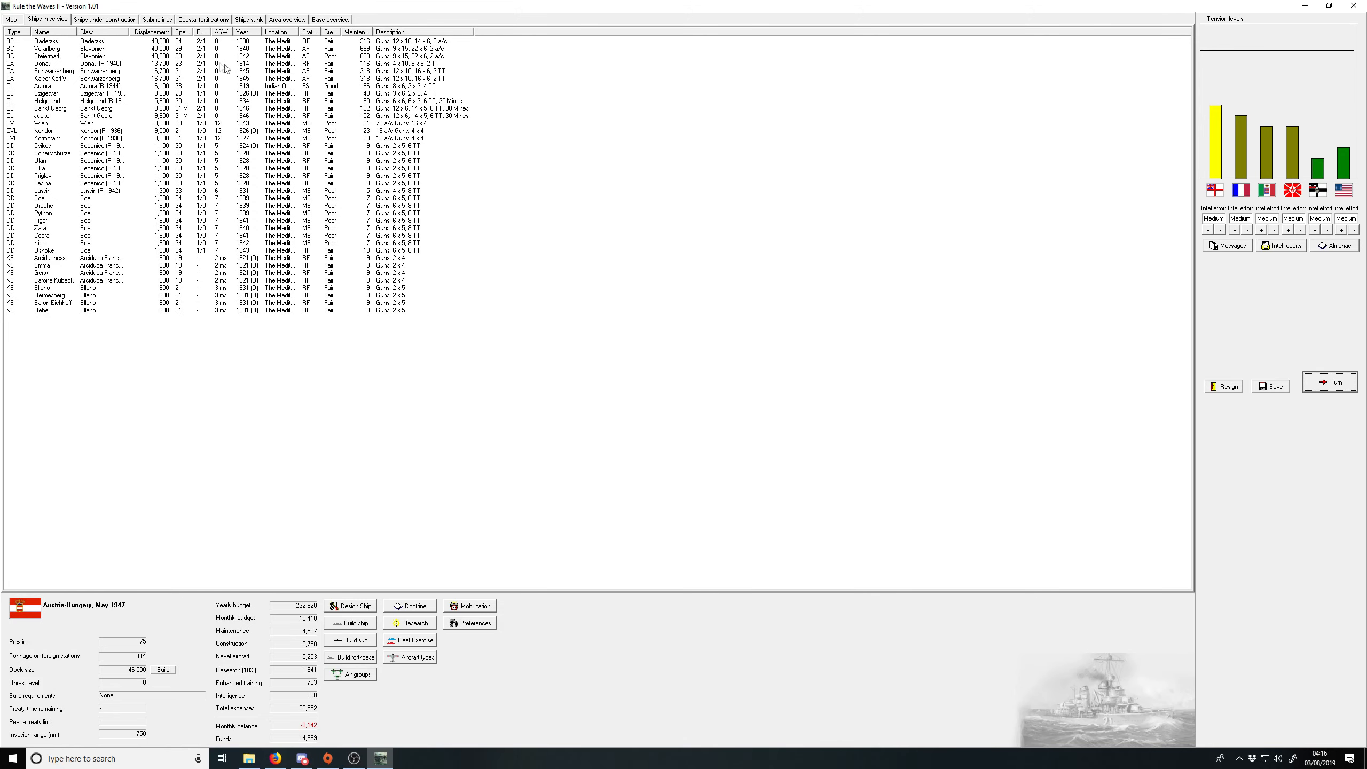
pyautogui.moveTo(176, 122)
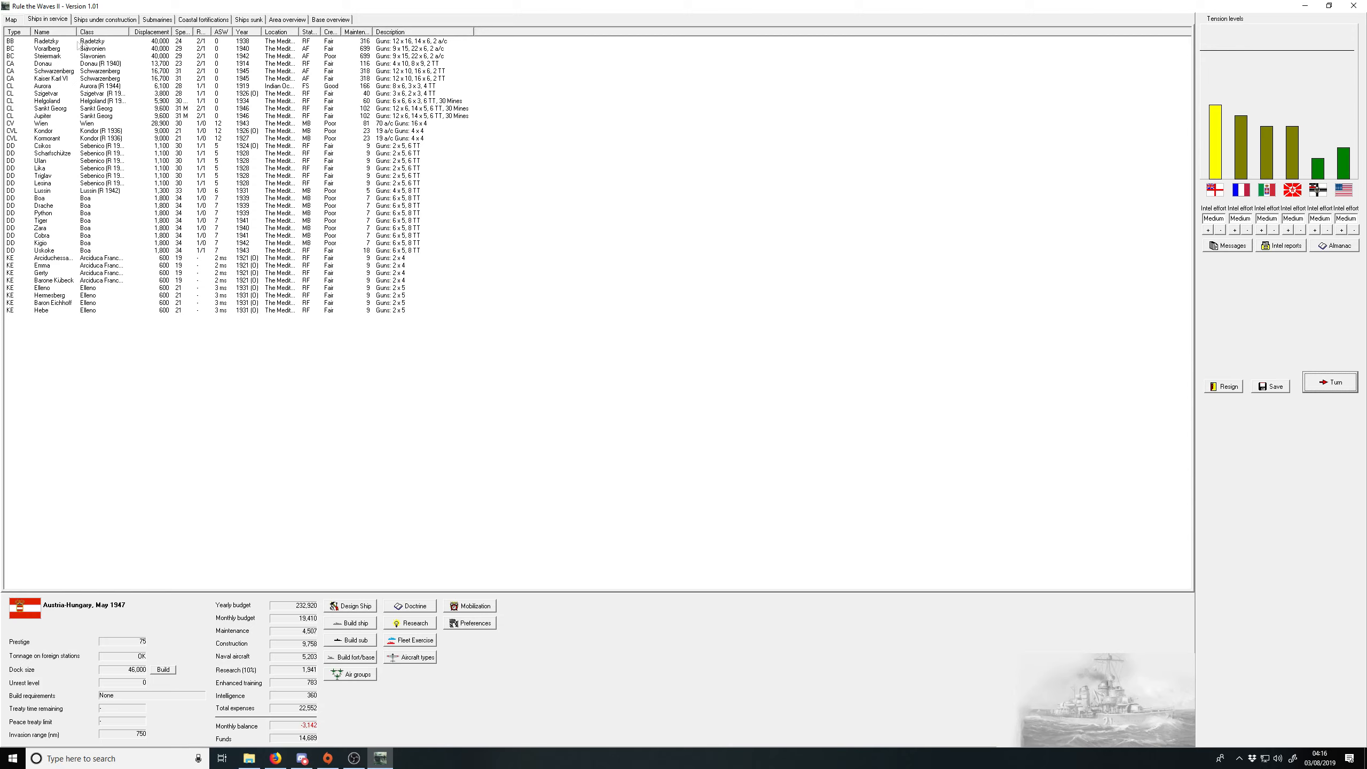
pyautogui.click(87, 41)
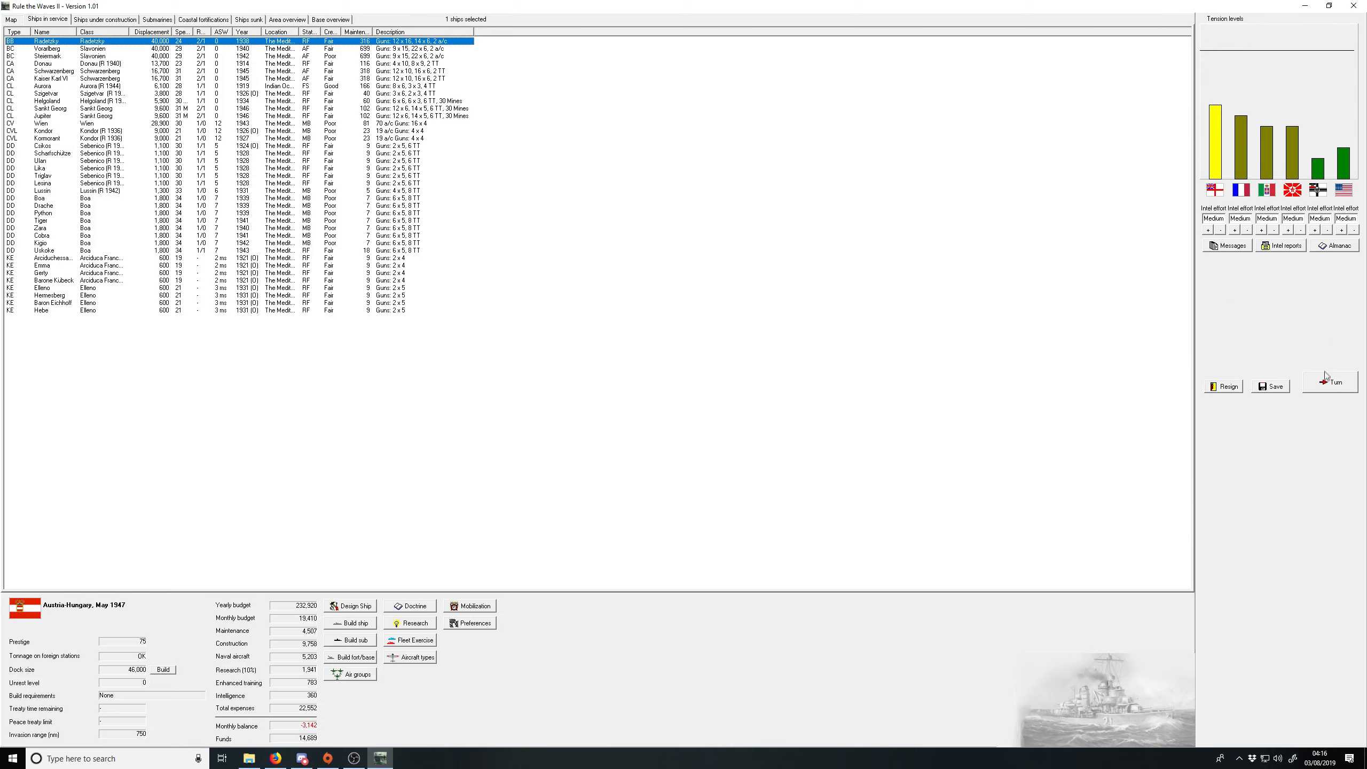
# Step: Advance a month, recommending a strong force to China and dismissing AA and aircraft breakthroughs
pyautogui.click(1330, 382)
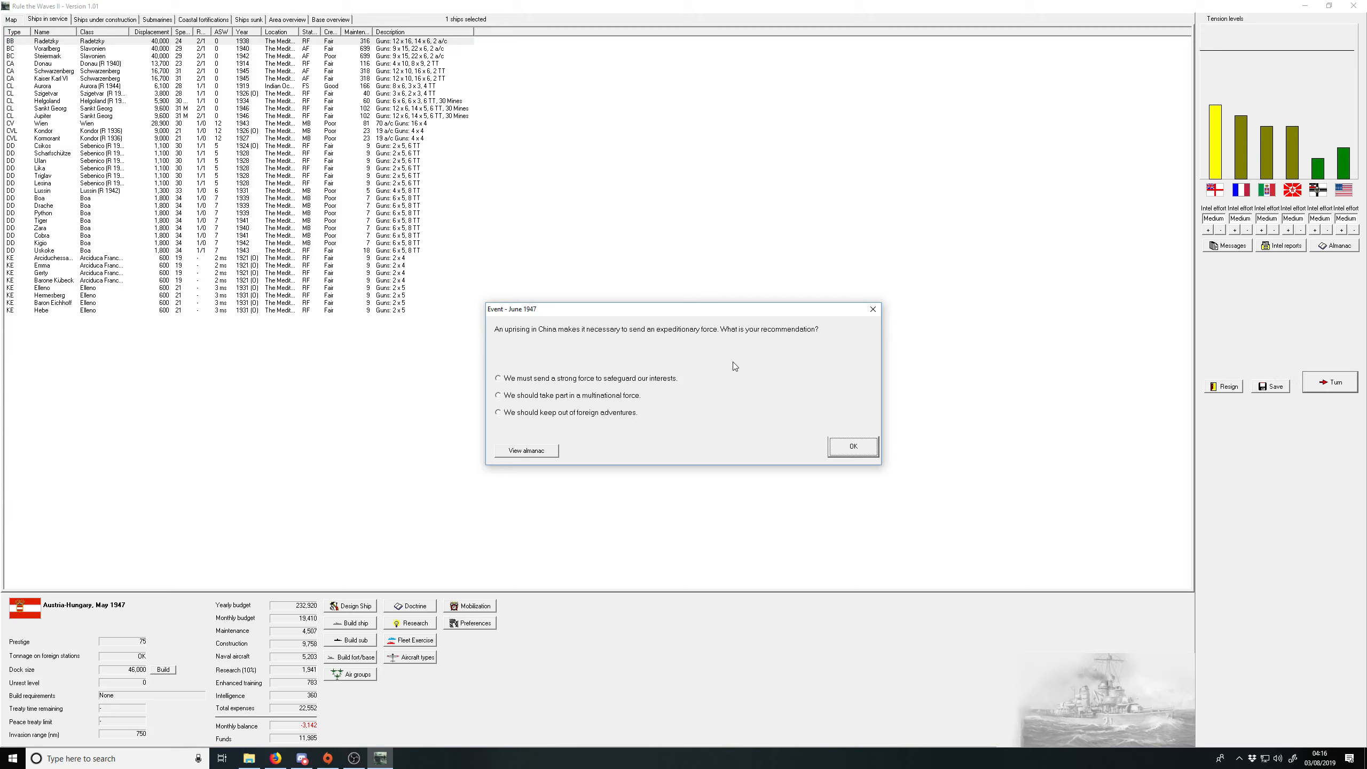
pyautogui.moveTo(645, 378)
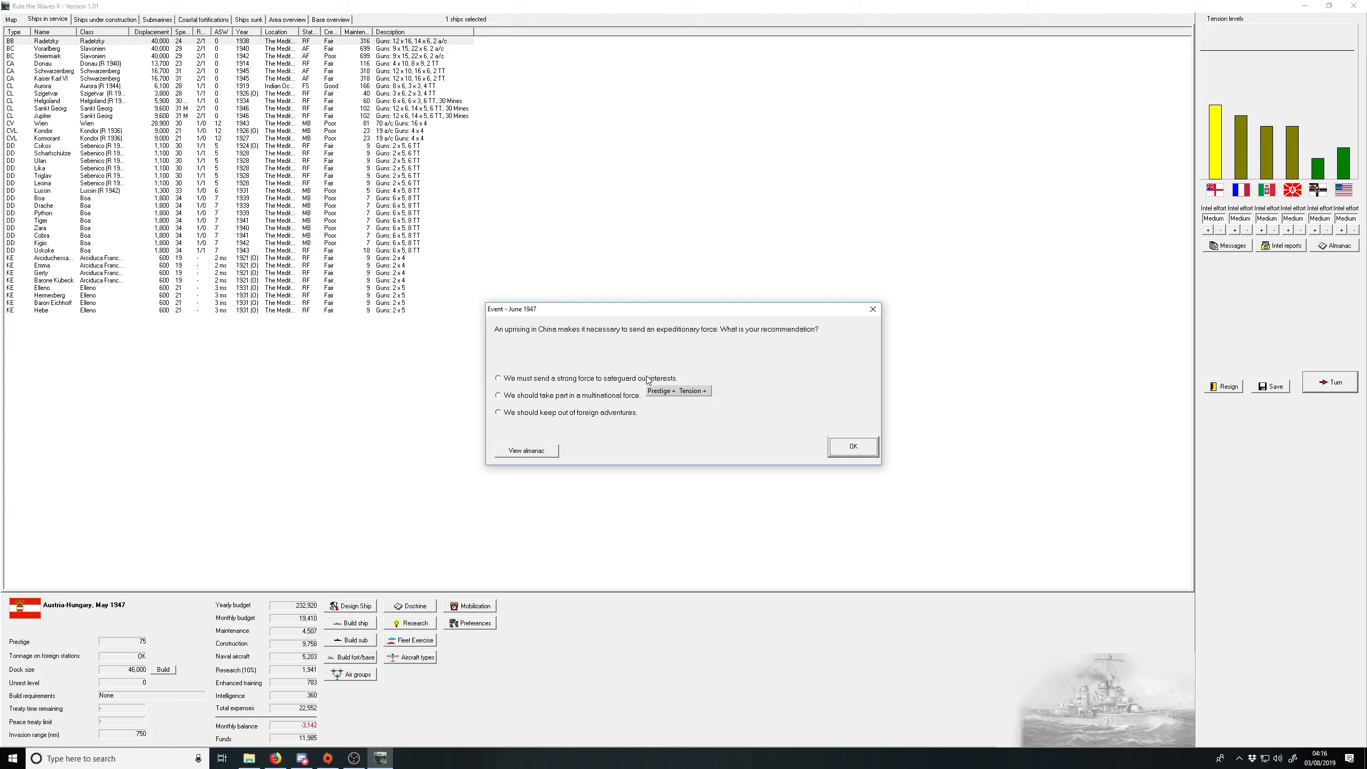
pyautogui.click(852, 447)
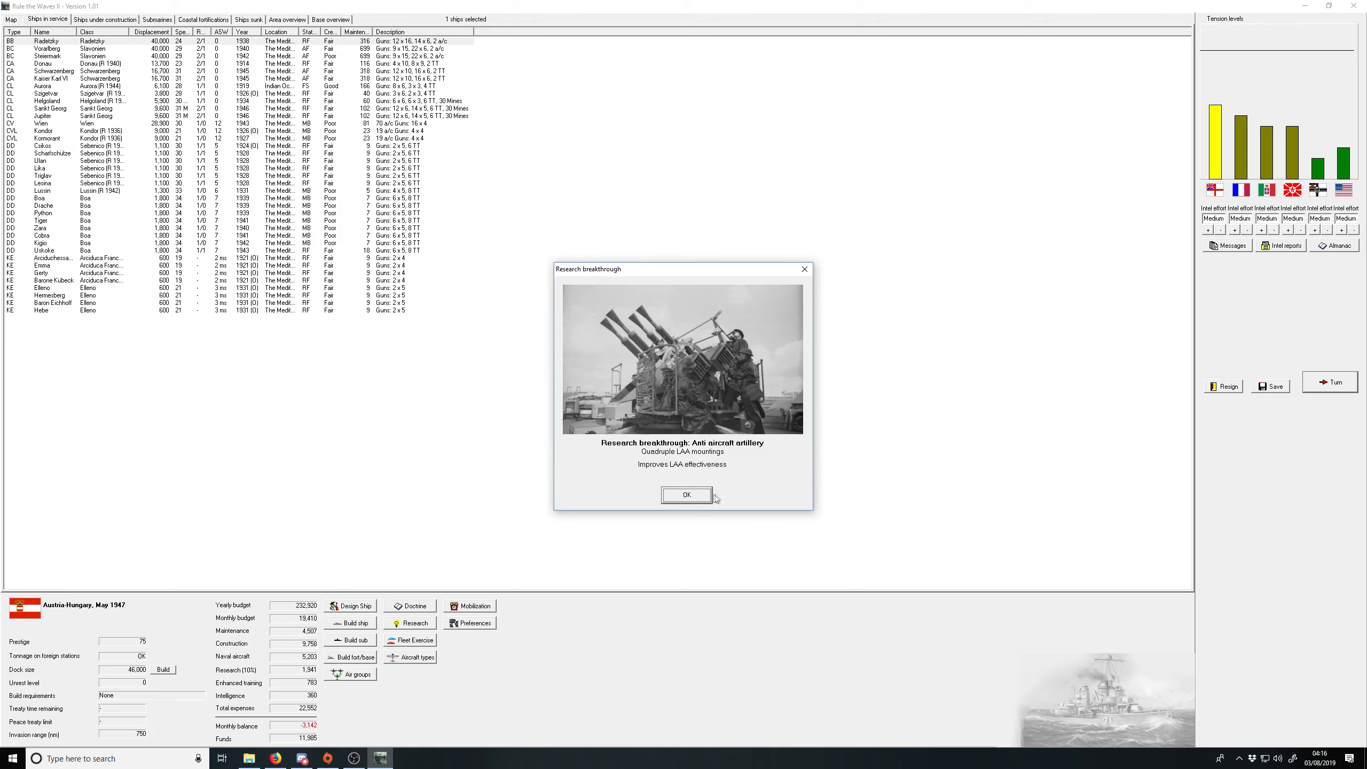
pyautogui.click(687, 495)
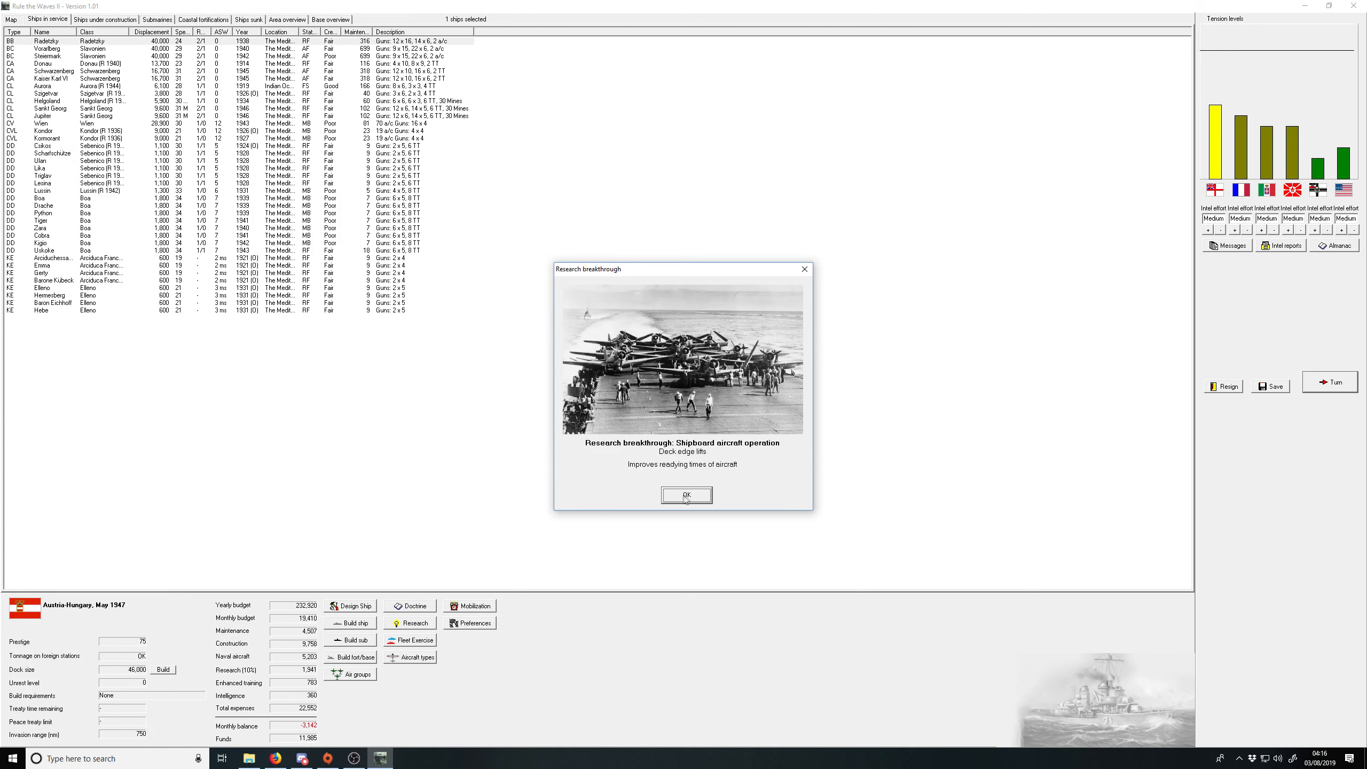
pyautogui.click(686, 495)
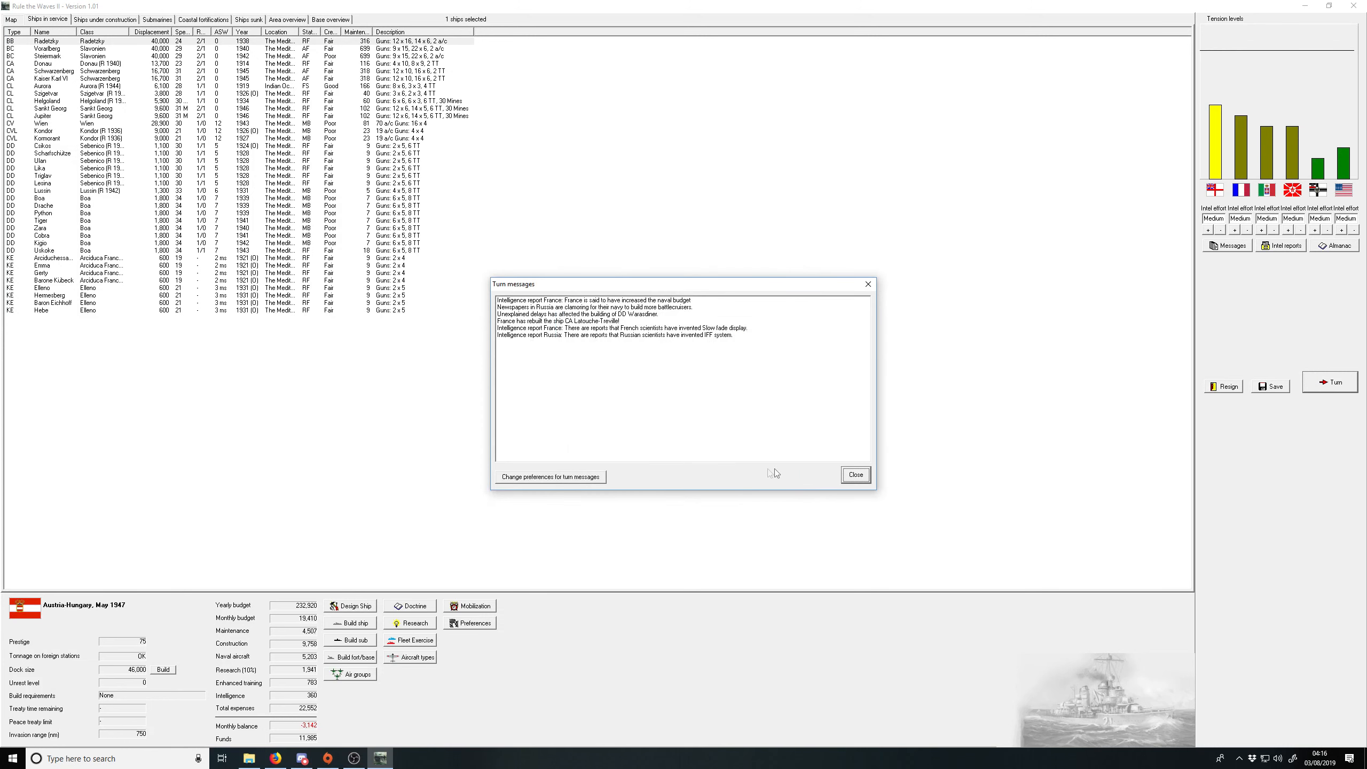
pyautogui.click(855, 475)
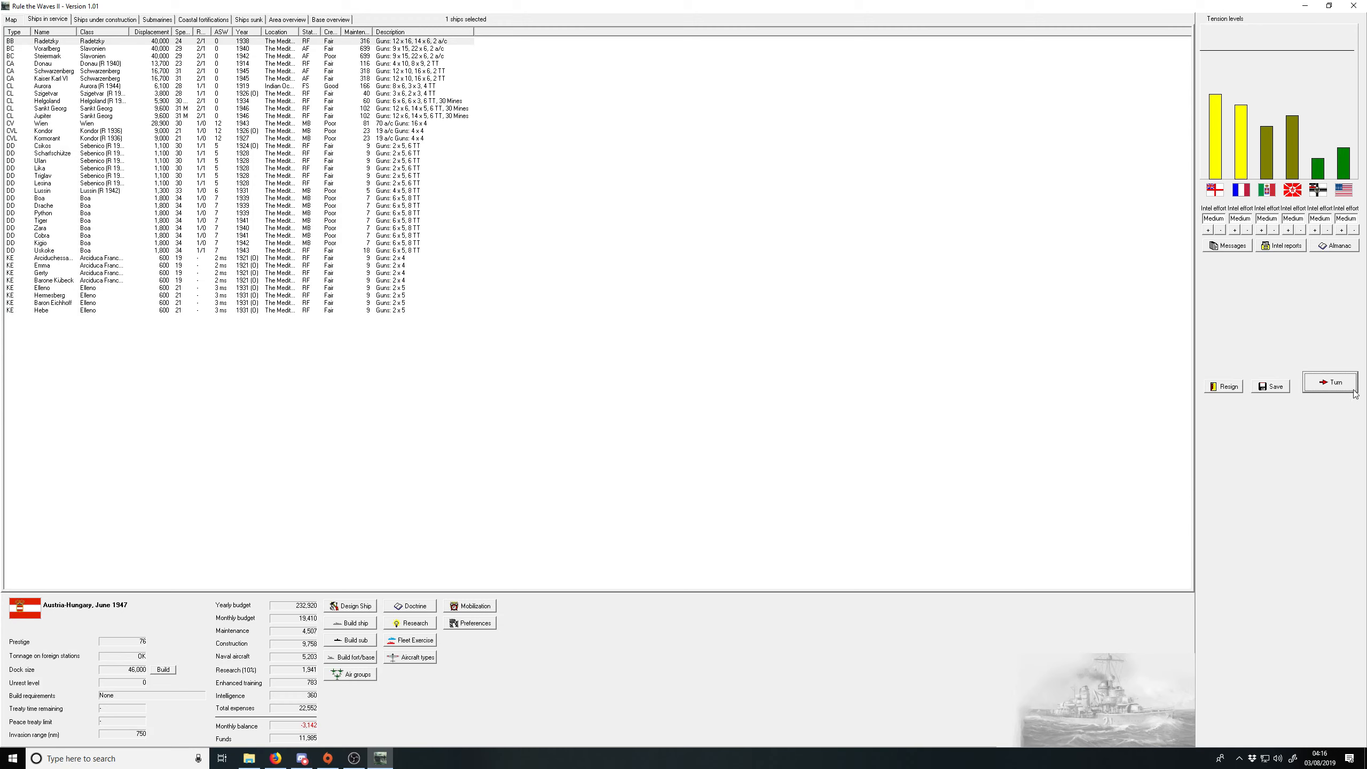
# Step: Advance to August 1947, acknowledging amphibious research, Italian gun plans and camouflage notice
pyautogui.click(1330, 381)
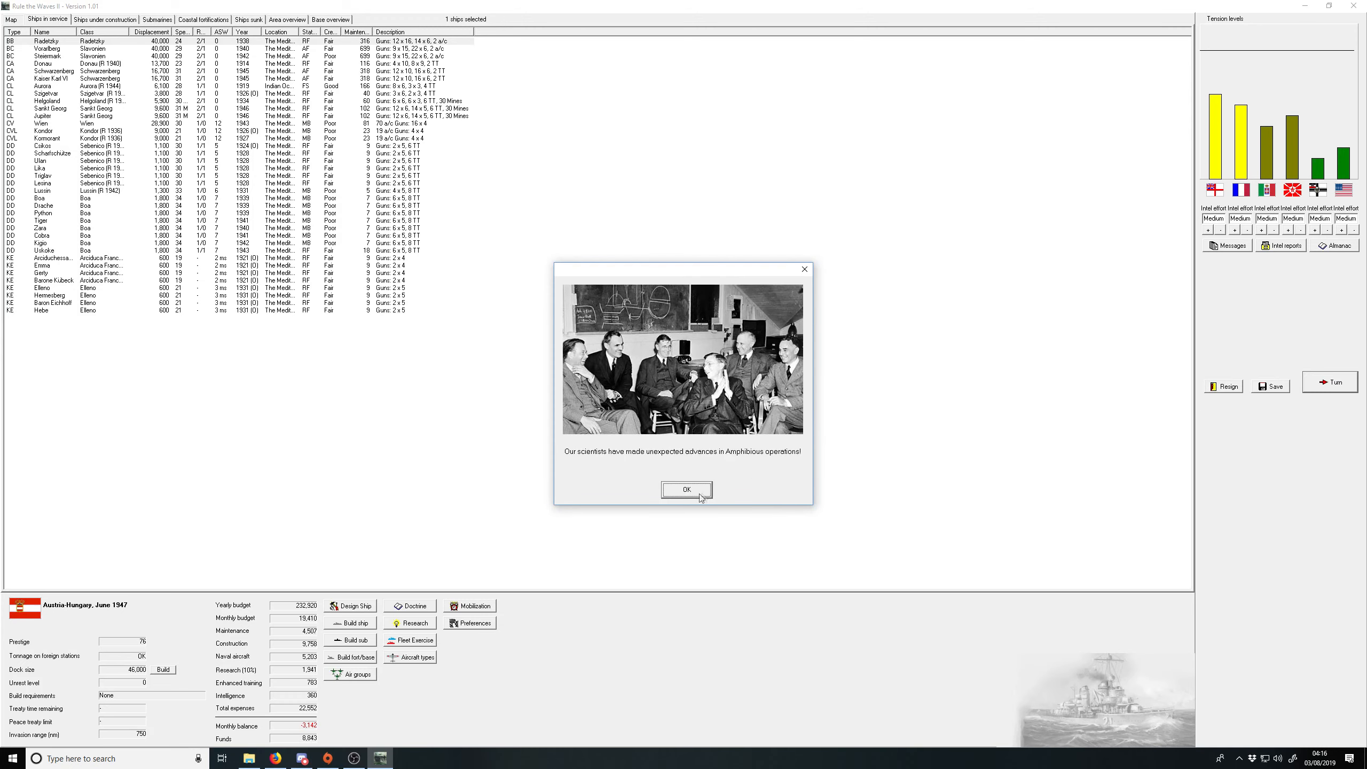
pyautogui.click(686, 489)
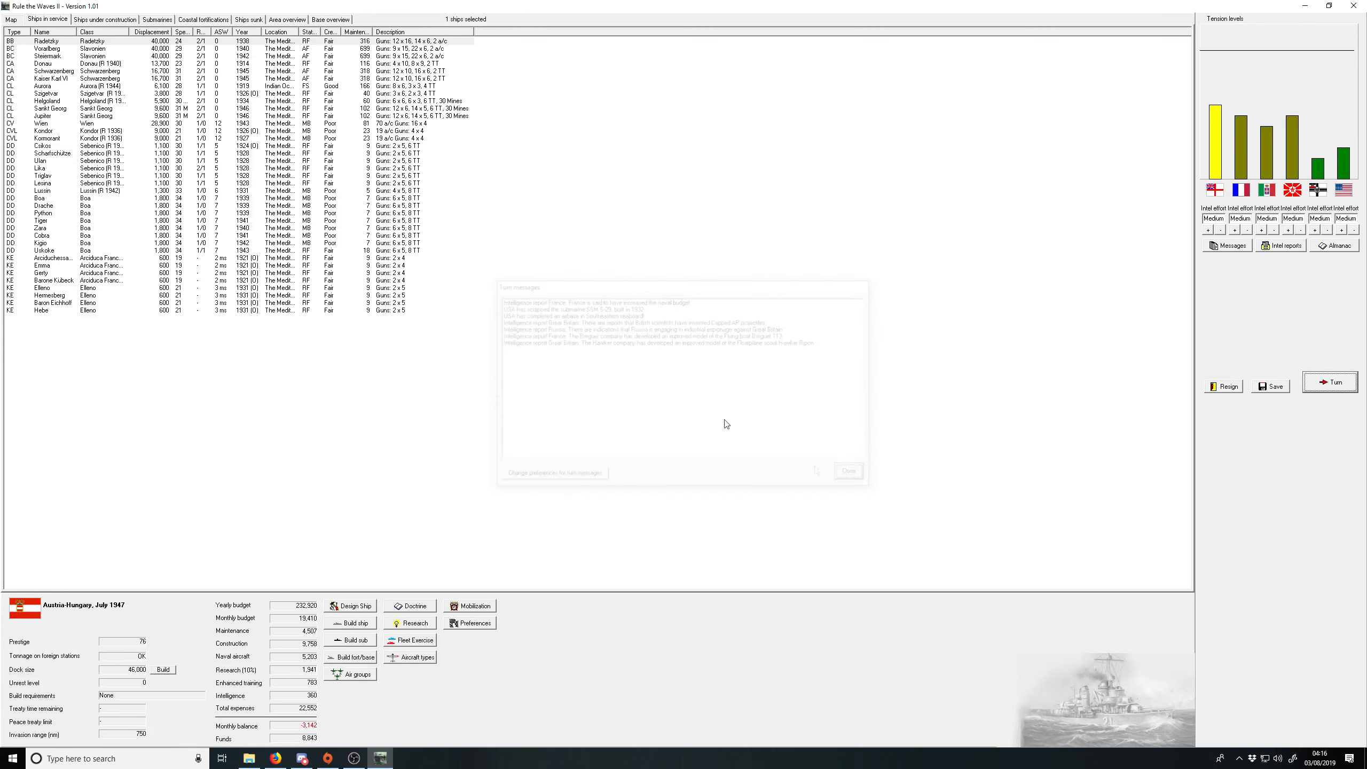
pyautogui.click(104, 20)
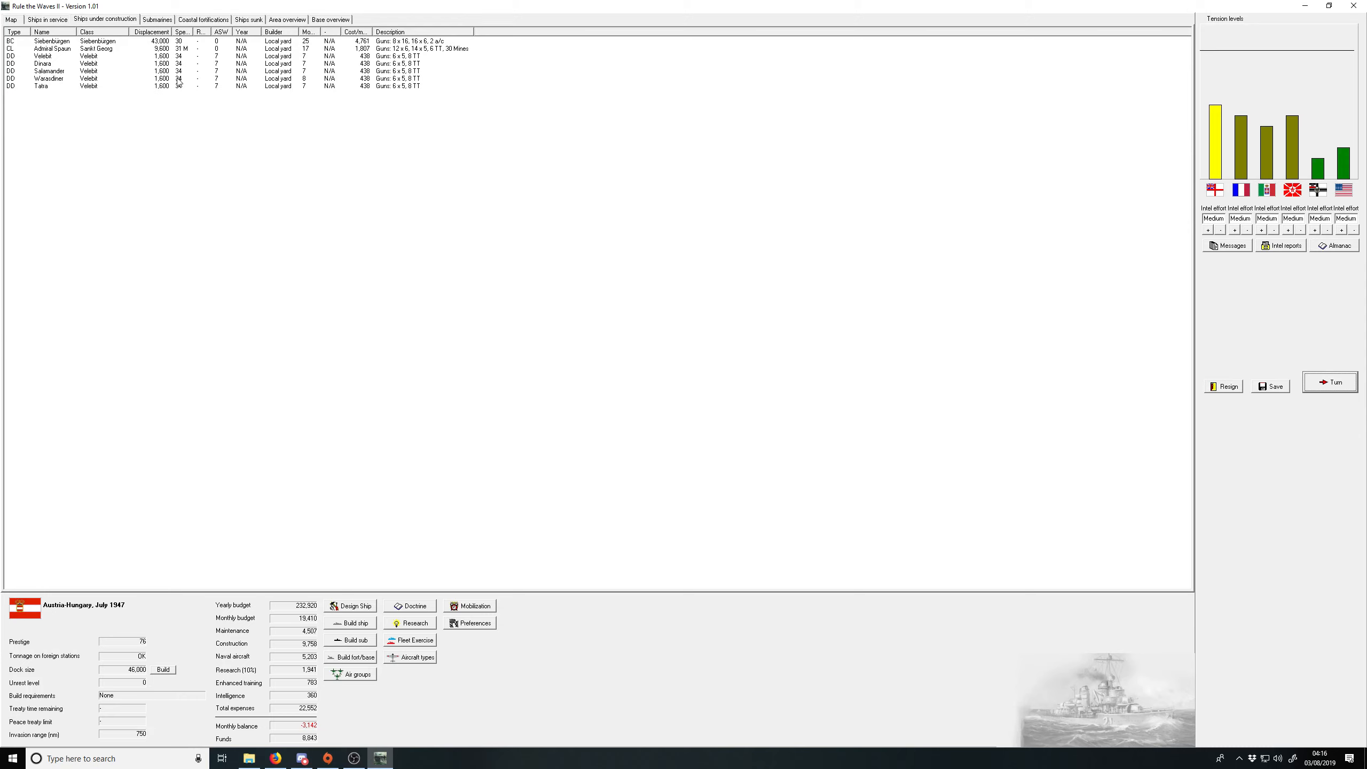
pyautogui.moveTo(1008, 319)
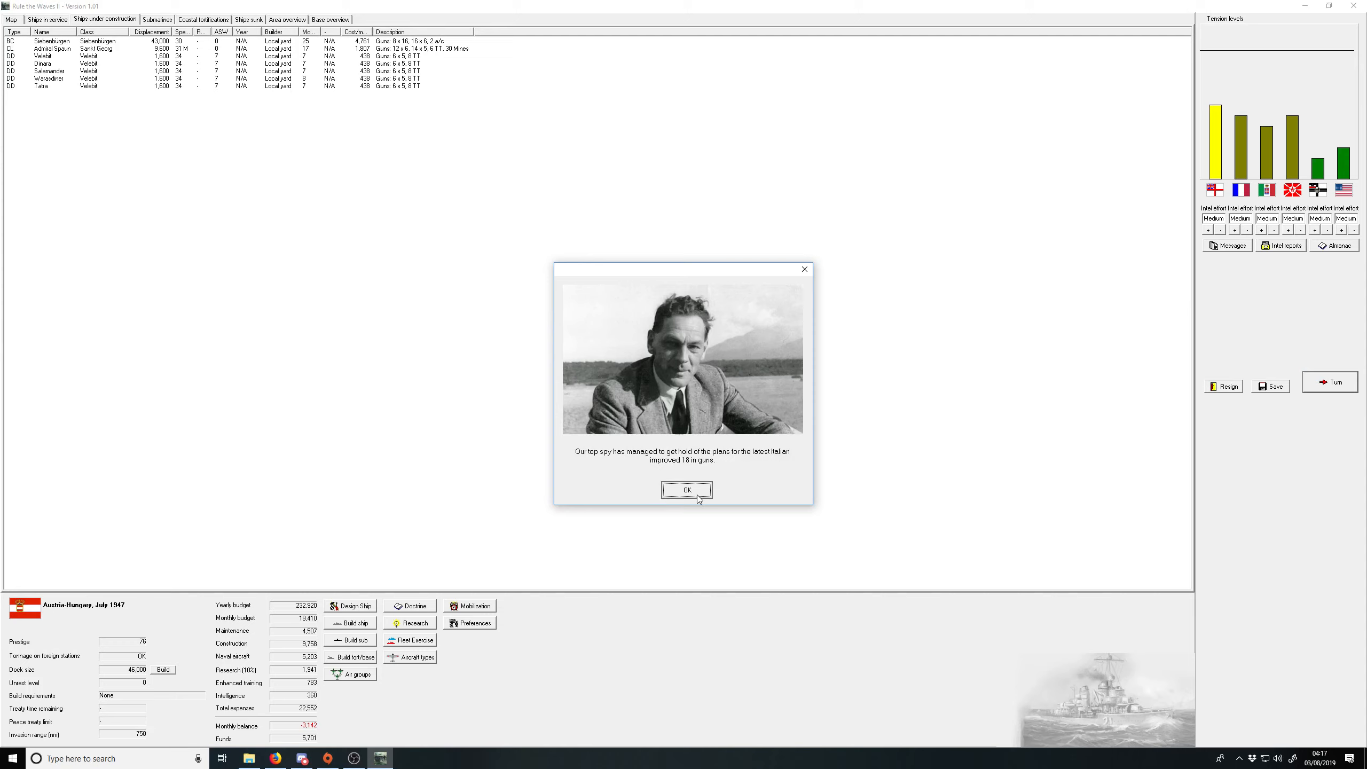
pyautogui.click(687, 489)
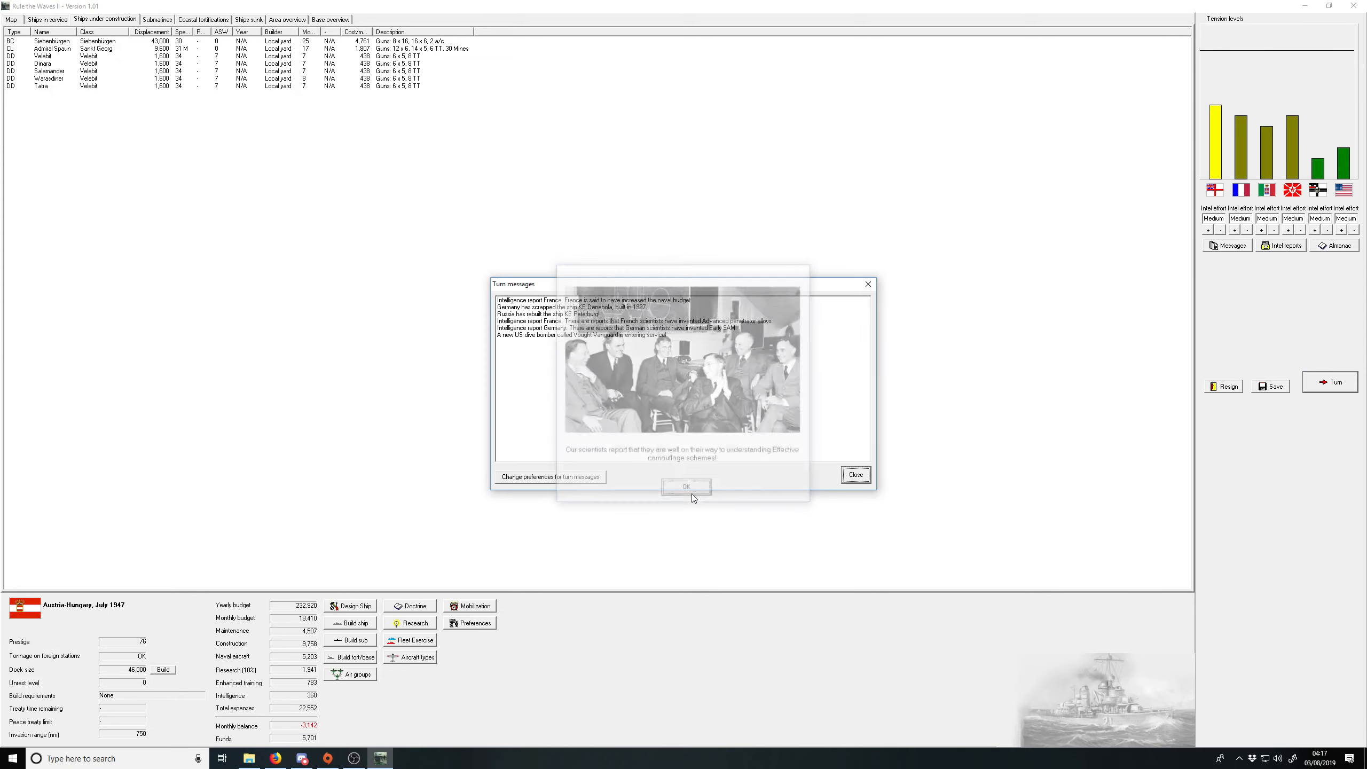
pyautogui.click(686, 486)
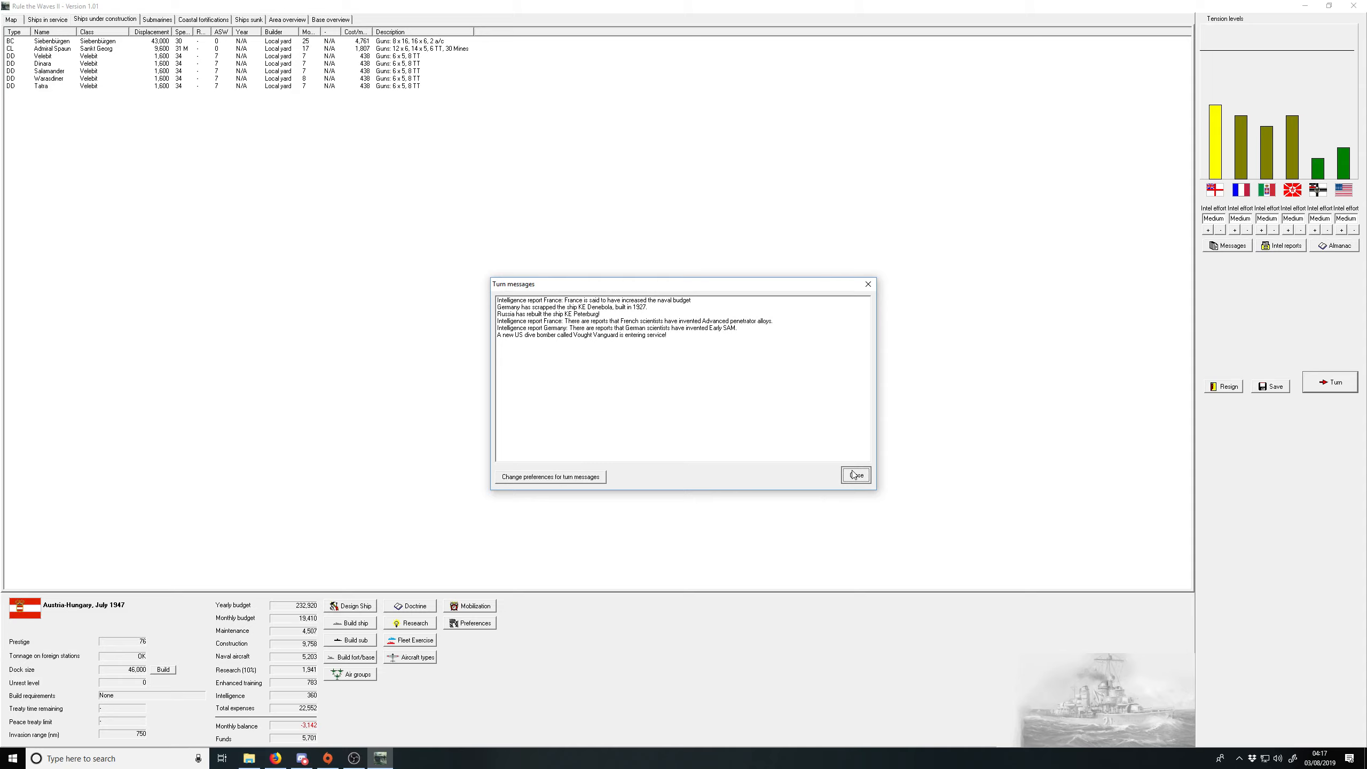
pyautogui.click(855, 476)
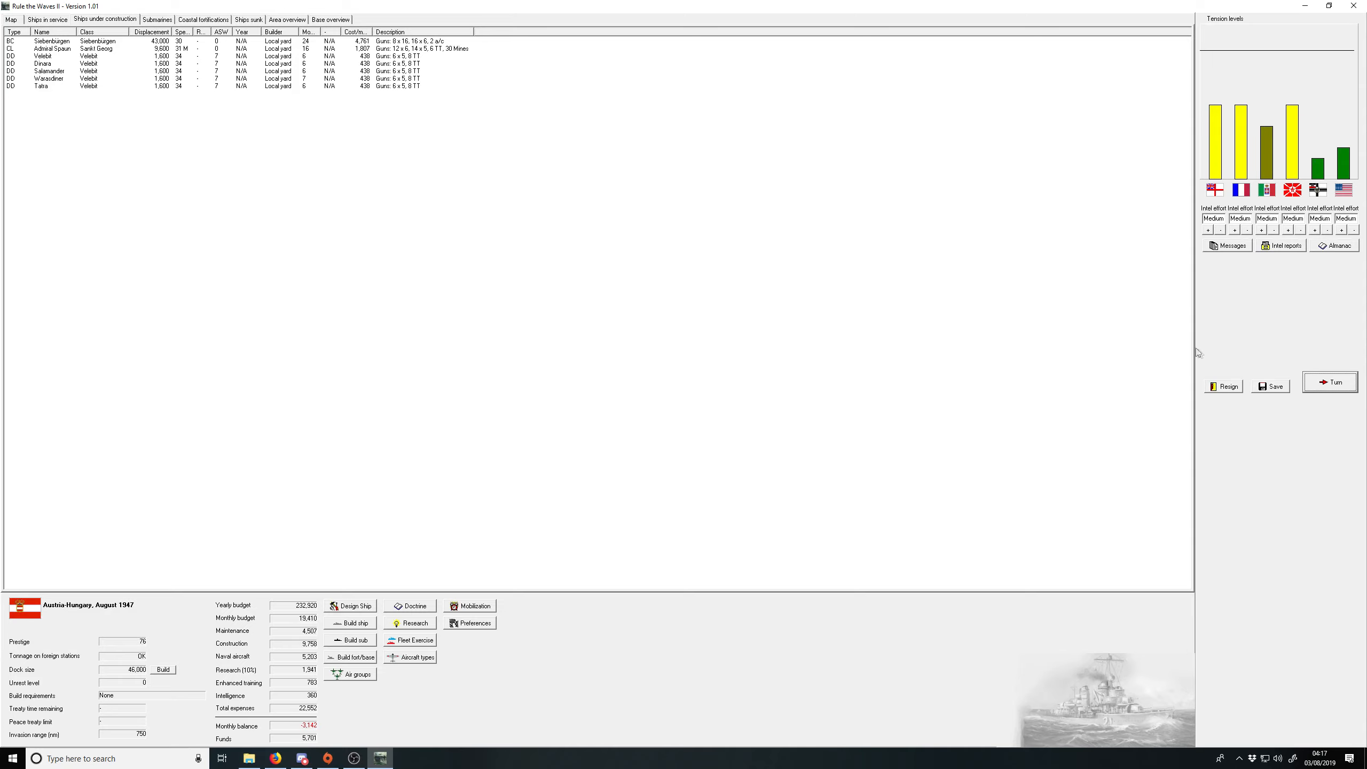
pyautogui.moveTo(827, 171)
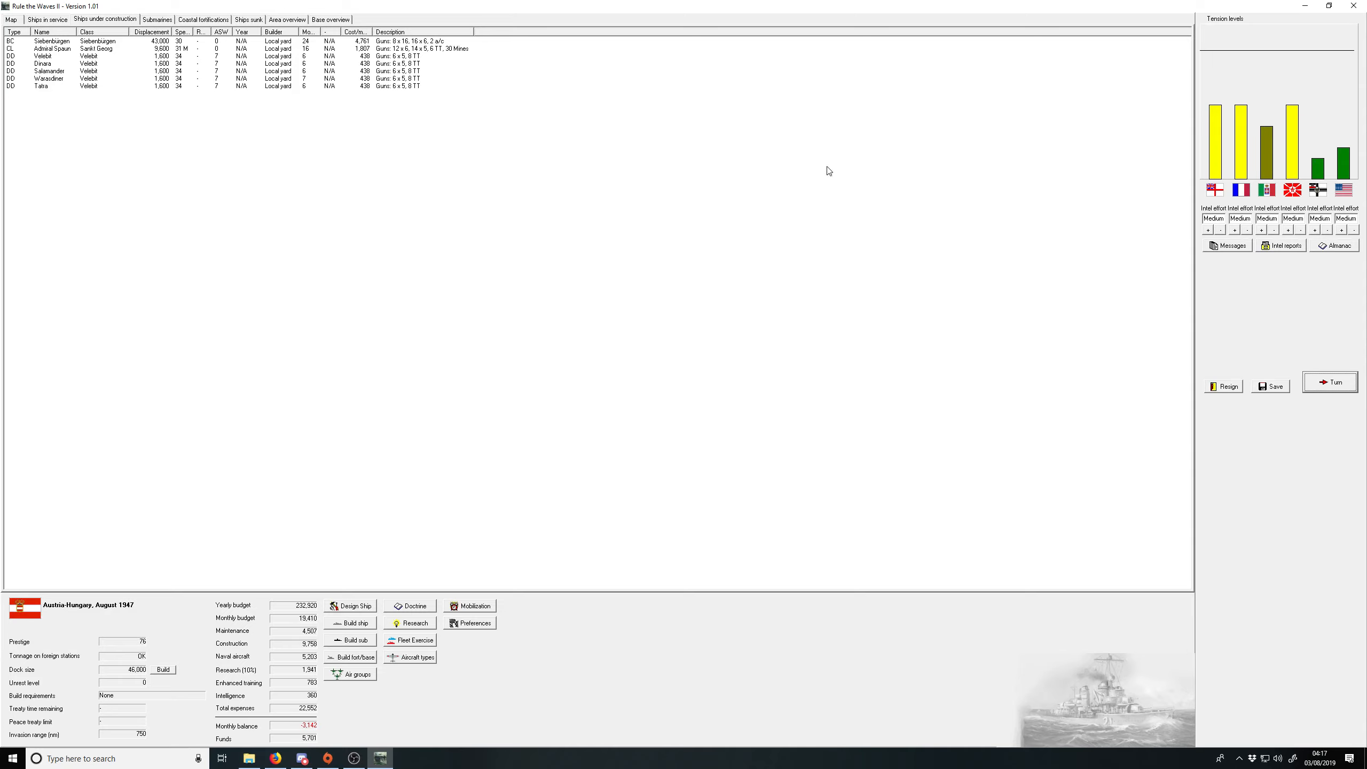
pyautogui.moveTo(1250, 361)
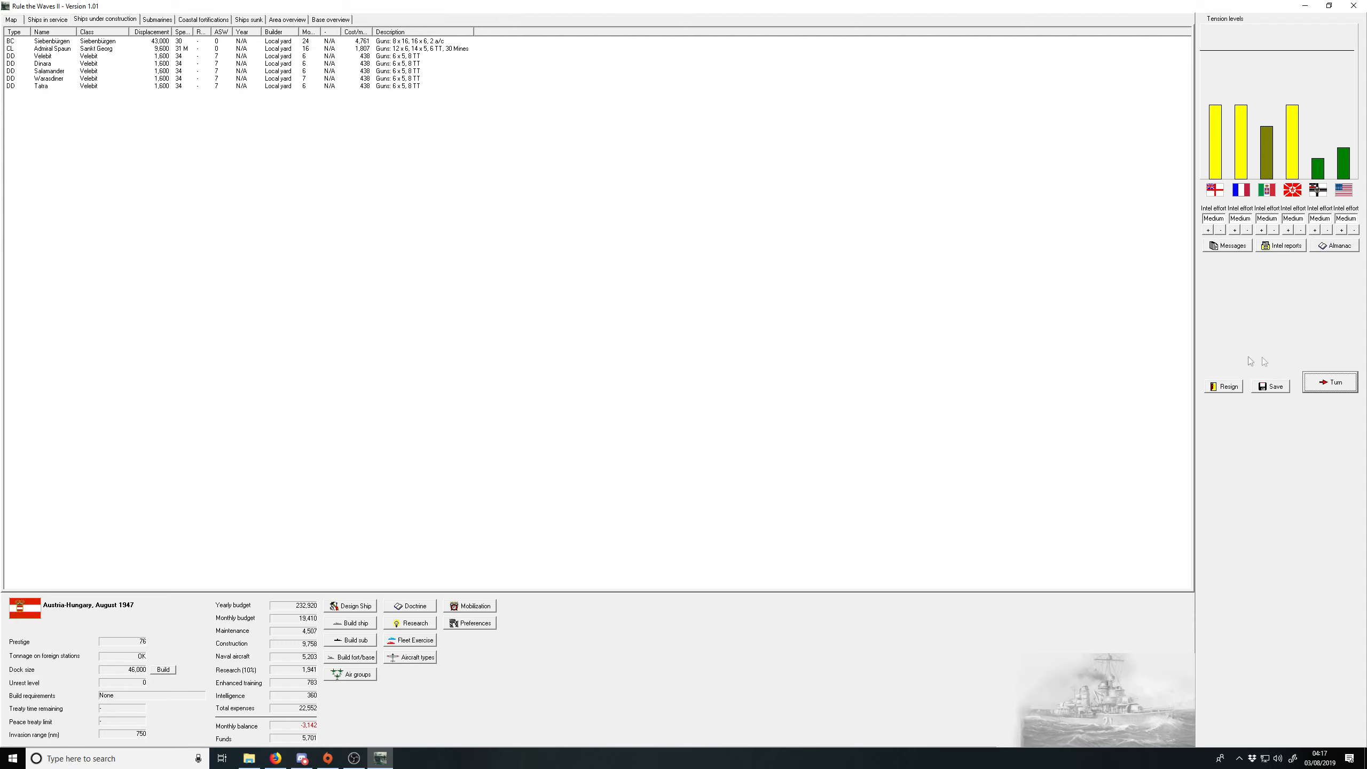
# Step: End the month, answer the British hawkish-government event and dismiss the camouflage breakthrough
pyautogui.click(1329, 382)
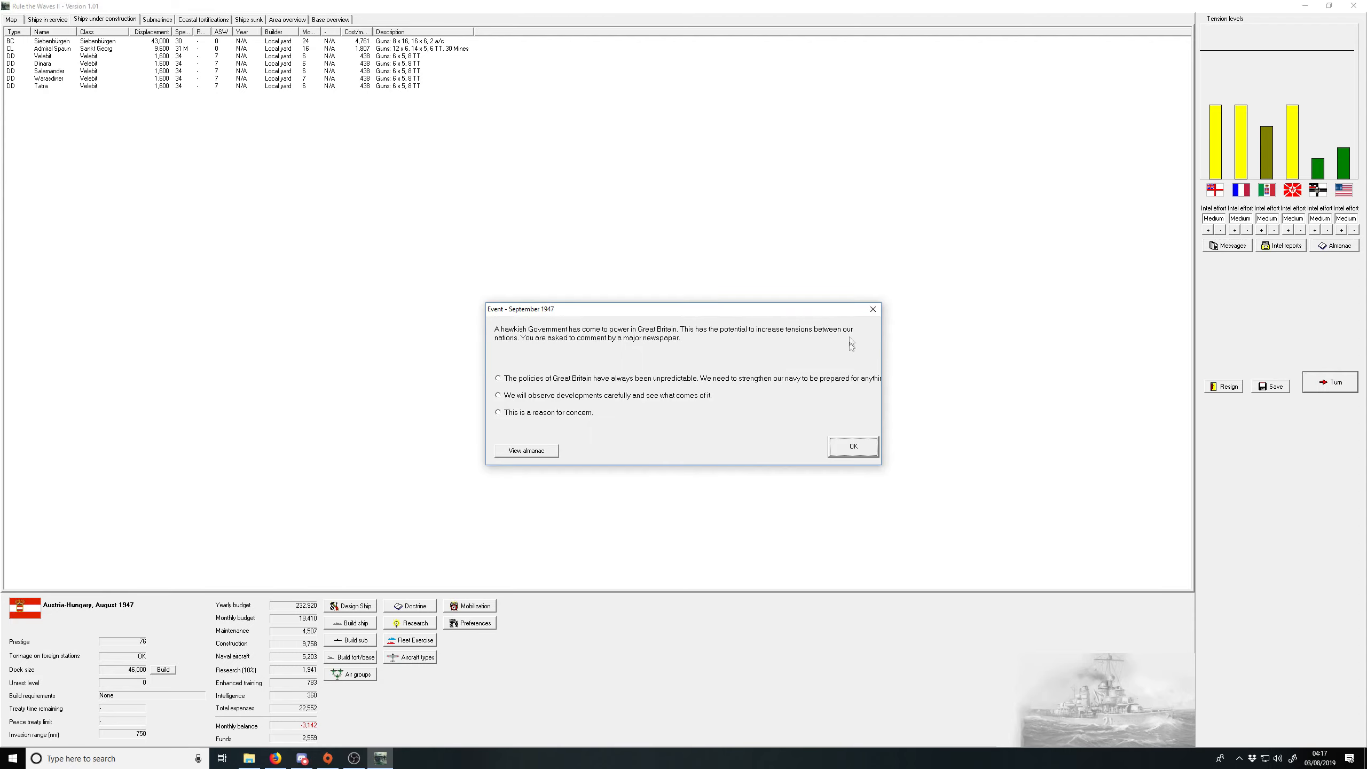
pyautogui.moveTo(583, 392)
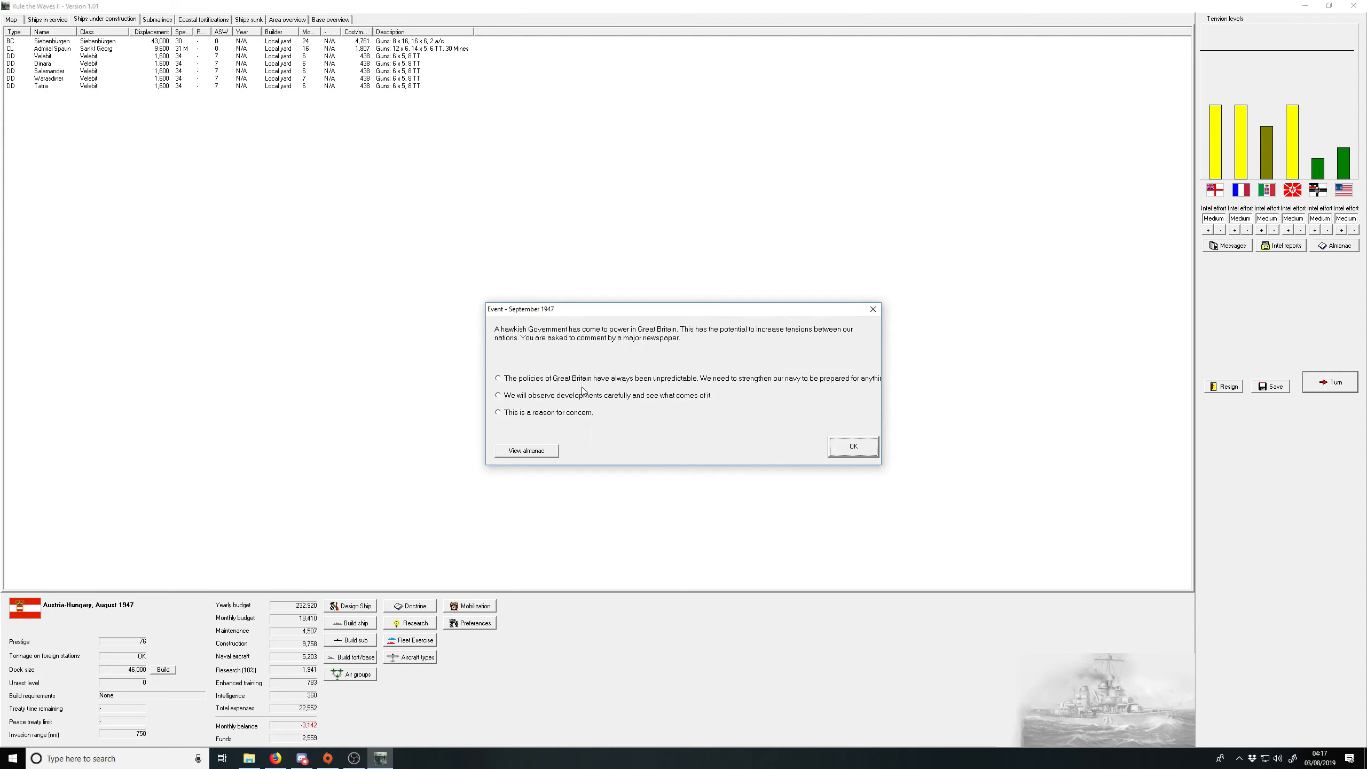
pyautogui.moveTo(613, 380)
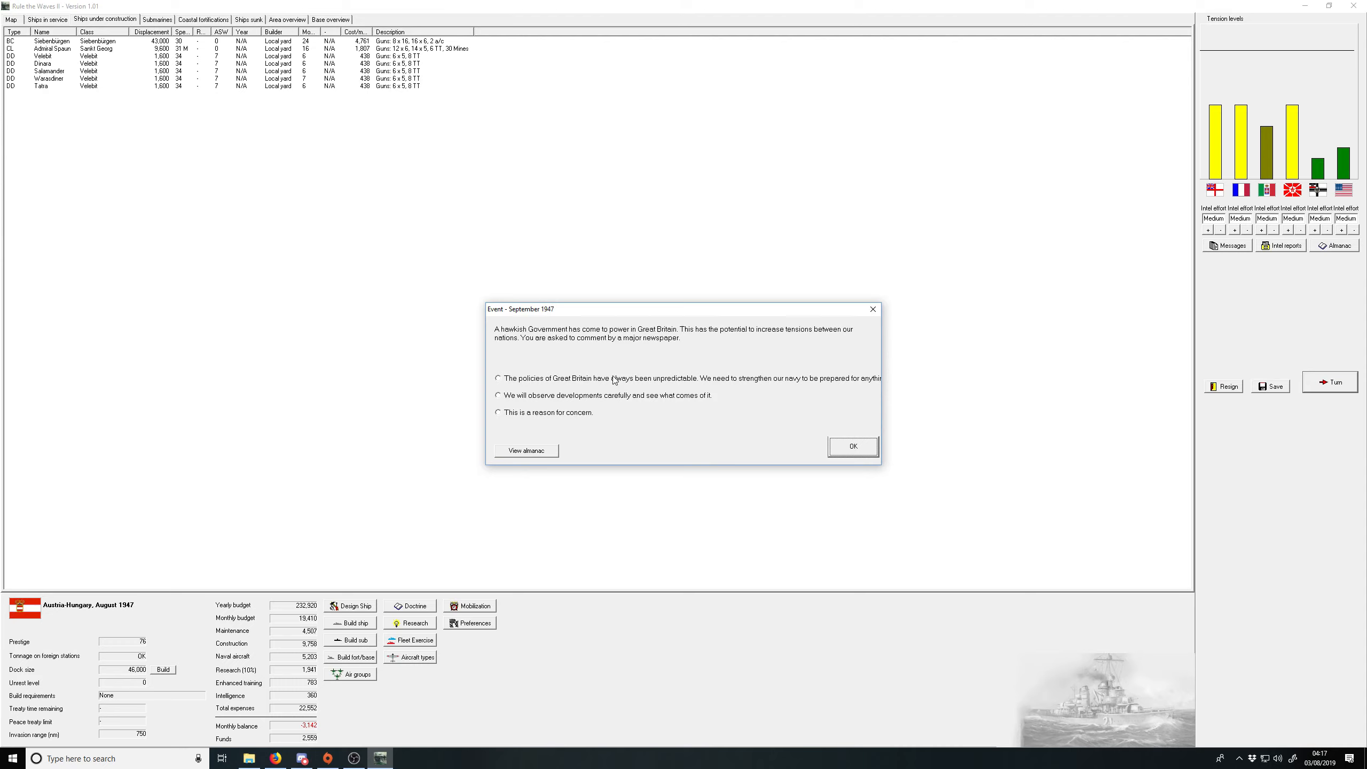
pyautogui.moveTo(615, 395)
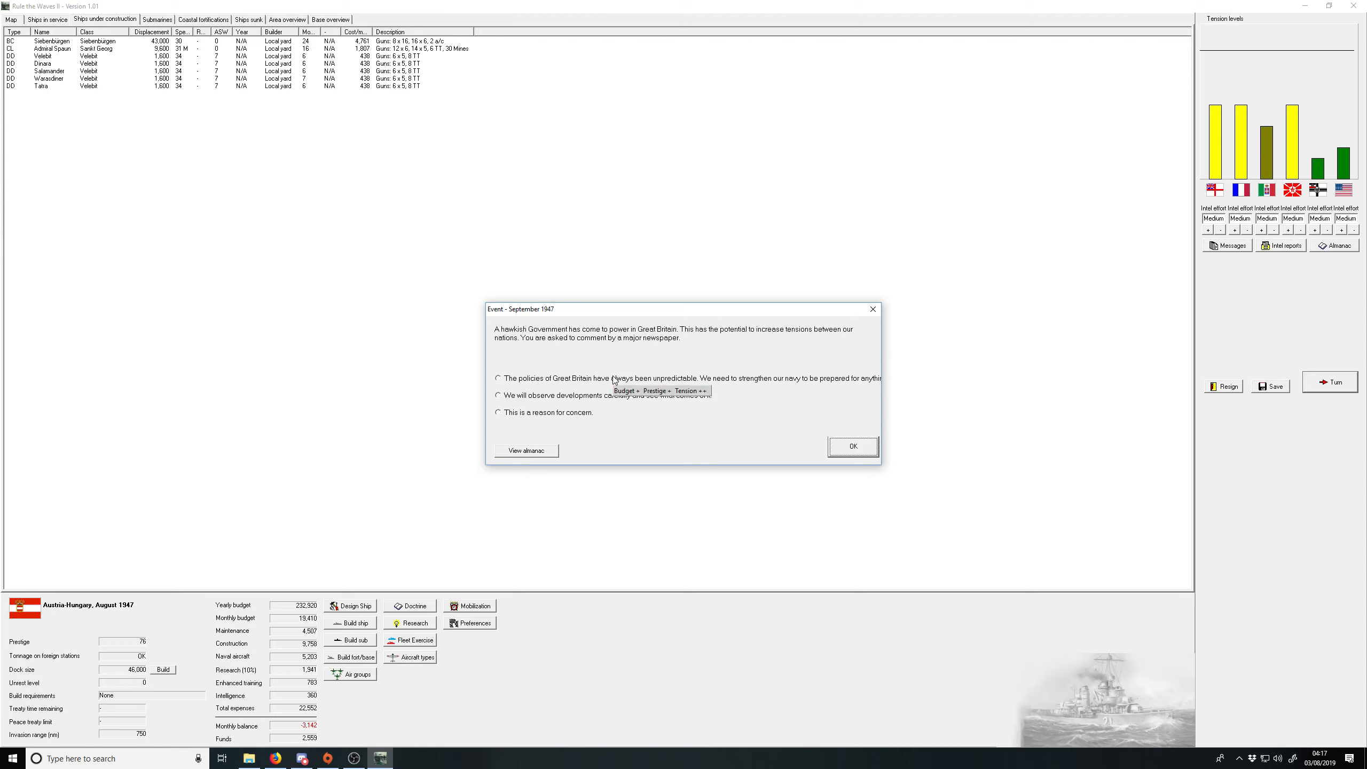
pyautogui.moveTo(590, 379)
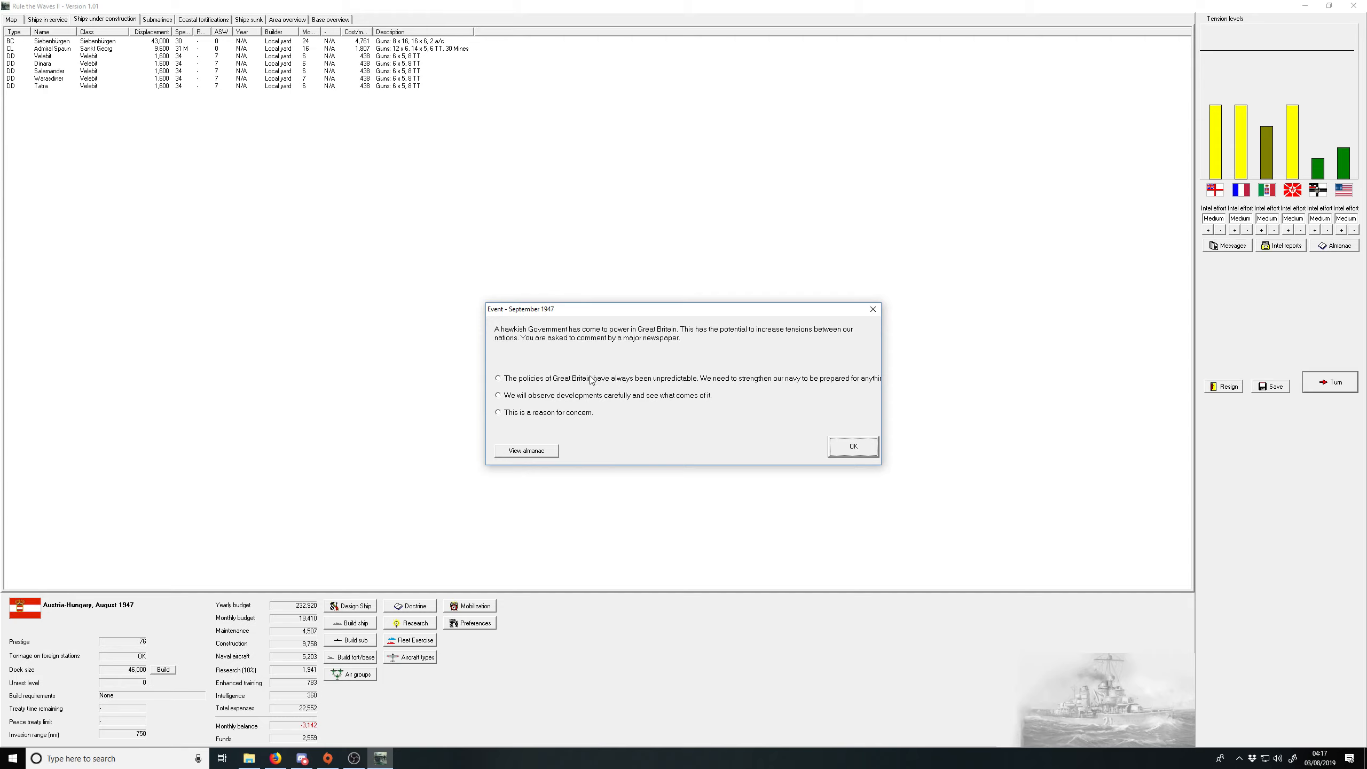
pyautogui.moveTo(551, 413)
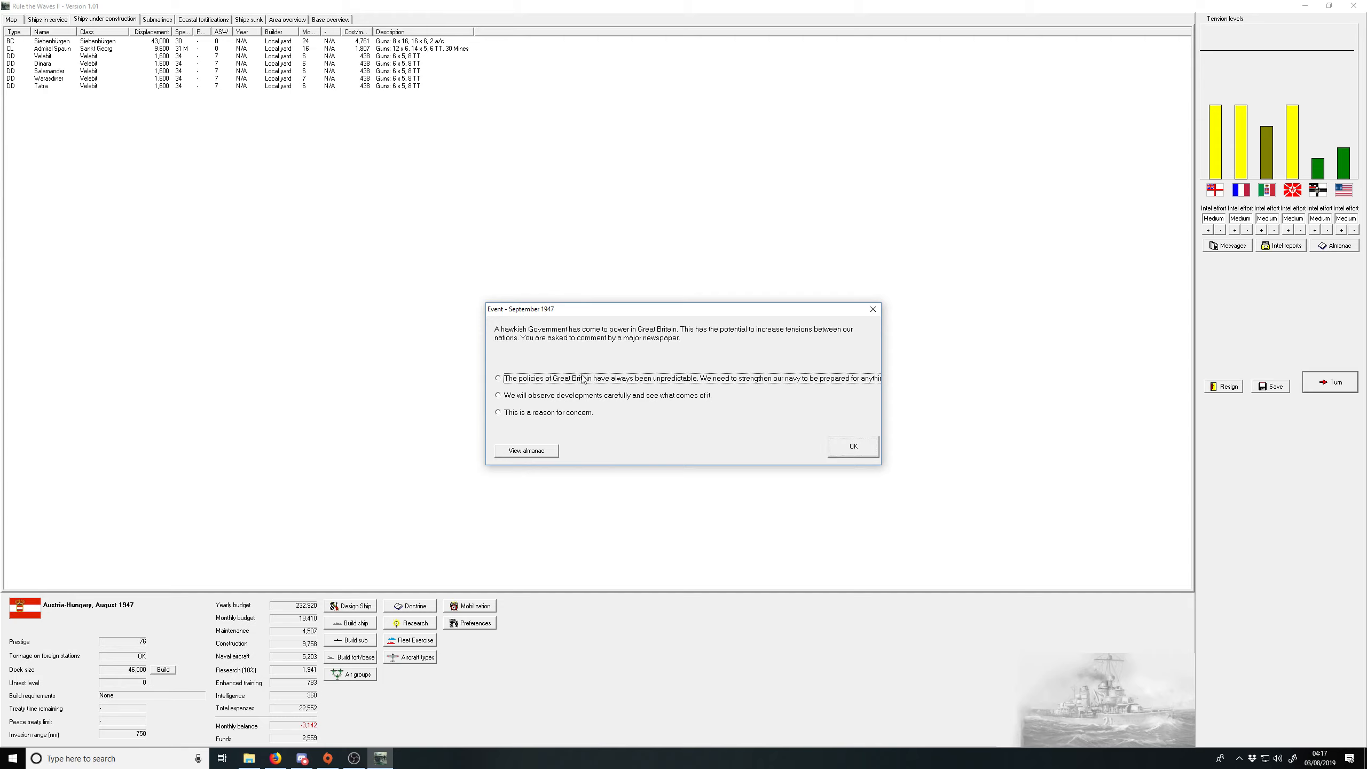
pyautogui.click(851, 445)
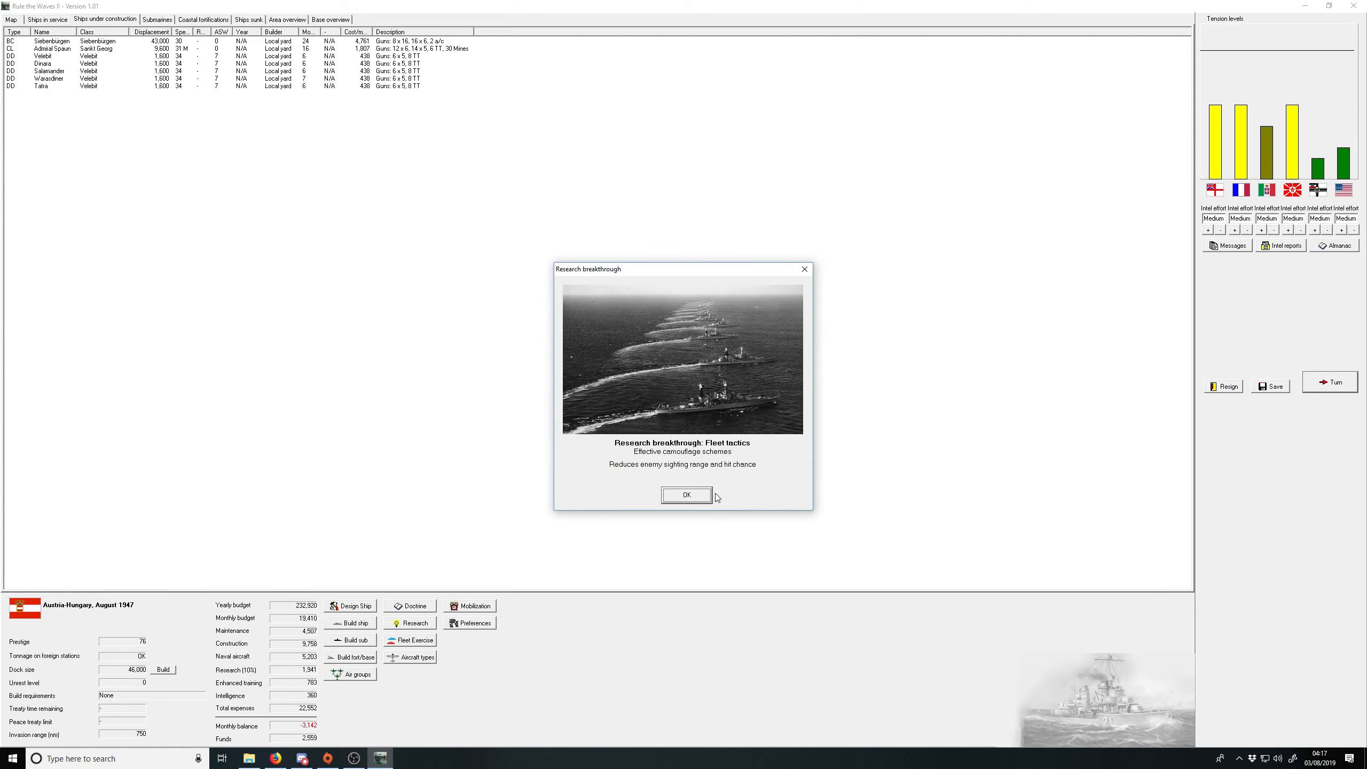
pyautogui.click(685, 495)
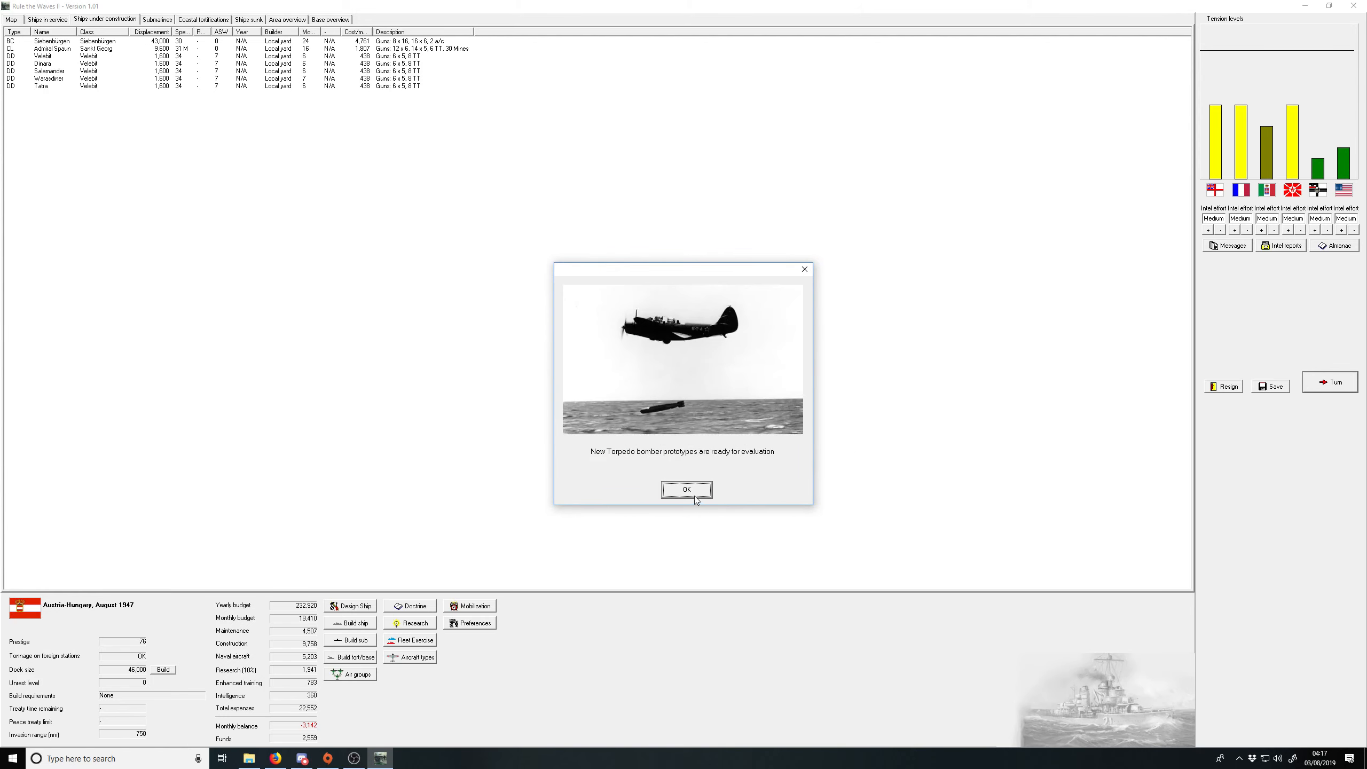
# Step: Choose the Phoenix 81 torpedo bomber prototype and acknowledge MAG 74 dive bomber service entry
pyautogui.click(686, 490)
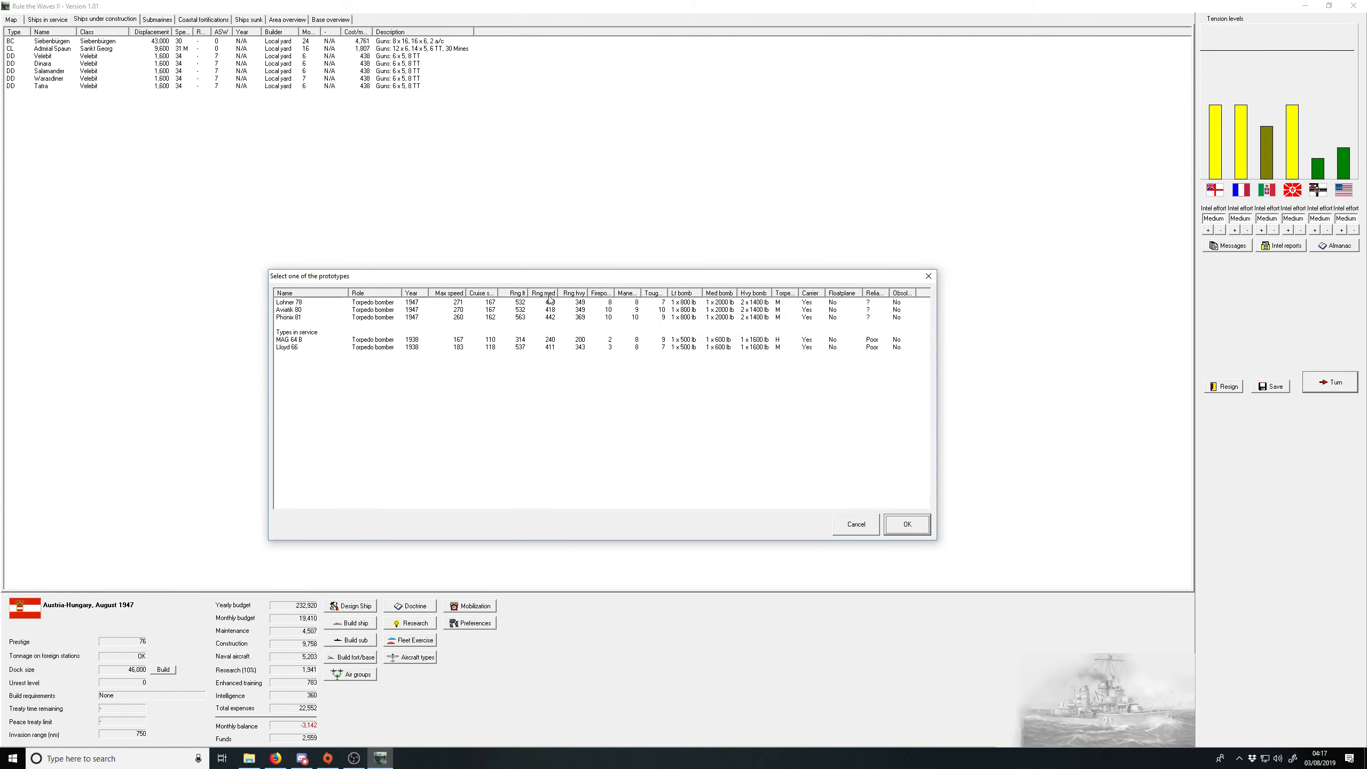
pyautogui.moveTo(451, 334)
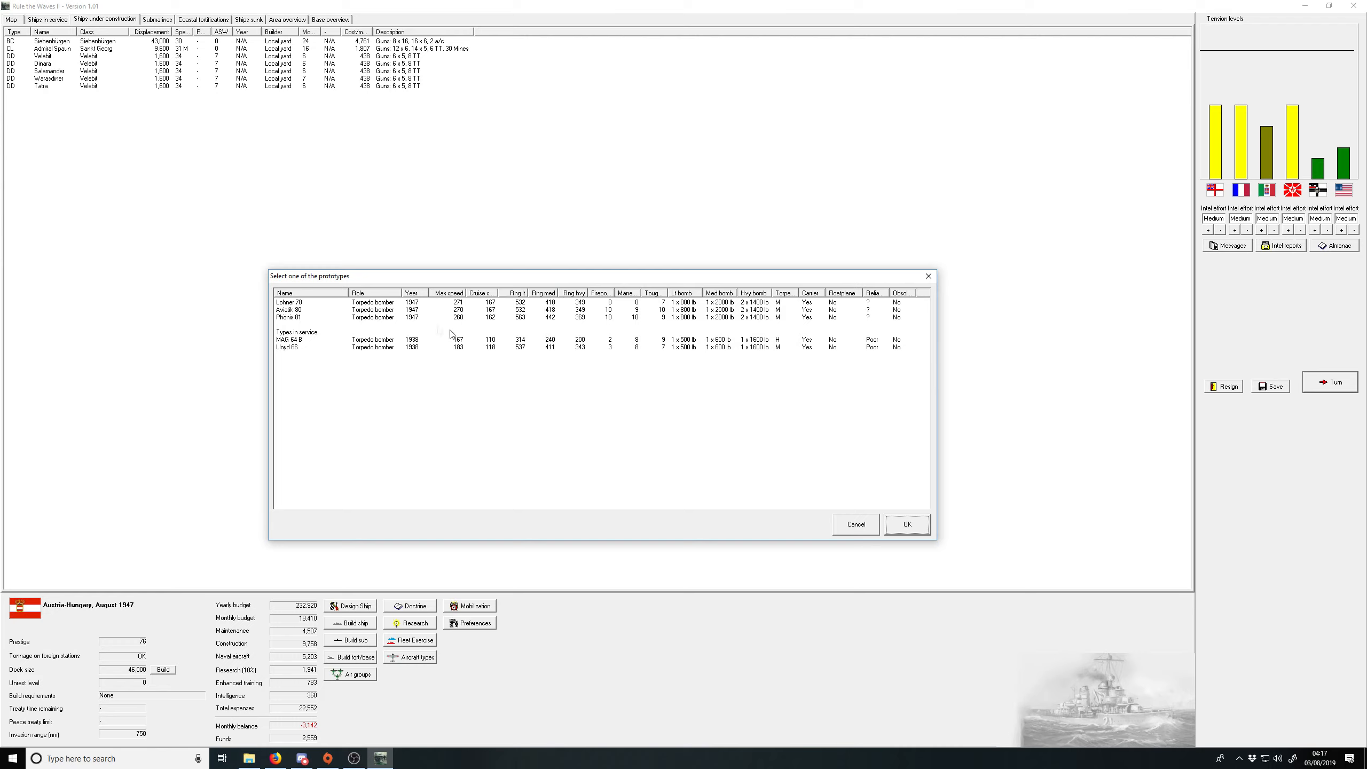
pyautogui.moveTo(471, 319)
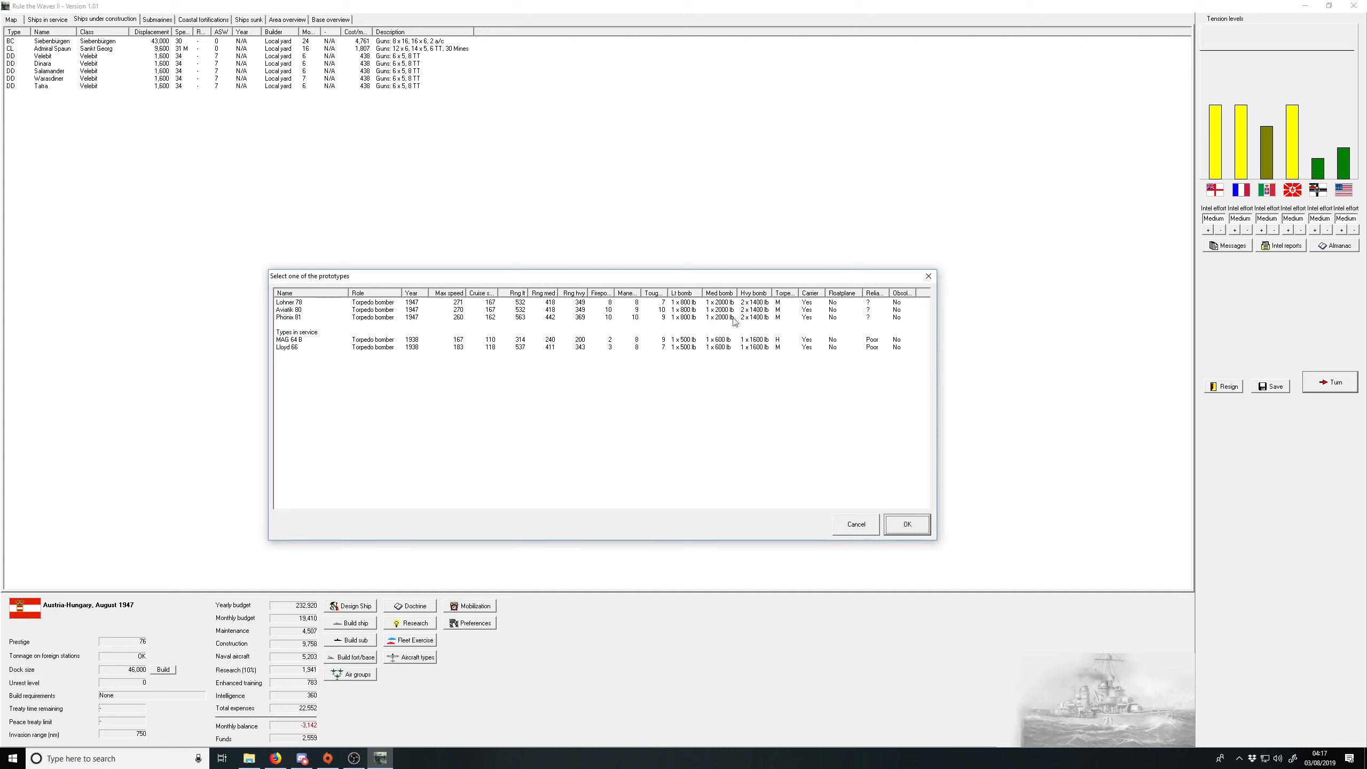
pyautogui.moveTo(714, 308)
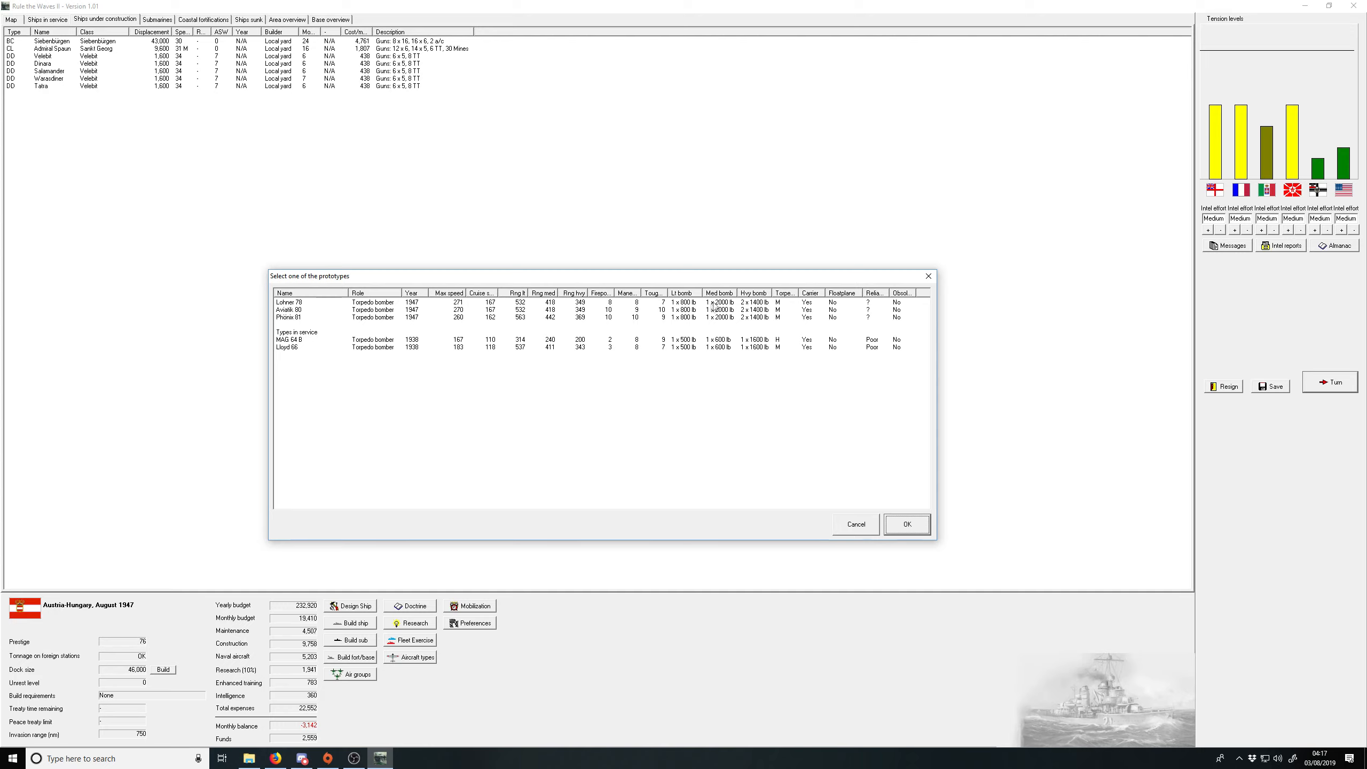
pyautogui.moveTo(558, 309)
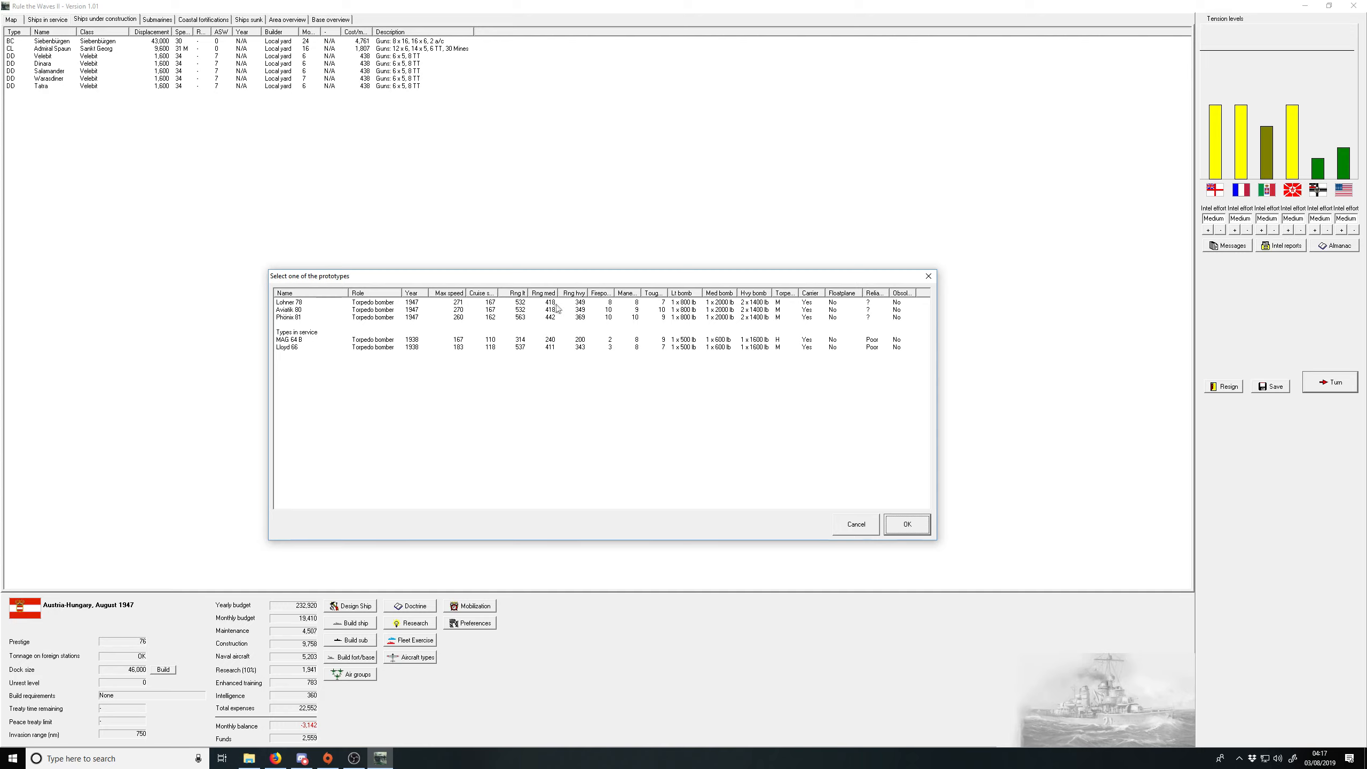
pyautogui.click(549, 317)
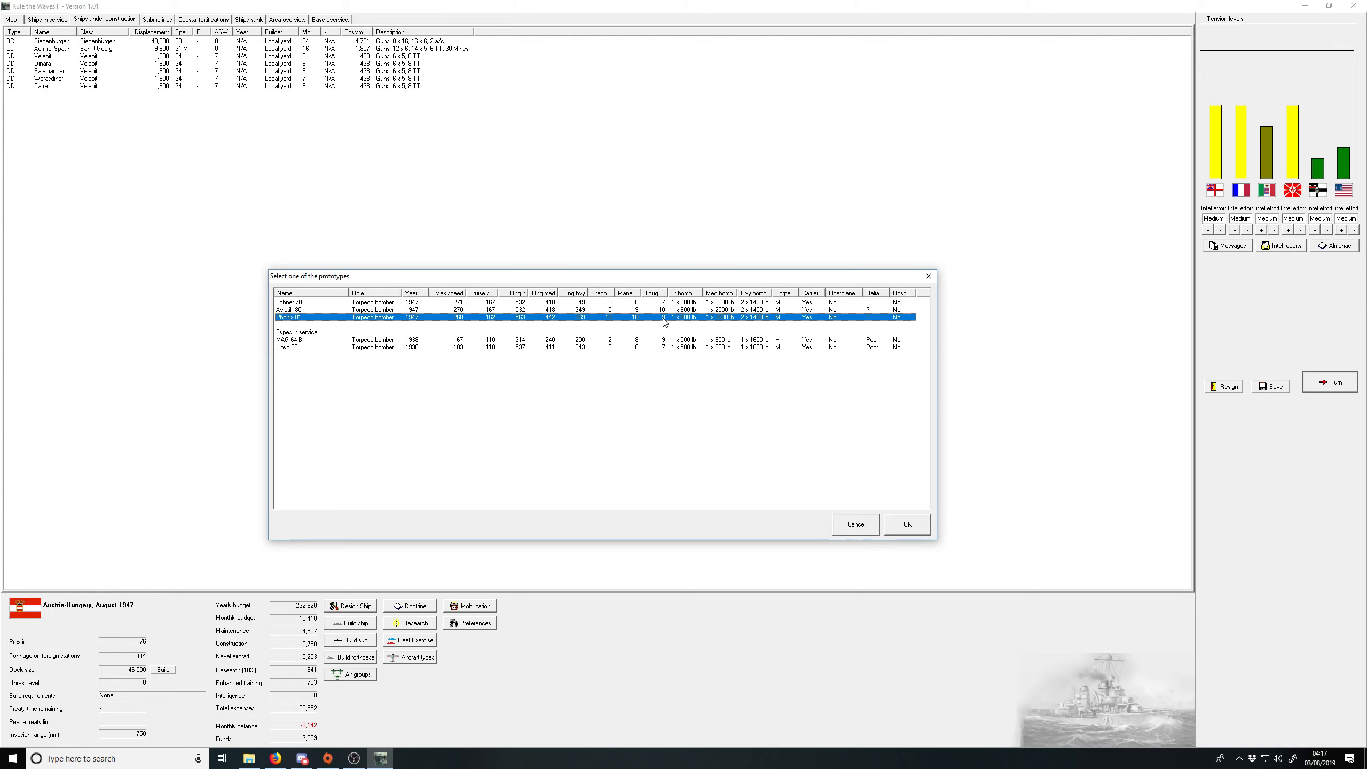
pyautogui.moveTo(528, 324)
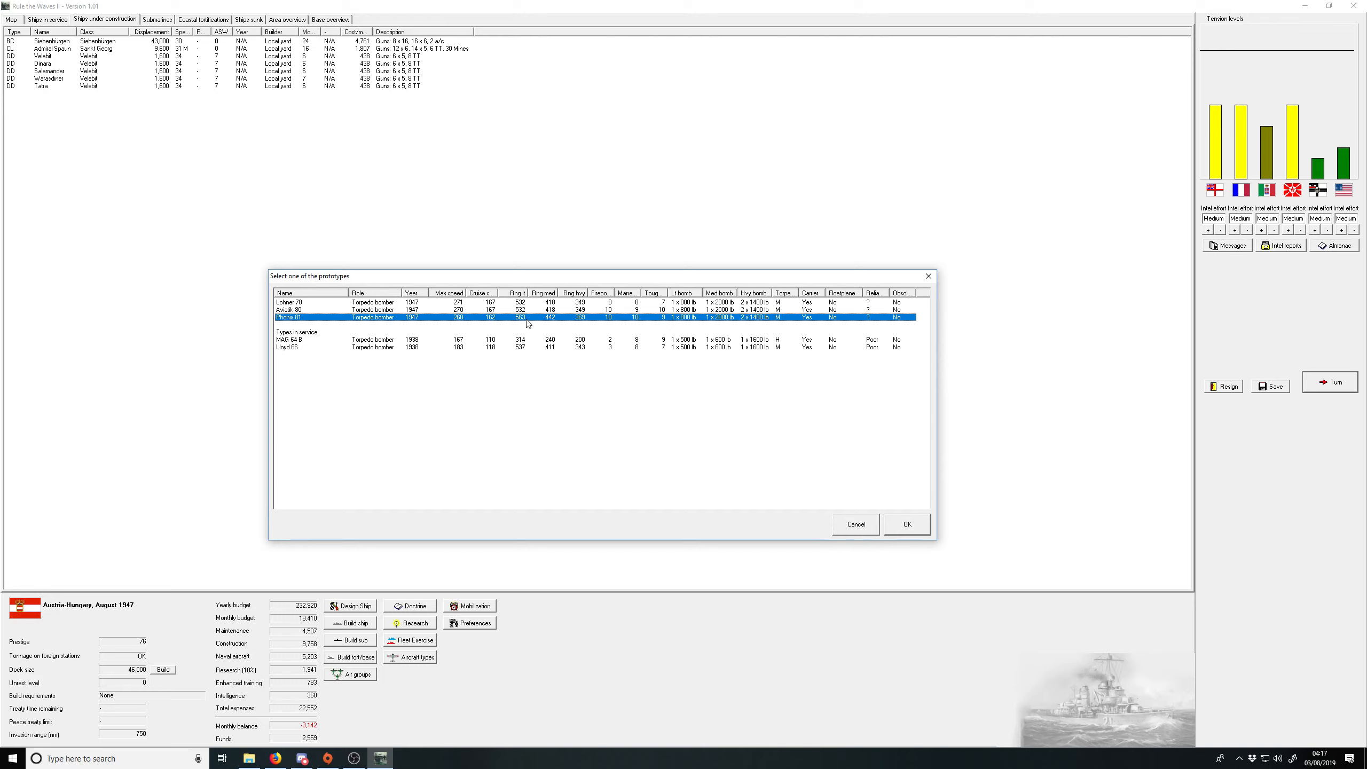
pyautogui.moveTo(499, 322)
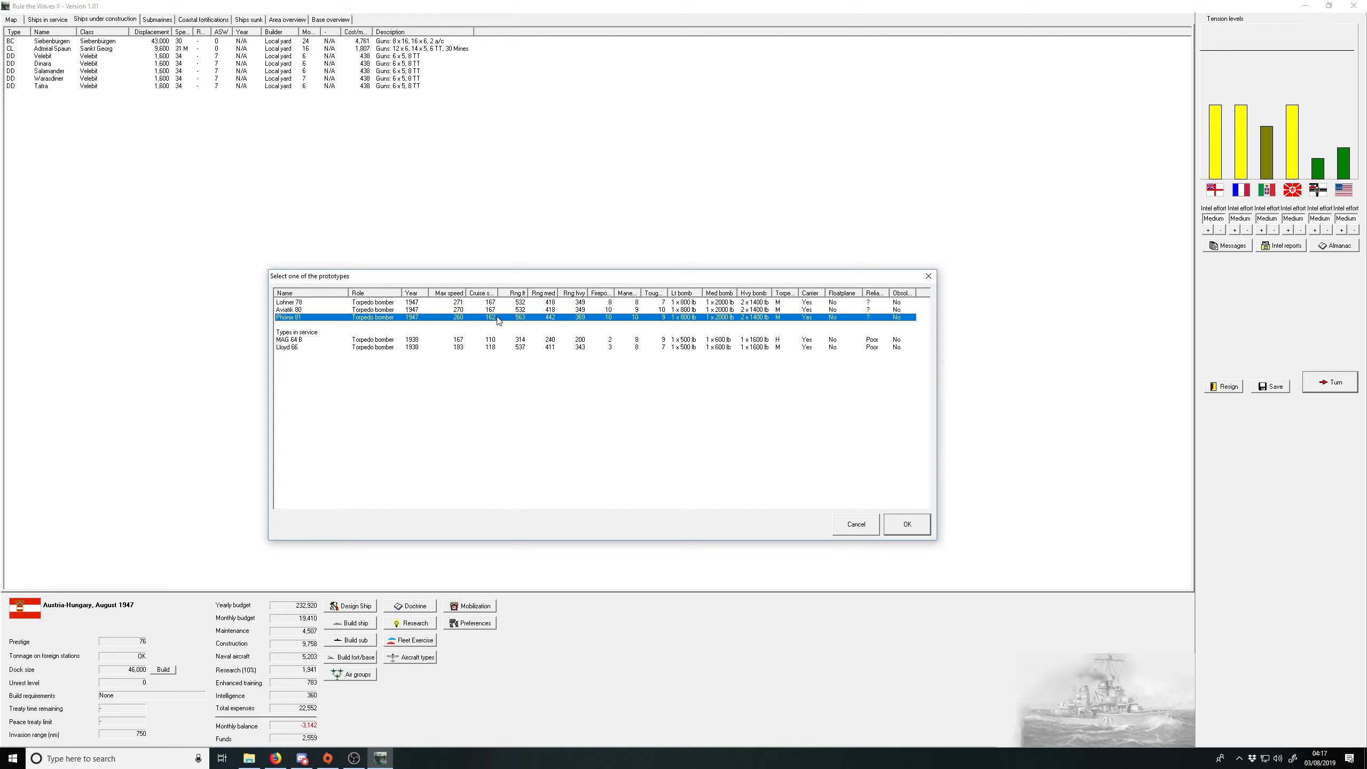
pyautogui.moveTo(566, 318)
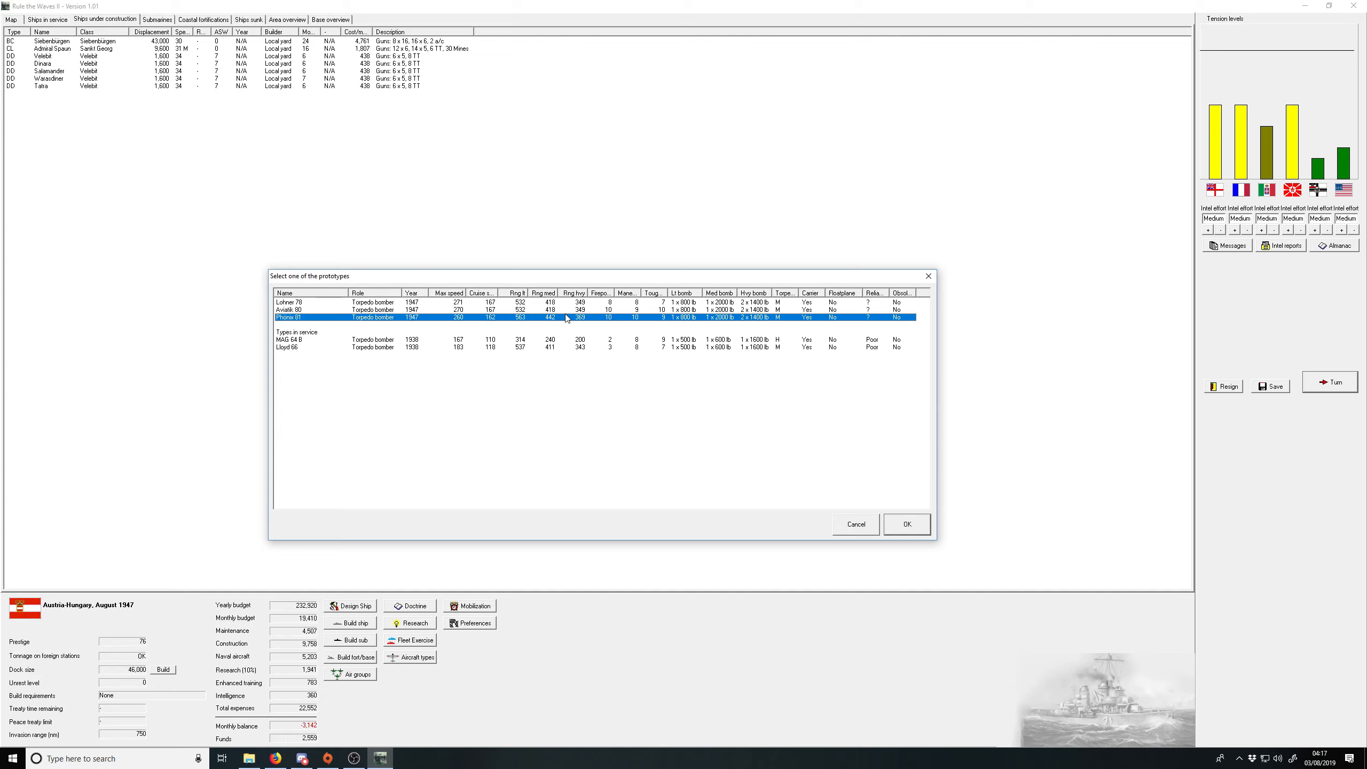
pyautogui.moveTo(626, 340)
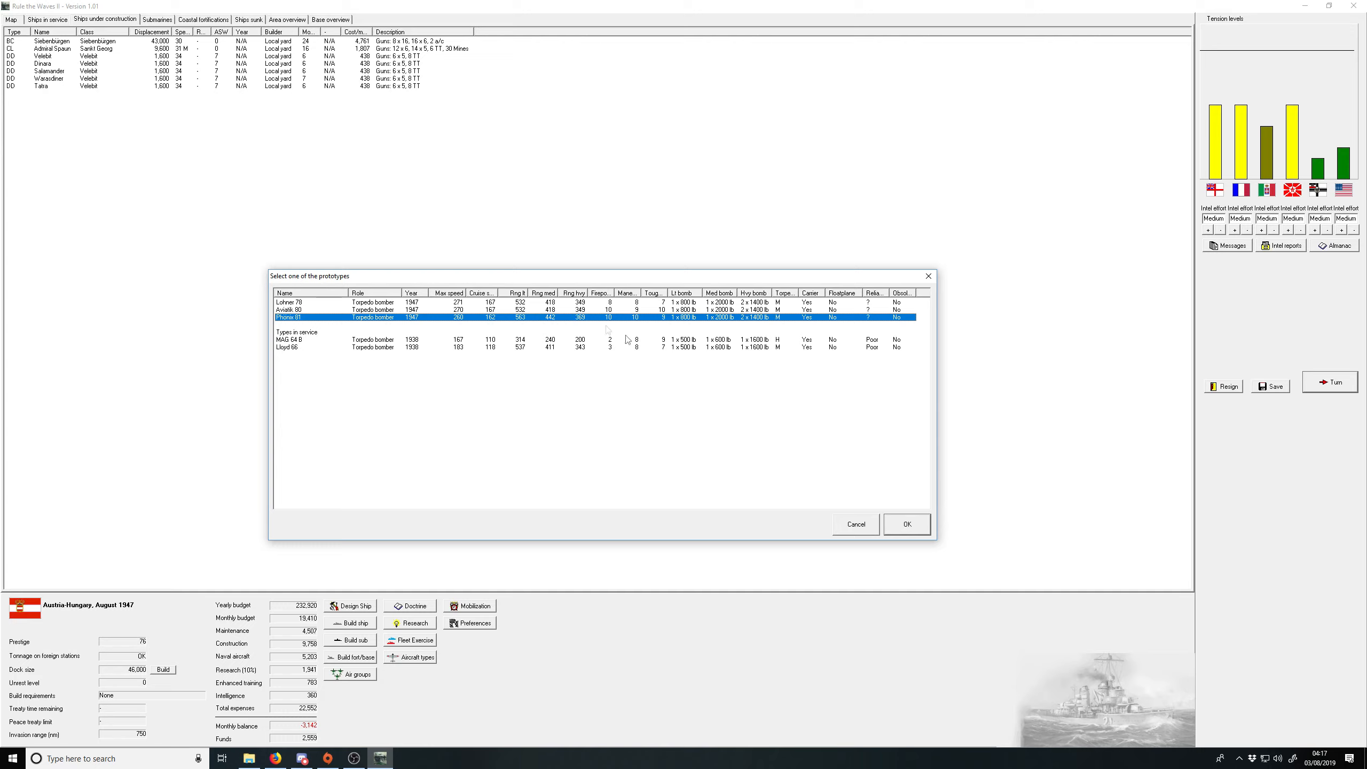
pyautogui.moveTo(630, 336)
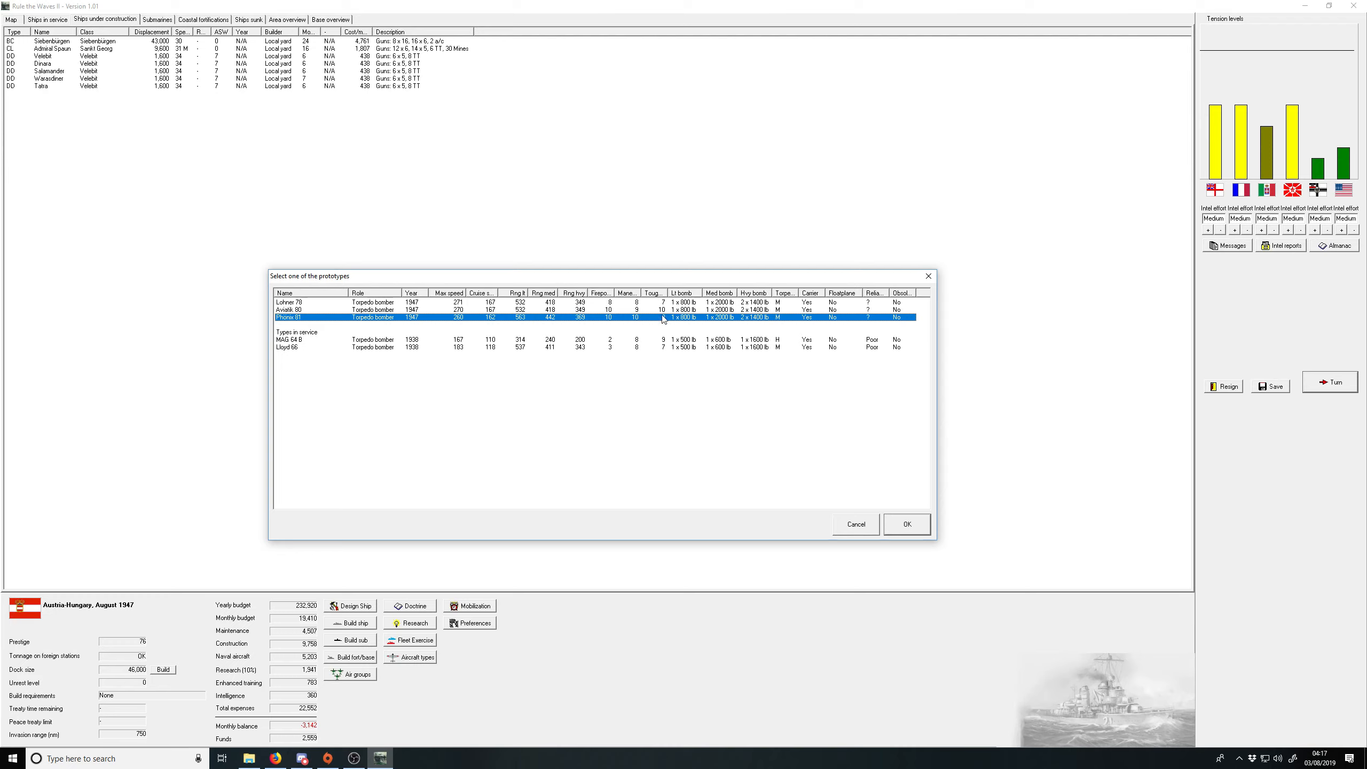
pyautogui.click(906, 524)
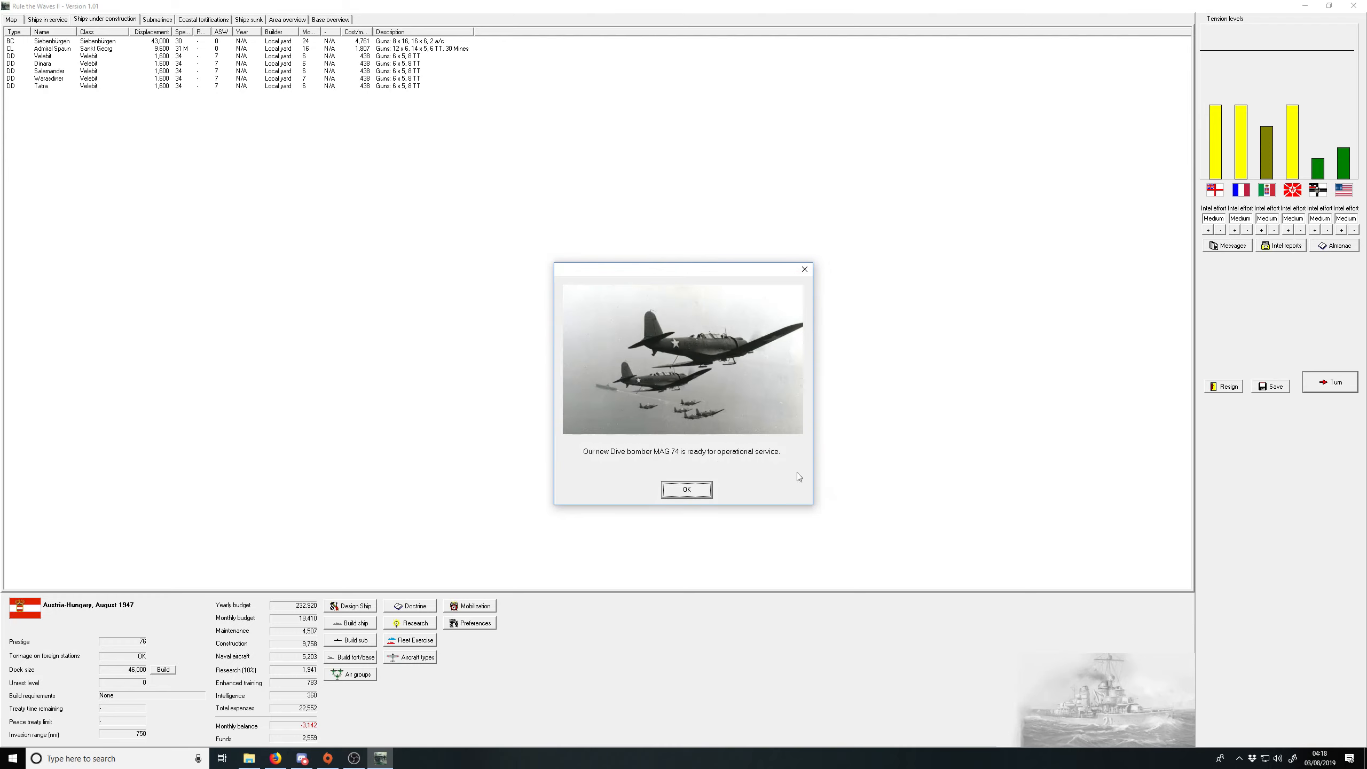
pyautogui.click(686, 489)
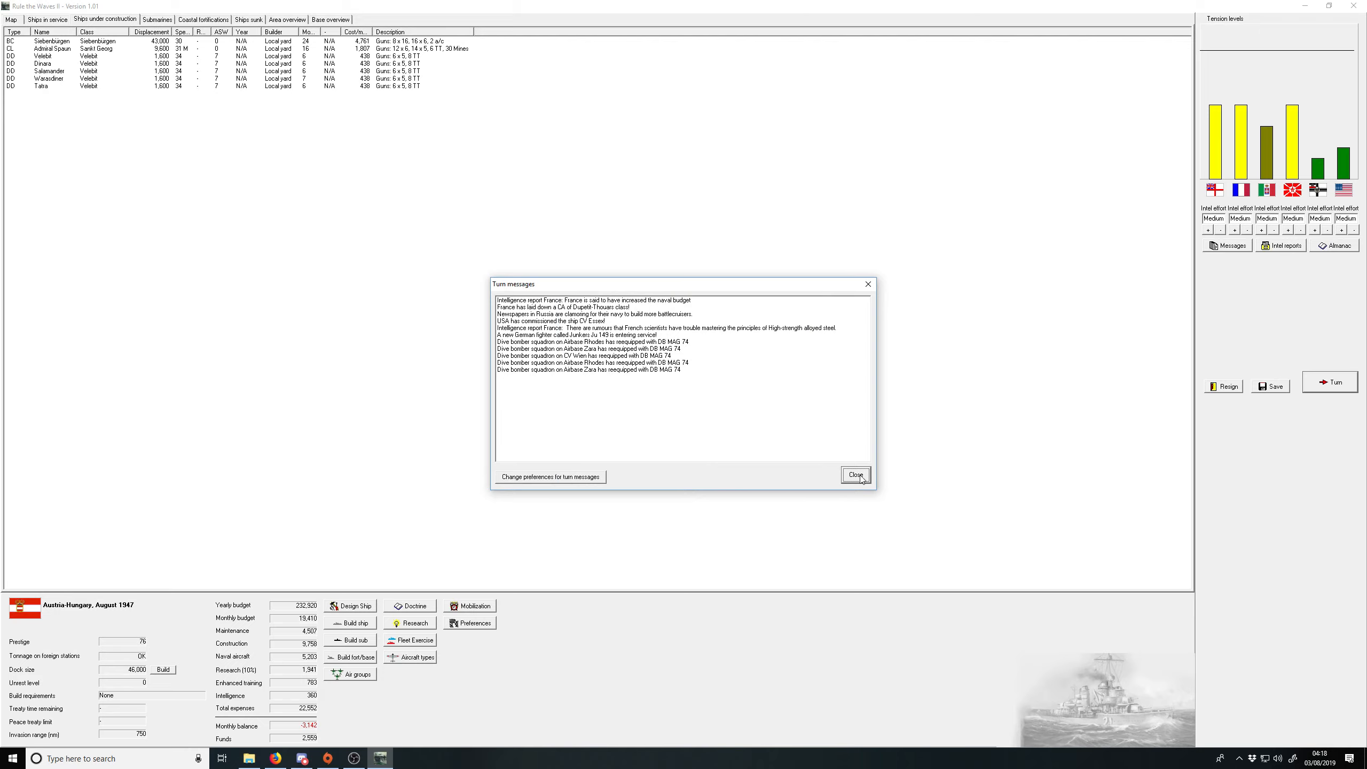
# Step: Close the turn messages and halt construction of cruiser Admiral Spaun
pyautogui.click(855, 474)
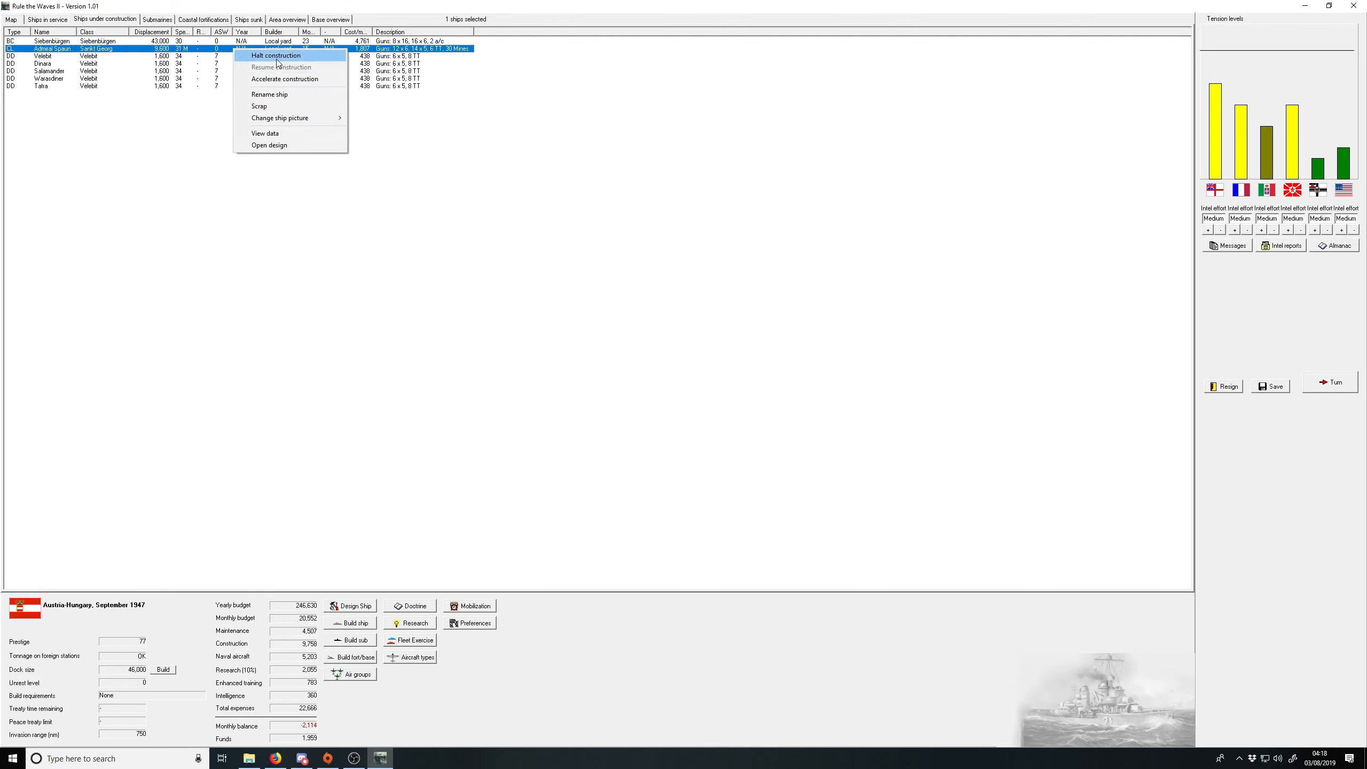
pyautogui.click(275, 55)
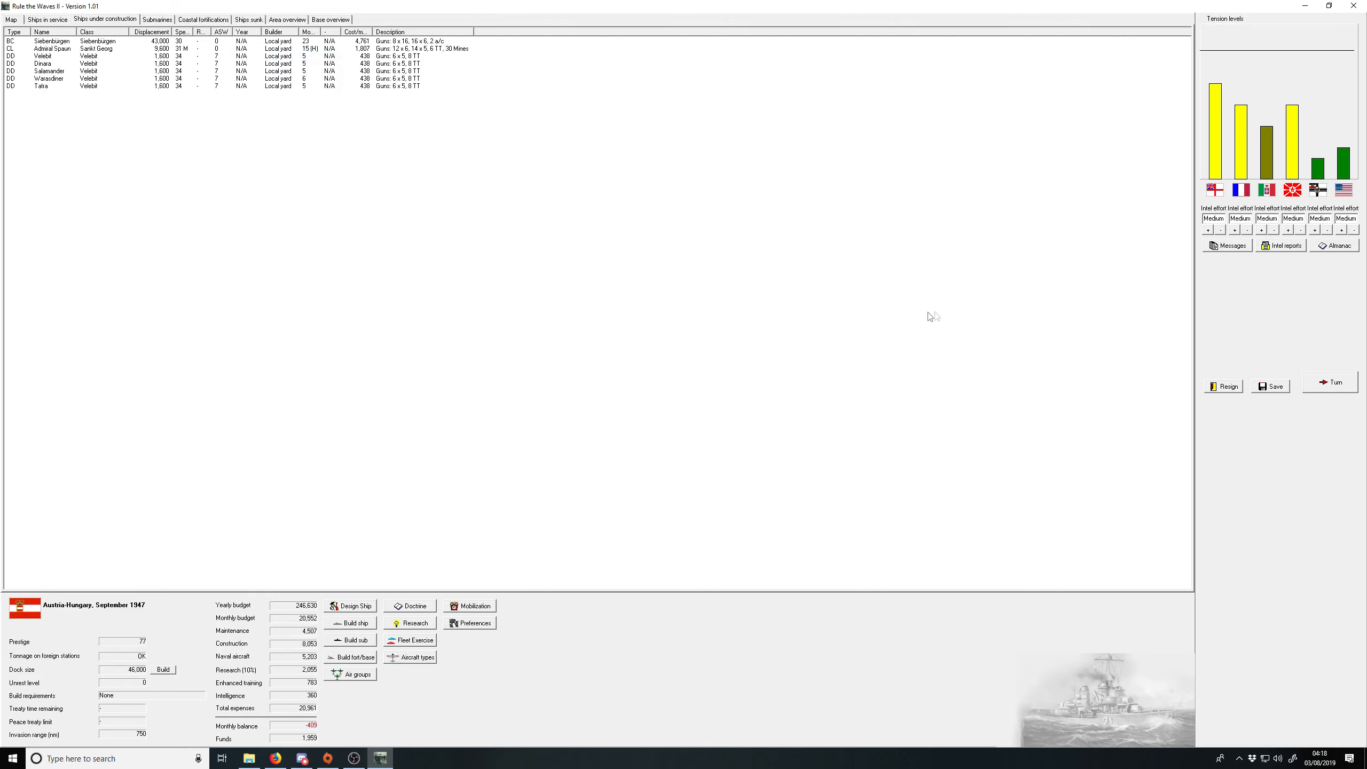
pyautogui.moveTo(1316, 400)
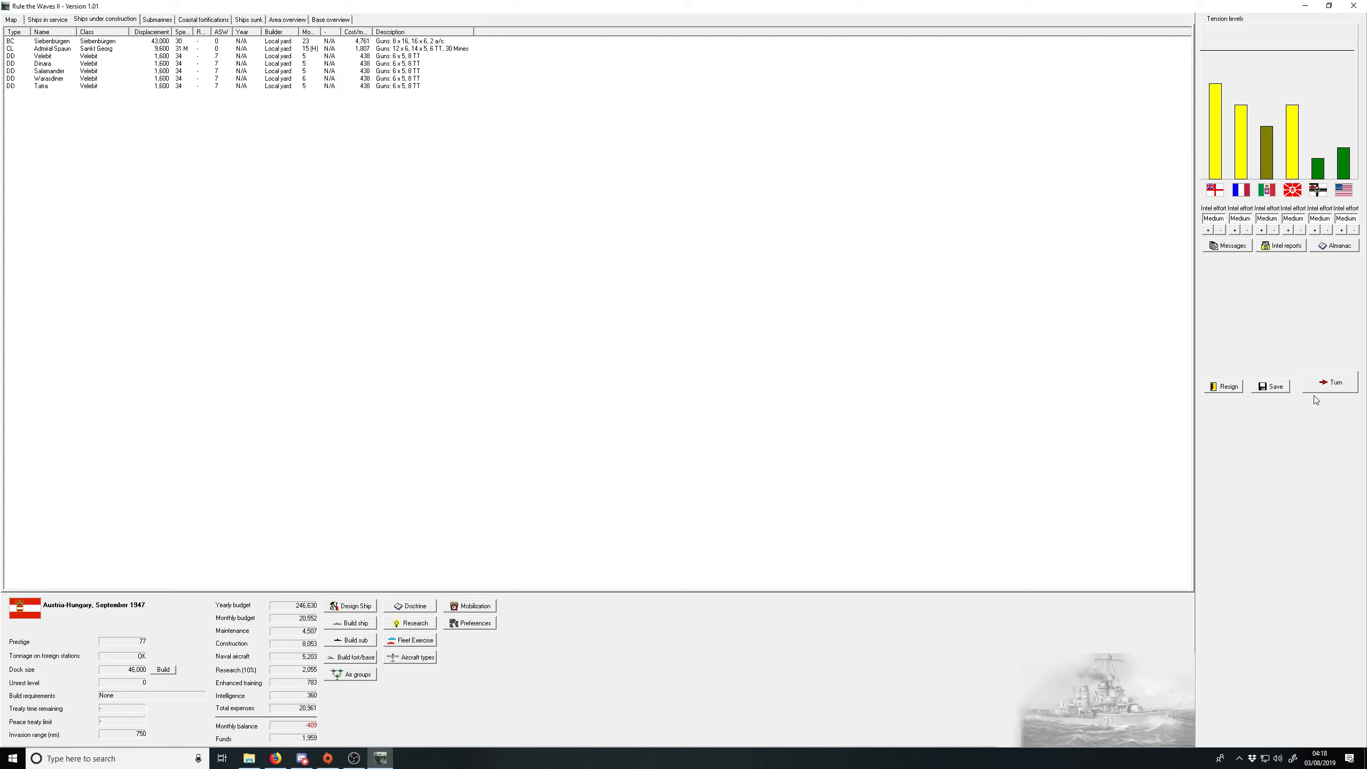
# Step: Advance to October 1947, viewing the spied Bunker Hill carrier blueprints and closing messages
pyautogui.click(1329, 382)
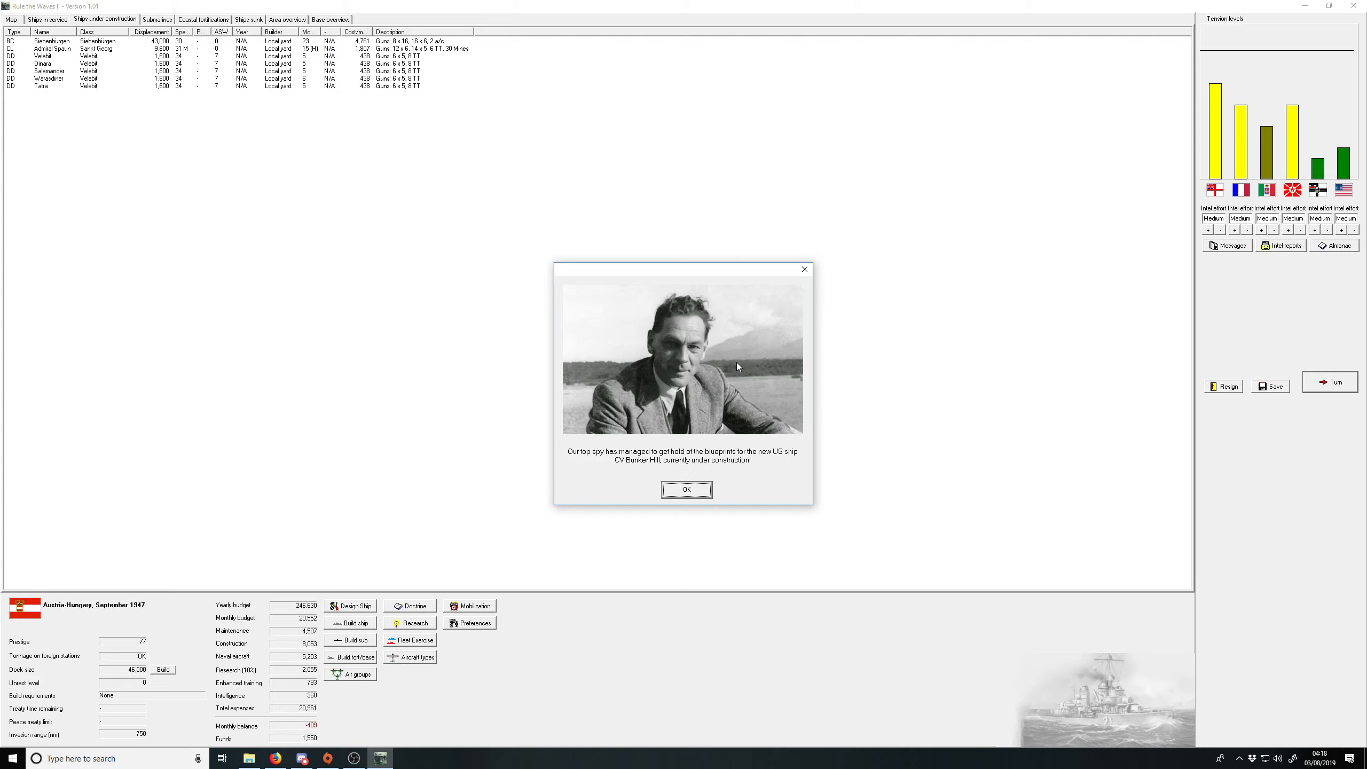
pyautogui.click(685, 490)
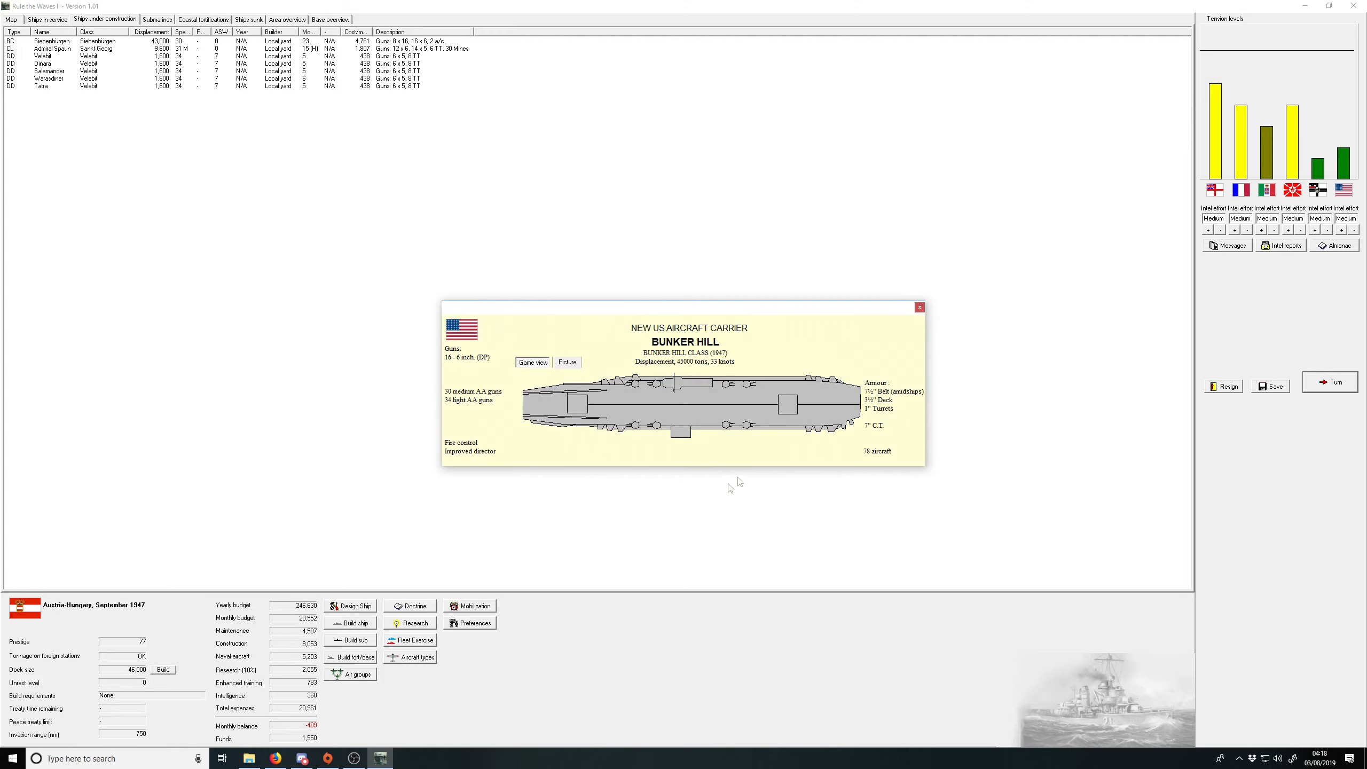
pyautogui.moveTo(930, 306)
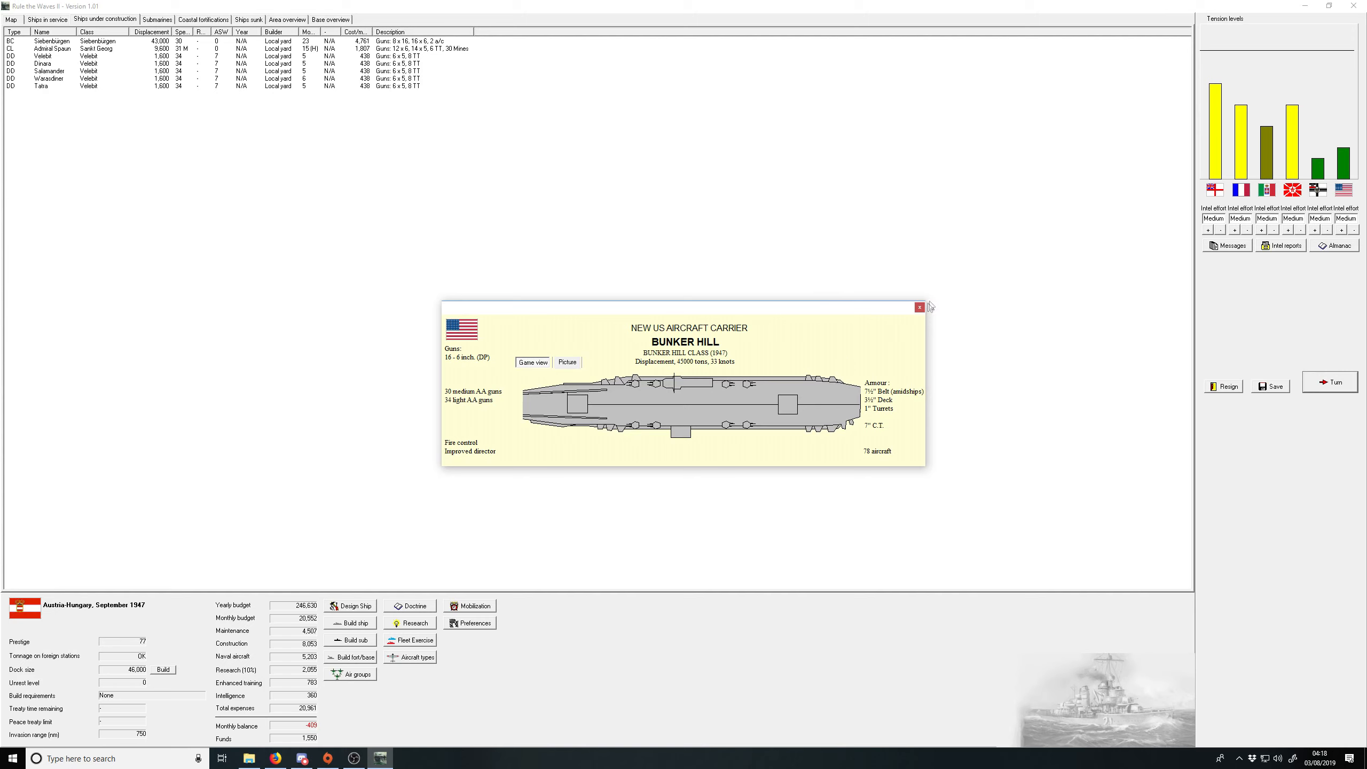
pyautogui.click(920, 307)
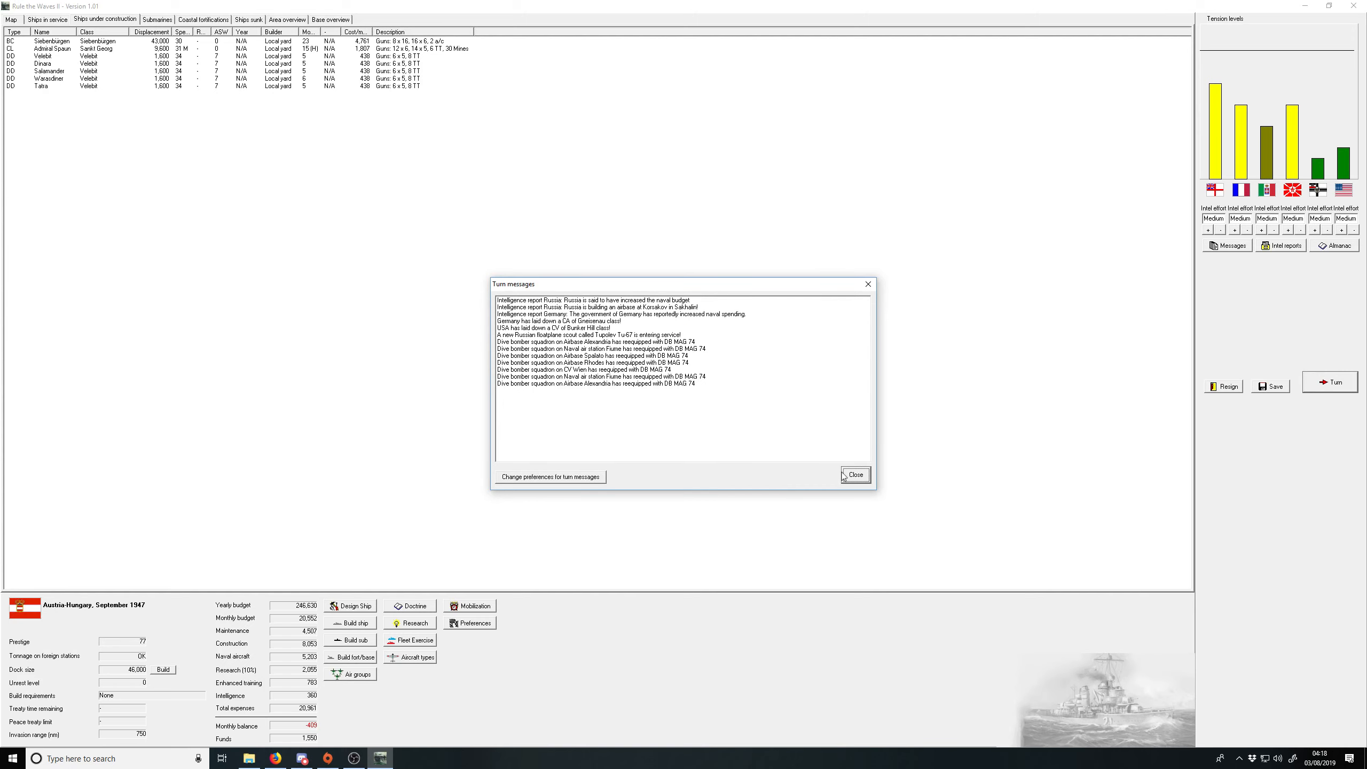
pyautogui.click(854, 474)
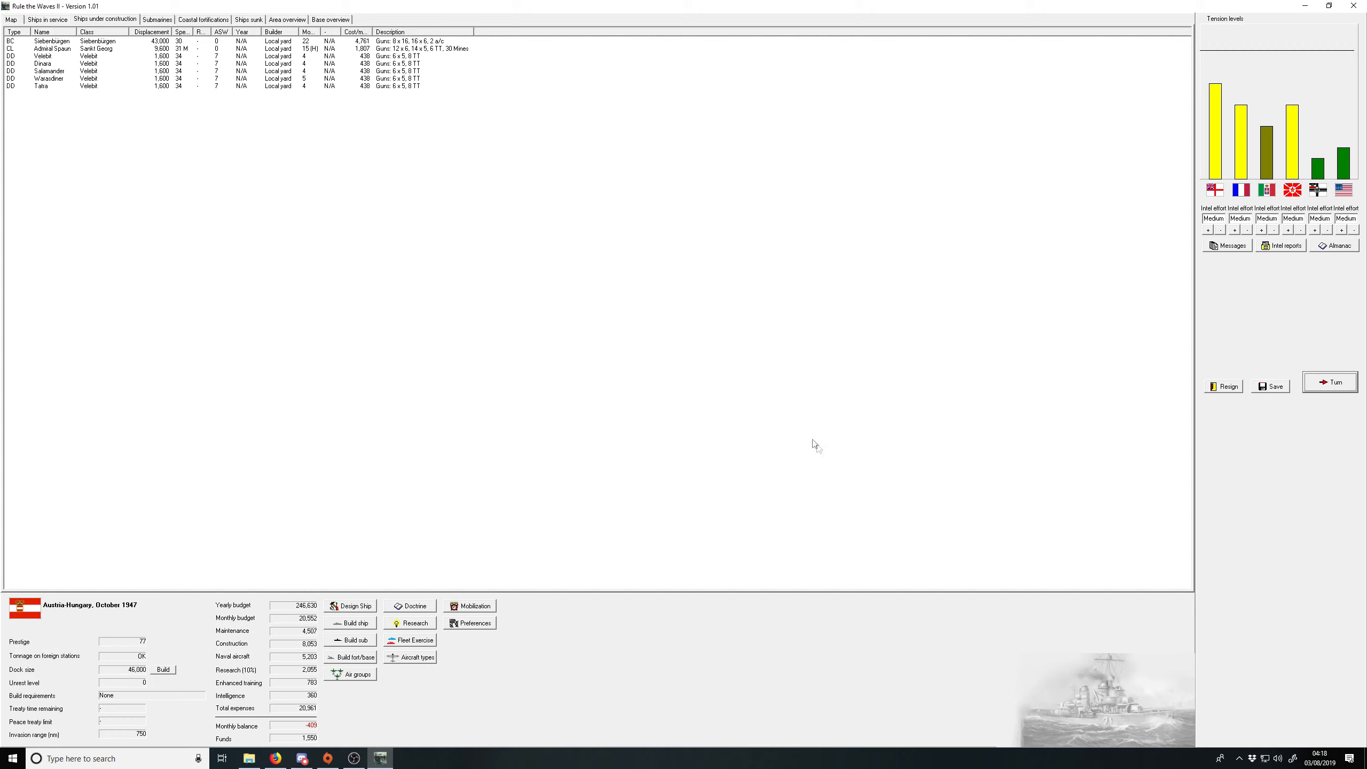
pyautogui.moveTo(807, 428)
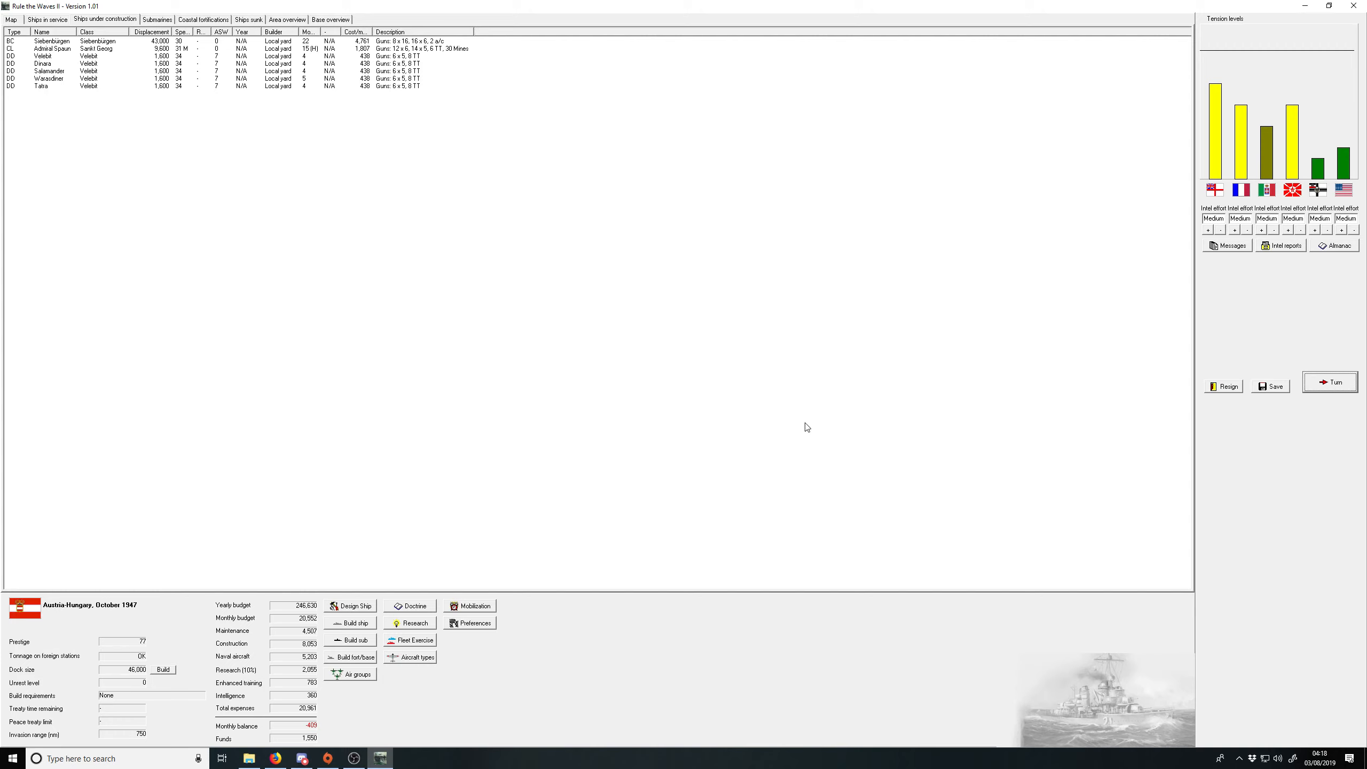